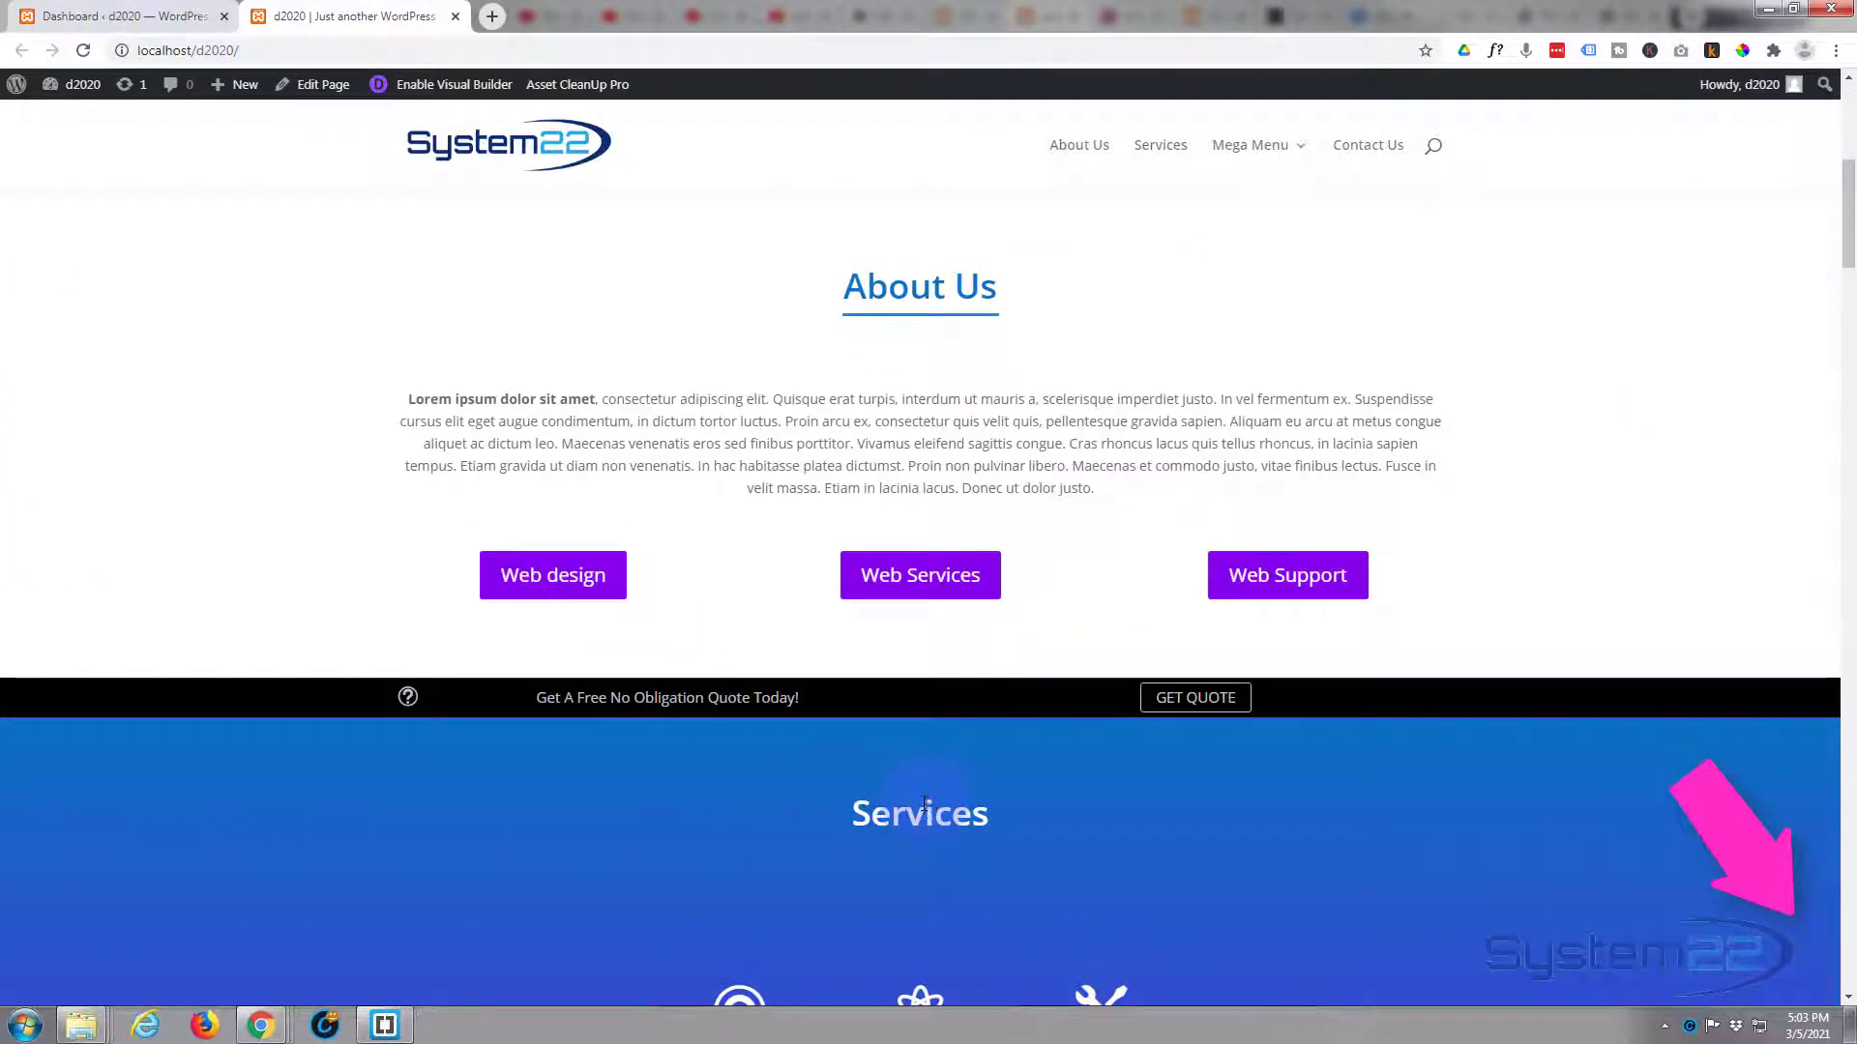
- Scroll through the front page to review its sections before editing
scroll("down", 3)
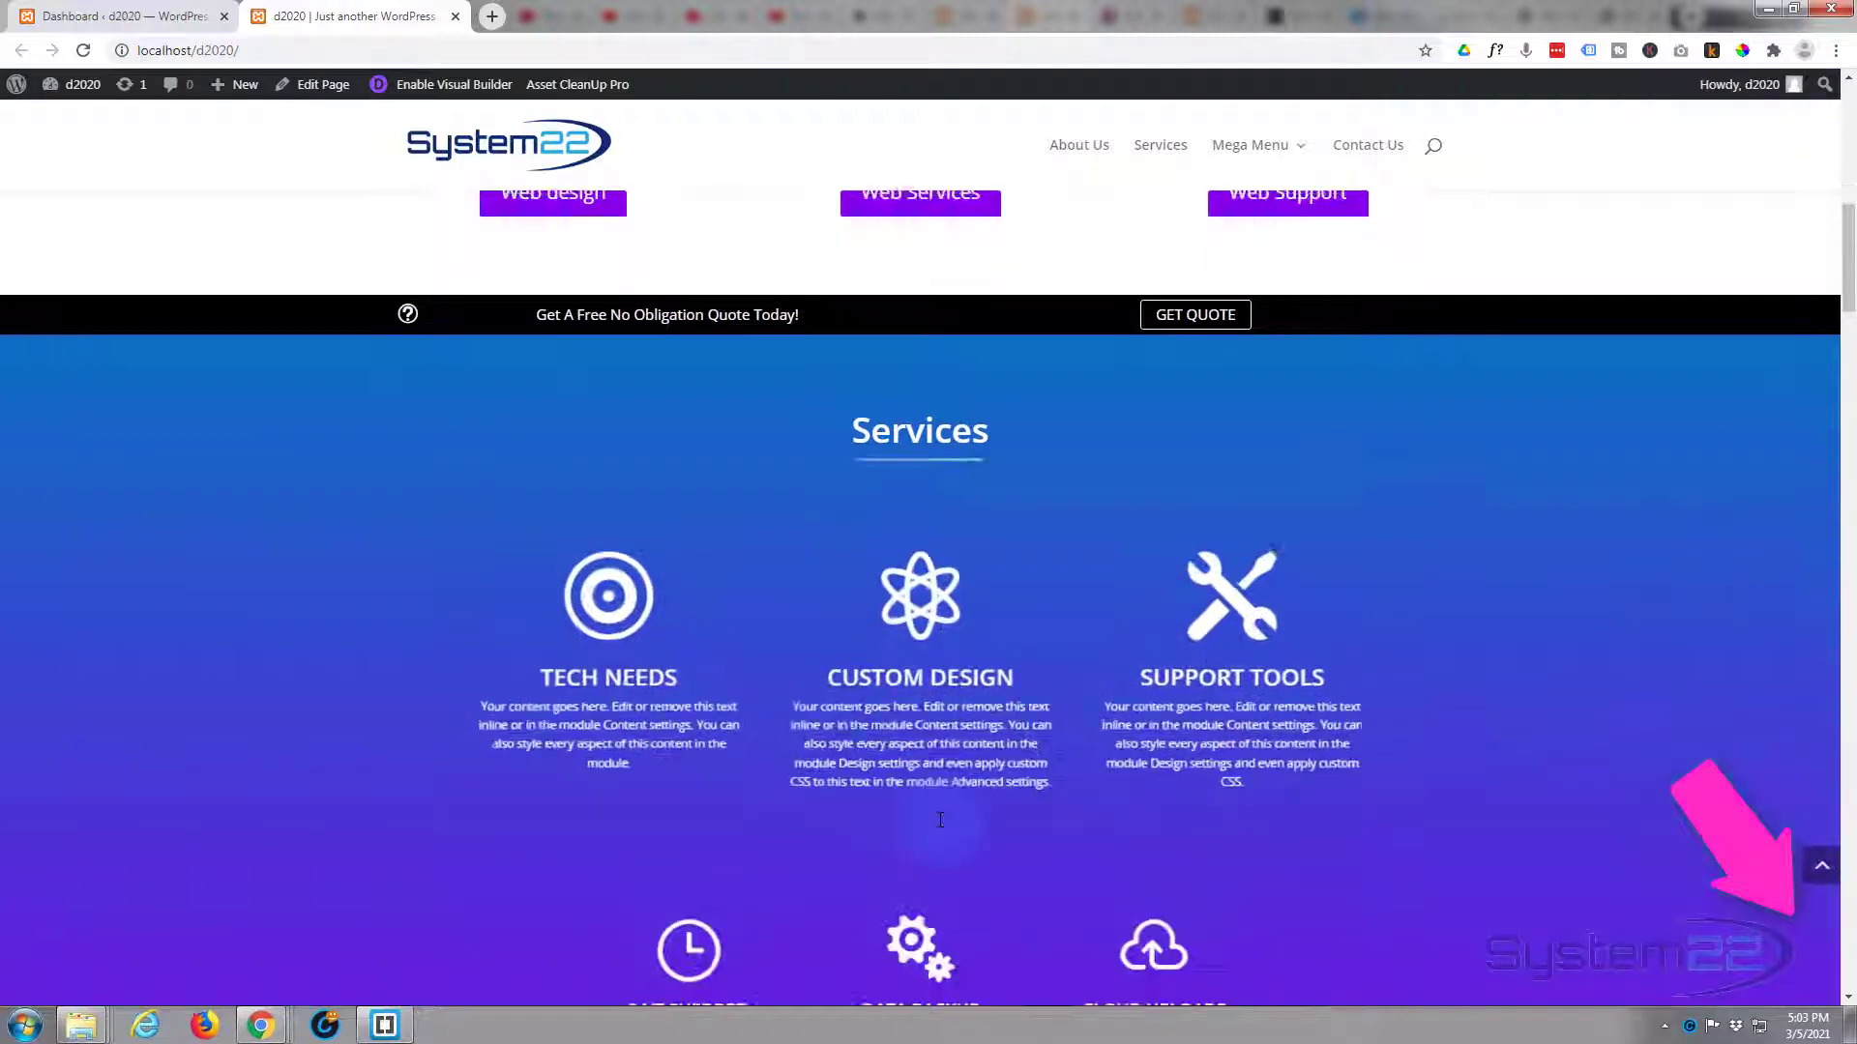
scroll("down", 3)
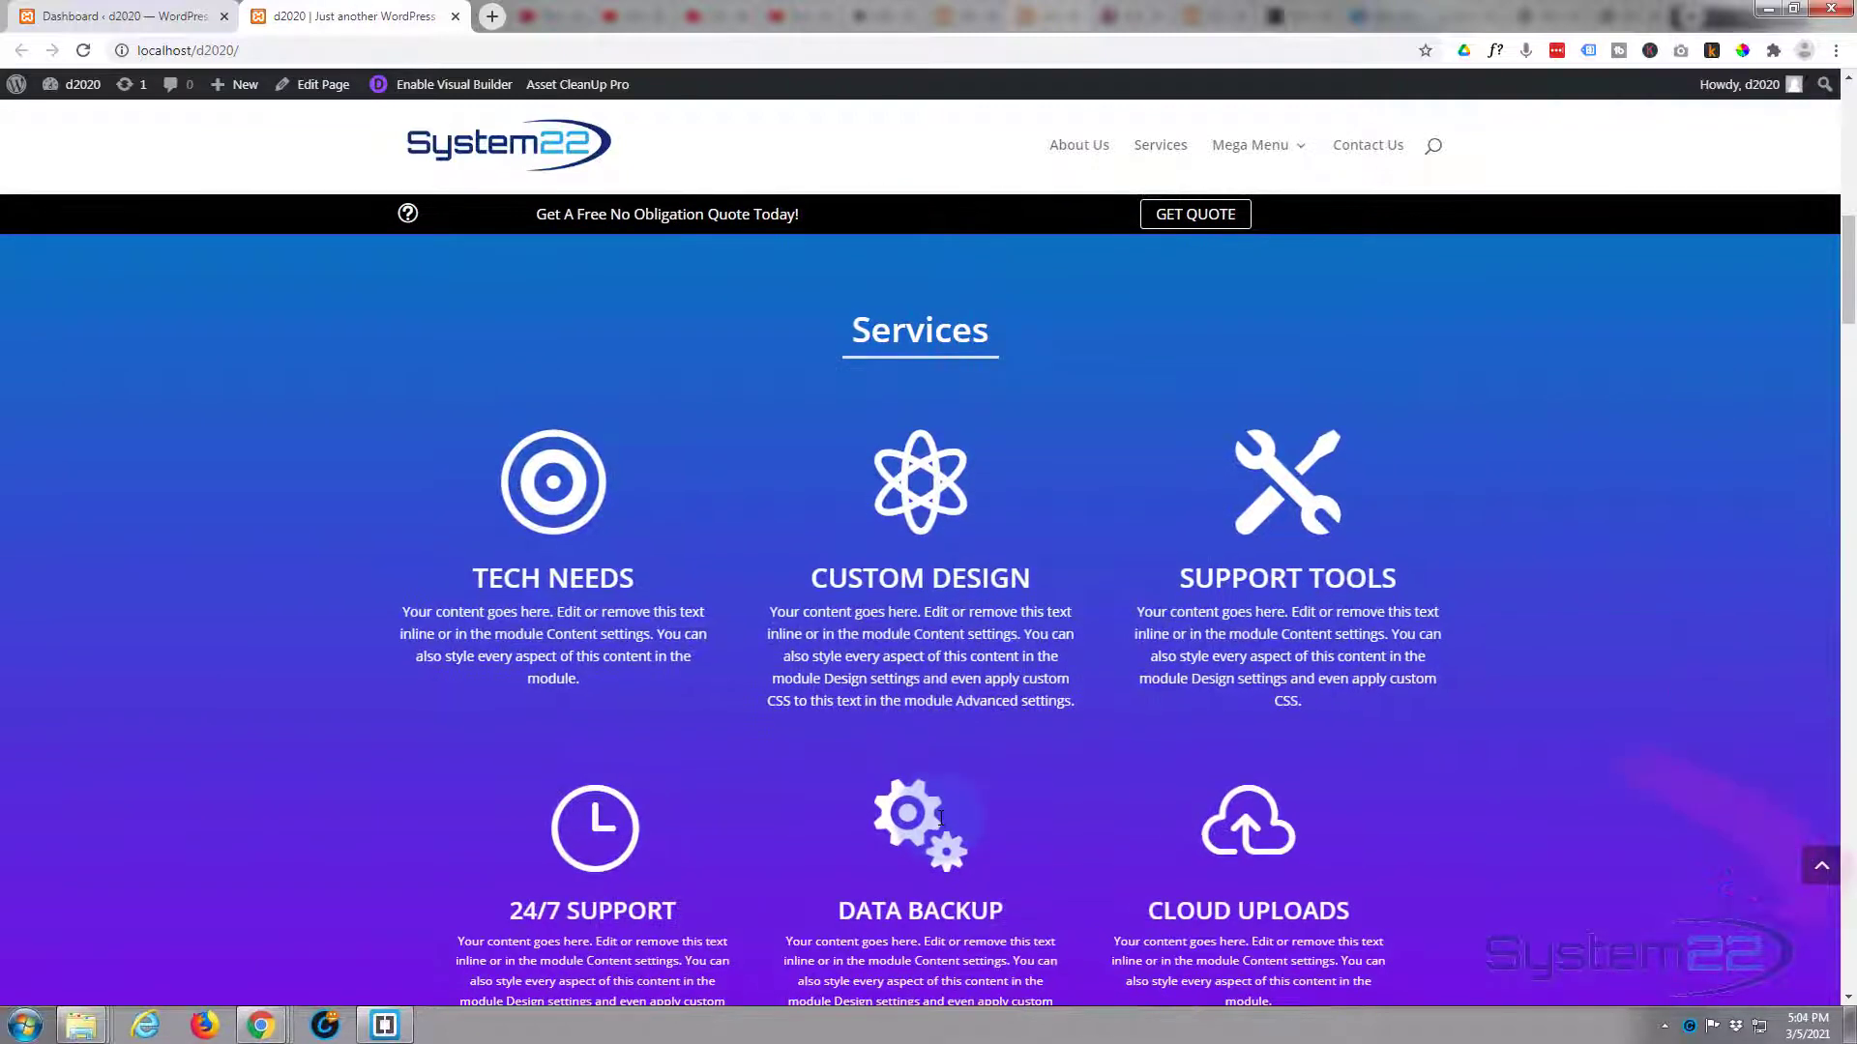
scroll("down", 3)
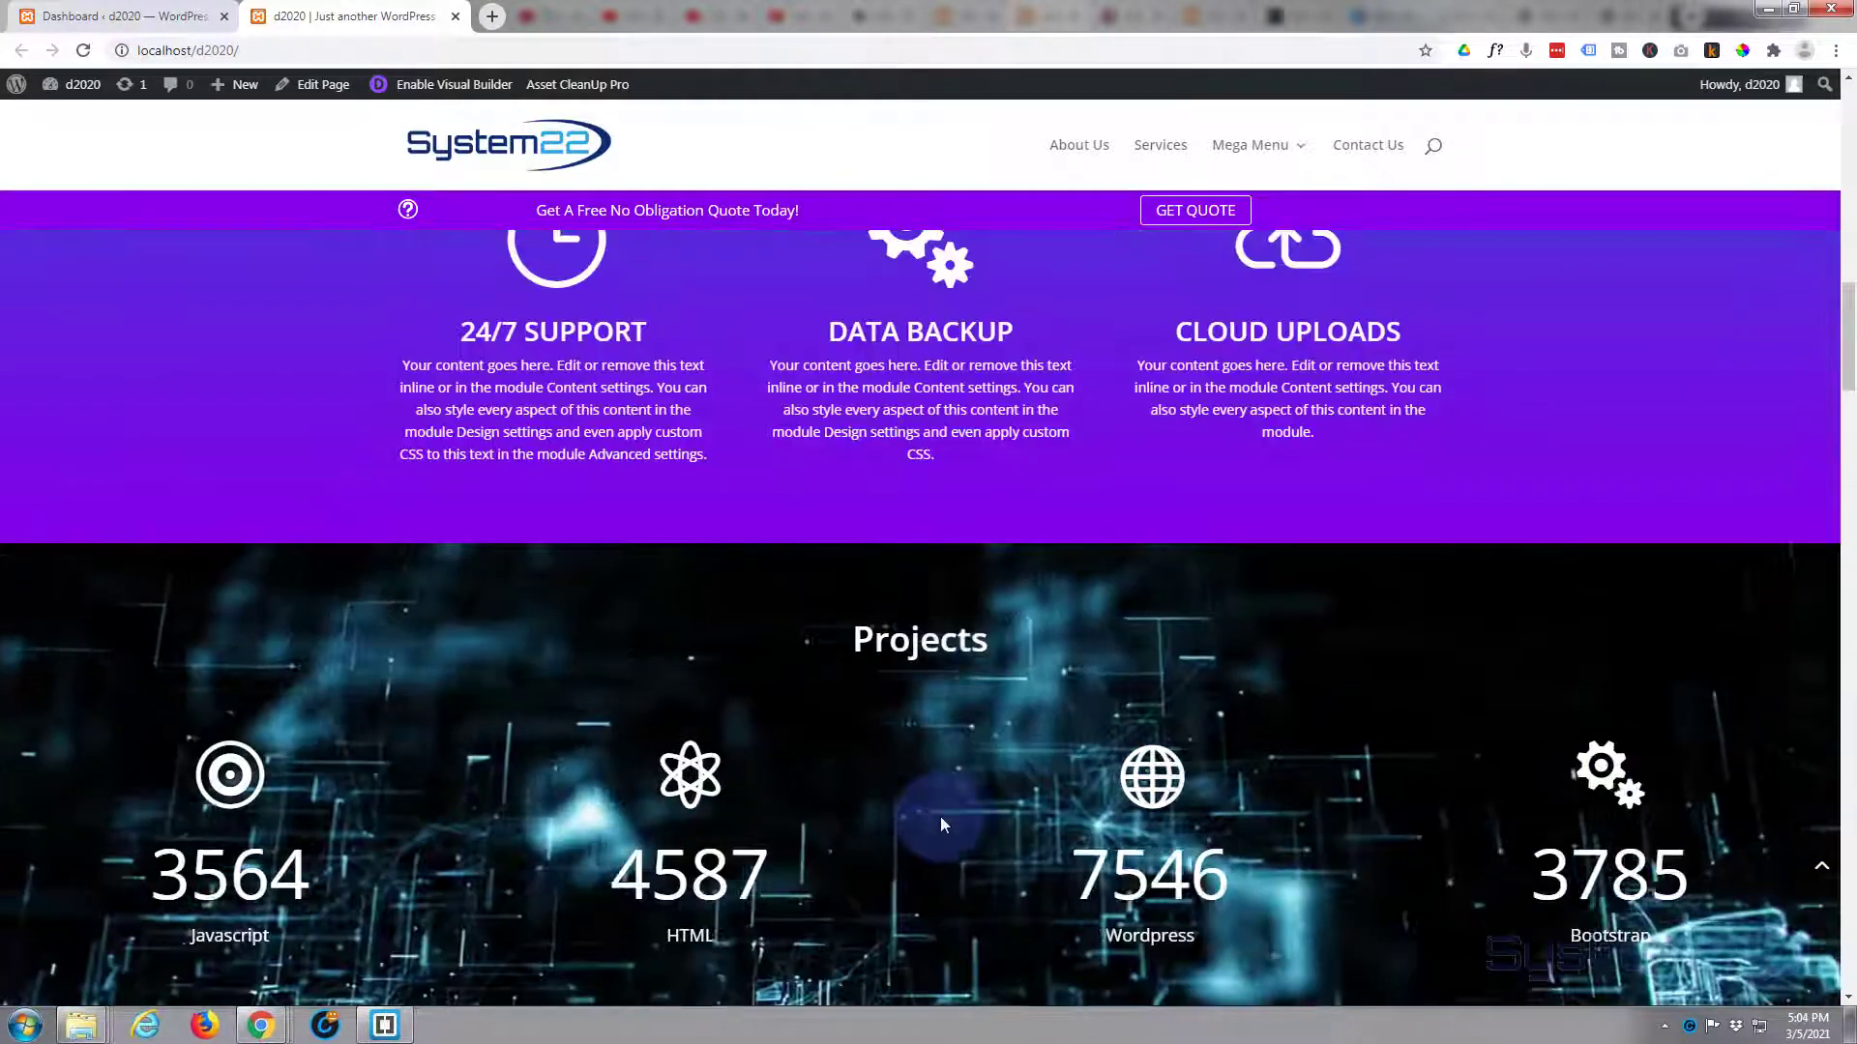
scroll("down", 3)
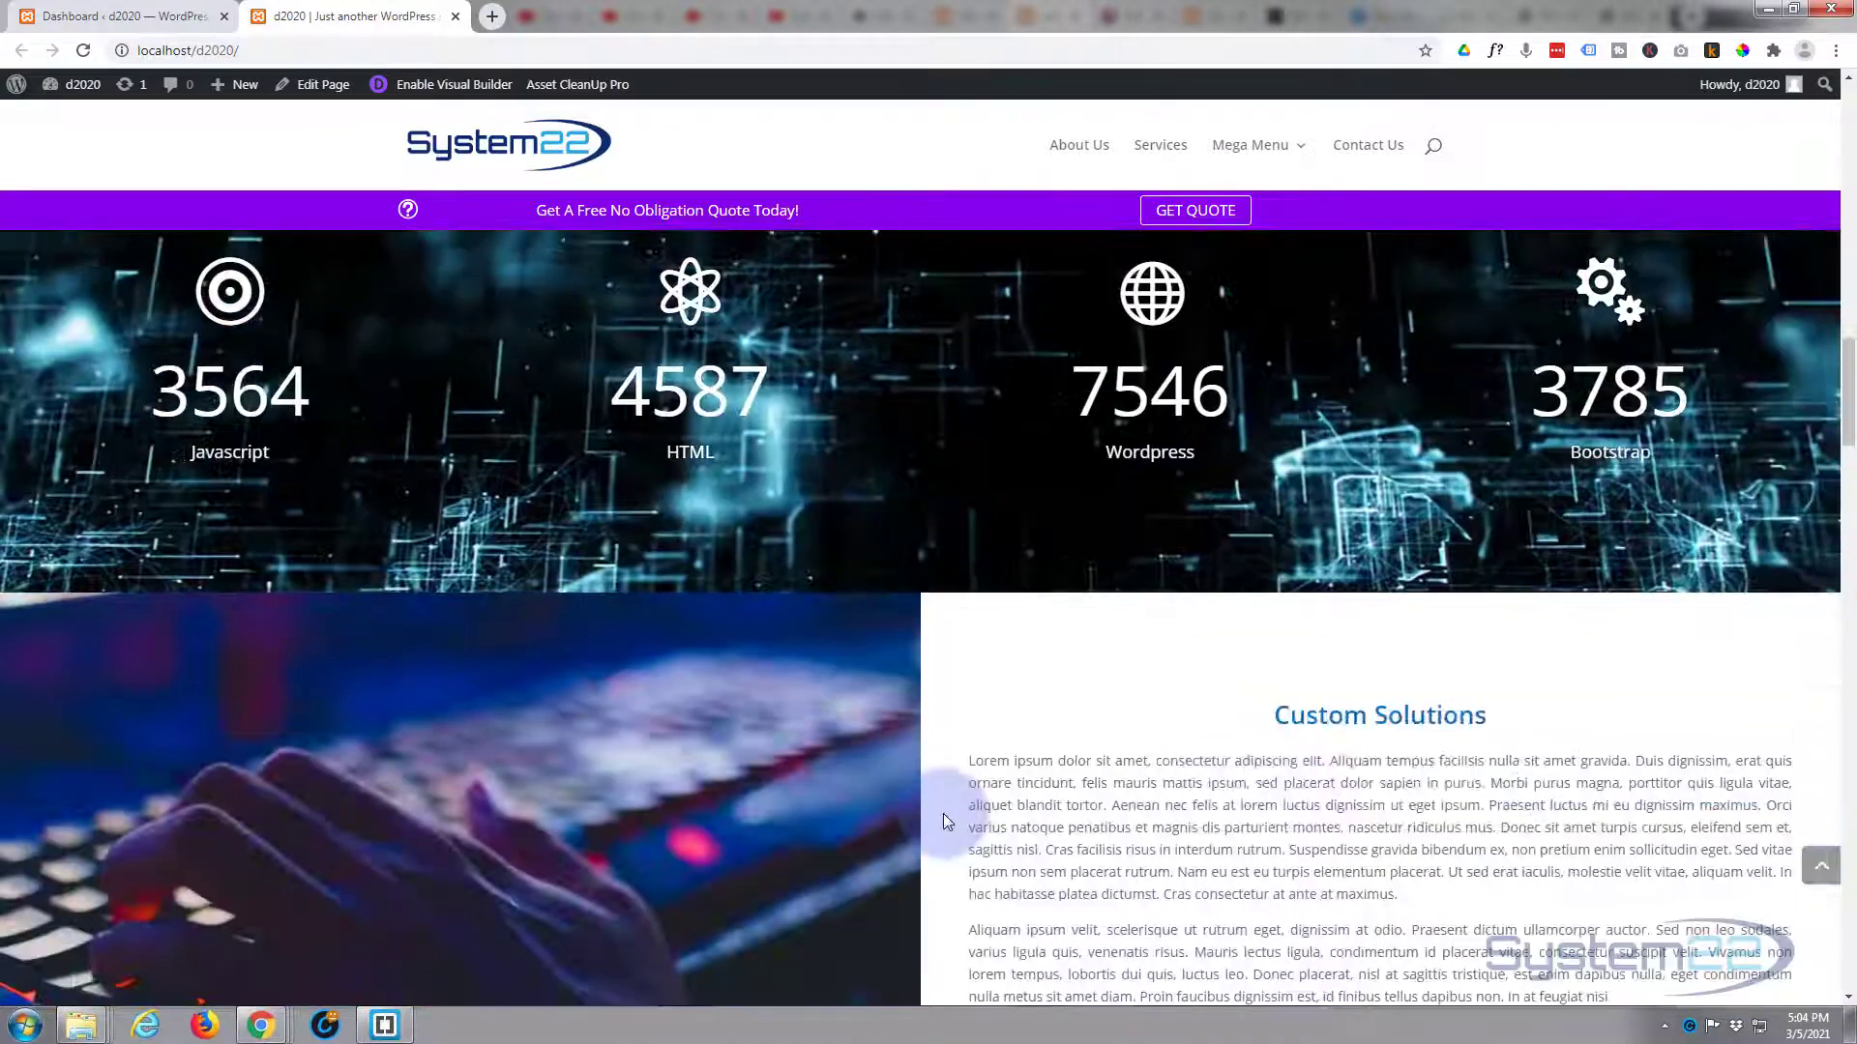
scroll("down", 3)
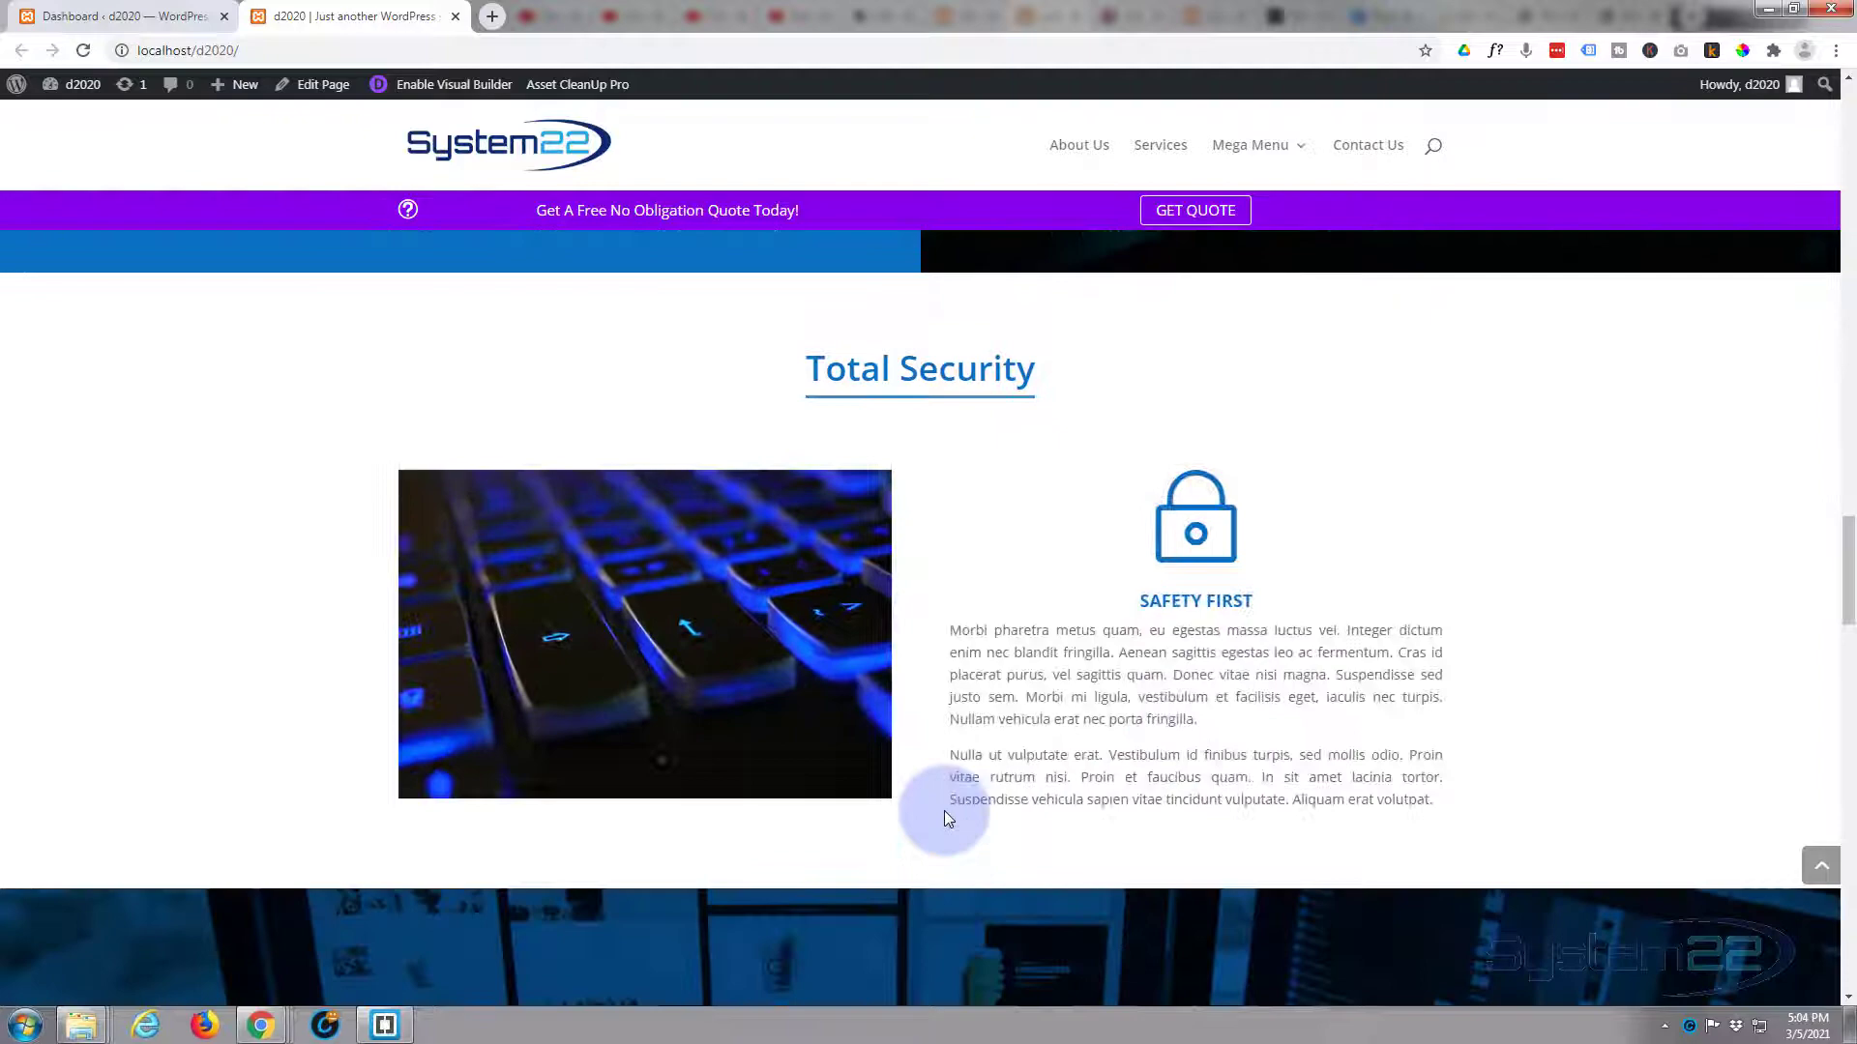
scroll("down", 3)
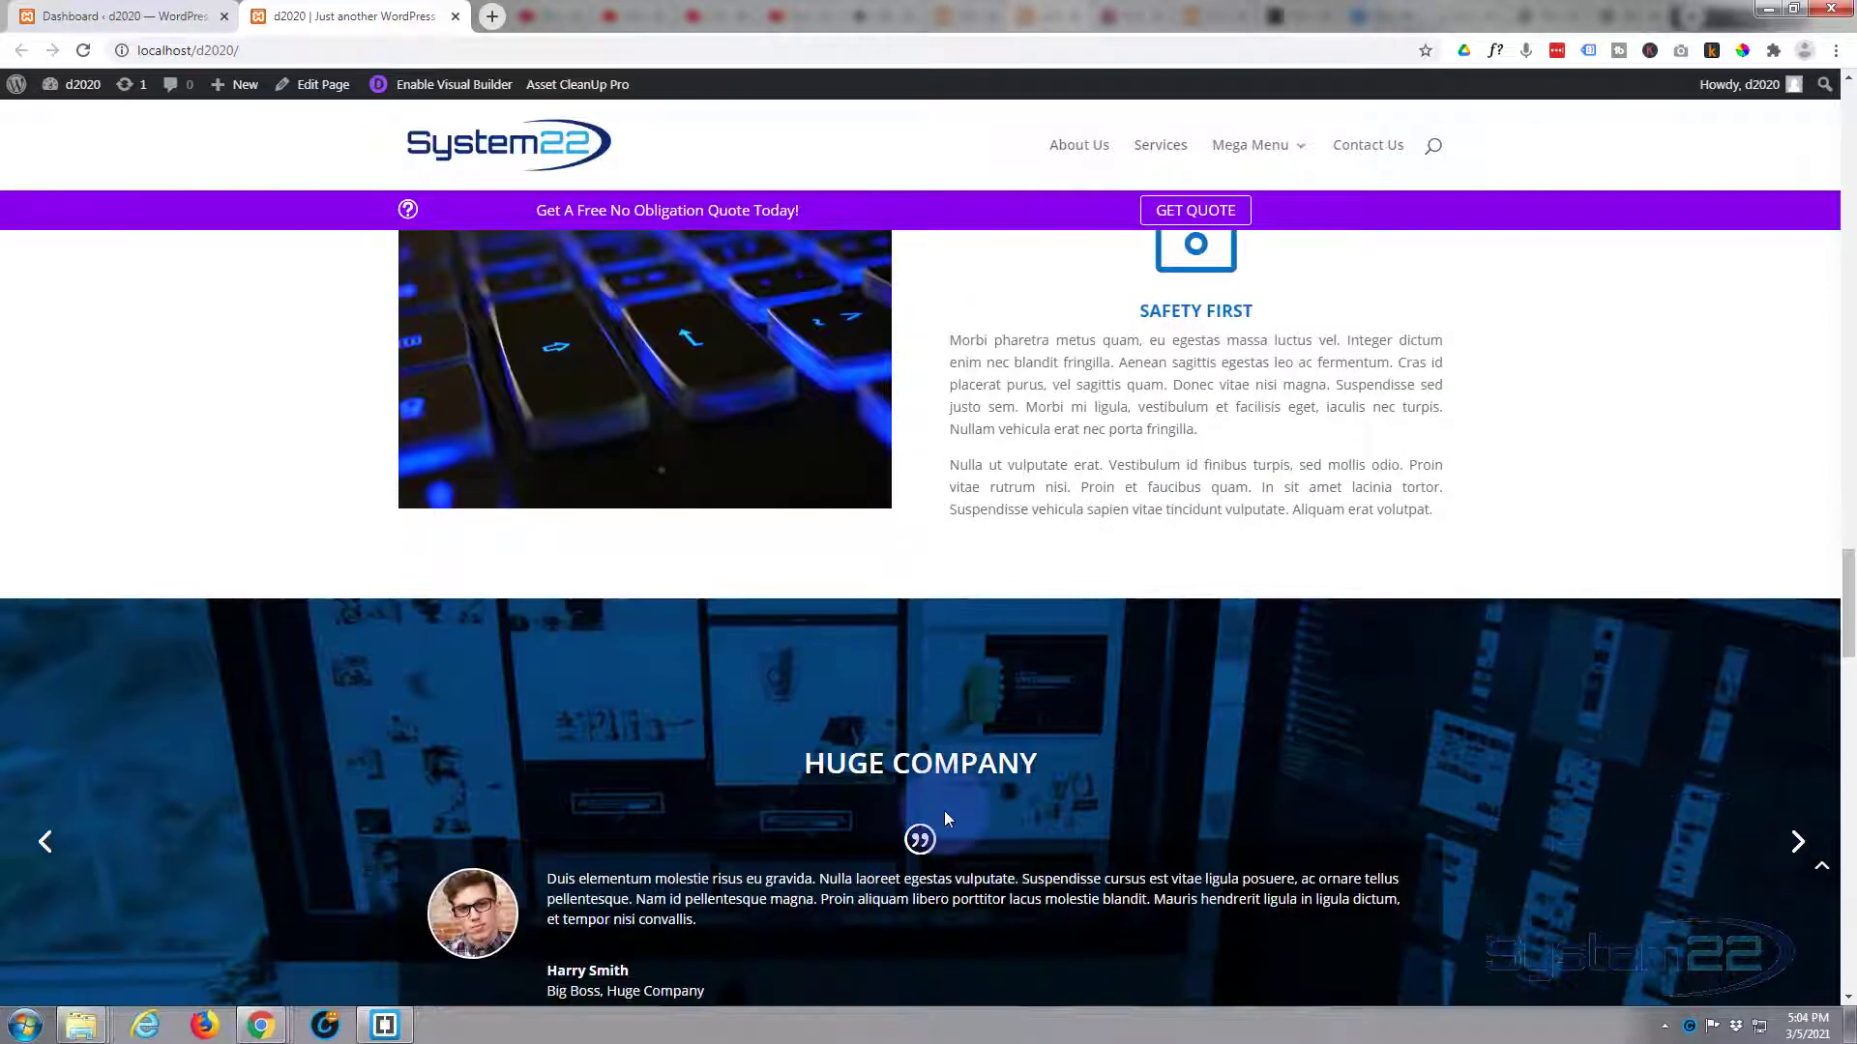
scroll("down", 3)
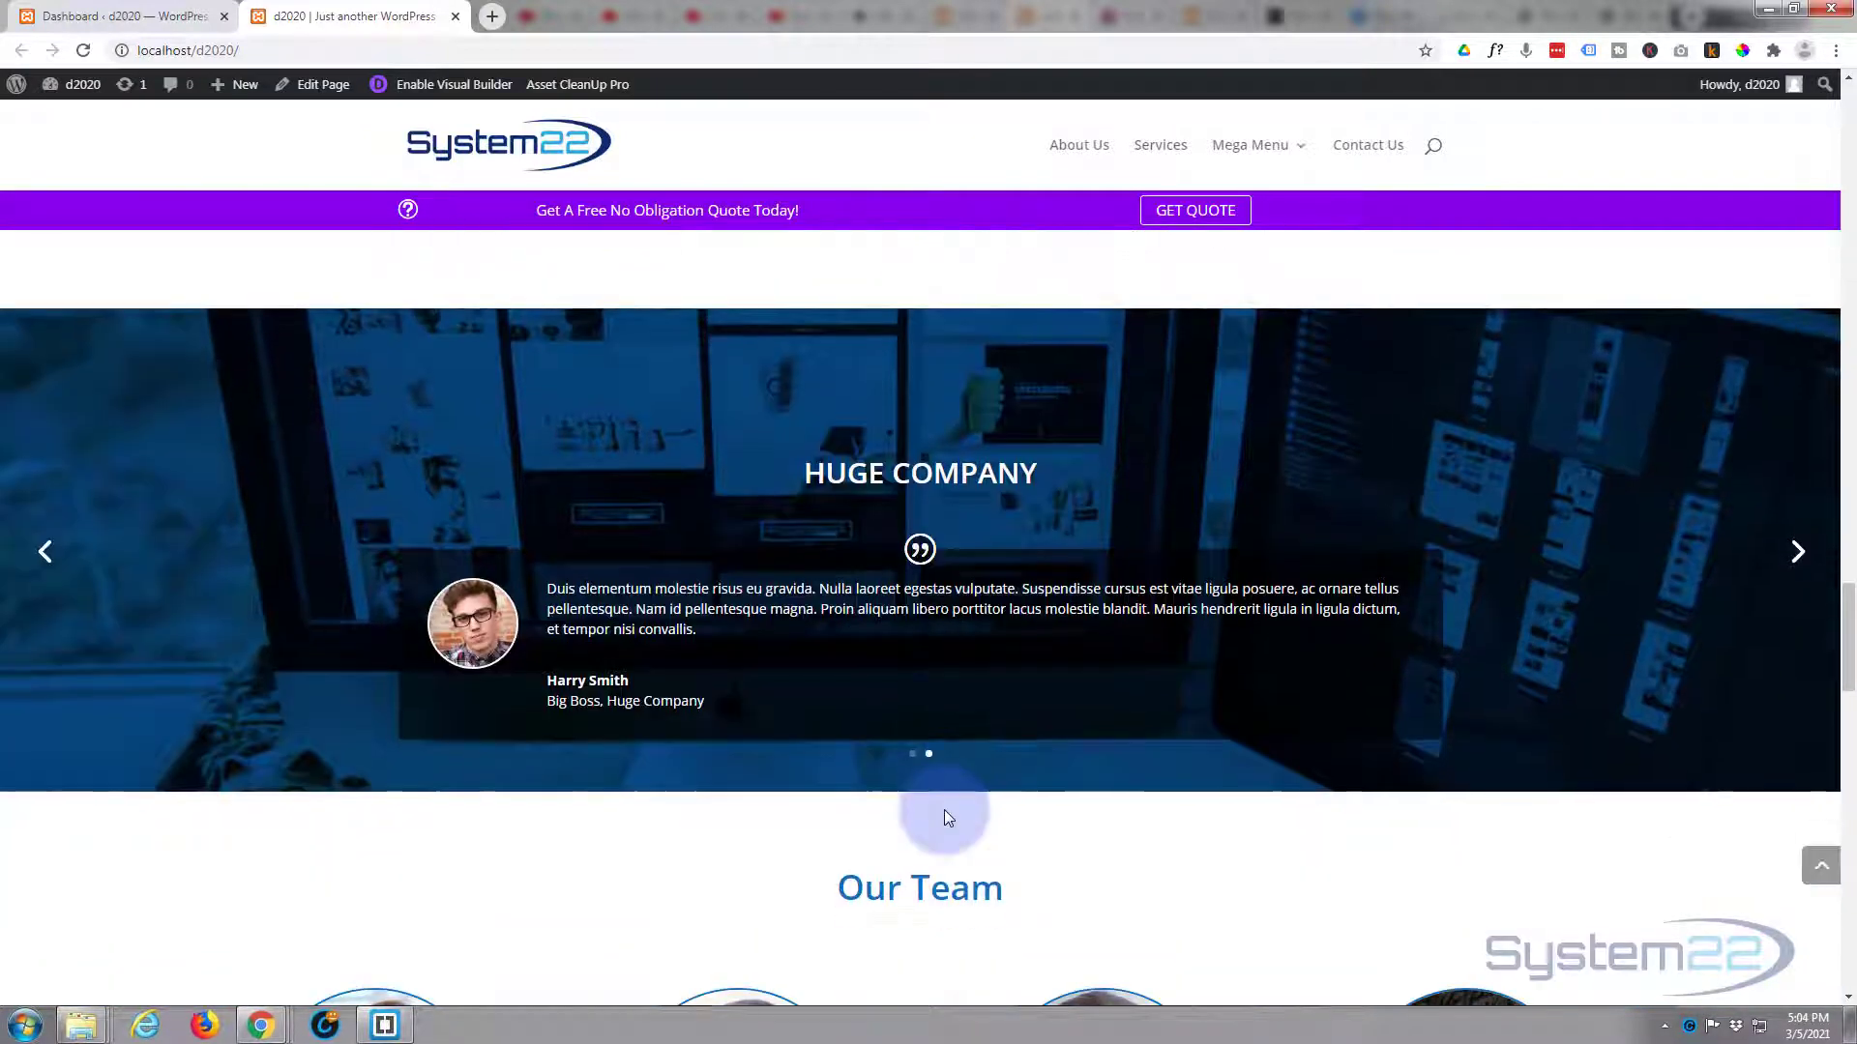
scroll("down", 3)
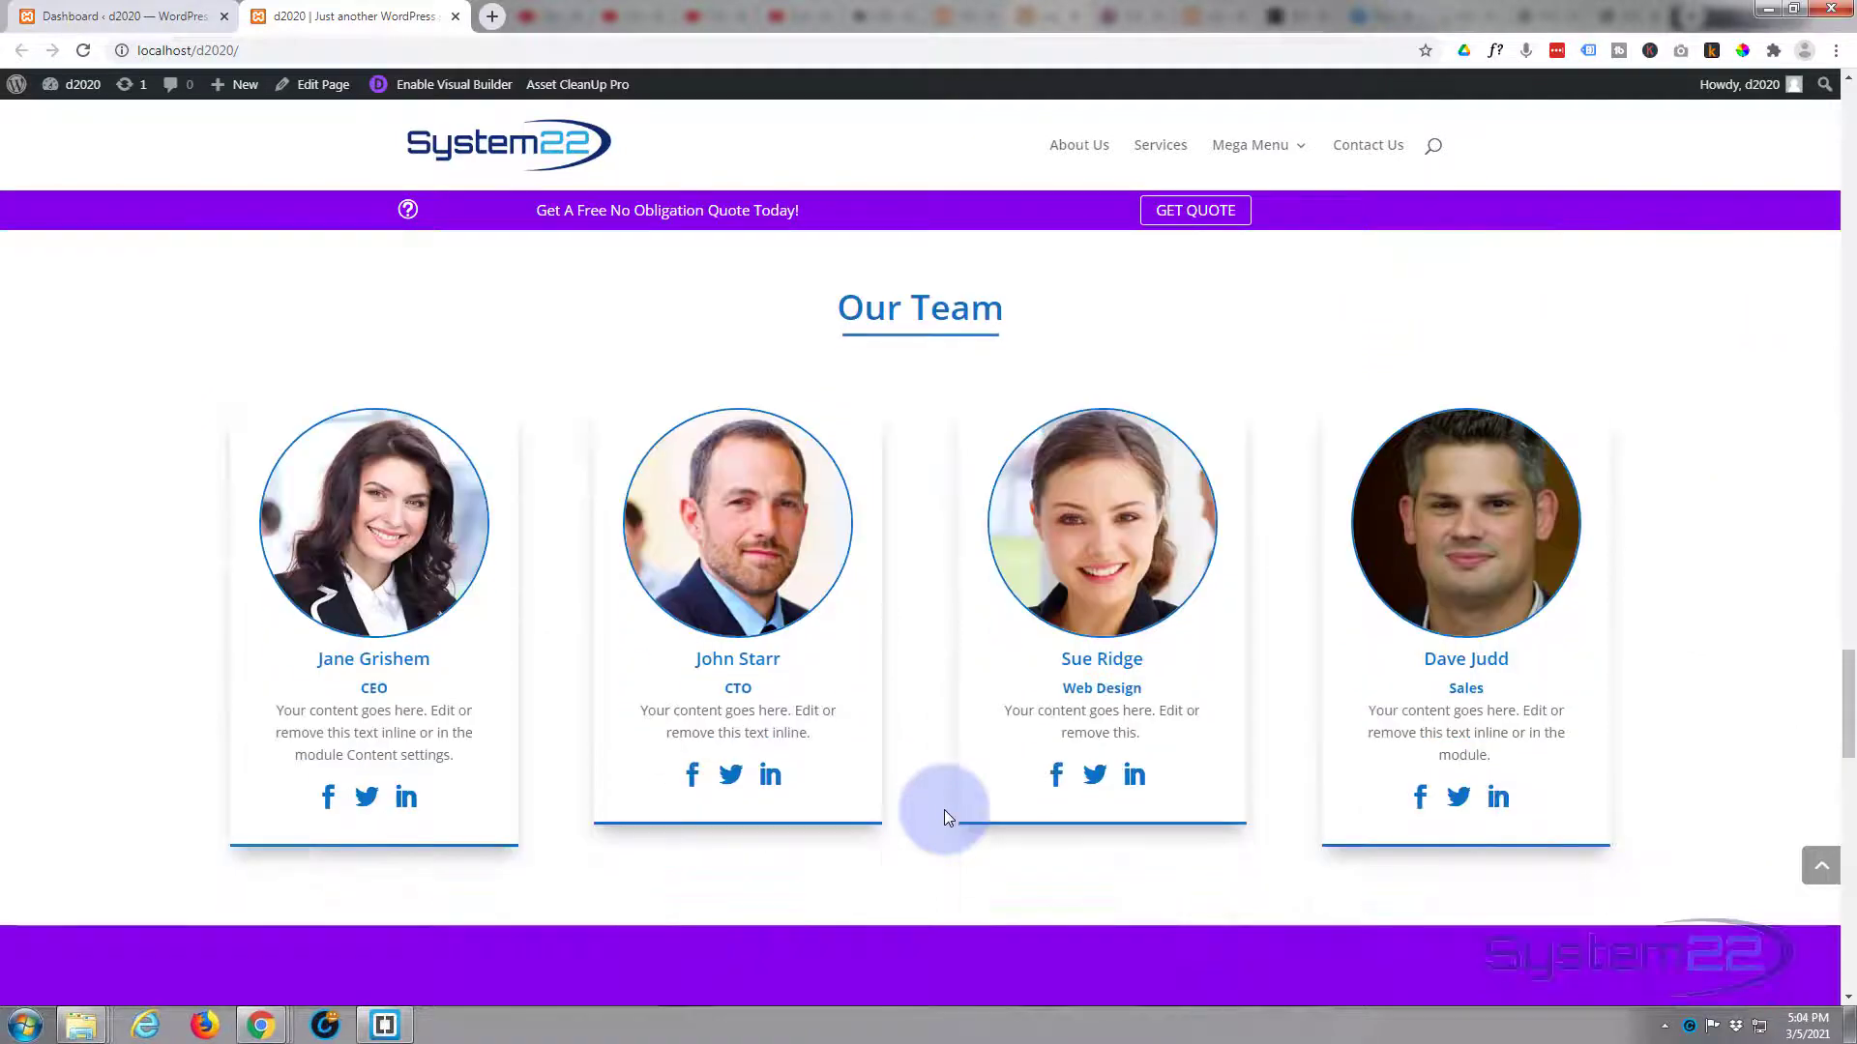
scroll("down", 3)
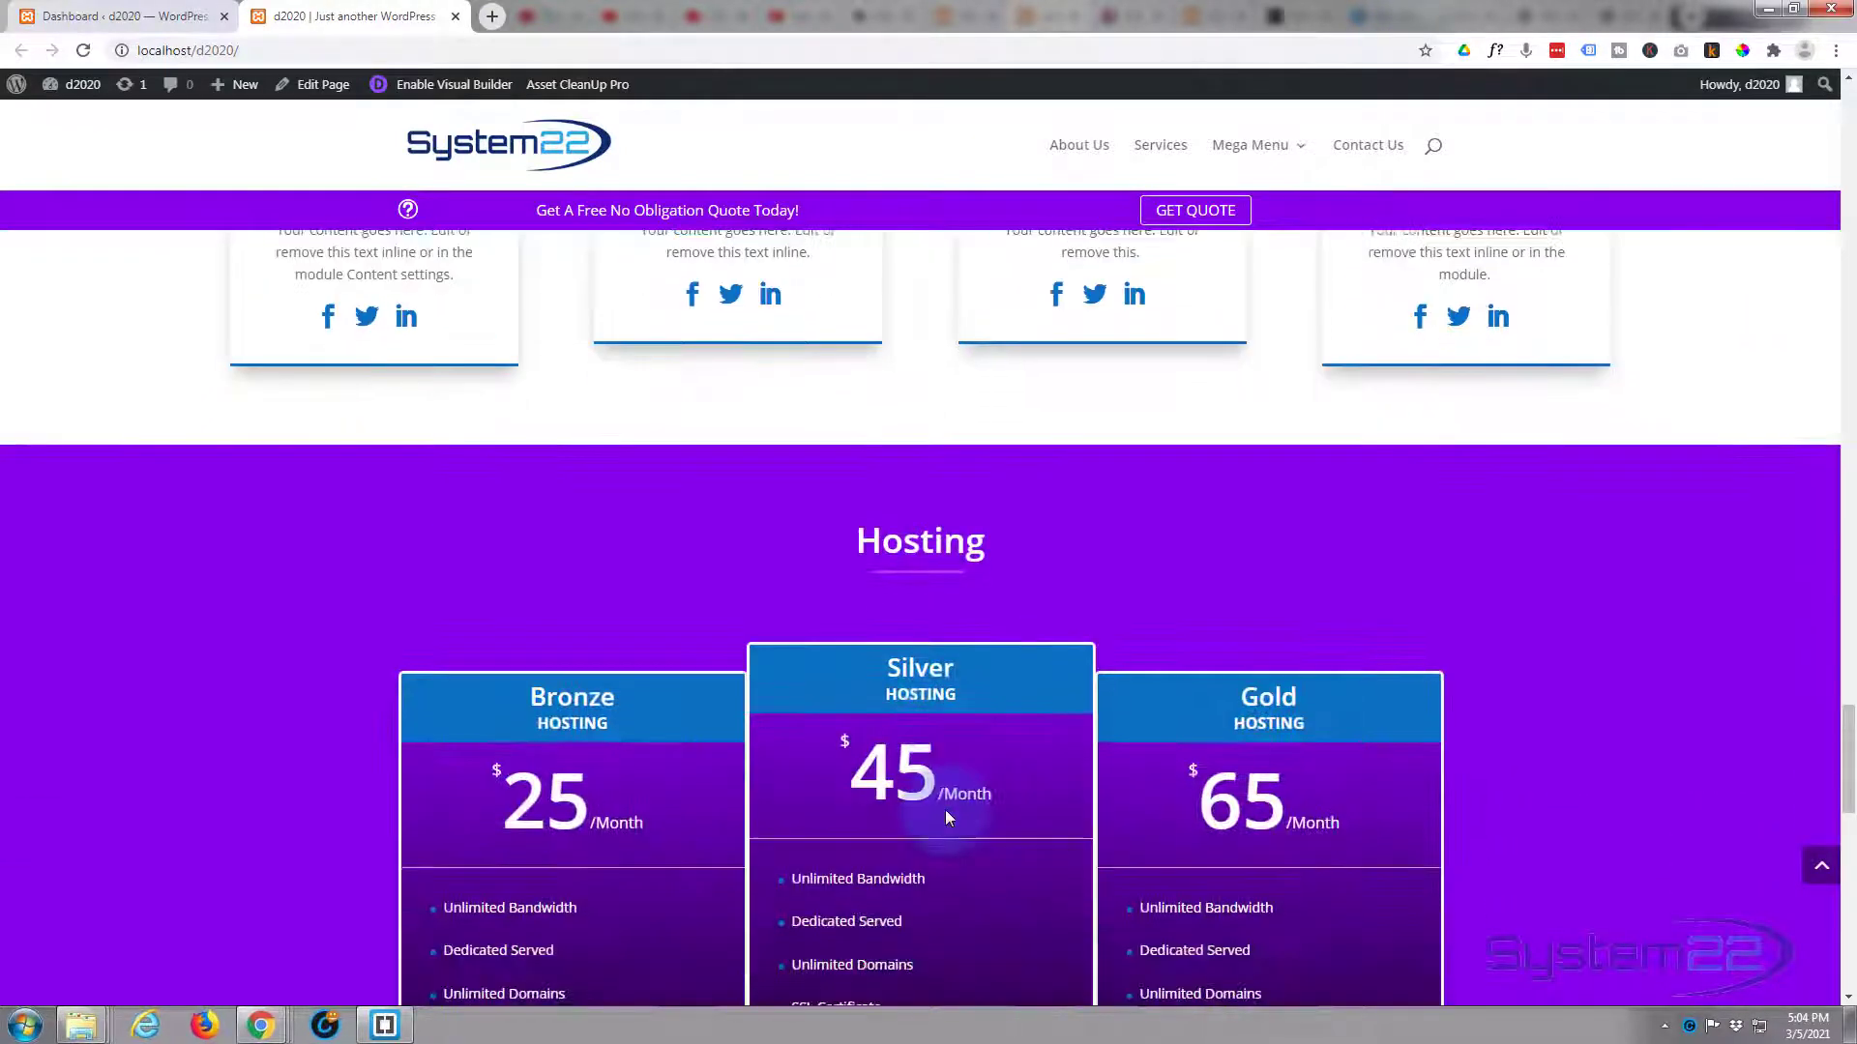
scroll("down", 3)
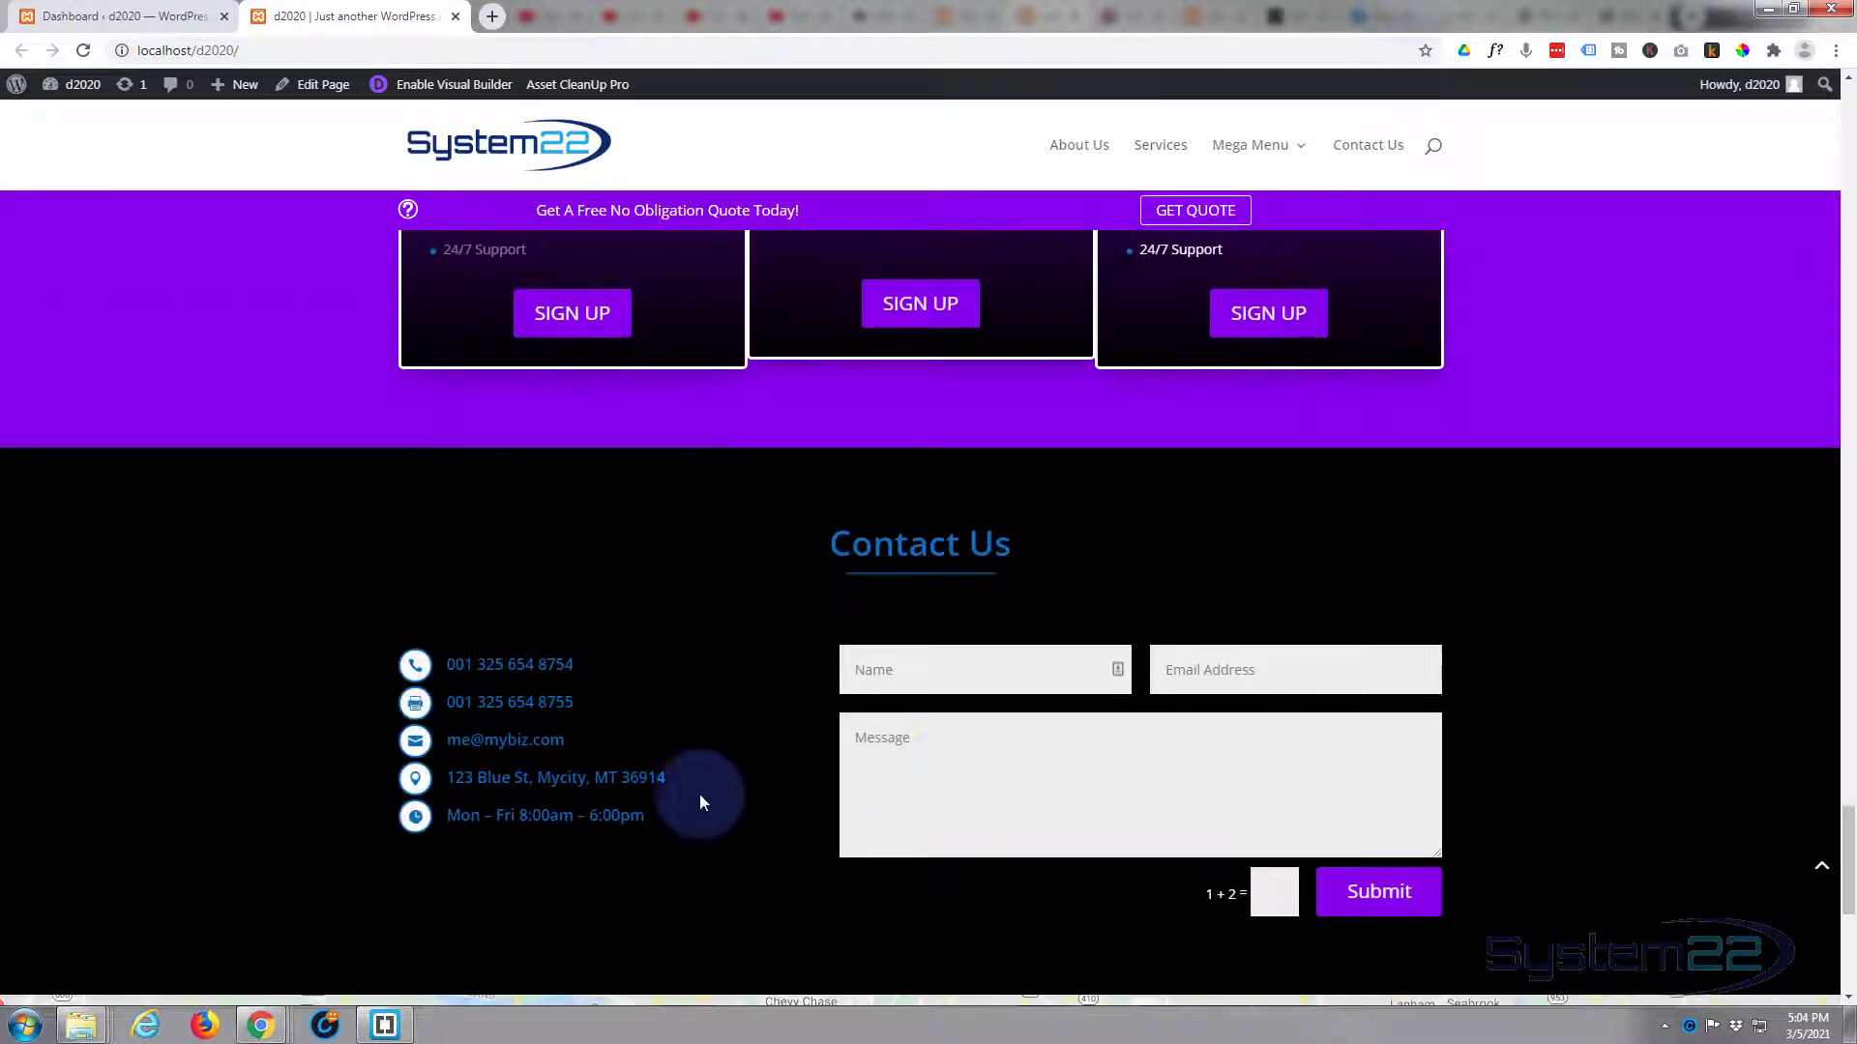
scroll("down", 3)
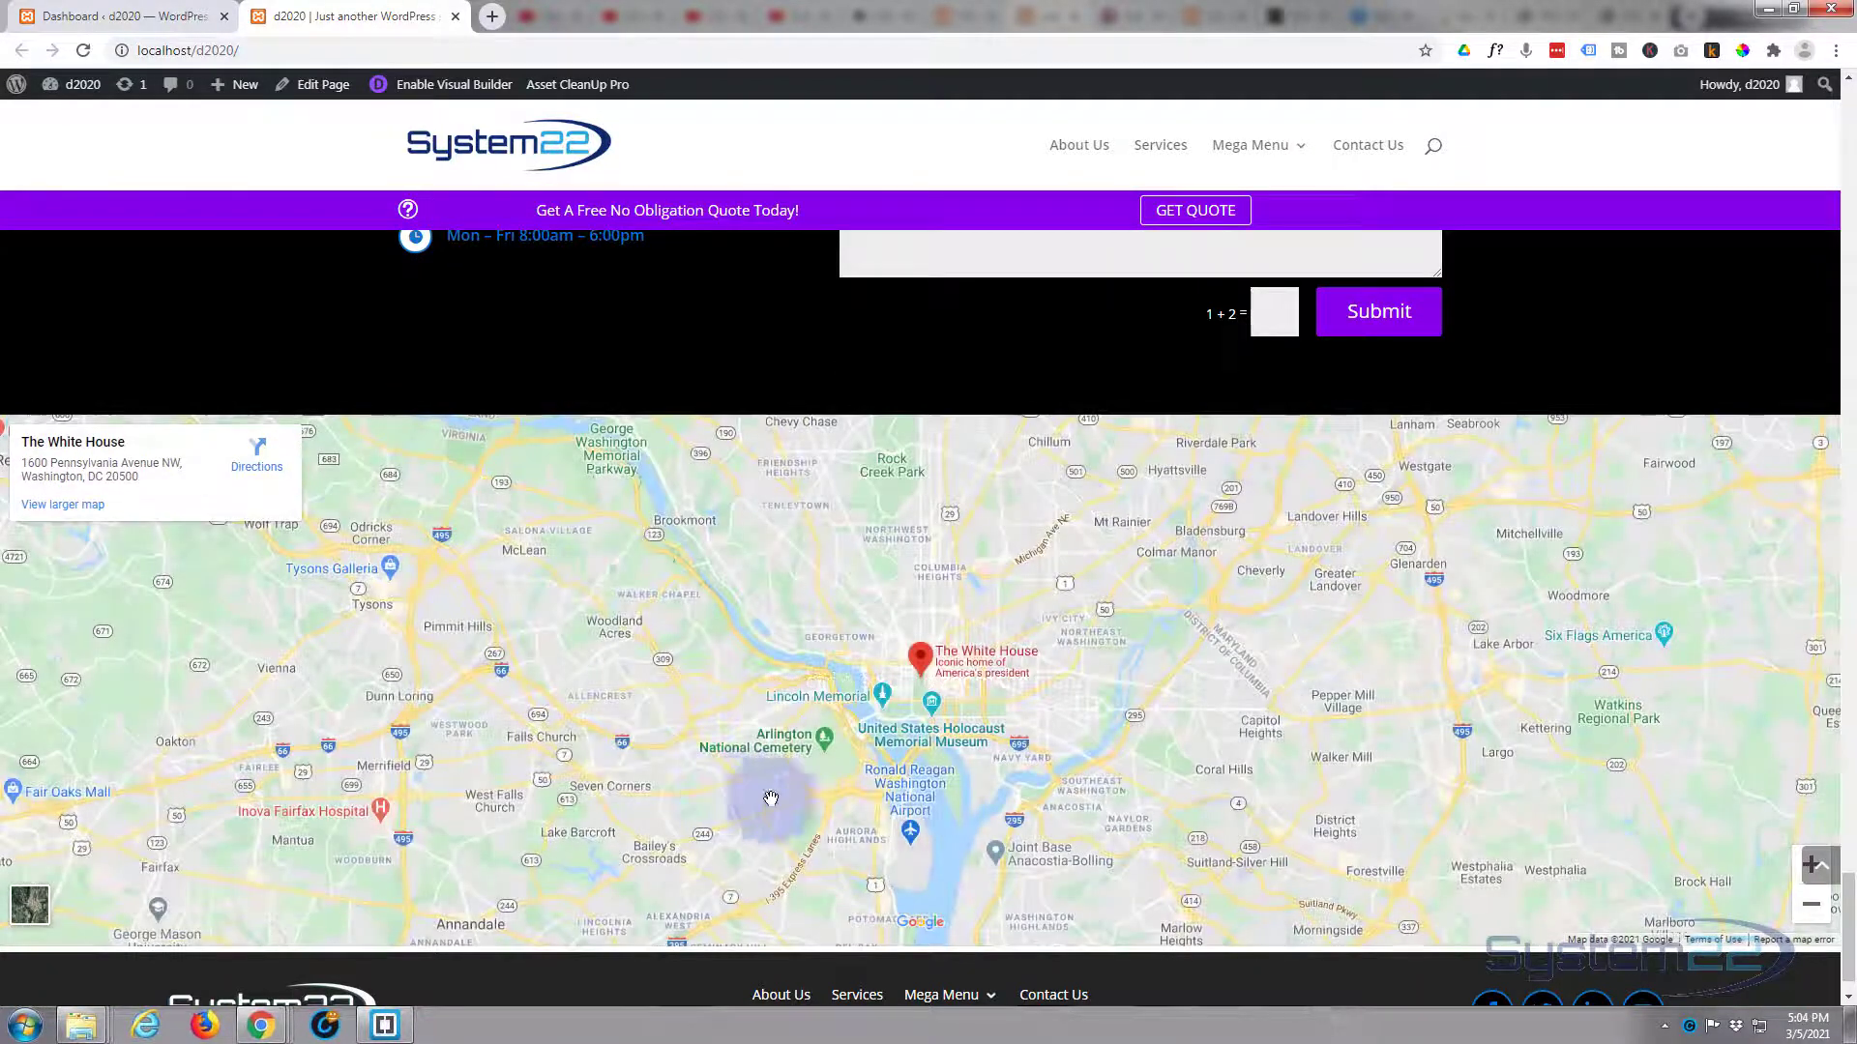
scroll("up", 3)
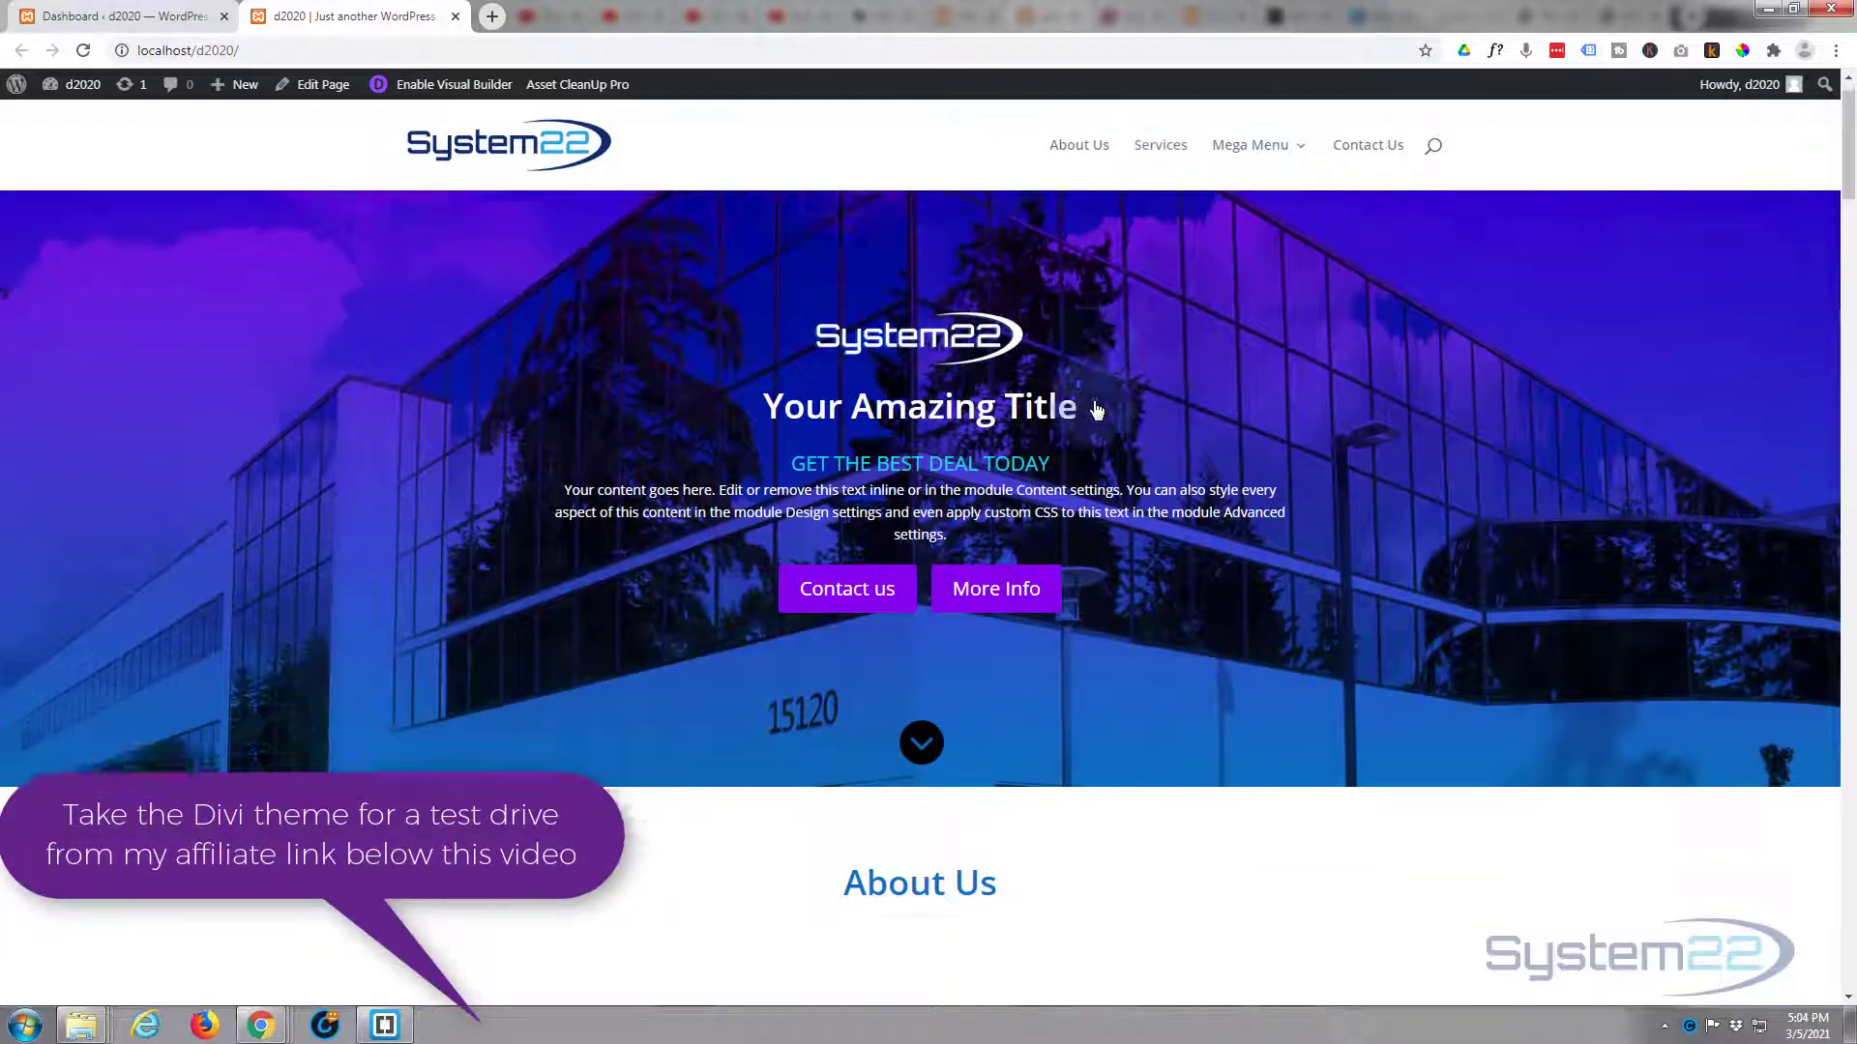
scroll("down", 3)
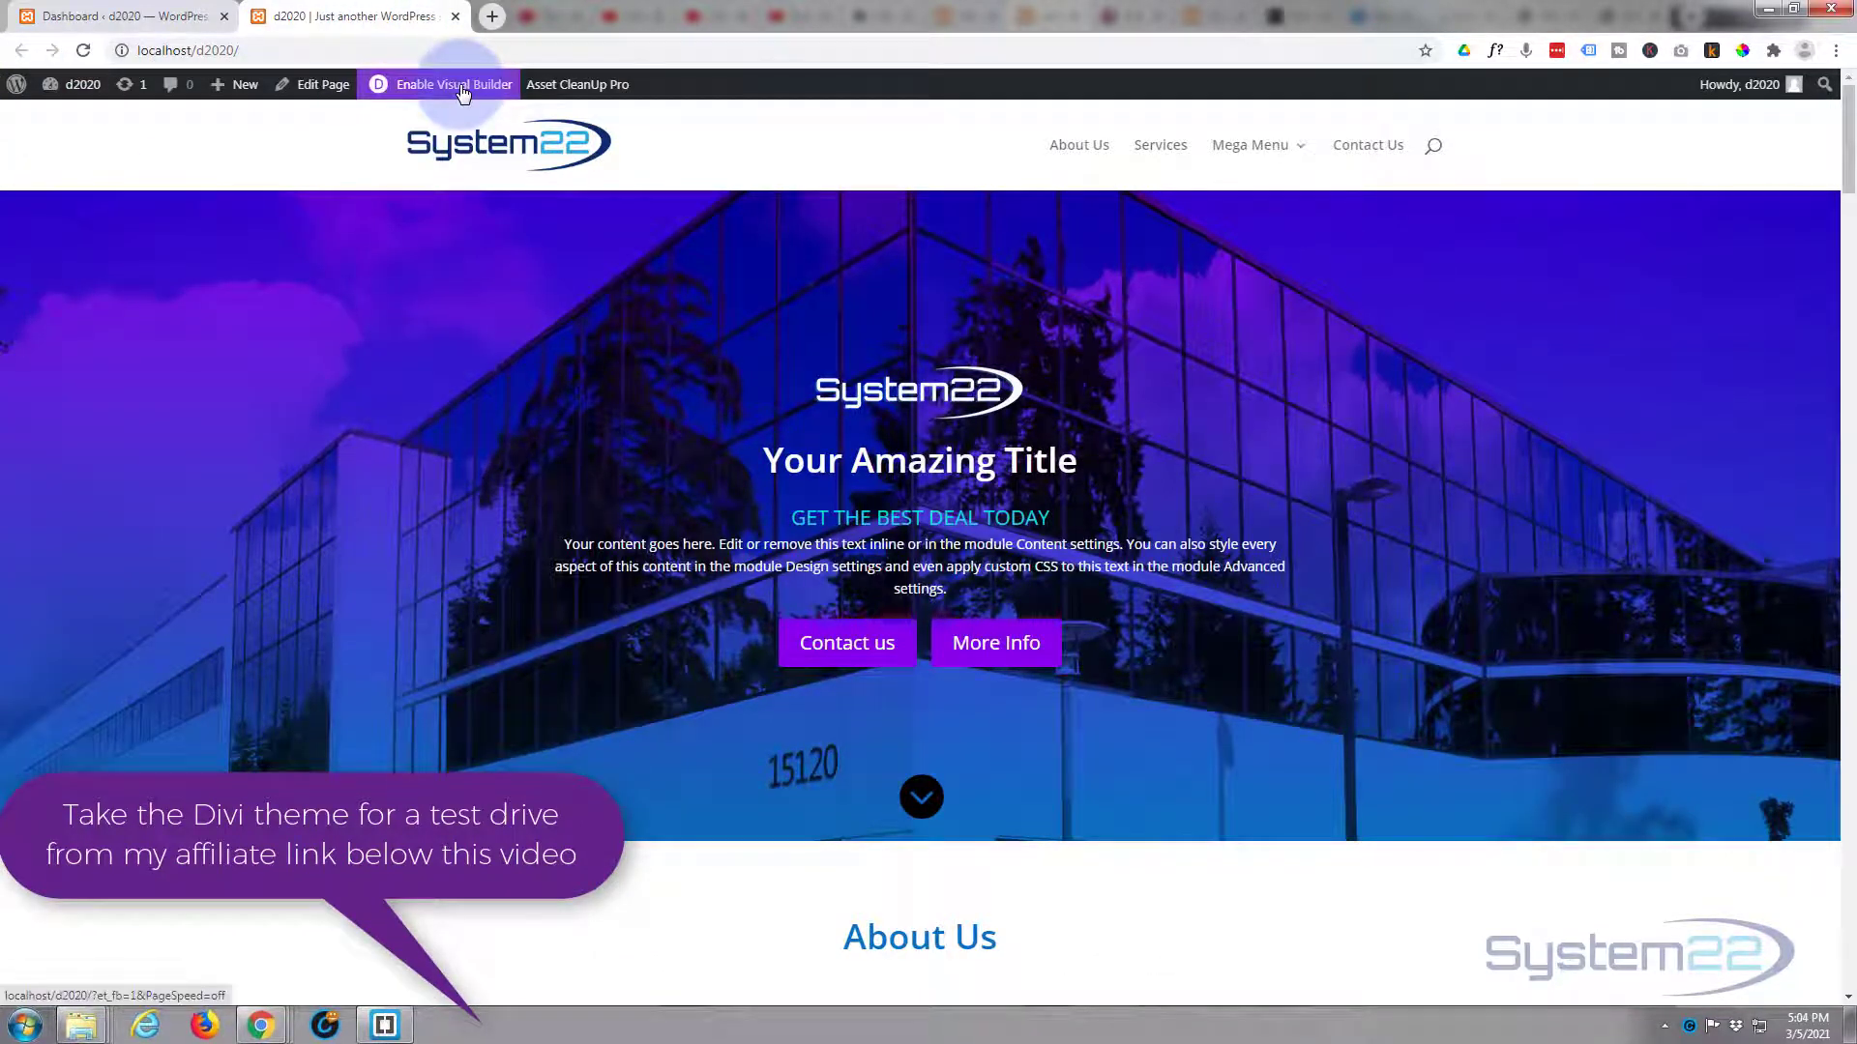
- Enable the Visual Builder on the front page and scroll to the About Us section
left_click(449, 84)
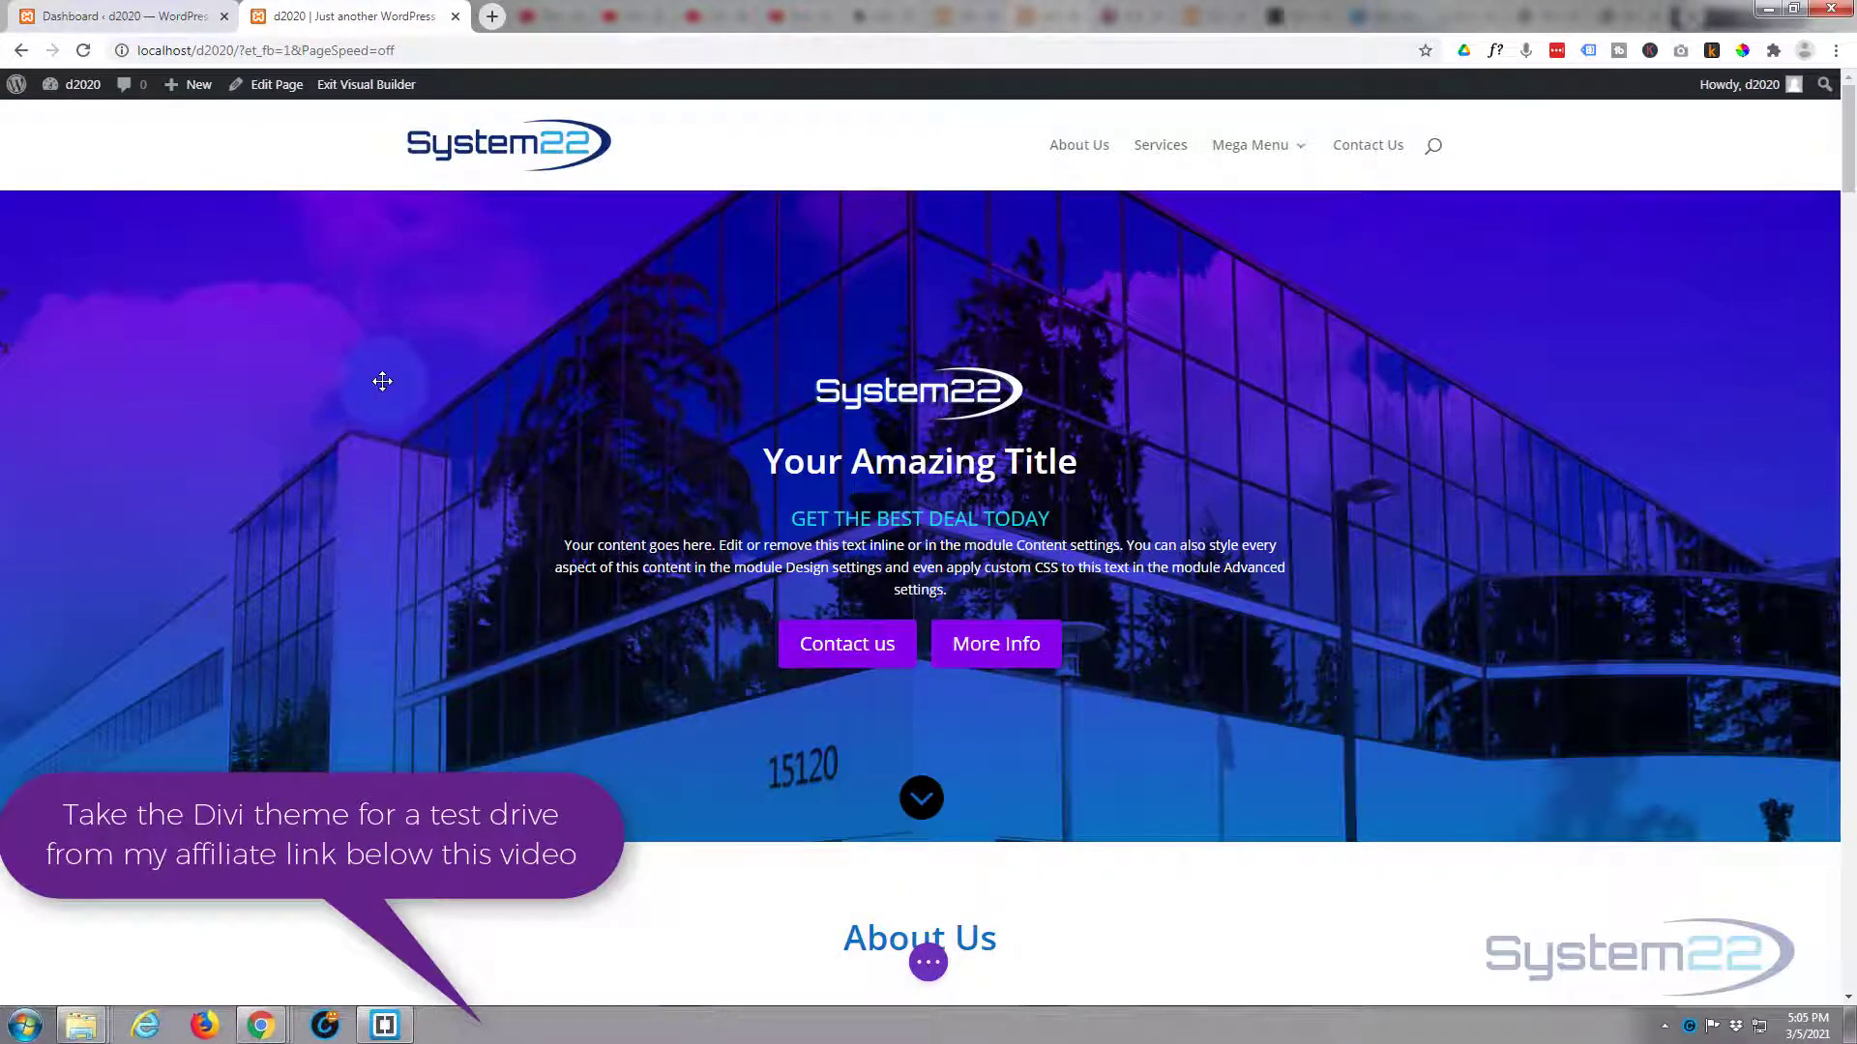
scroll("down", 3)
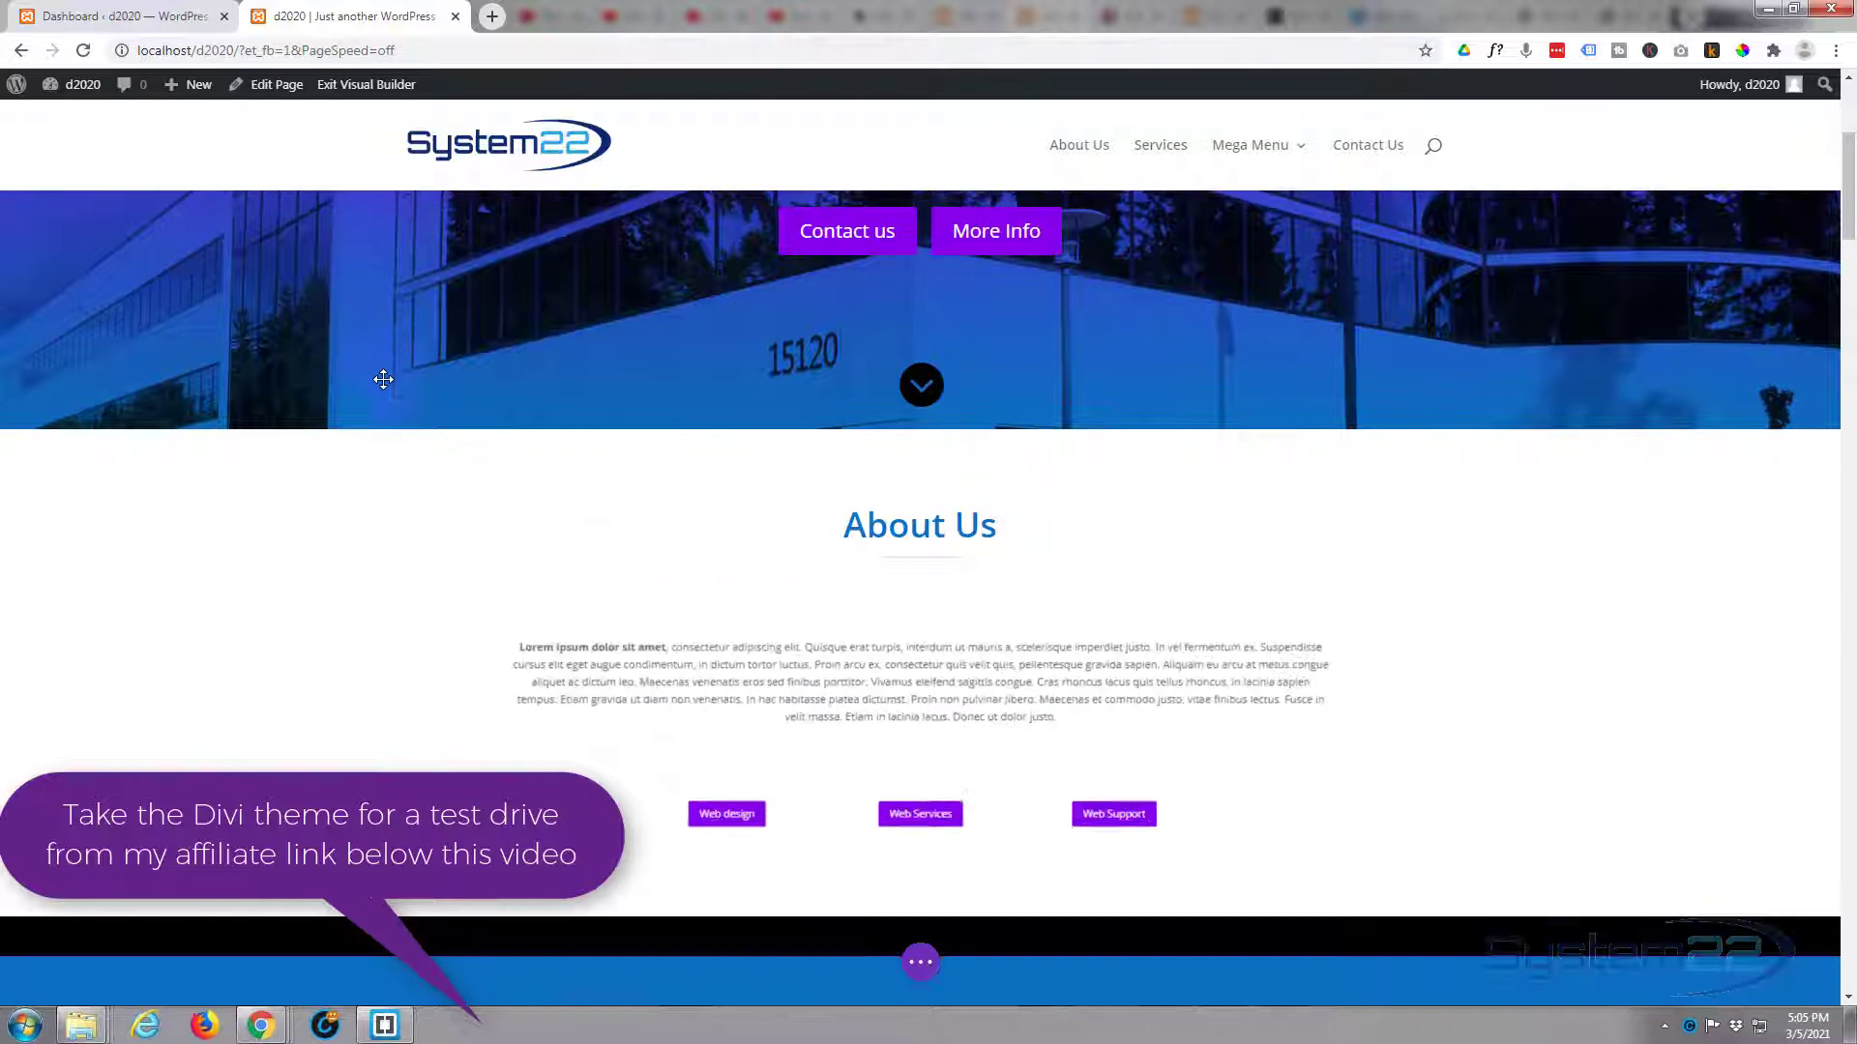
scroll("down", 3)
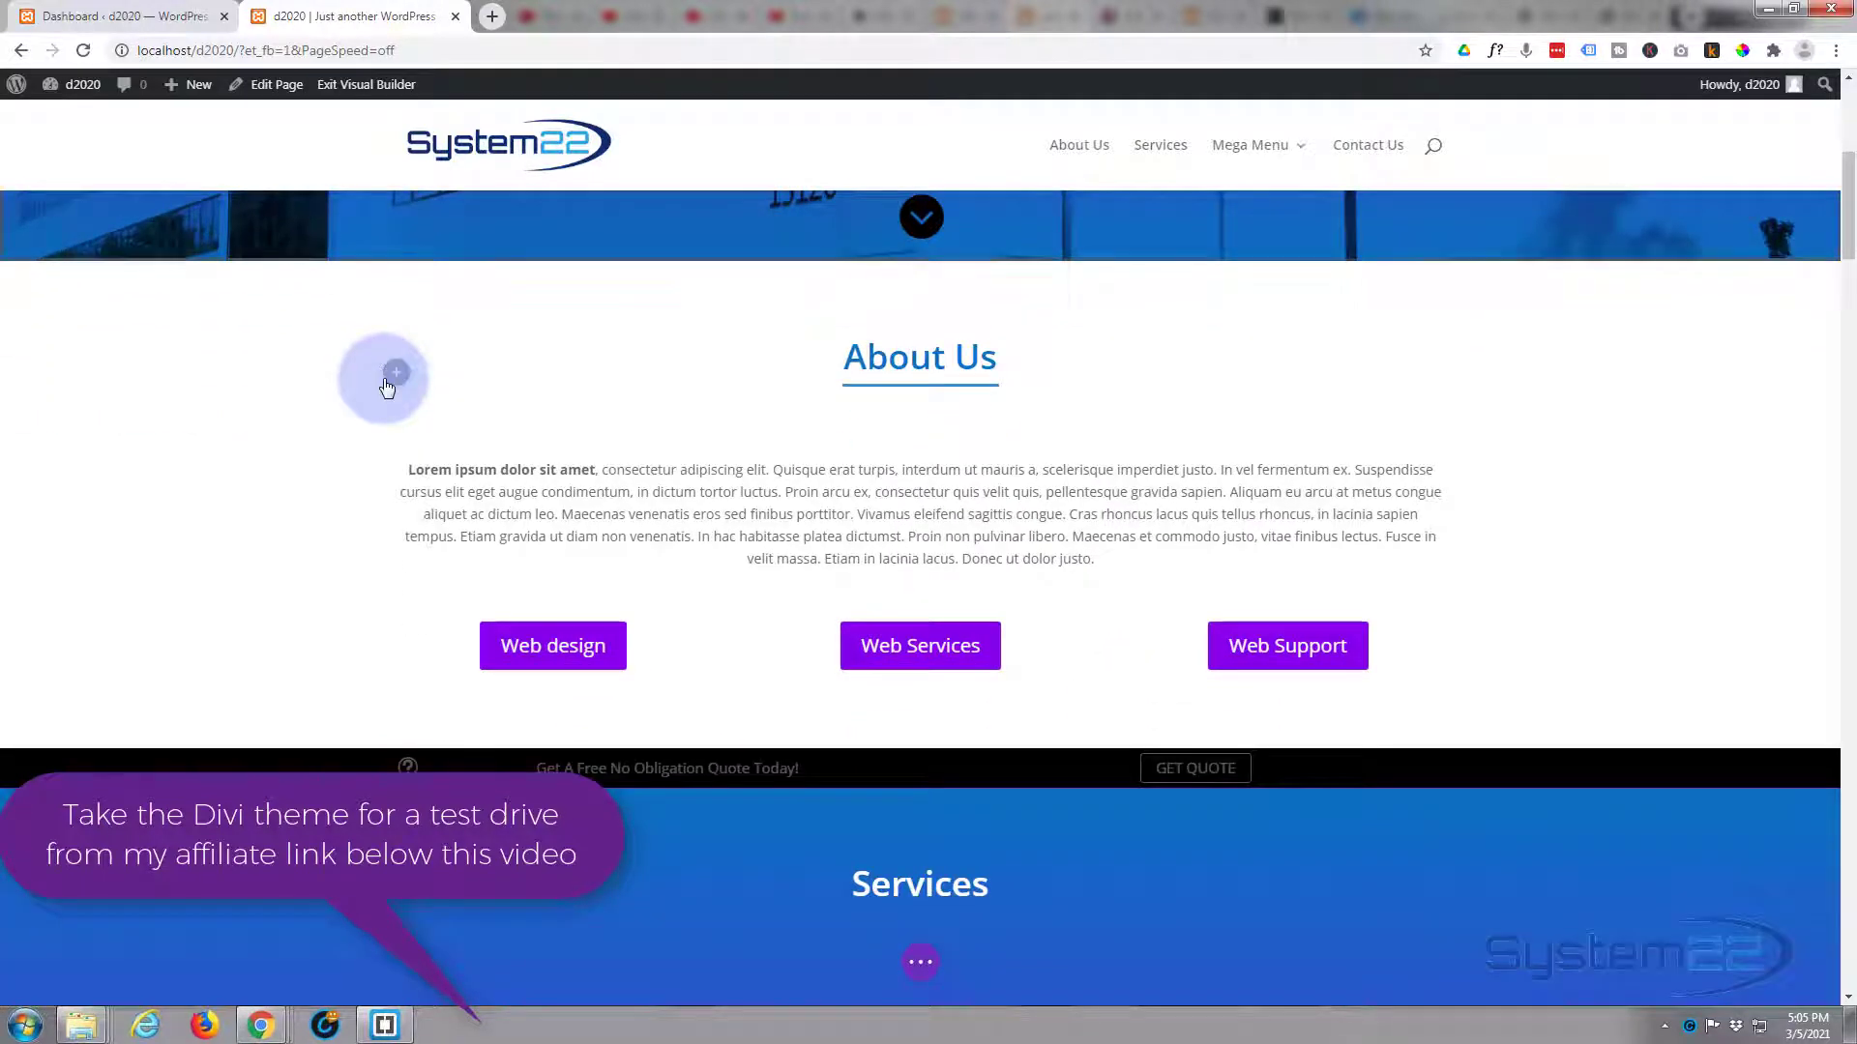
scroll("down", 3)
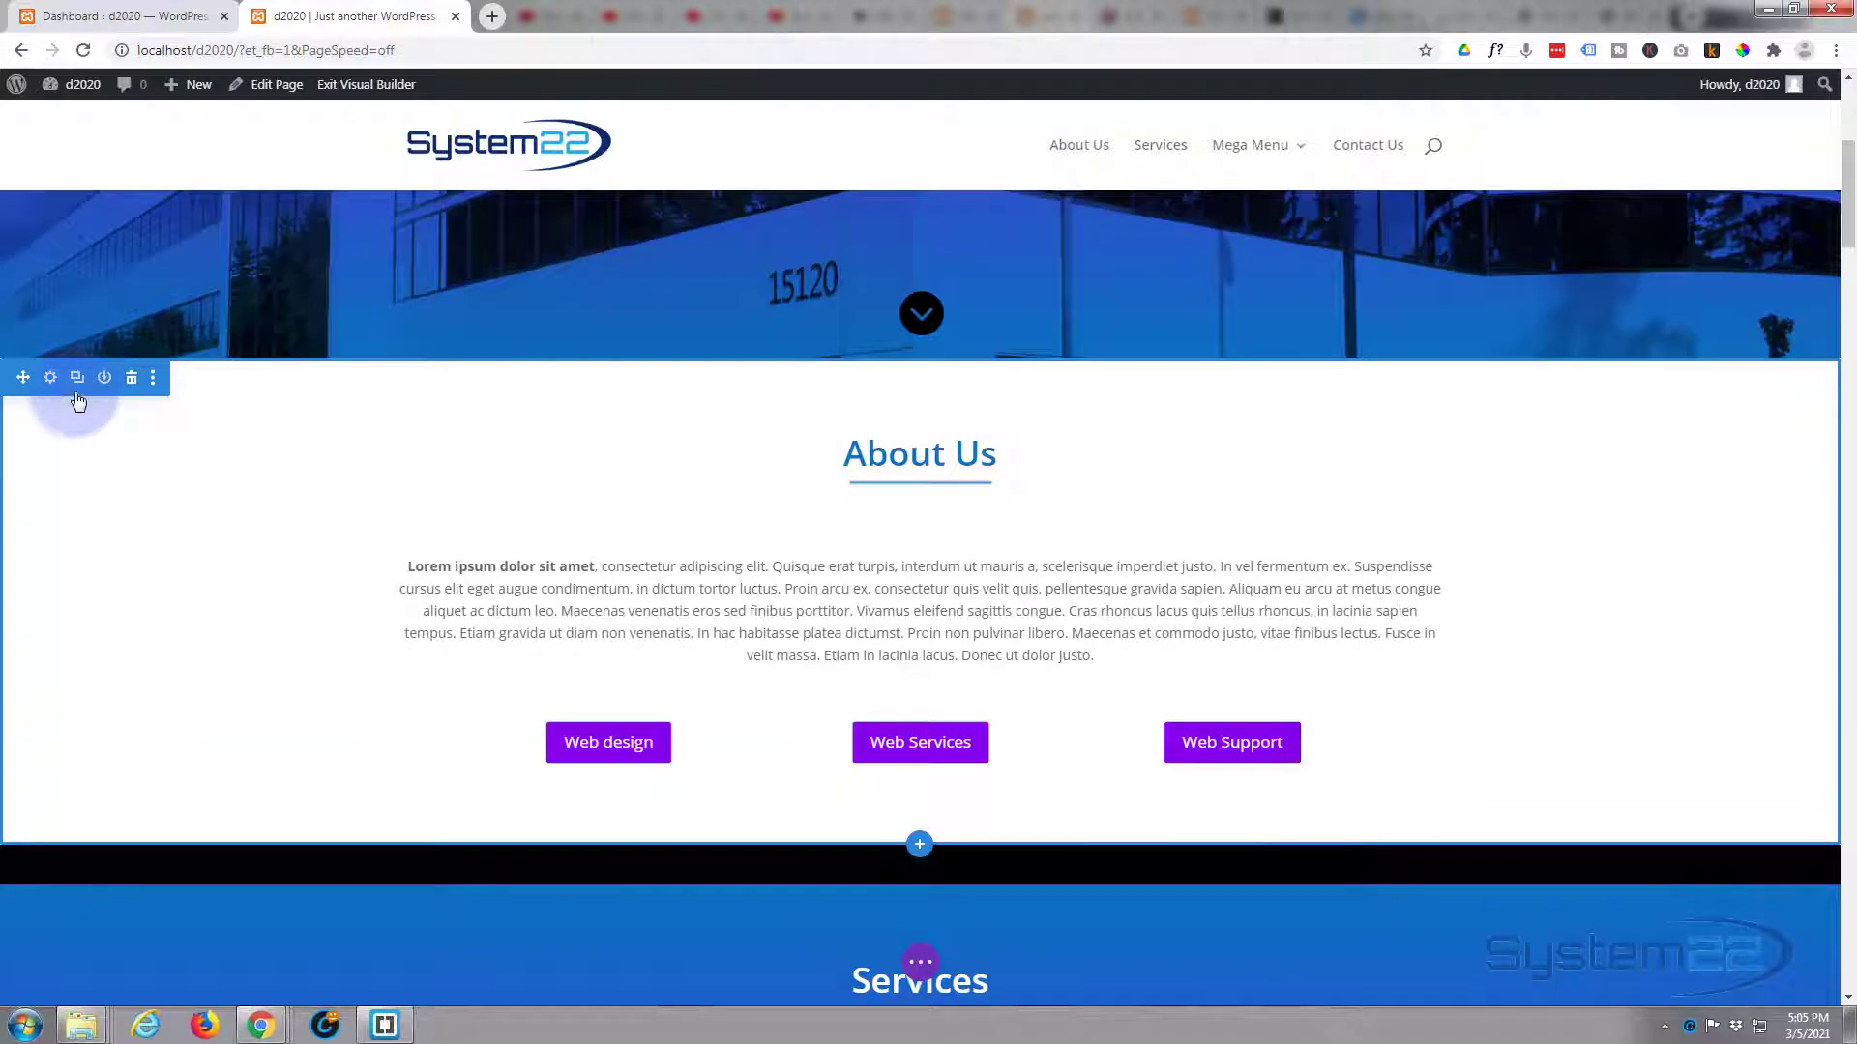
mouse_move(49, 385)
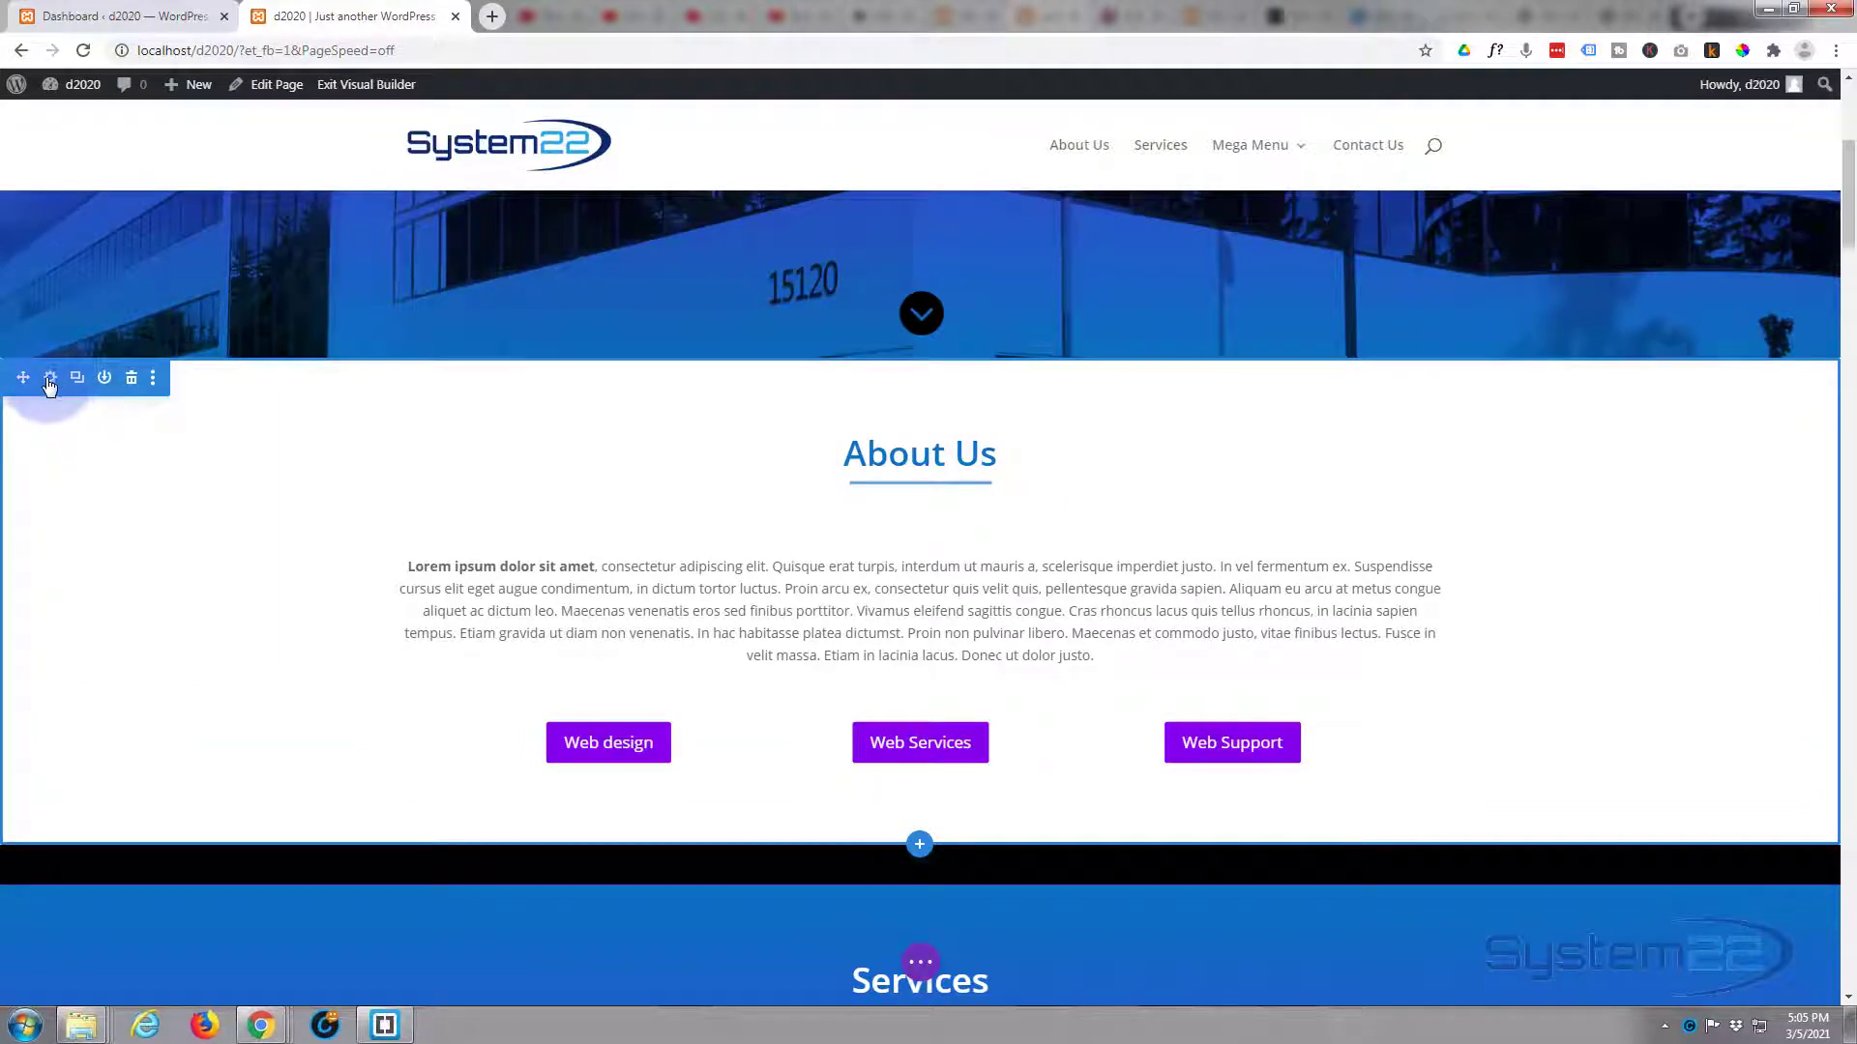
- Set the About Us section's CSS ID to 'about', save it, and return to the dashboard
left_click(49, 378)
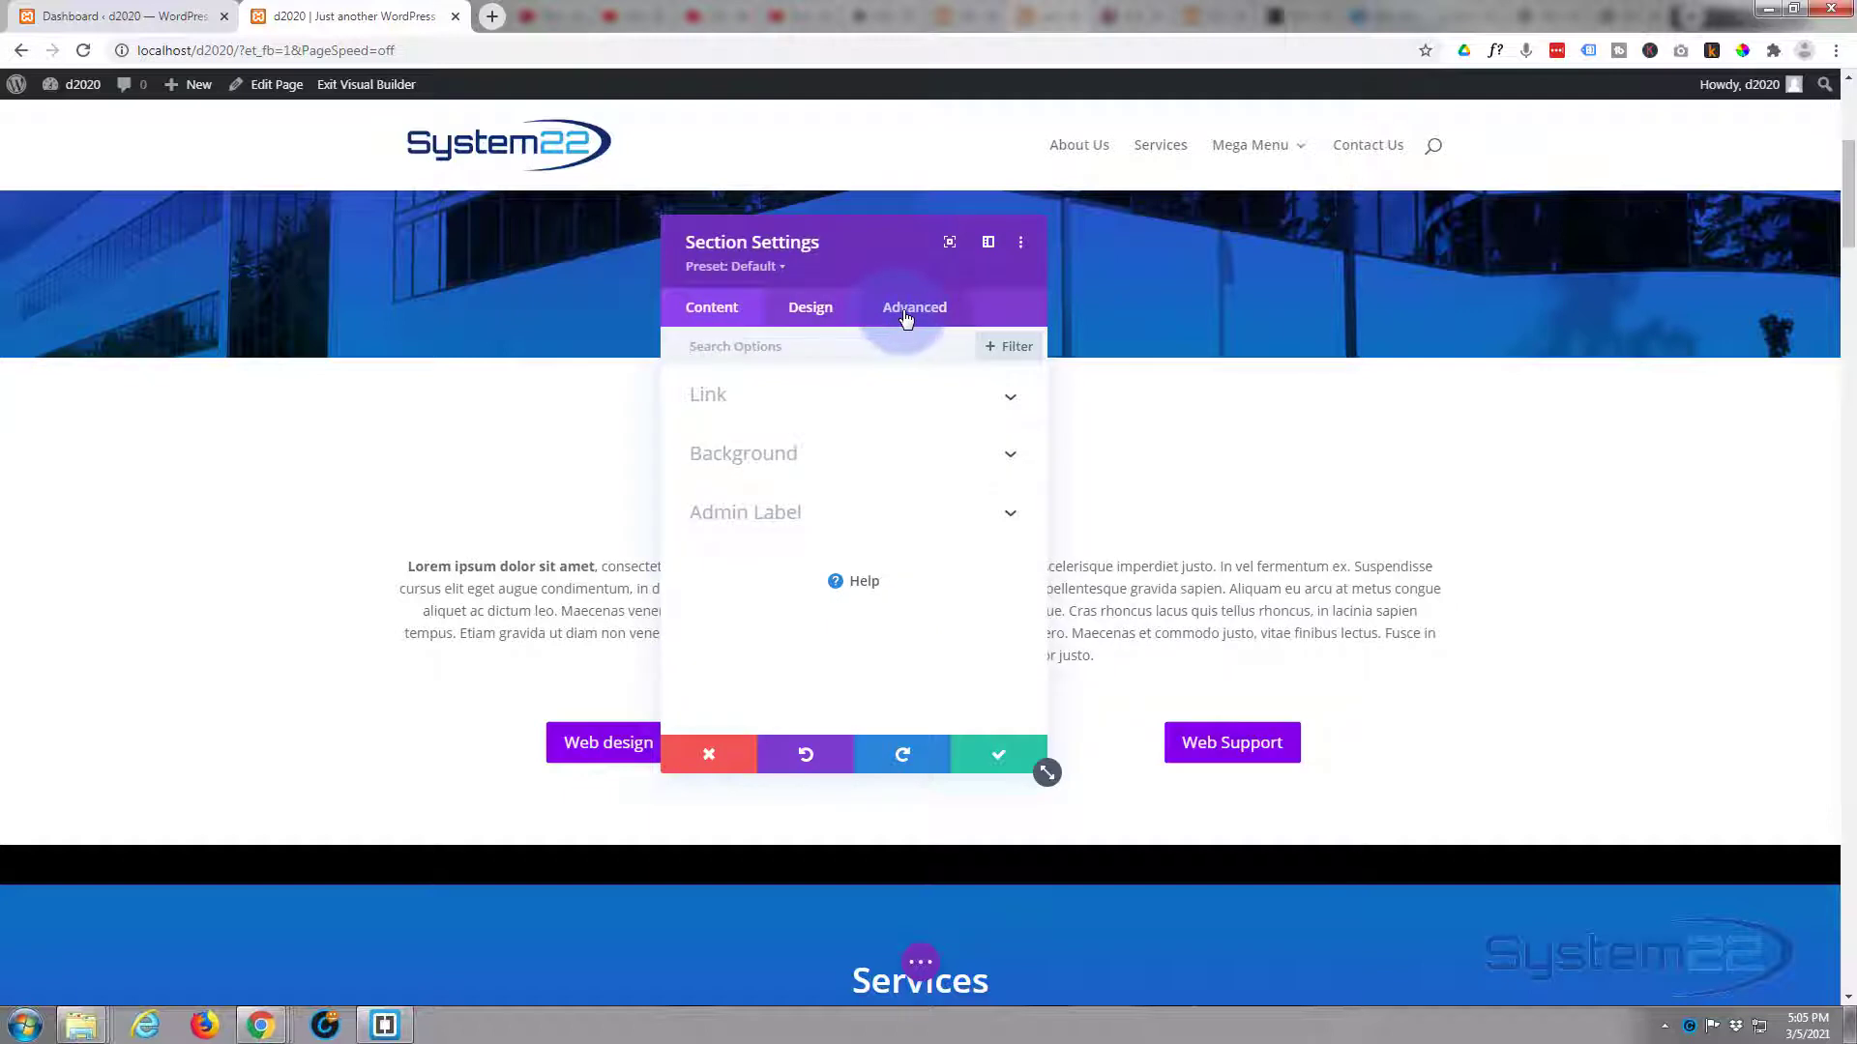
left_click(914, 307)
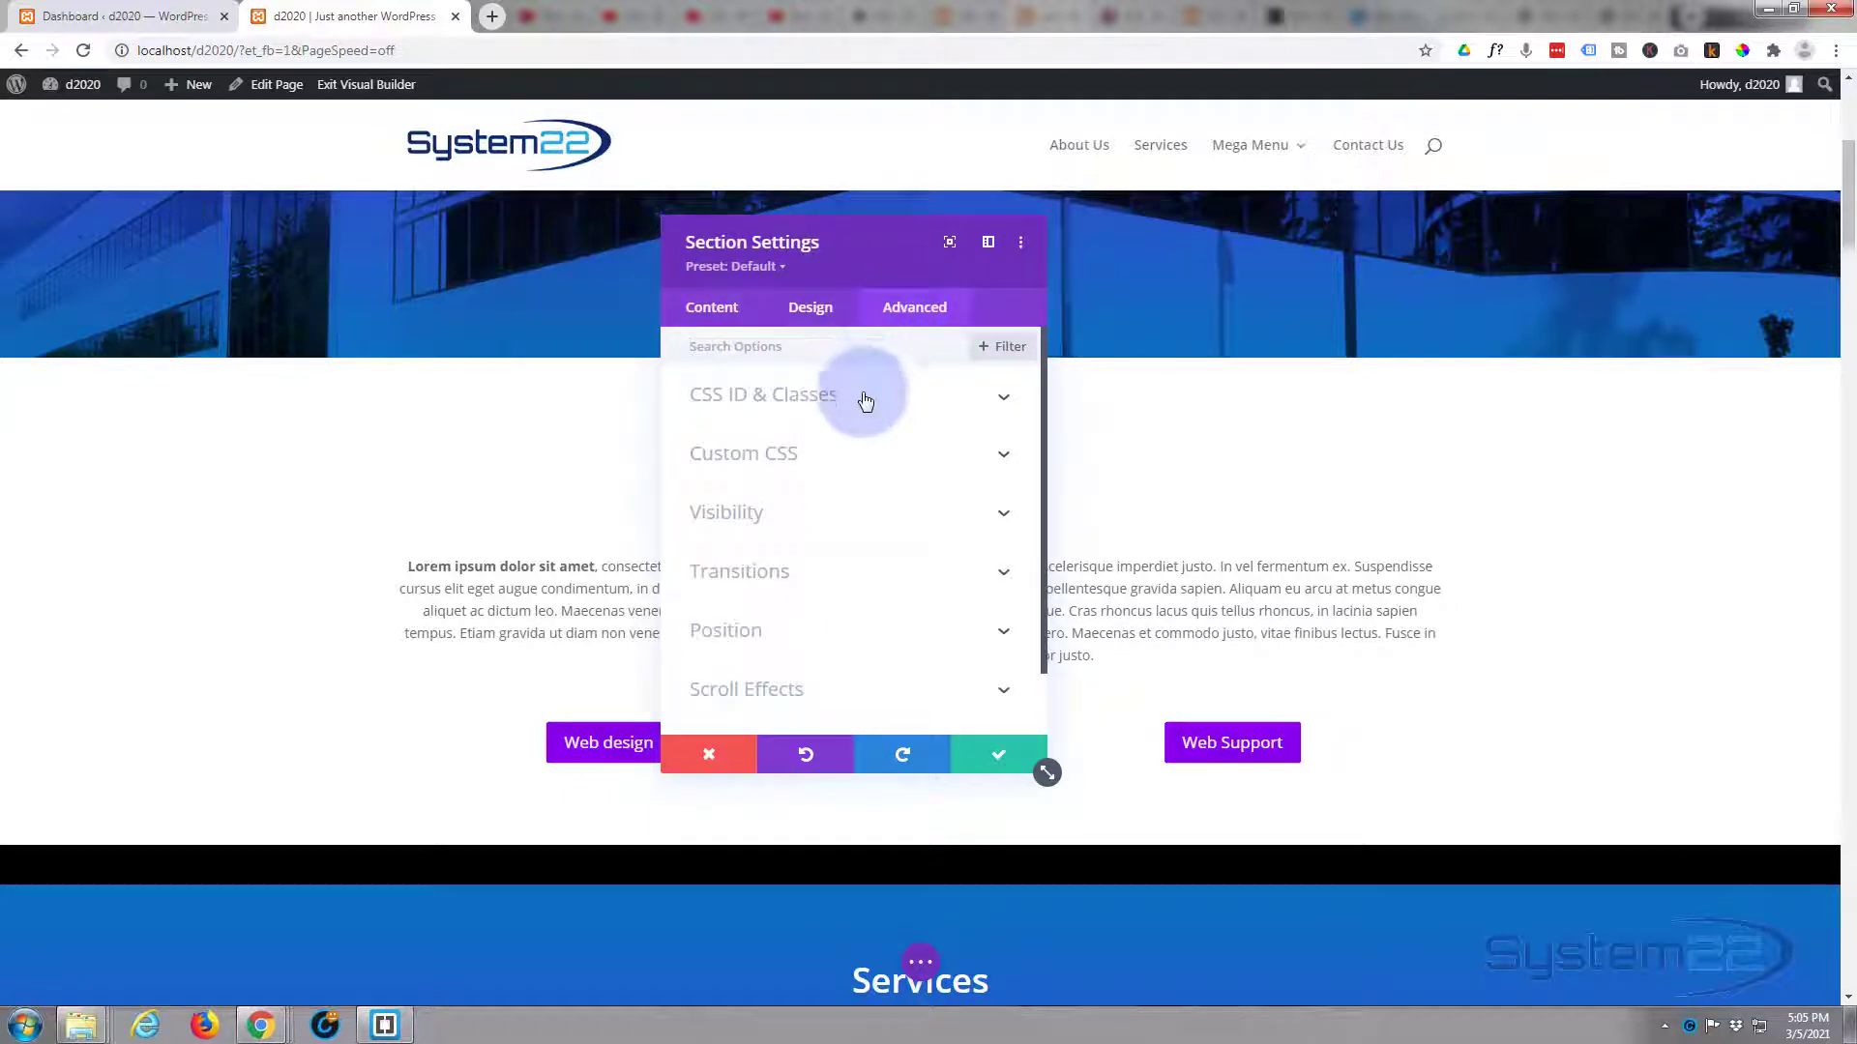
left_click(763, 395)
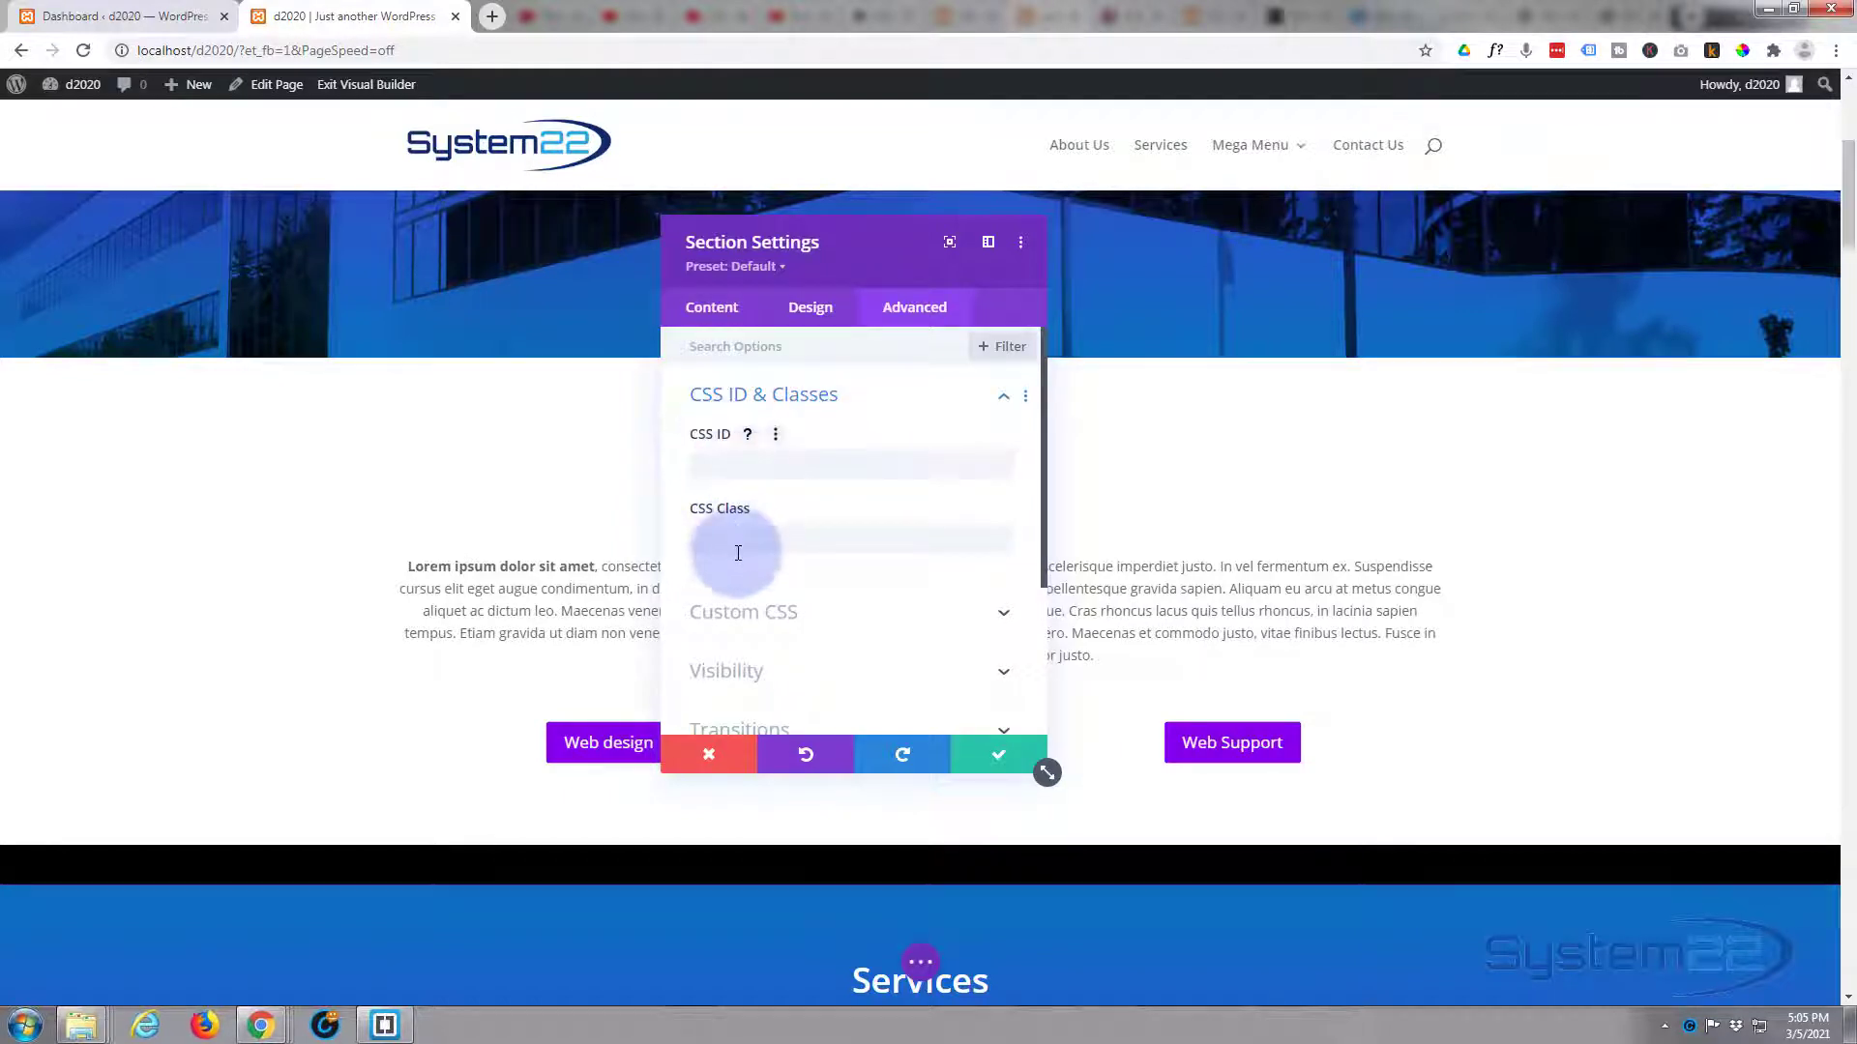
mouse_move(787, 428)
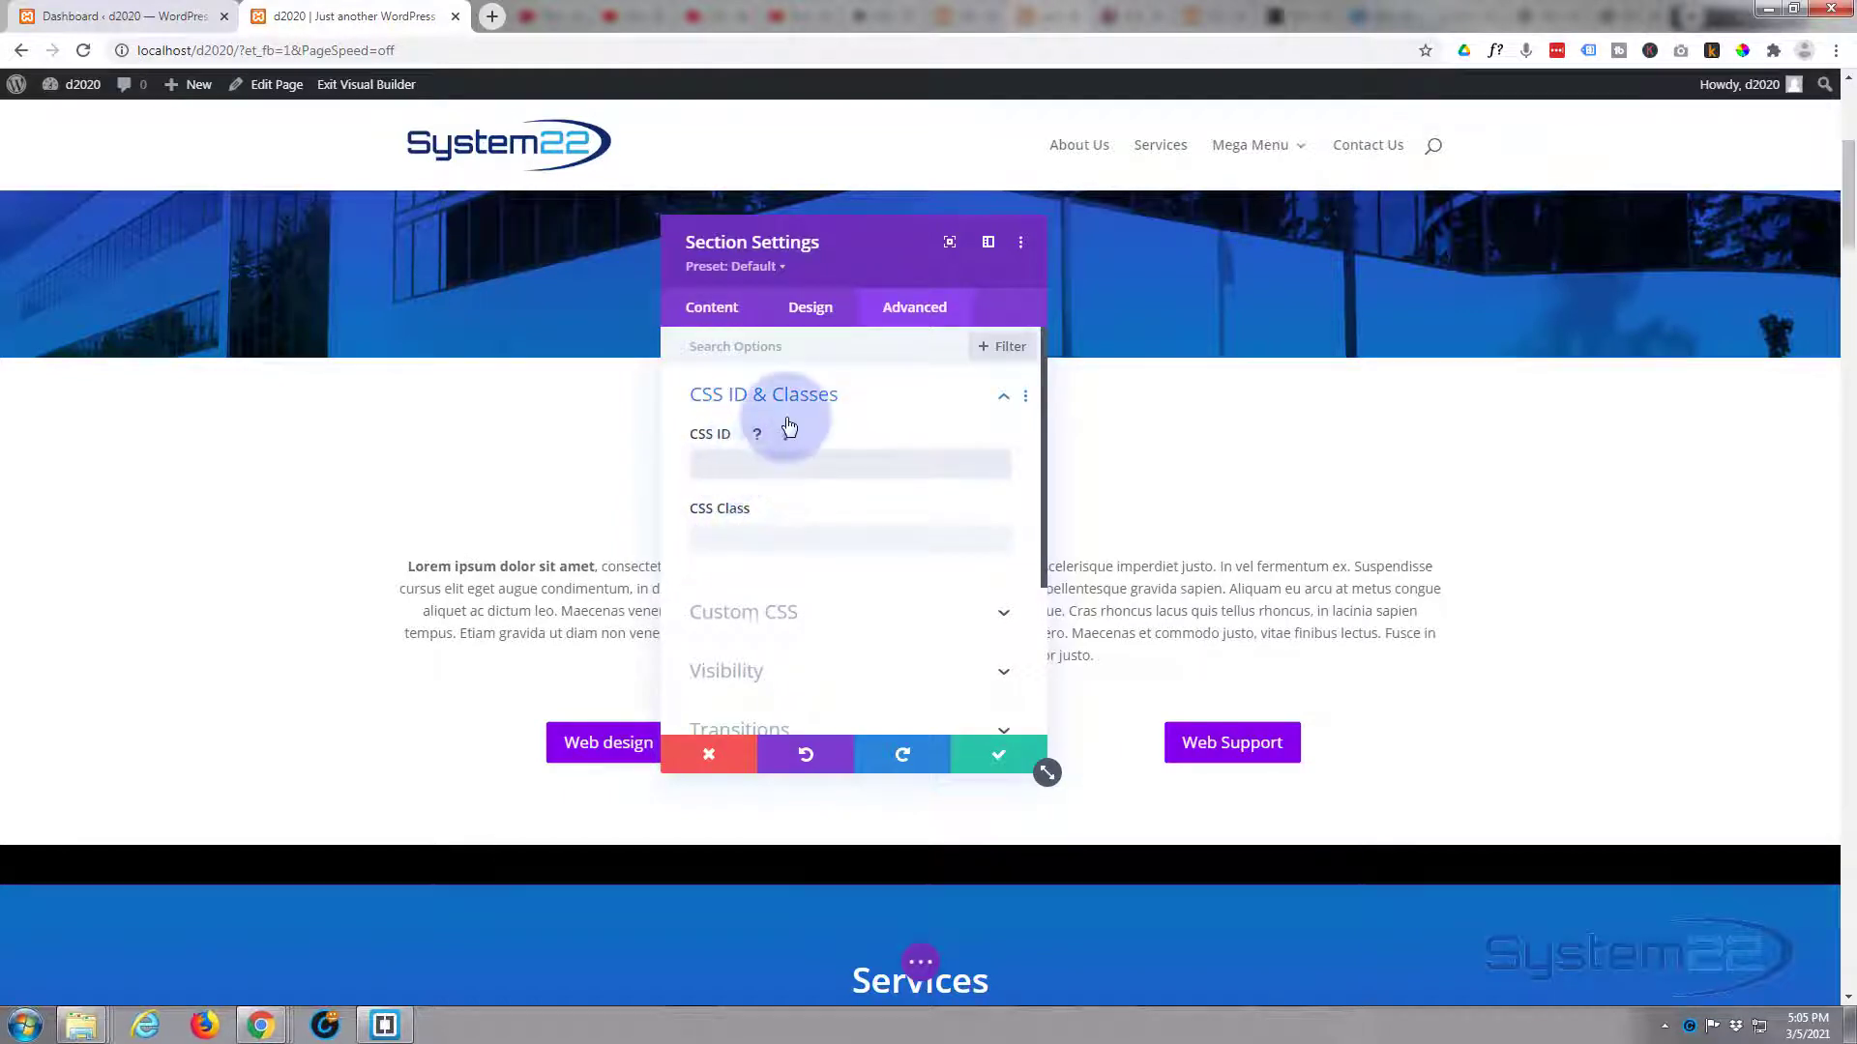
type("abu")
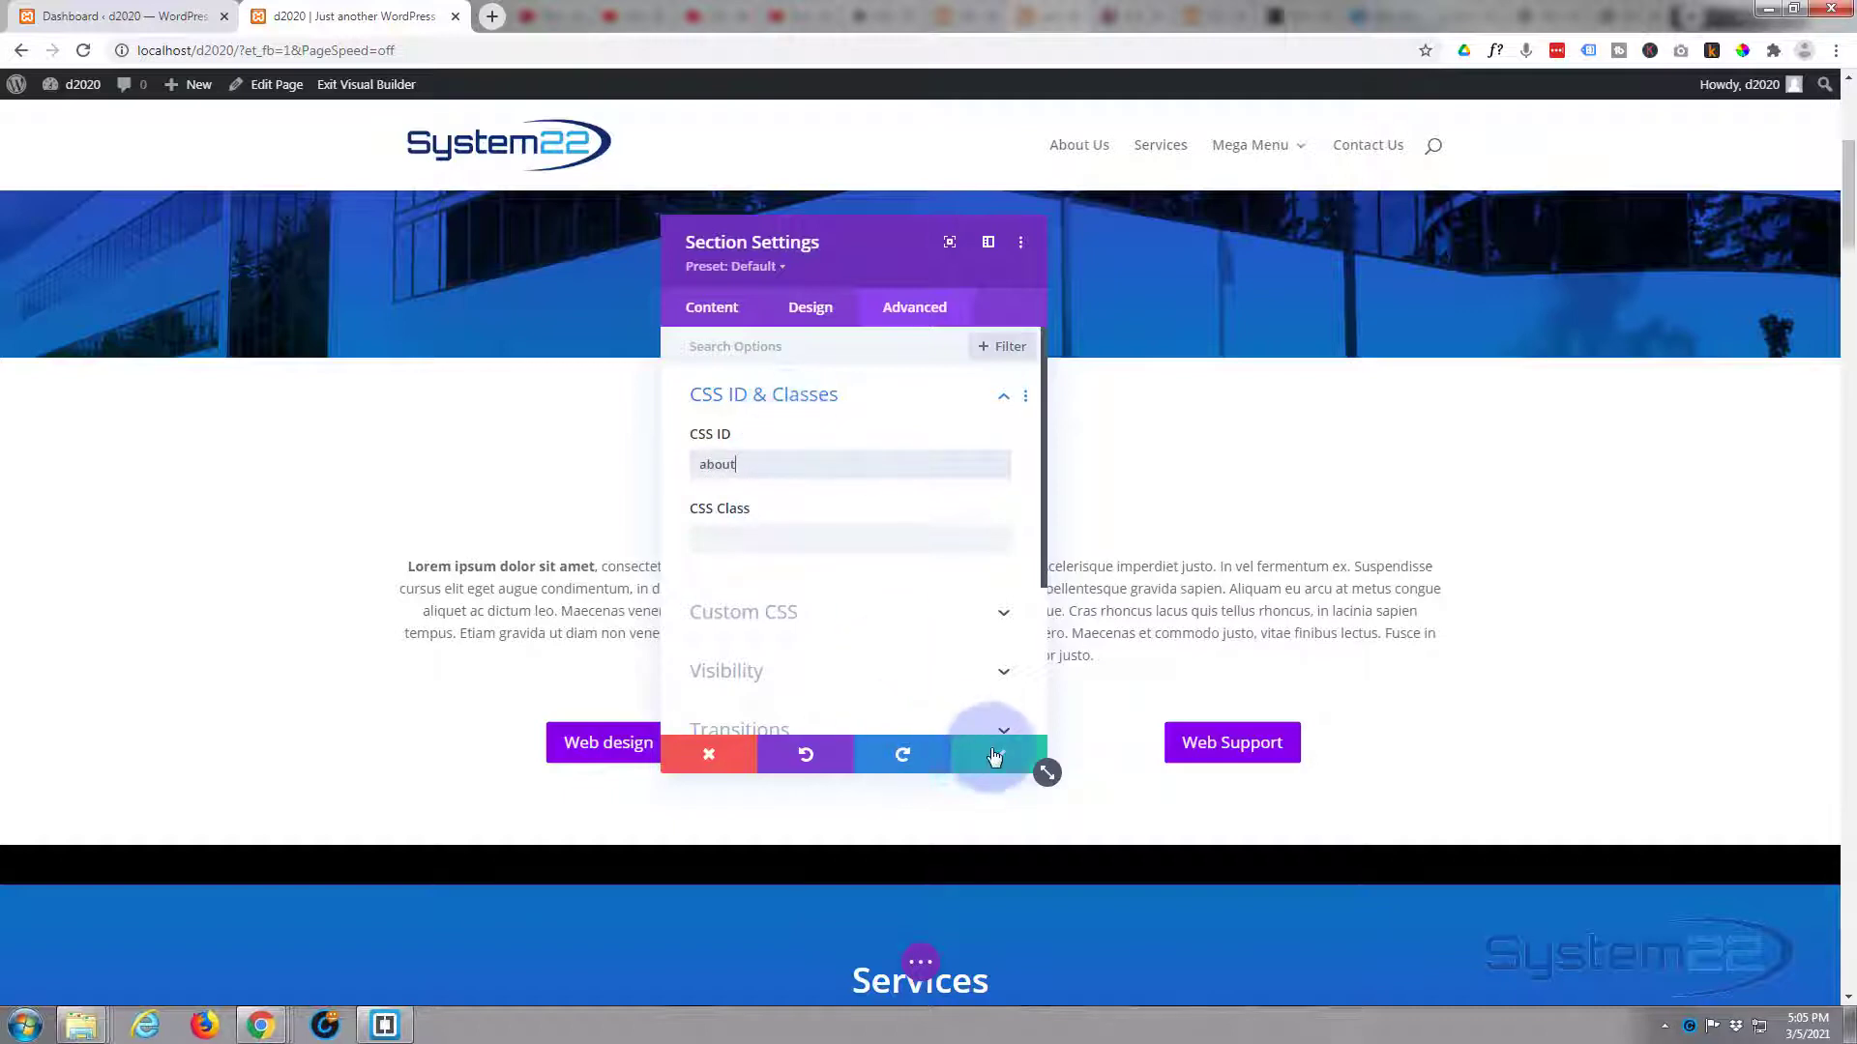
left_click(998, 754)
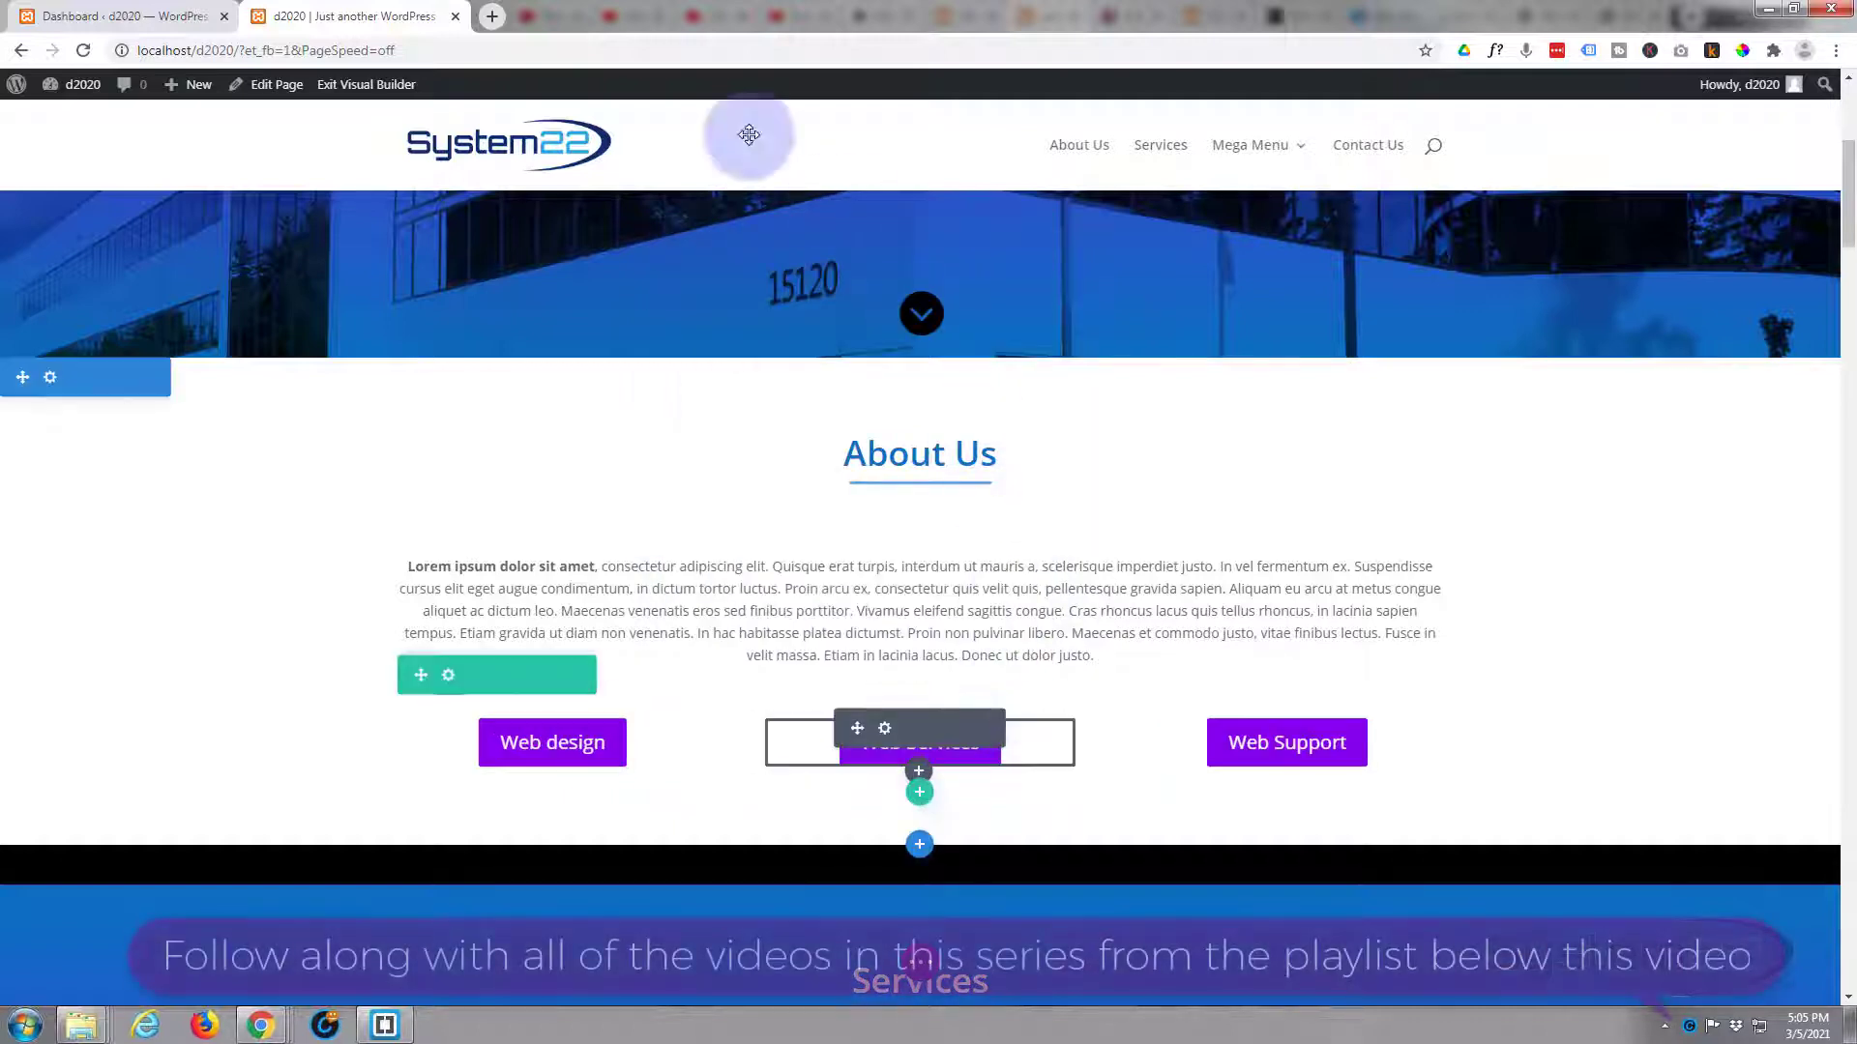
left_click(118, 15)
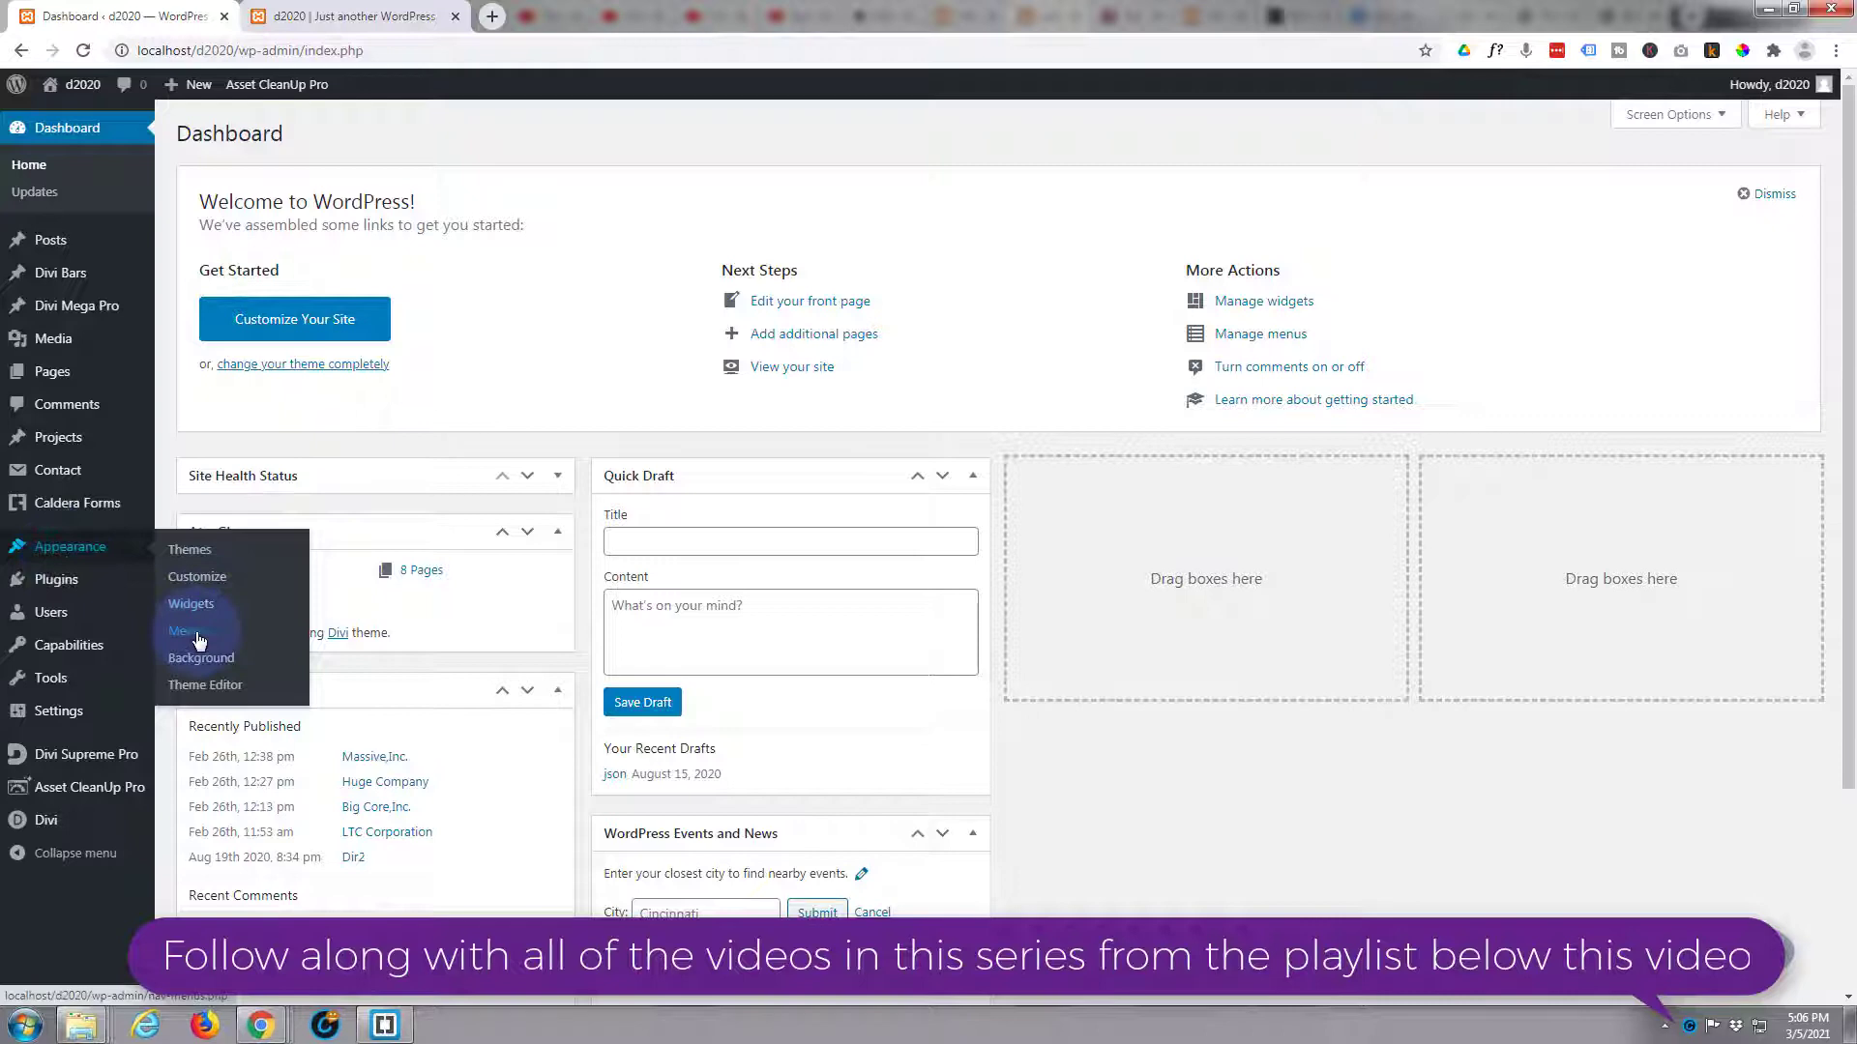
- Go to Appearance > Menus to show the one page primary menu's structure
left_click(183, 631)
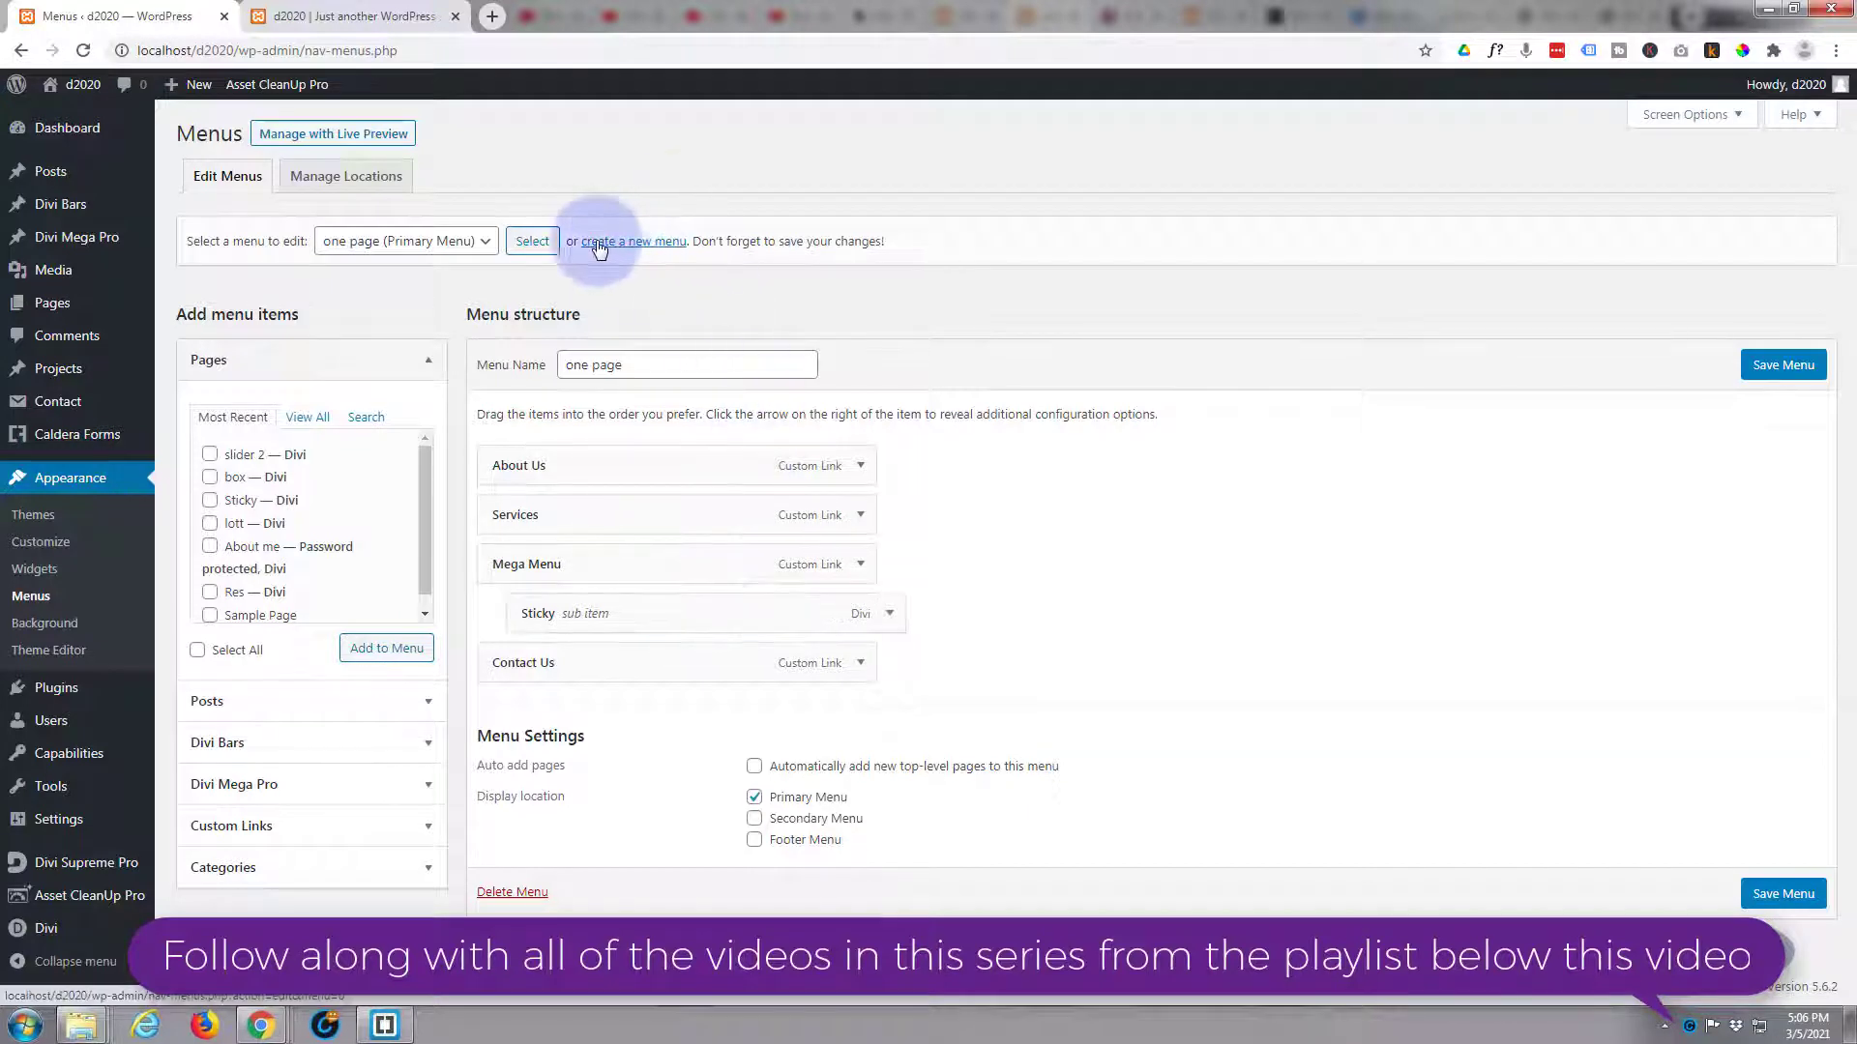
left_click(633, 241)
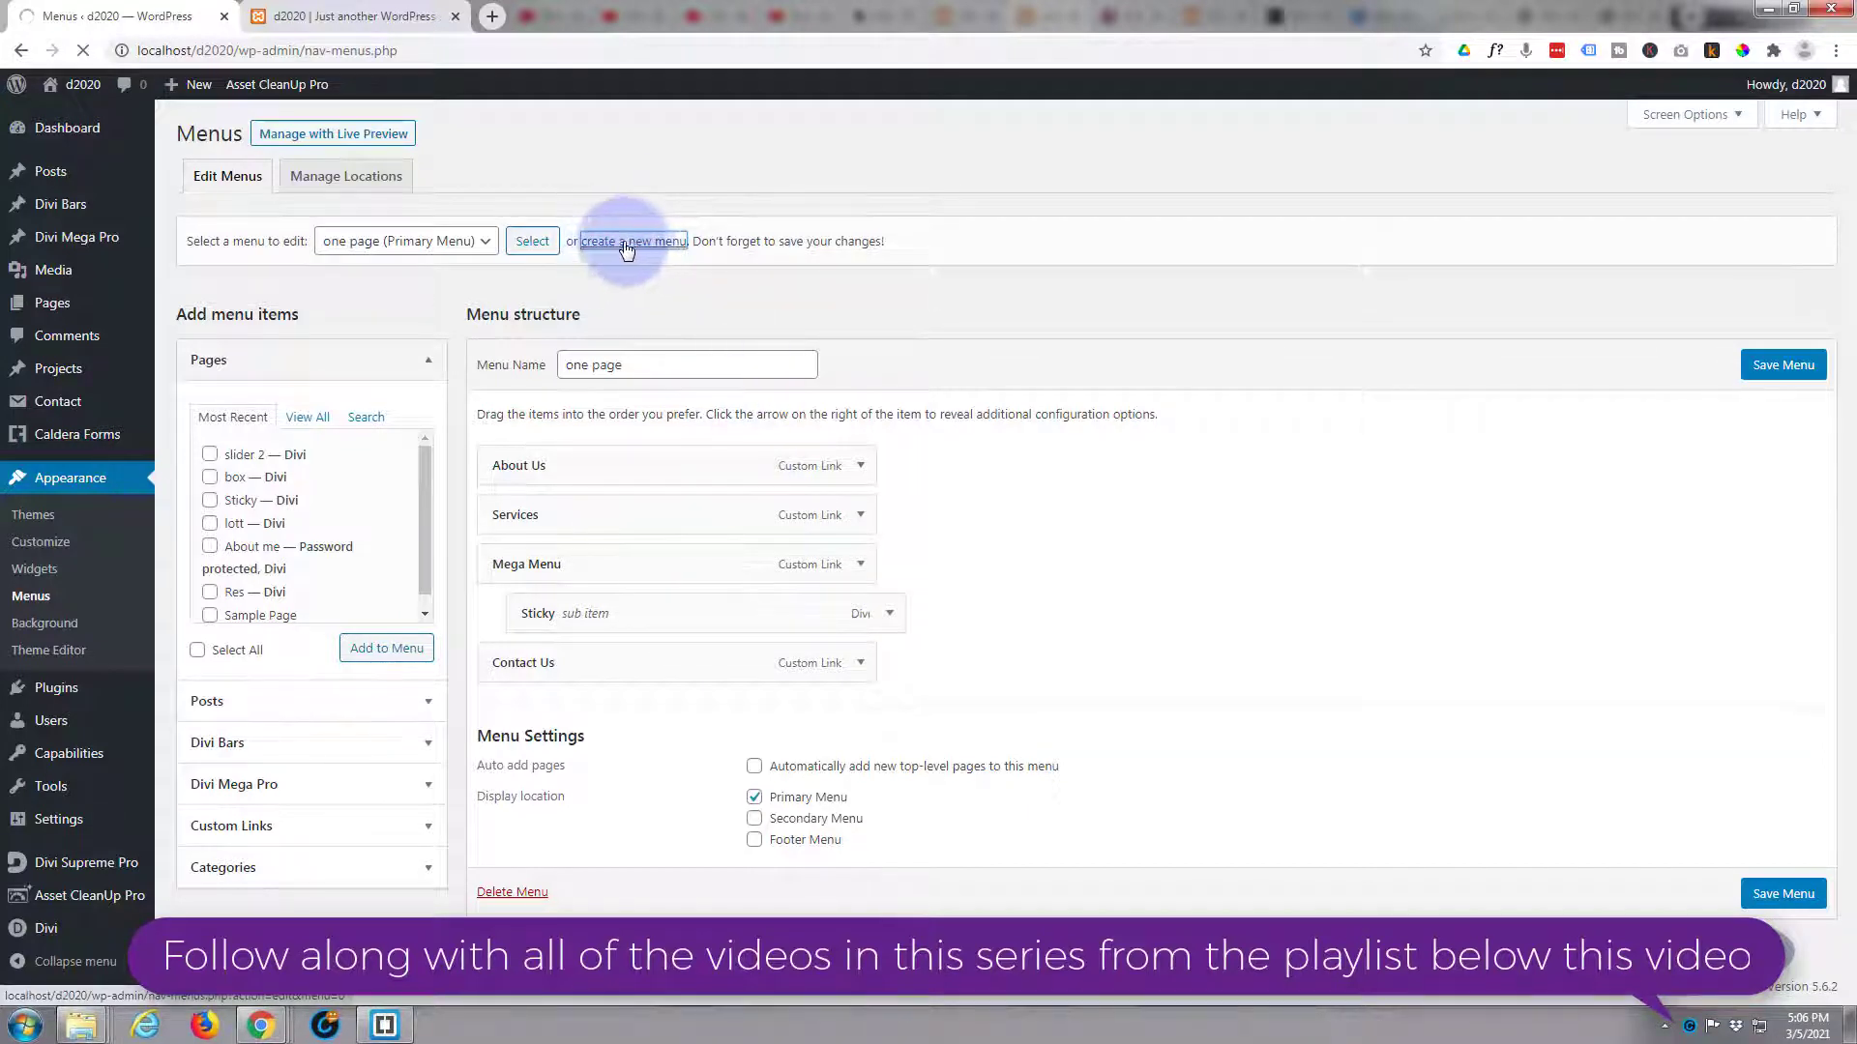
- Create and save a new empty menu named 'scroll', then expand Custom Links
left_click(632, 241)
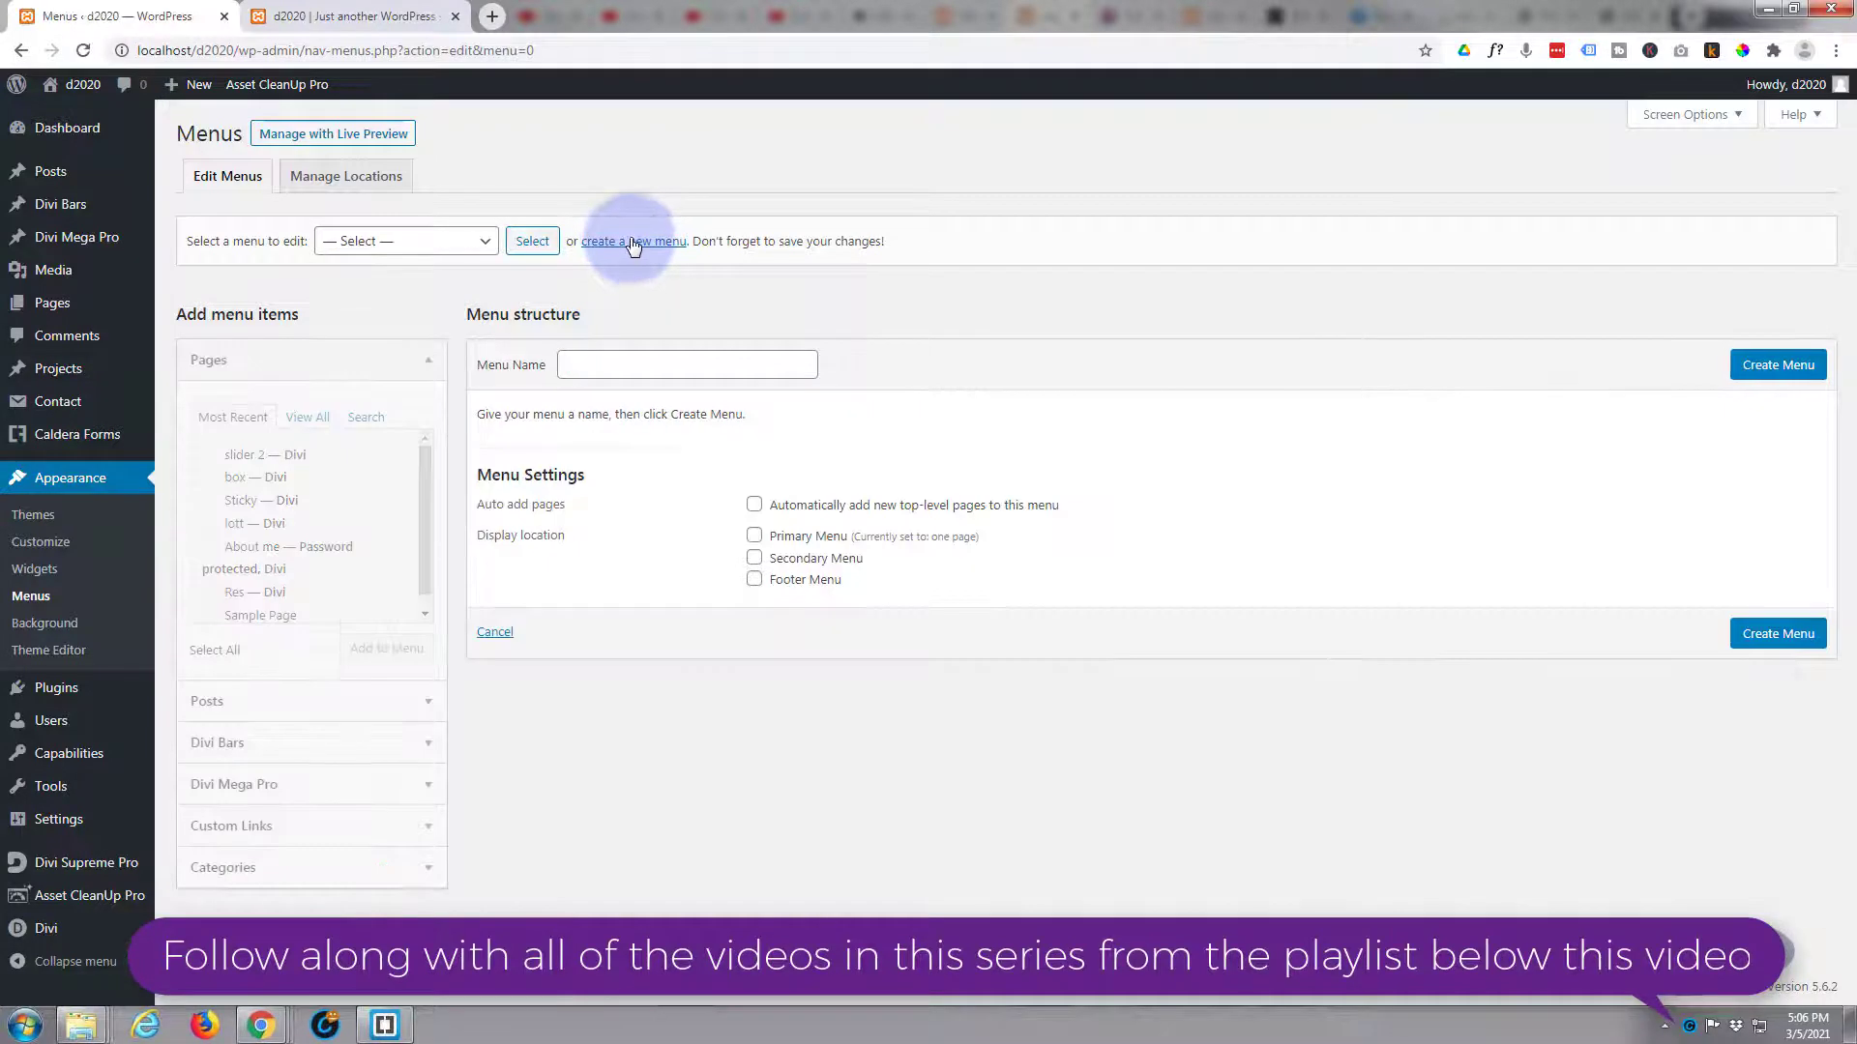
left_click(686, 364)
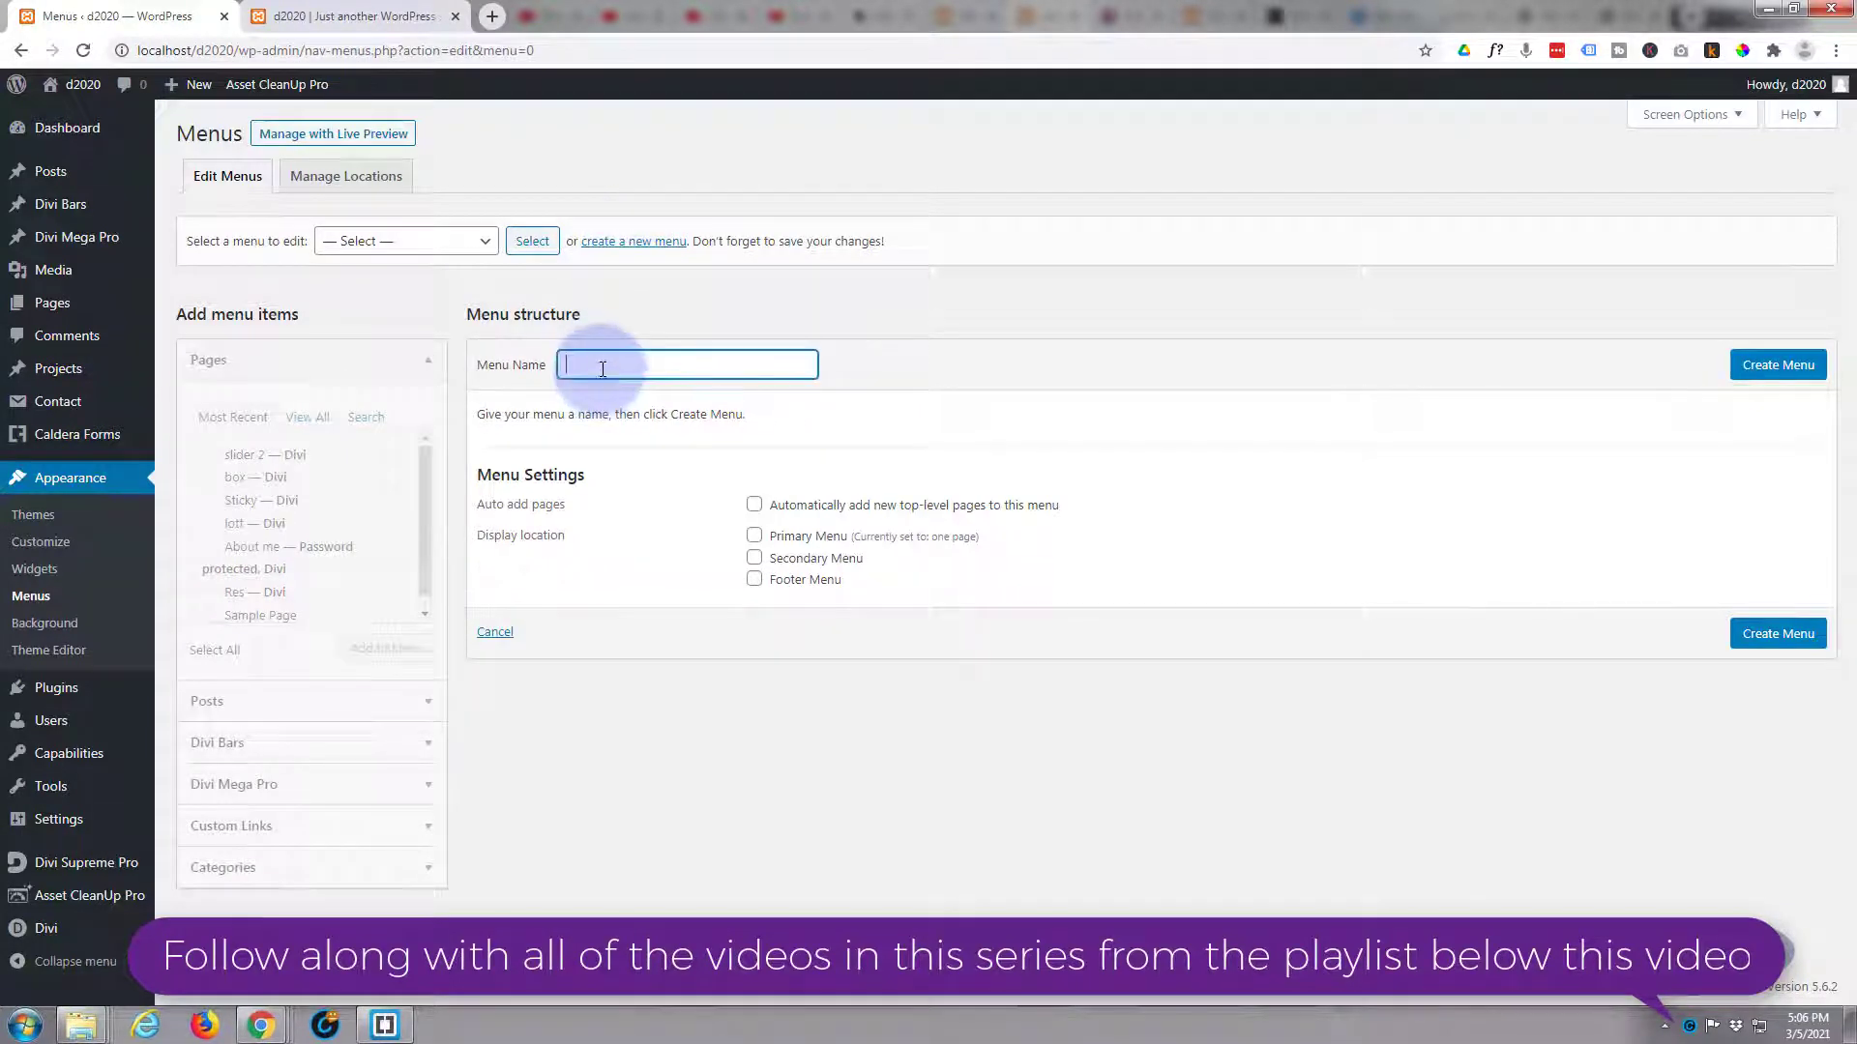
type("scroll")
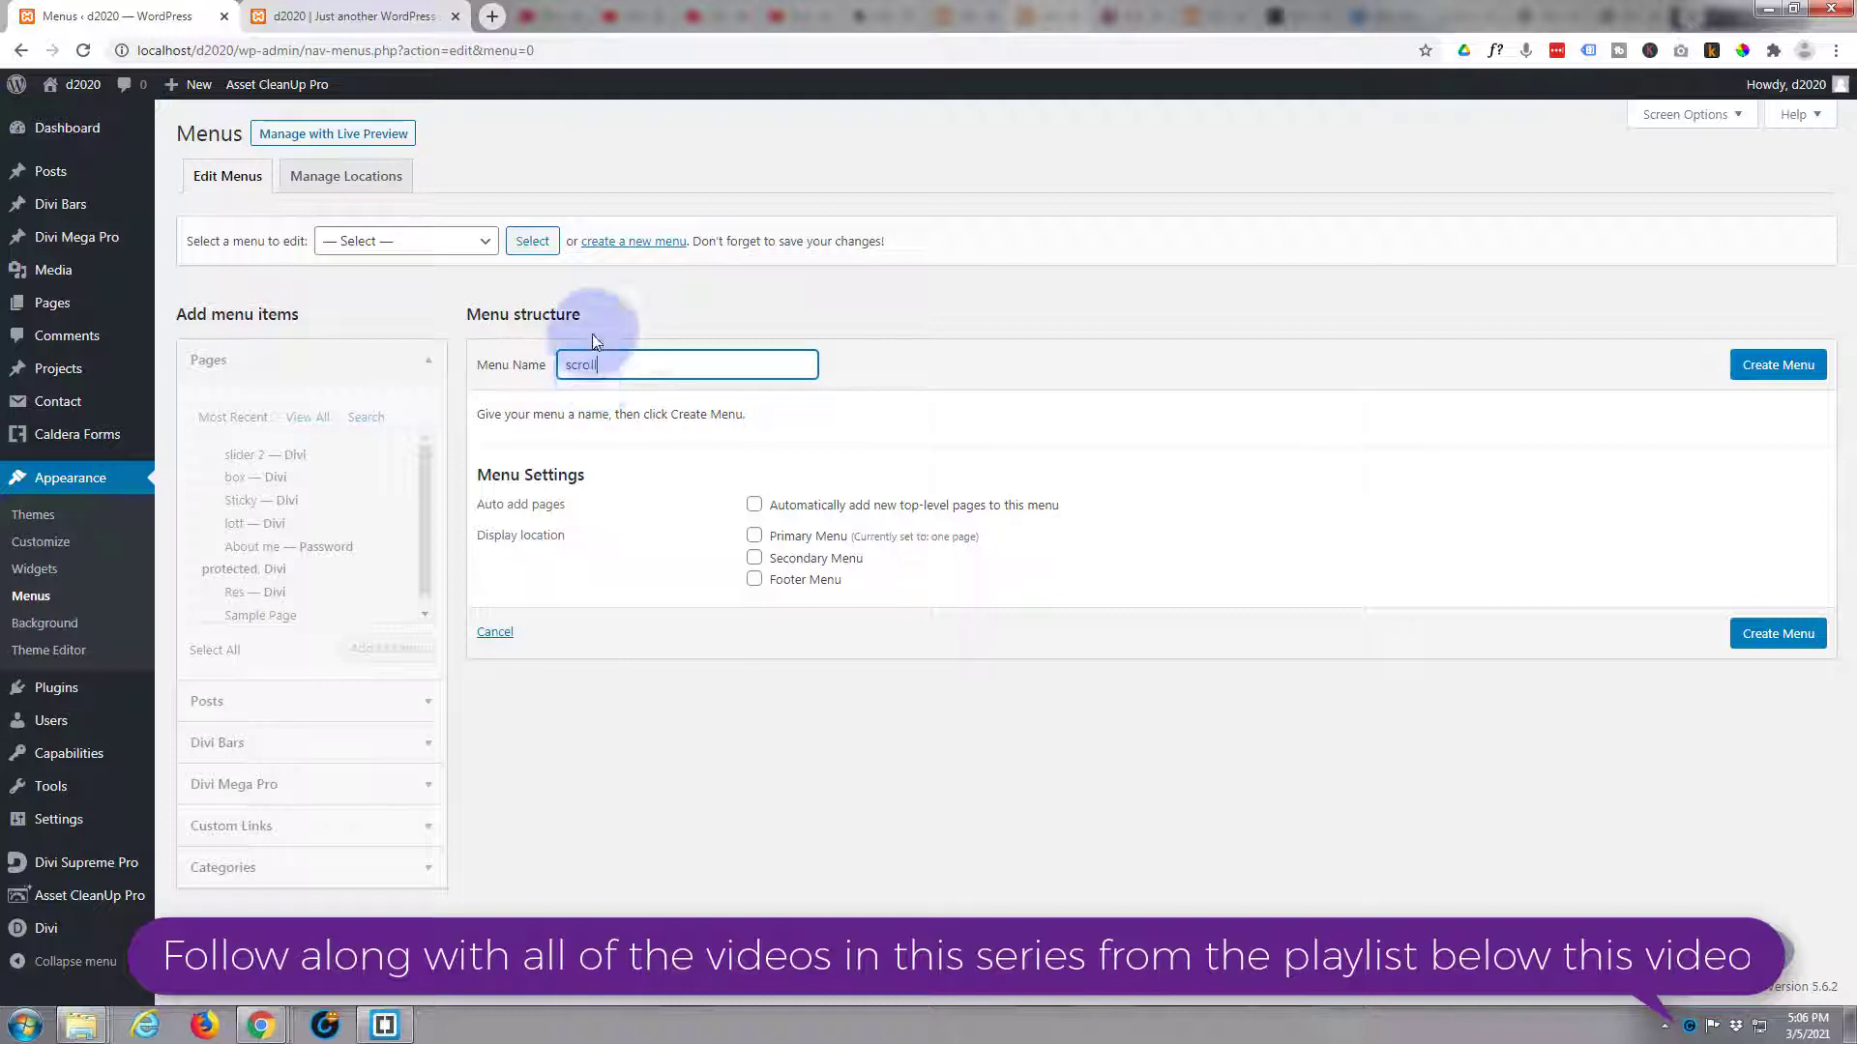
left_click(1777, 364)
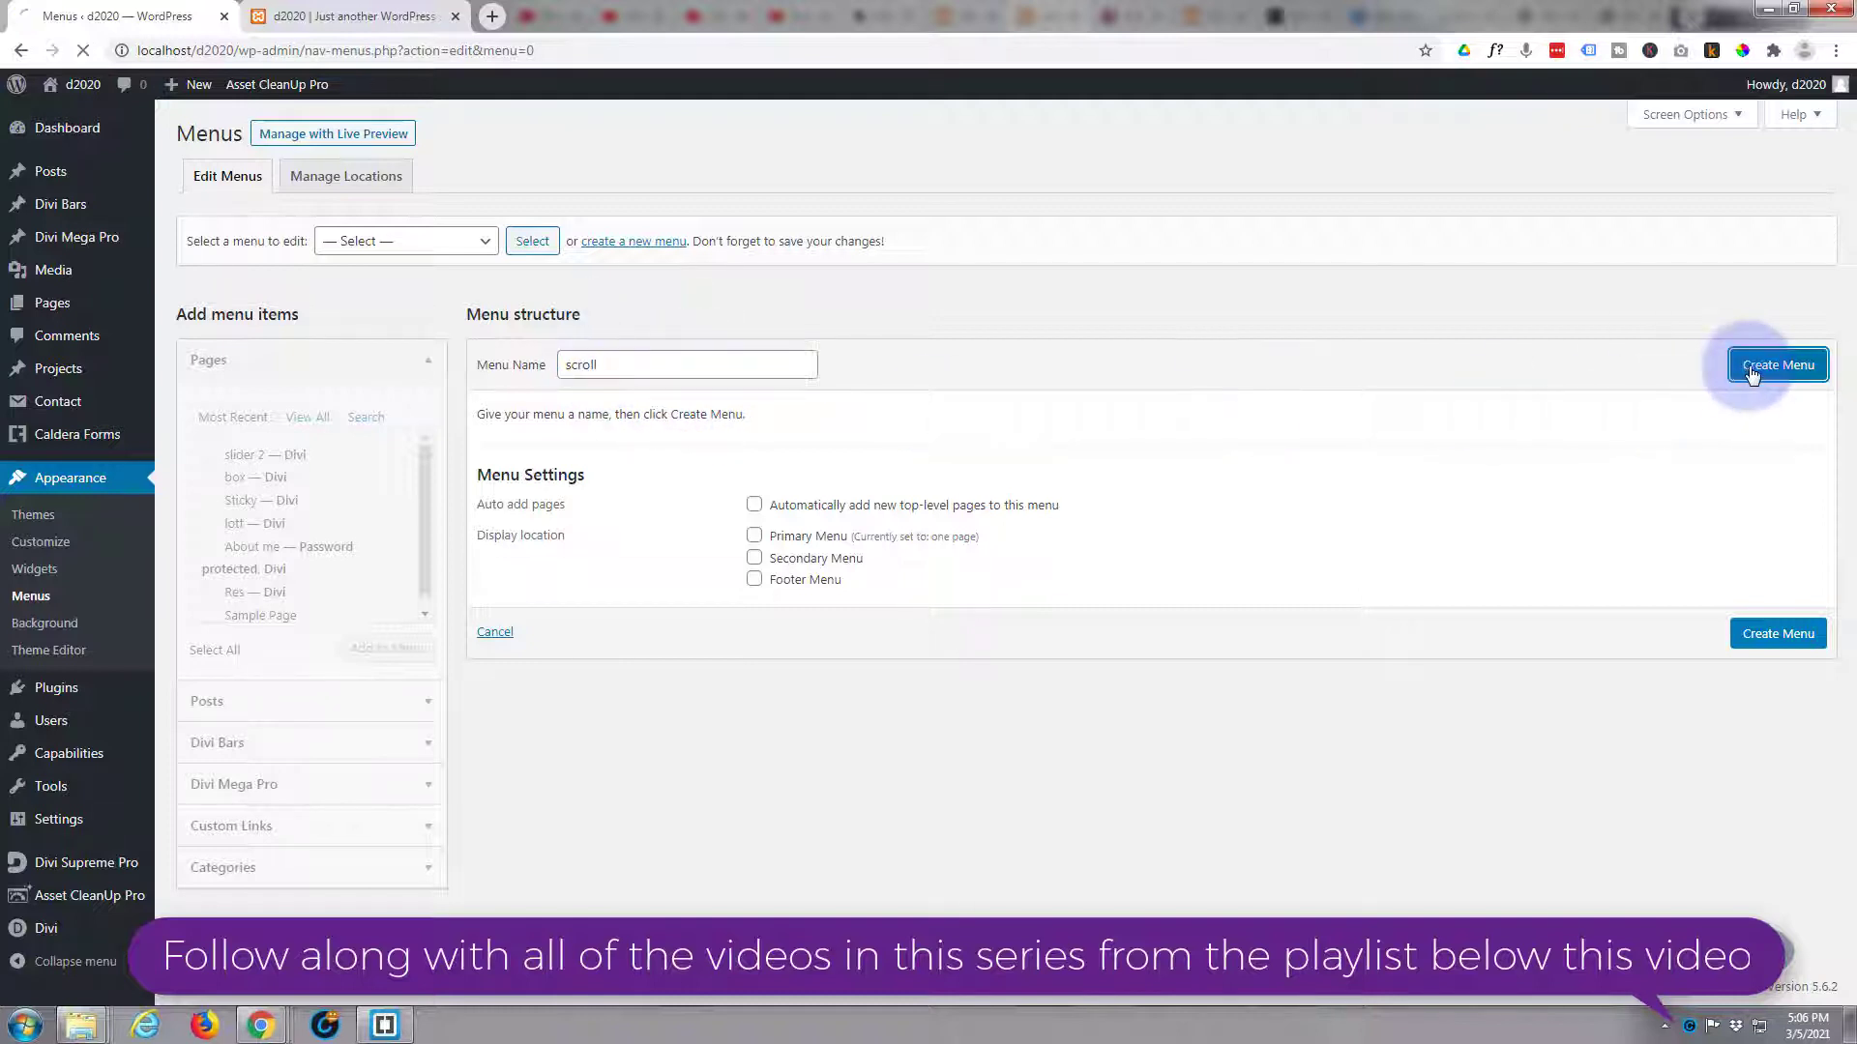
left_click(1776, 365)
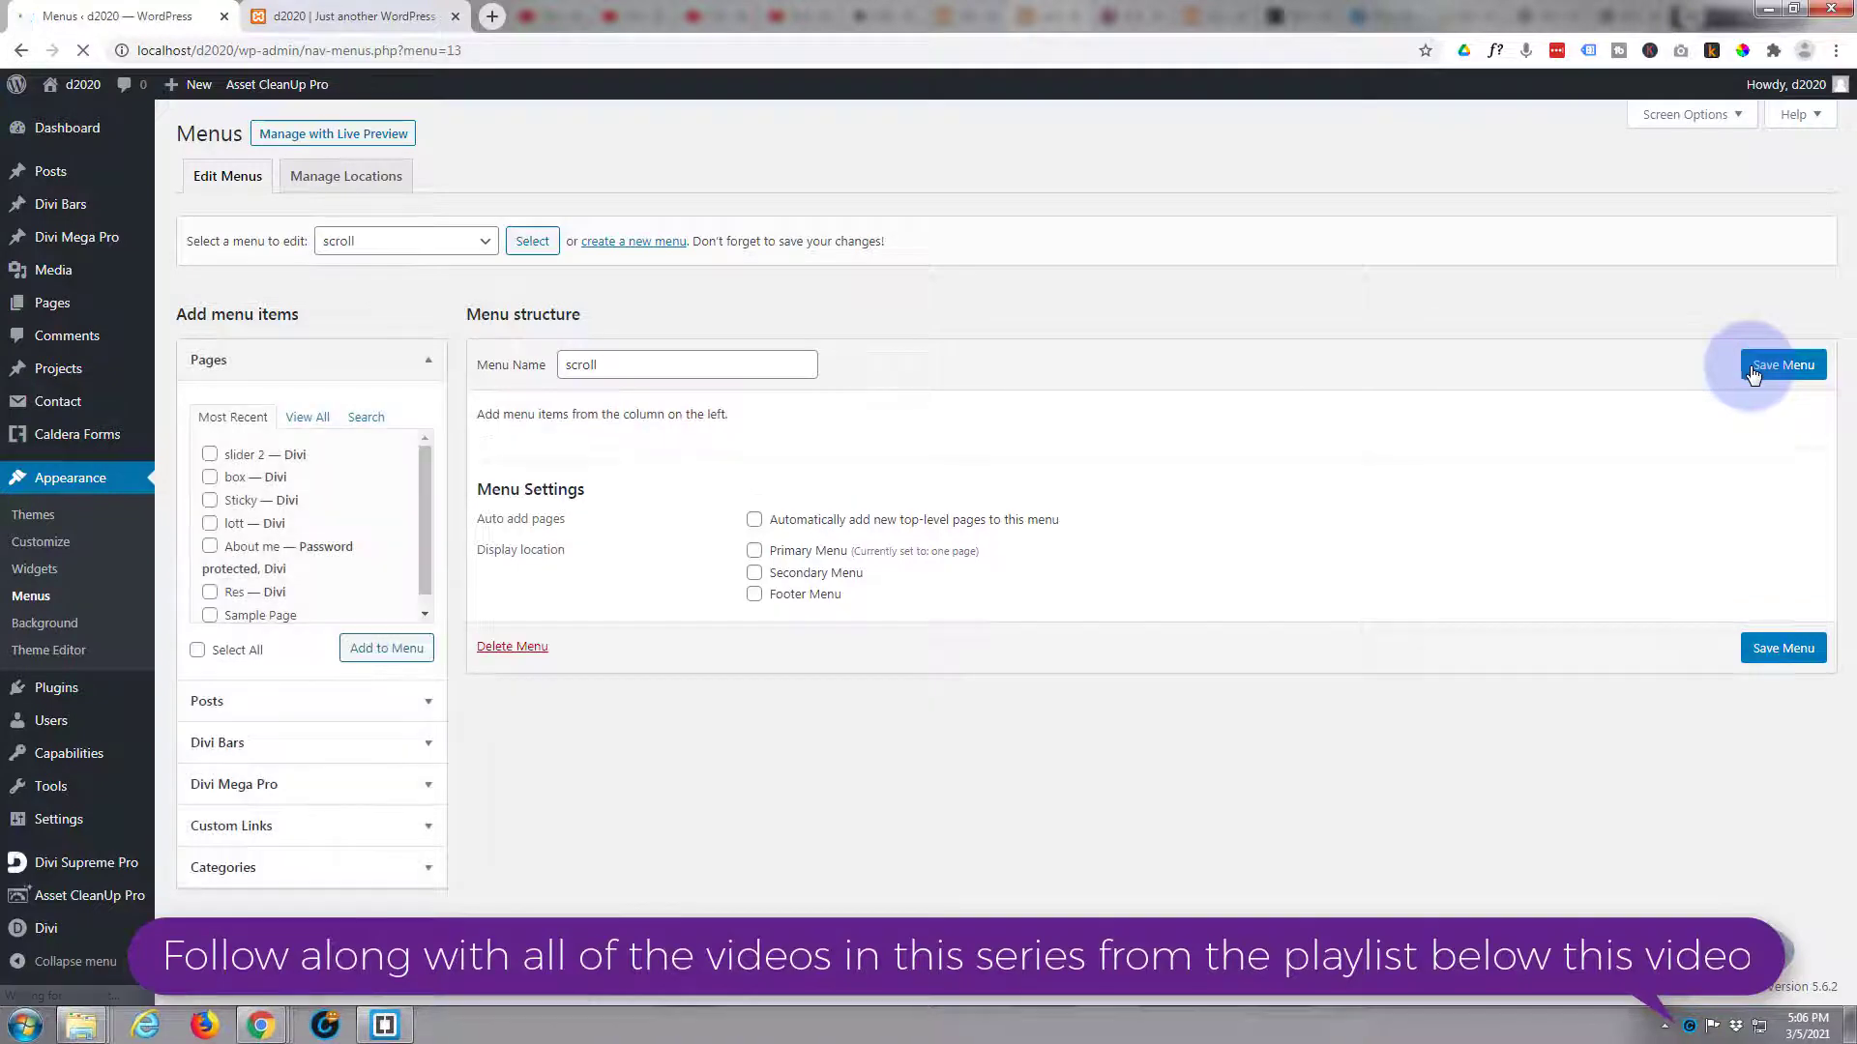
left_click(1783, 364)
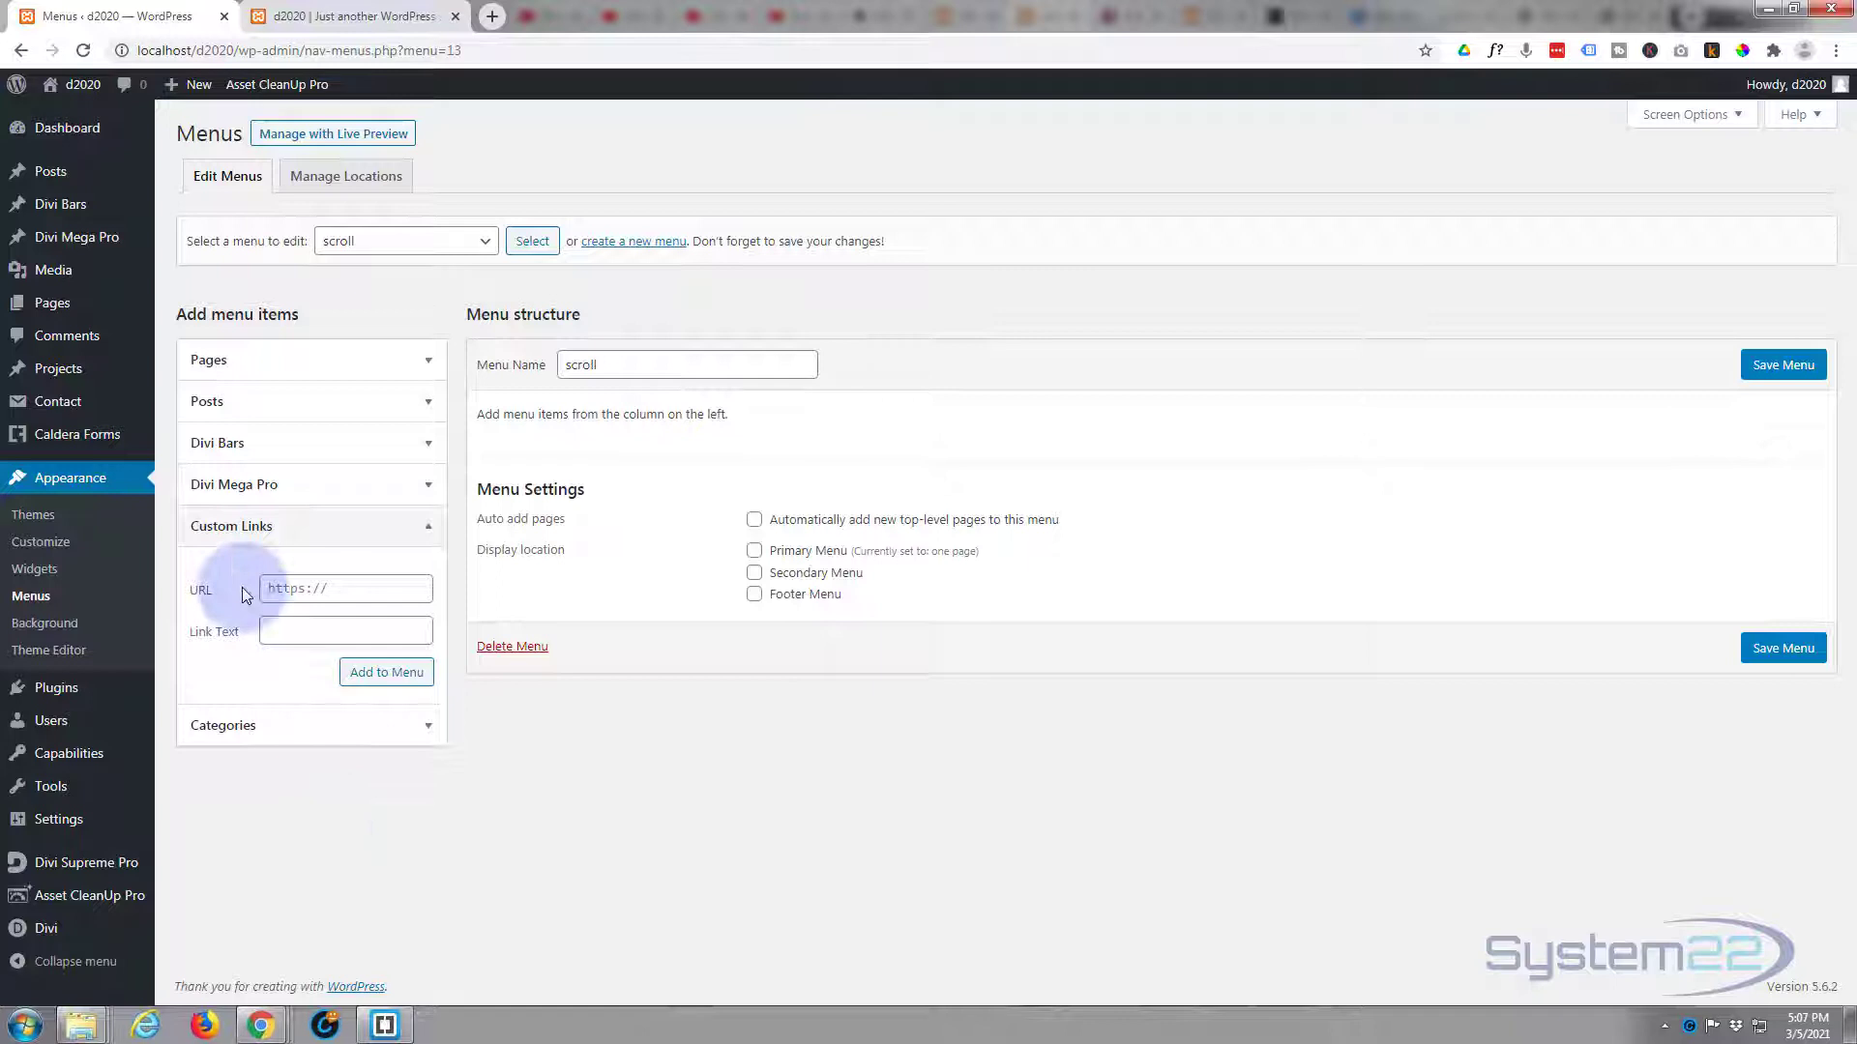
- Add a custom link 'About Us' pointing to #about to the scroll menu
left_click(344, 588)
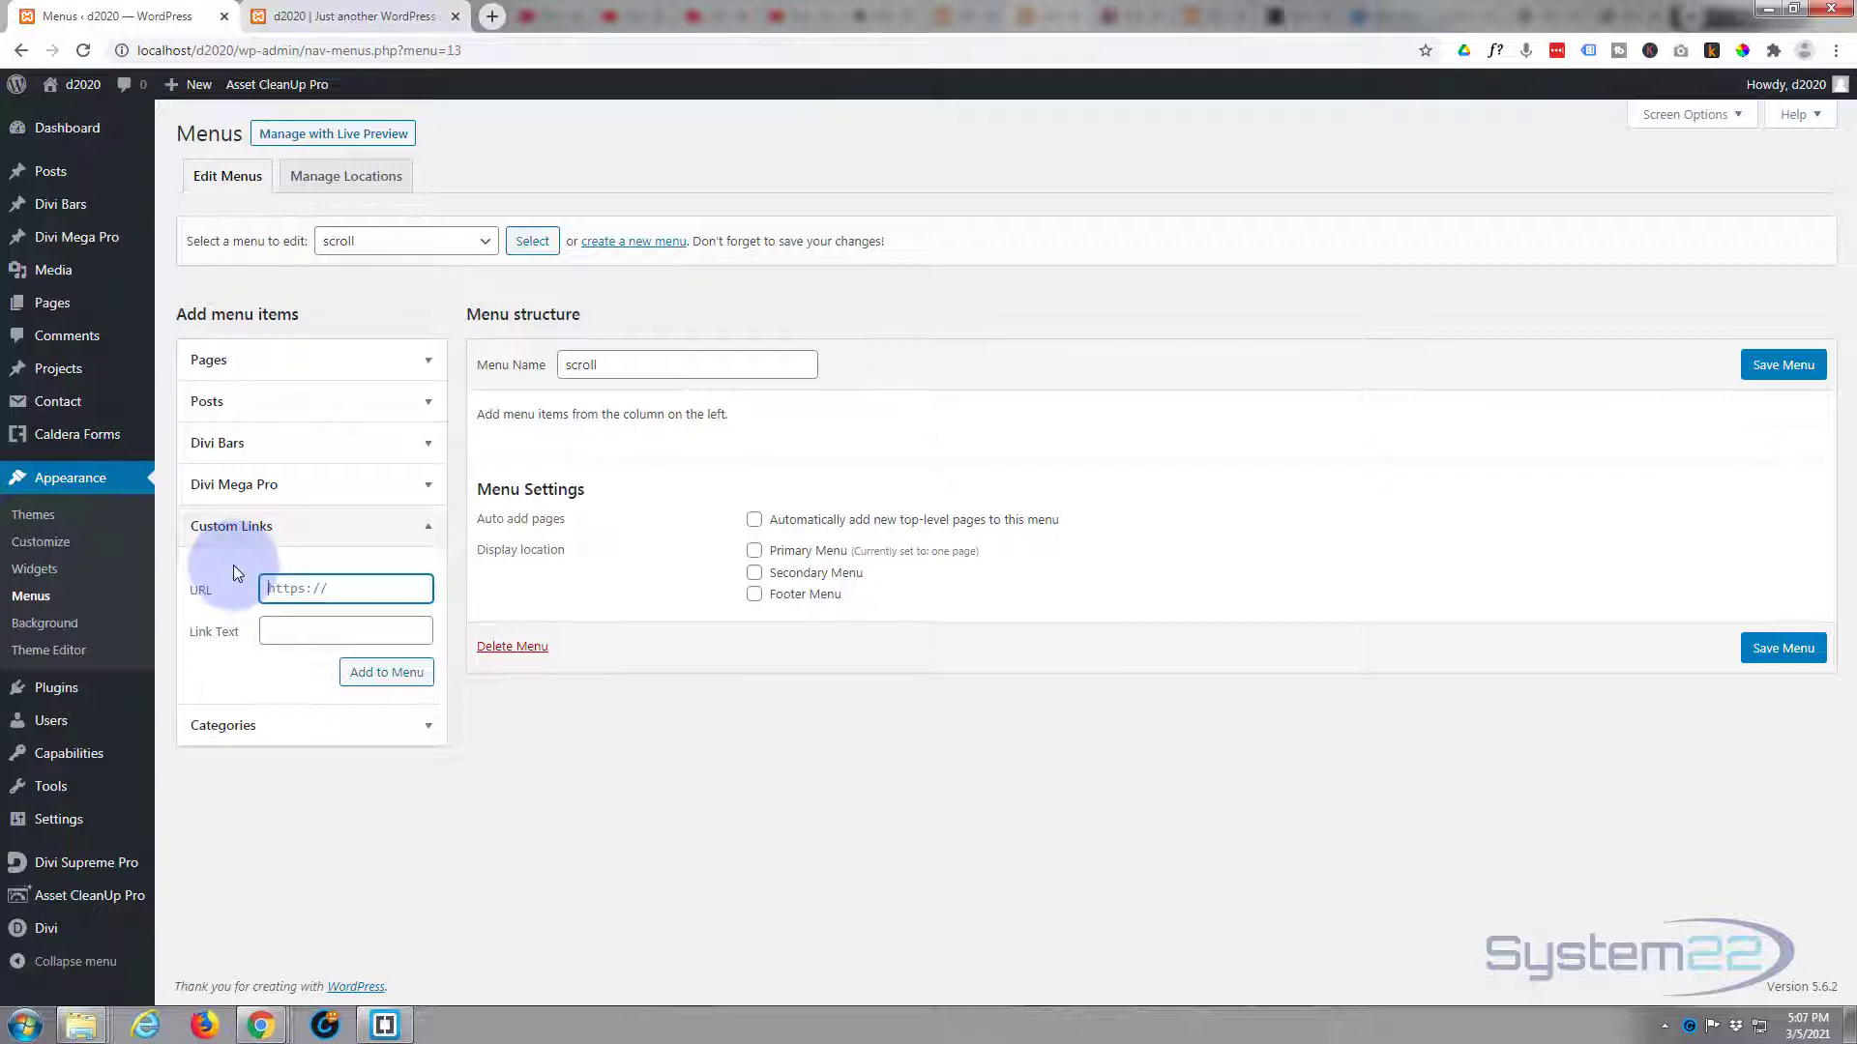
type("#")
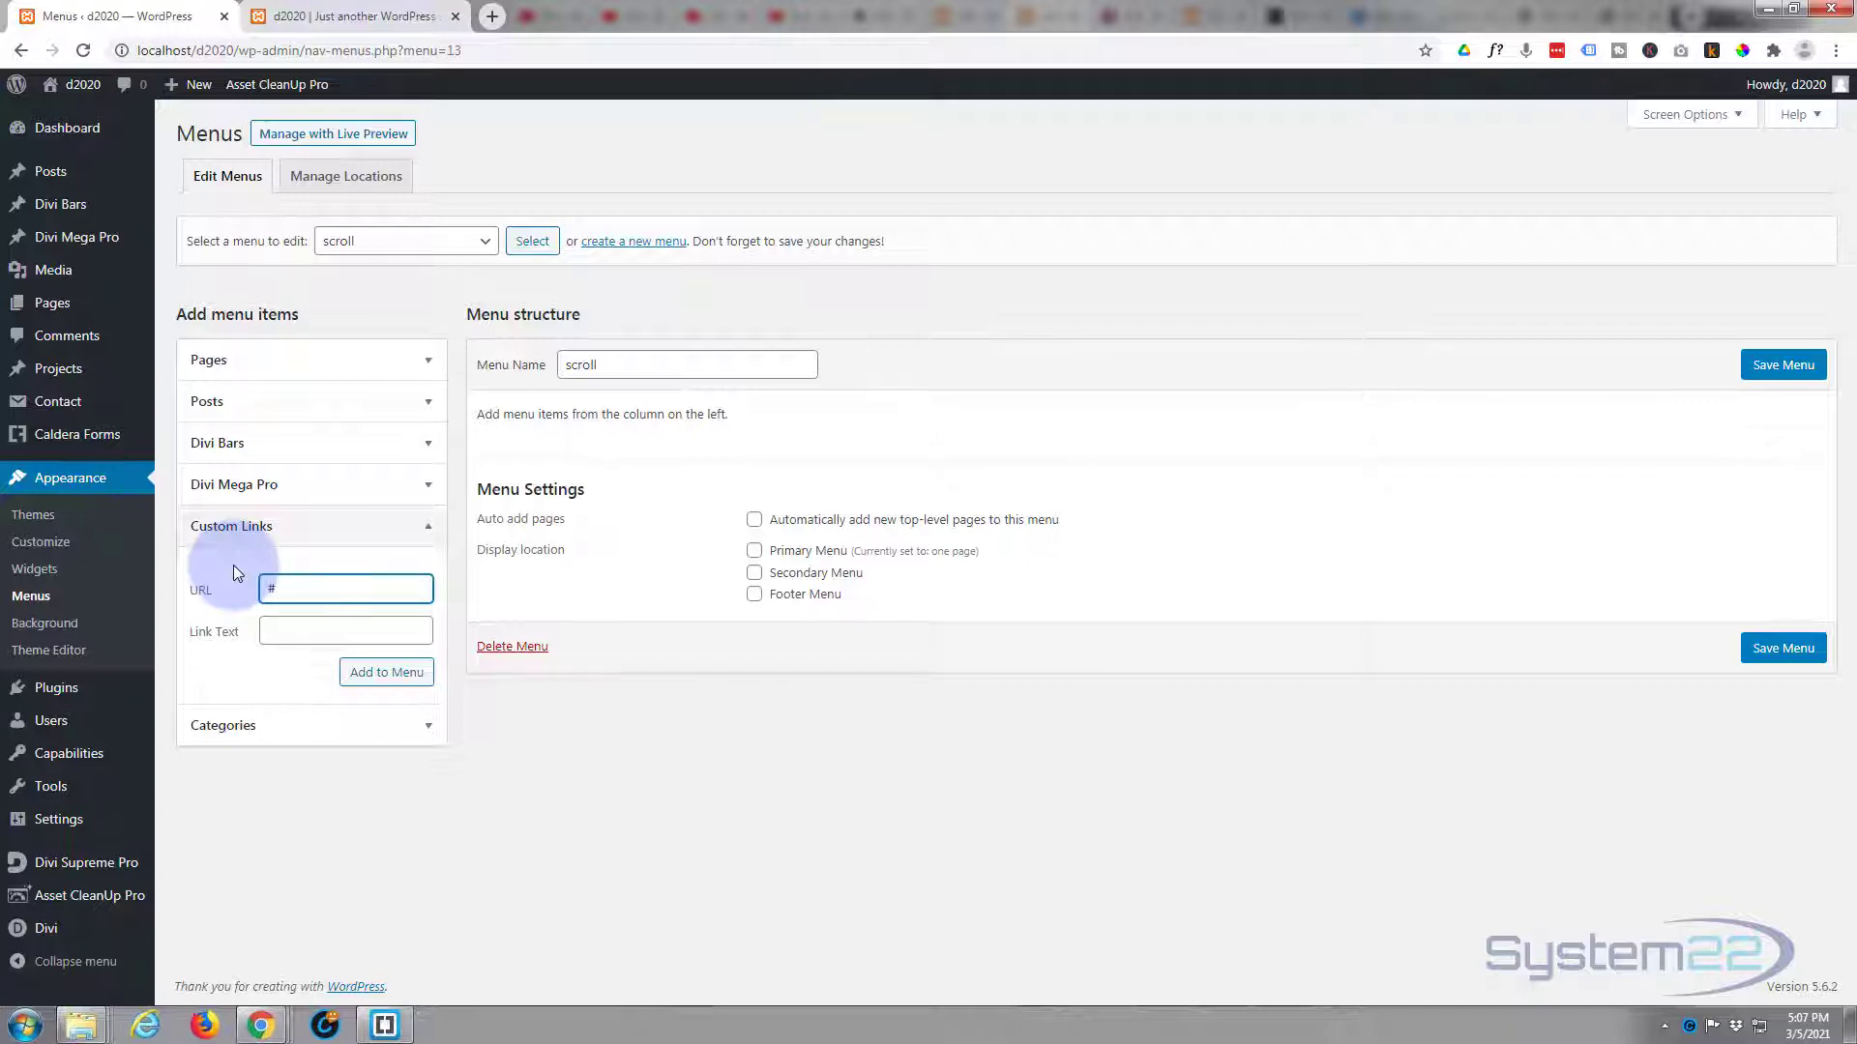
type("about")
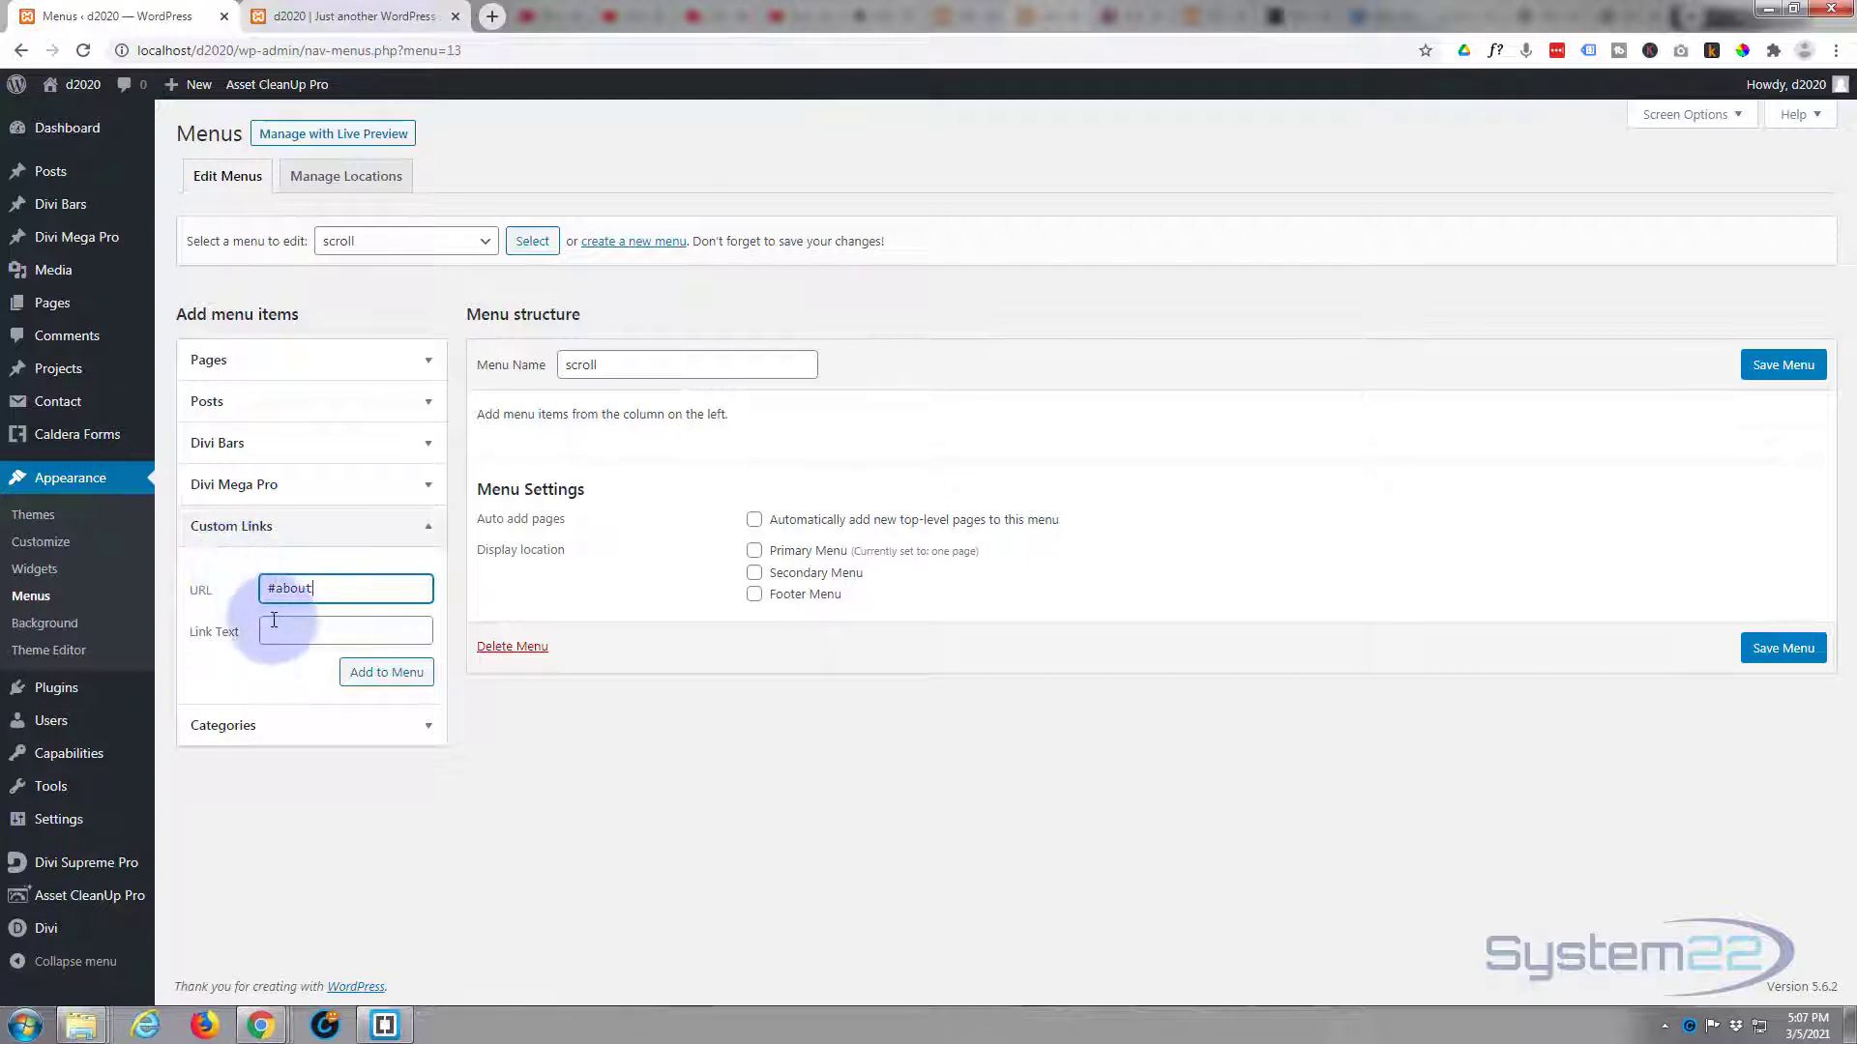
type("A")
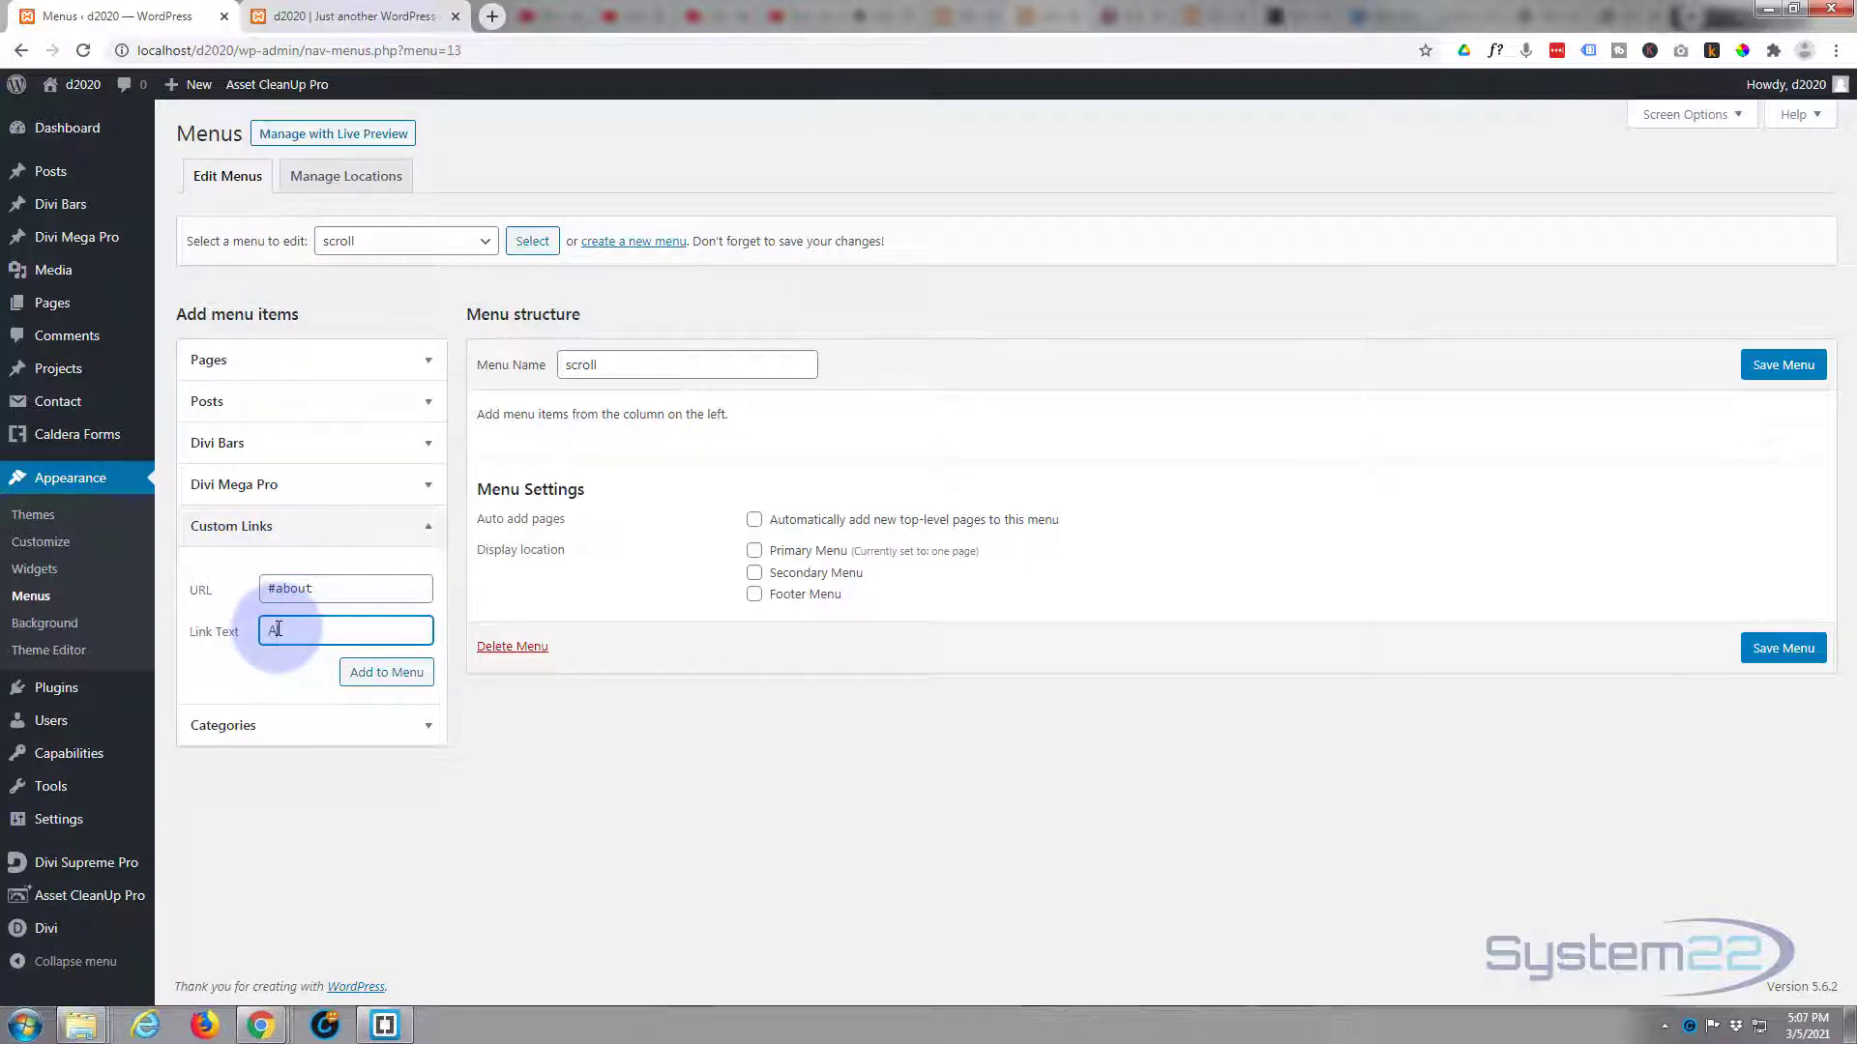
type("bout")
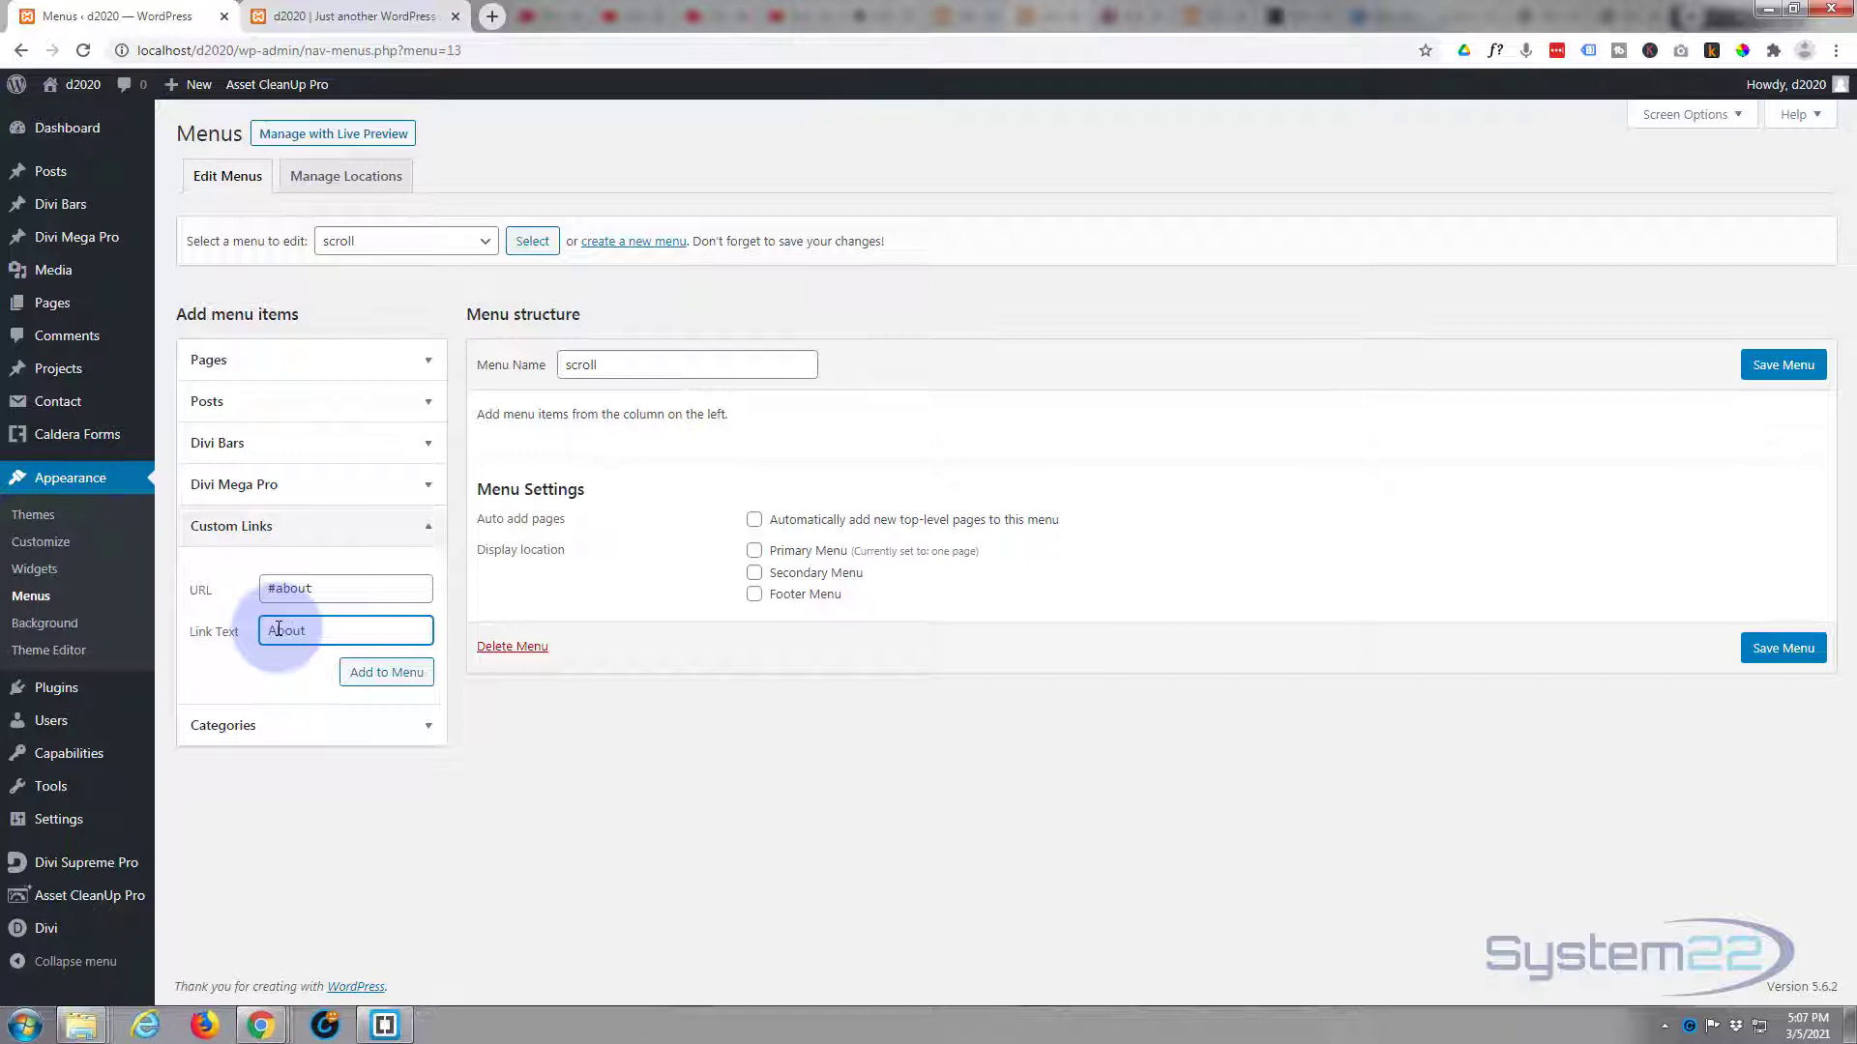
type("About Us")
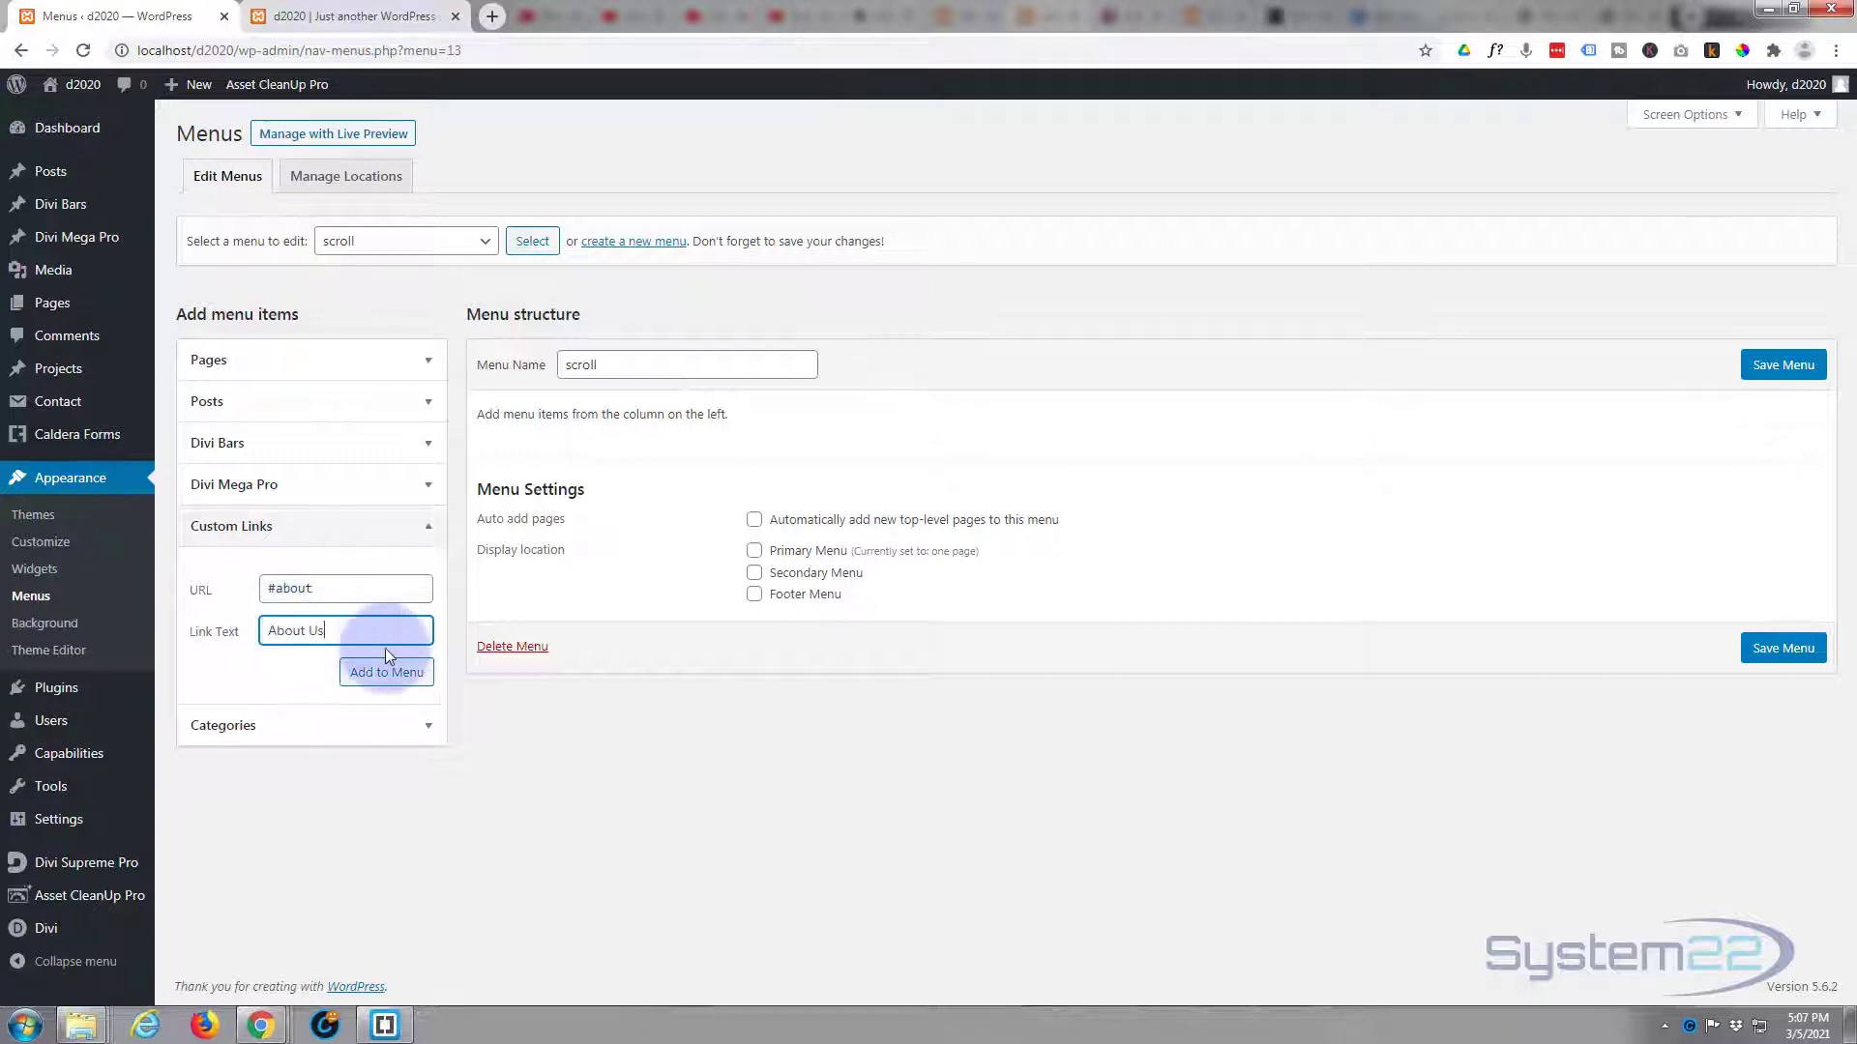
left_click(386, 671)
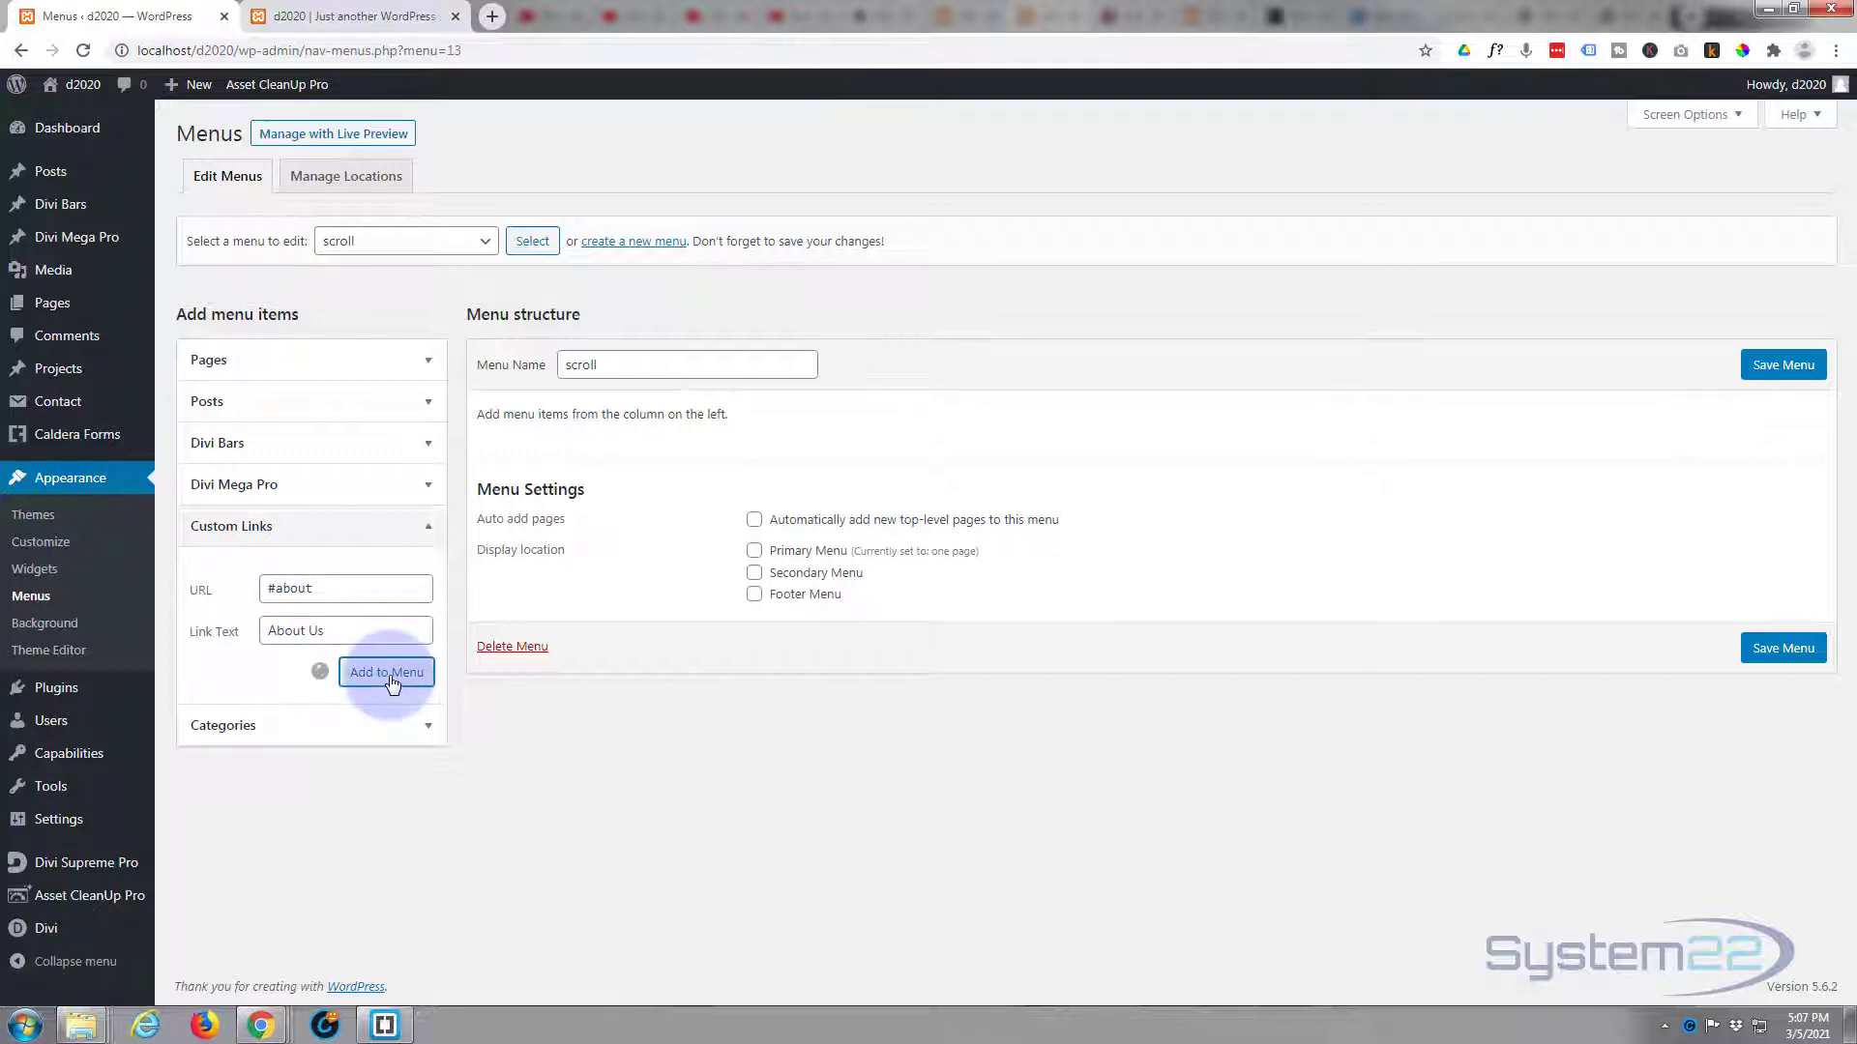
left_click(386, 672)
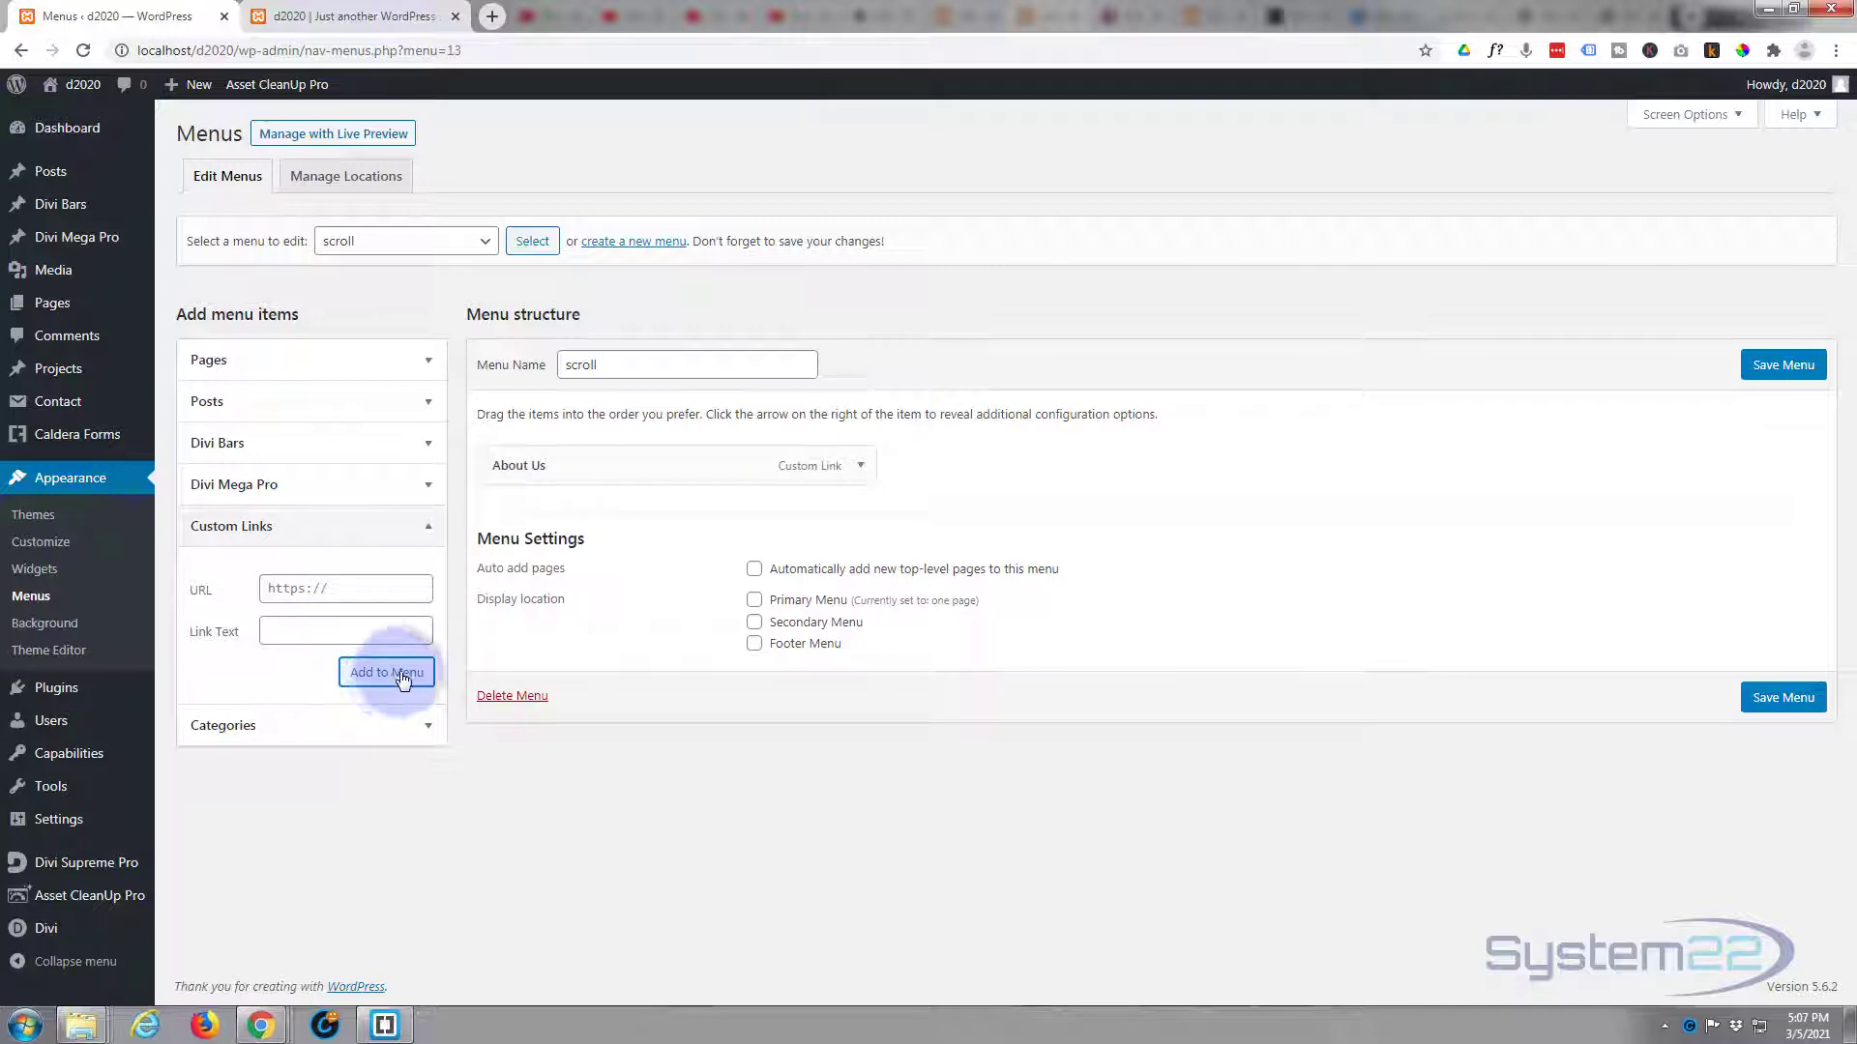
mouse_move(393, 16)
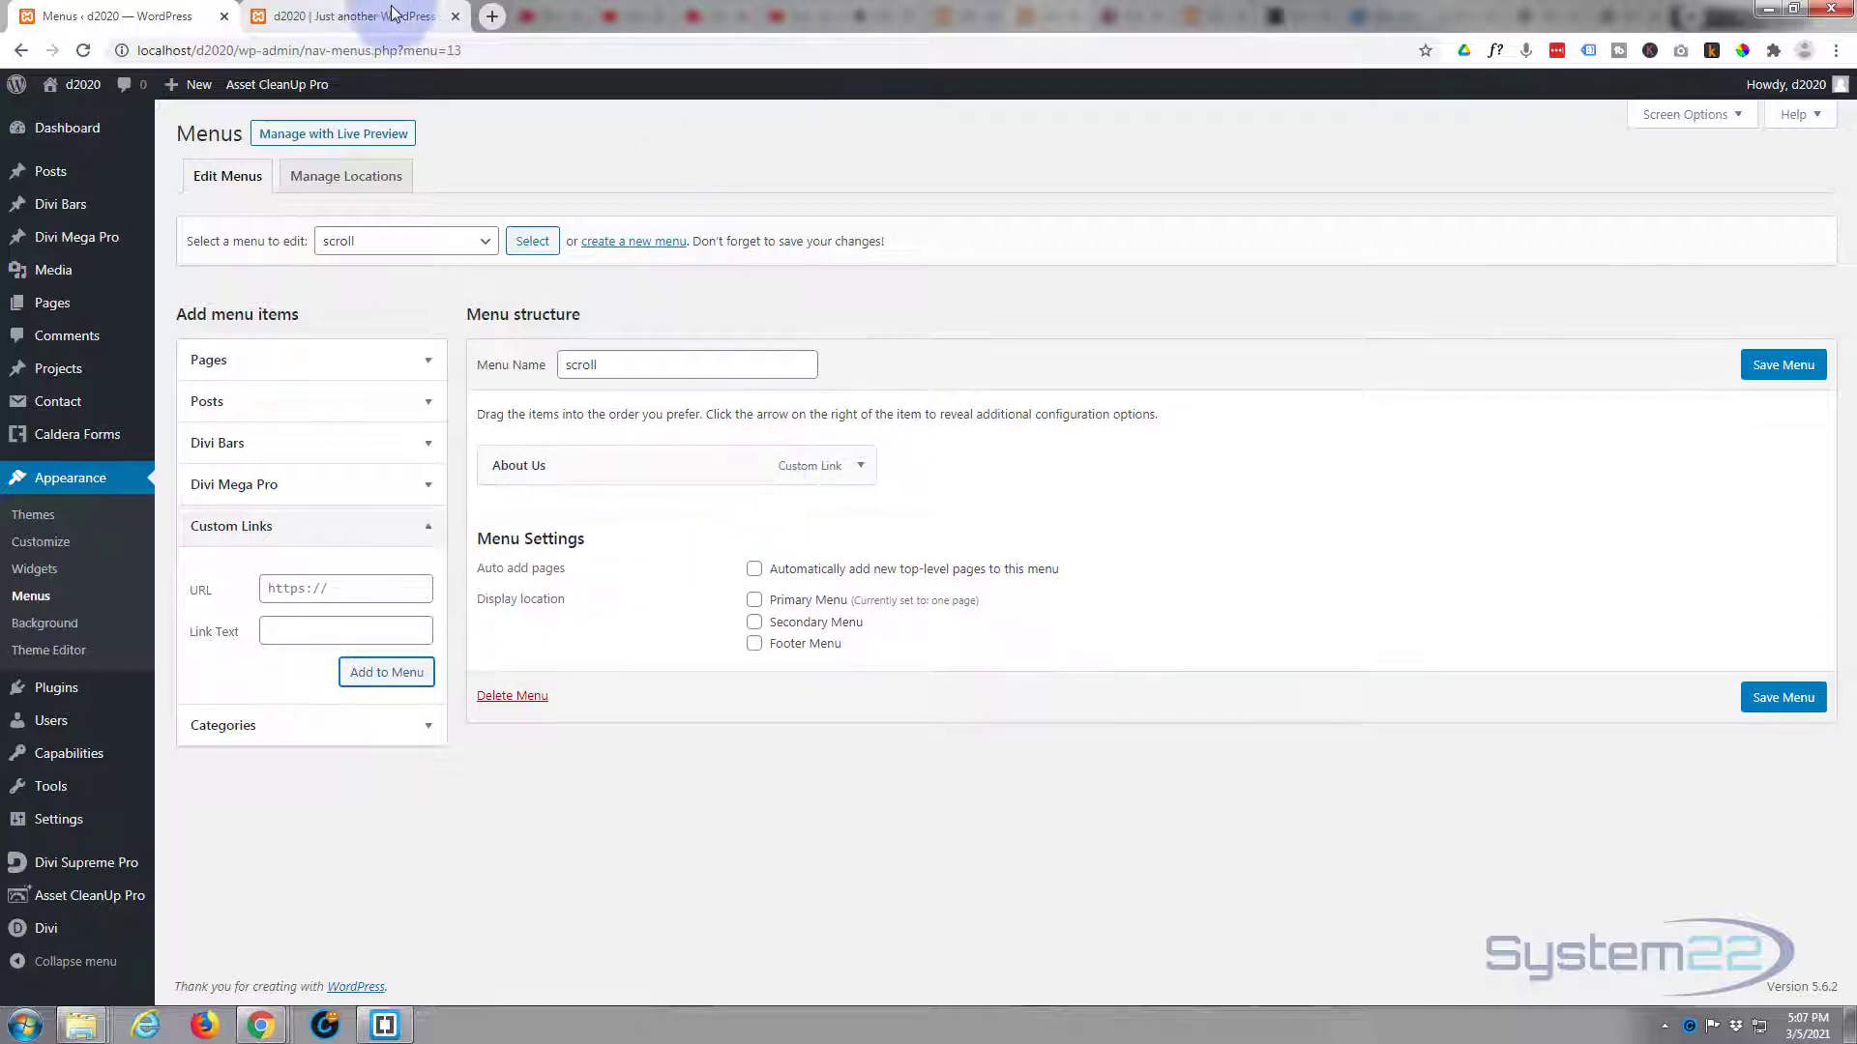
- In the builder, give the Services section the CSS ID 'service'
left_click(343, 15)
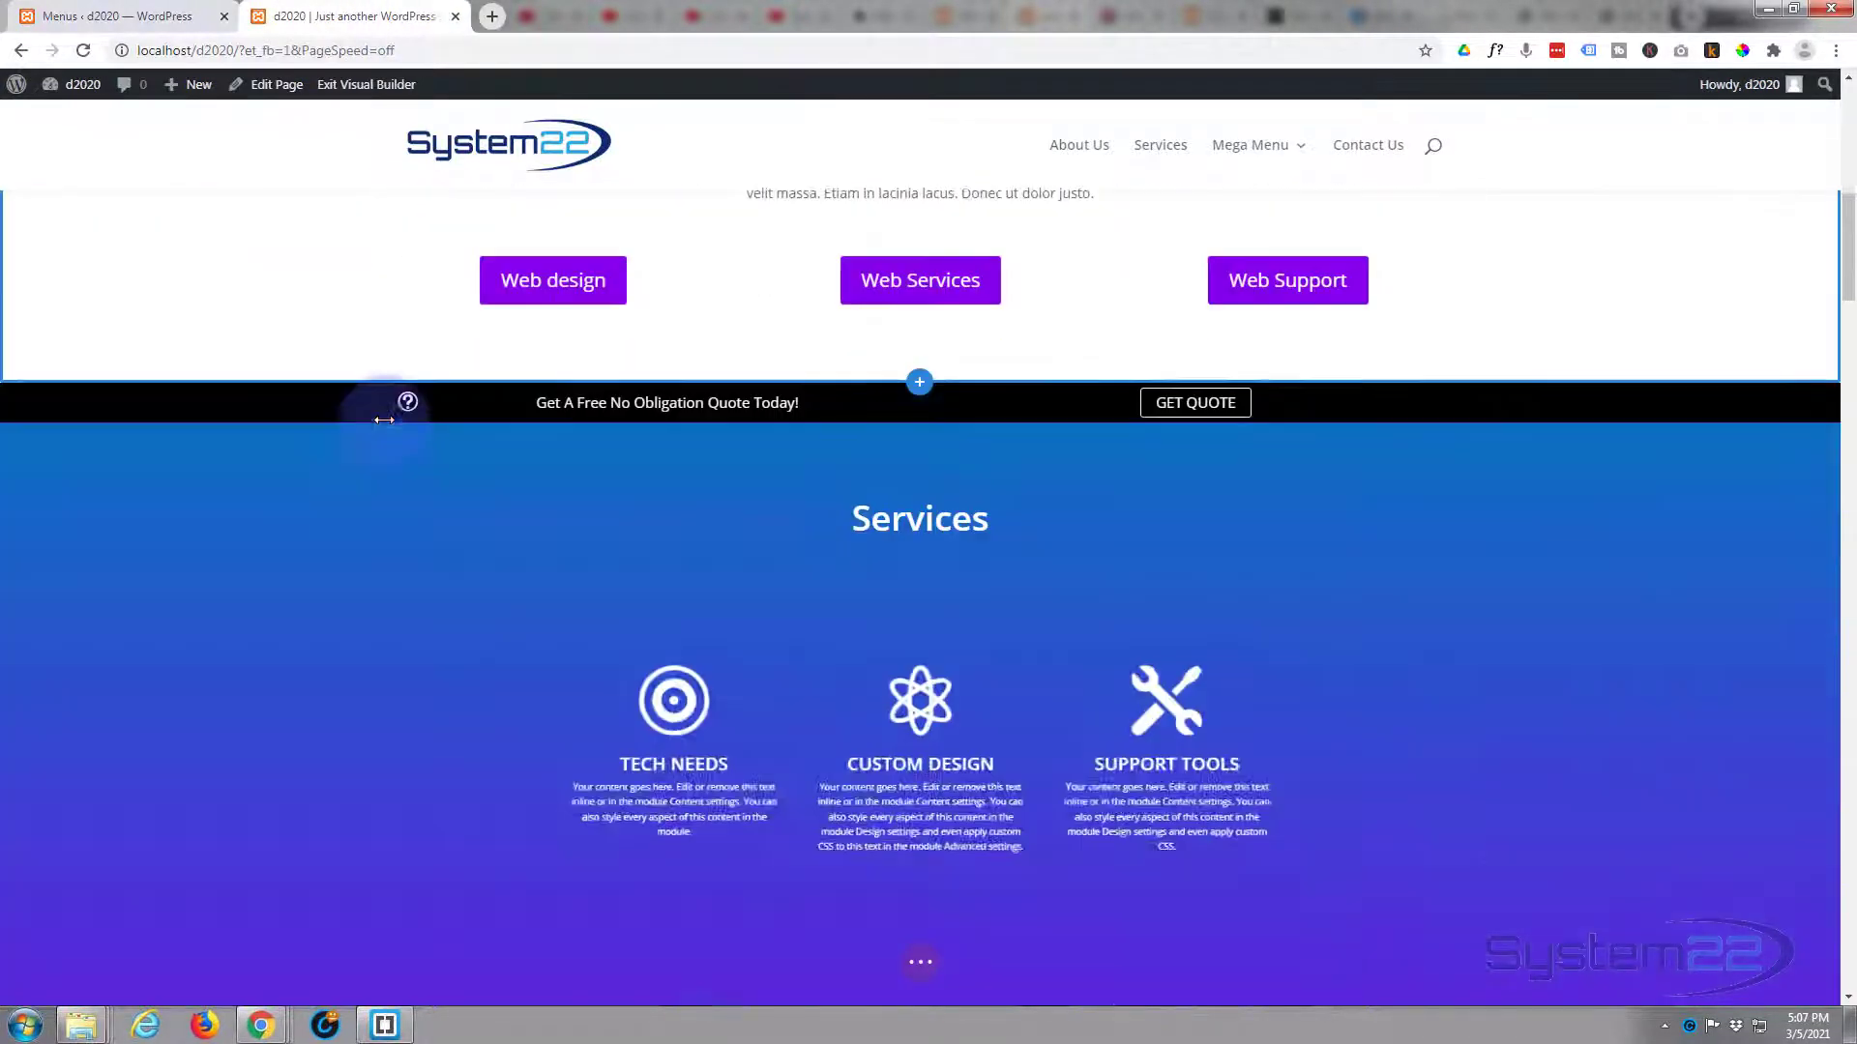
scroll("down", 3)
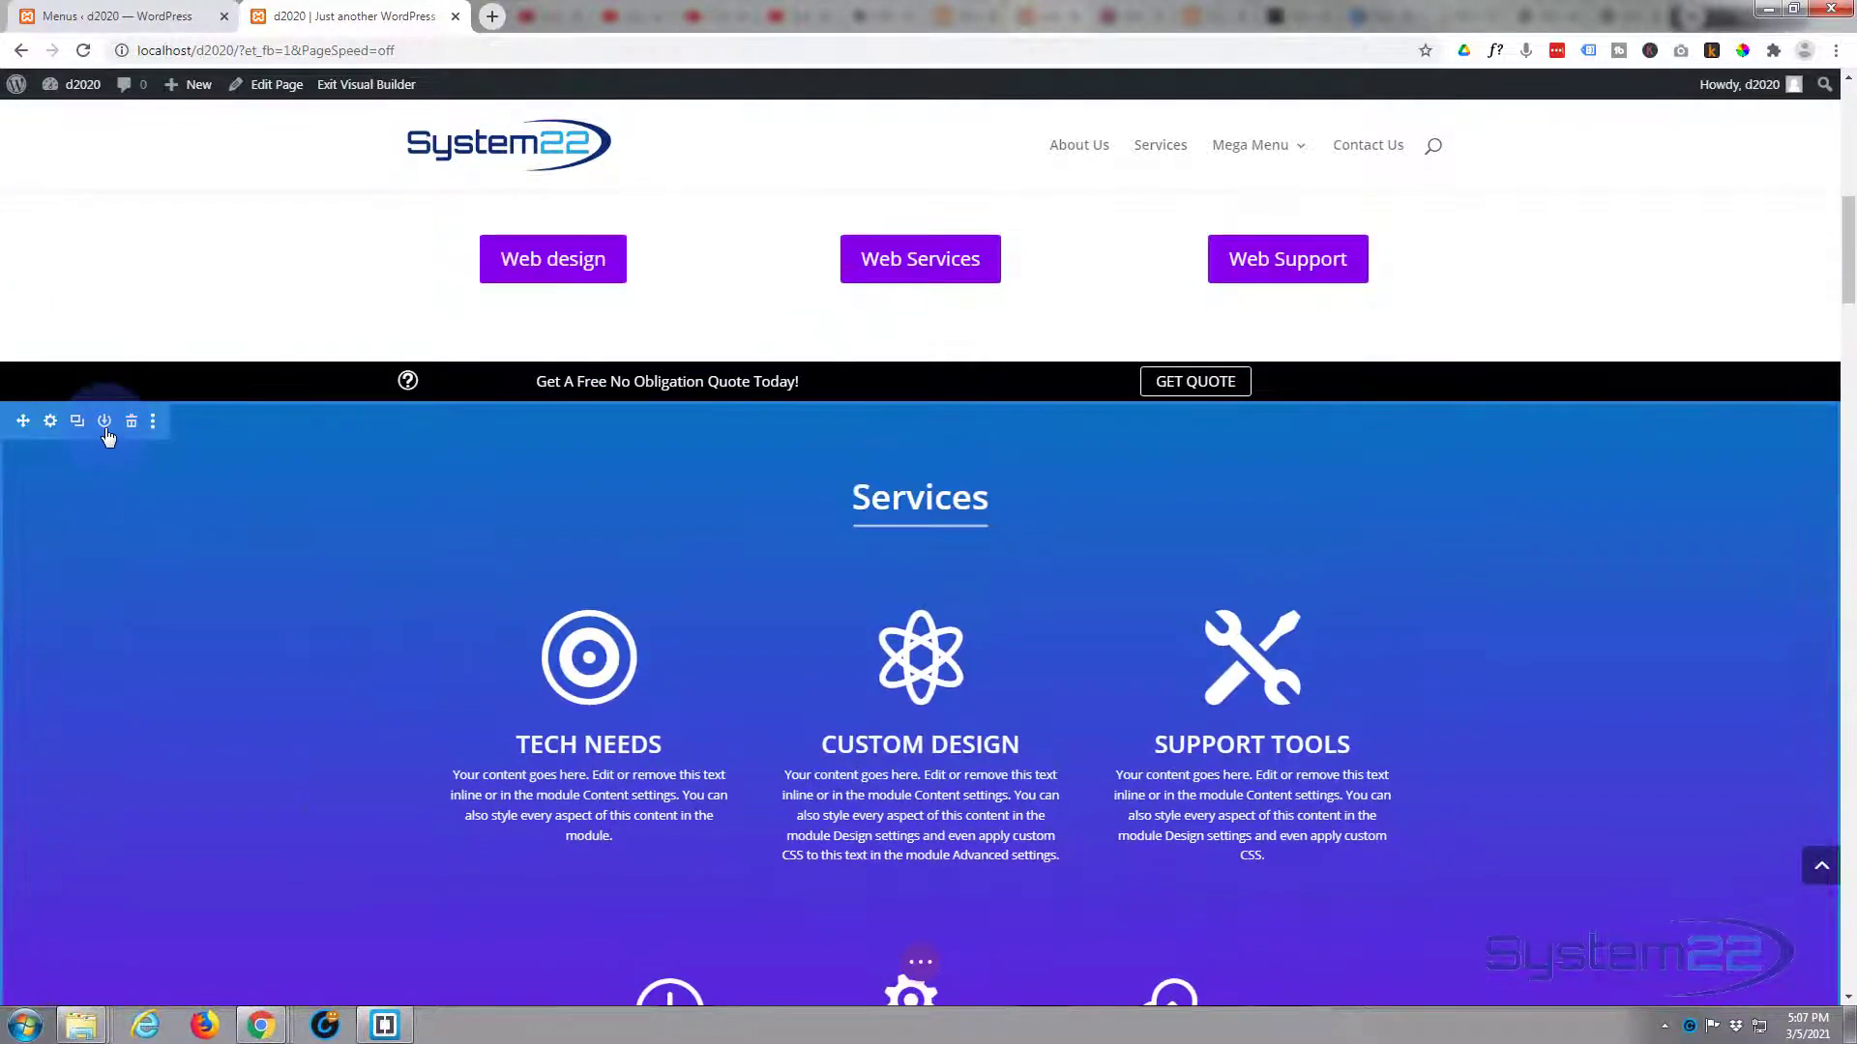
left_click(49, 421)
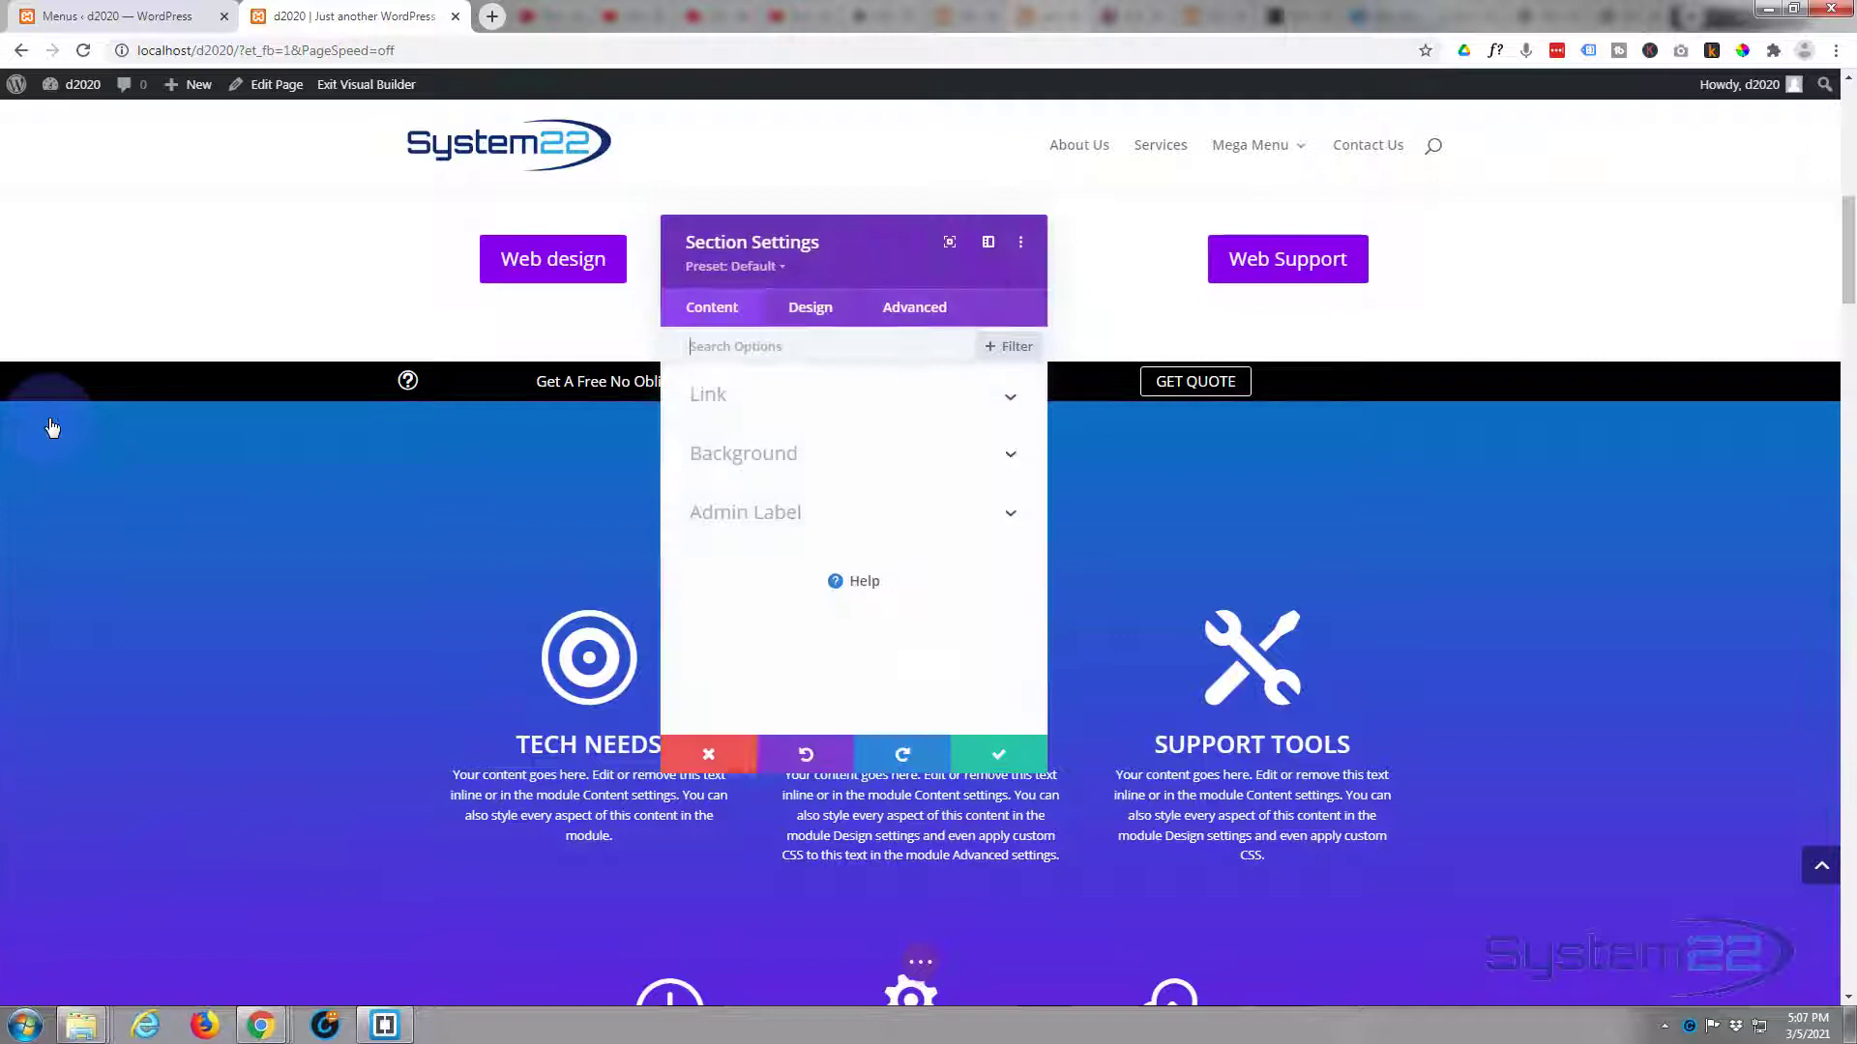
left_click(913, 307)
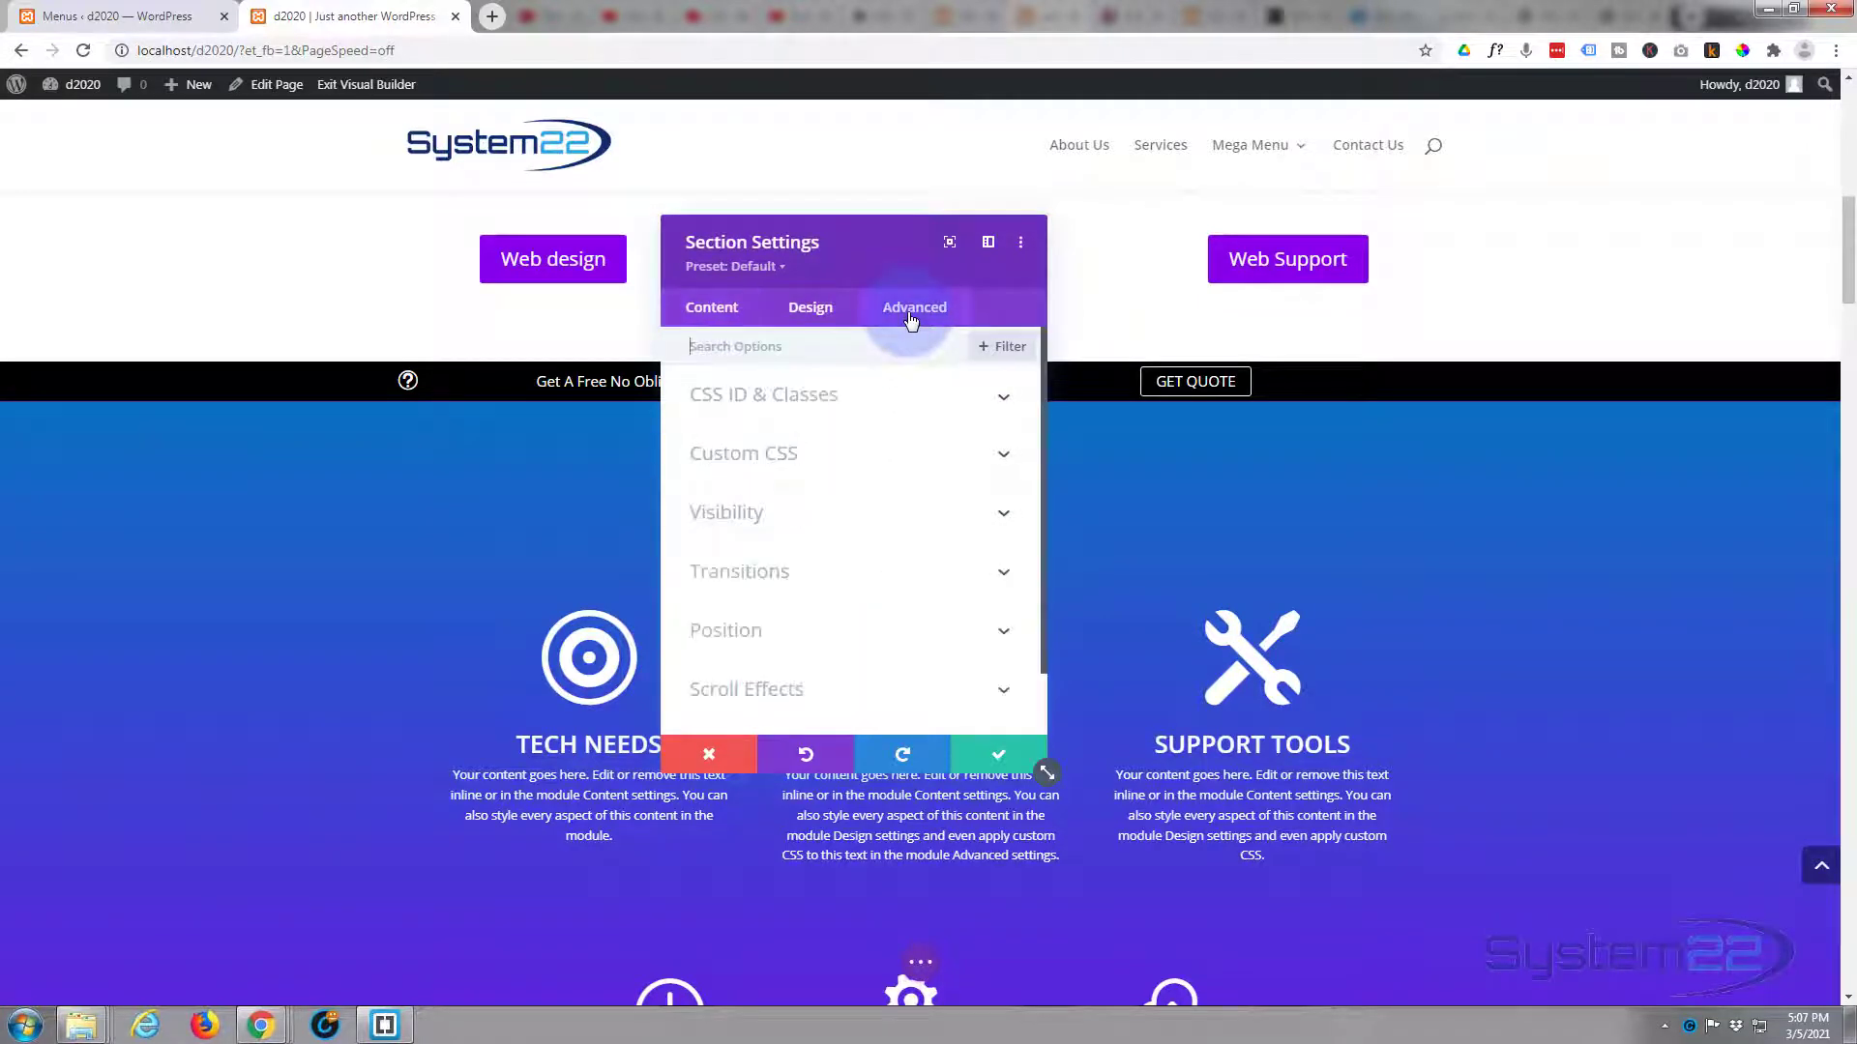
left_click(763, 395)
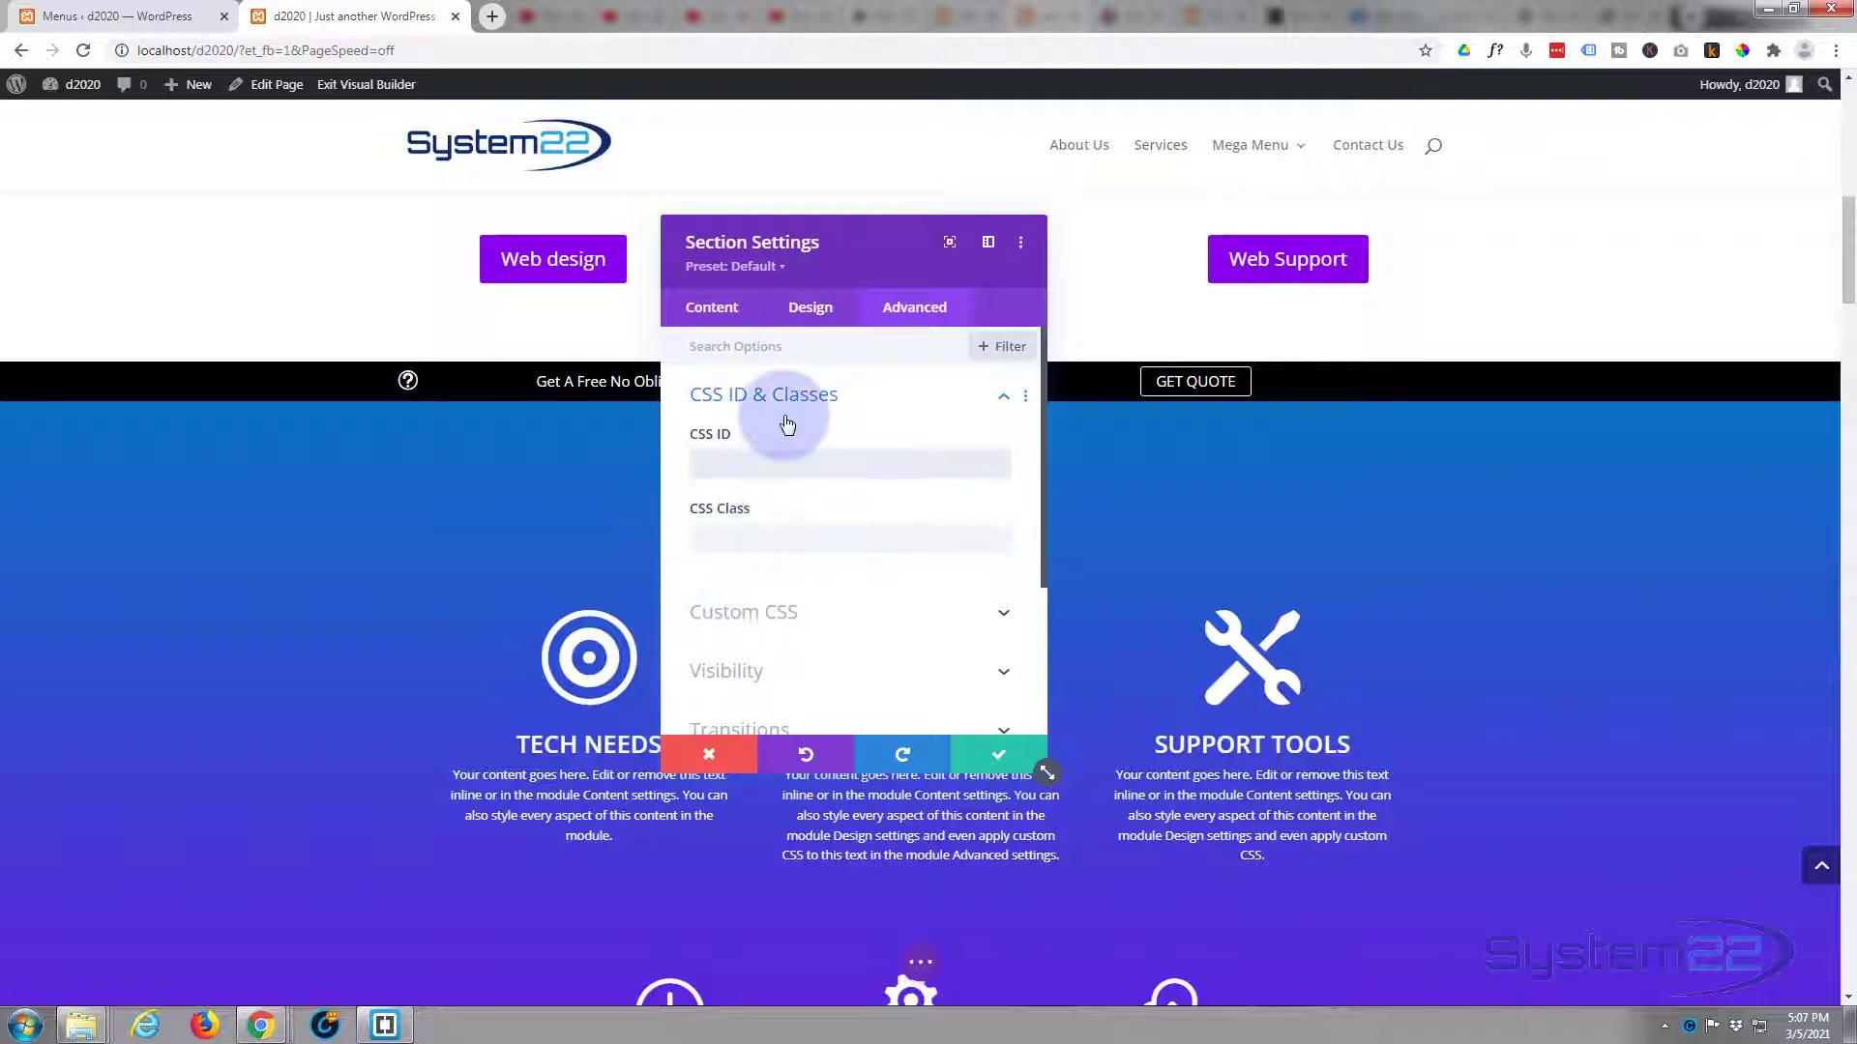
type("service")
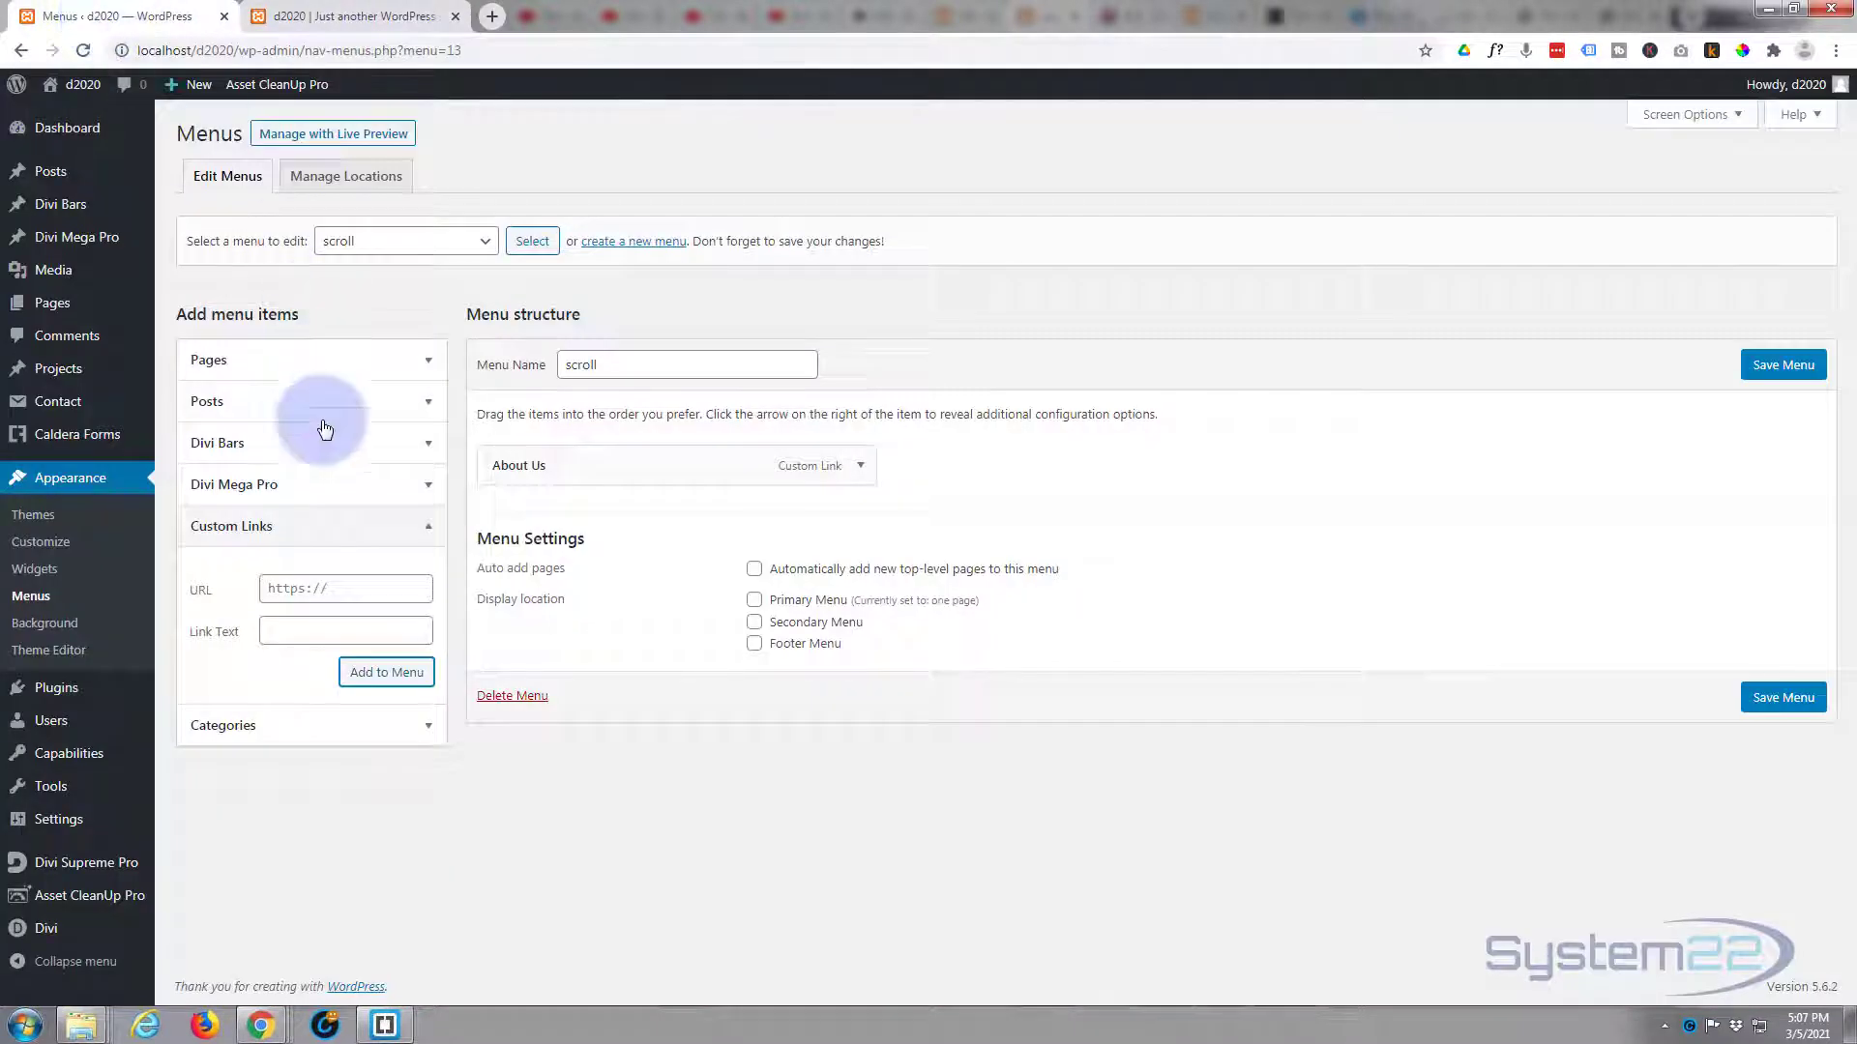
- Add a custom link 'Services' pointing to #services to the scroll menu, then return to the builder
left_click(344, 589)
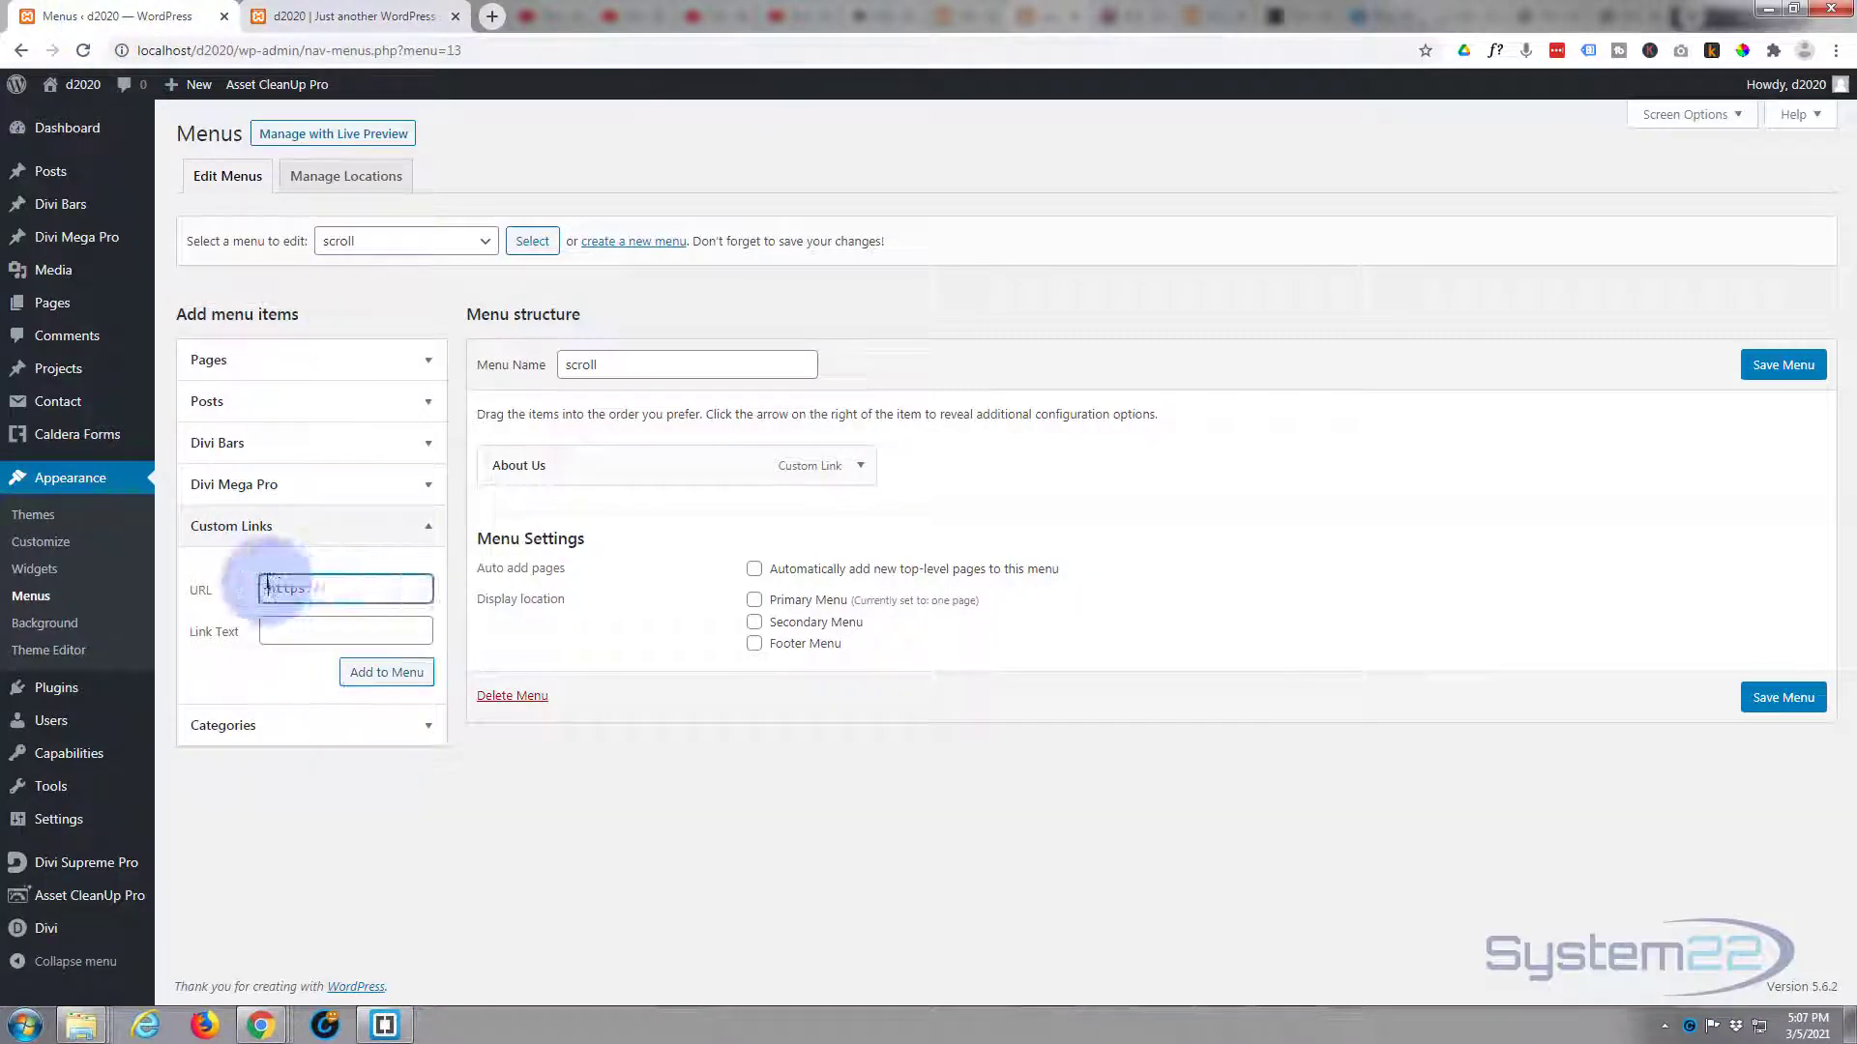
type("#ser")
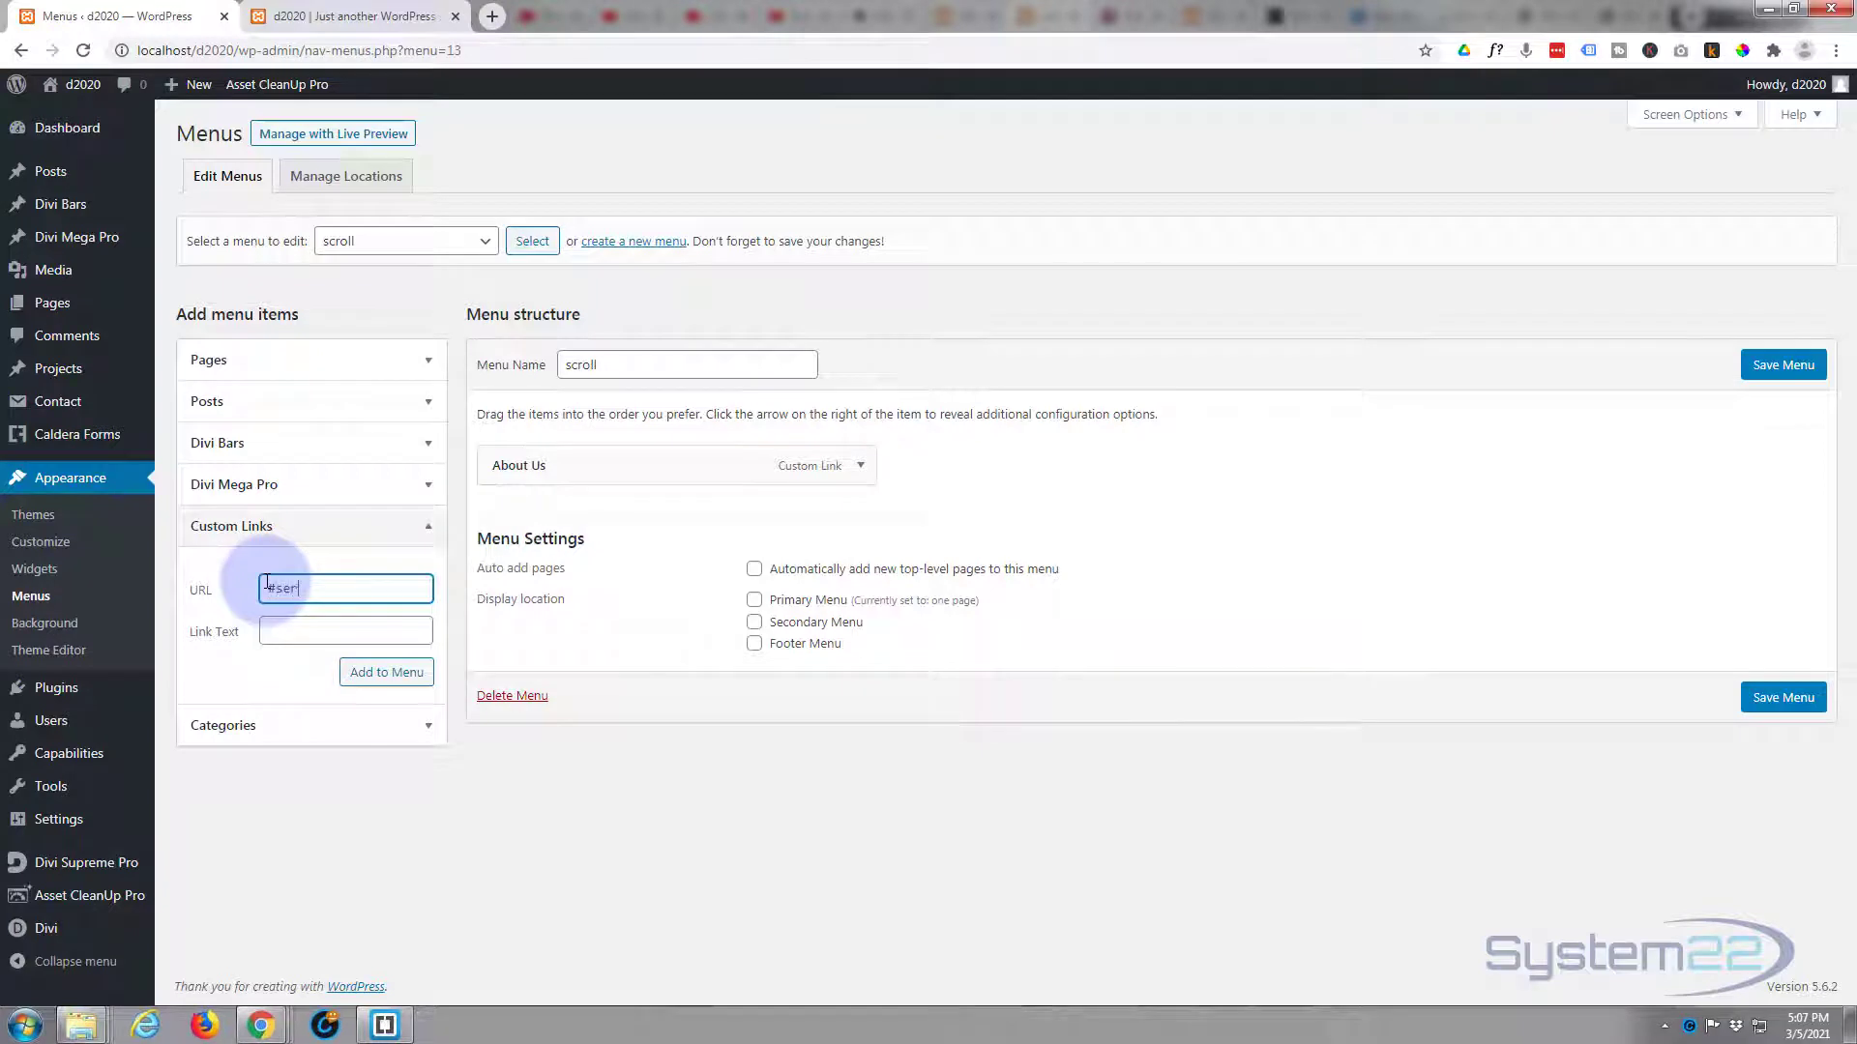
type("services")
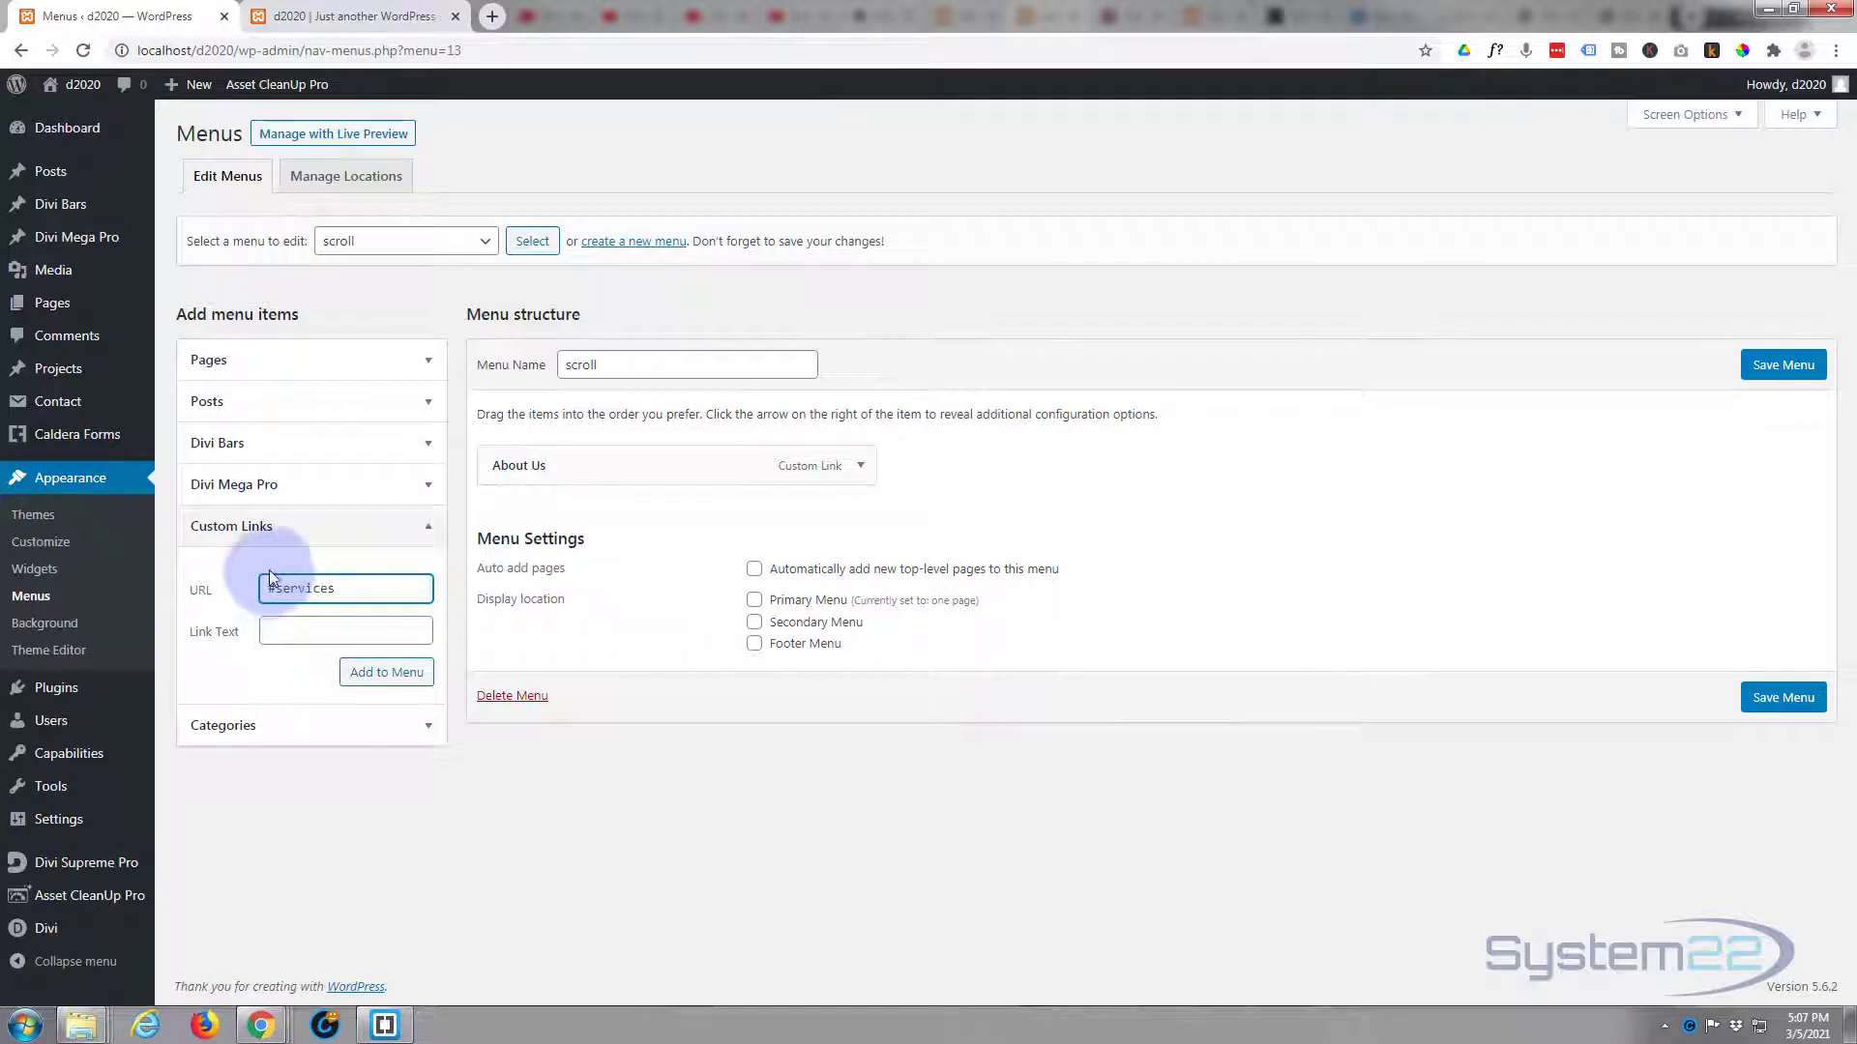
left_click(344, 630)
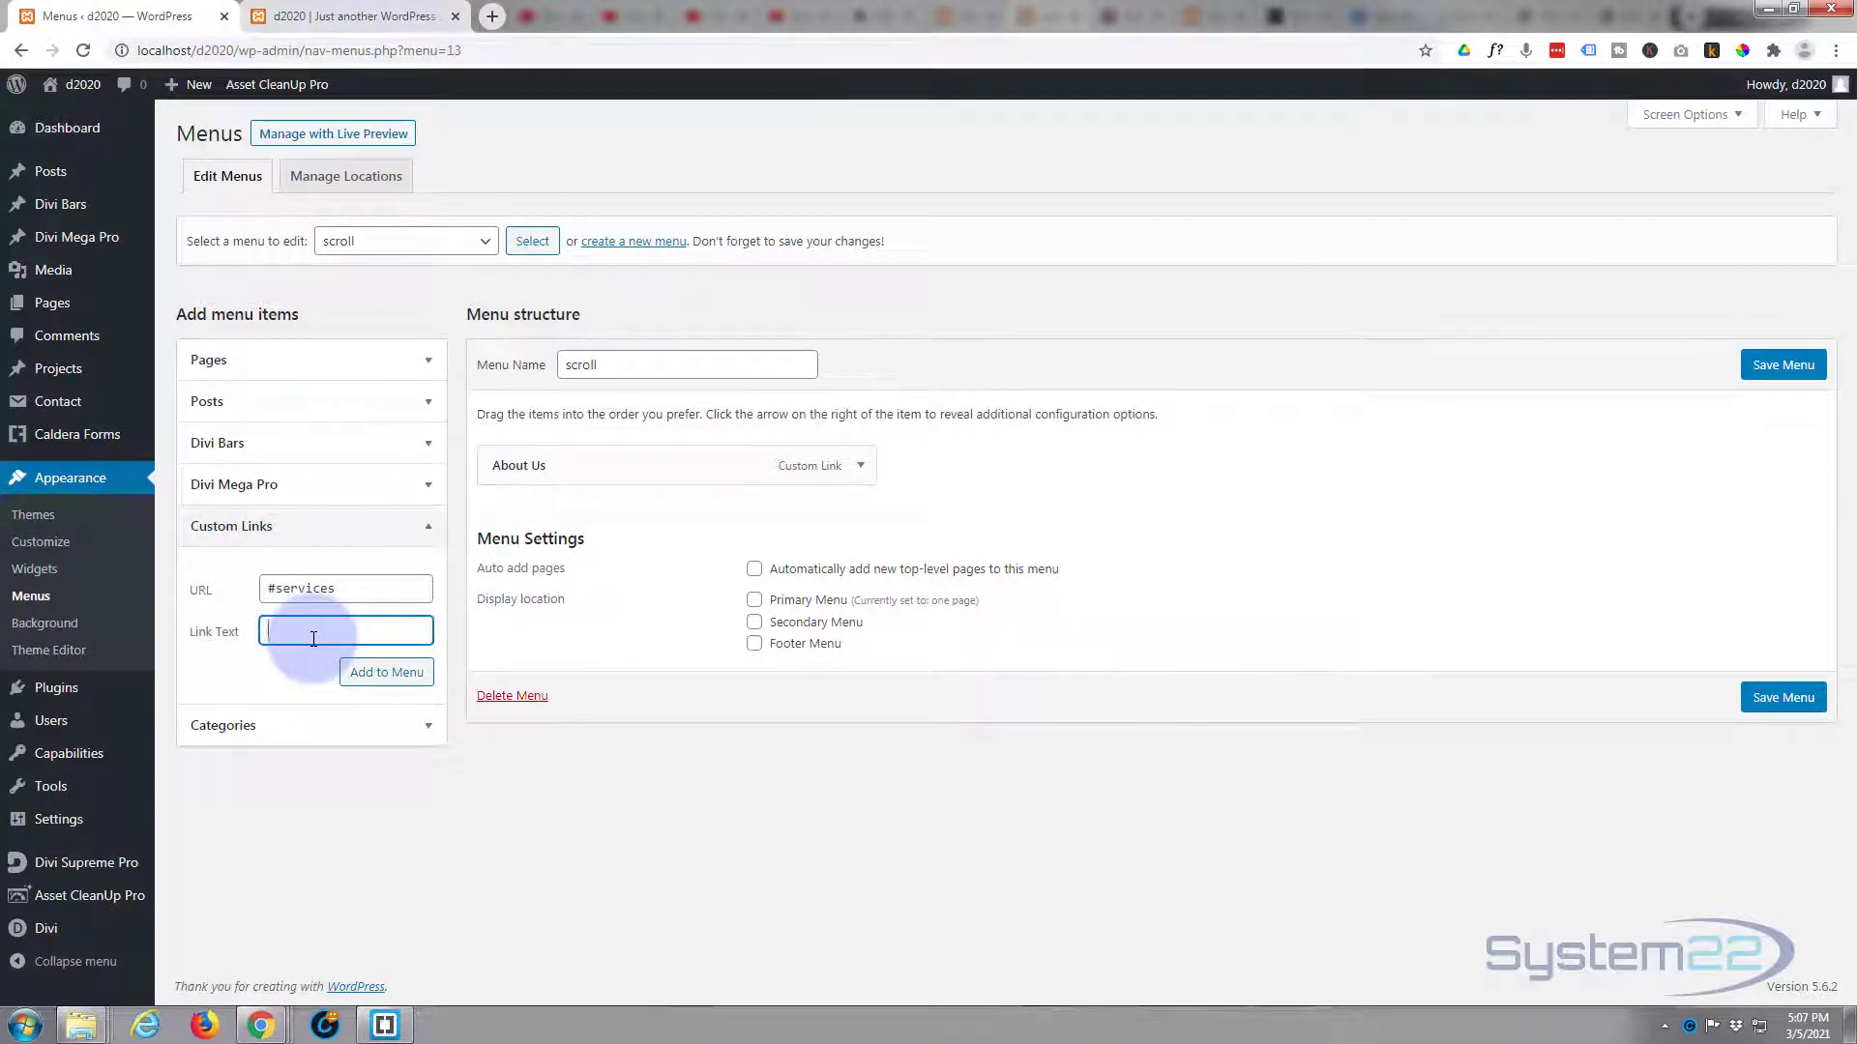
type("Services")
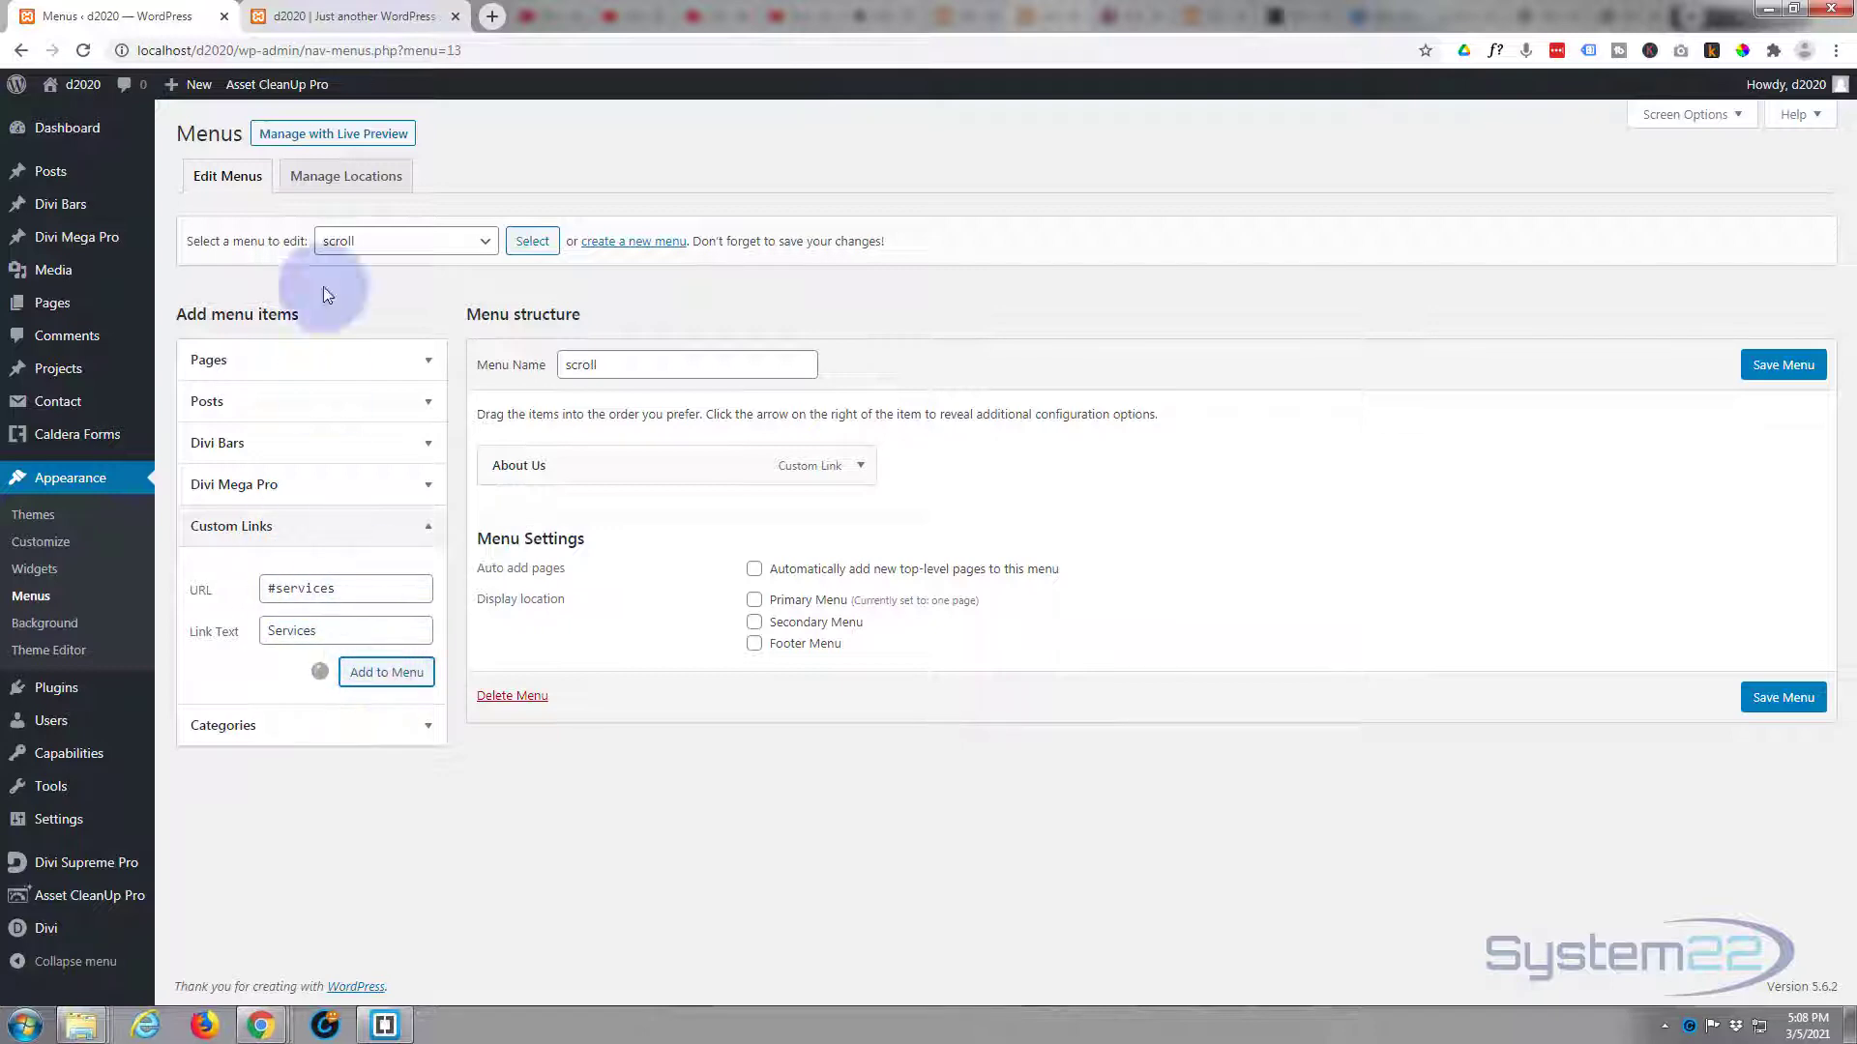
left_click(349, 16)
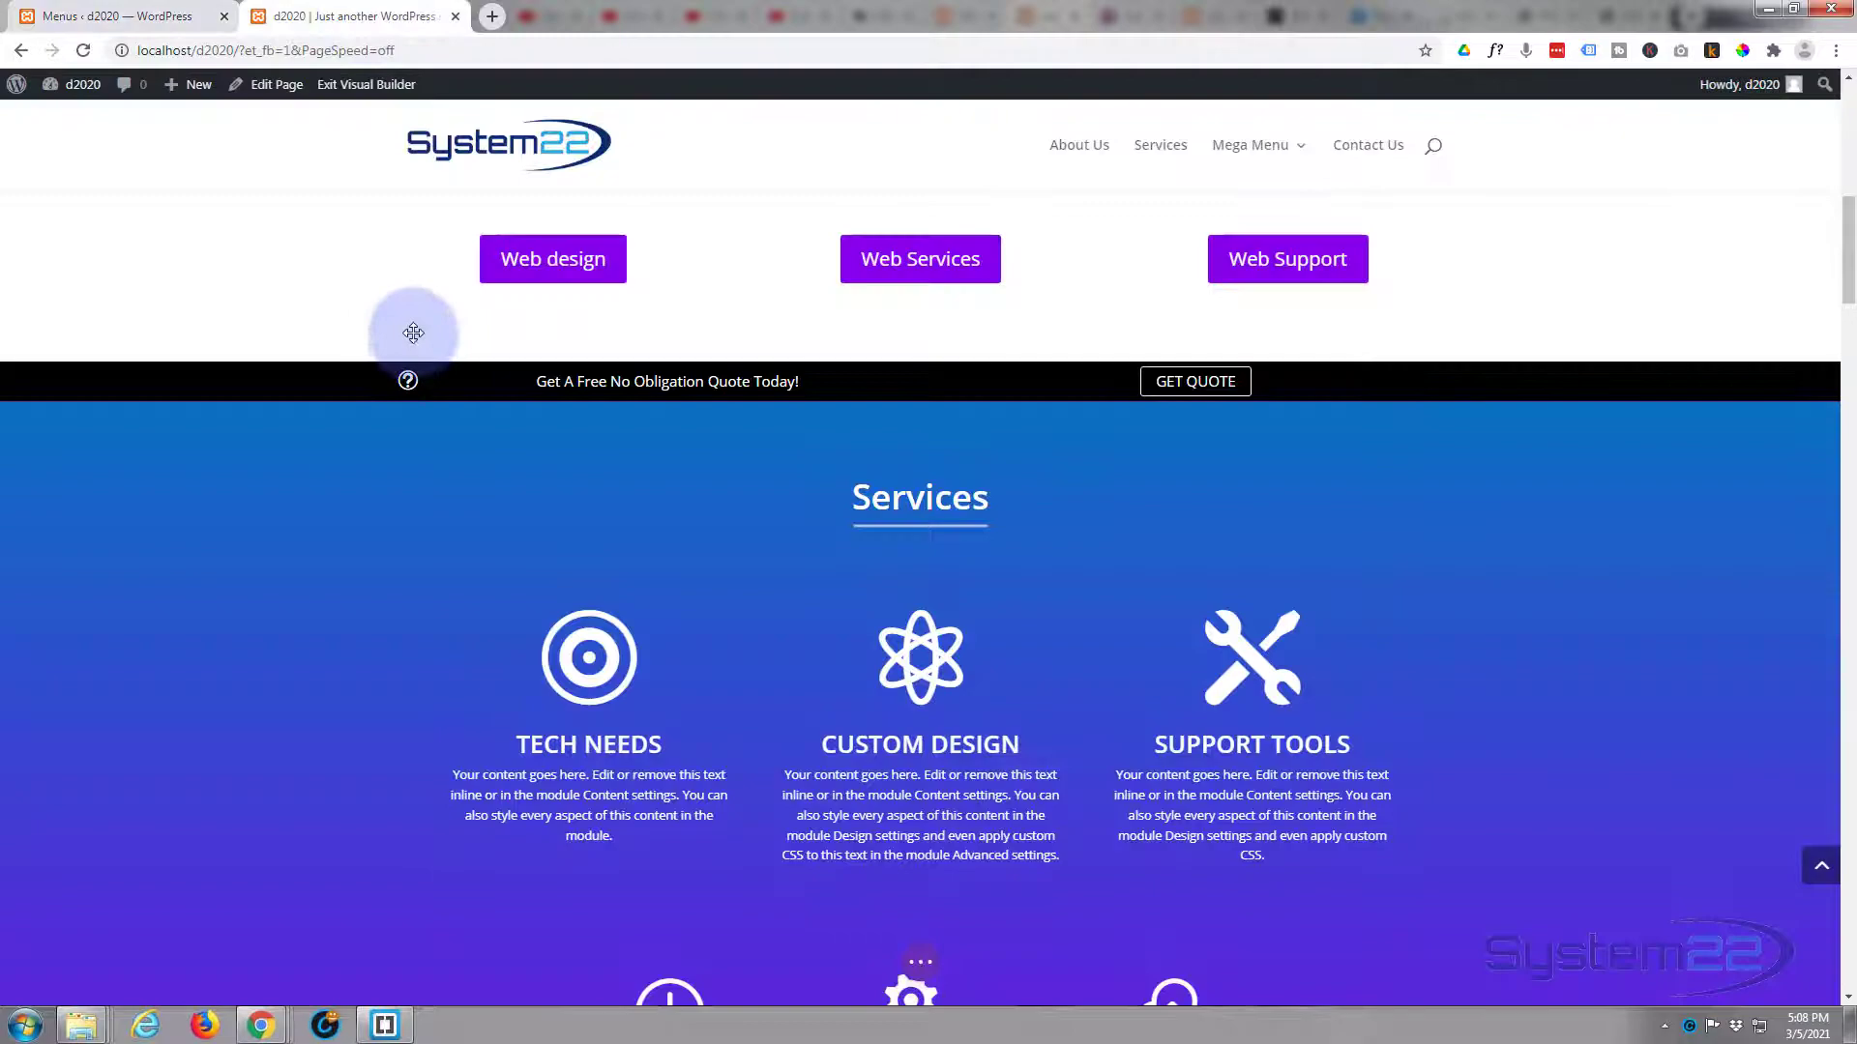
- Give the statistics counter section the CSS ID 'prod', then switch to the Menus page
scroll("down", 3)
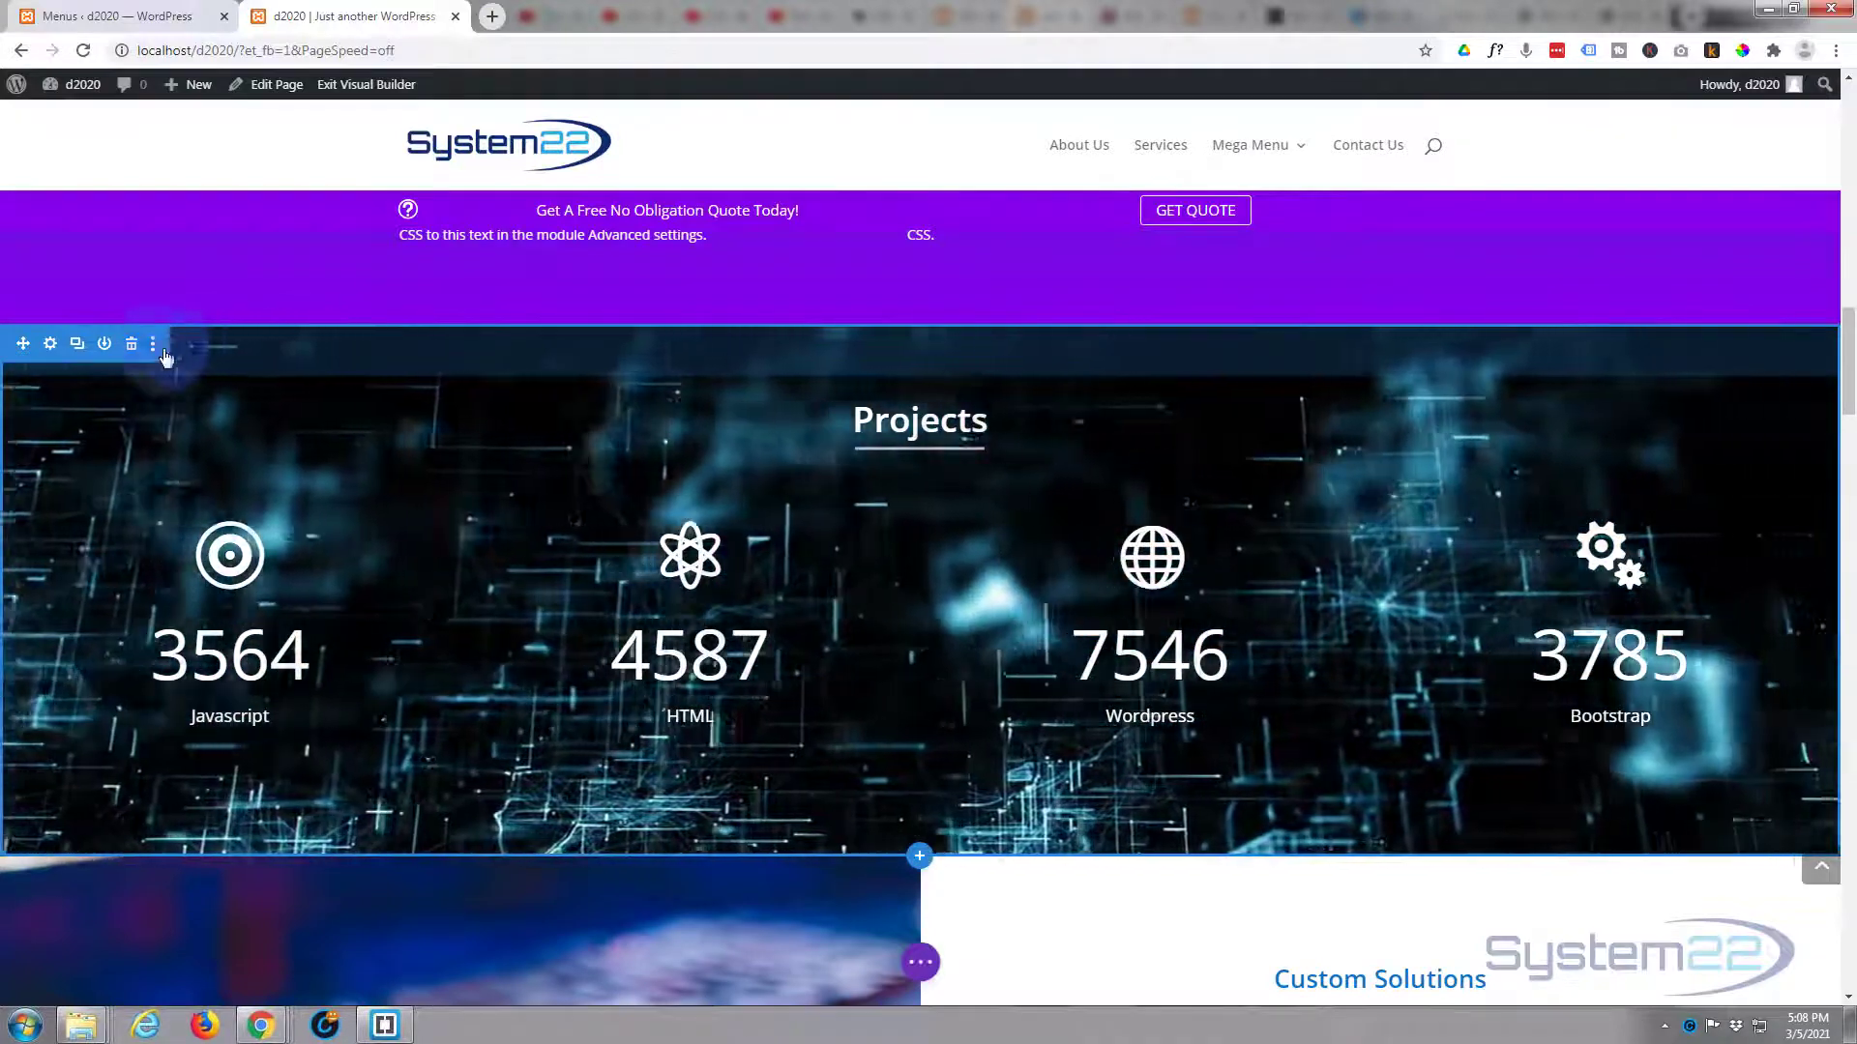
left_click(49, 344)
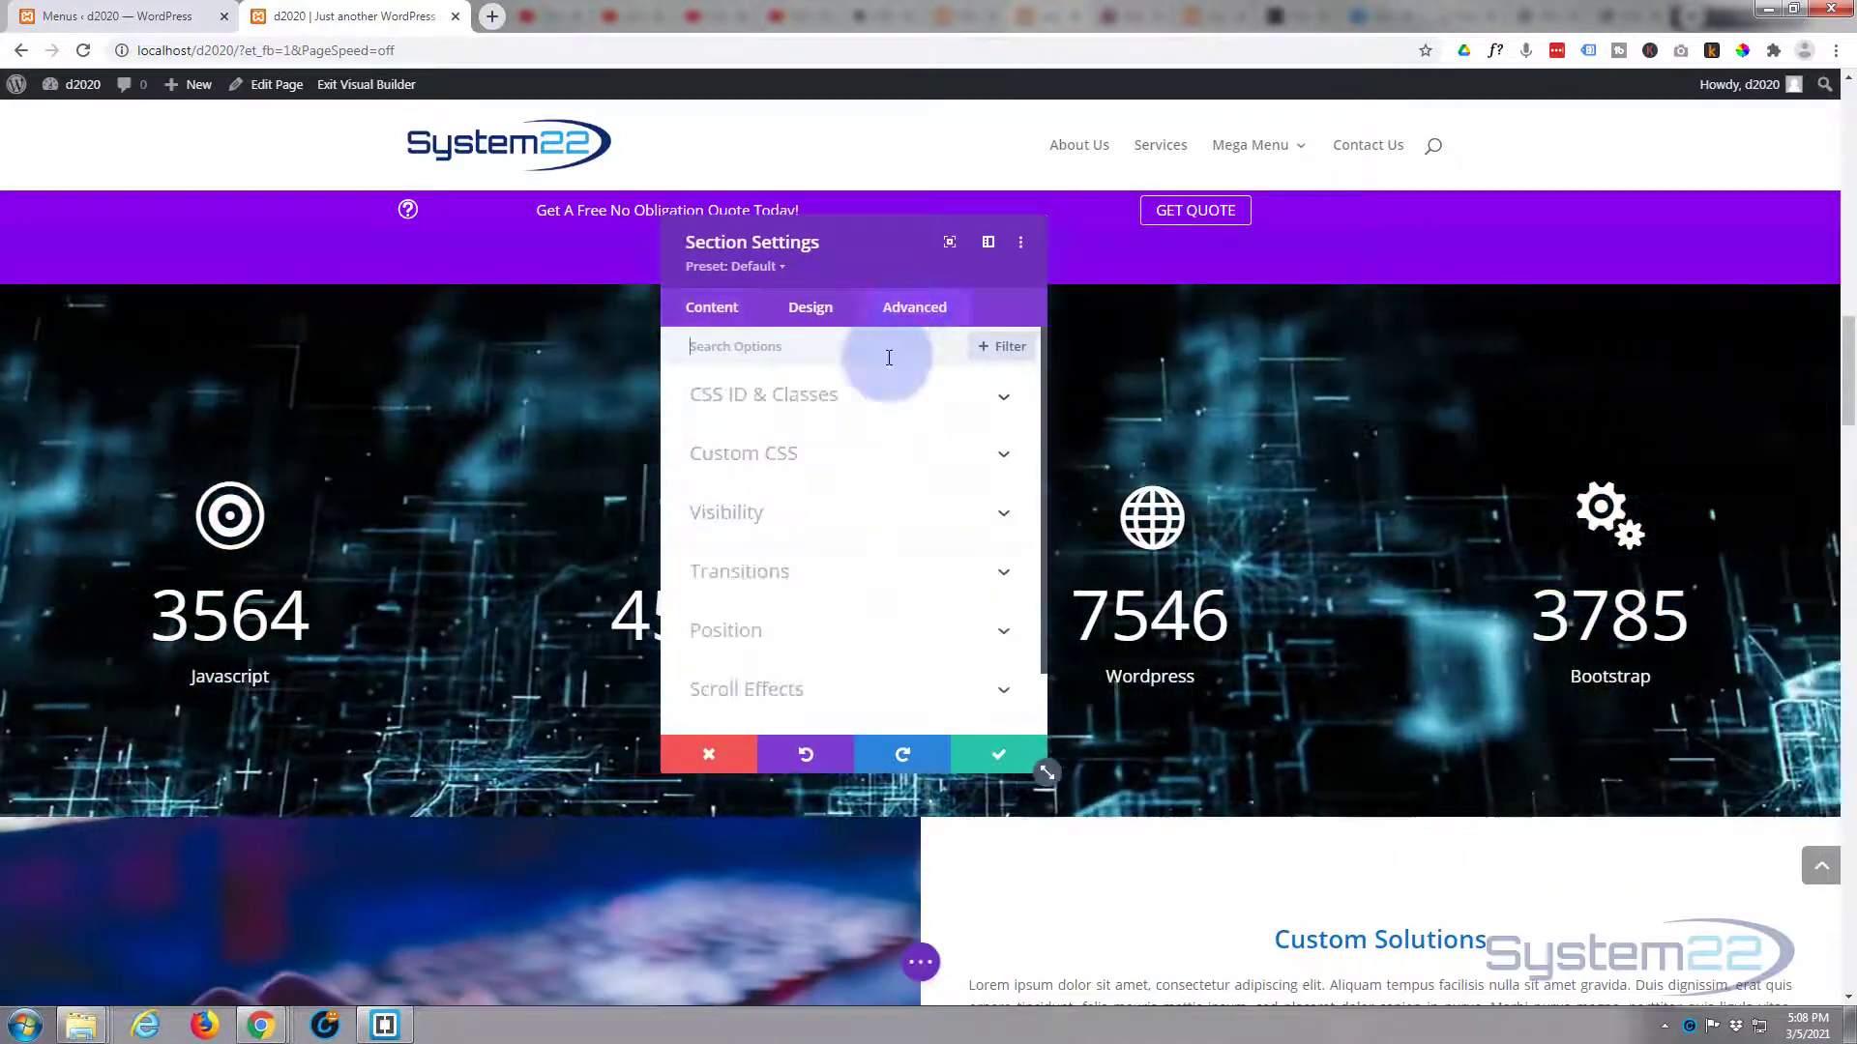
left_click(763, 394)
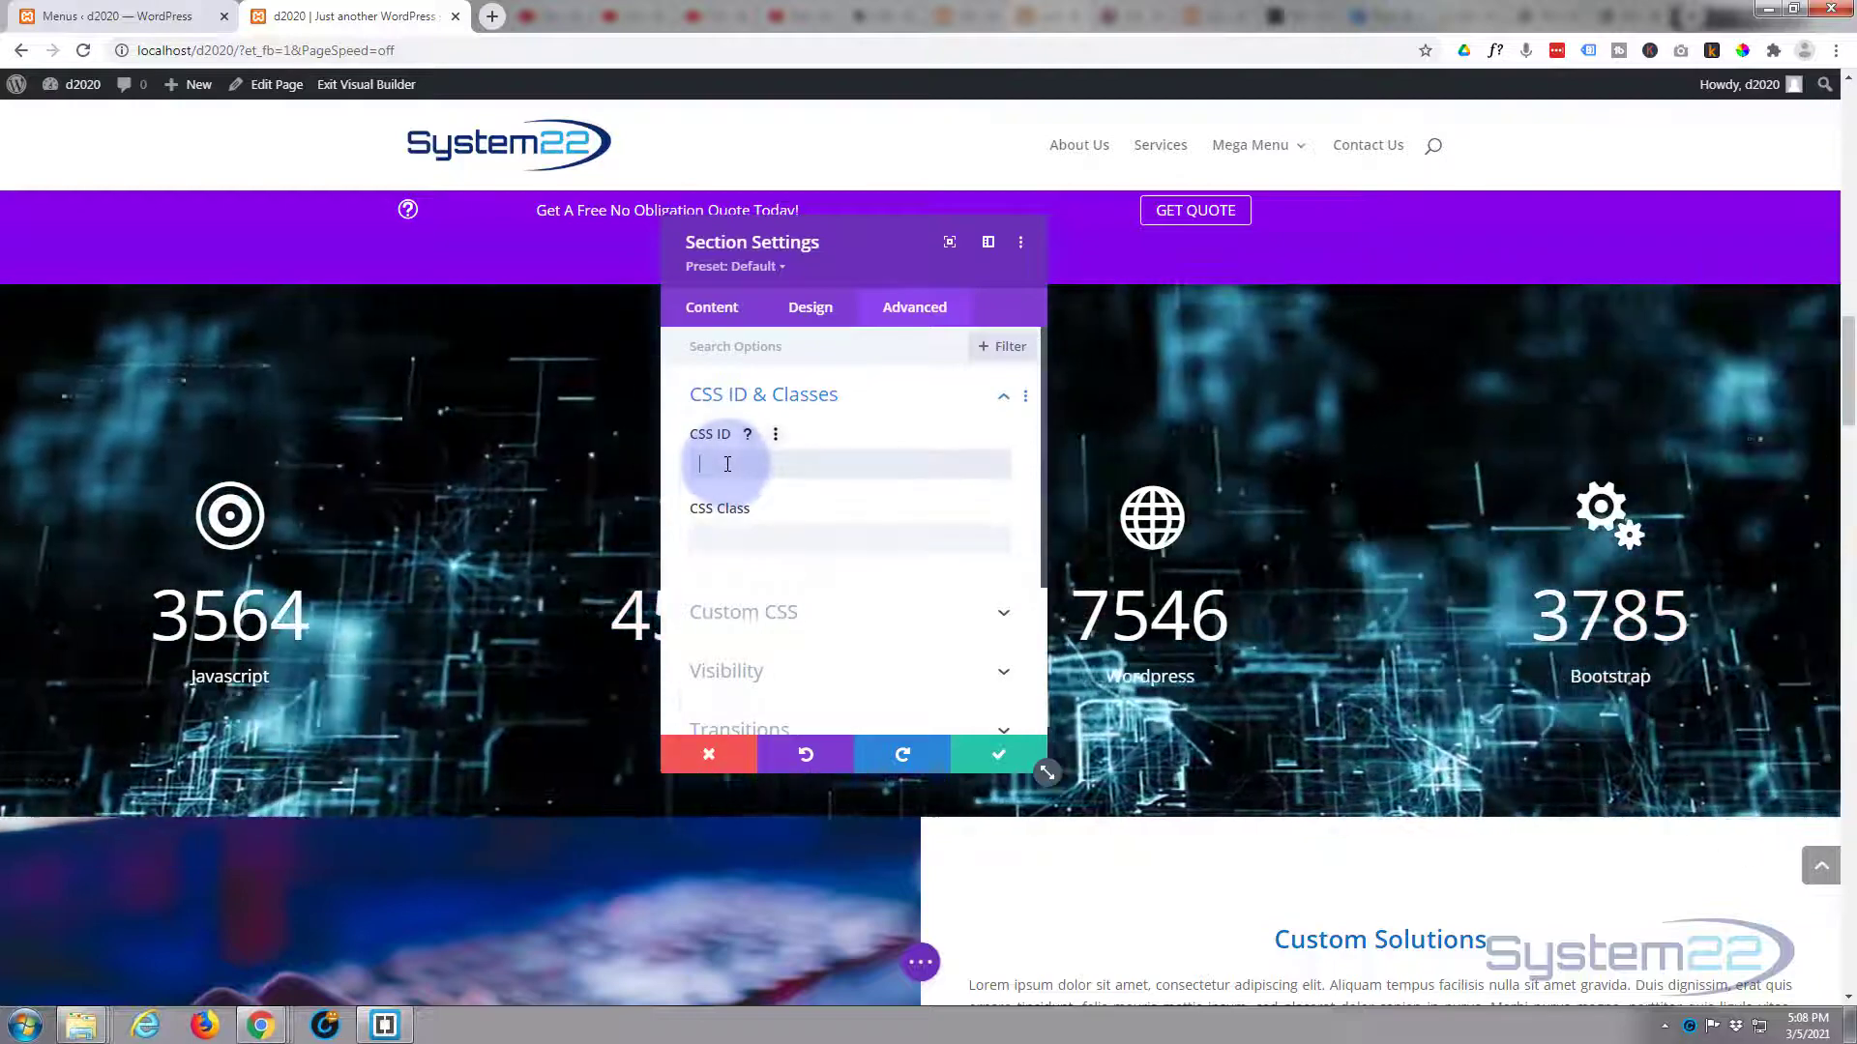
type("pl")
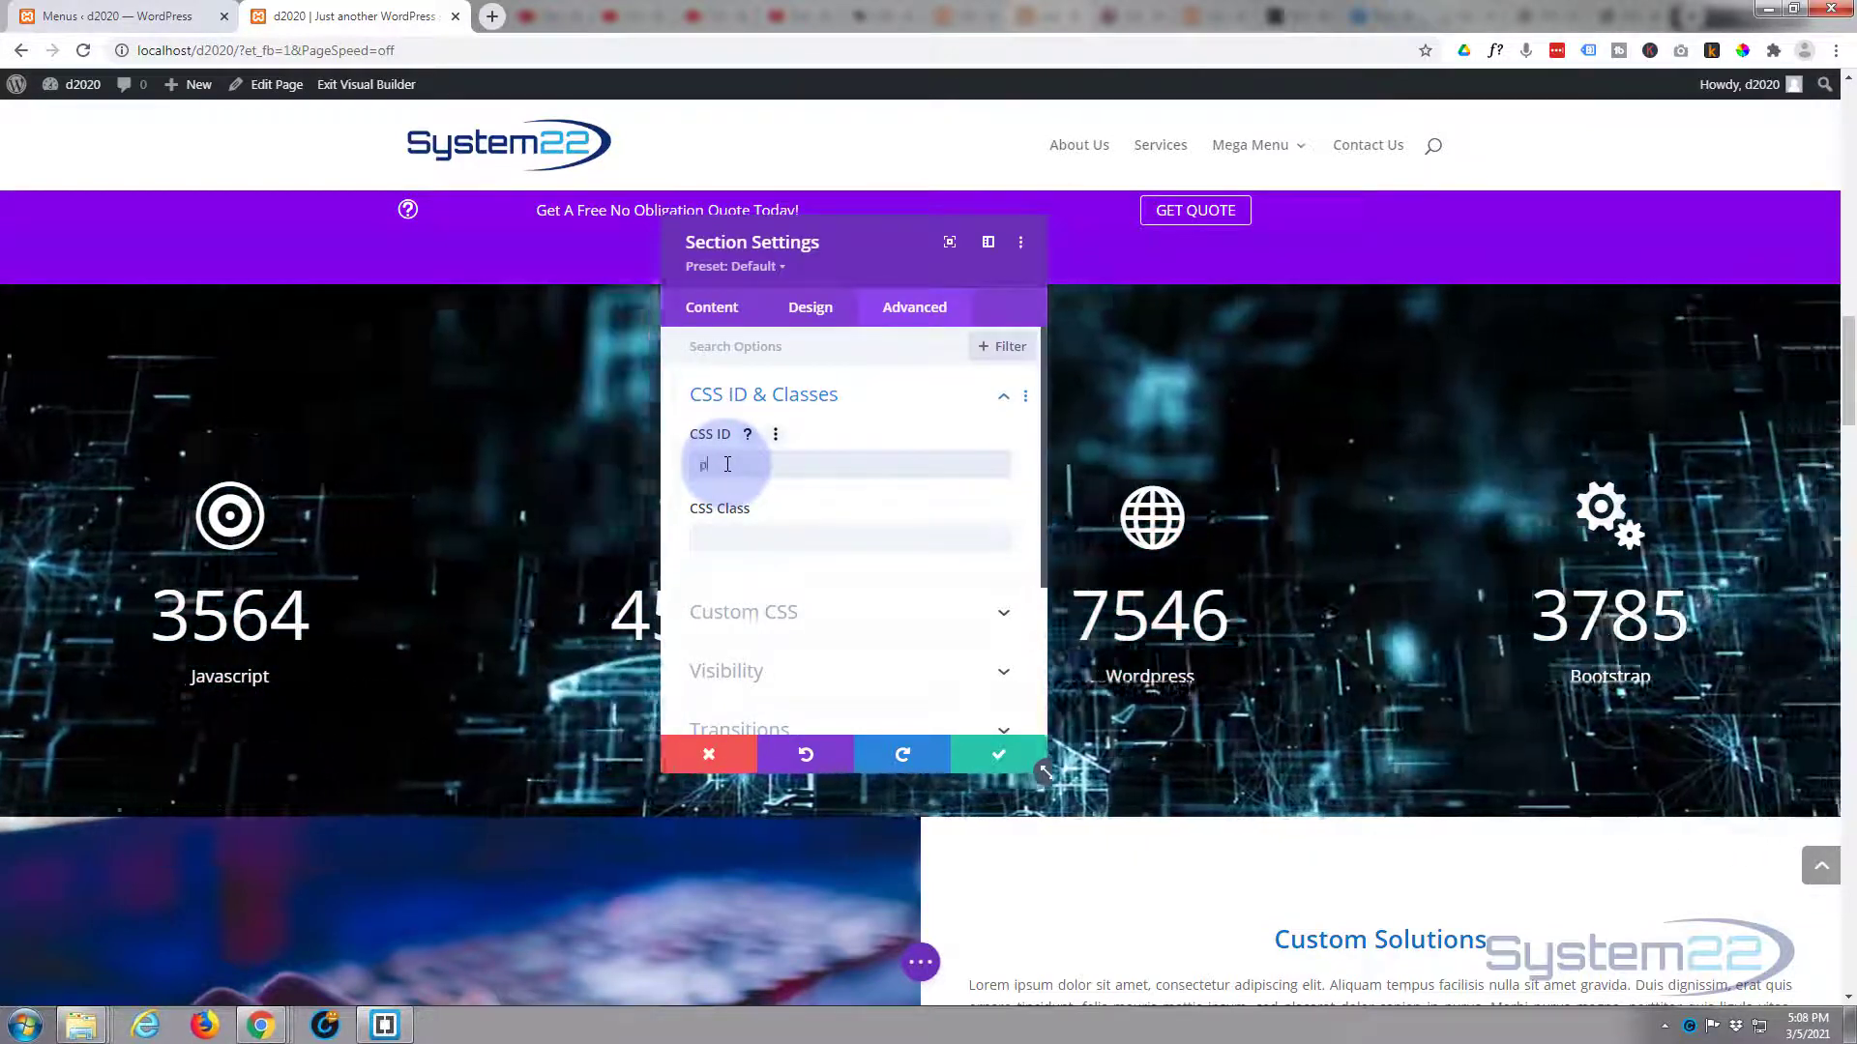
type("rod")
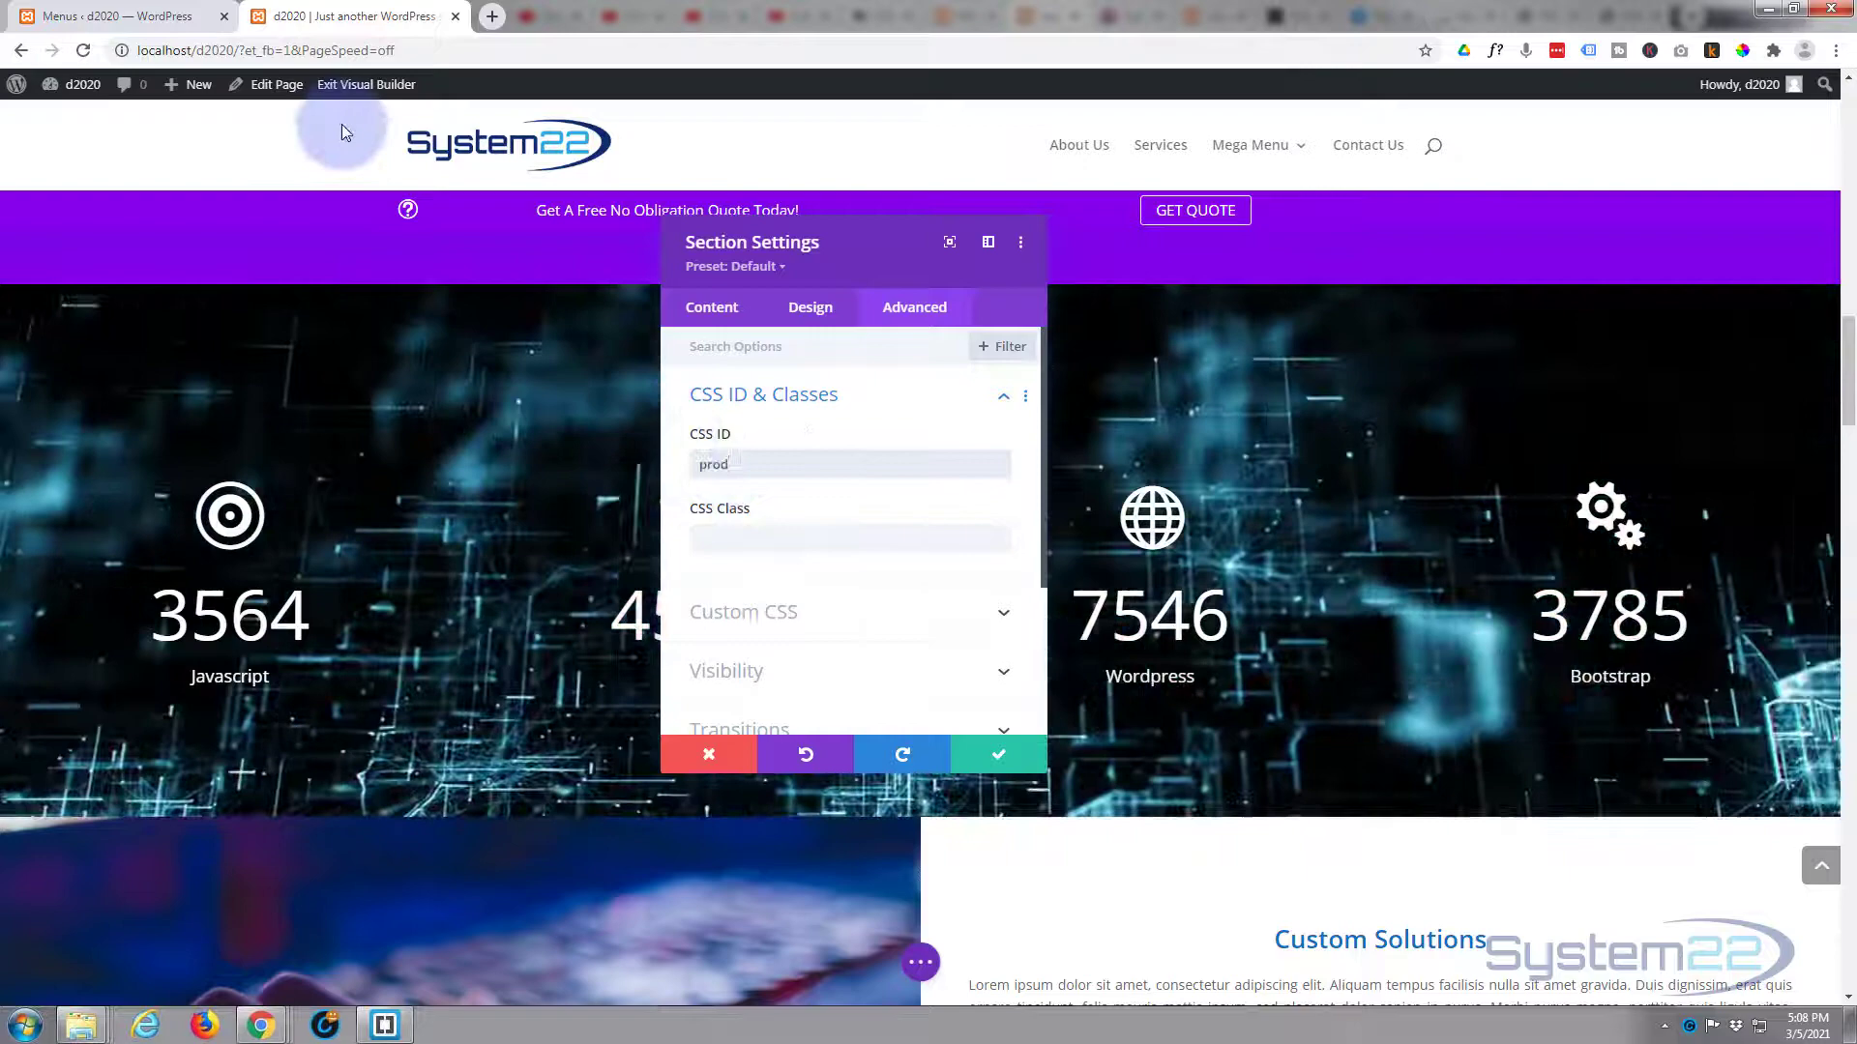
left_click(118, 16)
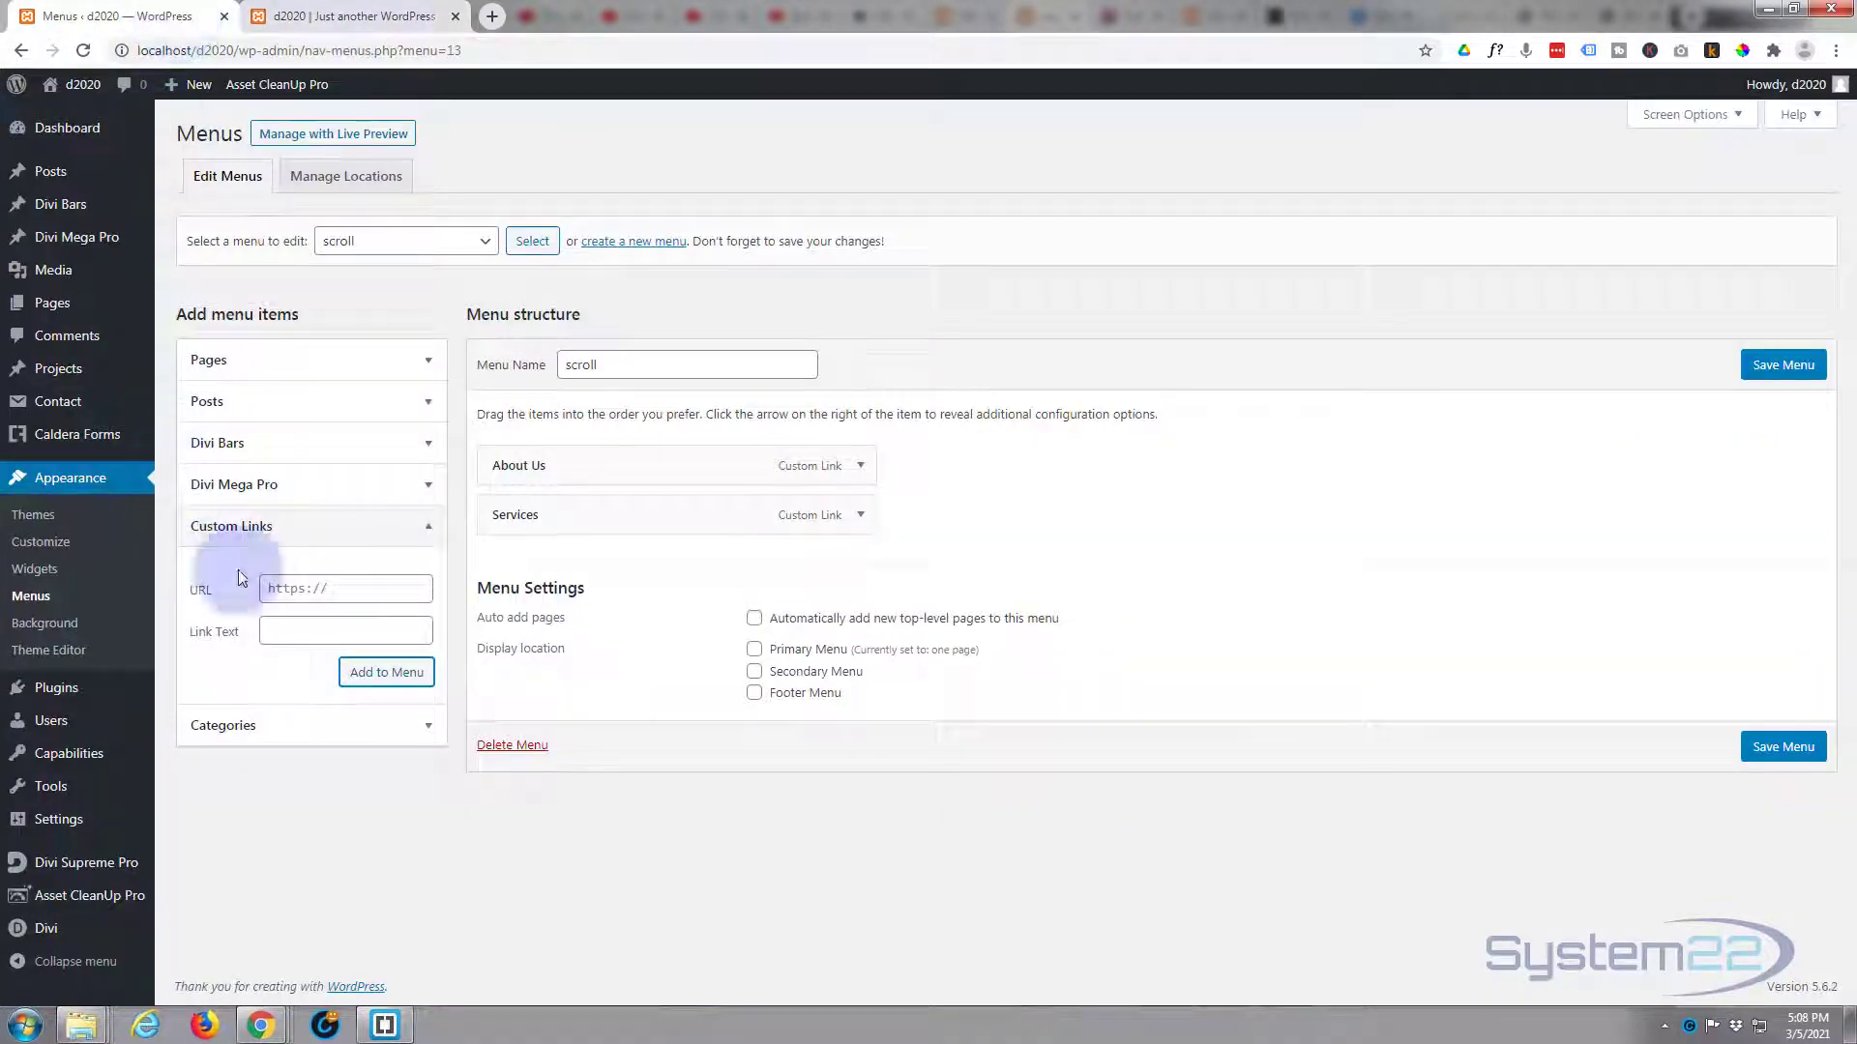
- Enter a custom link URL '#prod' for the scroll menu and return to the builder
type("#")
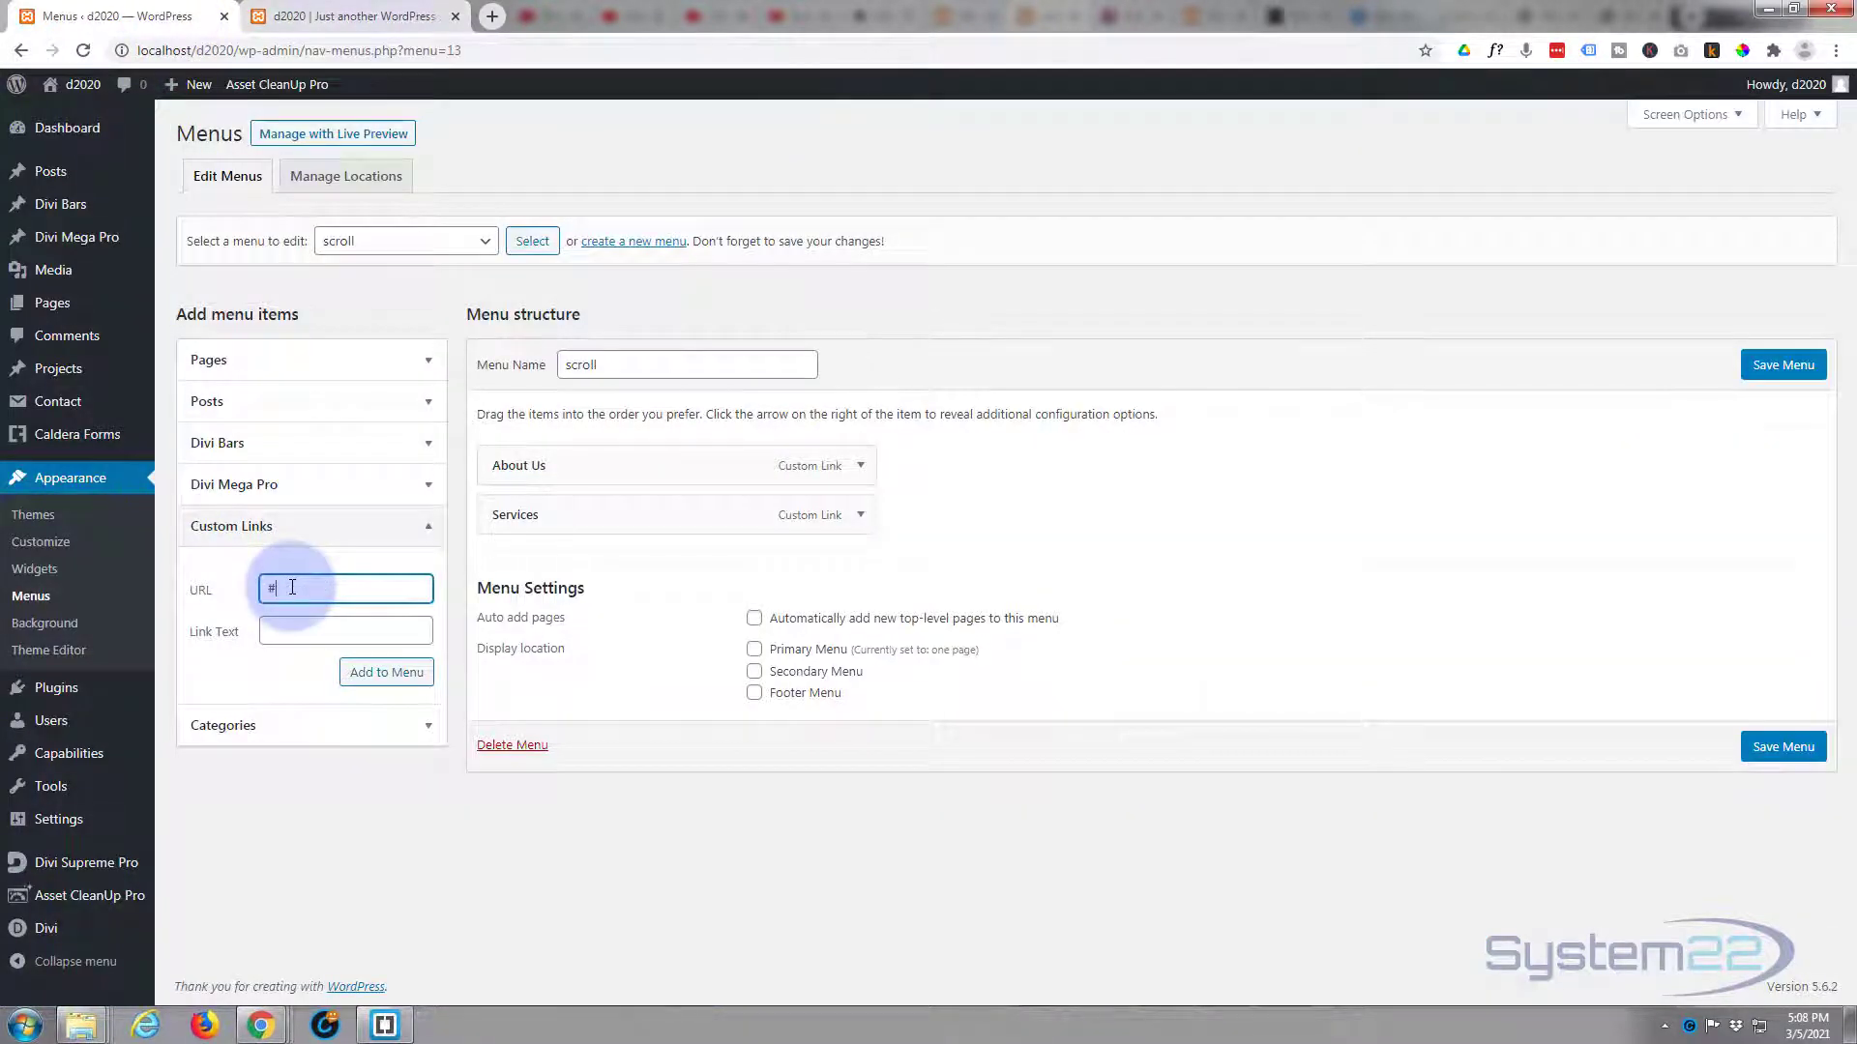
type("prod")
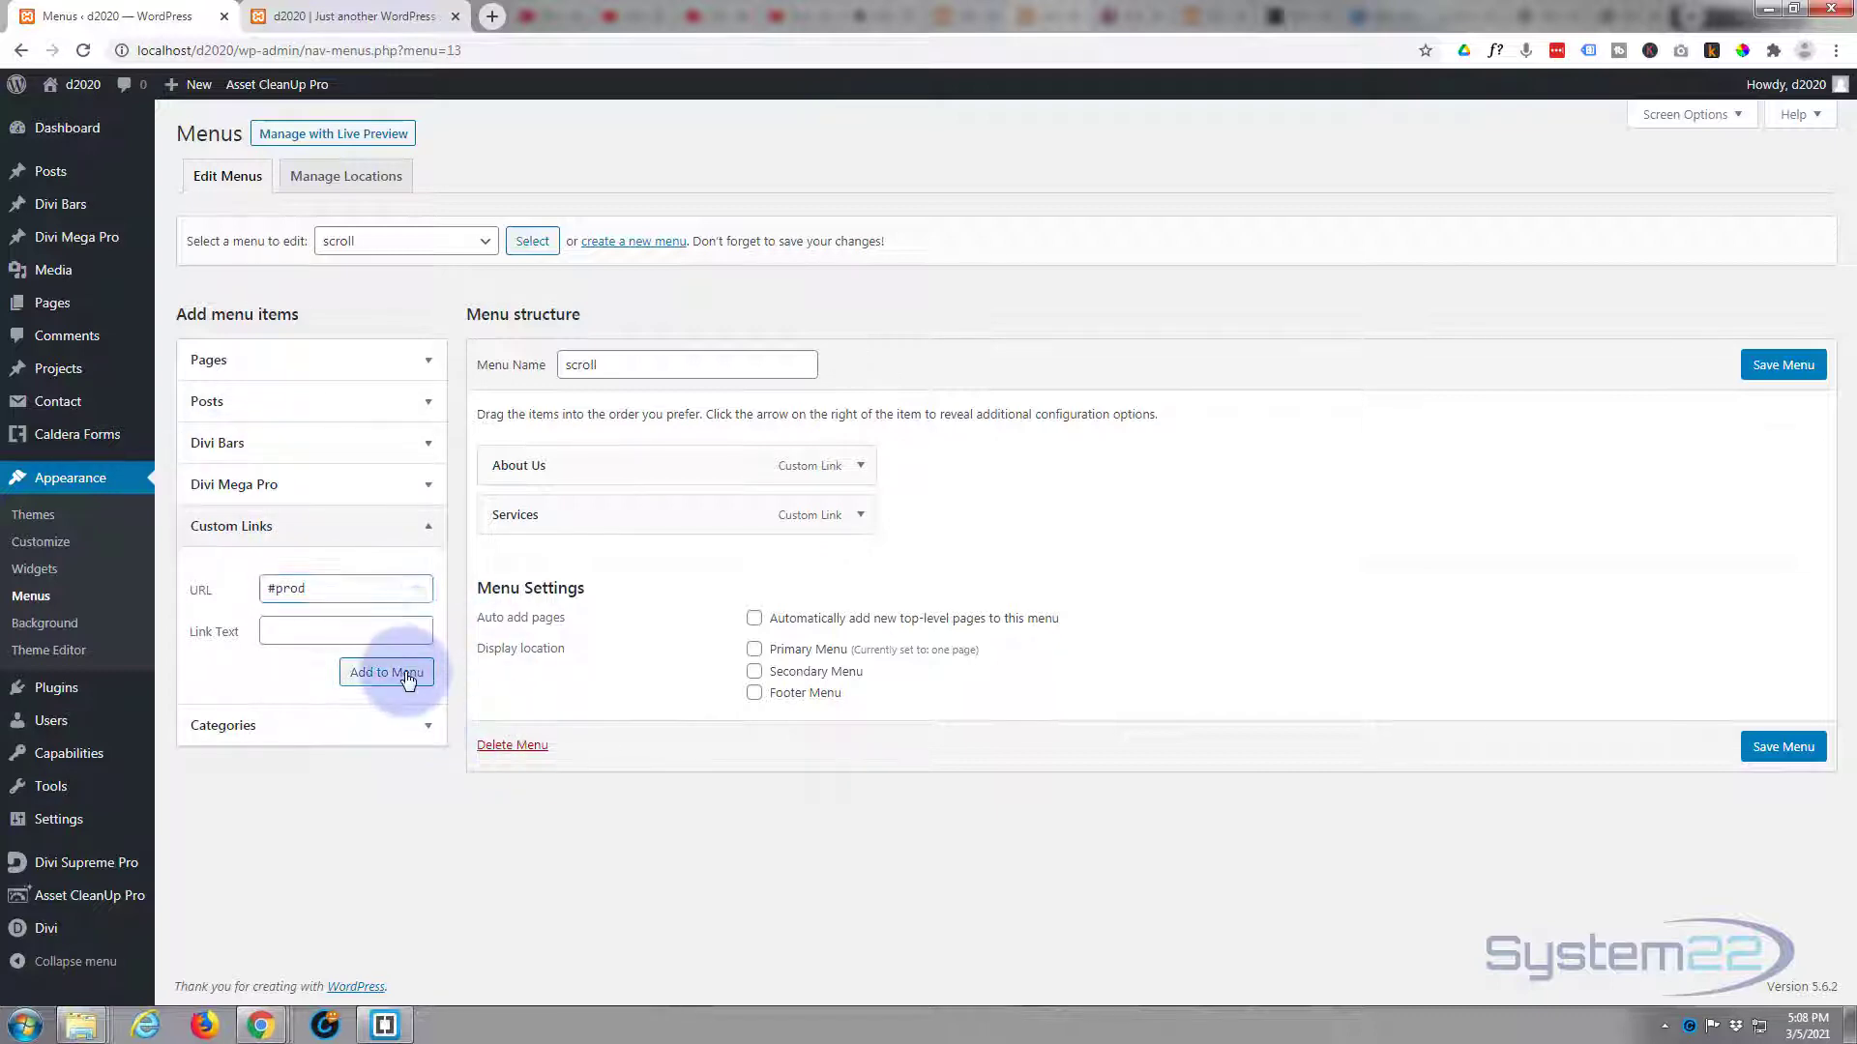
left_click(349, 15)
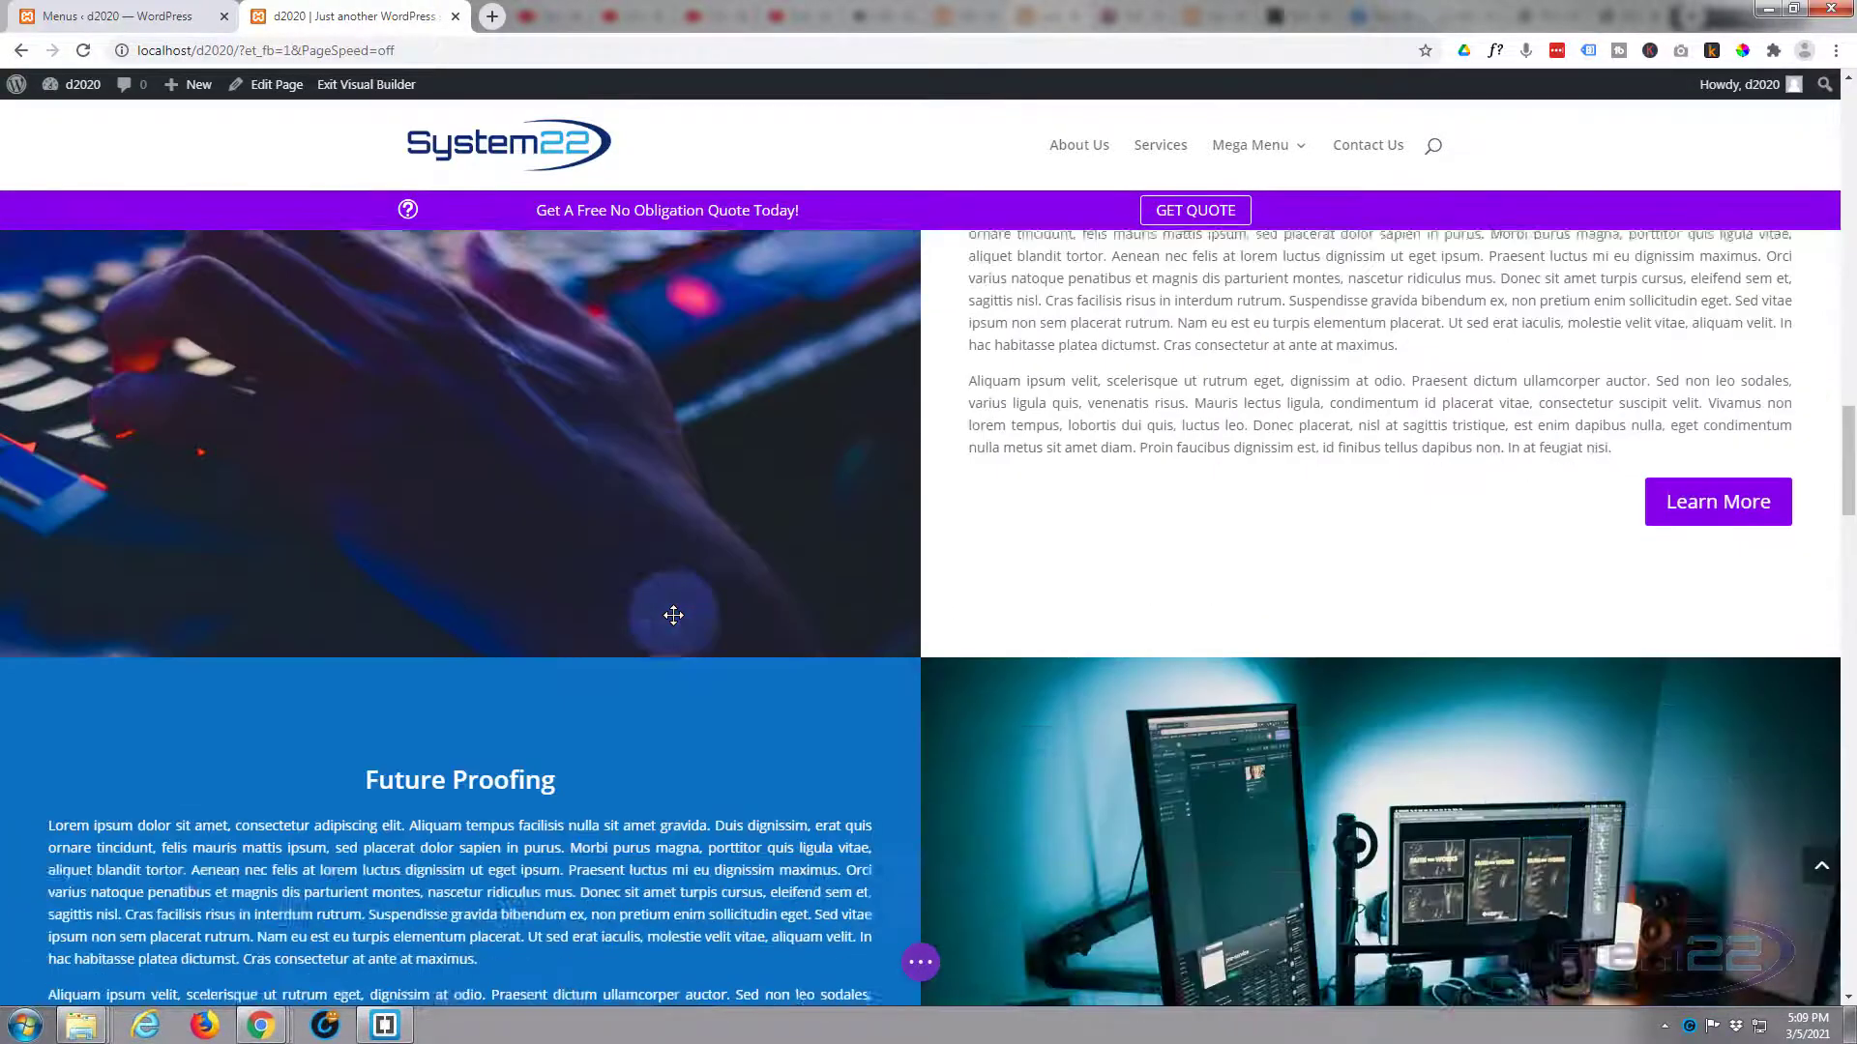
- Give the testimonial section the CSS ID 'test', save it, and switch to the Menus page
scroll("down", 3)
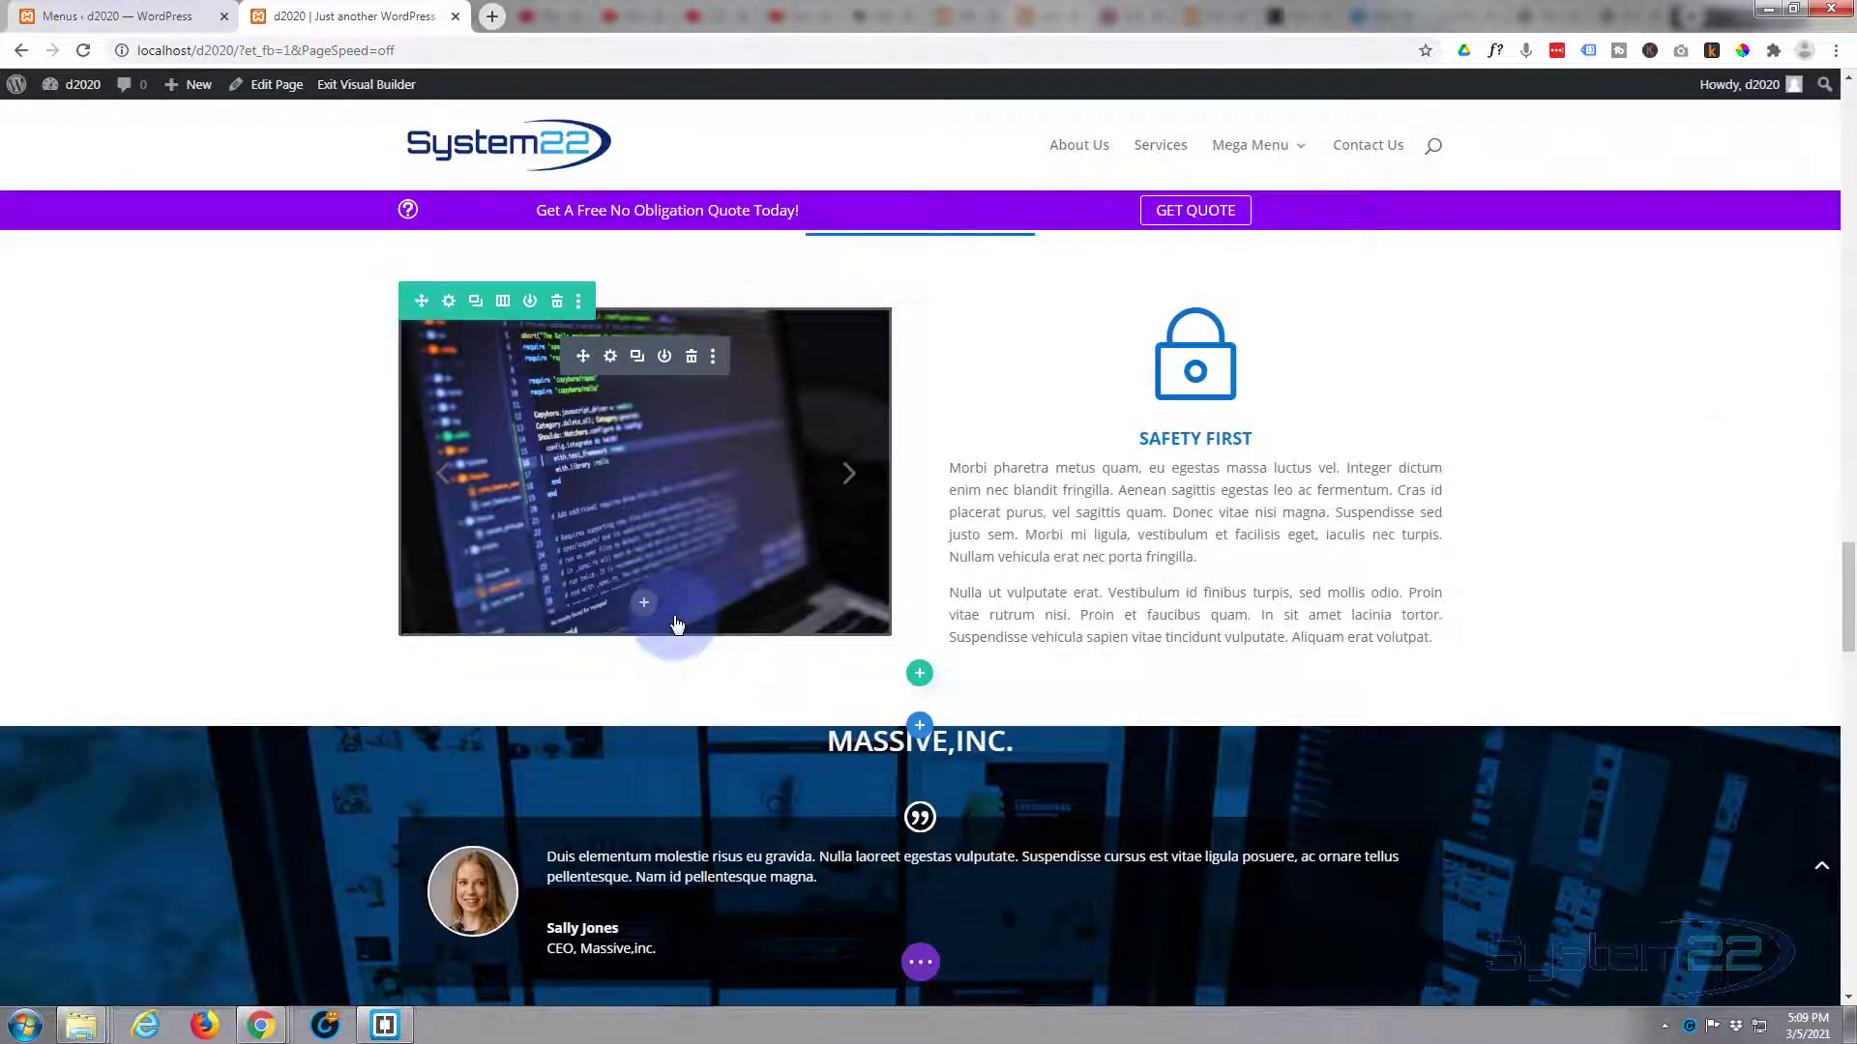
scroll("down", 3)
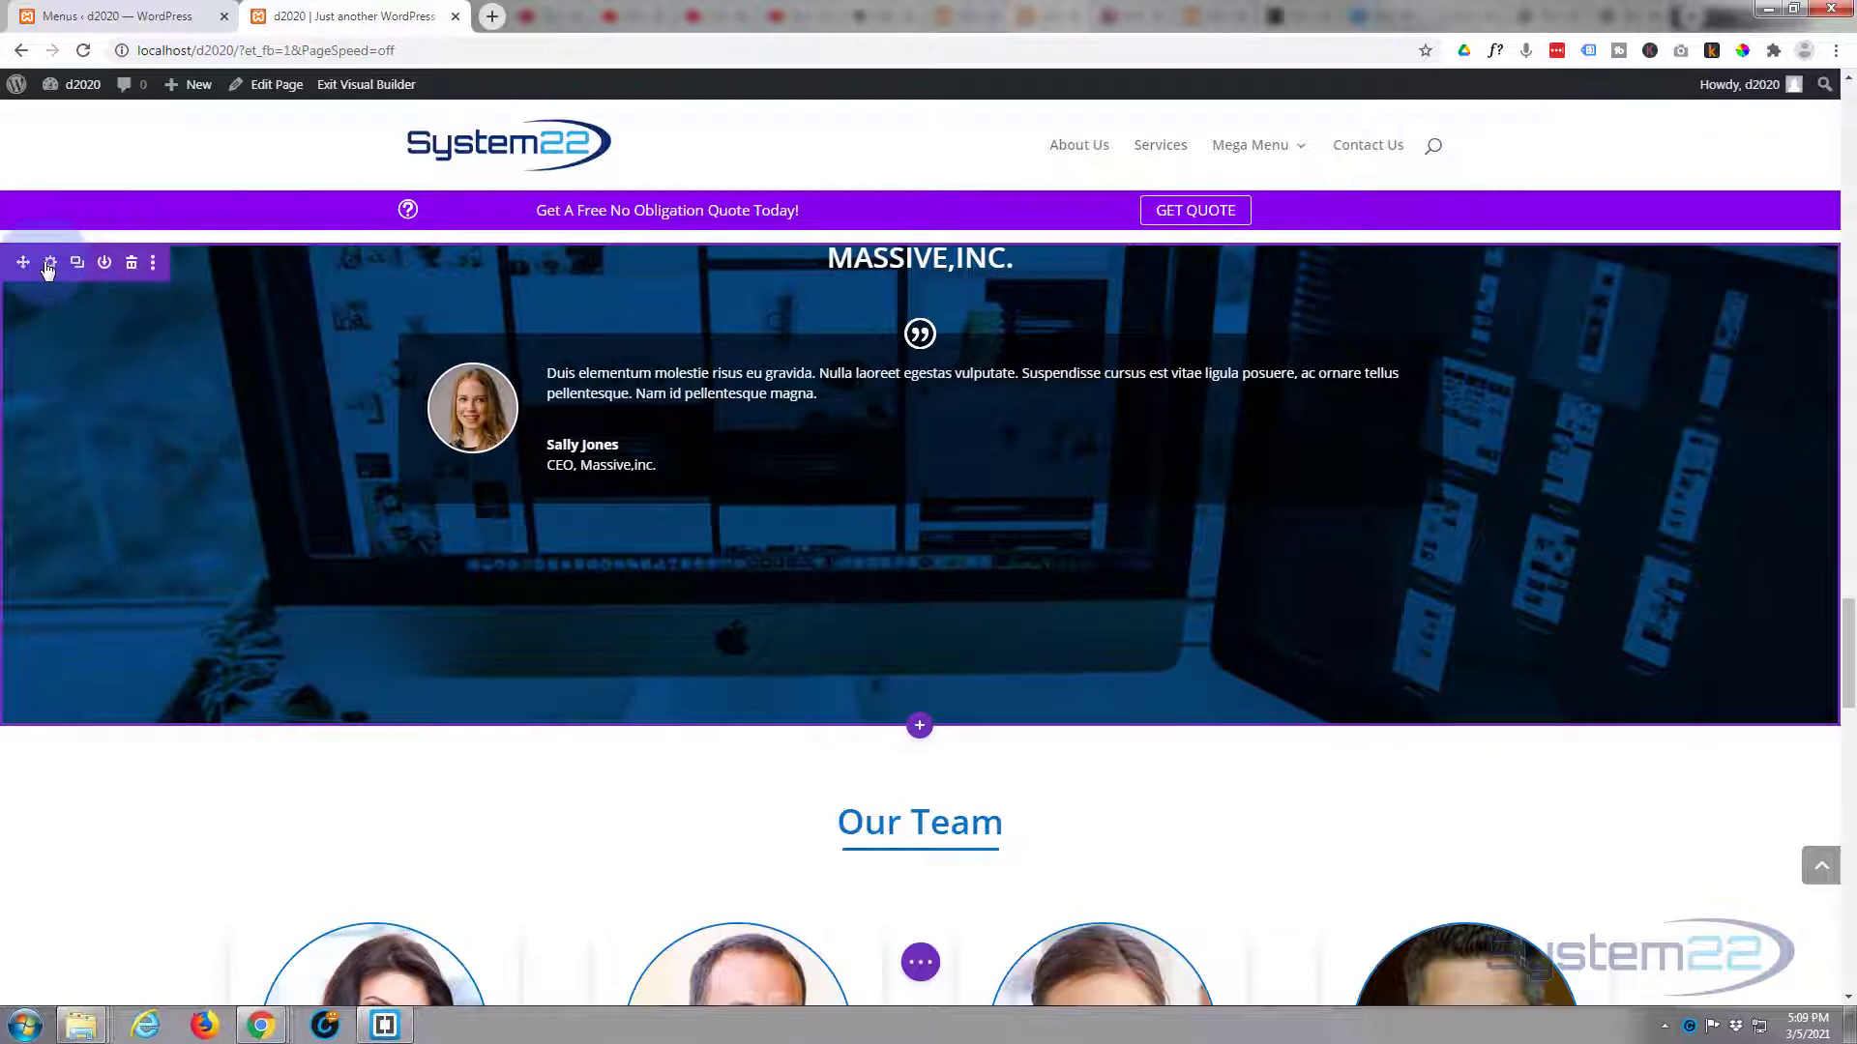
left_click(49, 262)
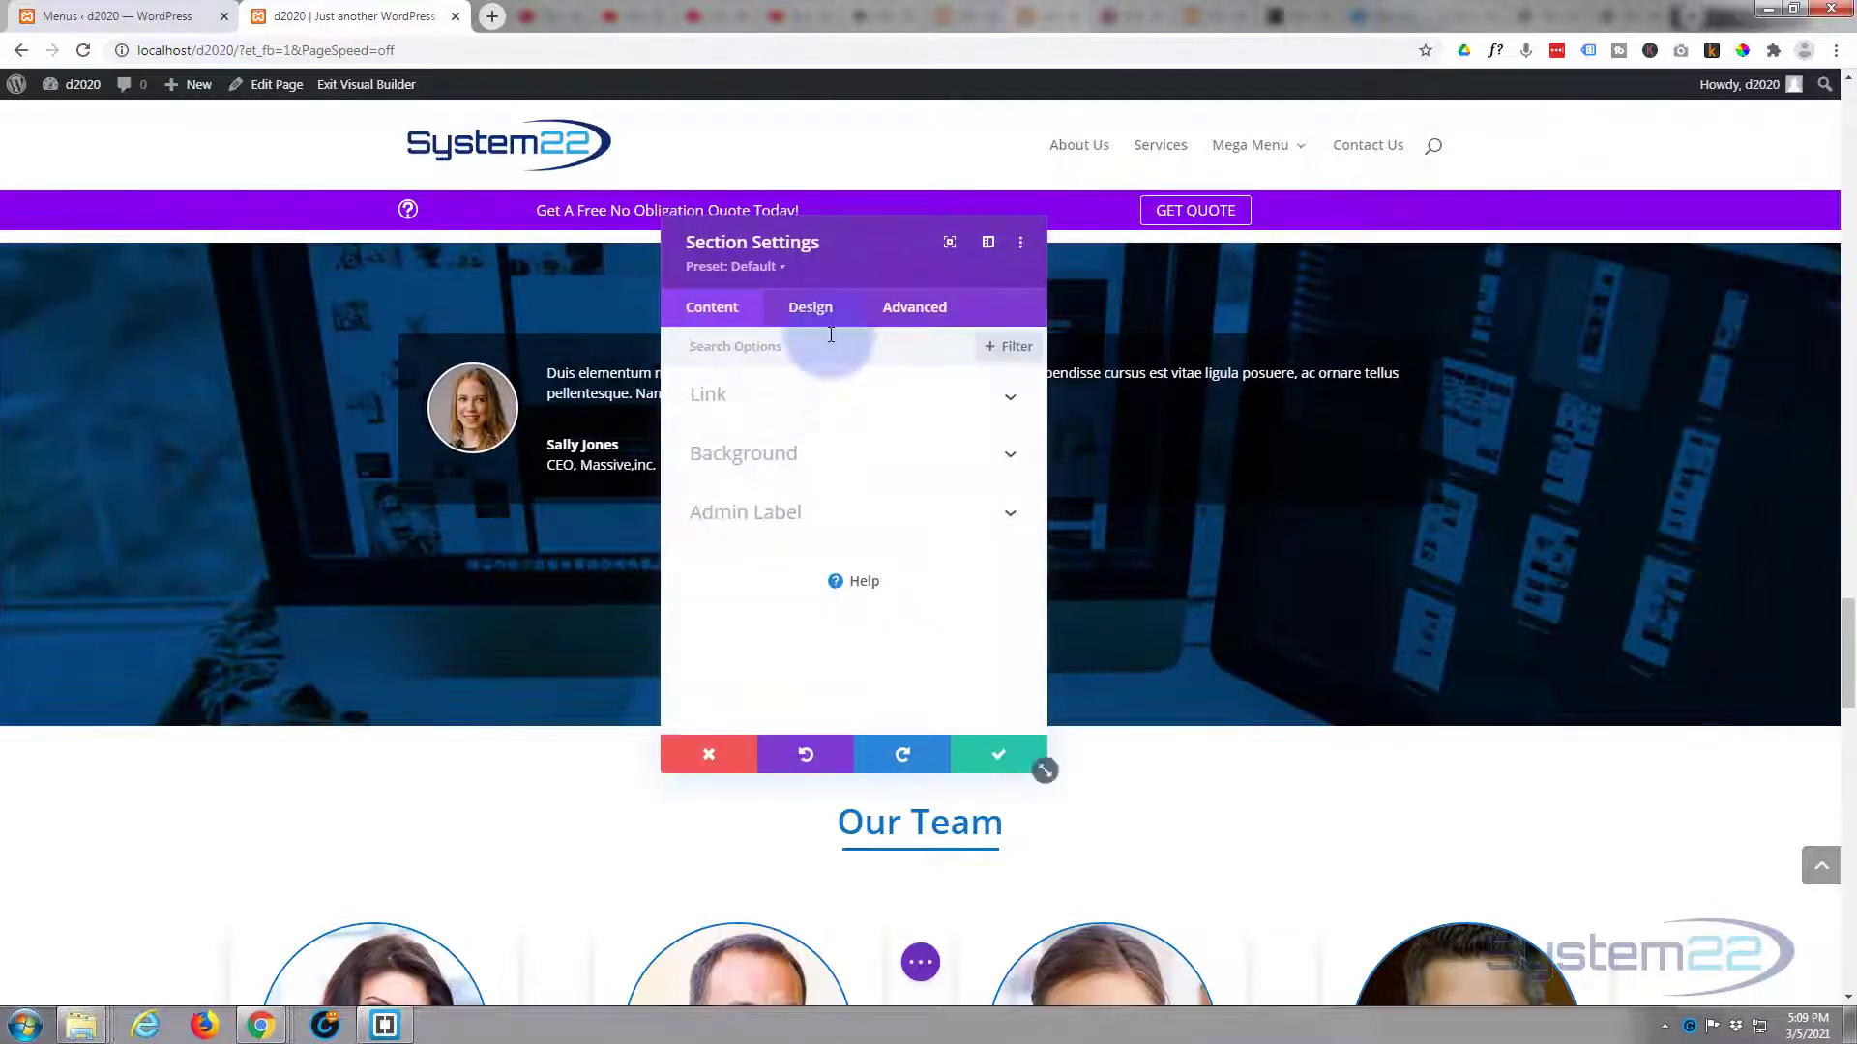
left_click(914, 307)
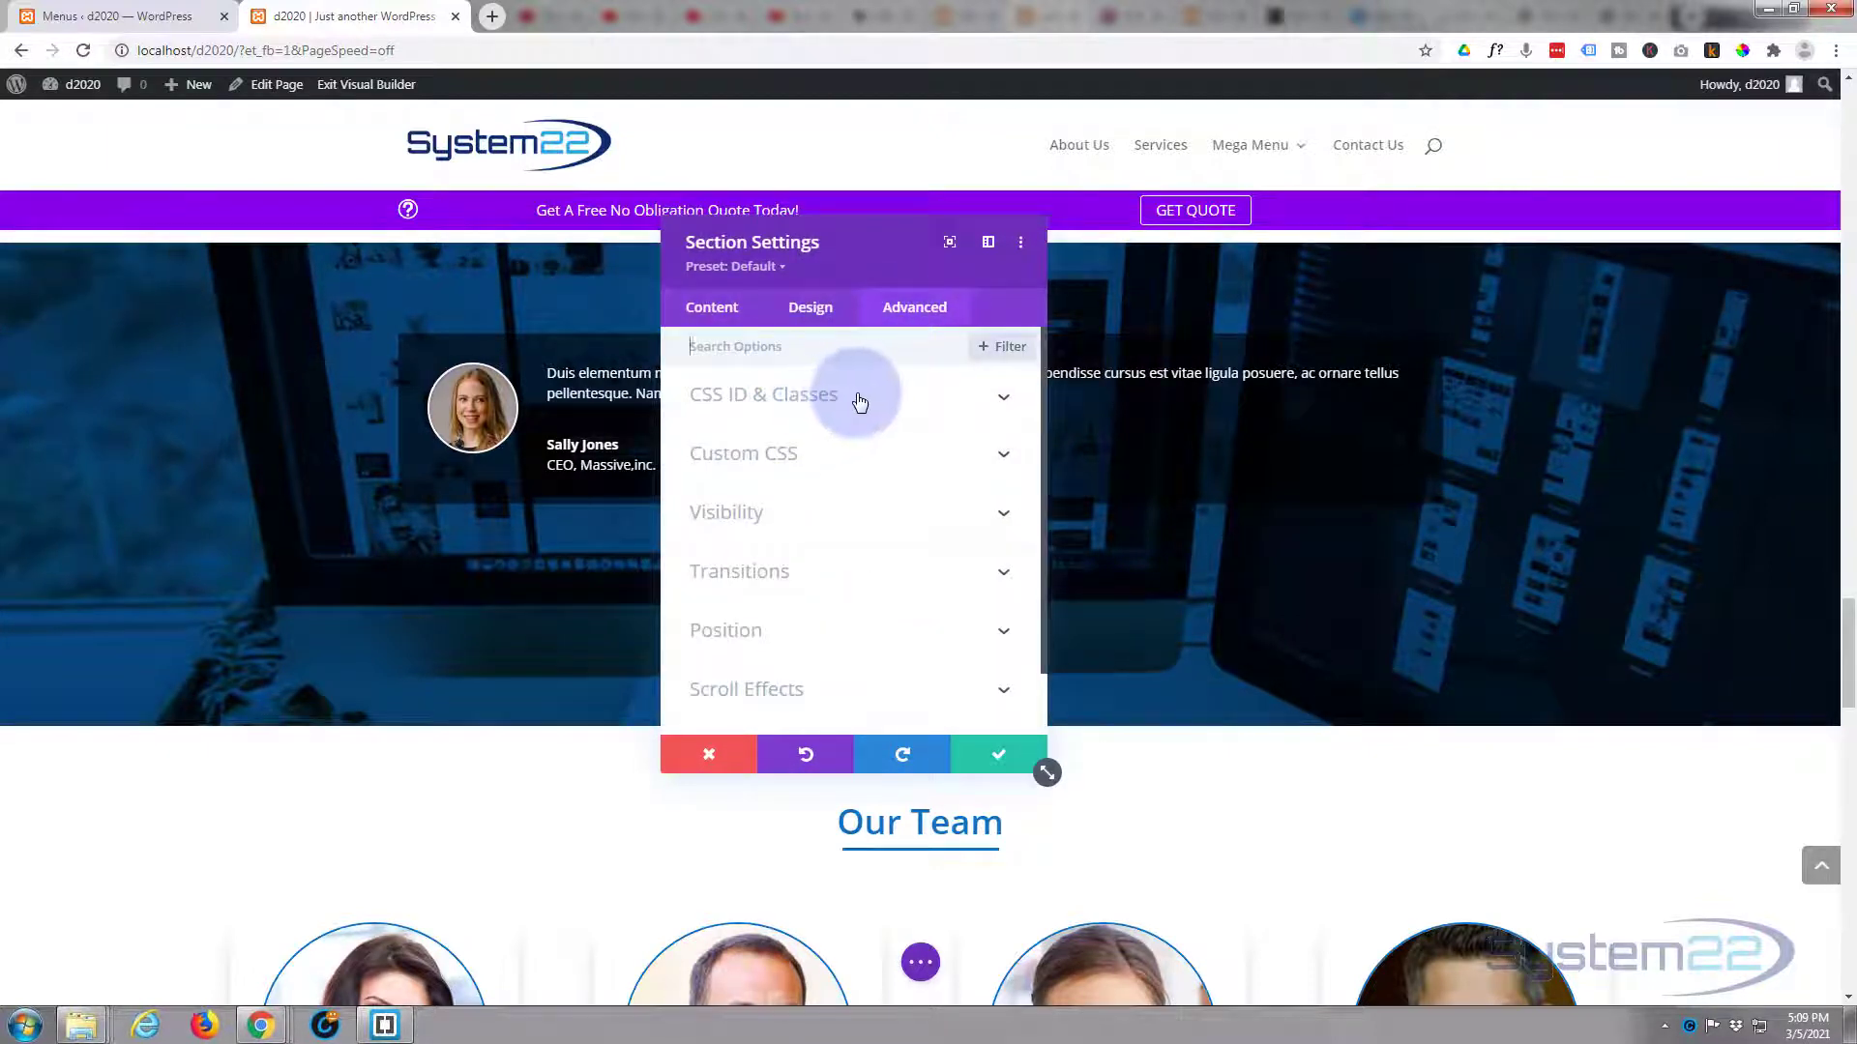
left_click(764, 394)
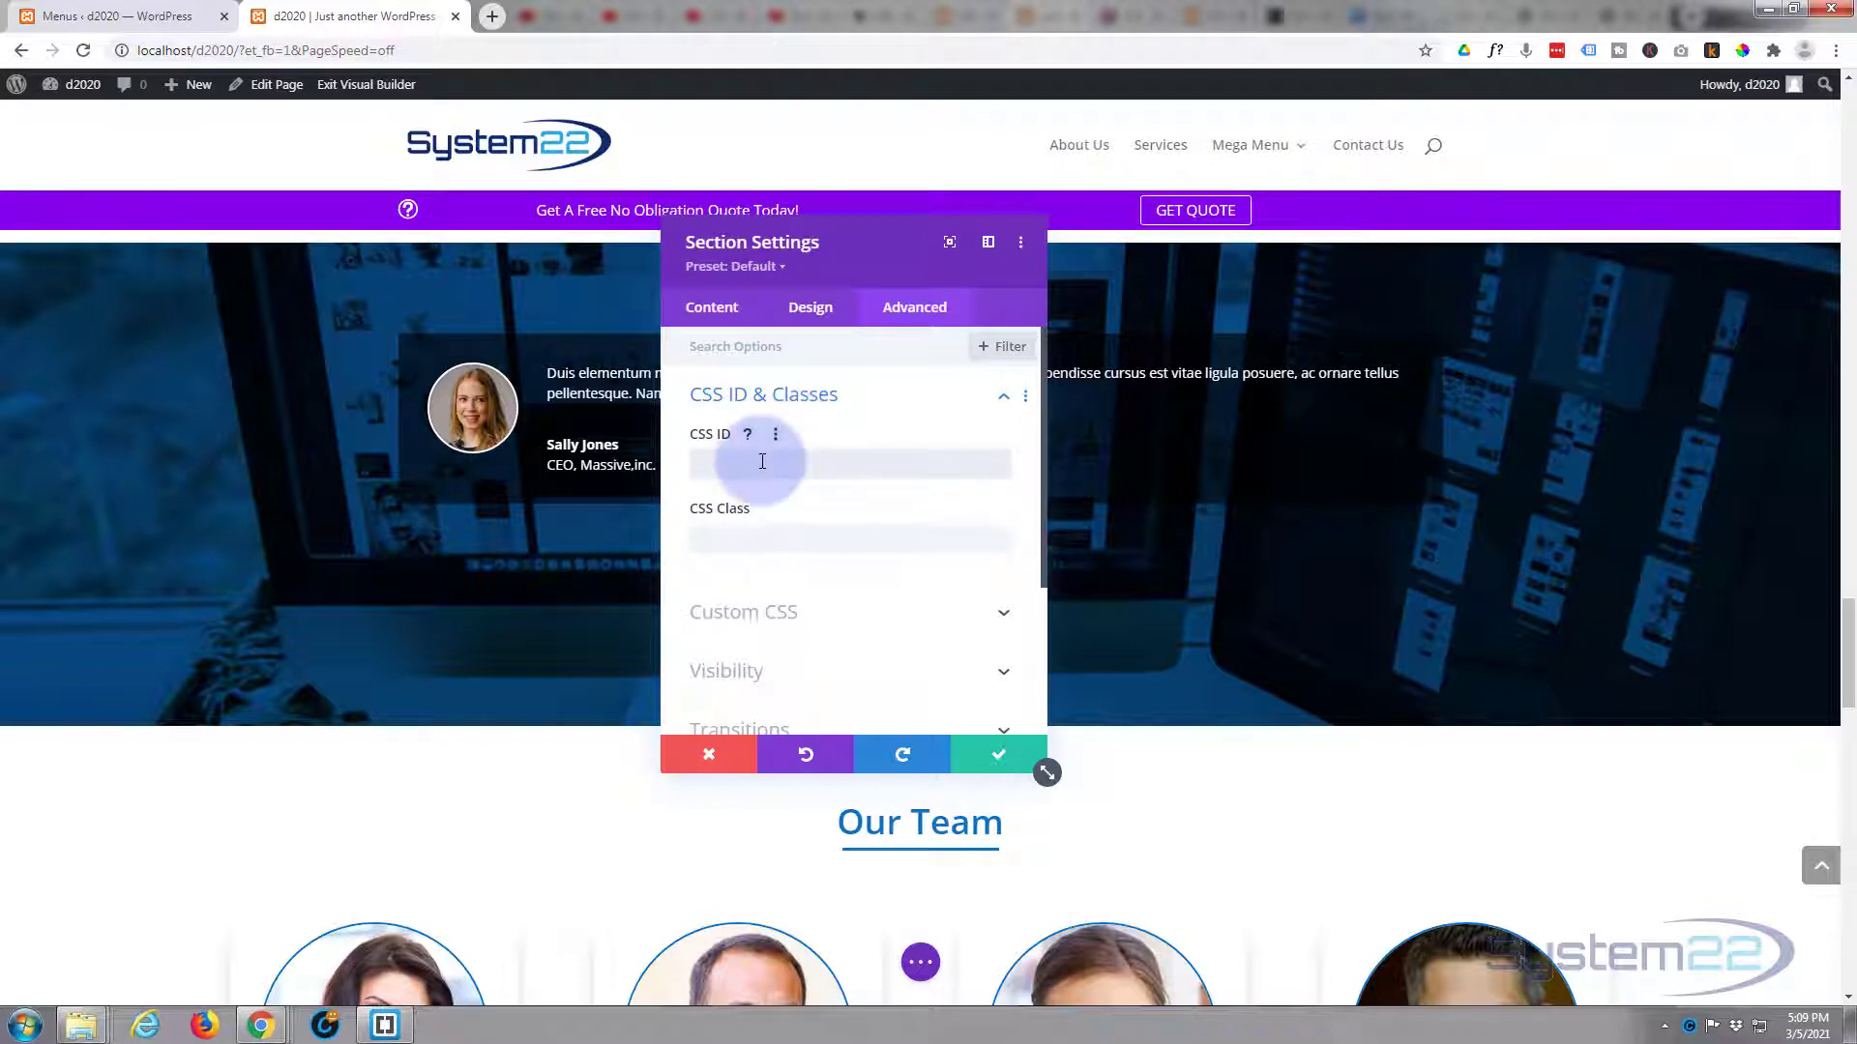
type("test")
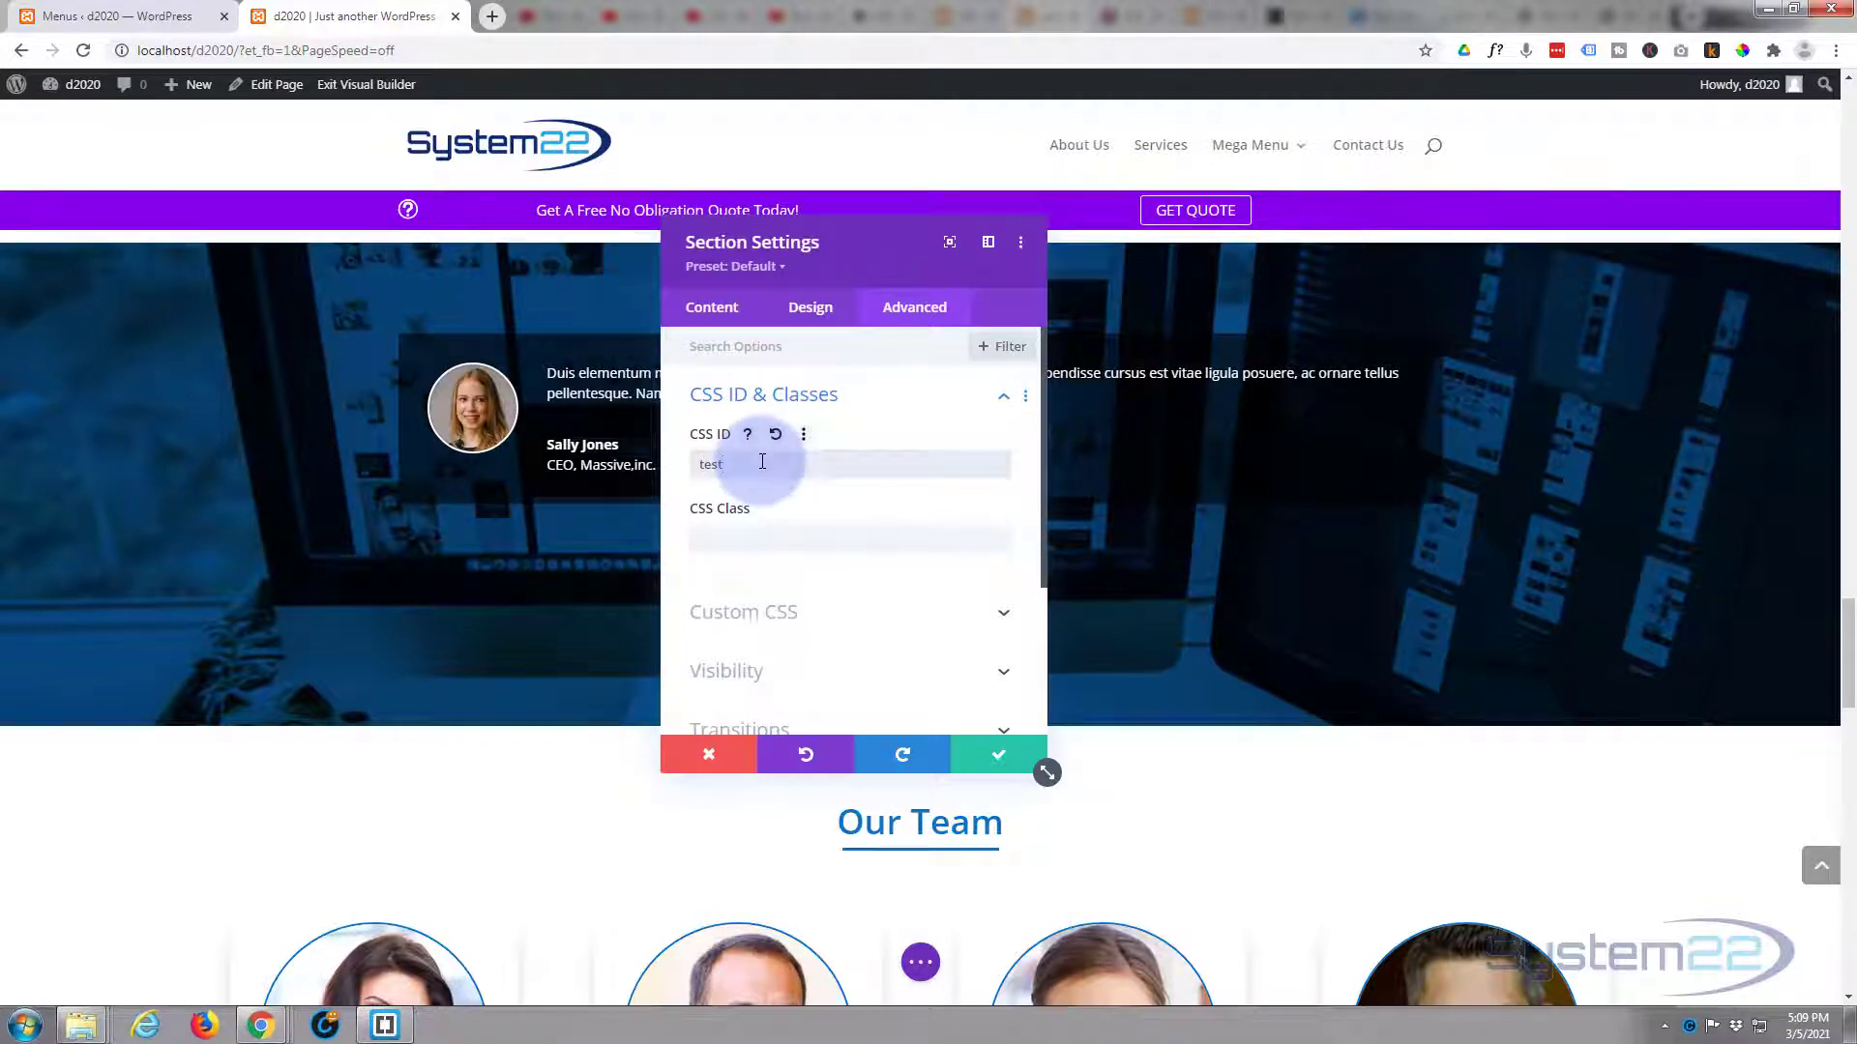
left_click(997, 755)
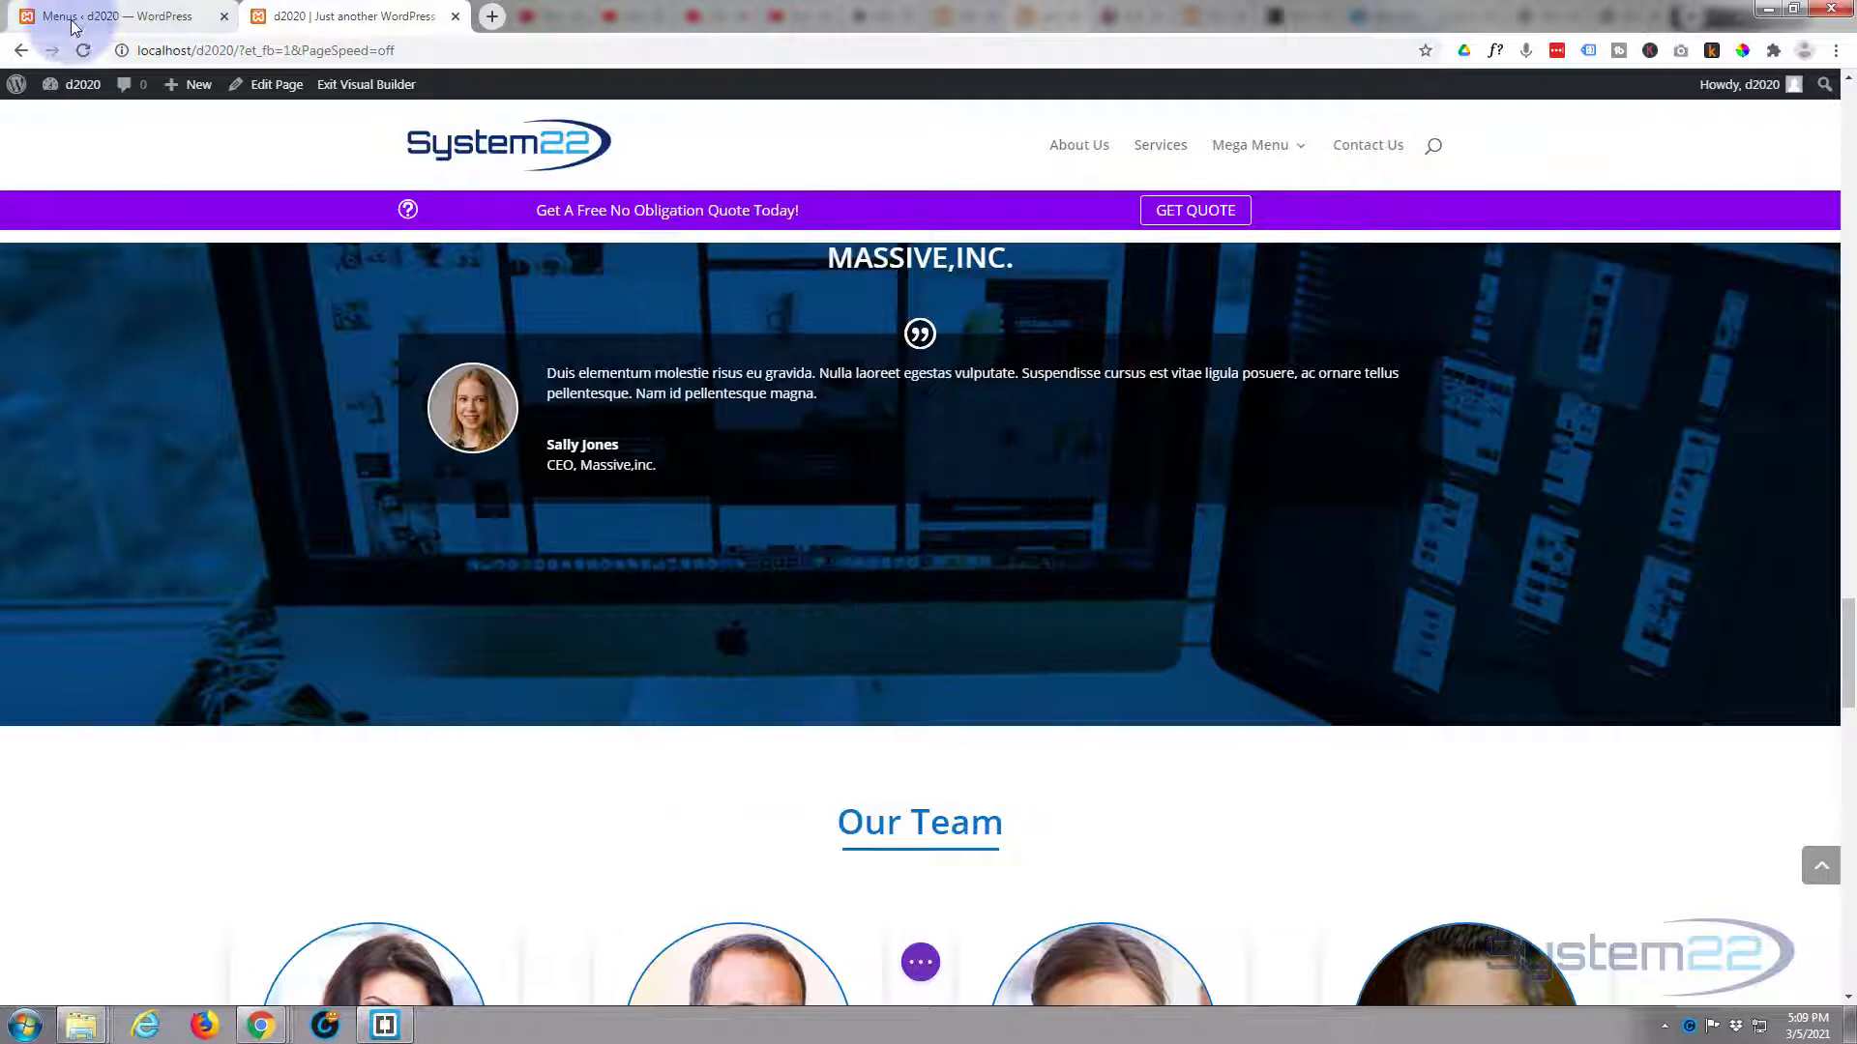
left_click(118, 16)
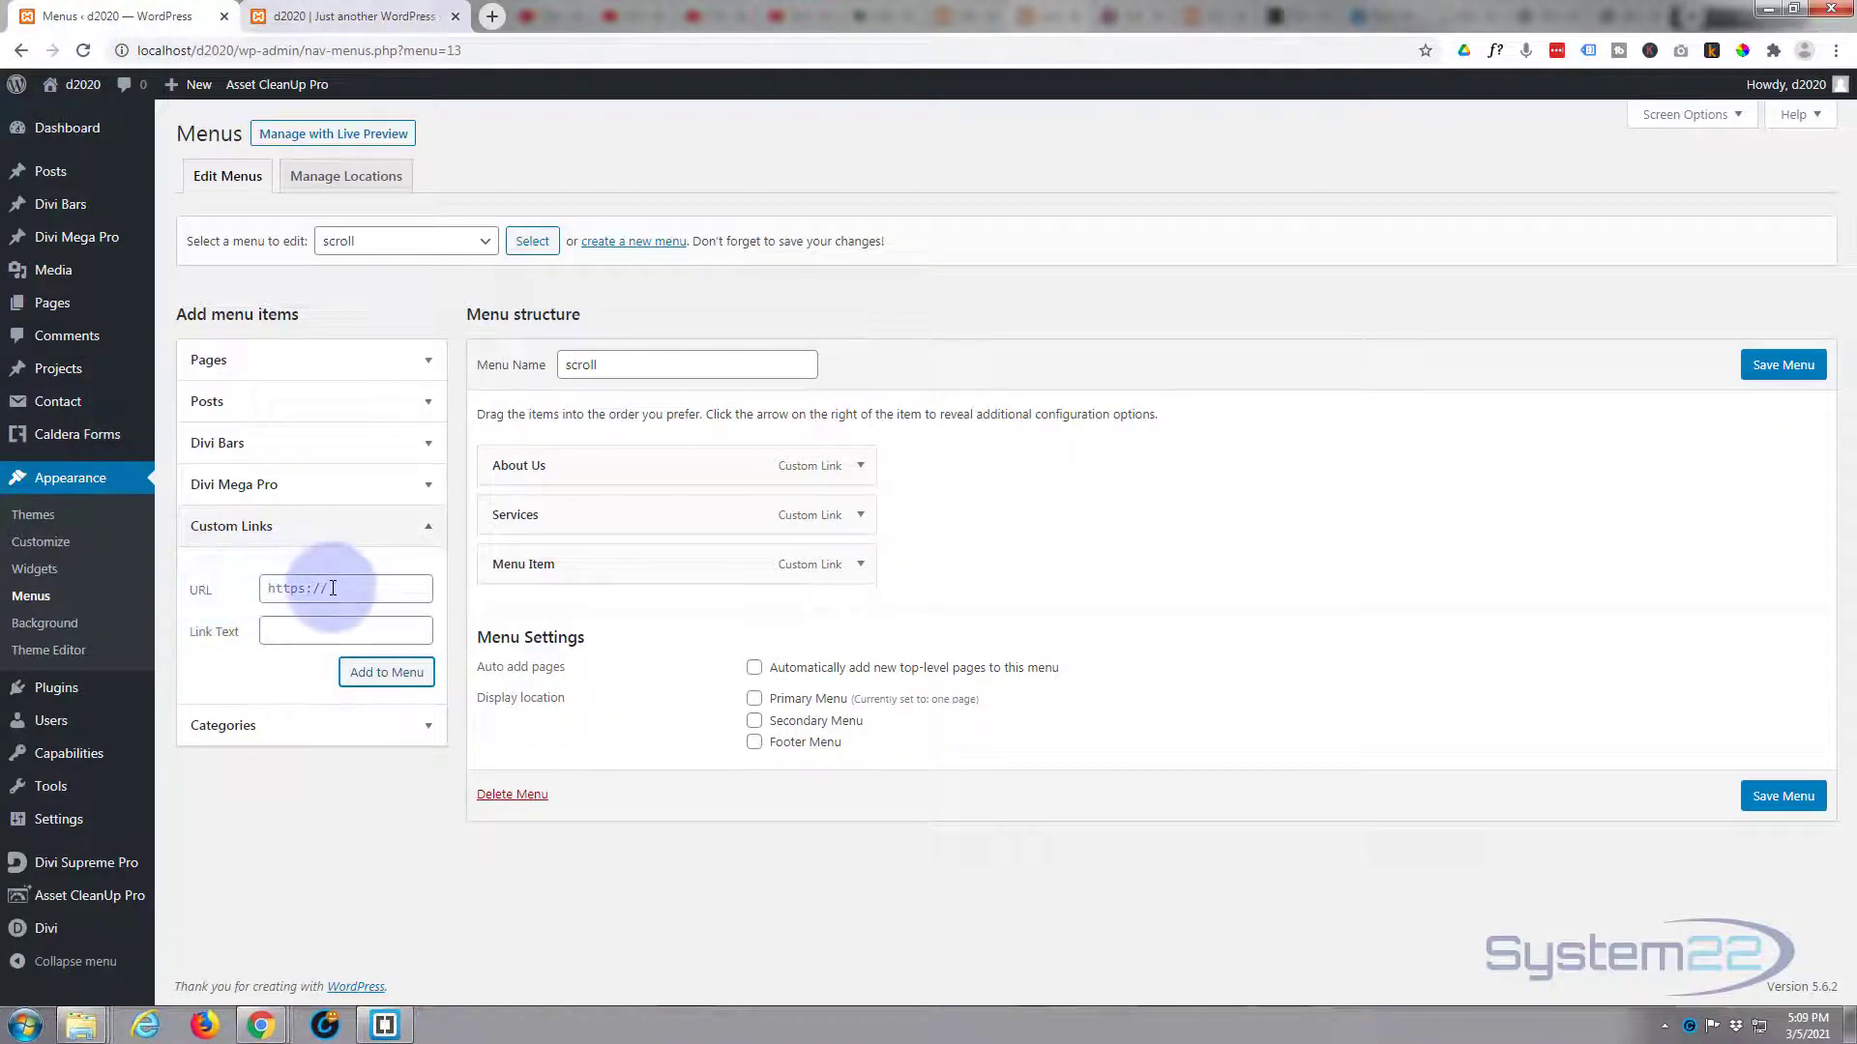
- Add a custom link with URL #test to the scroll menu
type("#")
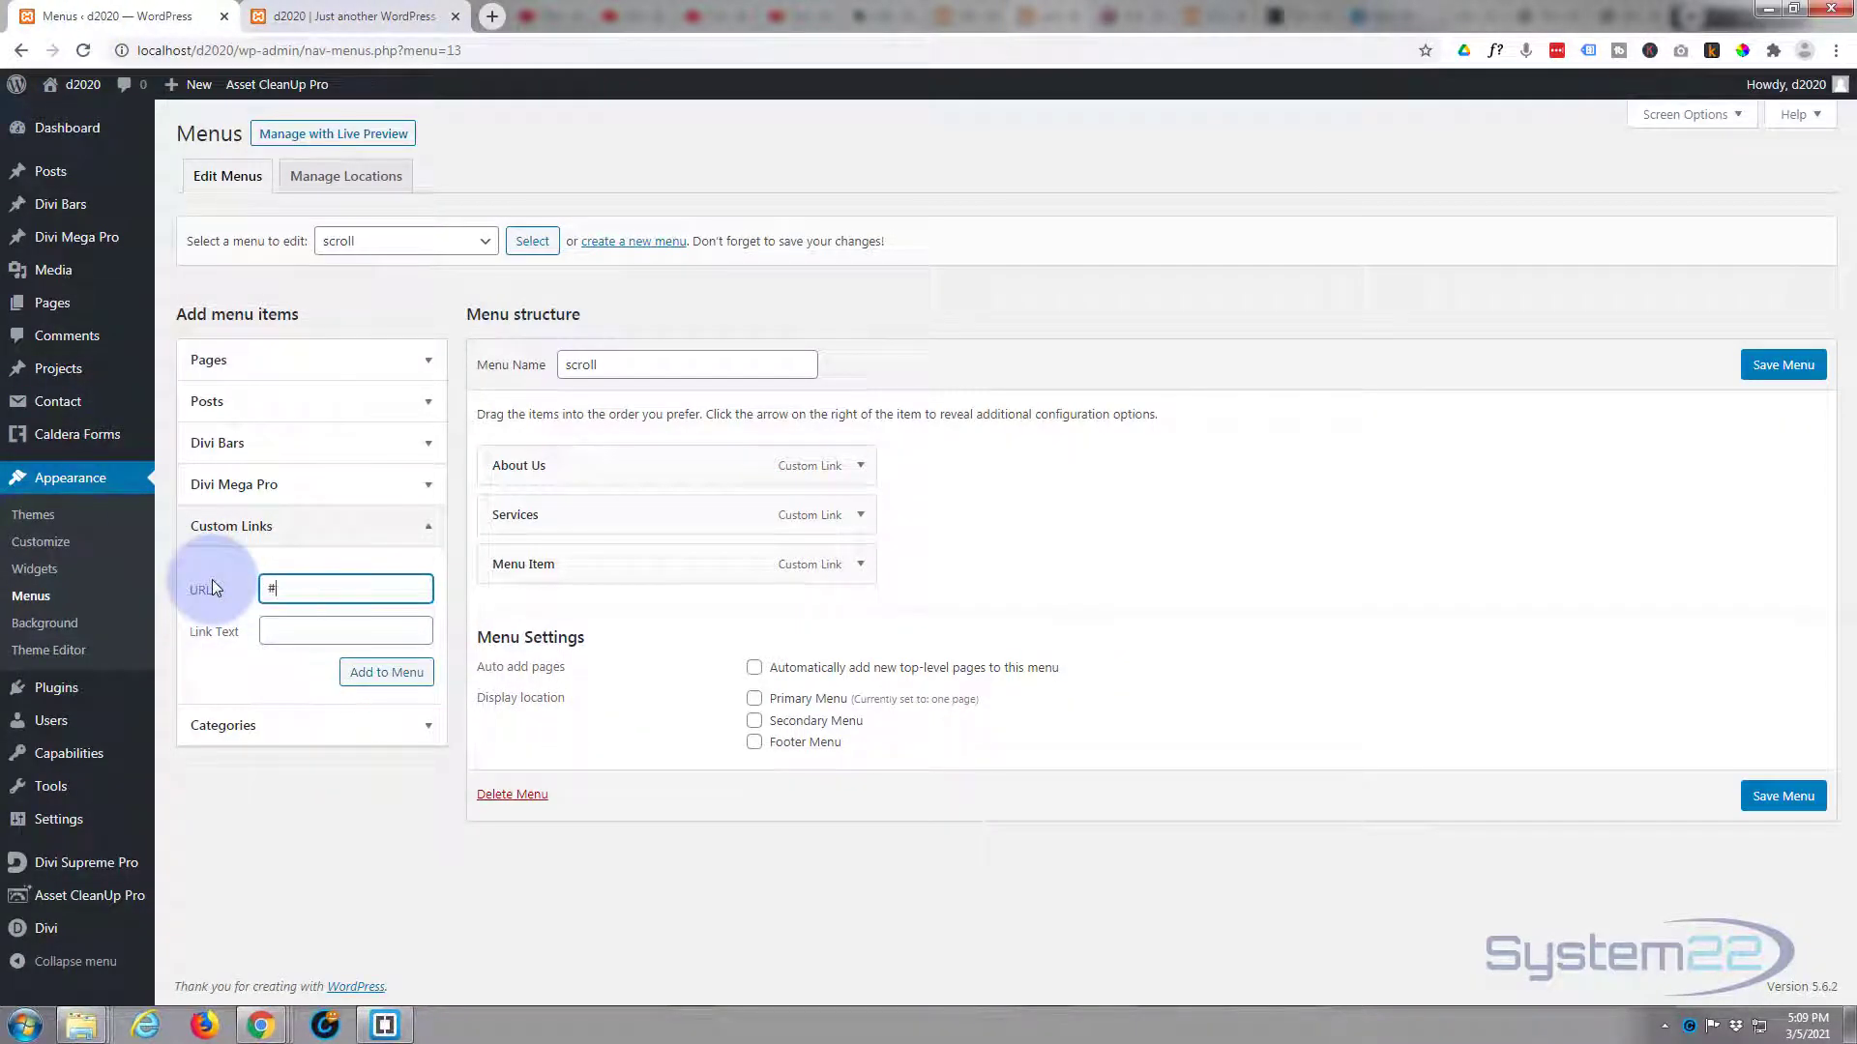
type("test")
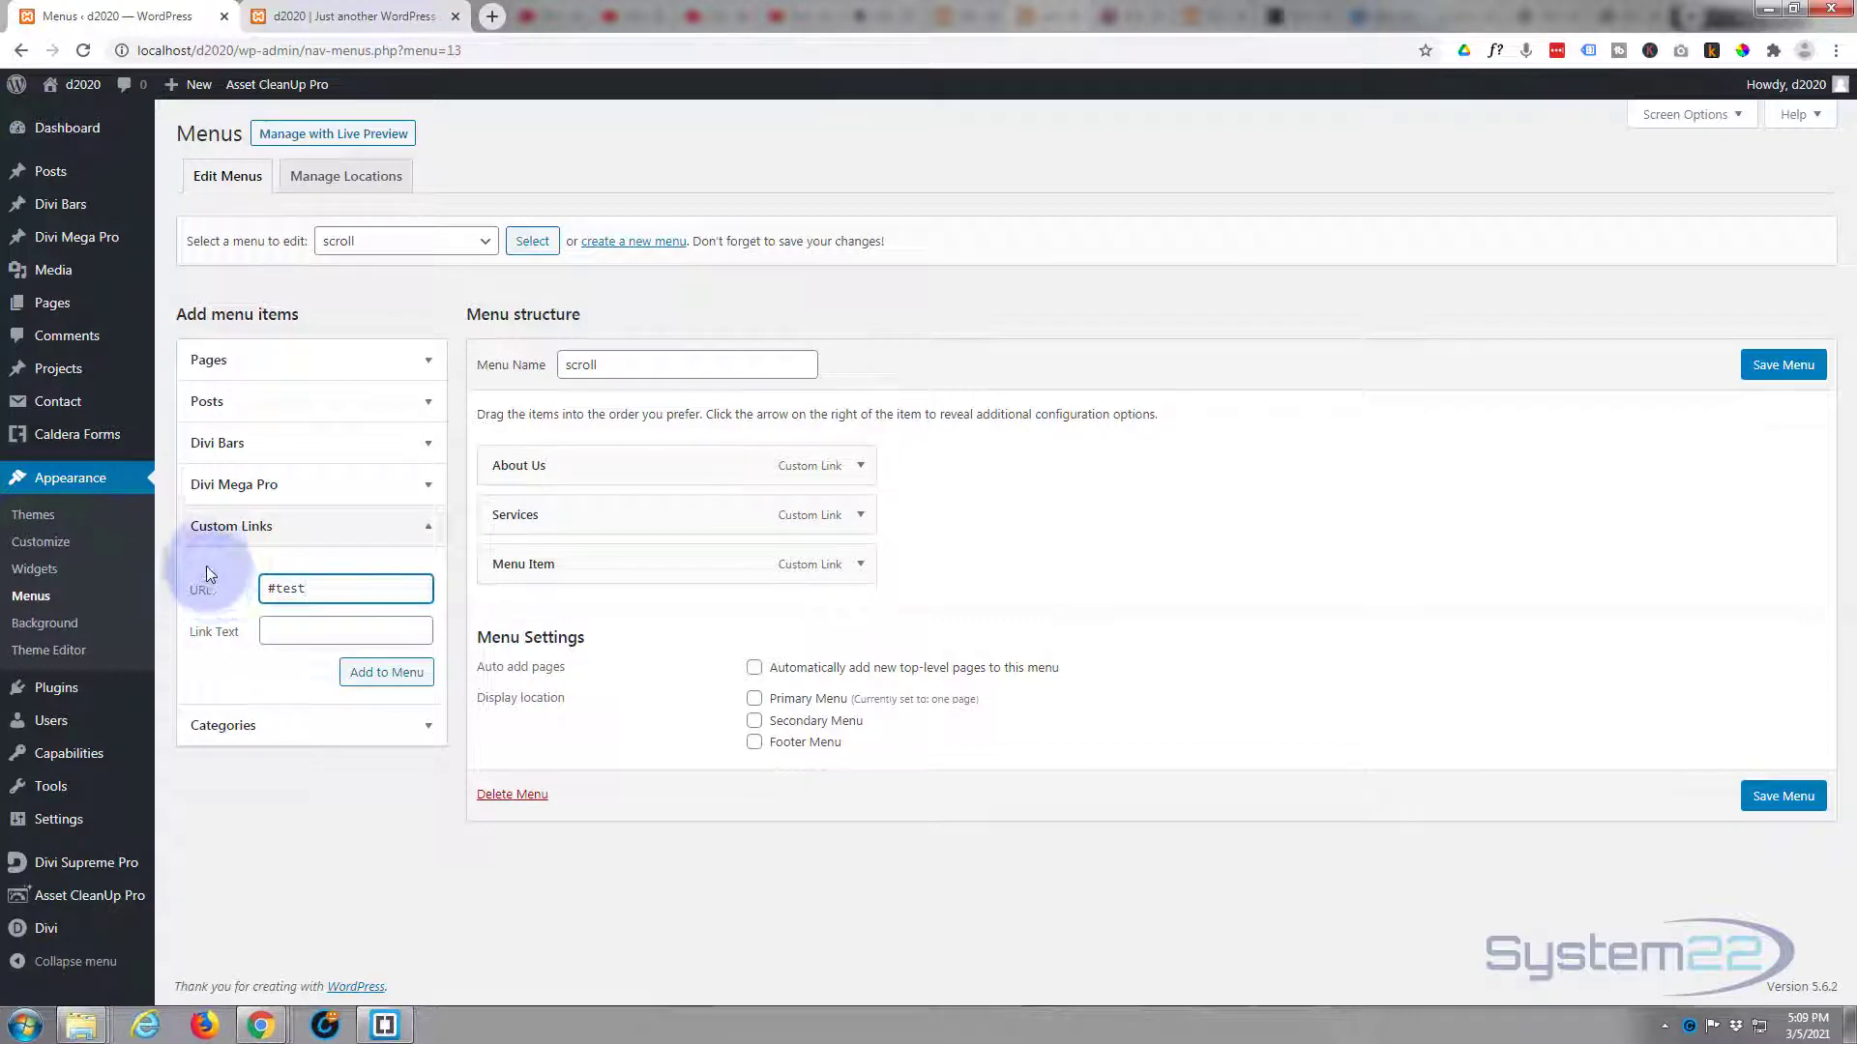
left_click(386, 671)
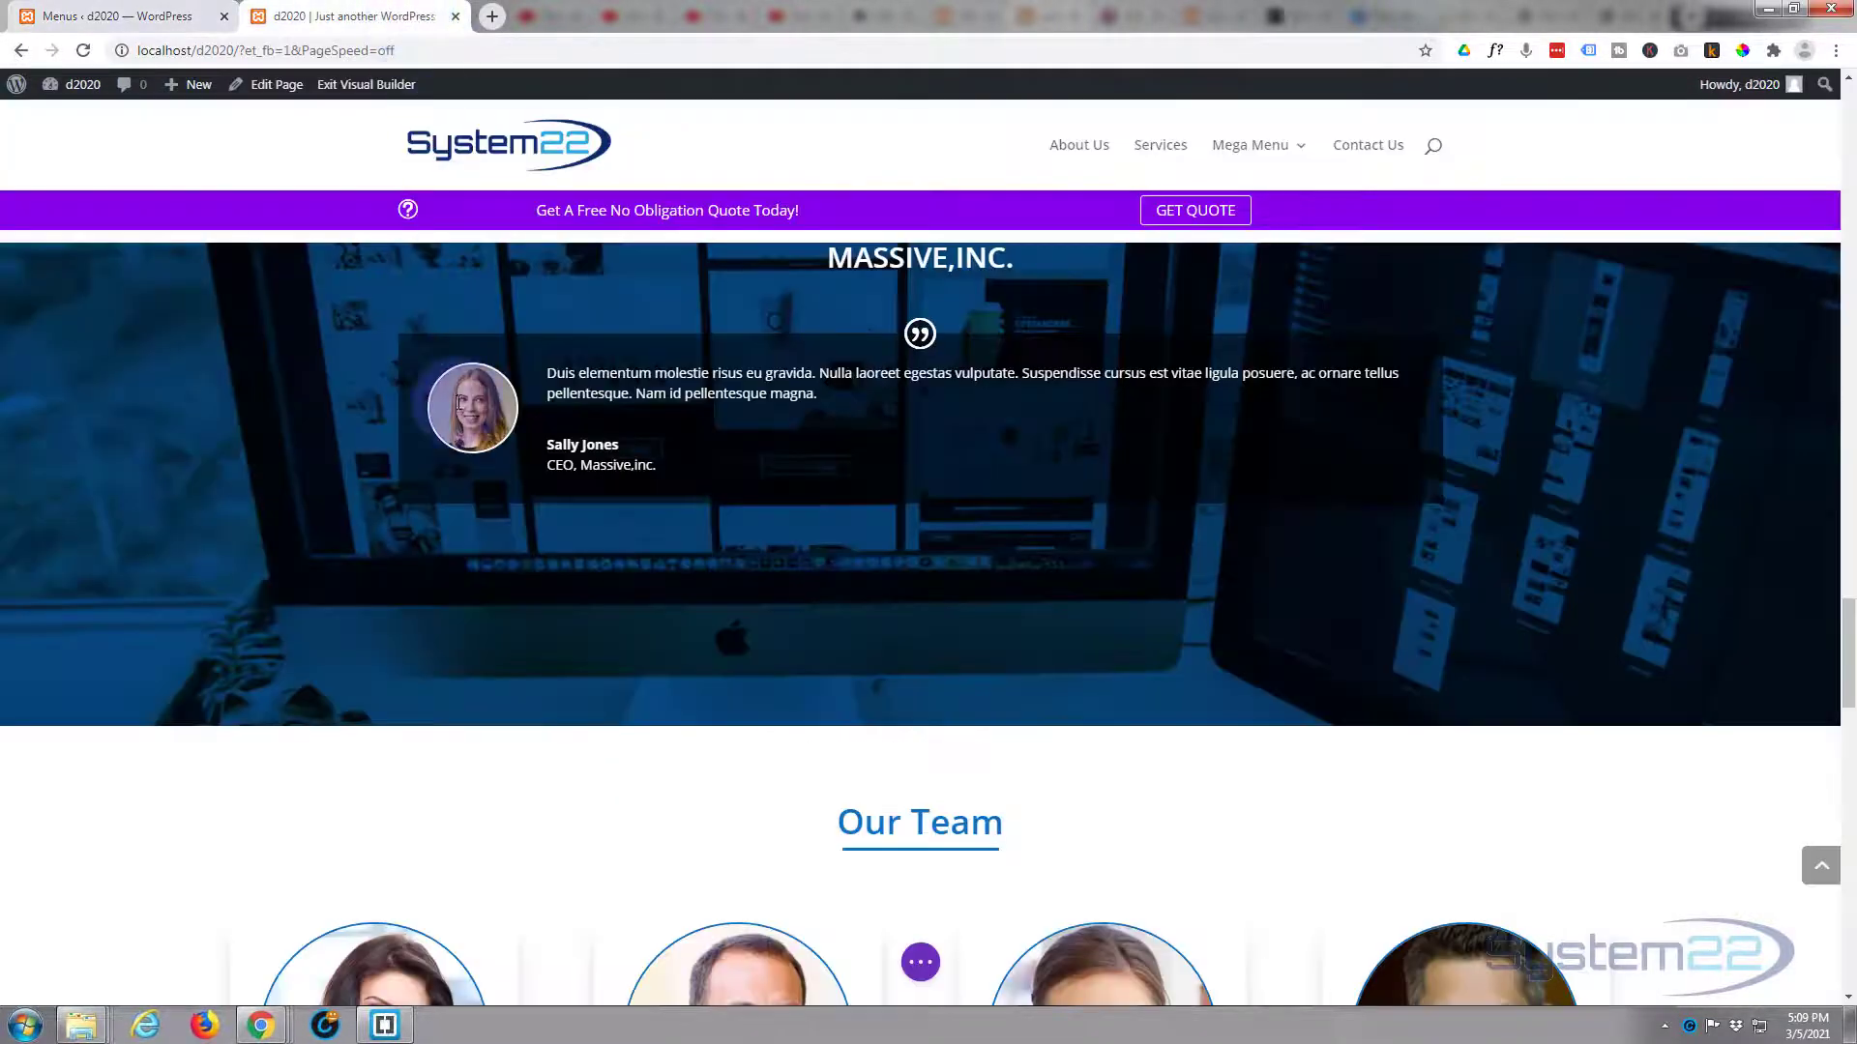
- Set the Our Team section's CSS ID to 'team' under Advanced > CSS ID & Classes and save
scroll("down", 3)
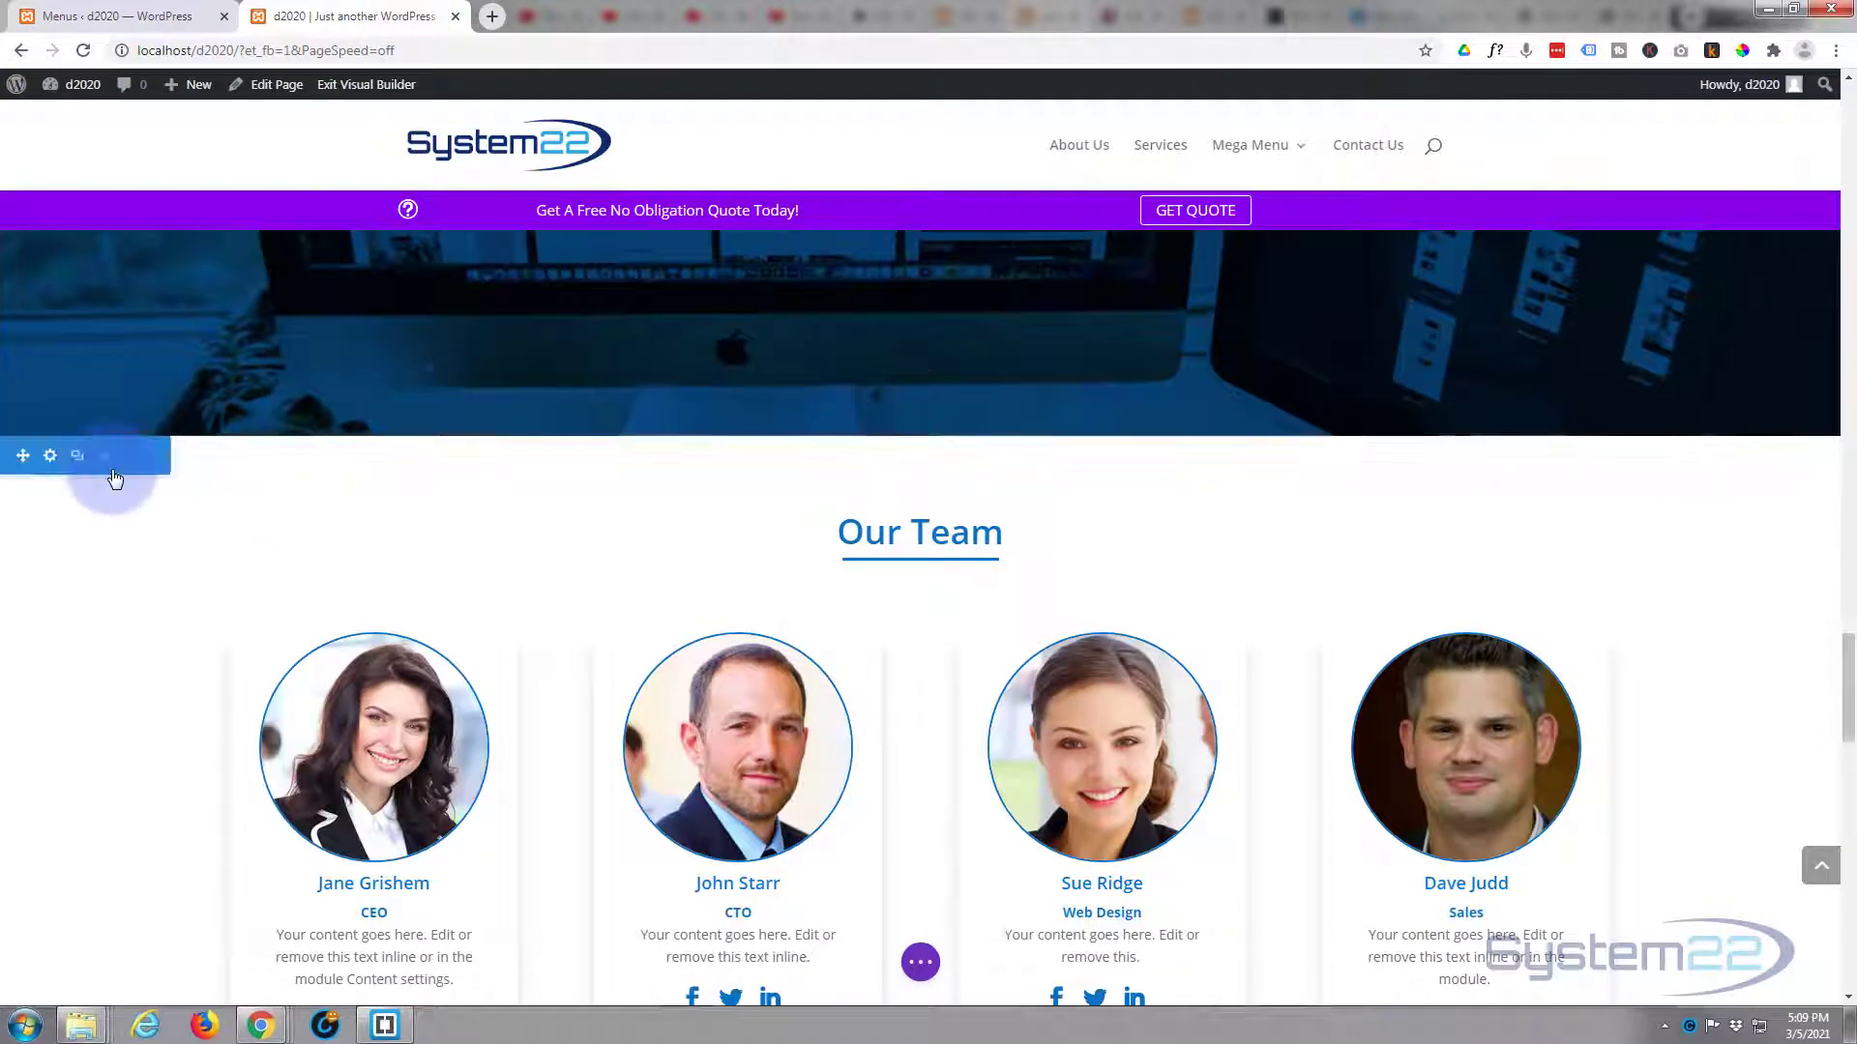
left_click(49, 456)
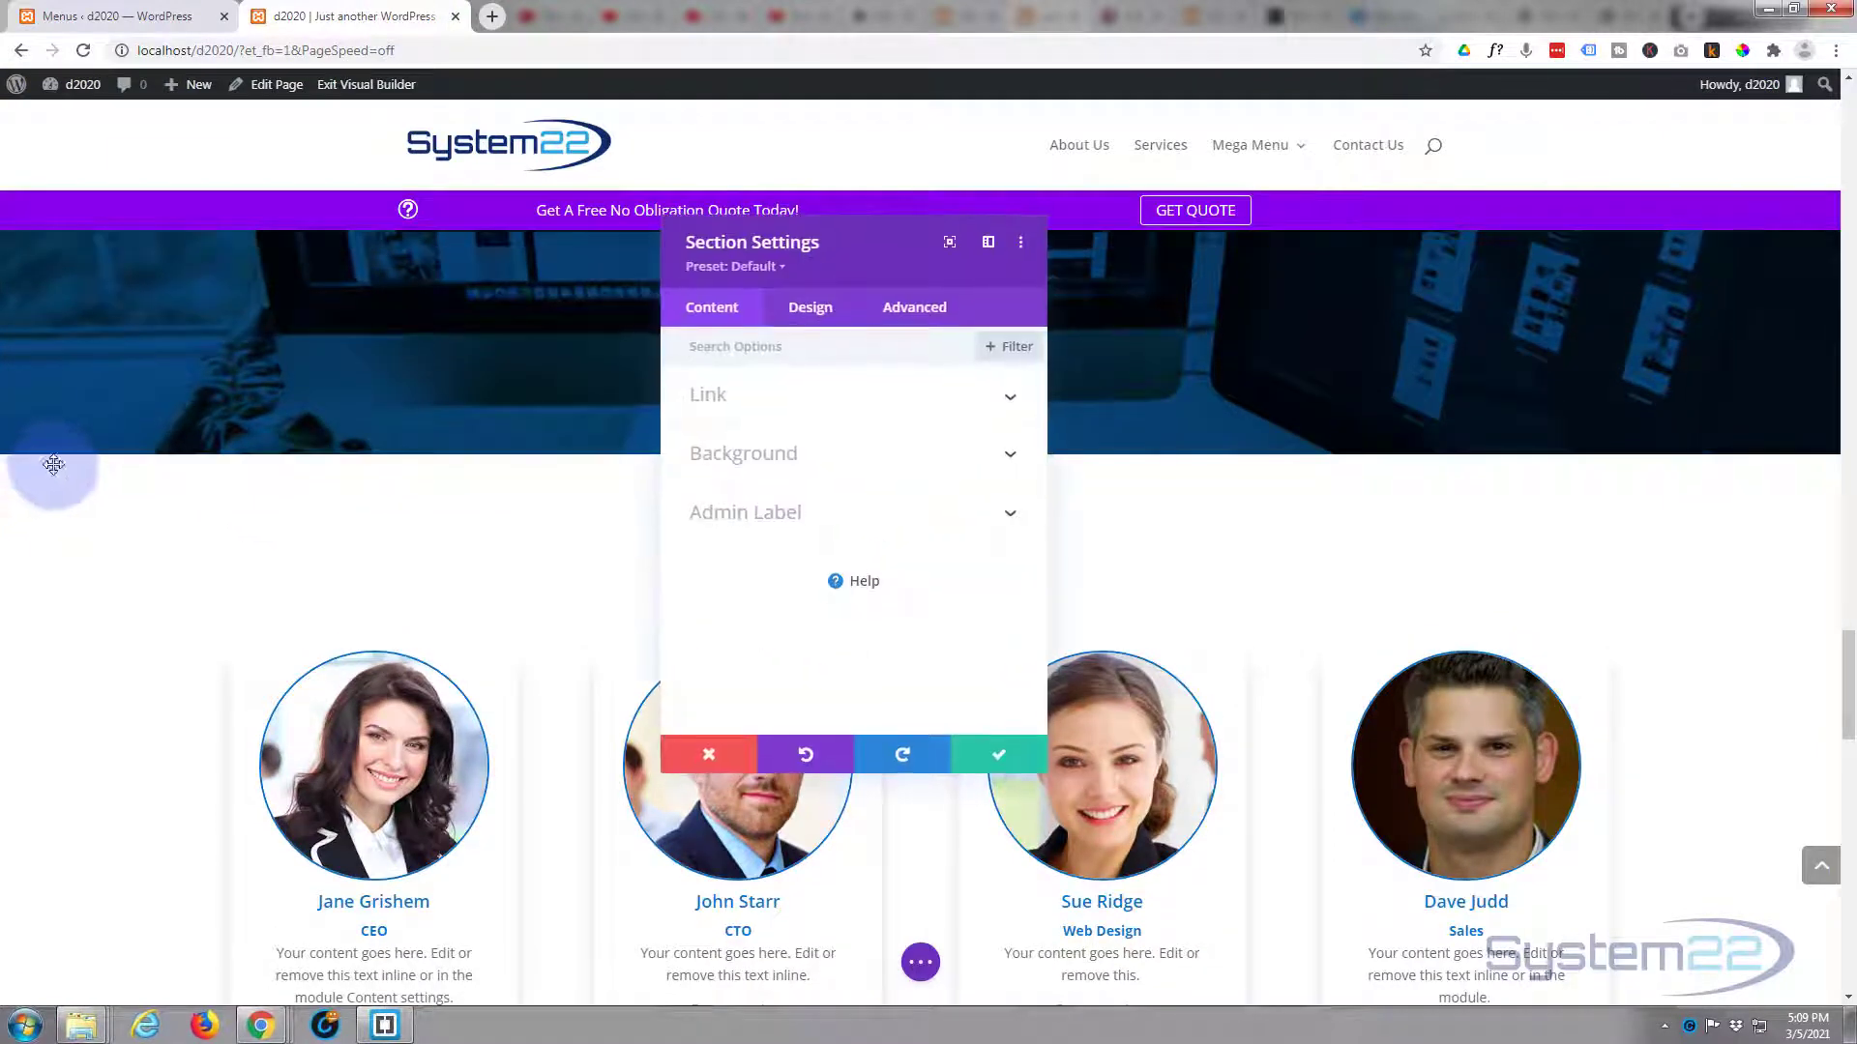
left_click(914, 306)
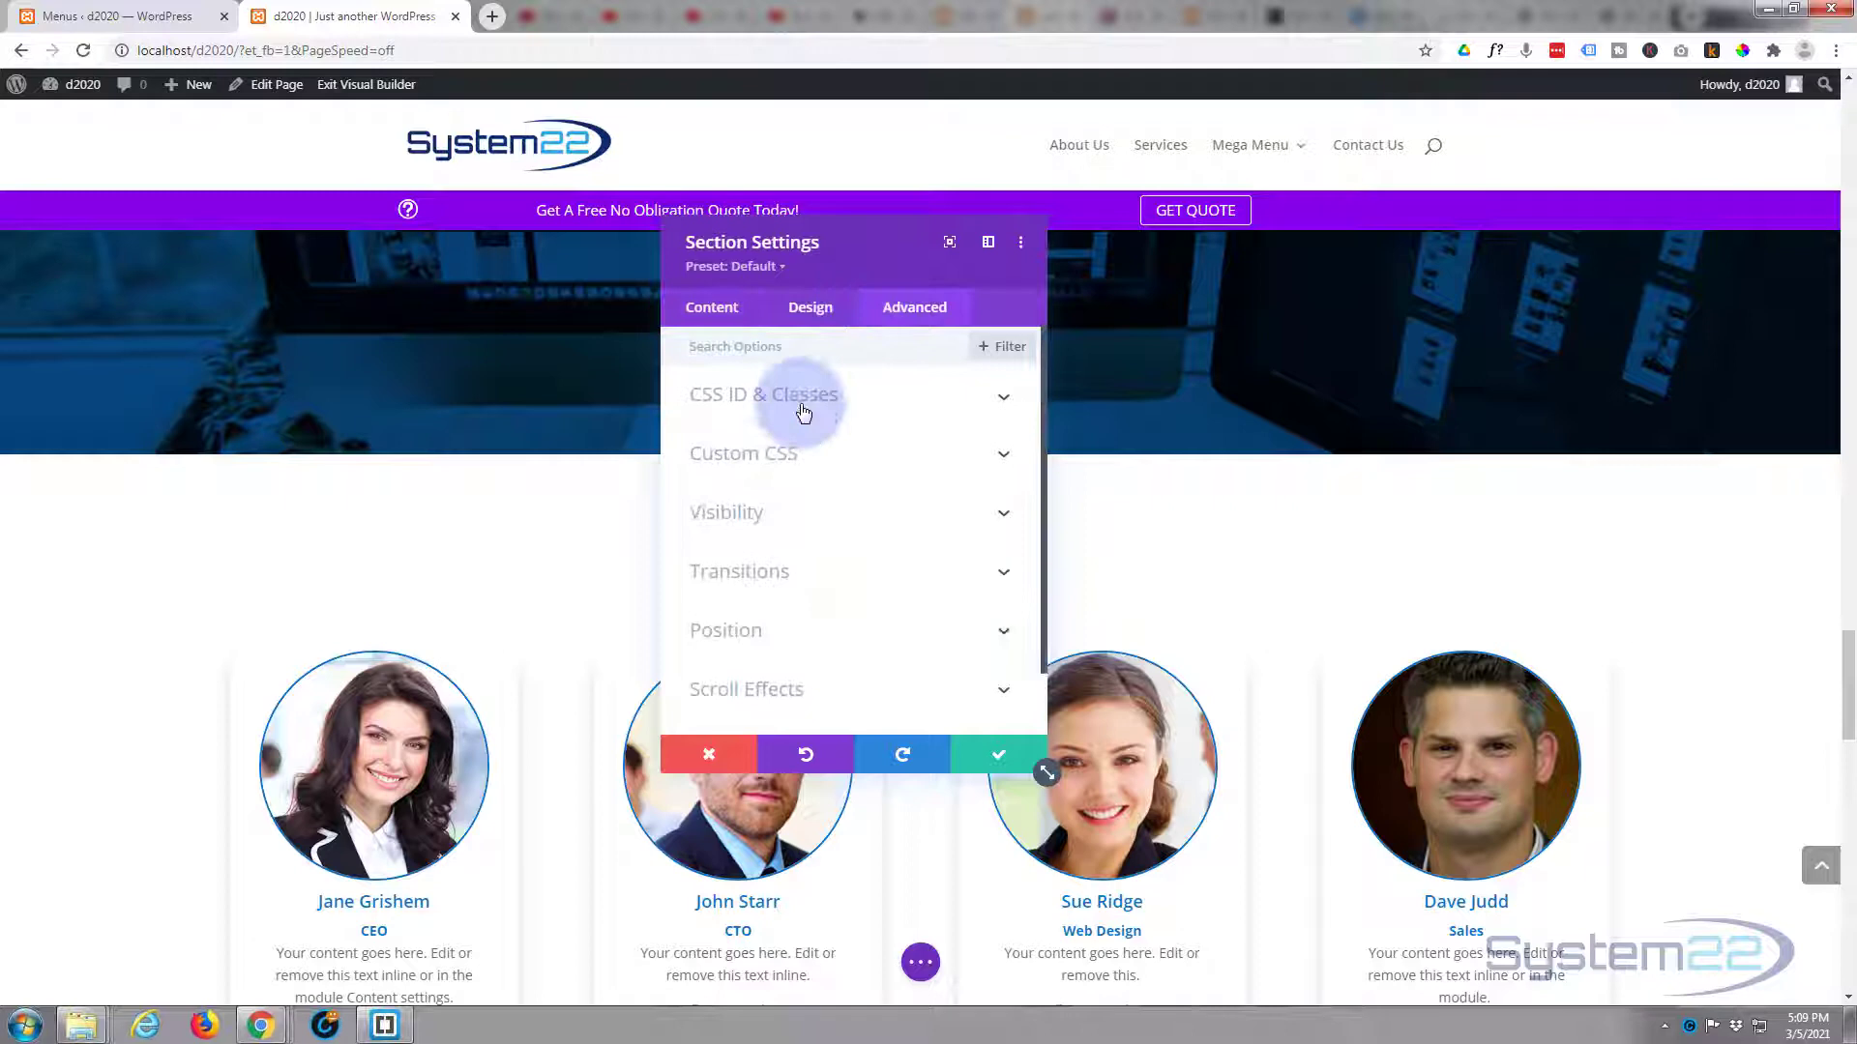
left_click(763, 394)
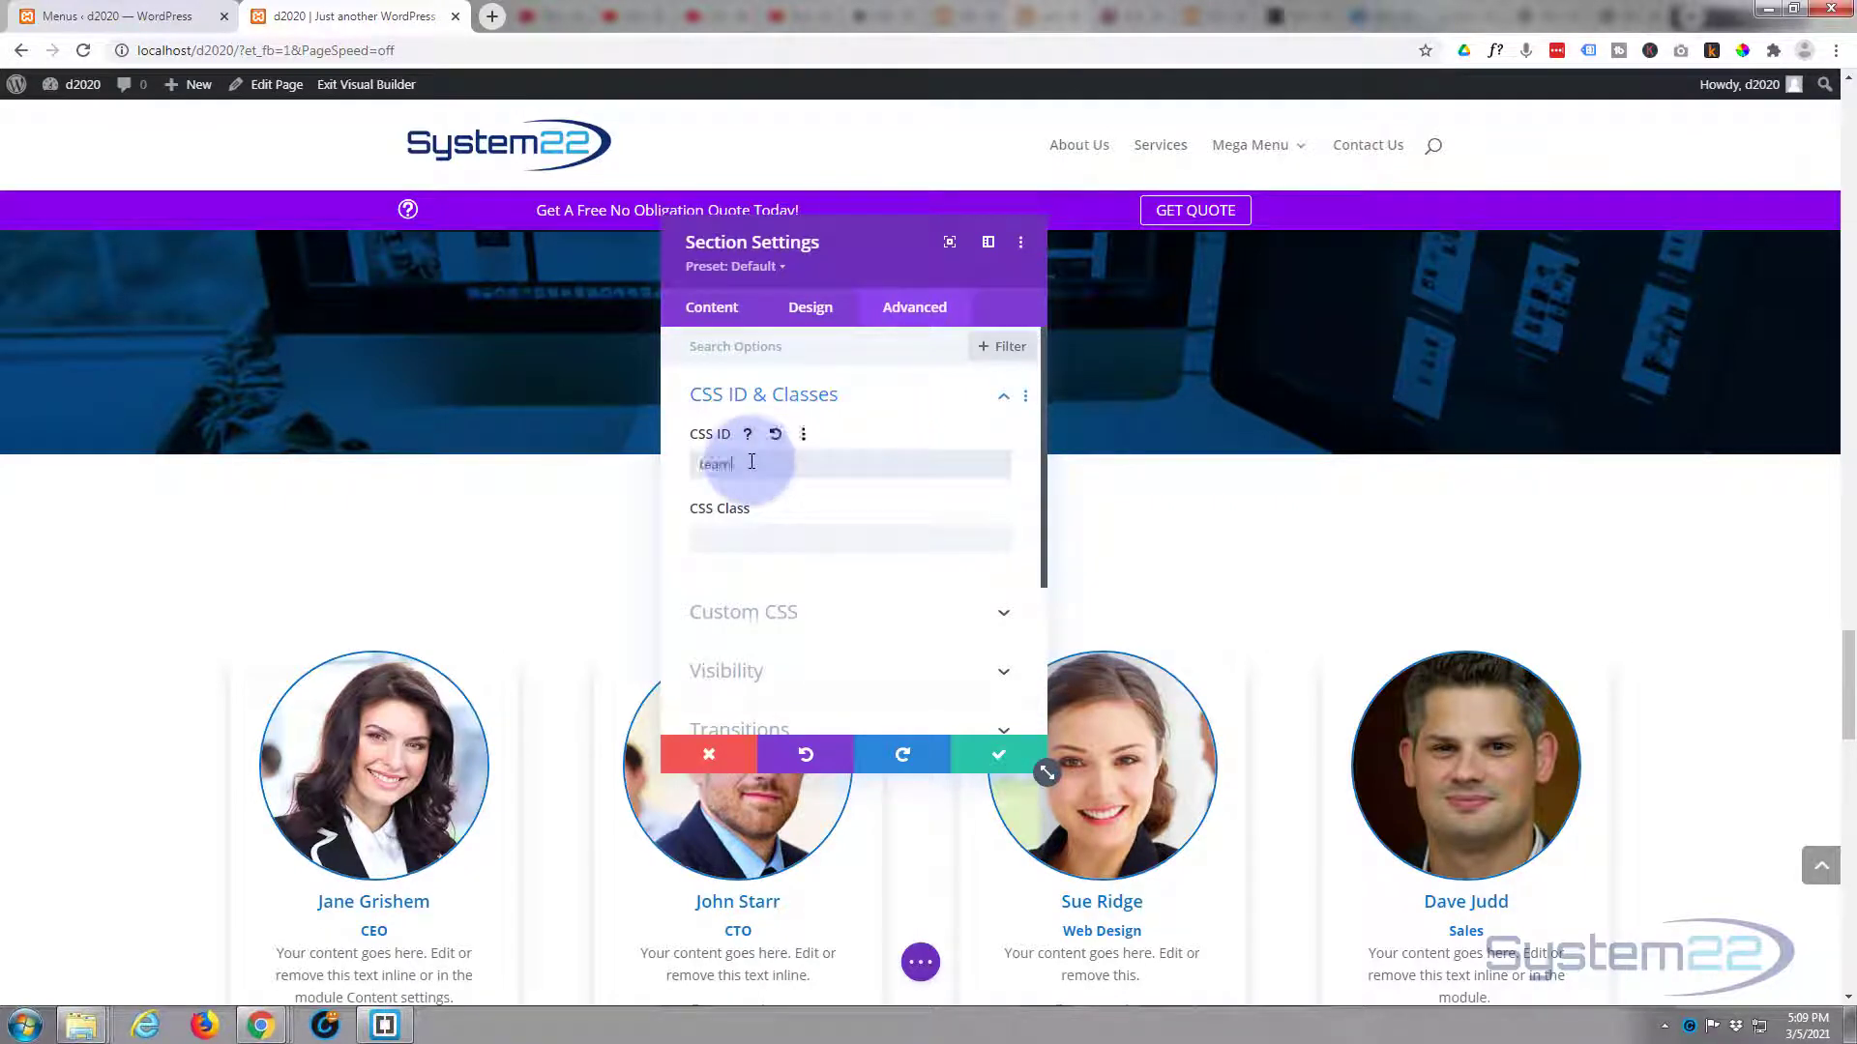
type("team")
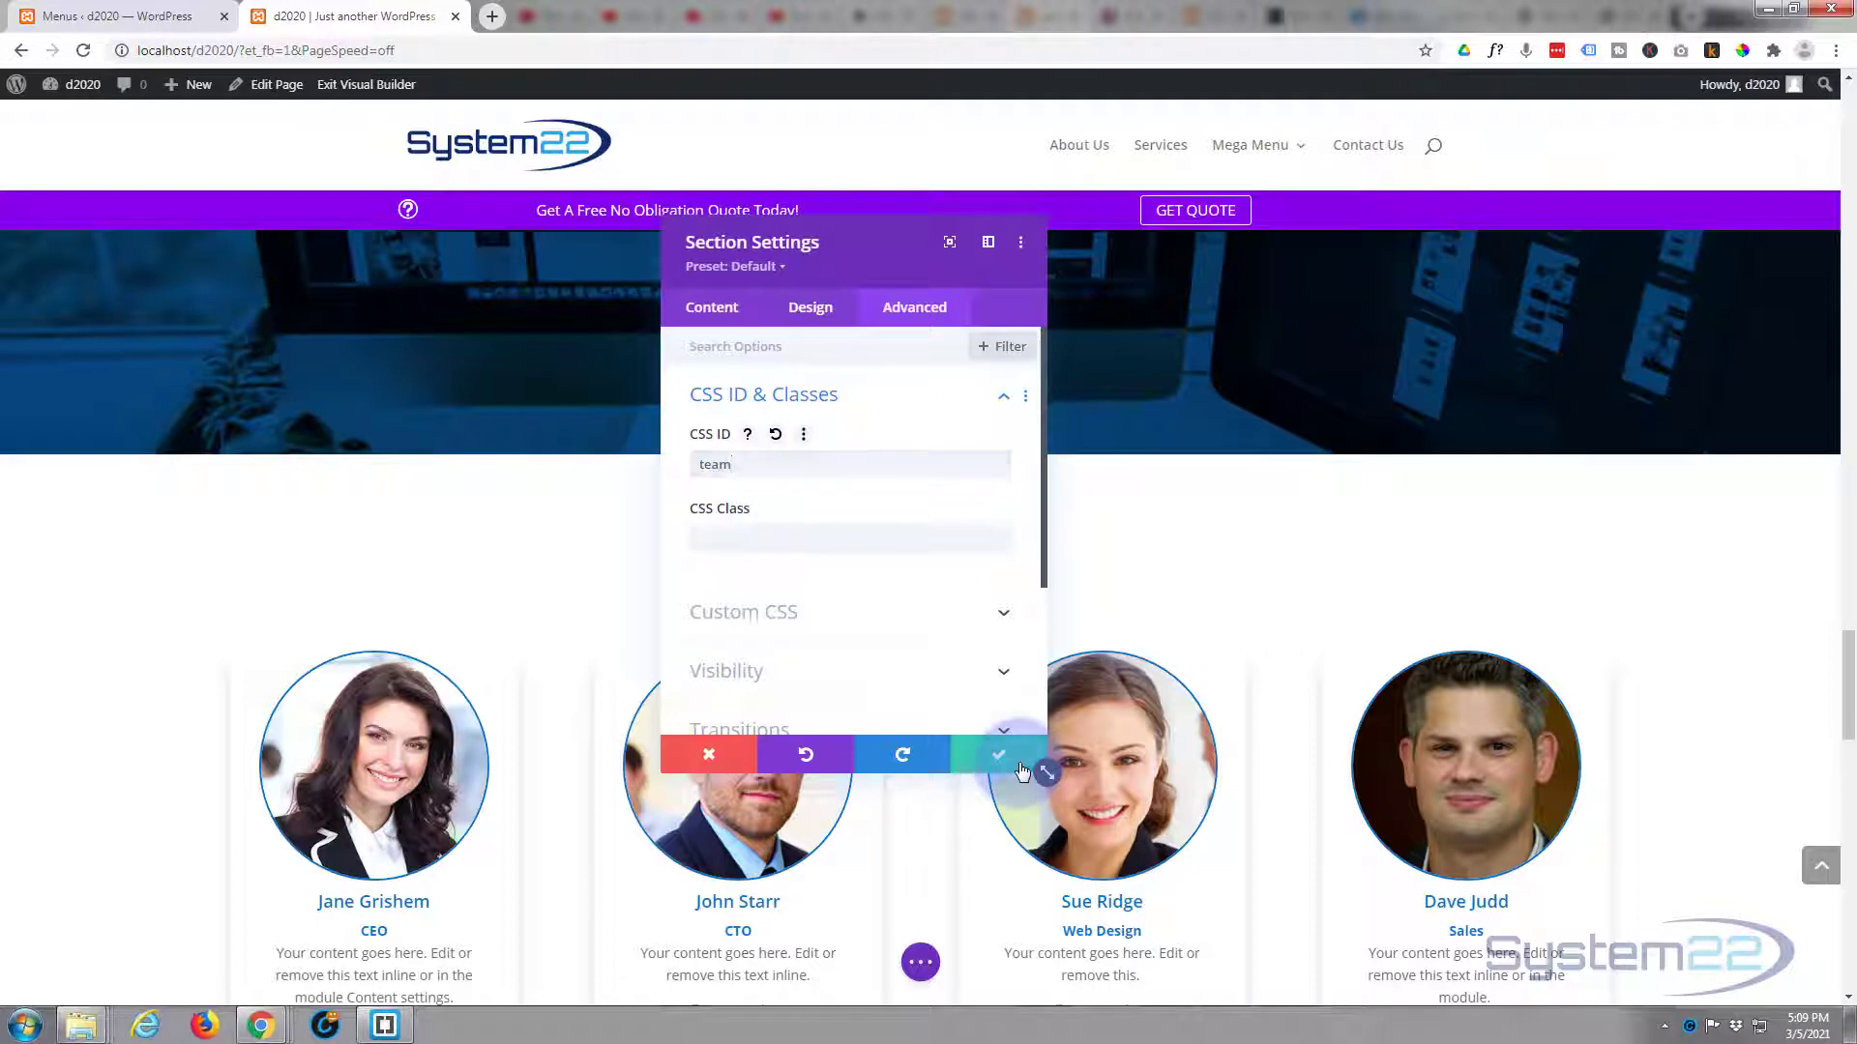
left_click(118, 15)
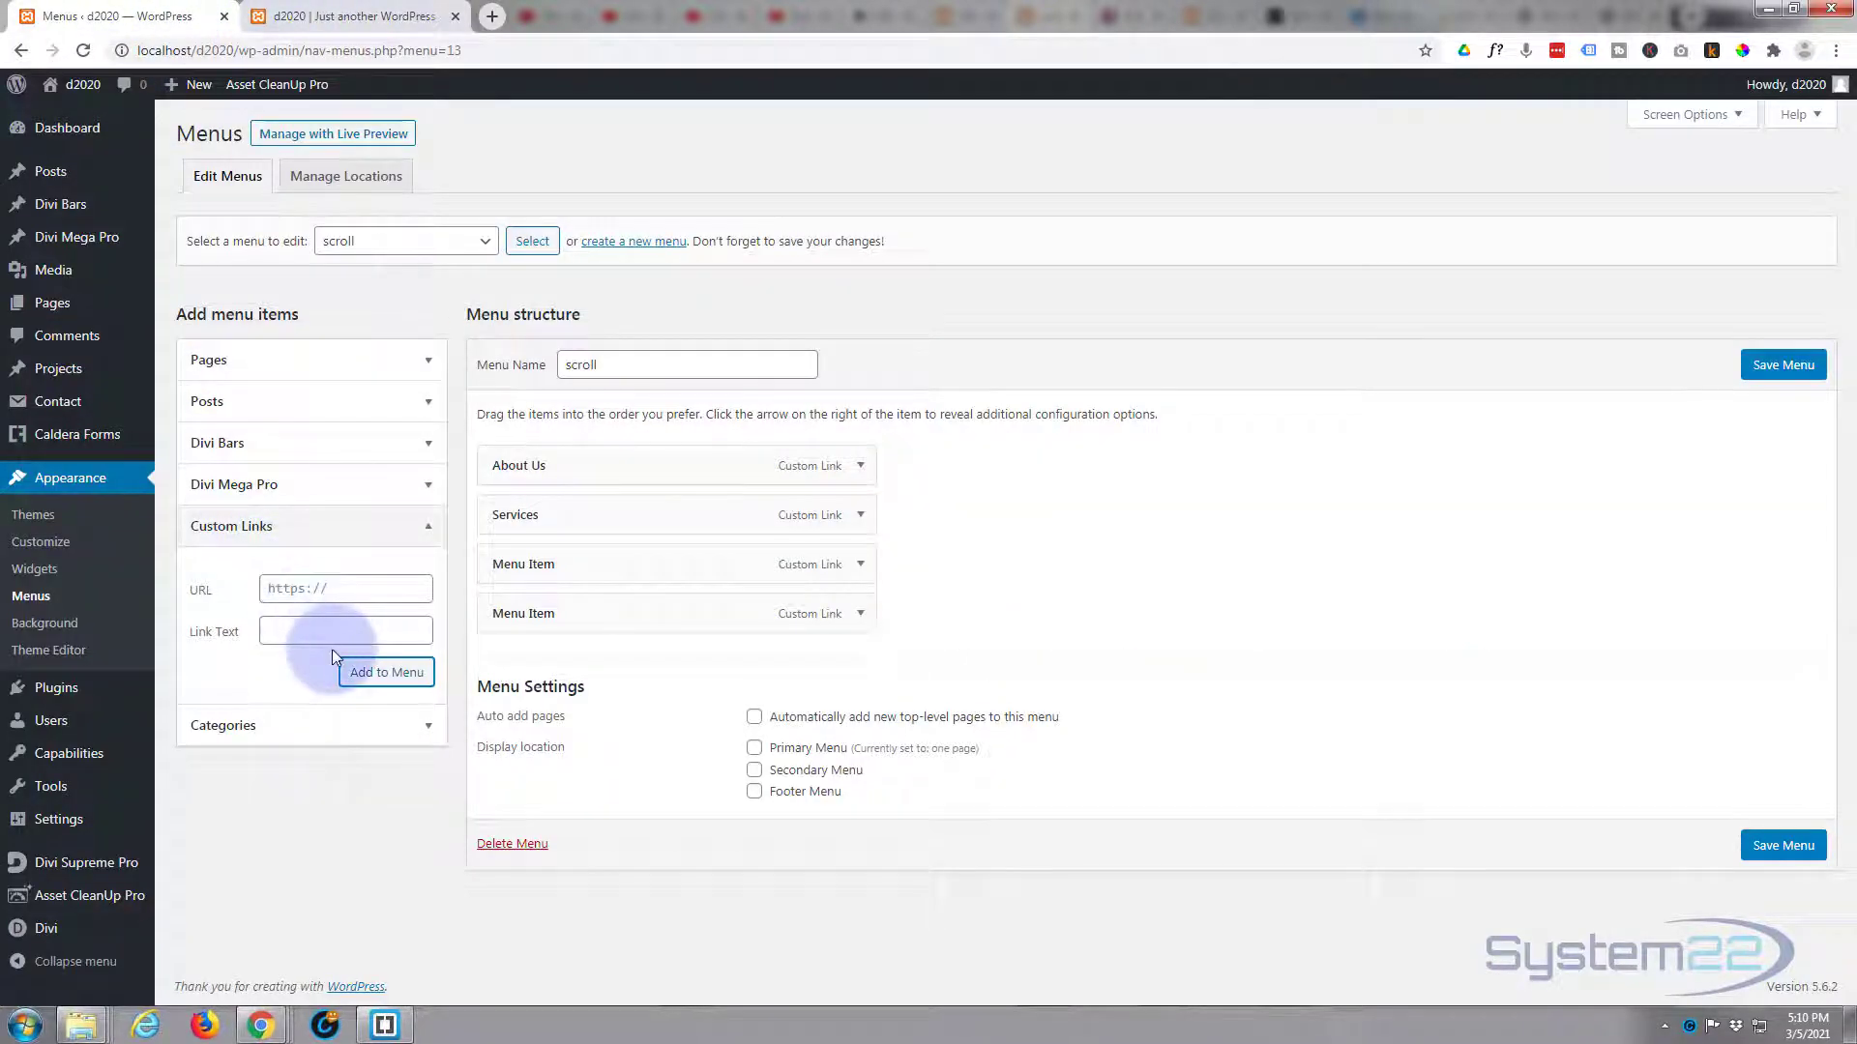
- Add a custom link with URL #team and text 'Team' to the scroll menu
left_click(345, 589)
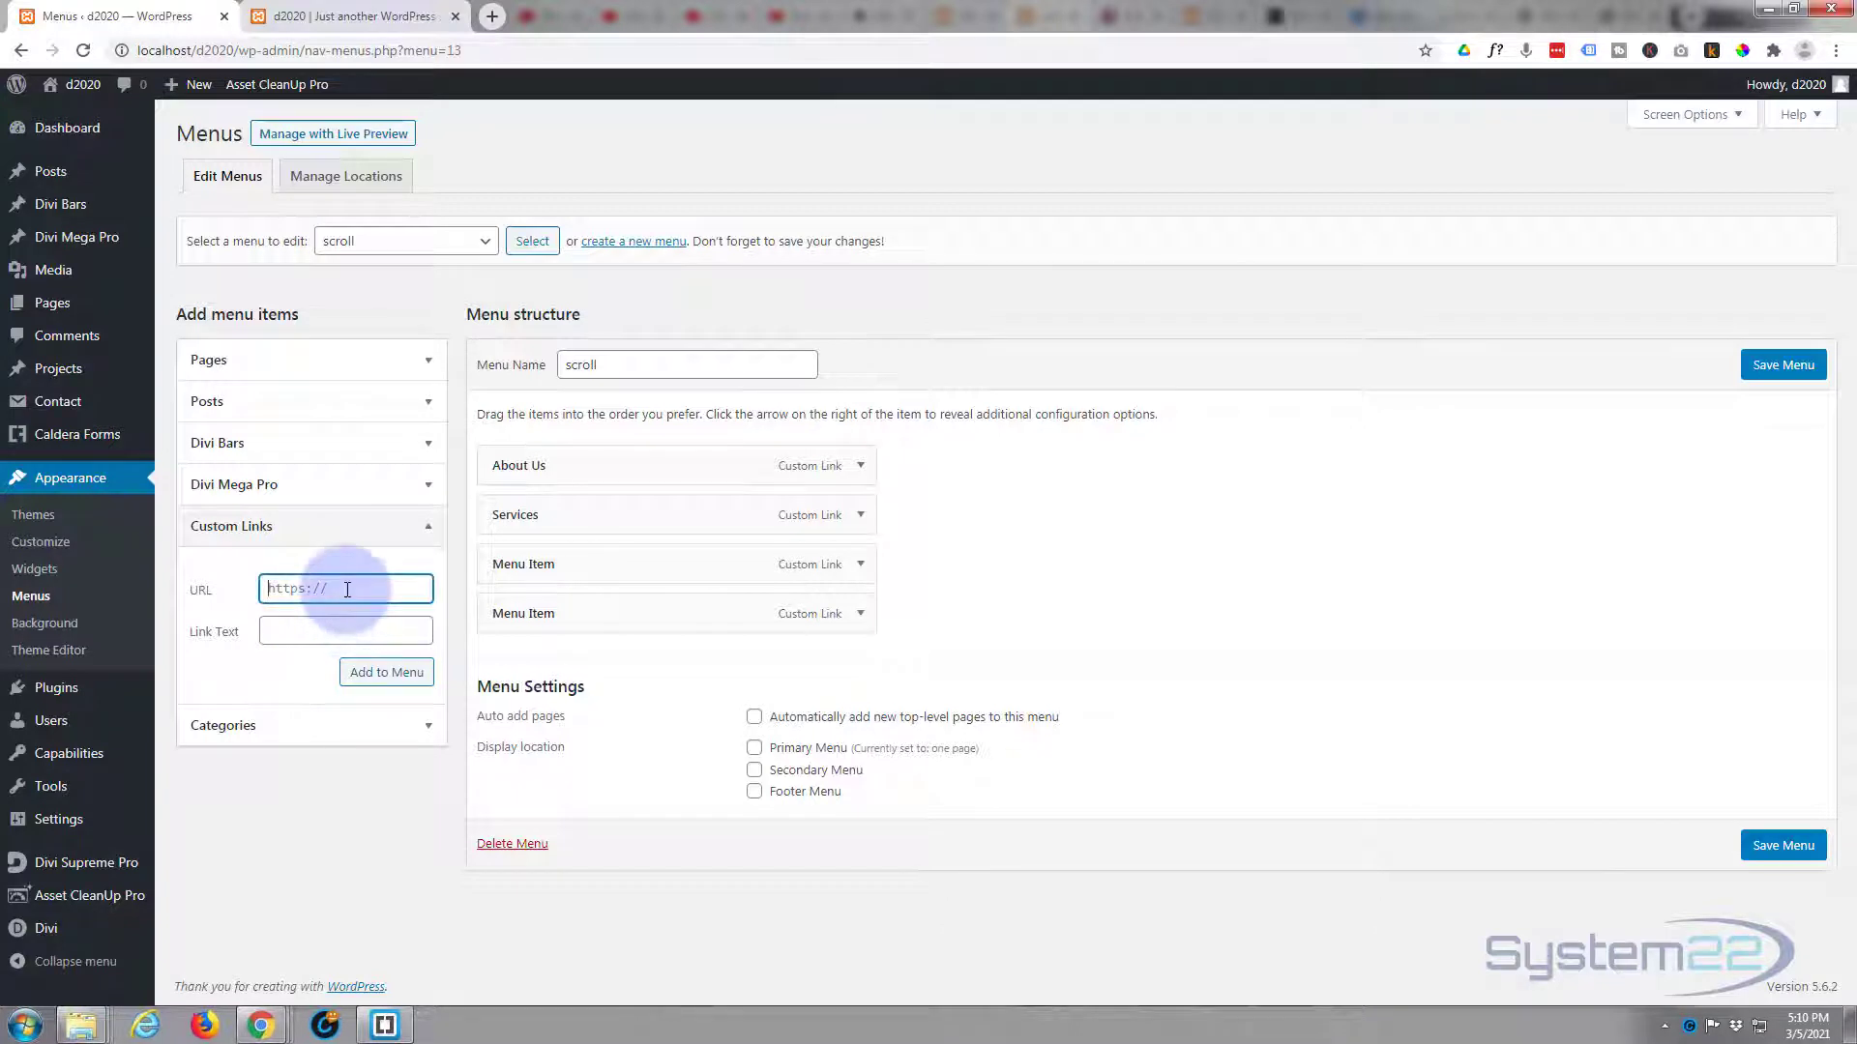
type("#")
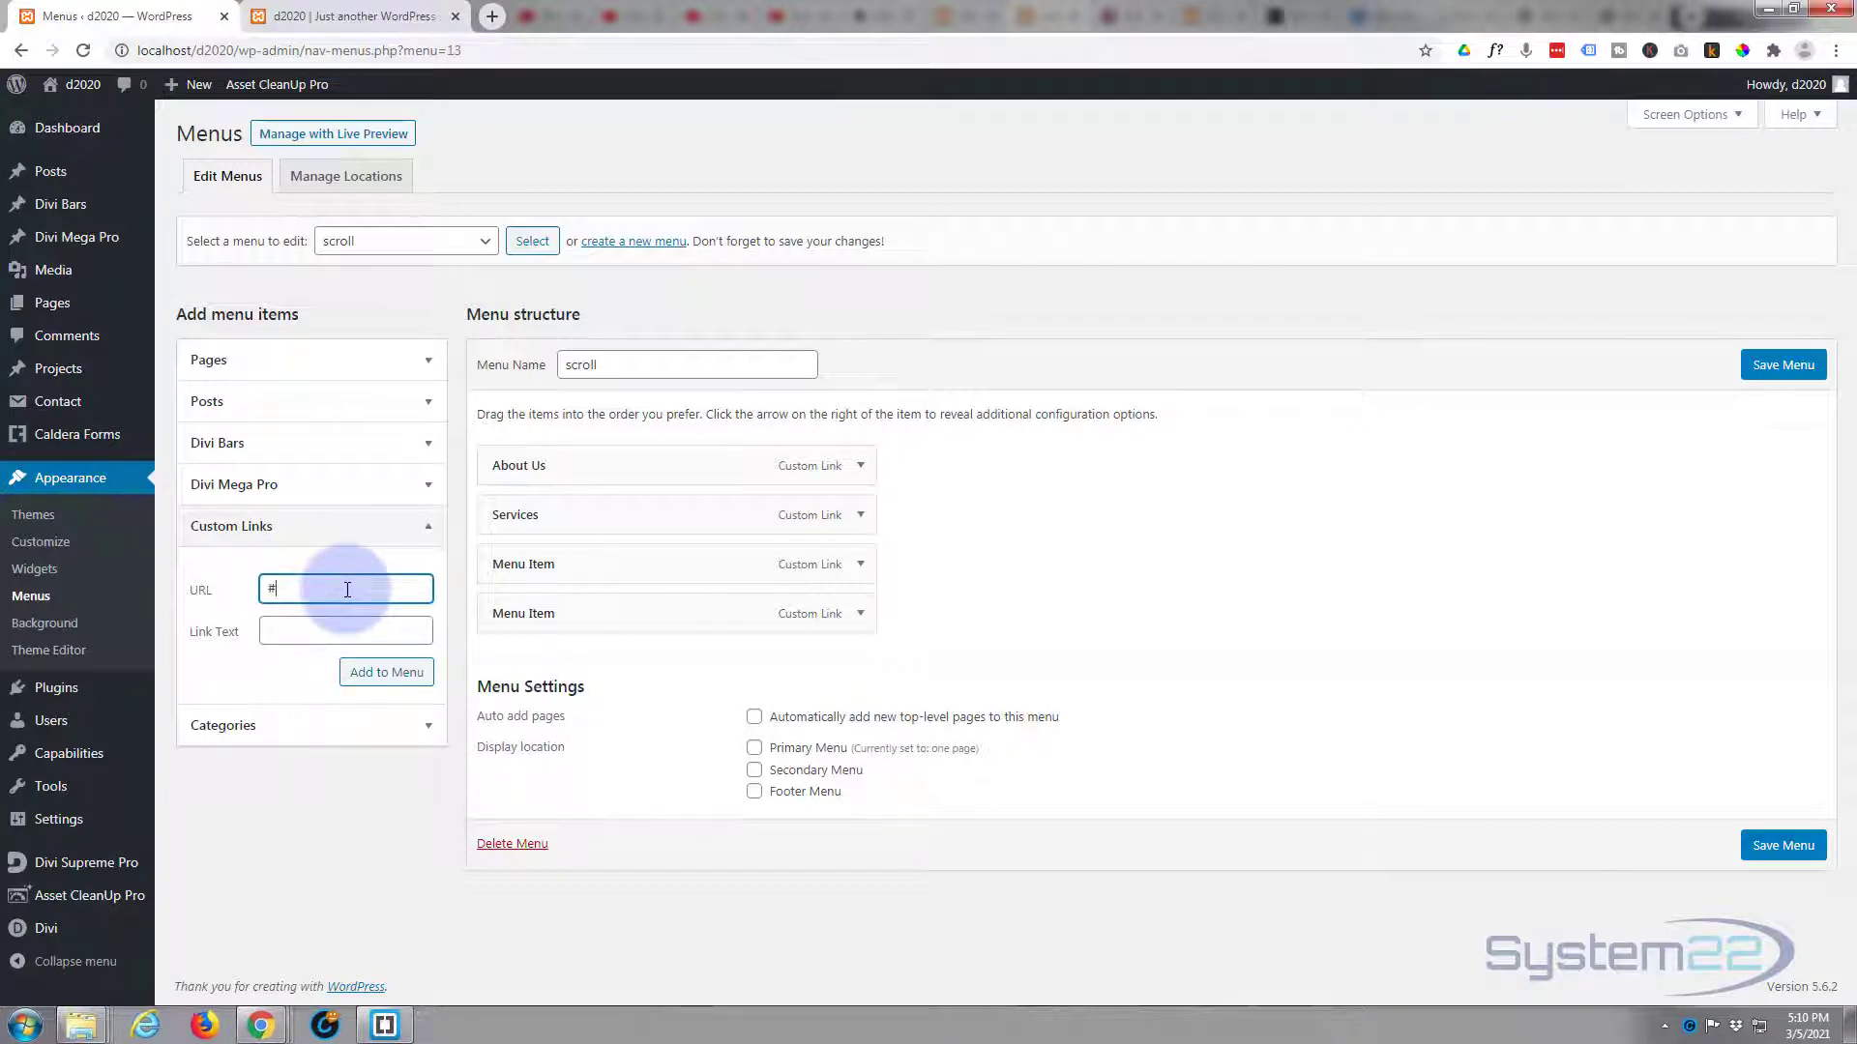
type("team")
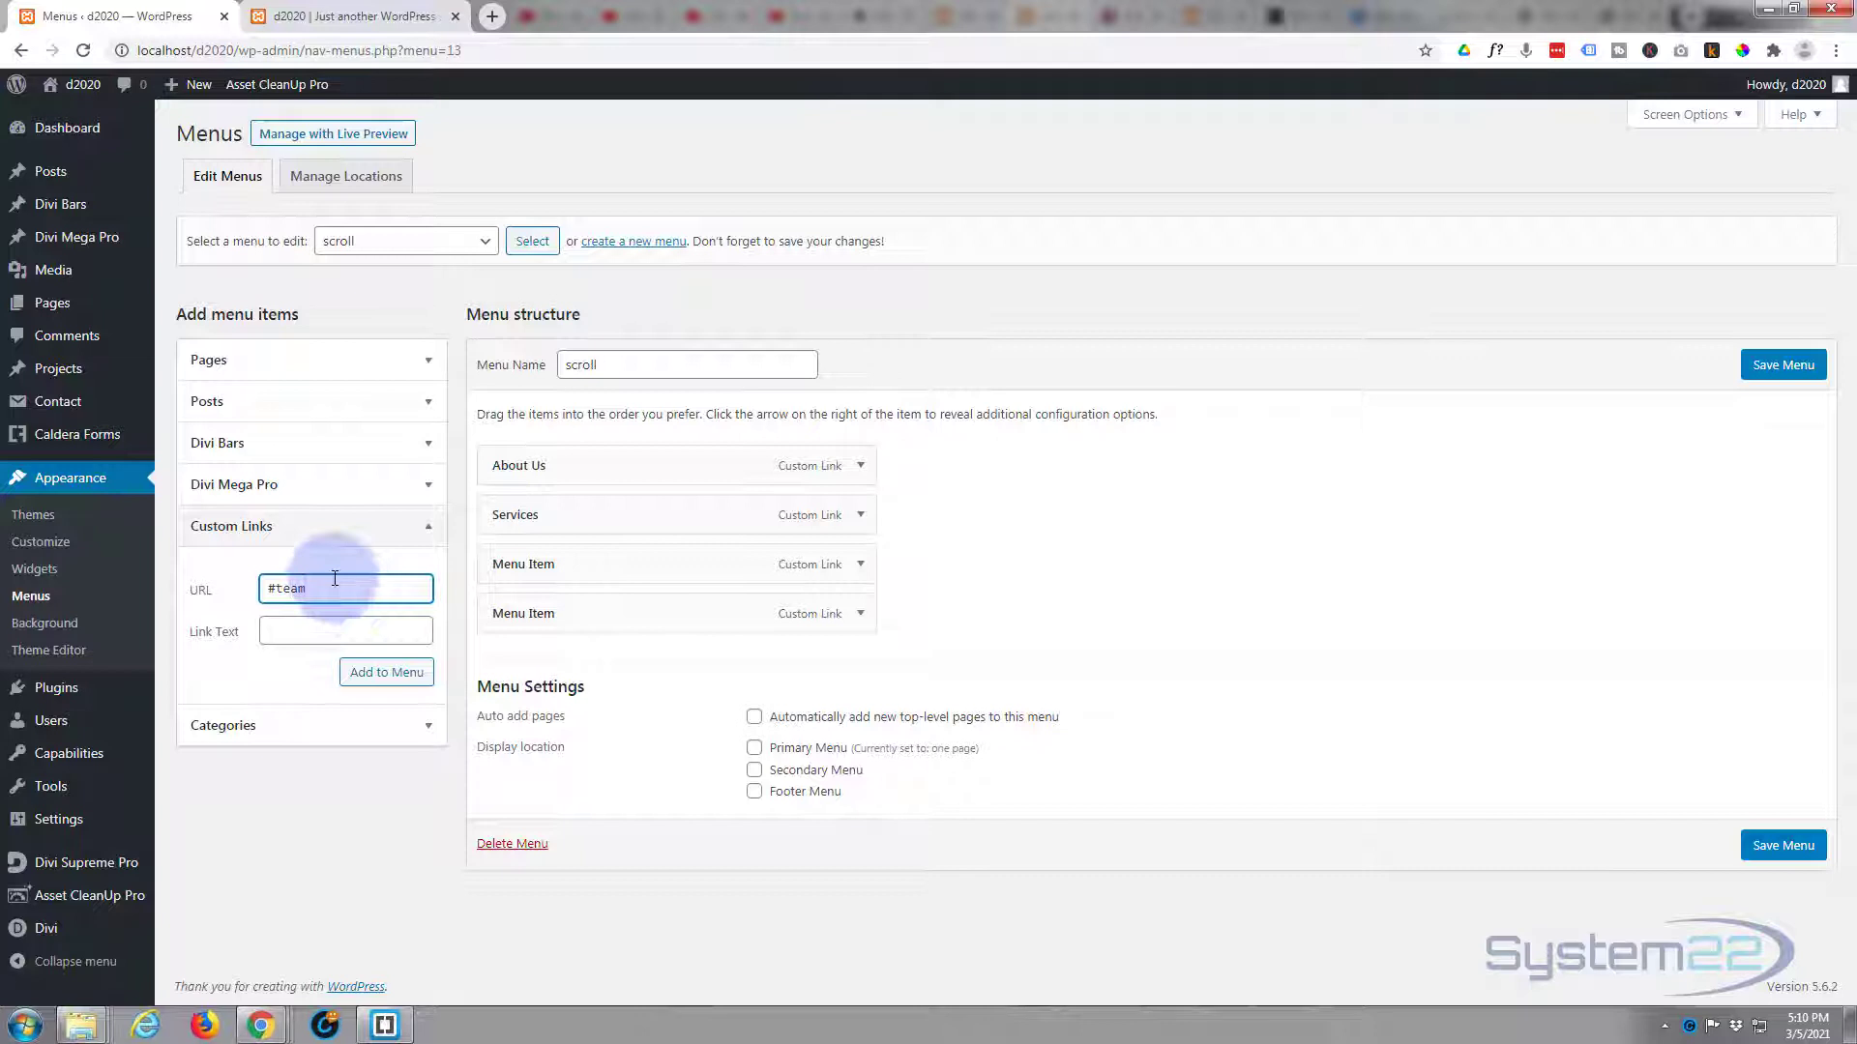
type("Team")
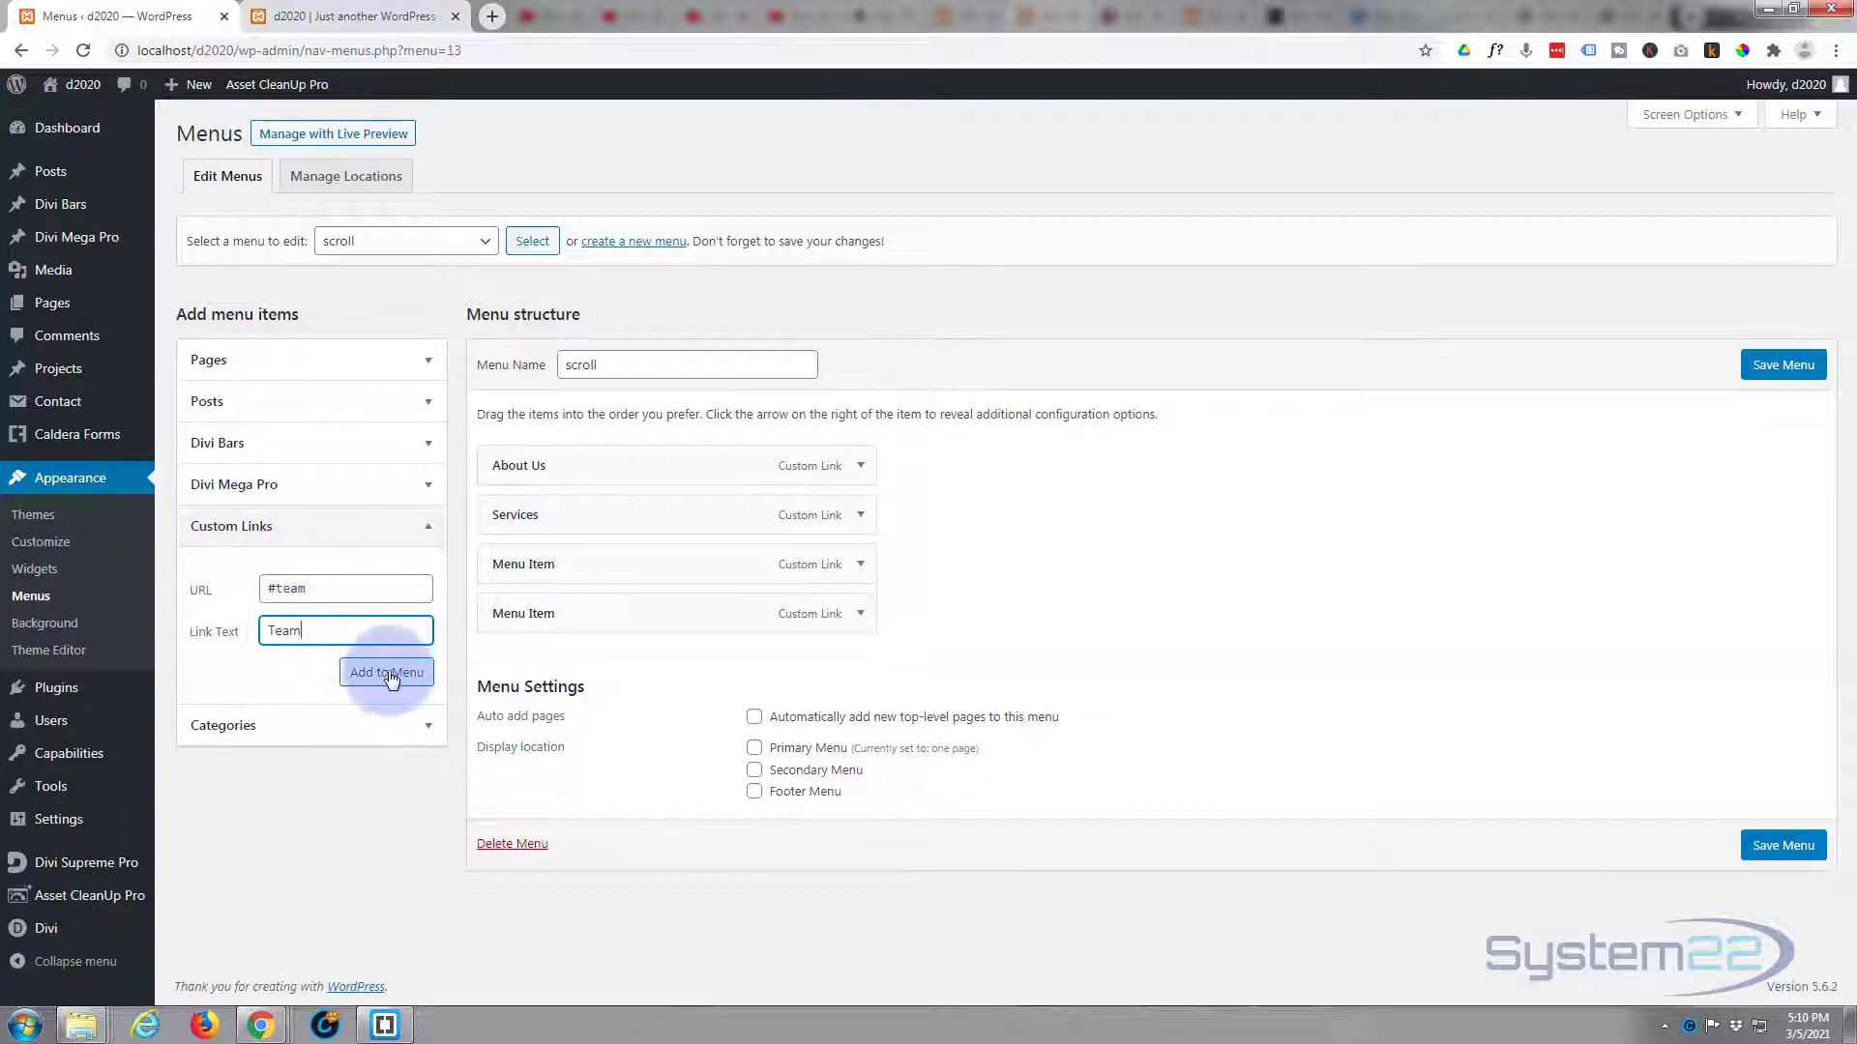
left_click(385, 674)
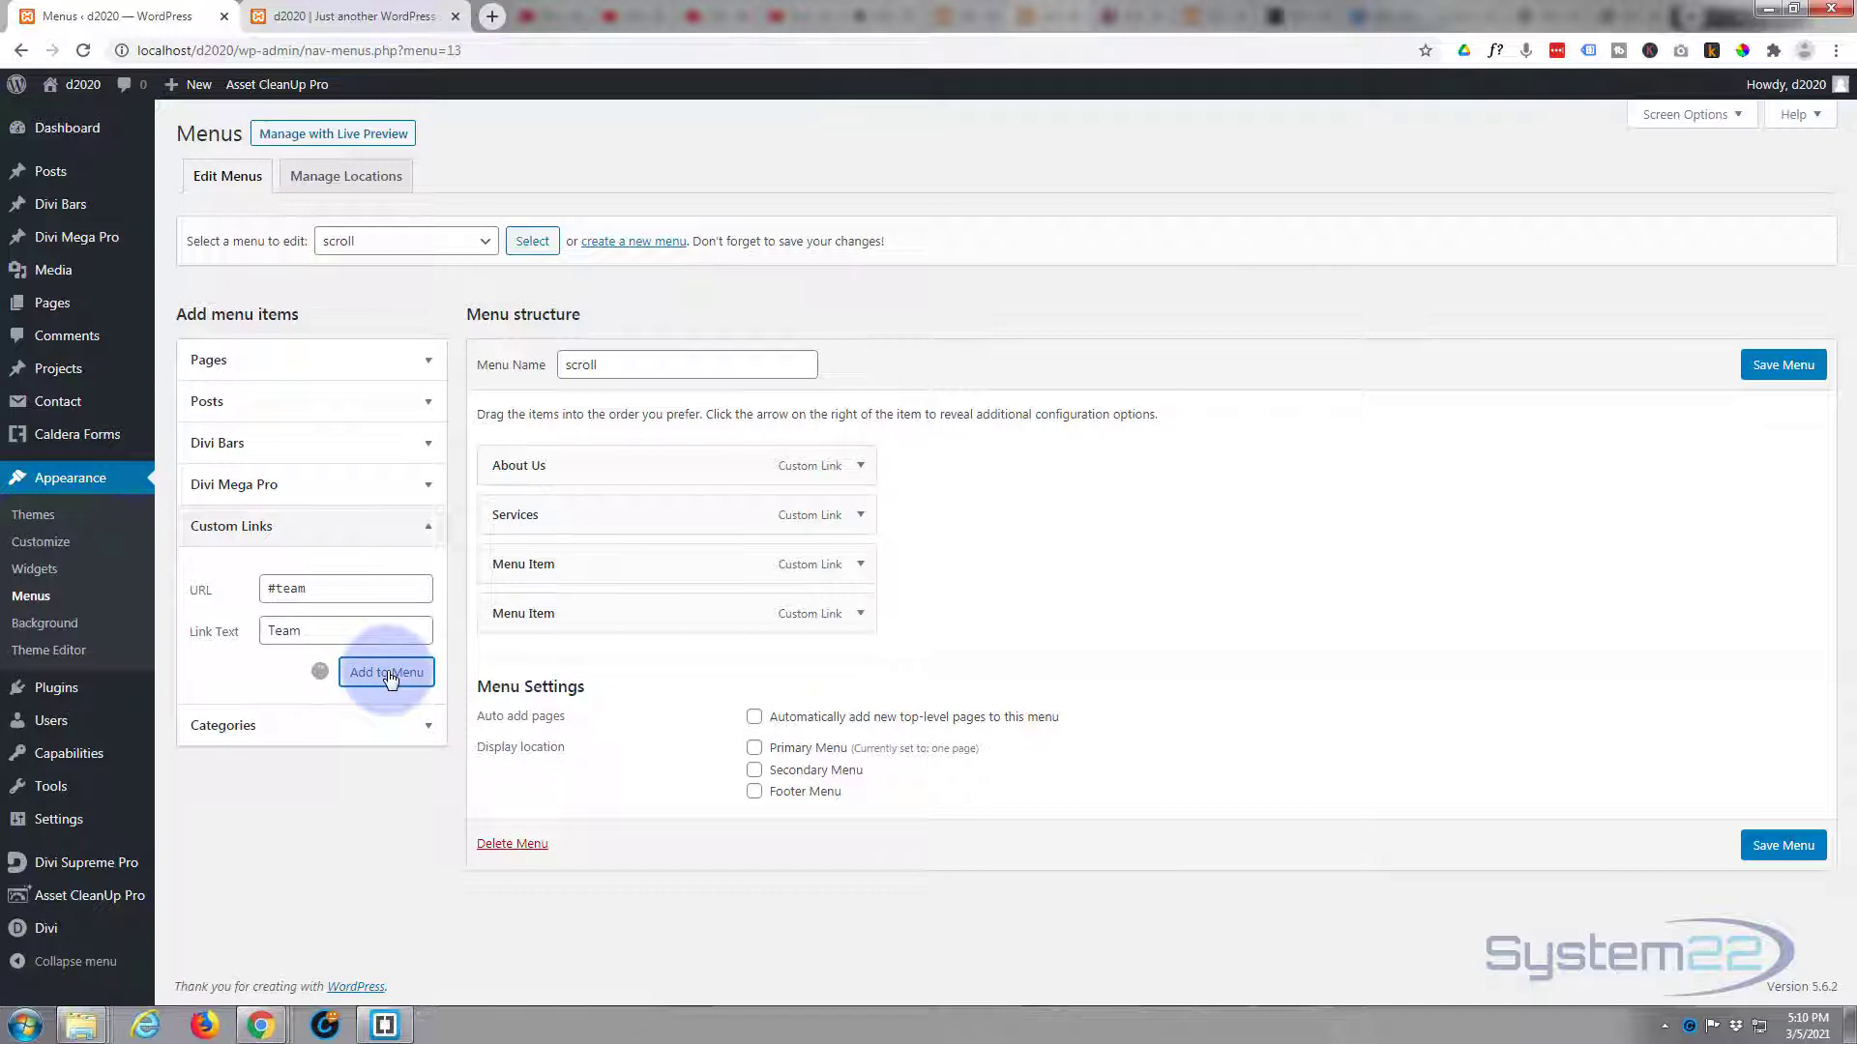
left_click(386, 671)
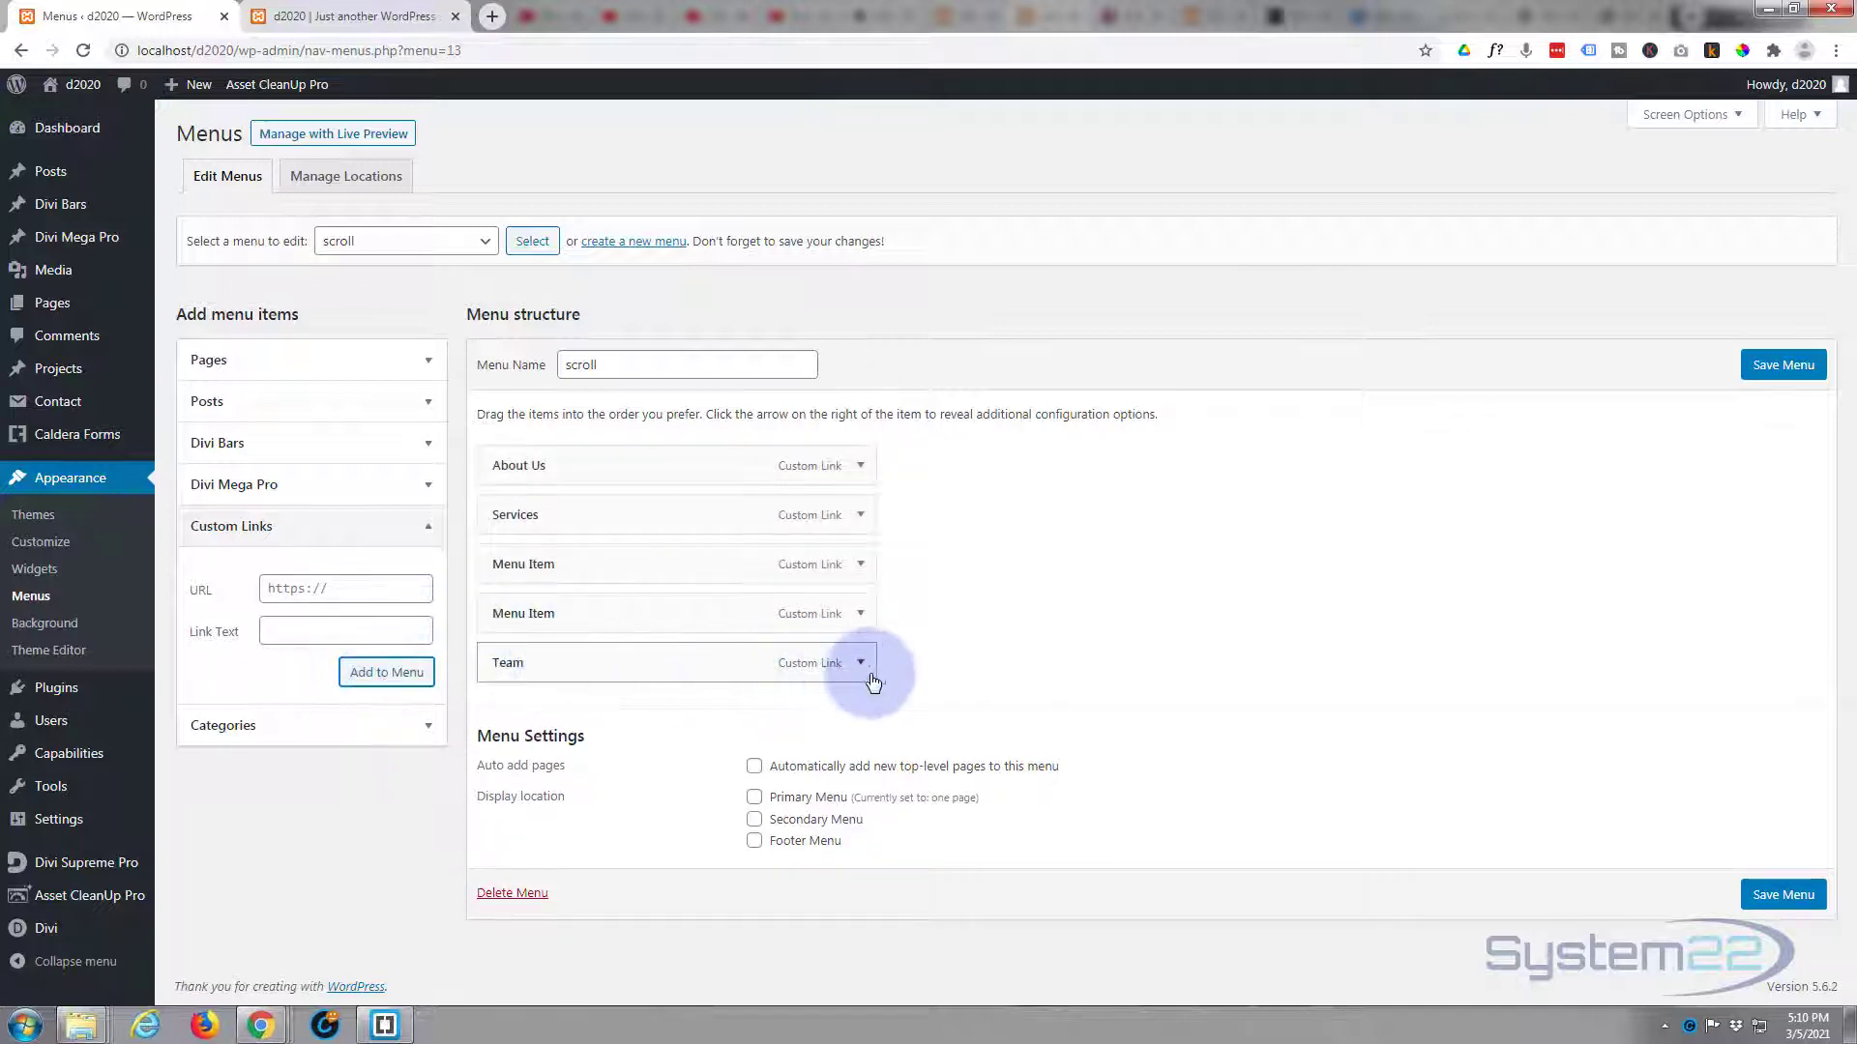
- Rename the new Team item's navigation label to 'Our Team'
left_click(860, 664)
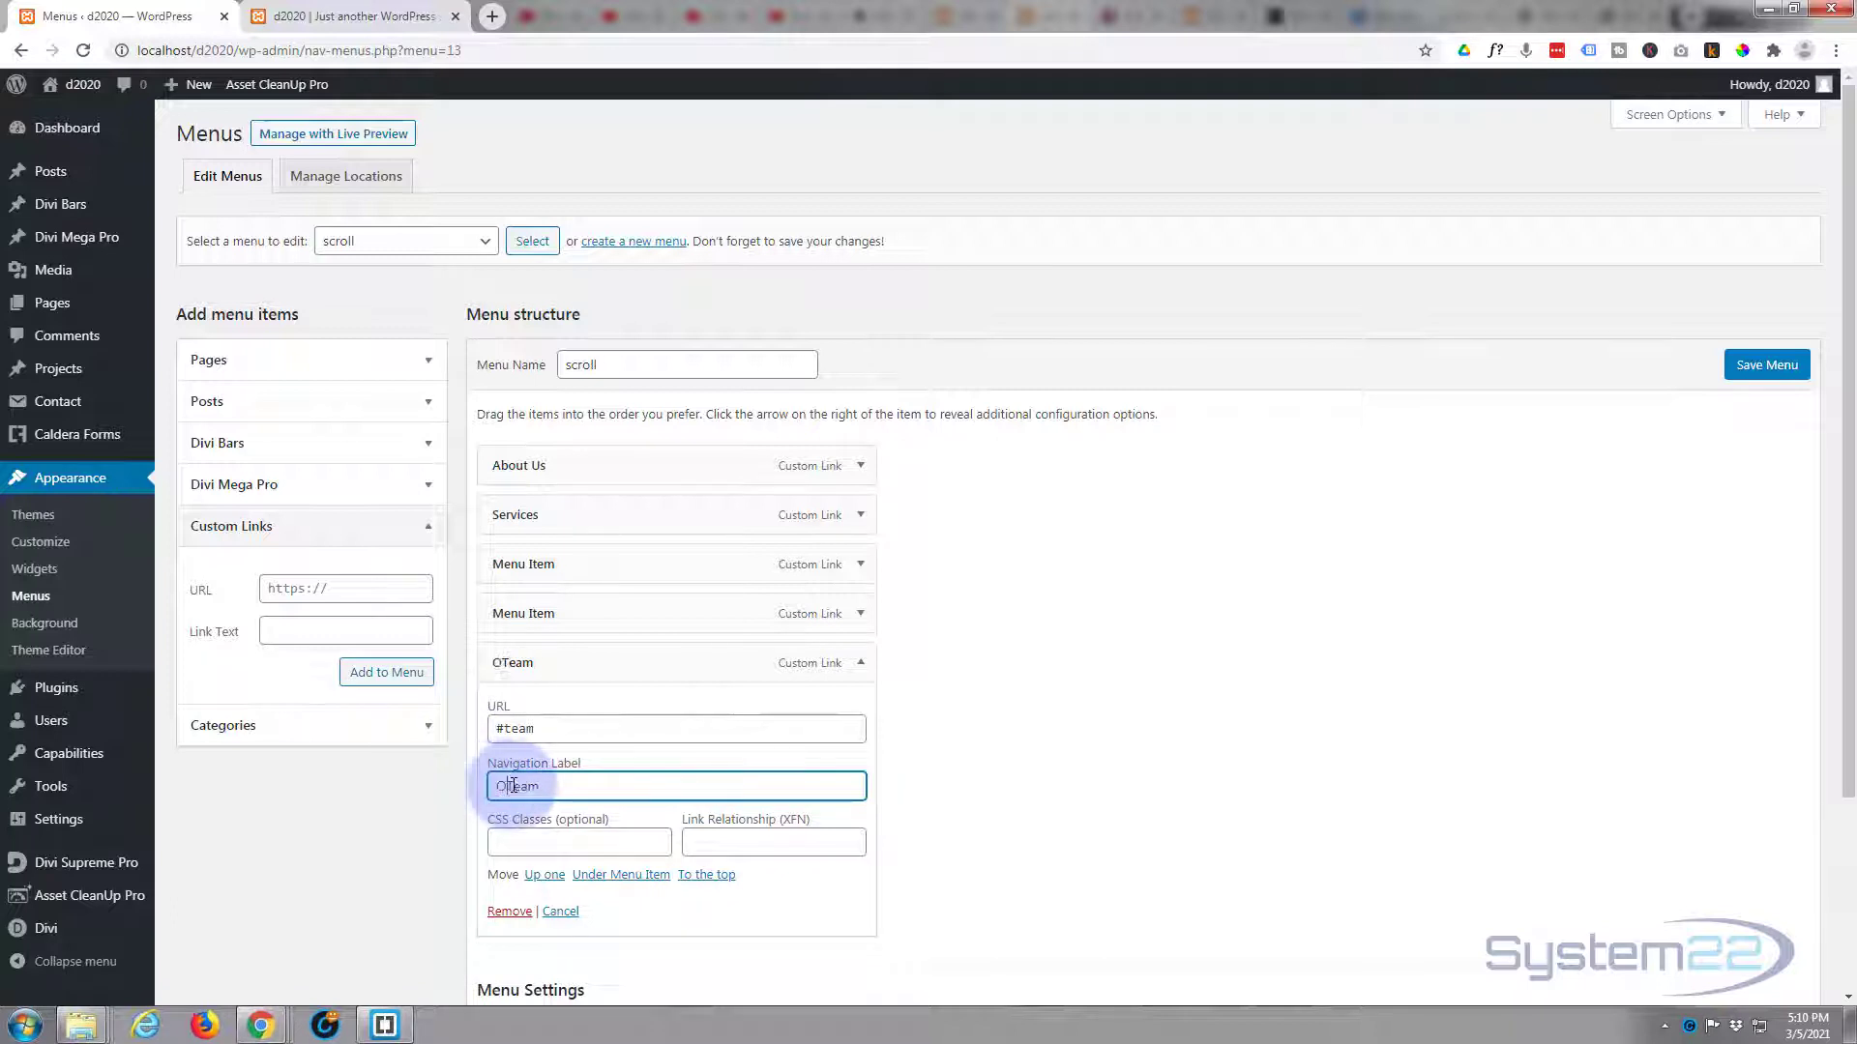
type("Our Team")
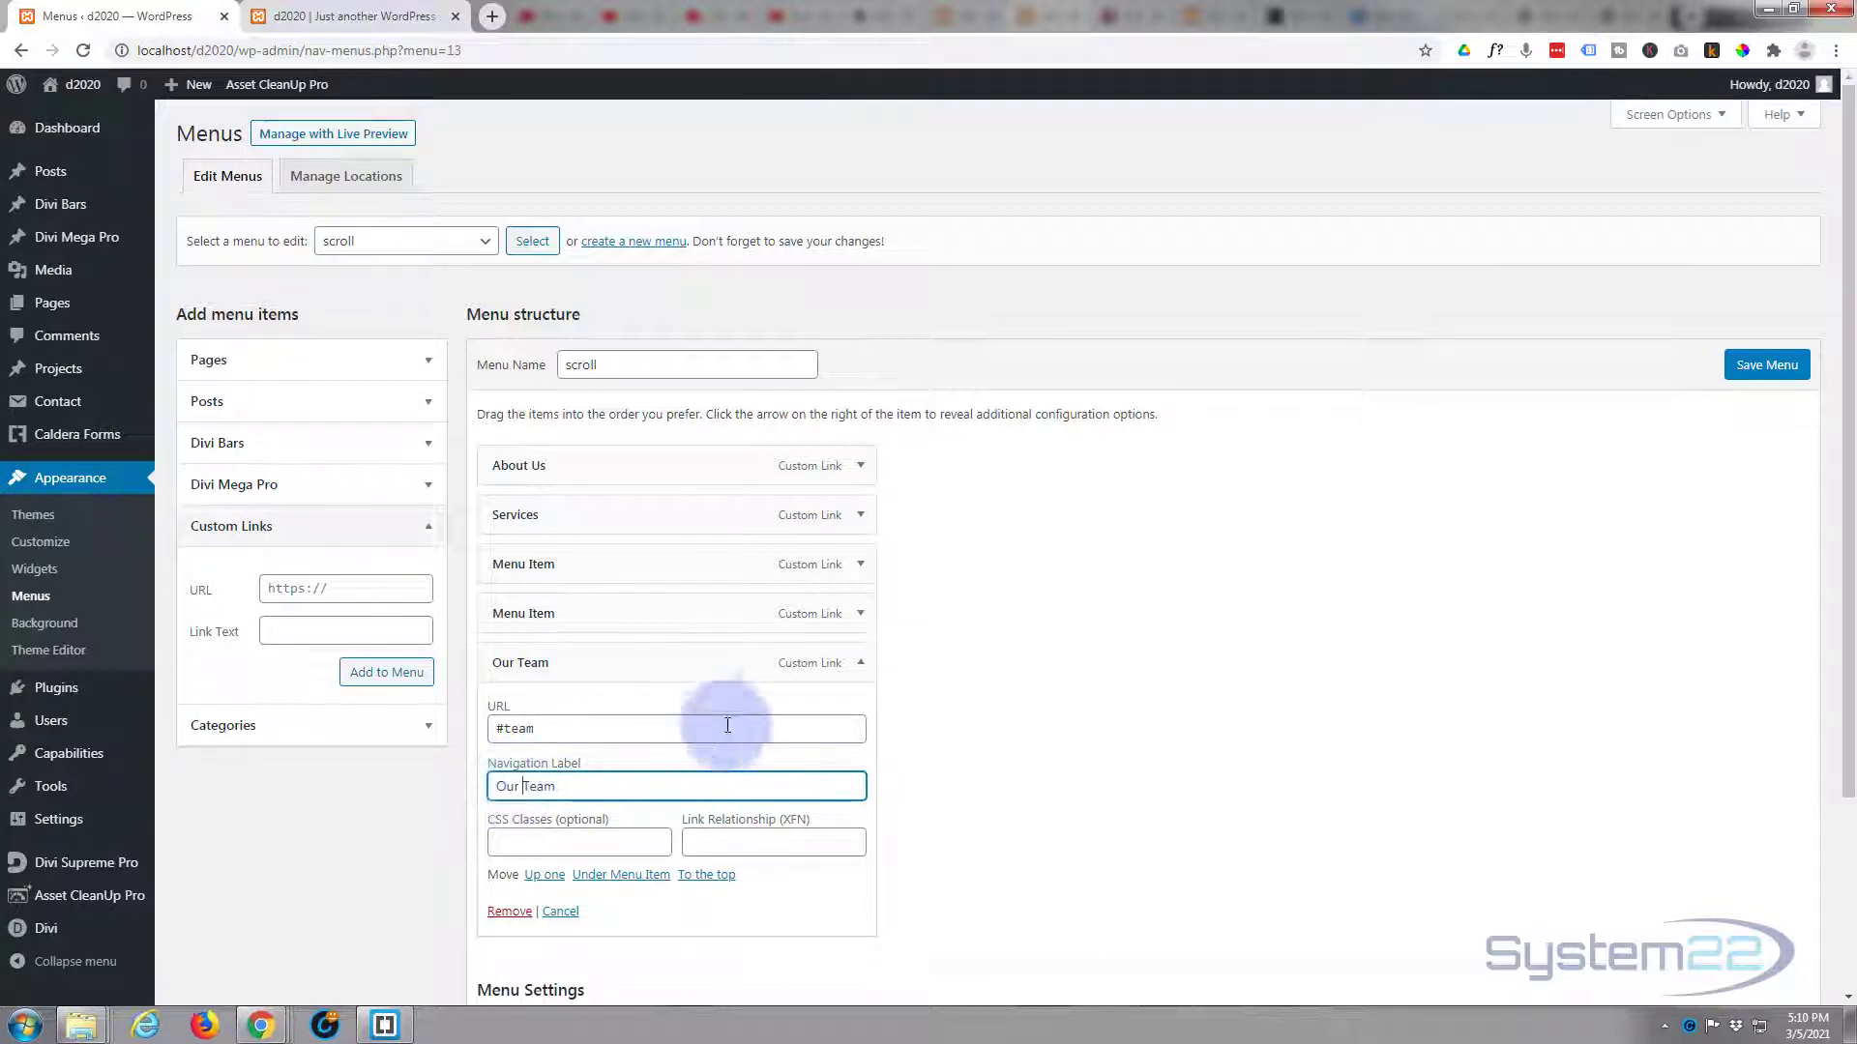
mouse_move(779, 673)
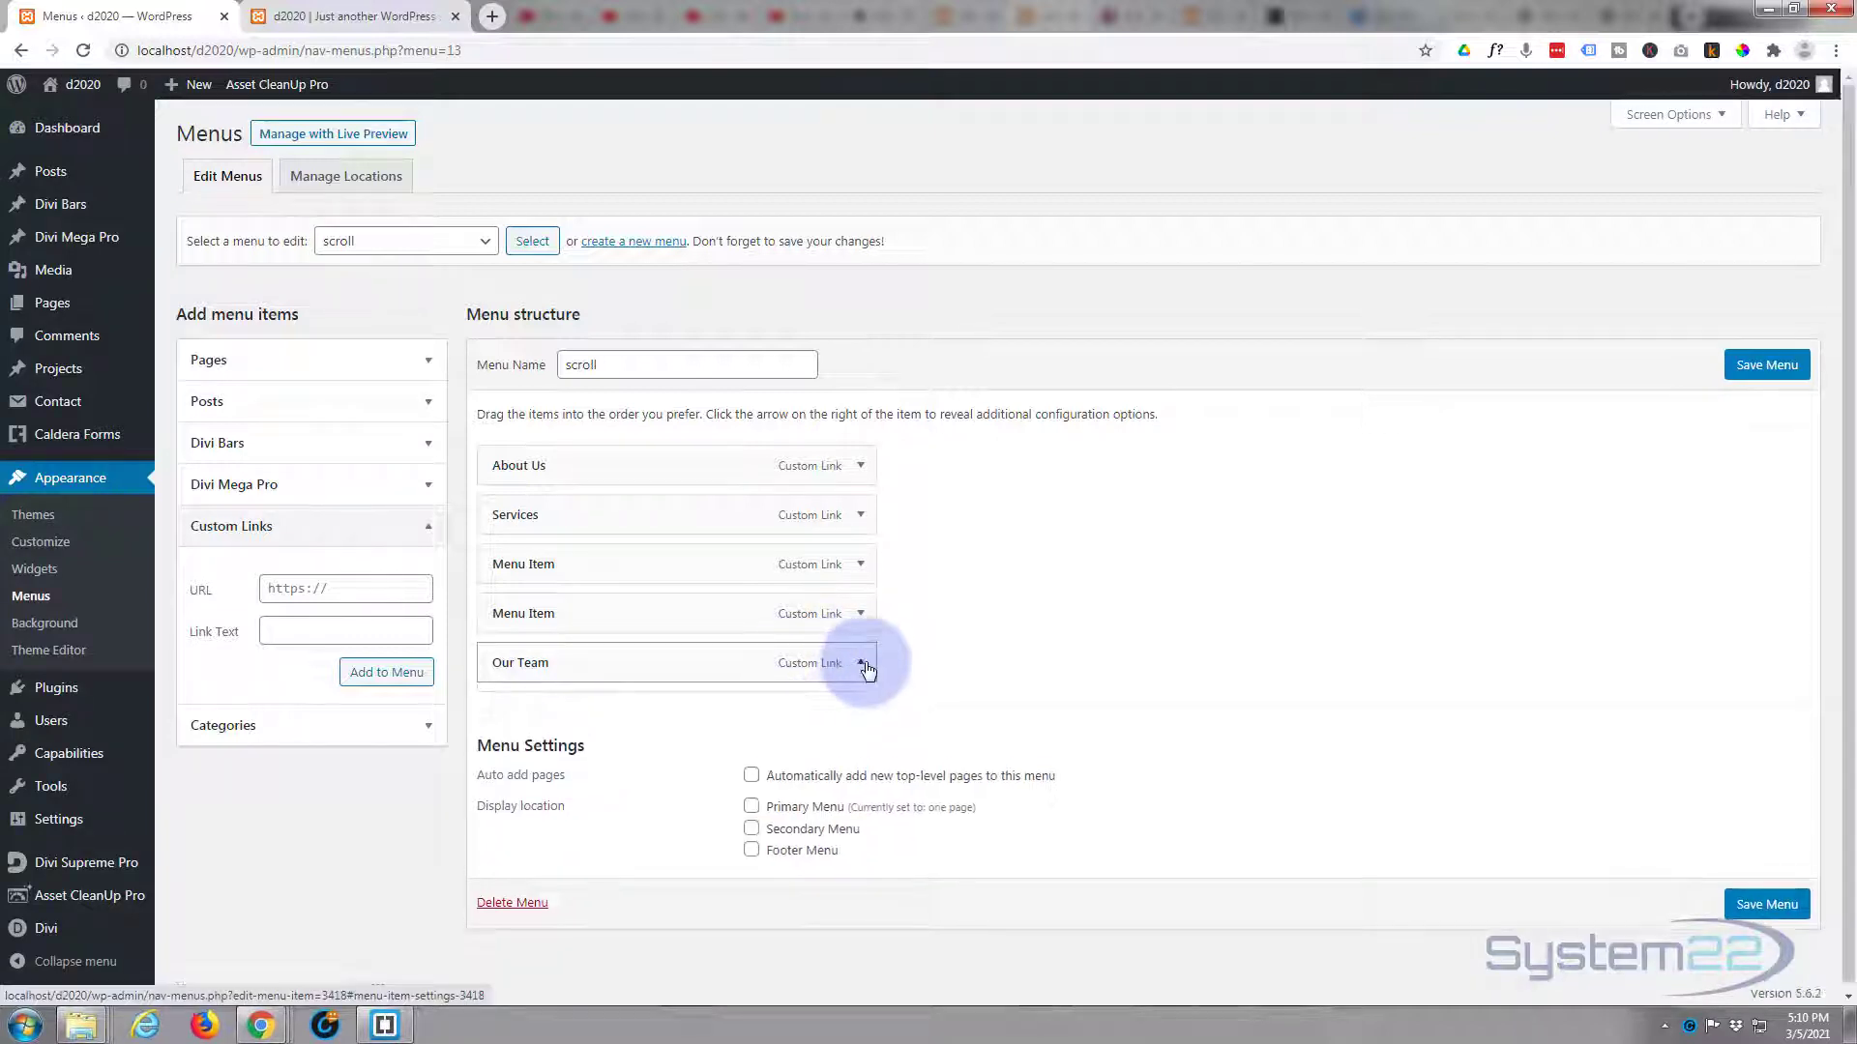
- Set the Hosting pricing section's CSS ID to 'price' under Advanced > CSS ID & Classes
left_click(861, 663)
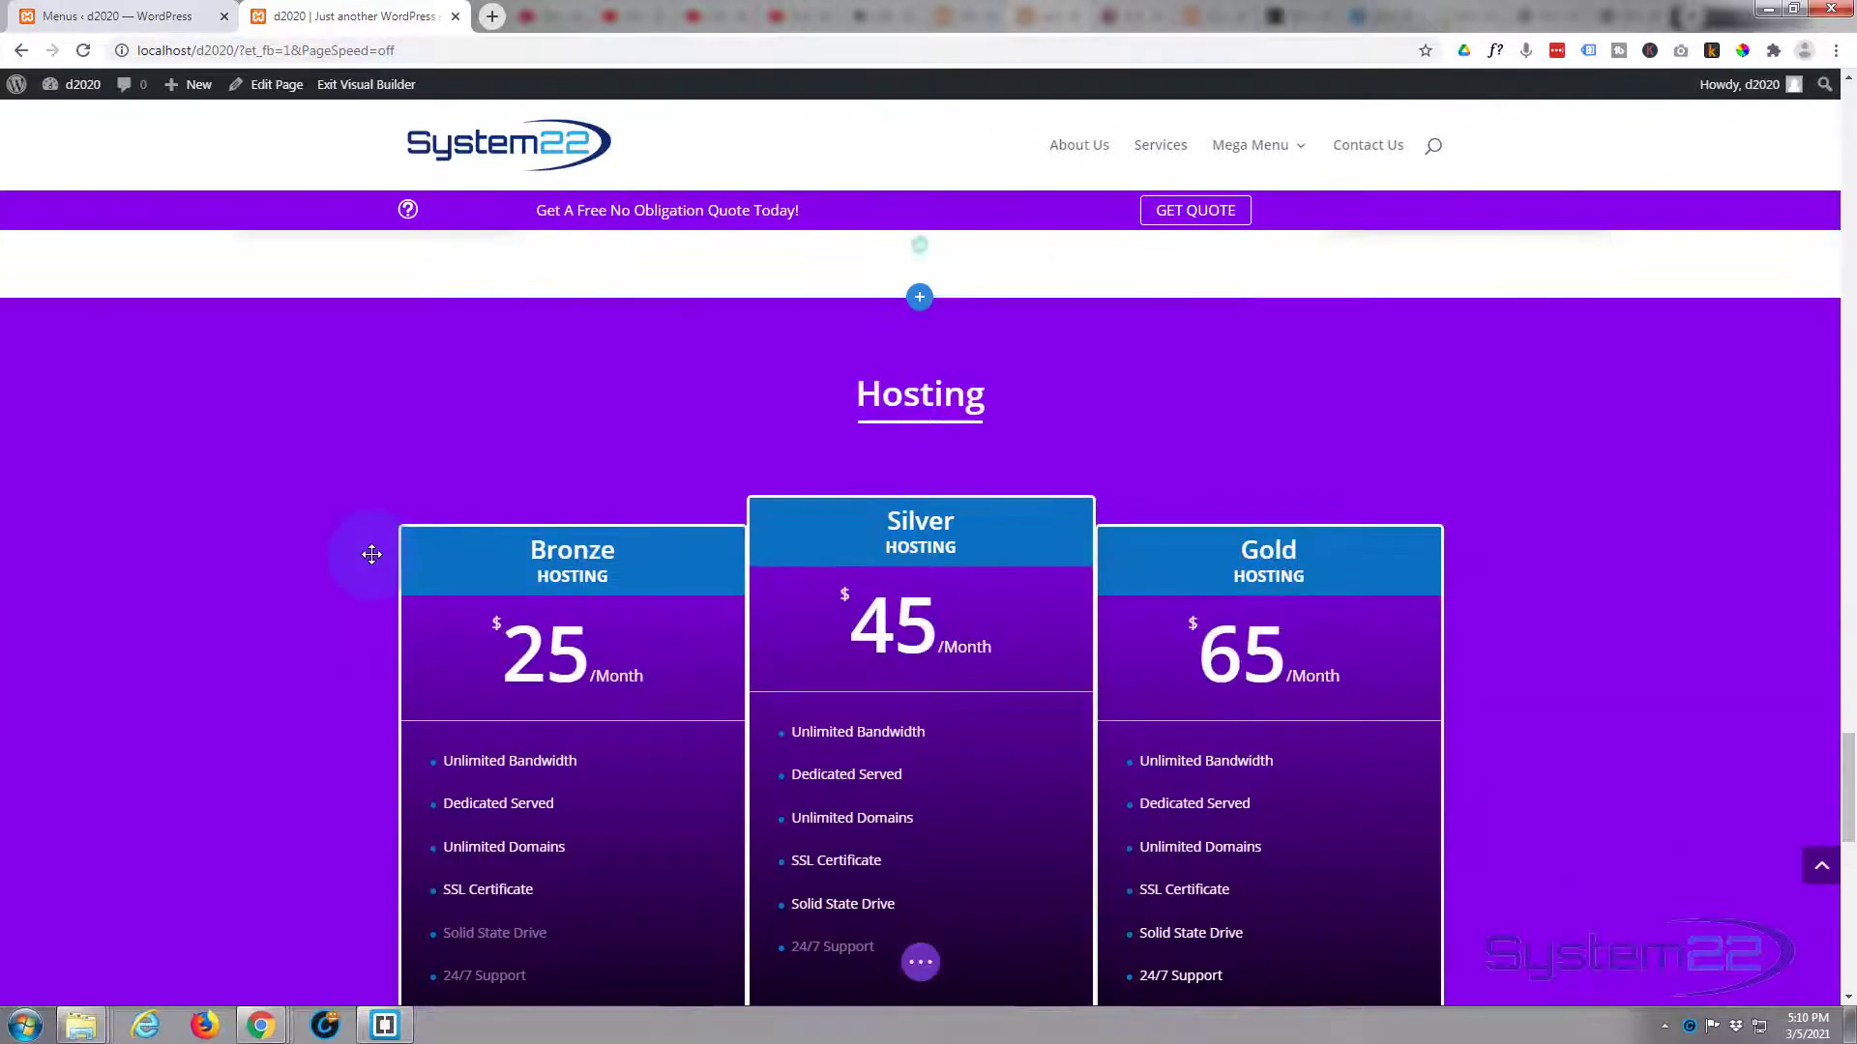
scroll("down", 3)
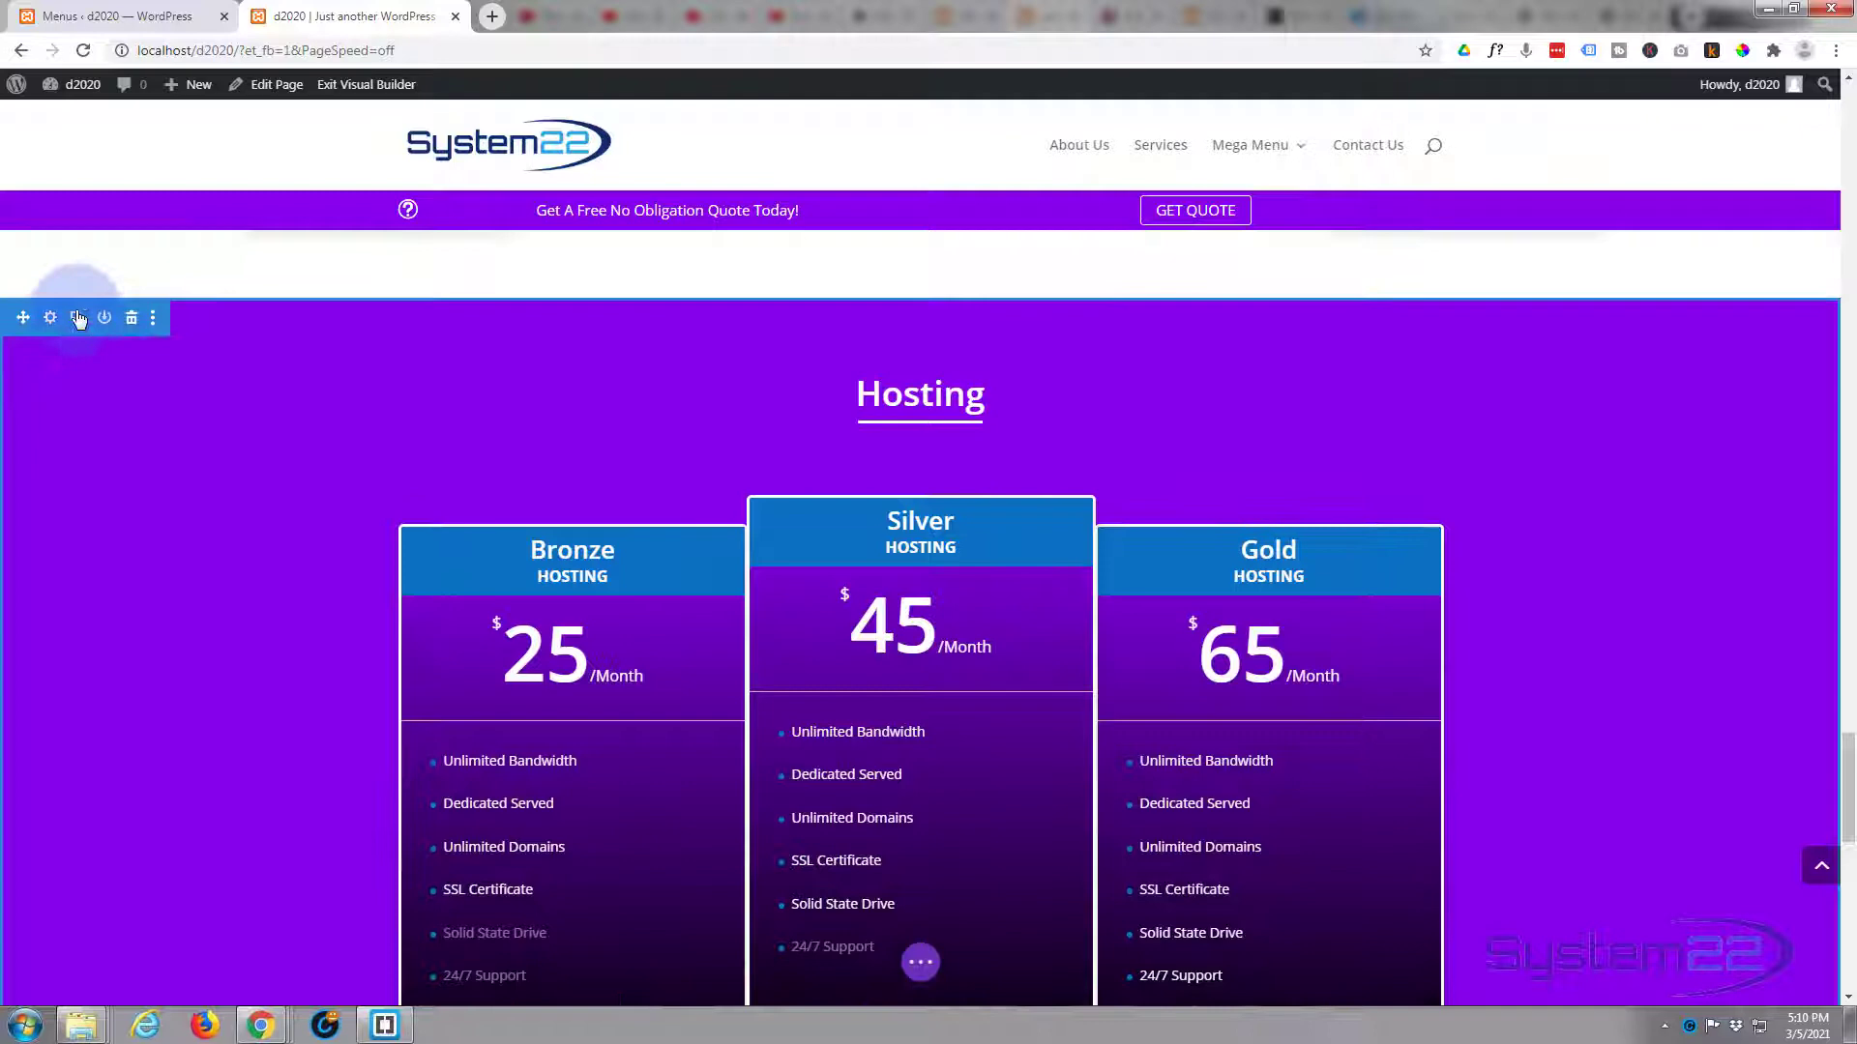
left_click(49, 317)
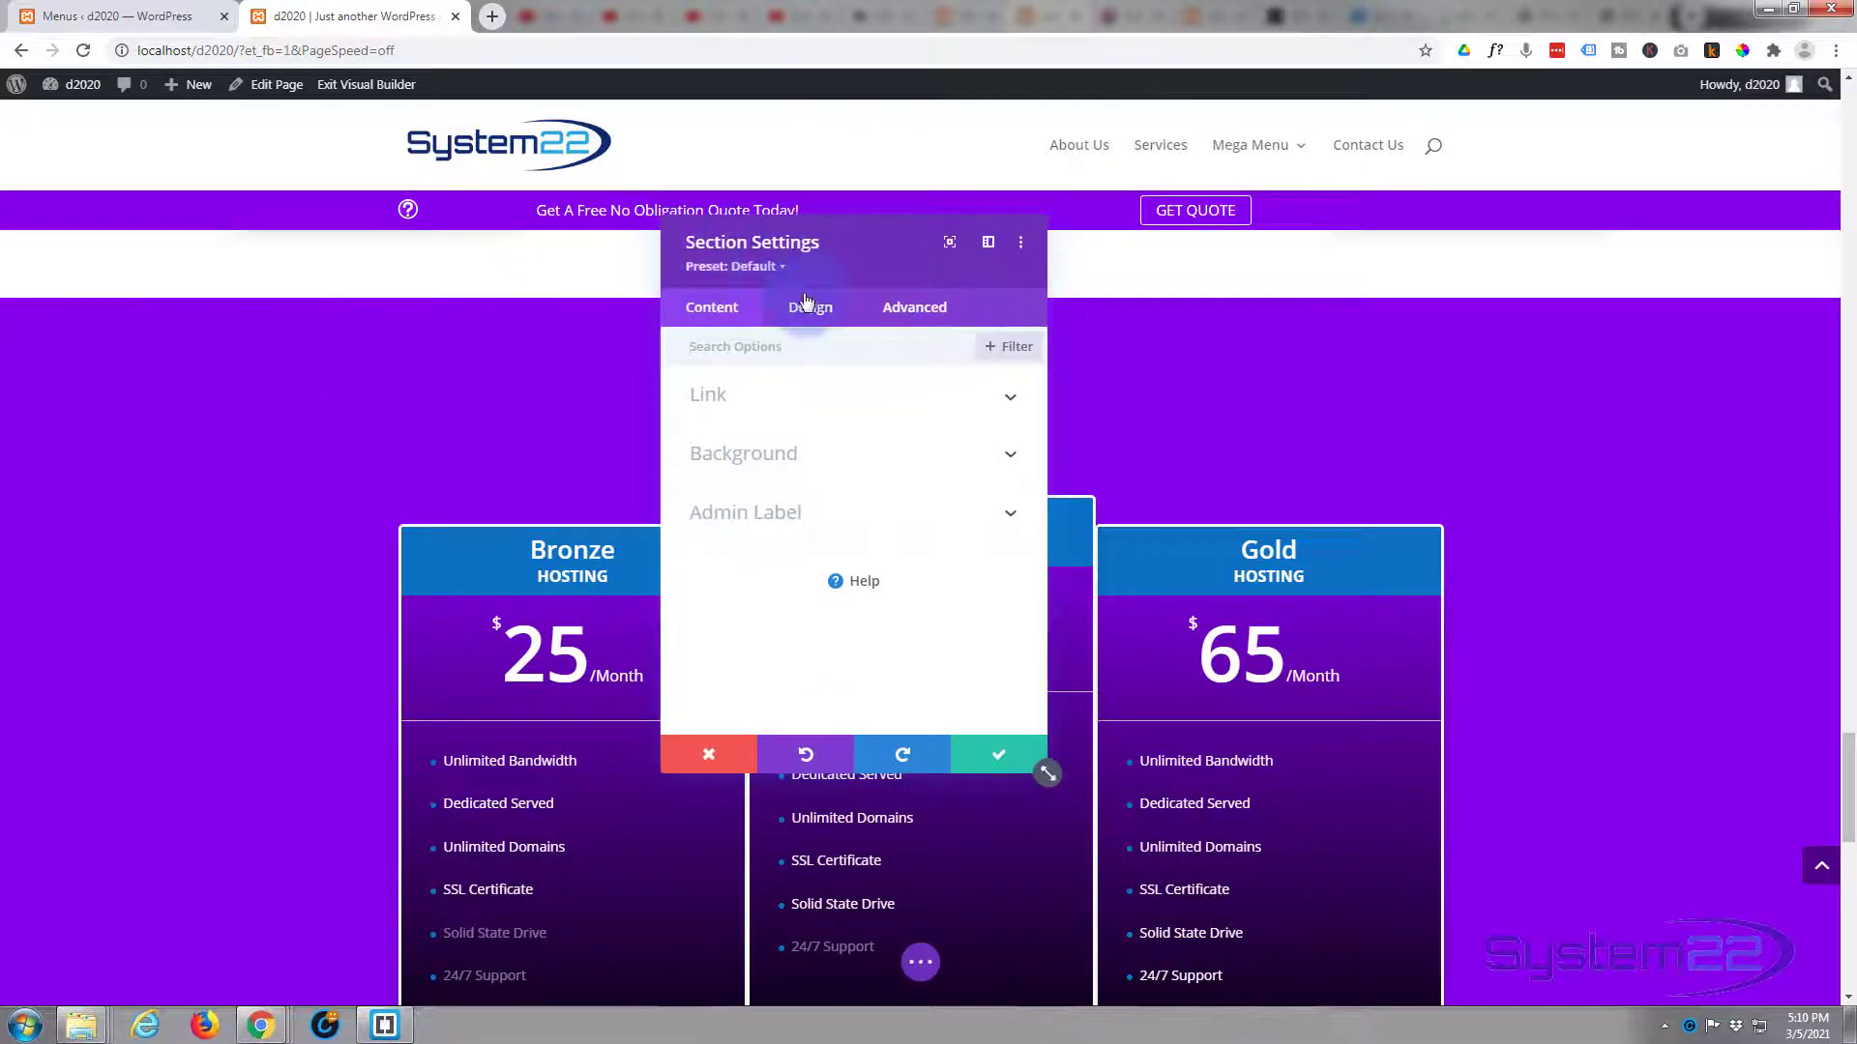
left_click(913, 306)
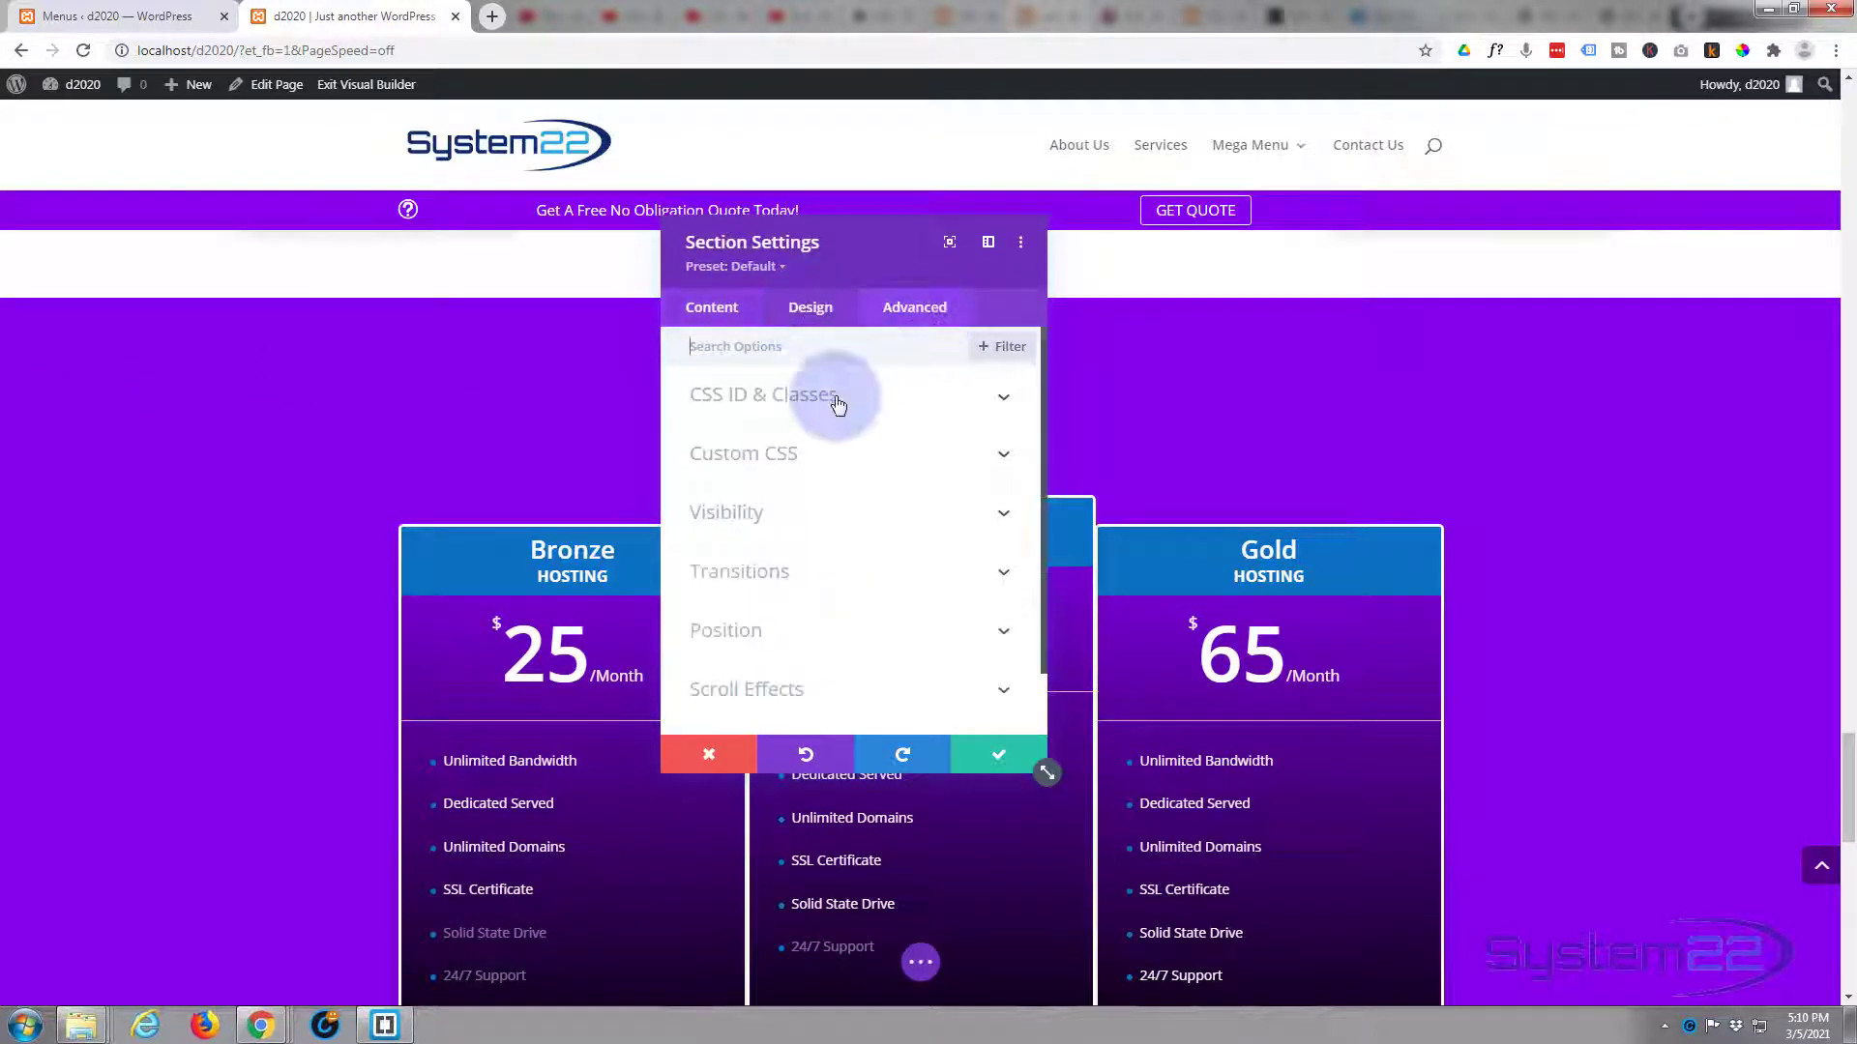
left_click(764, 394)
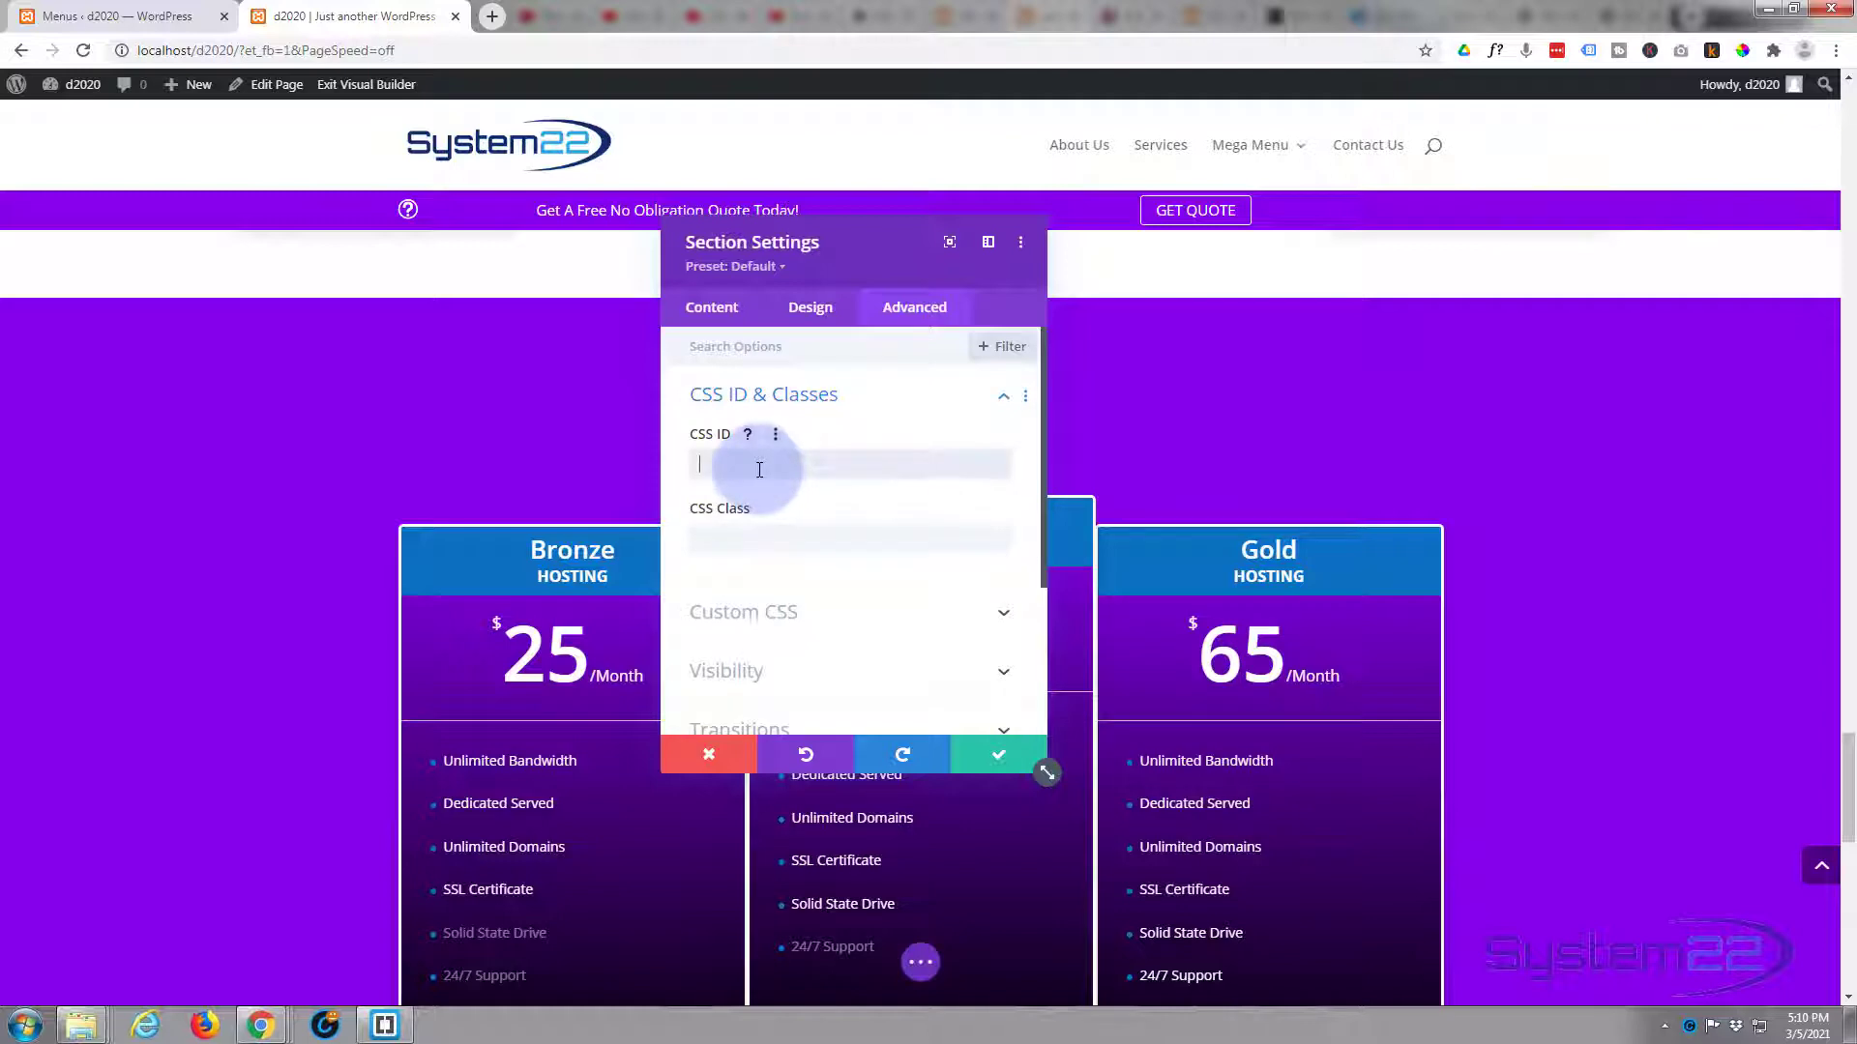
type("price")
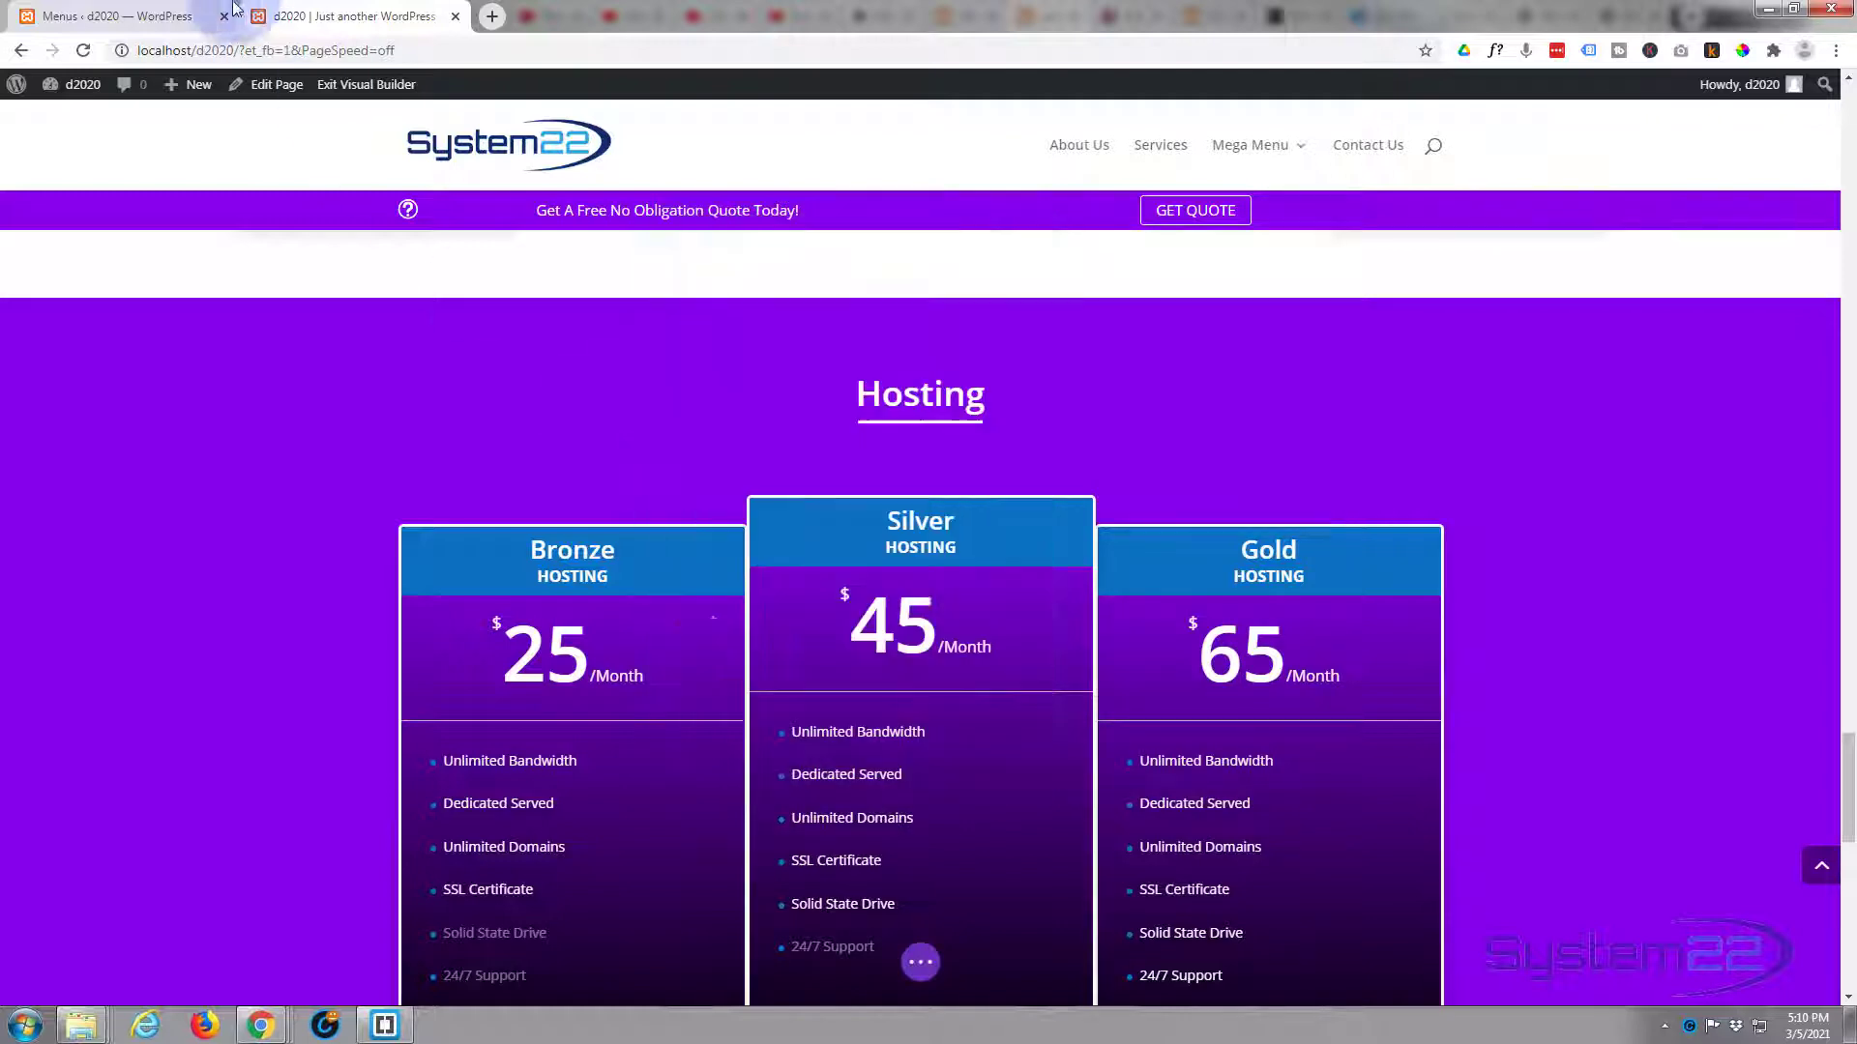
- In the menu editor, fill in a custom link with URL #price and link text 'Hosting'
left_click(107, 15)
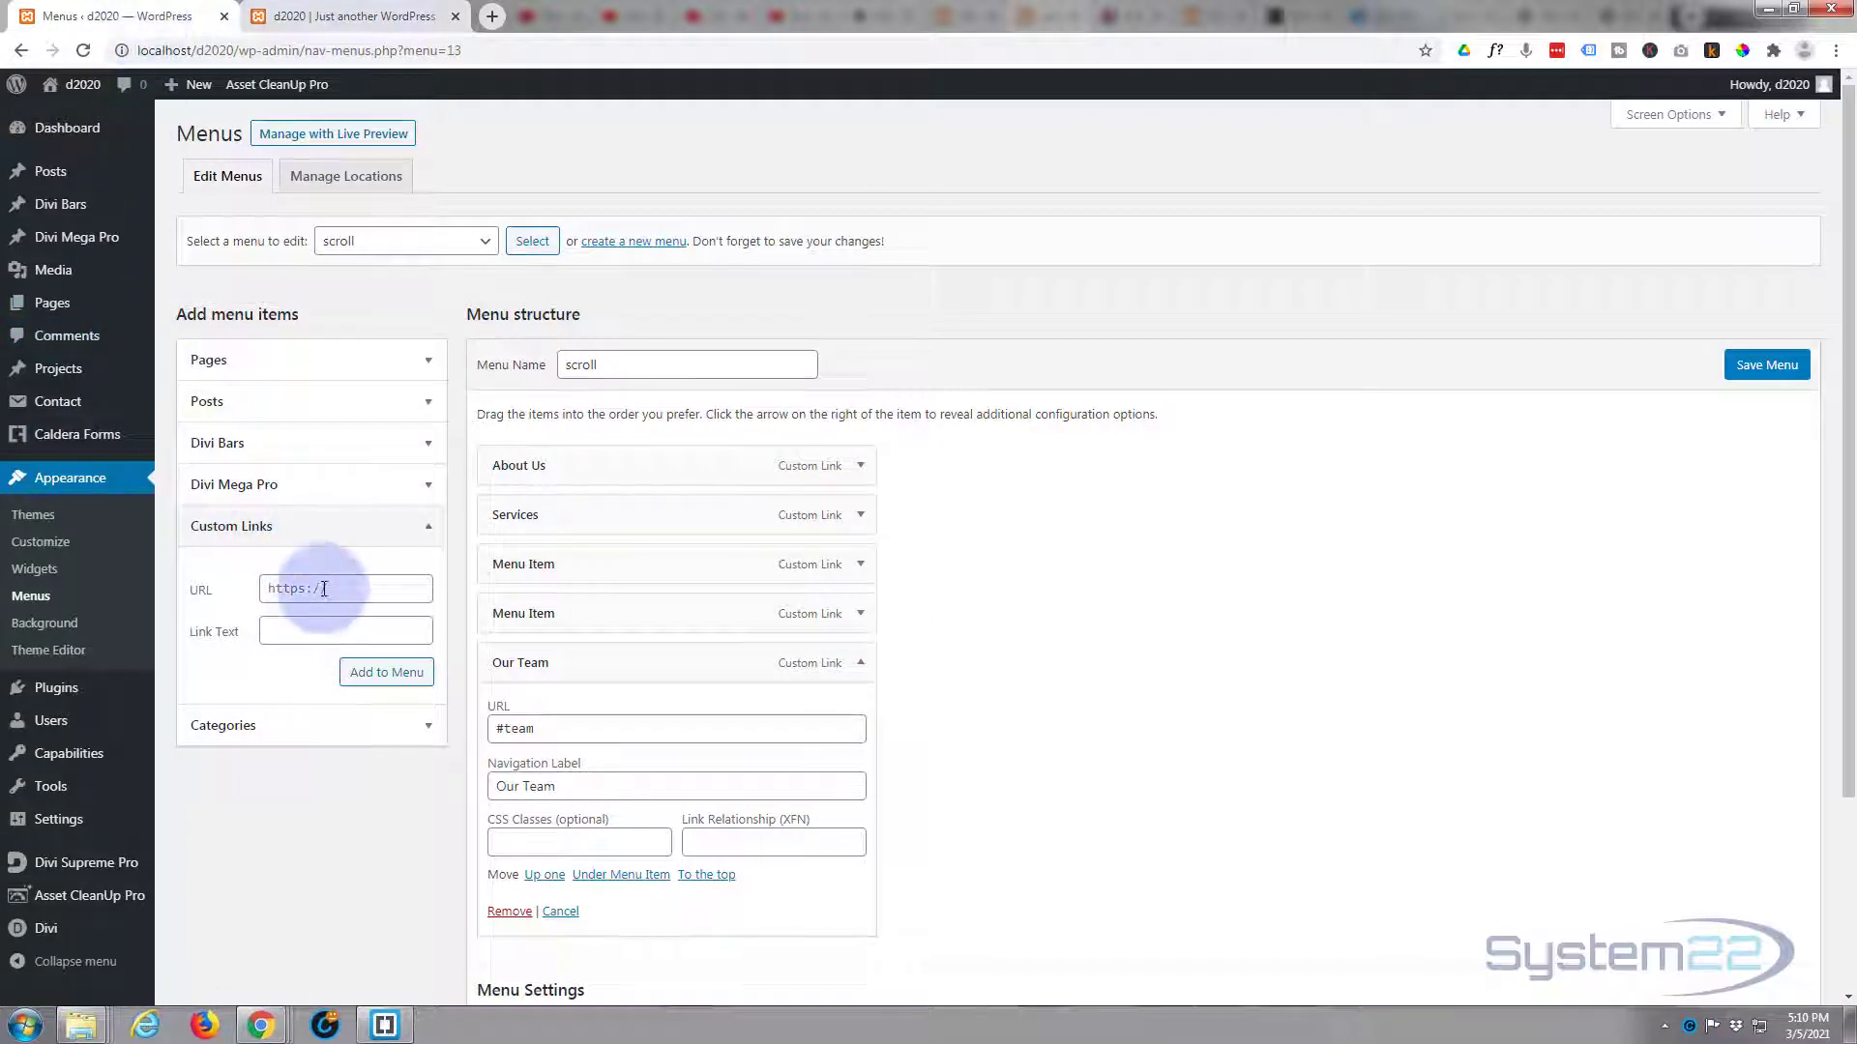
type("#")
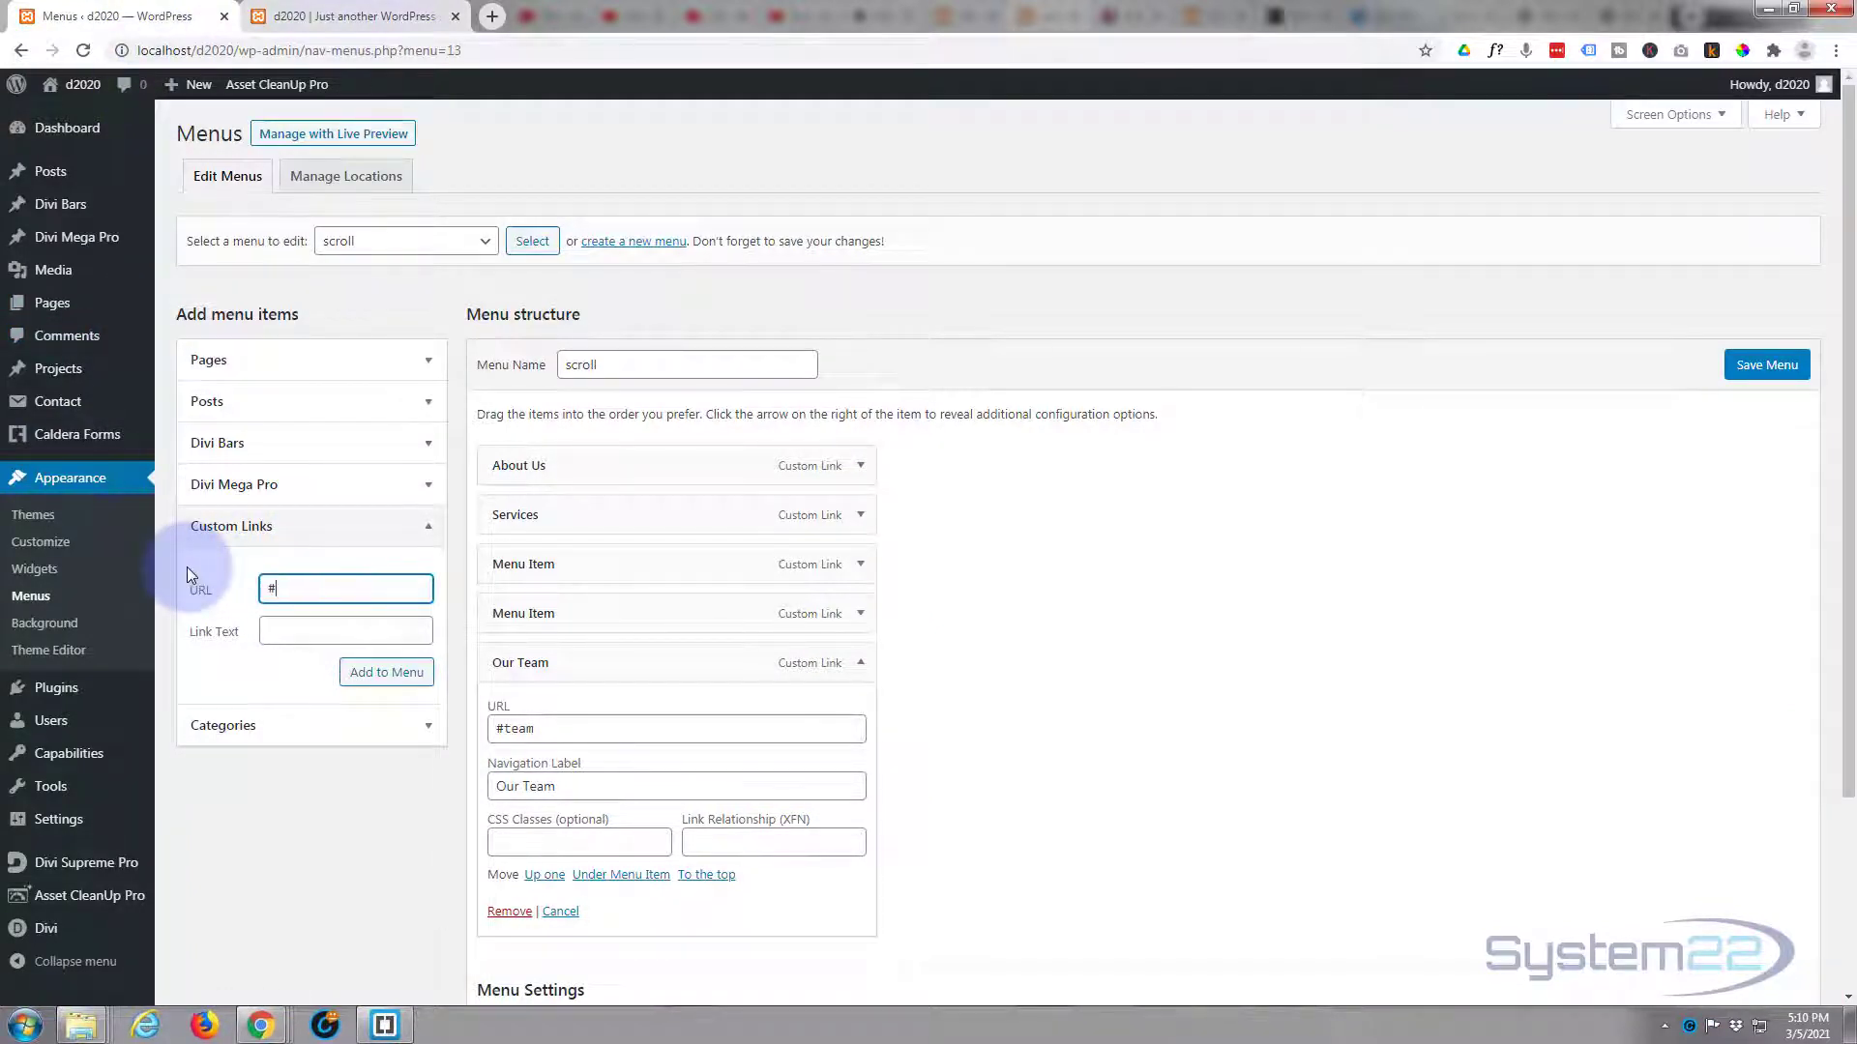
type("pri")
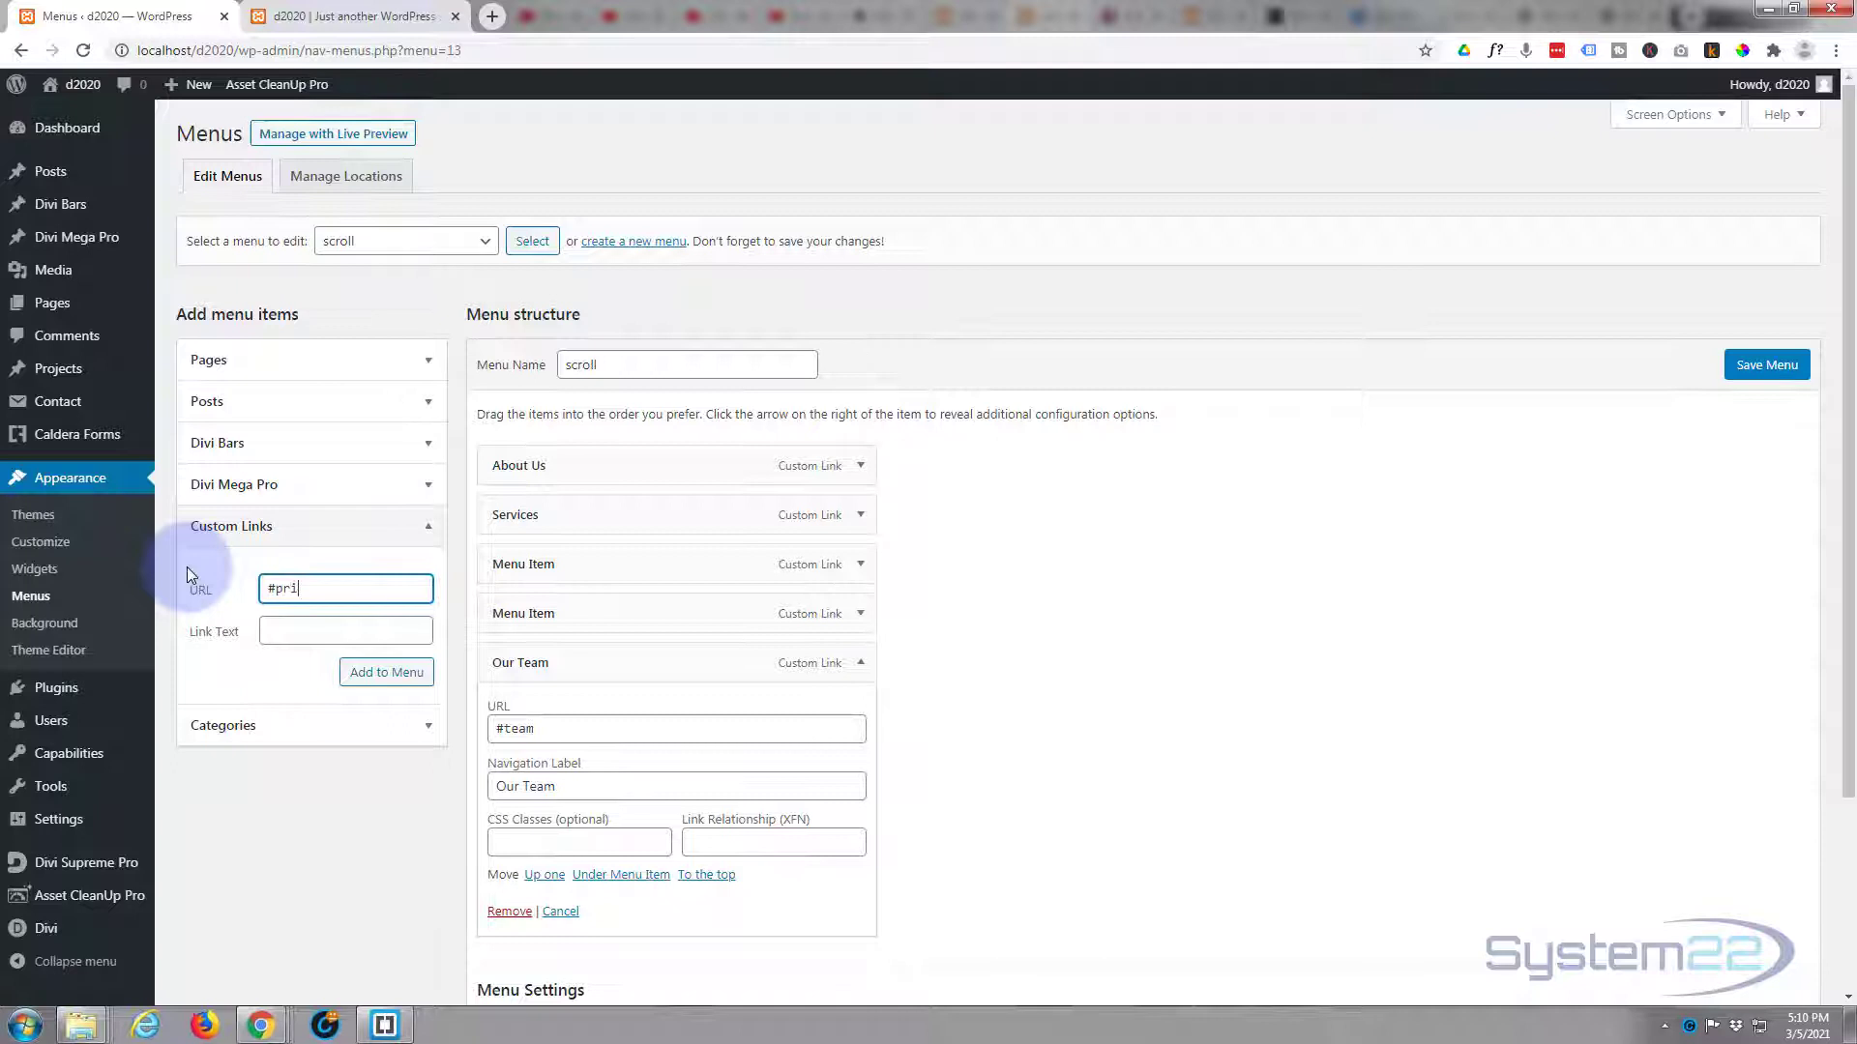
left_click(344, 630)
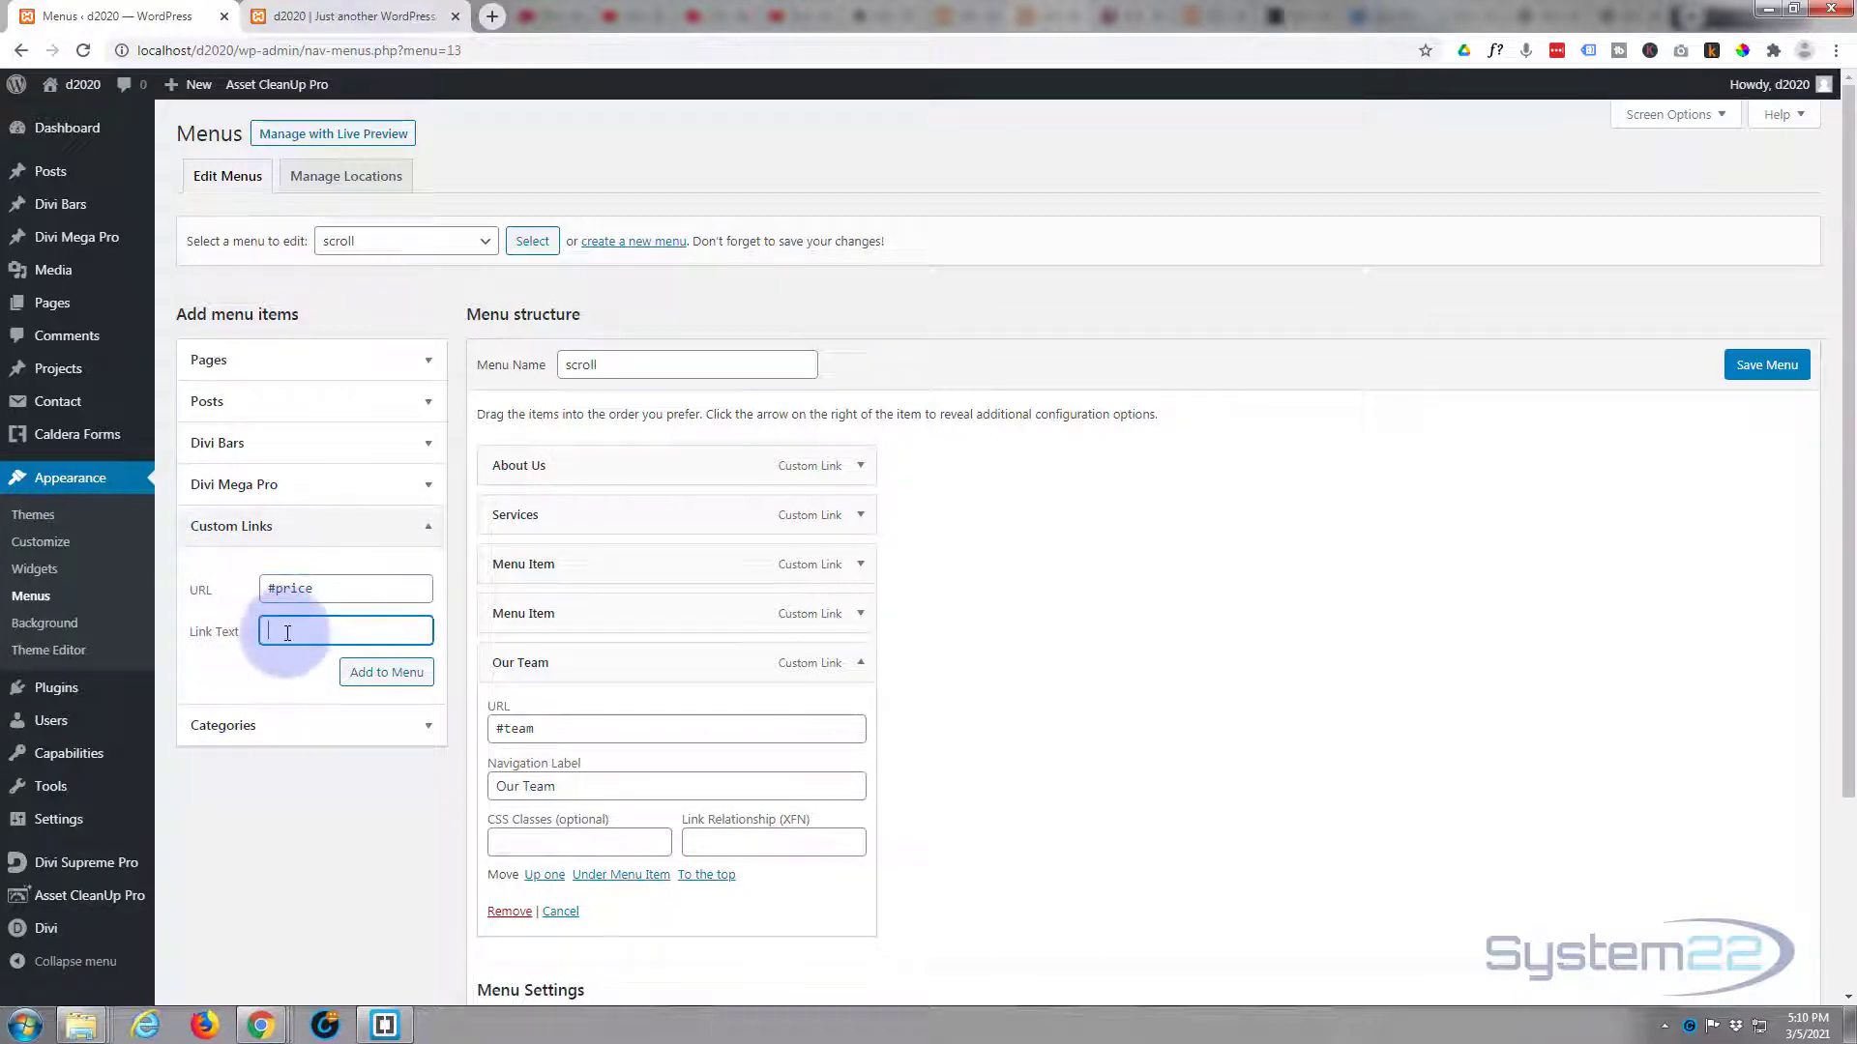
type("P")
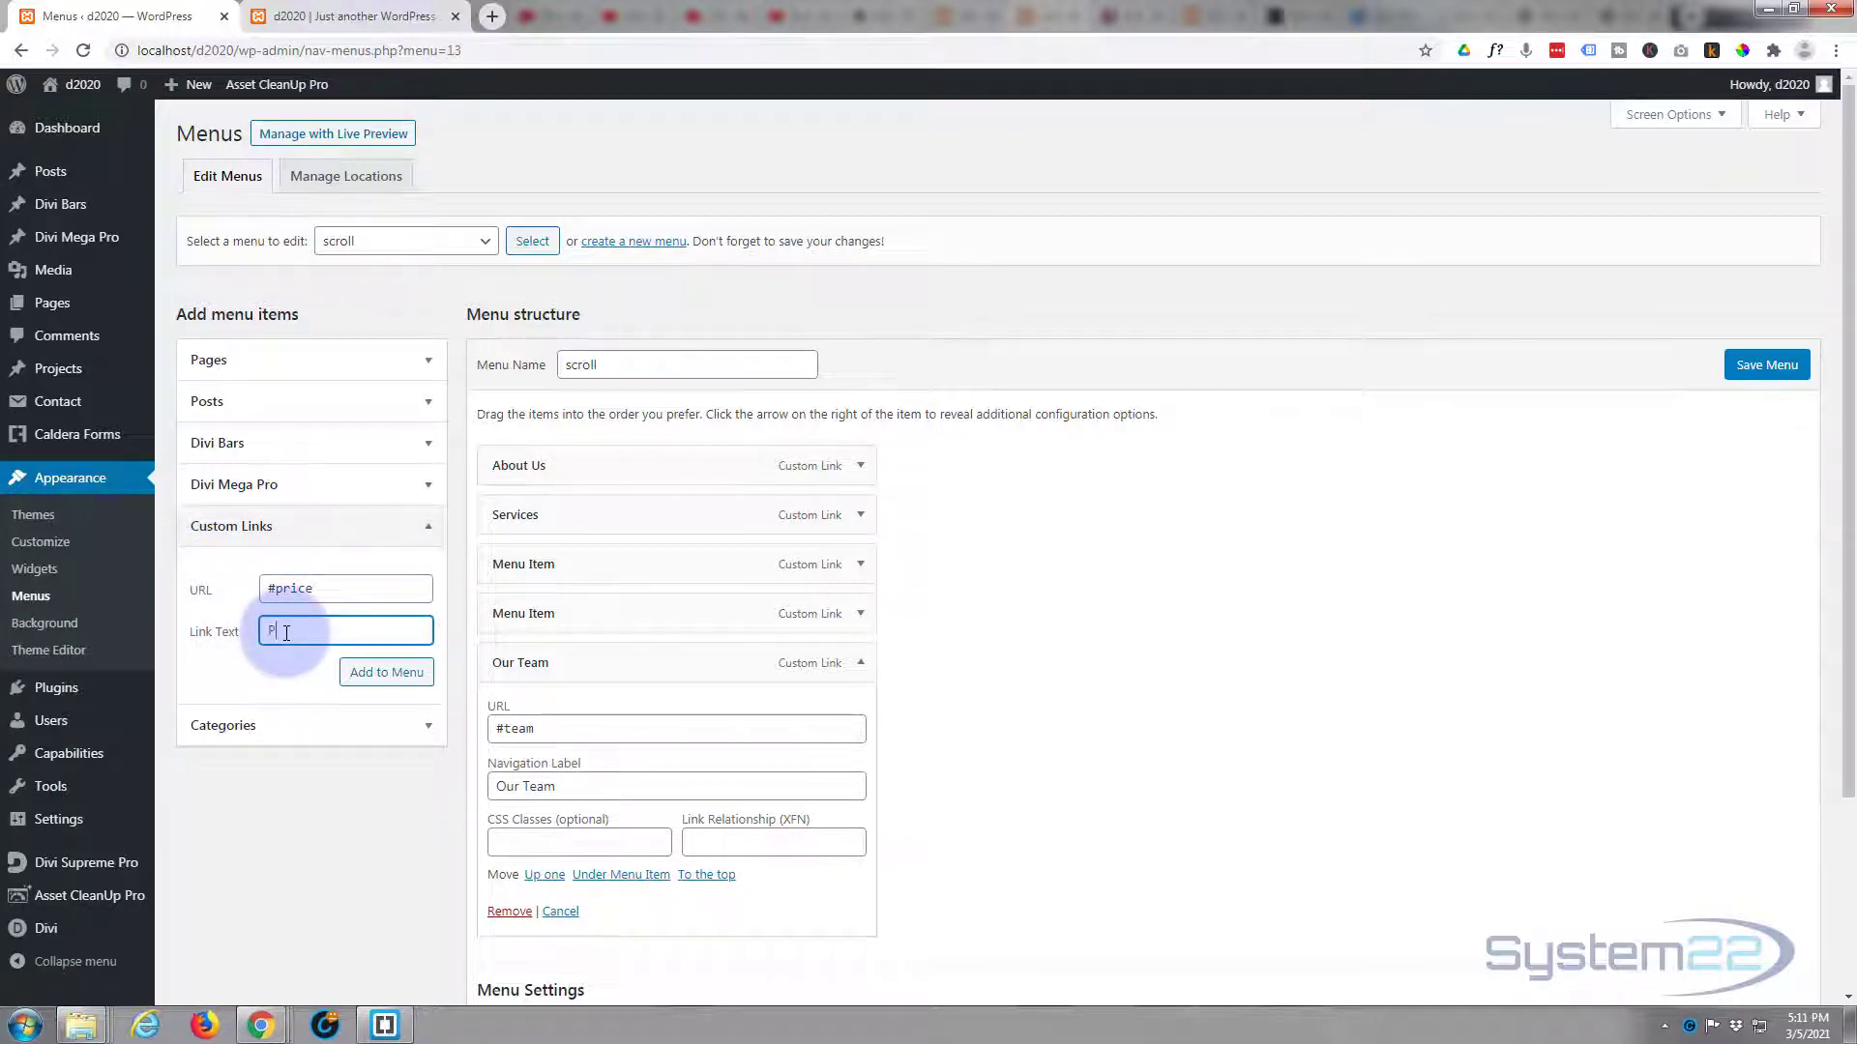
type("Pricing")
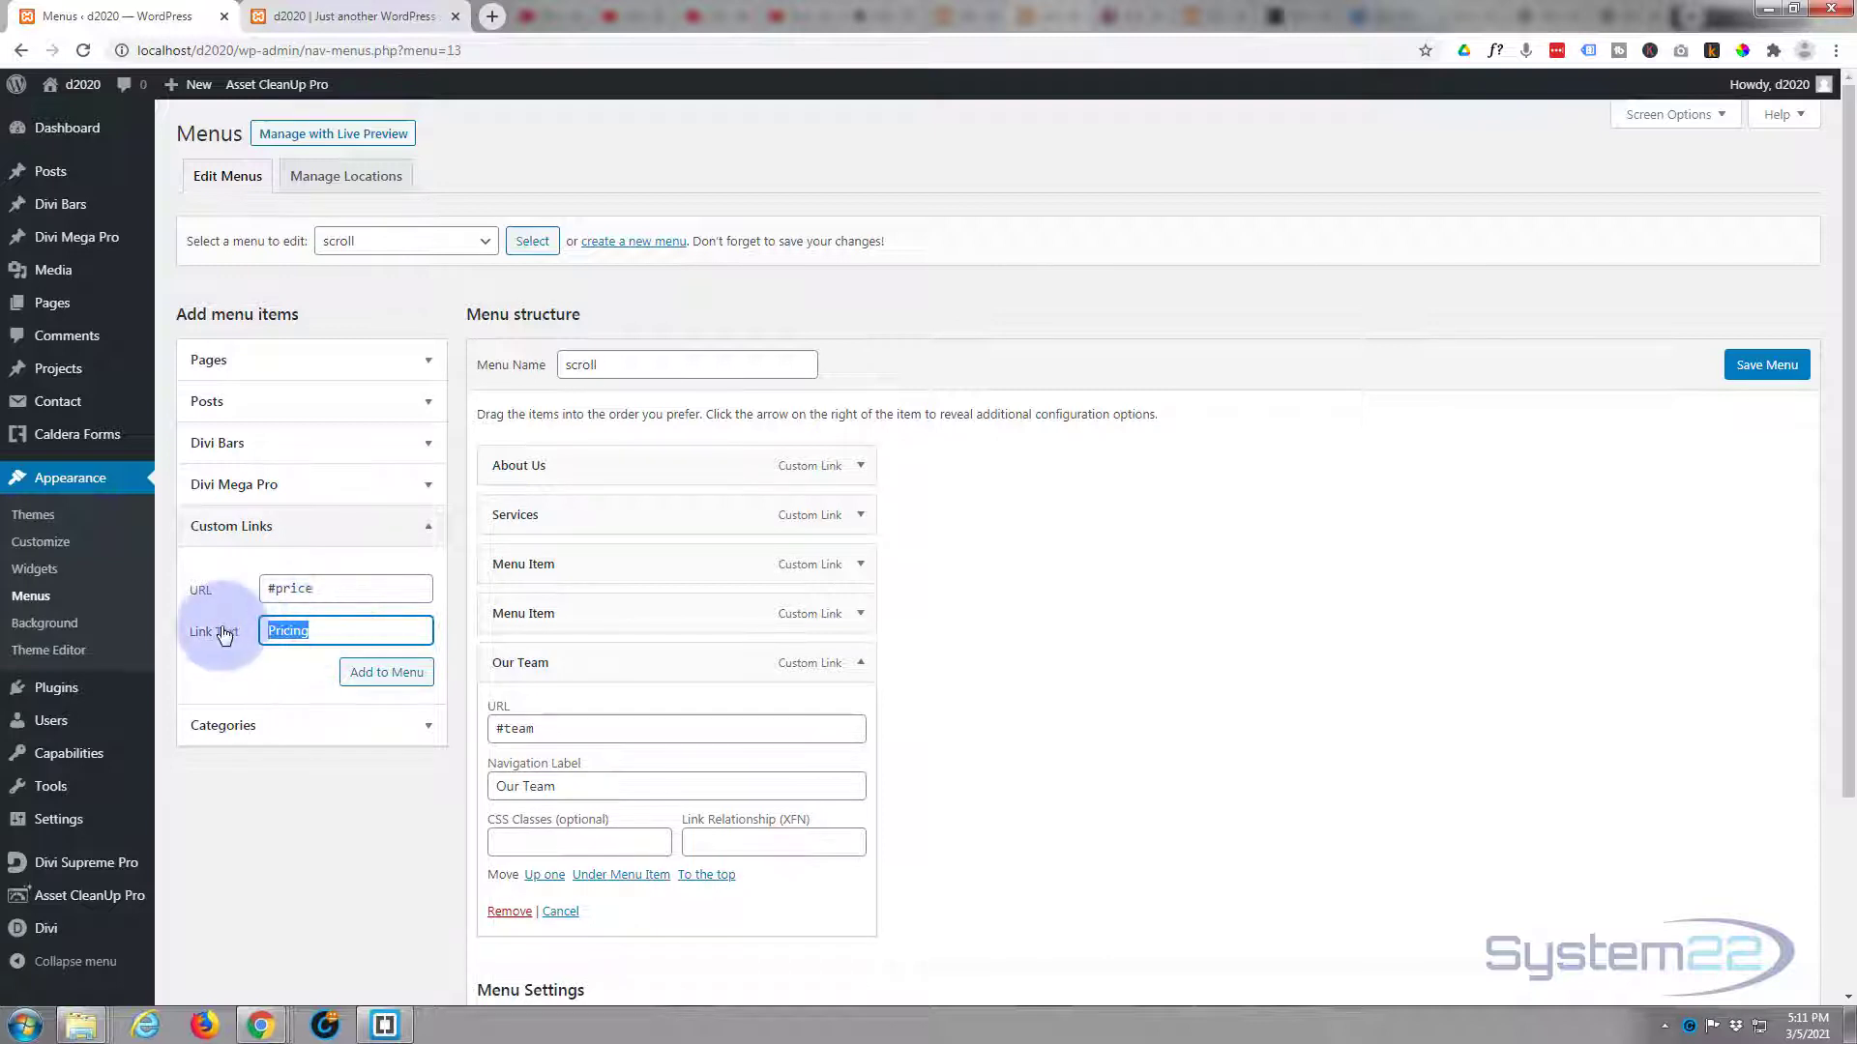
type("Host")
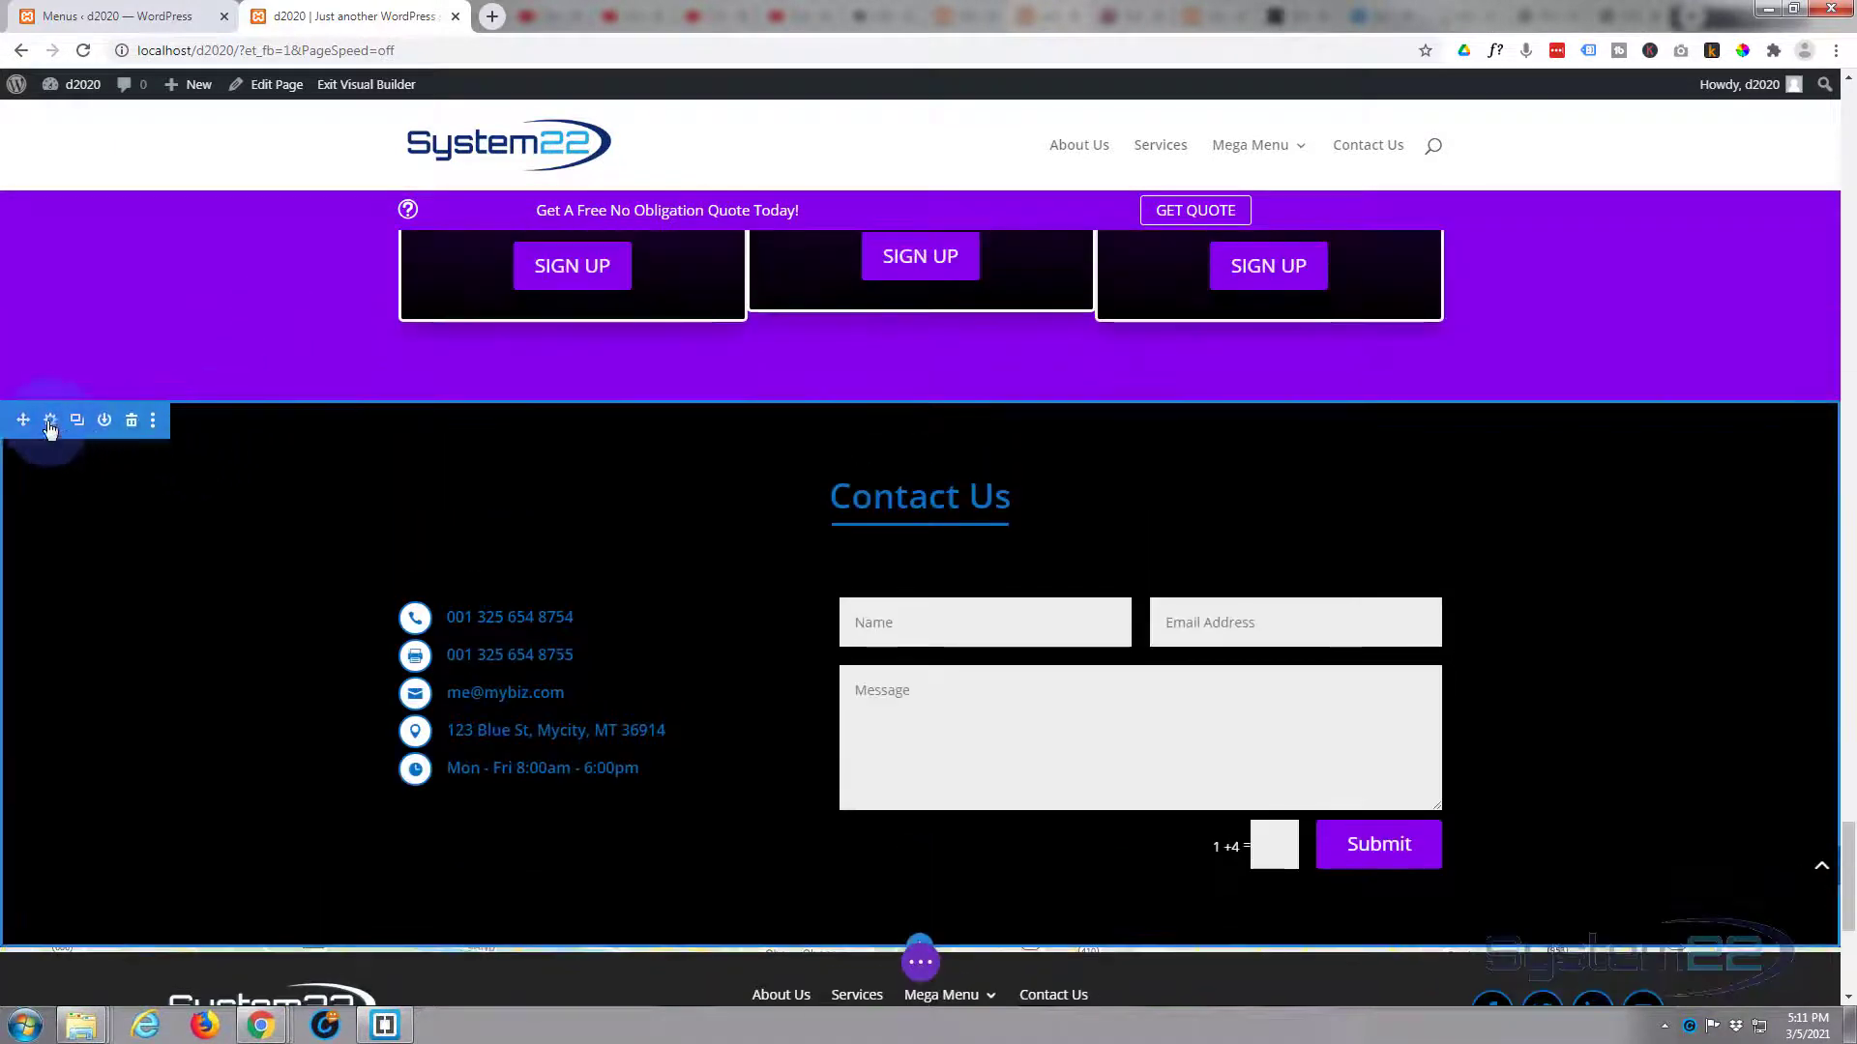
- Set the Contact Us section's CSS ID to 'contact' and save the section settings
left_click(48, 420)
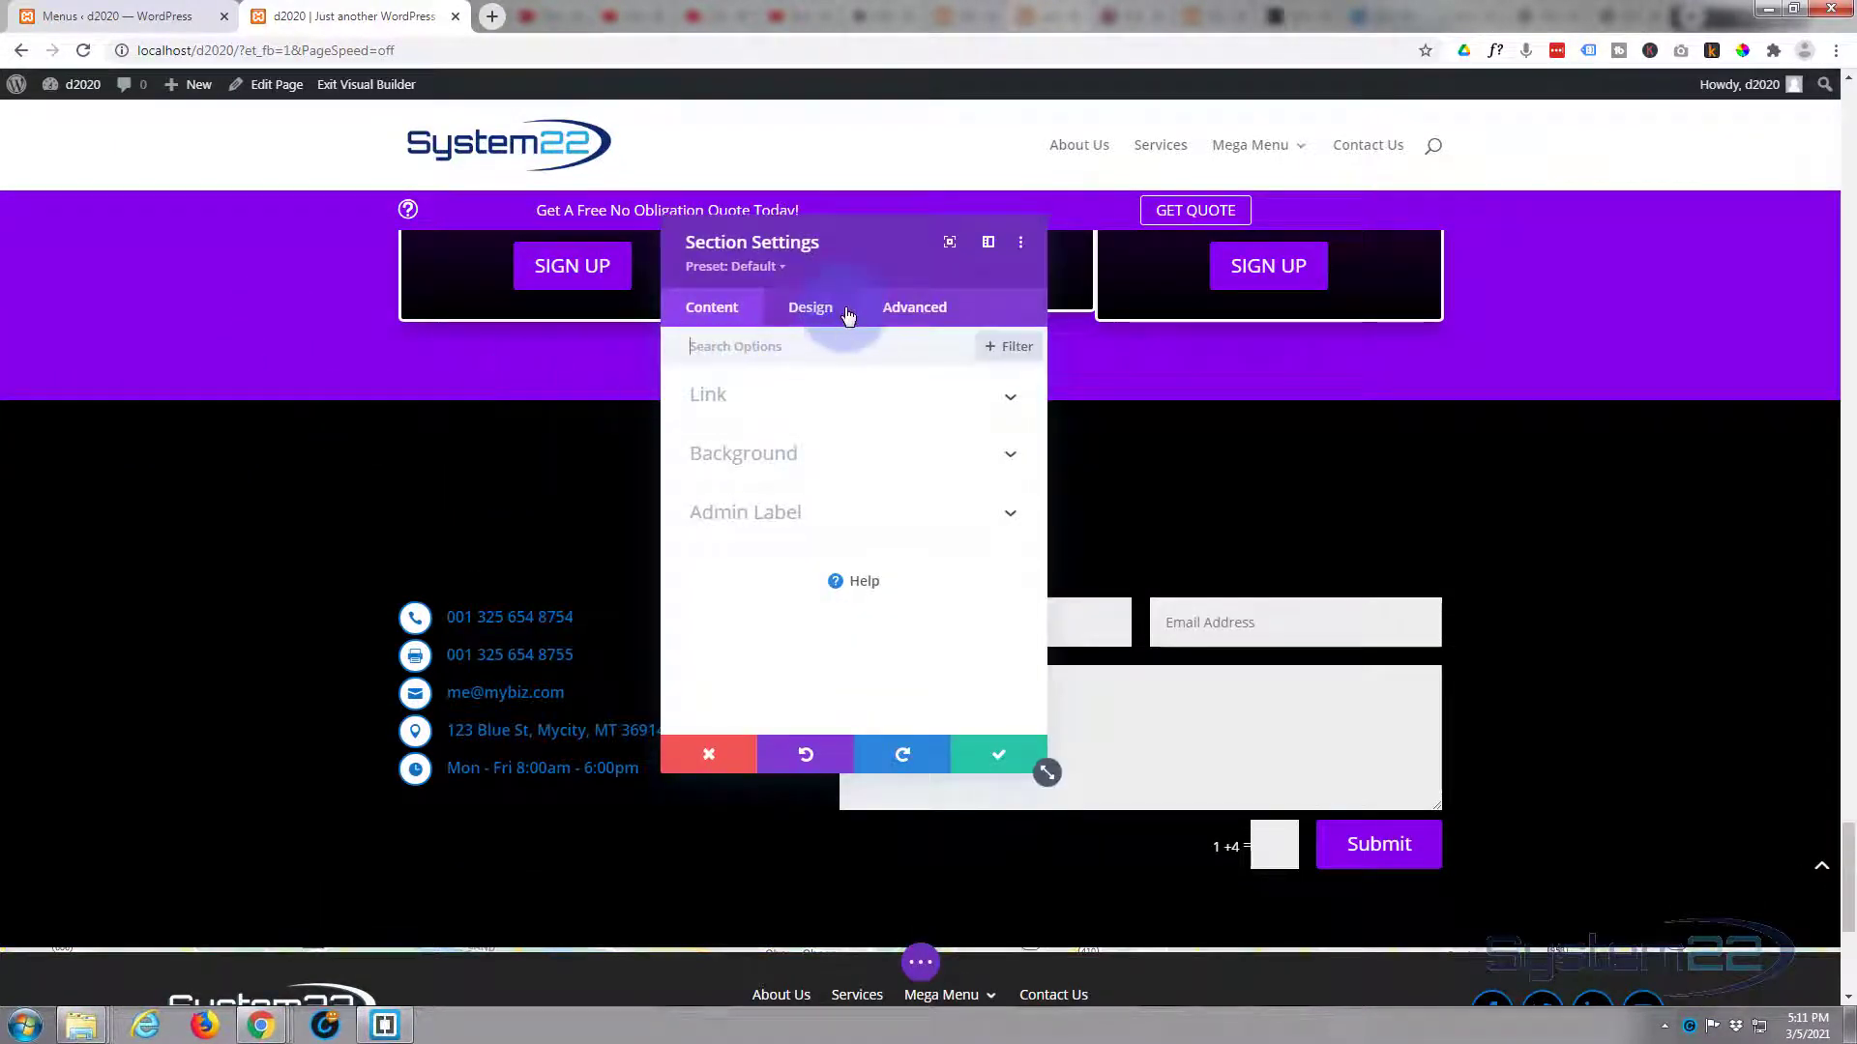
left_click(914, 307)
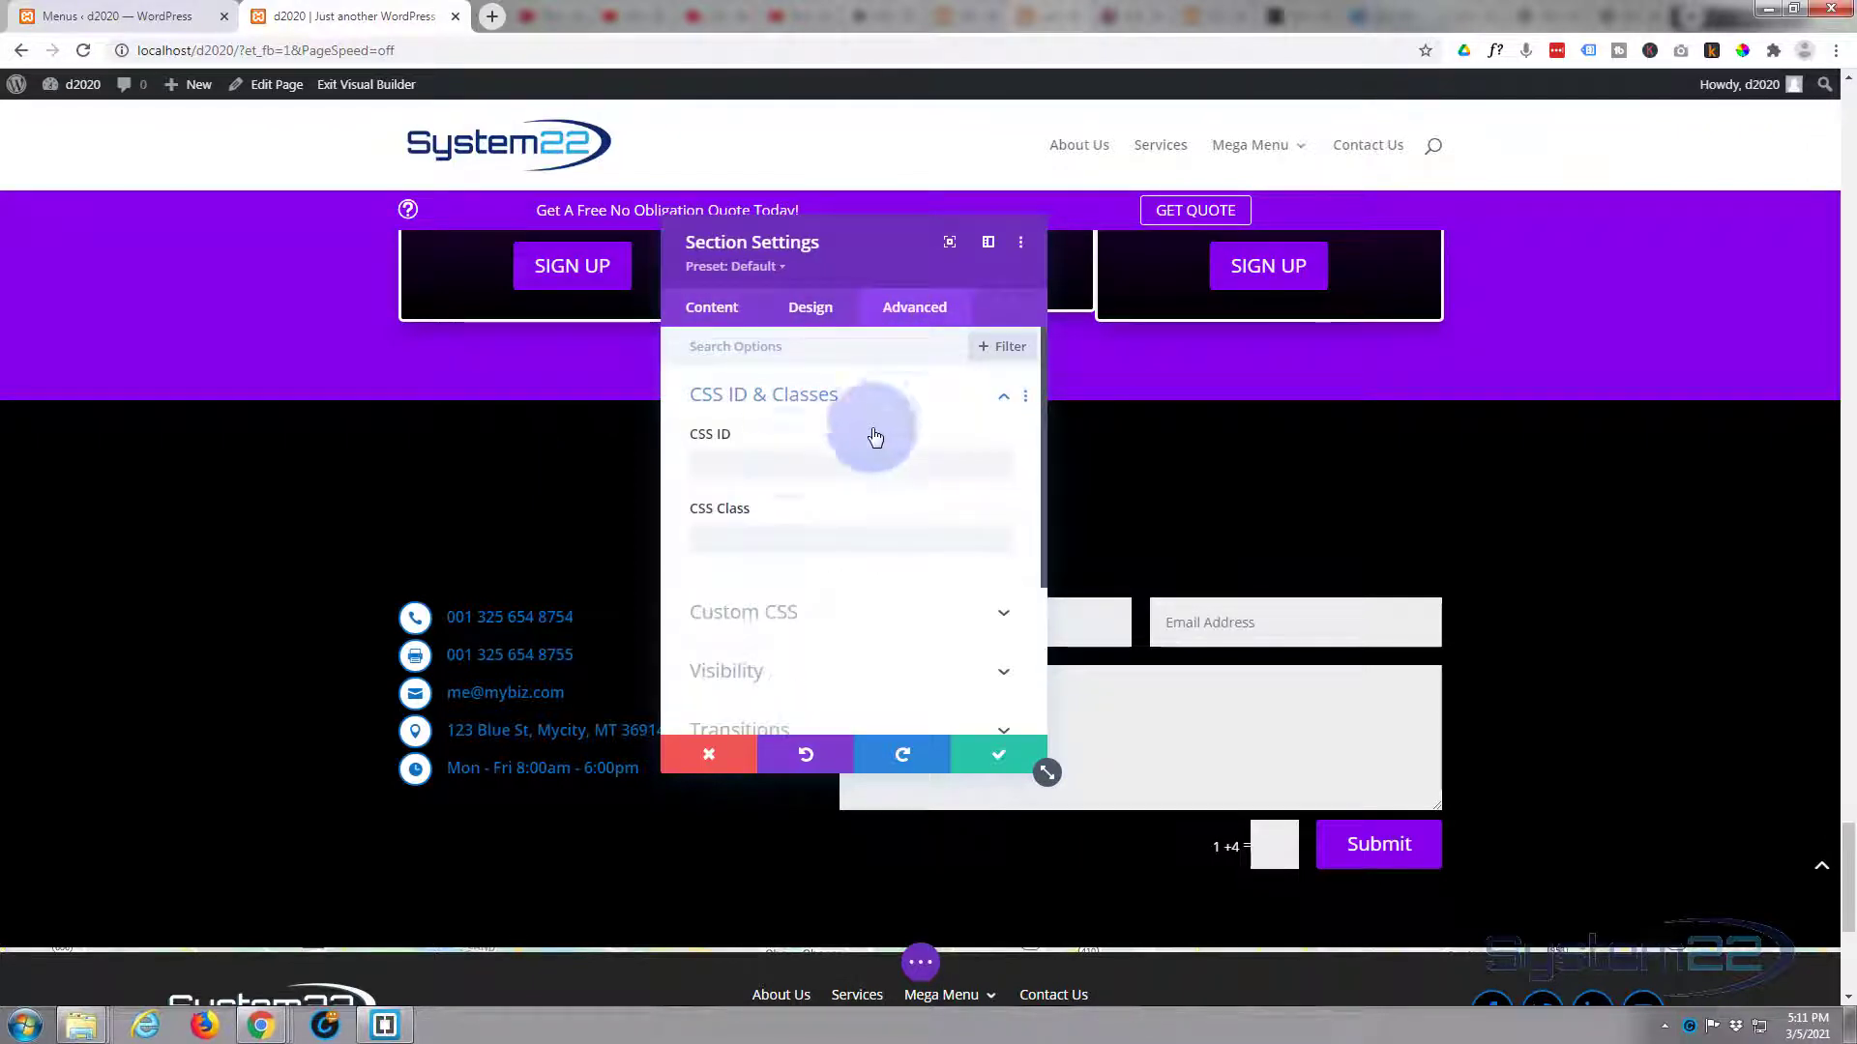
type("contact")
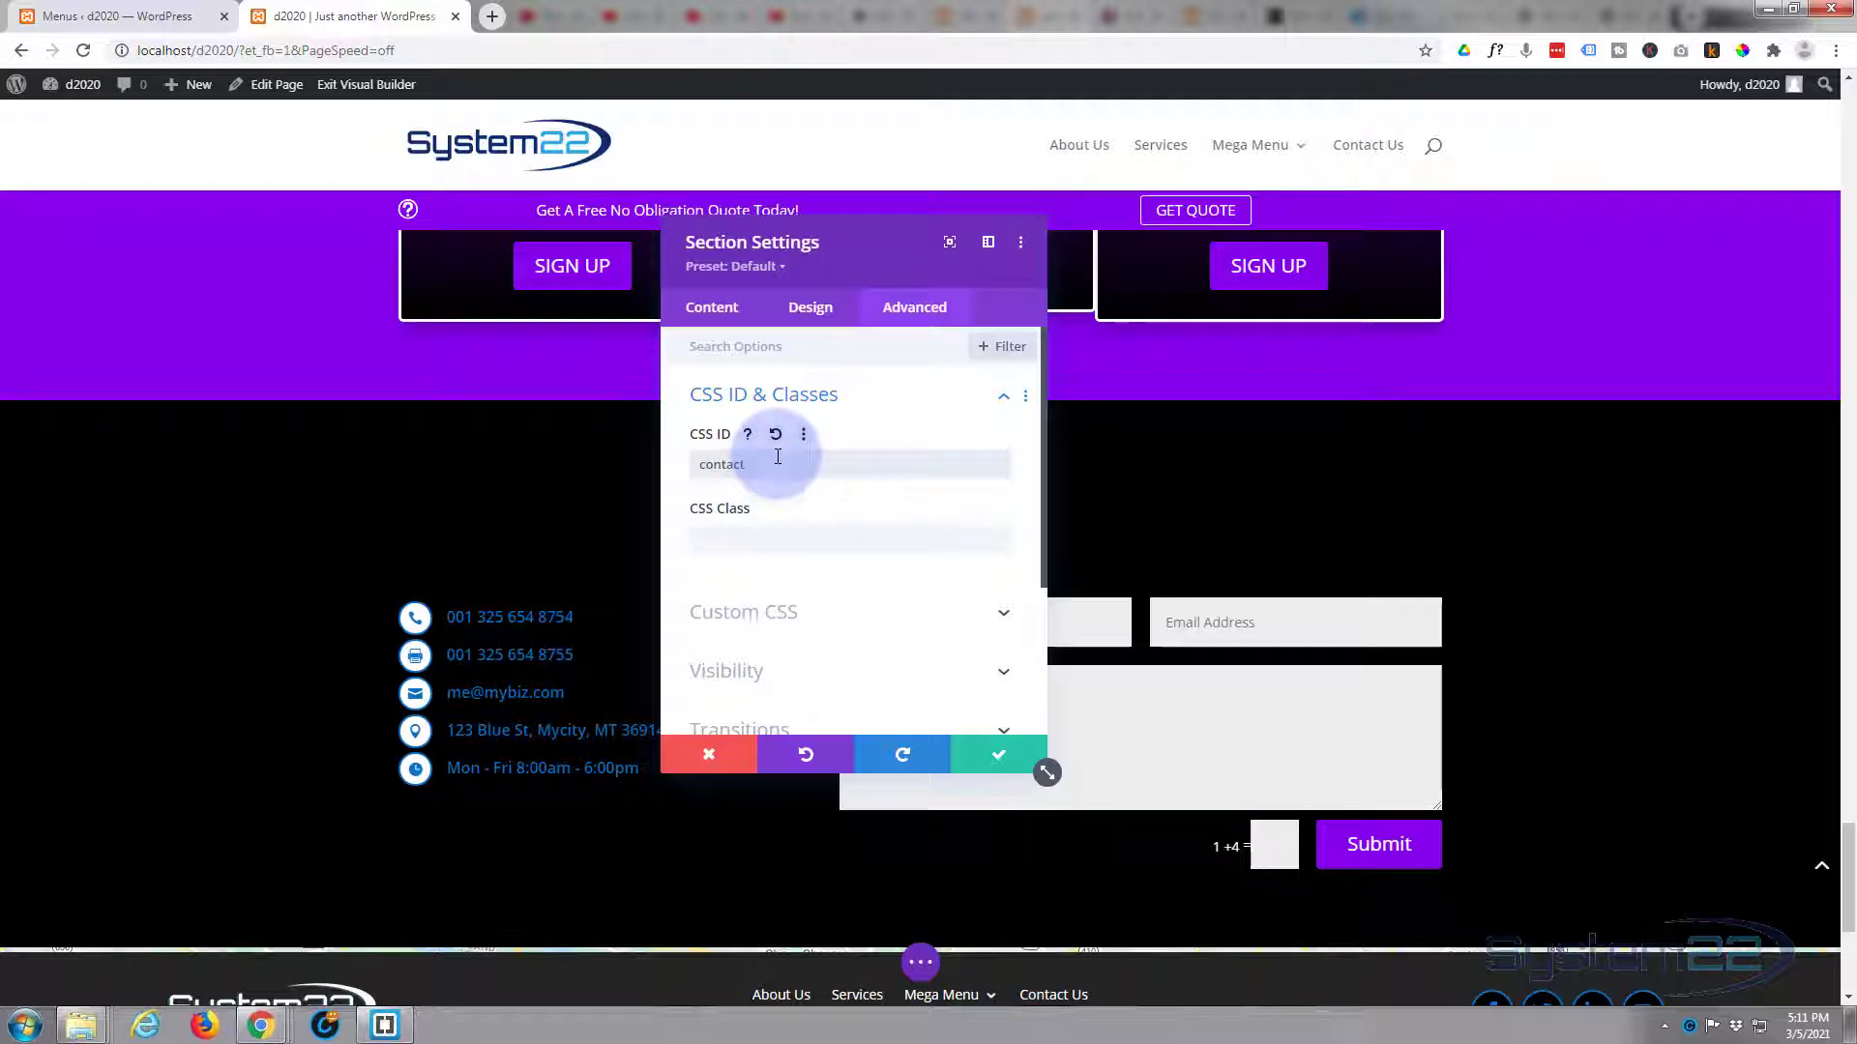
left_click(997, 755)
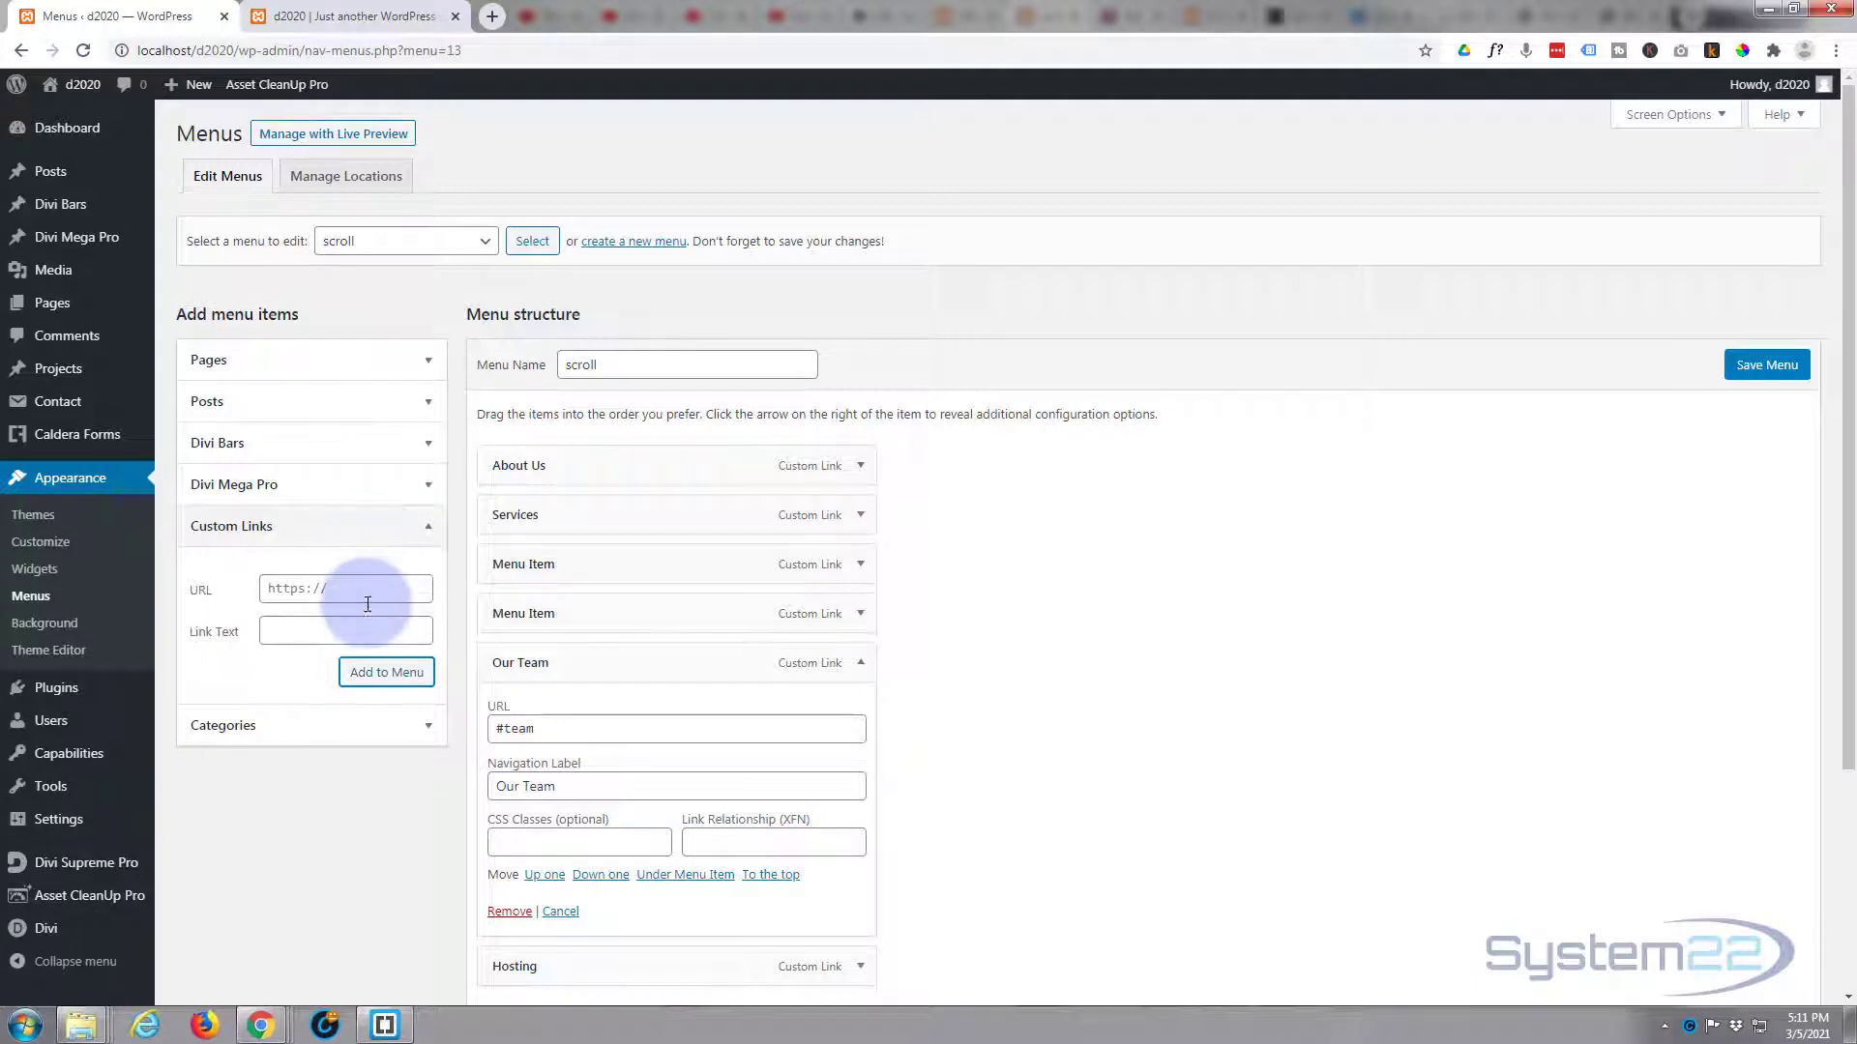
- Add a custom link with URL #contact and text 'Contact Us' to the scroll menu
type("#")
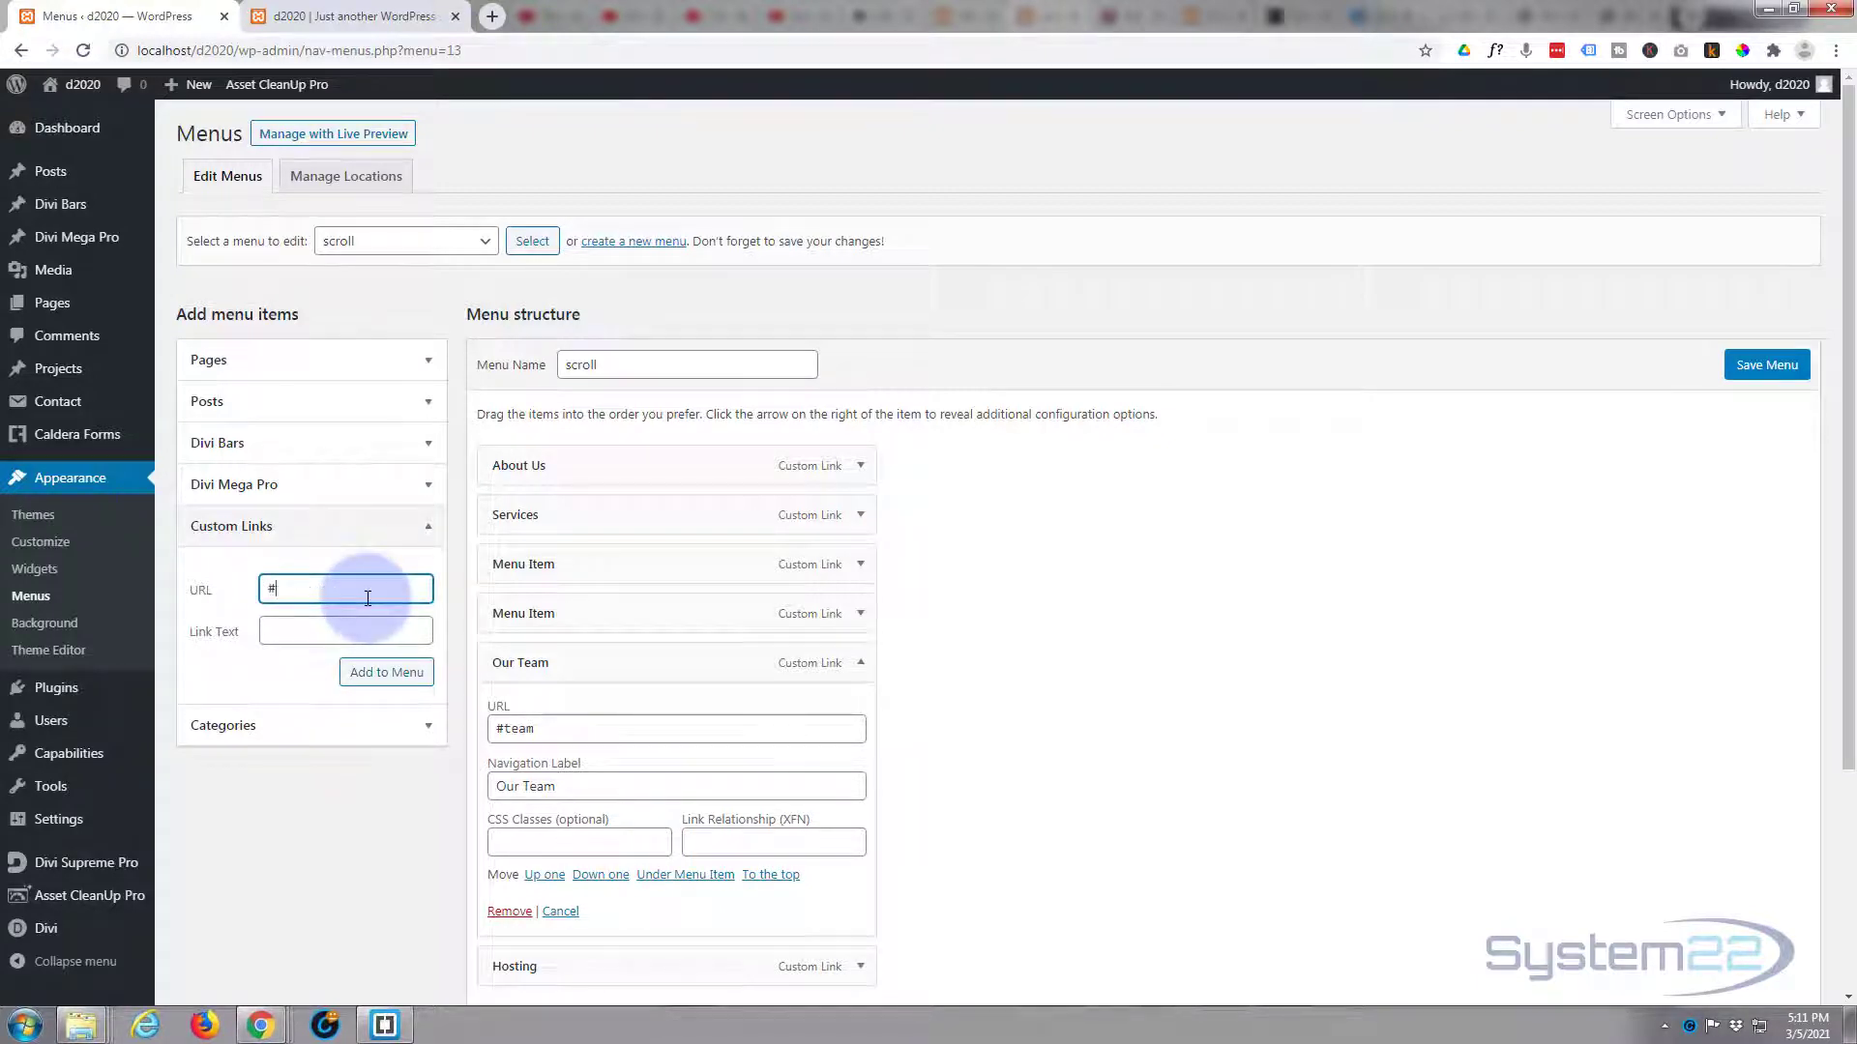
type("contact")
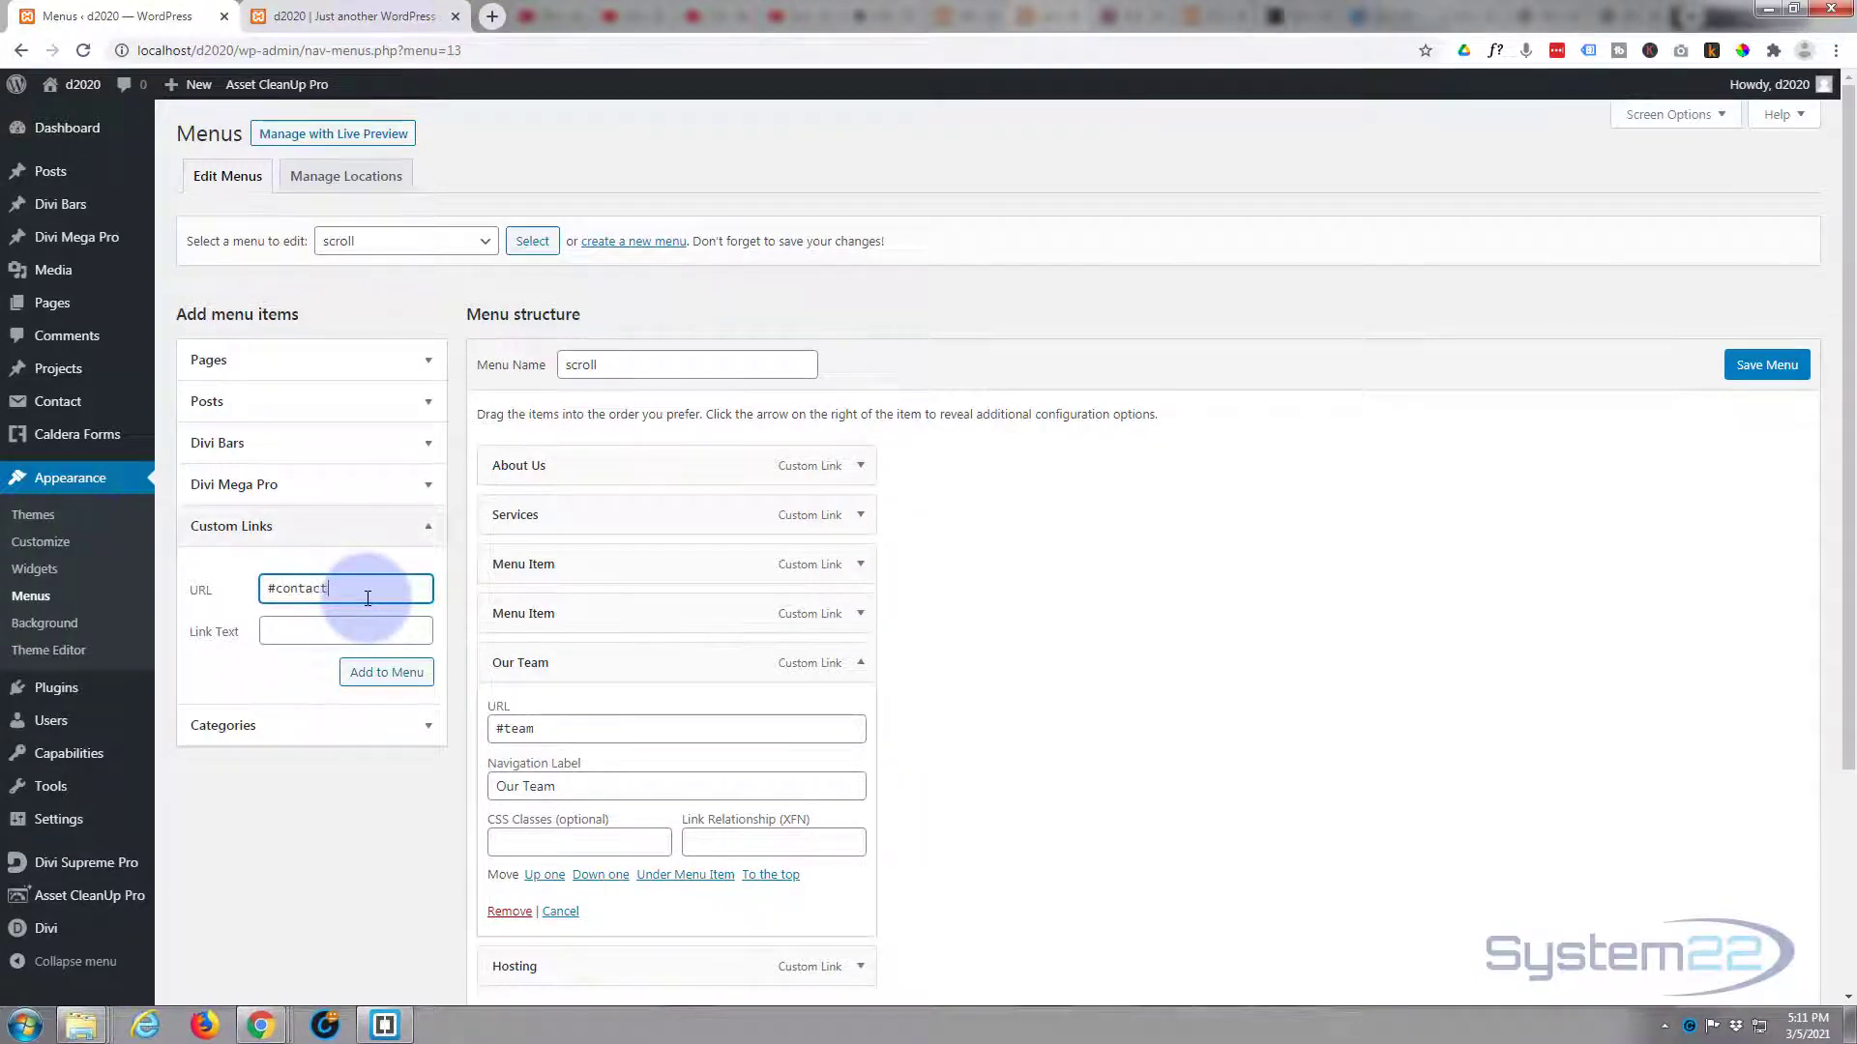
left_click(345, 629)
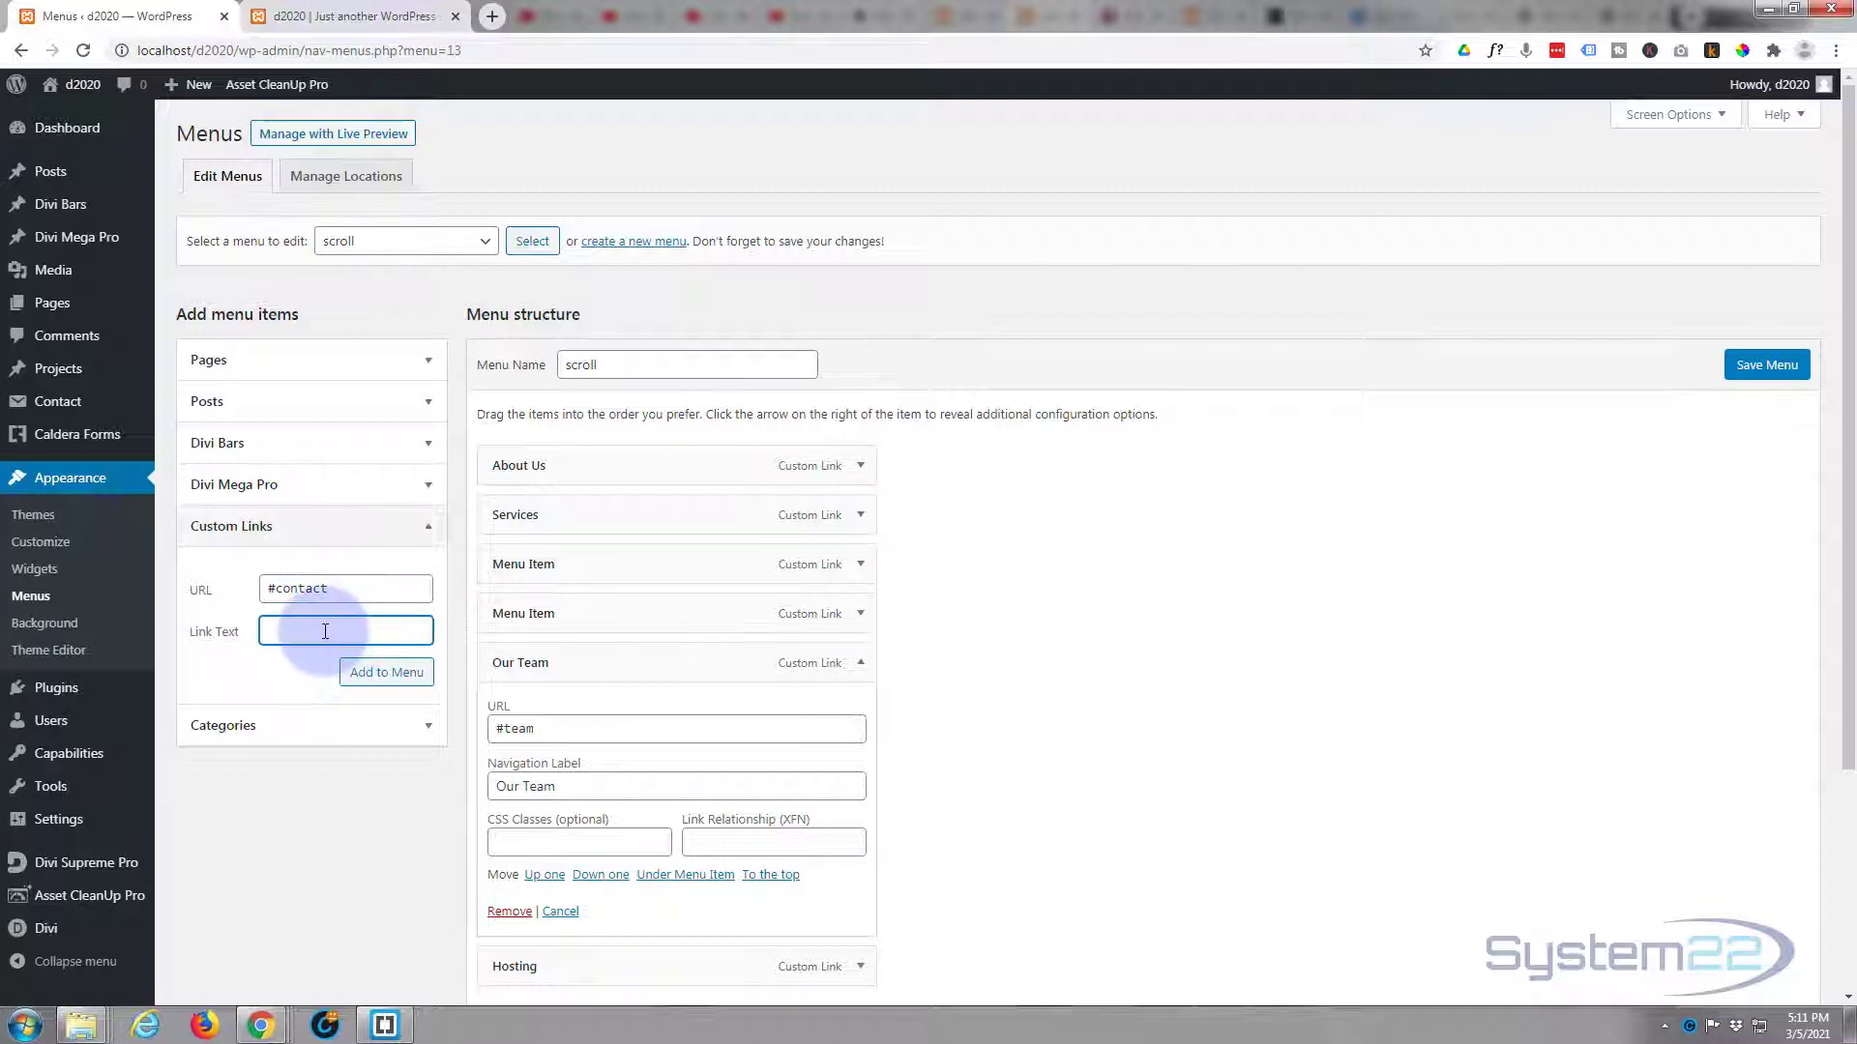
type("Contact Us")
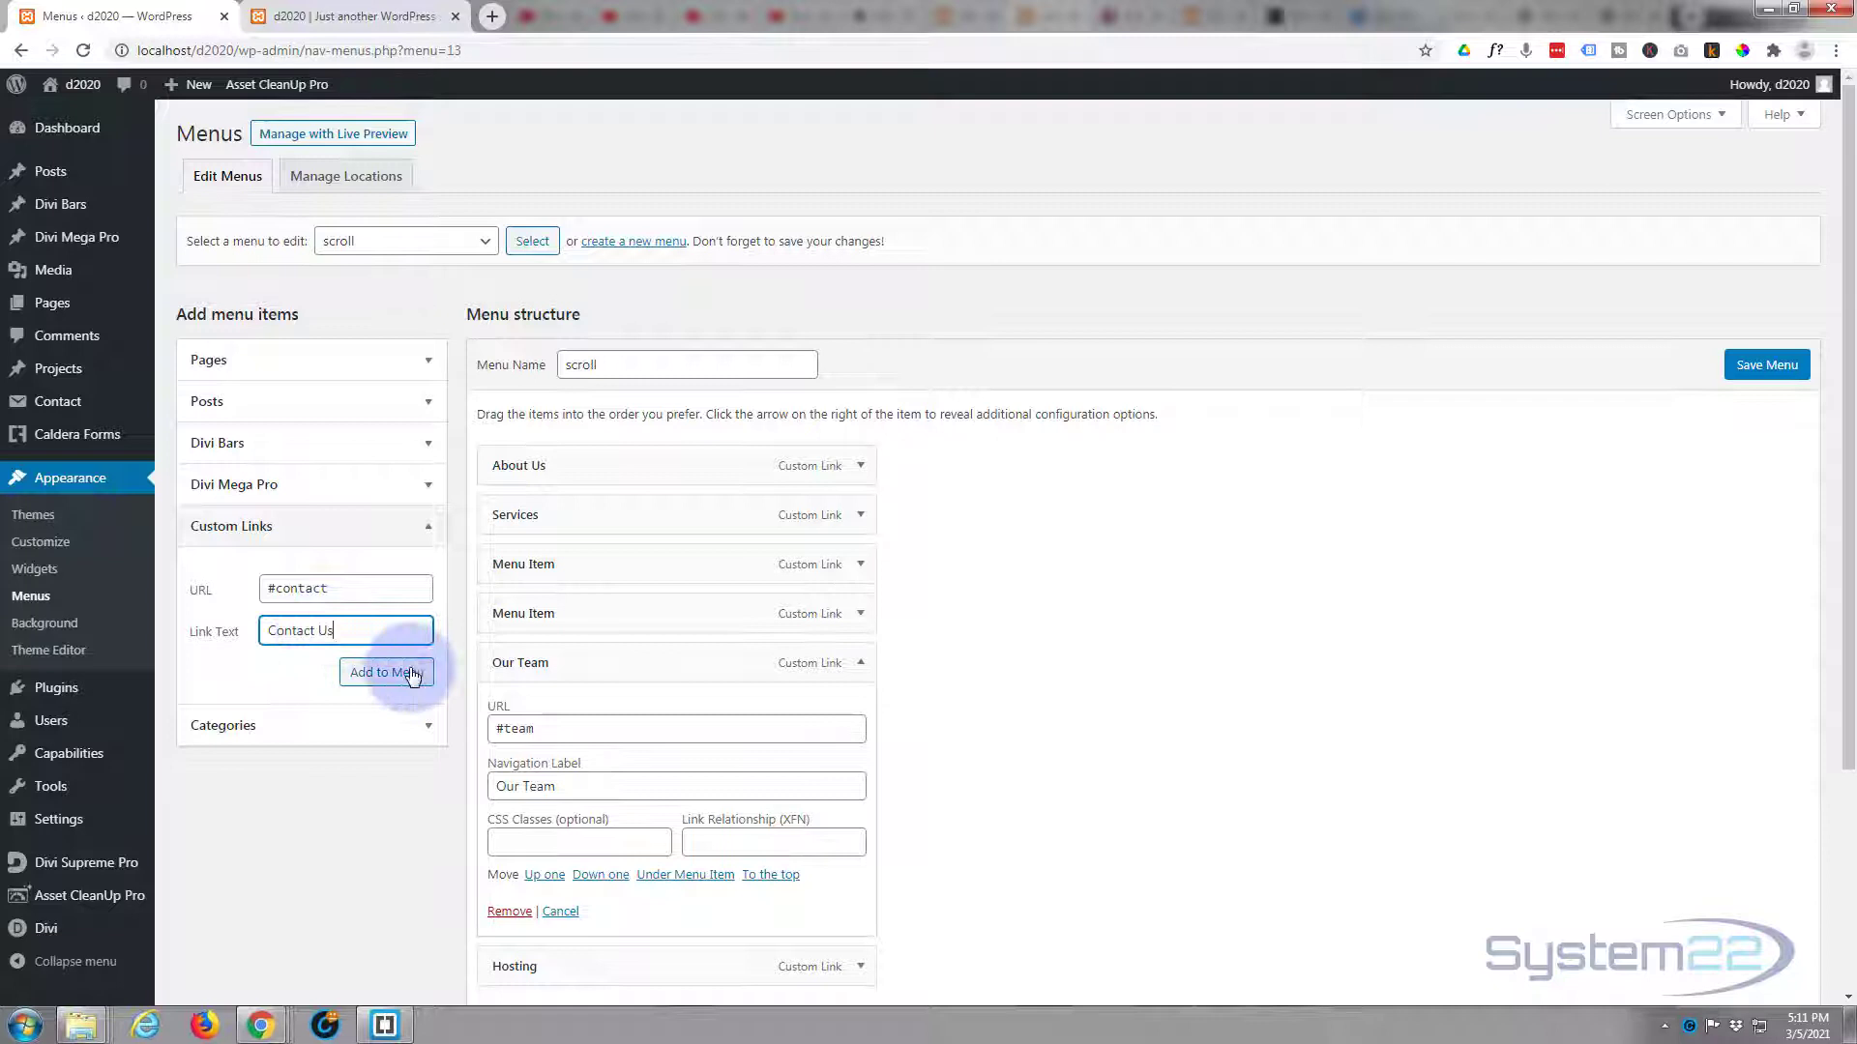
left_click(386, 671)
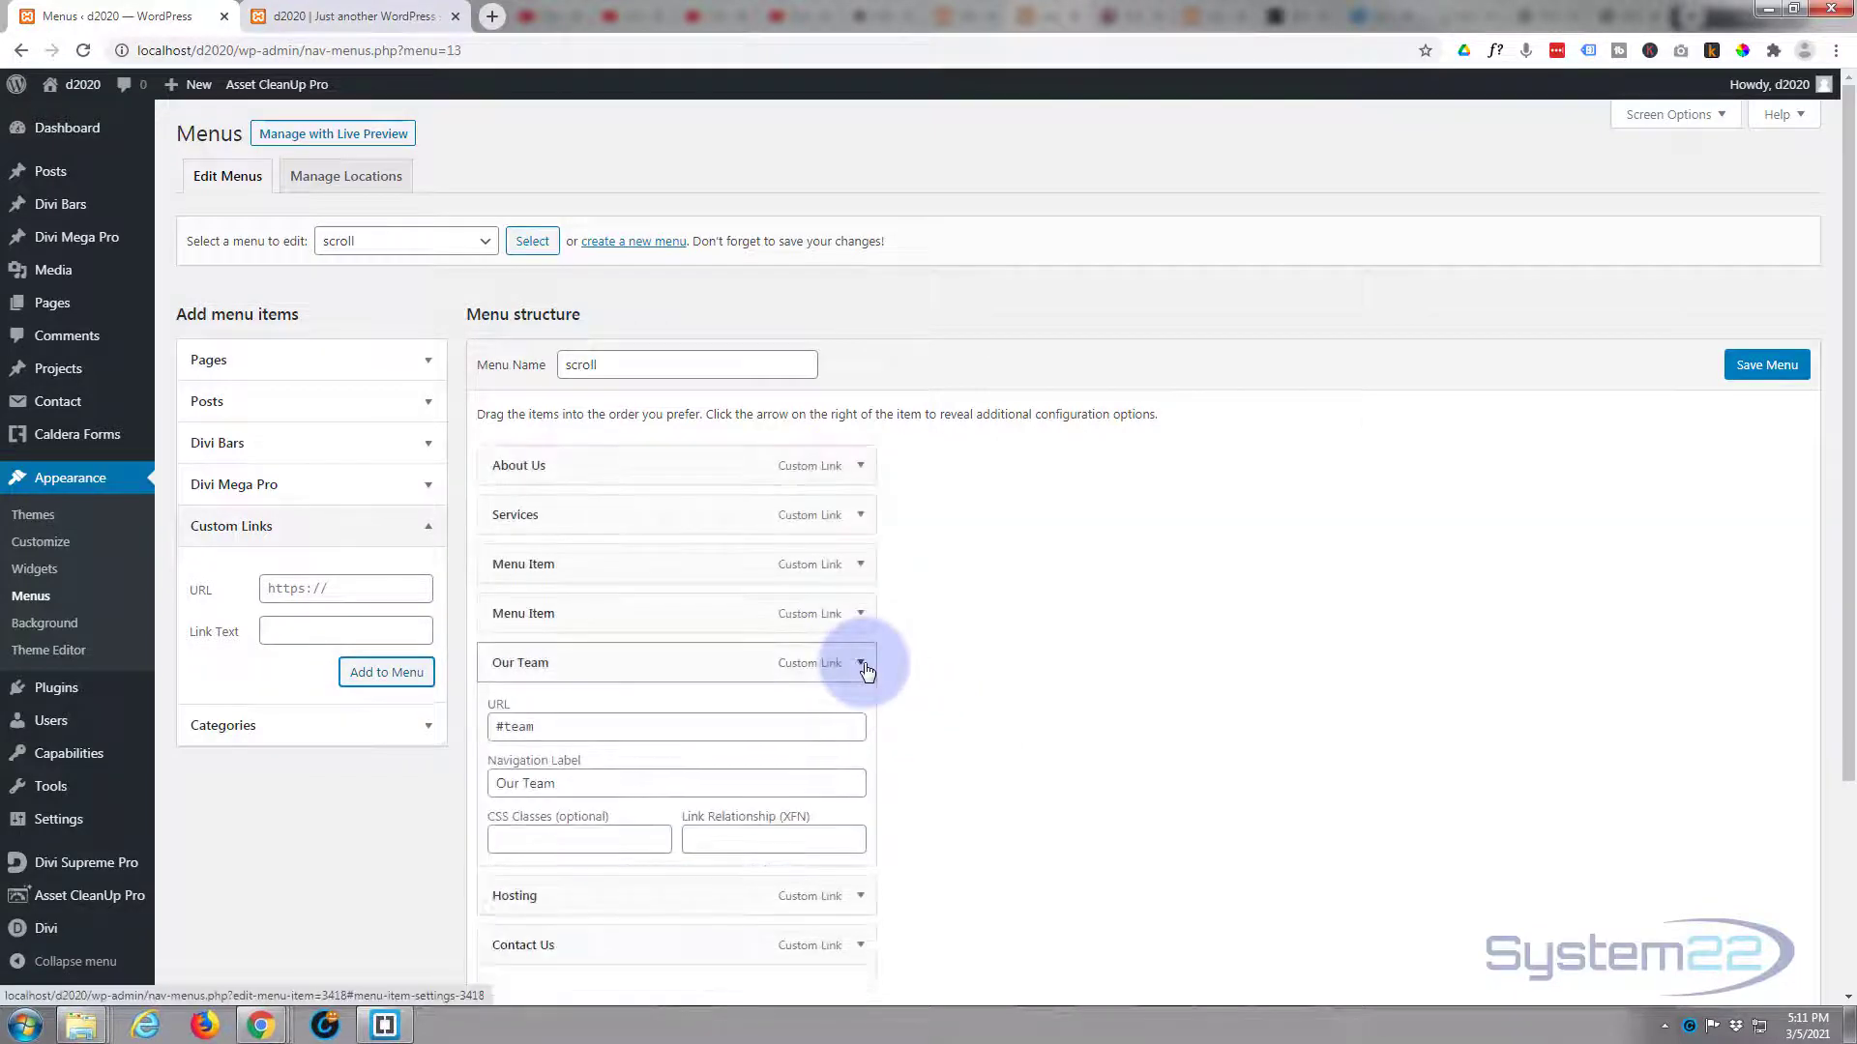
left_click(862, 664)
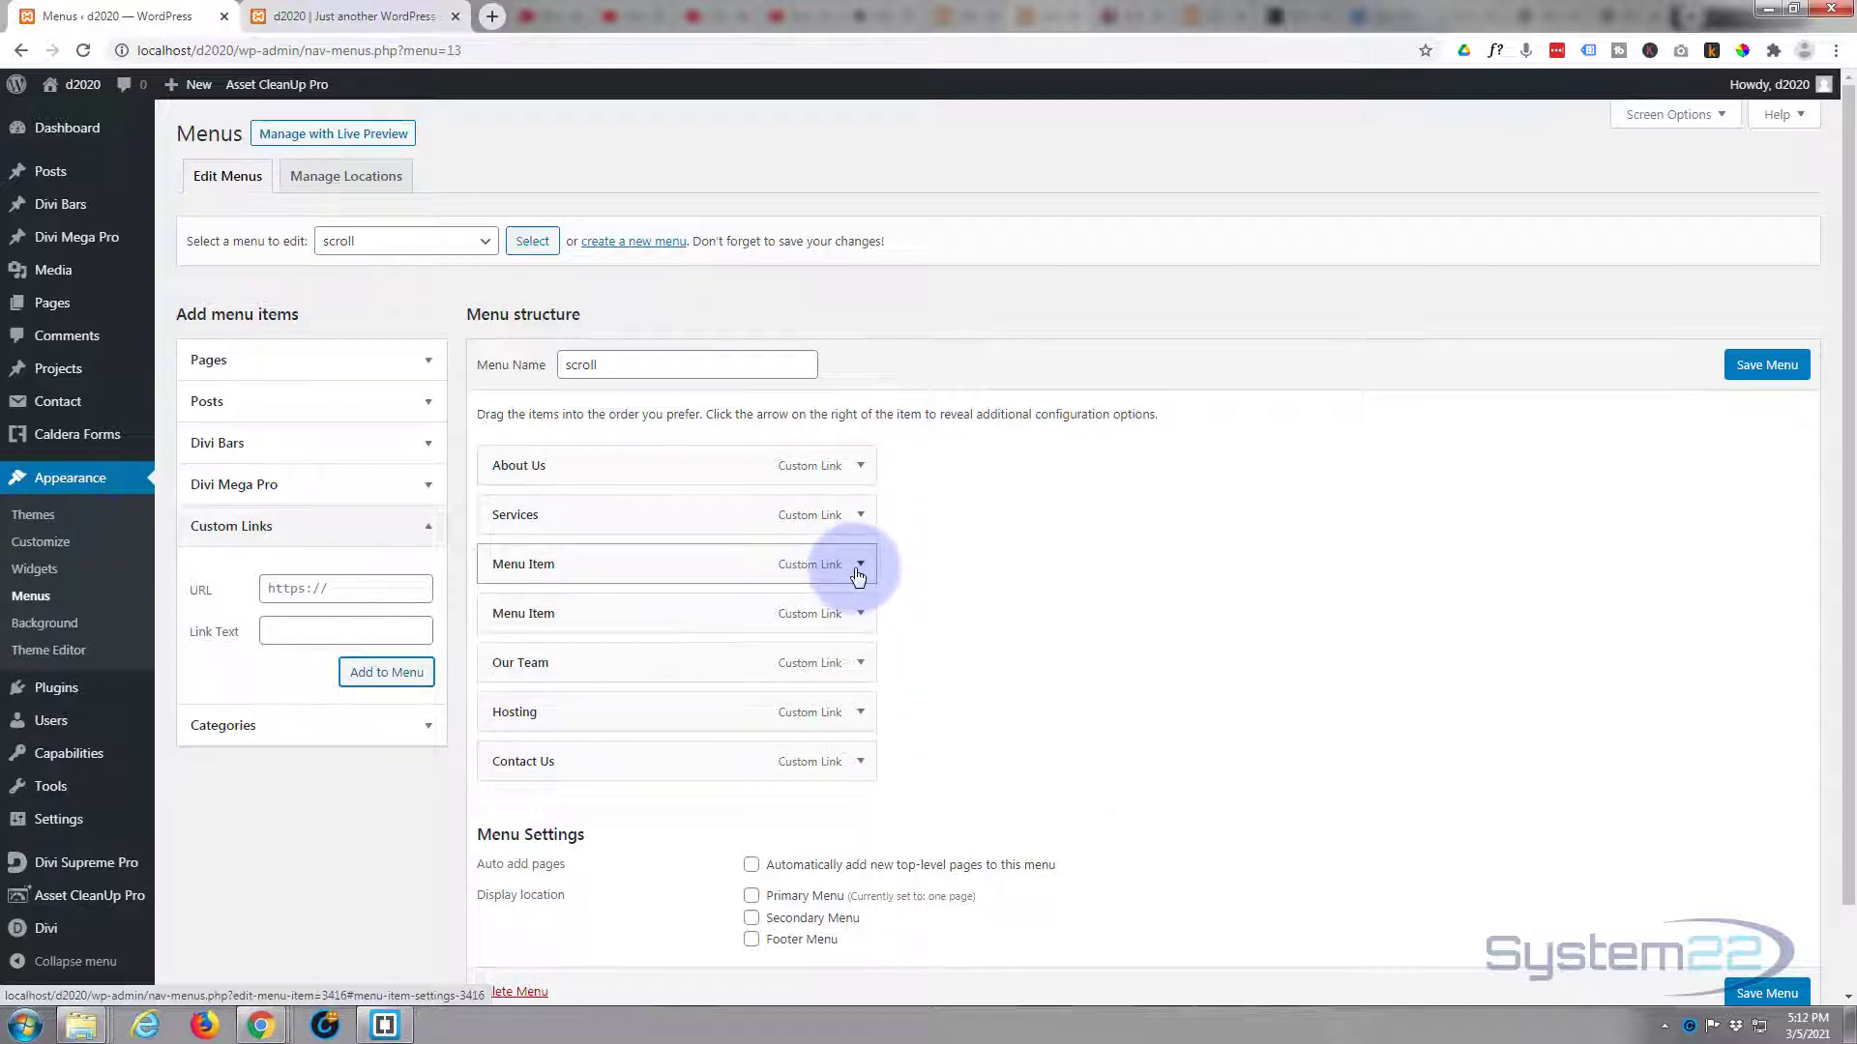
- Relabel the #prod and #test menu items as 'Projects' and 'Testimonials'
left_click(859, 565)
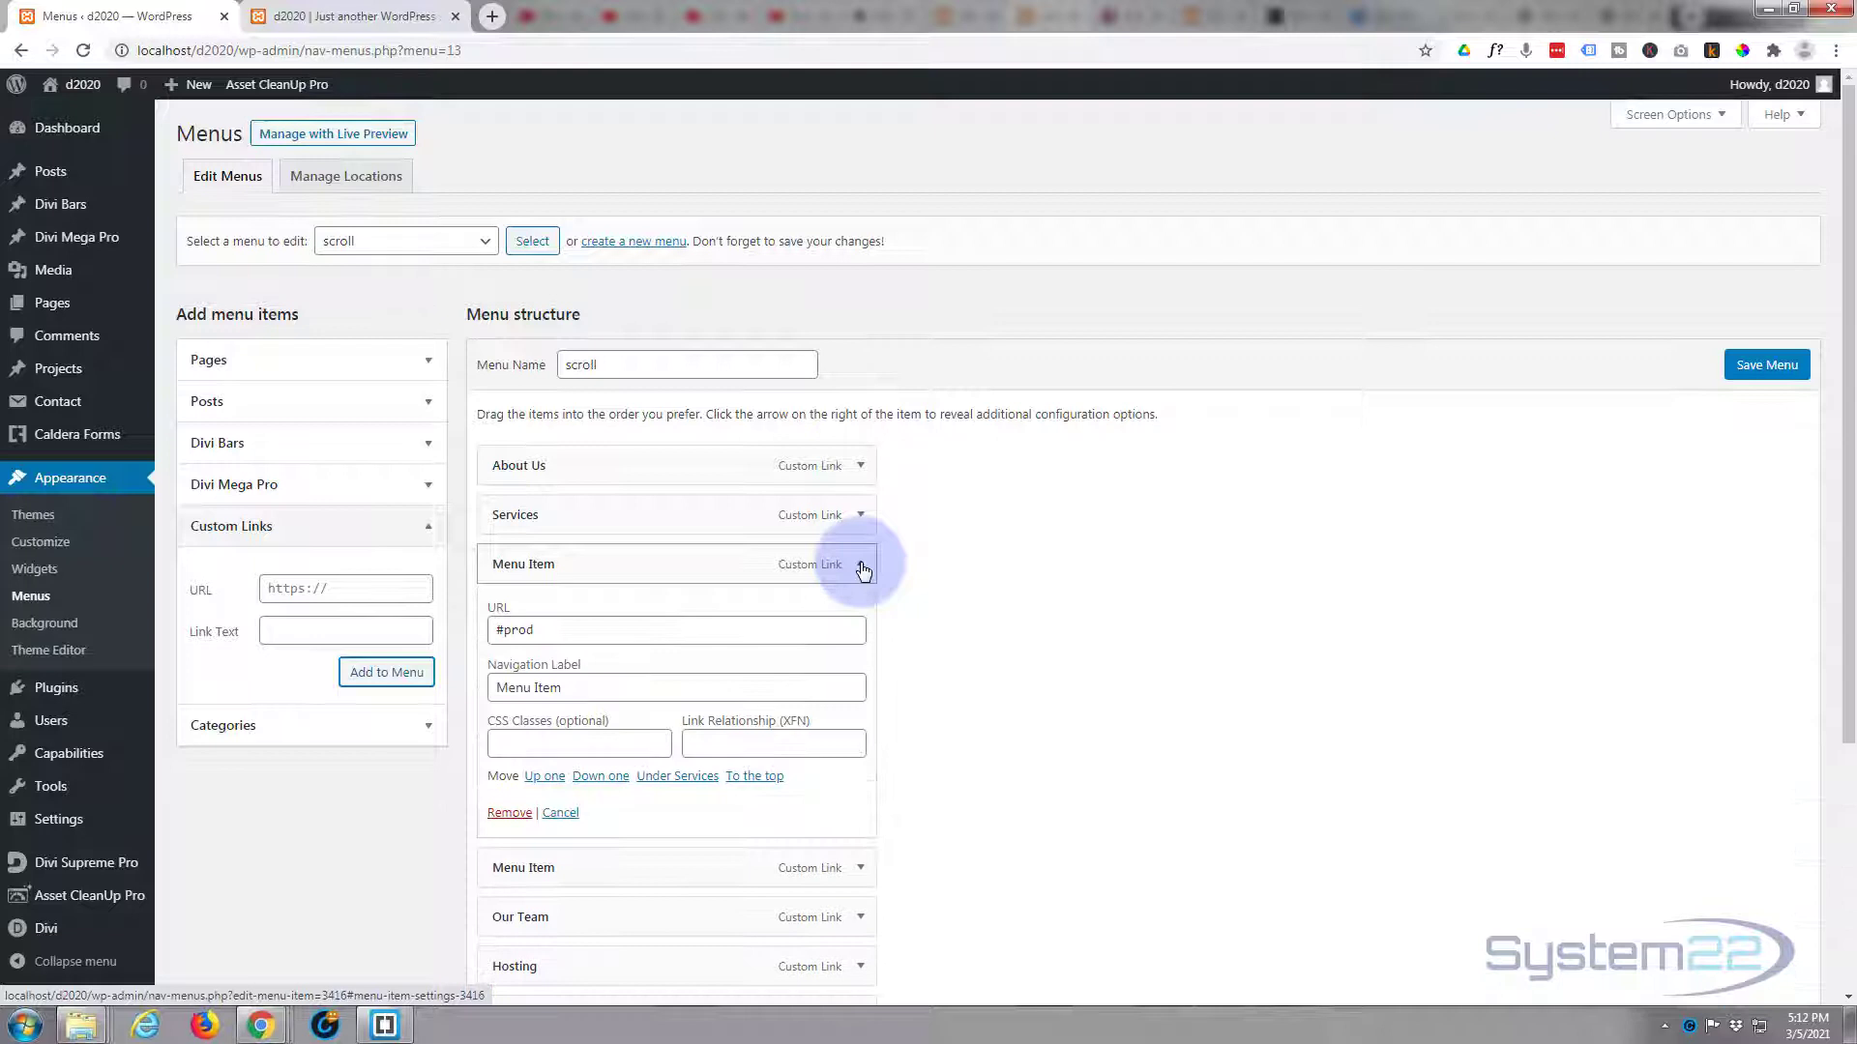
type("Projects")
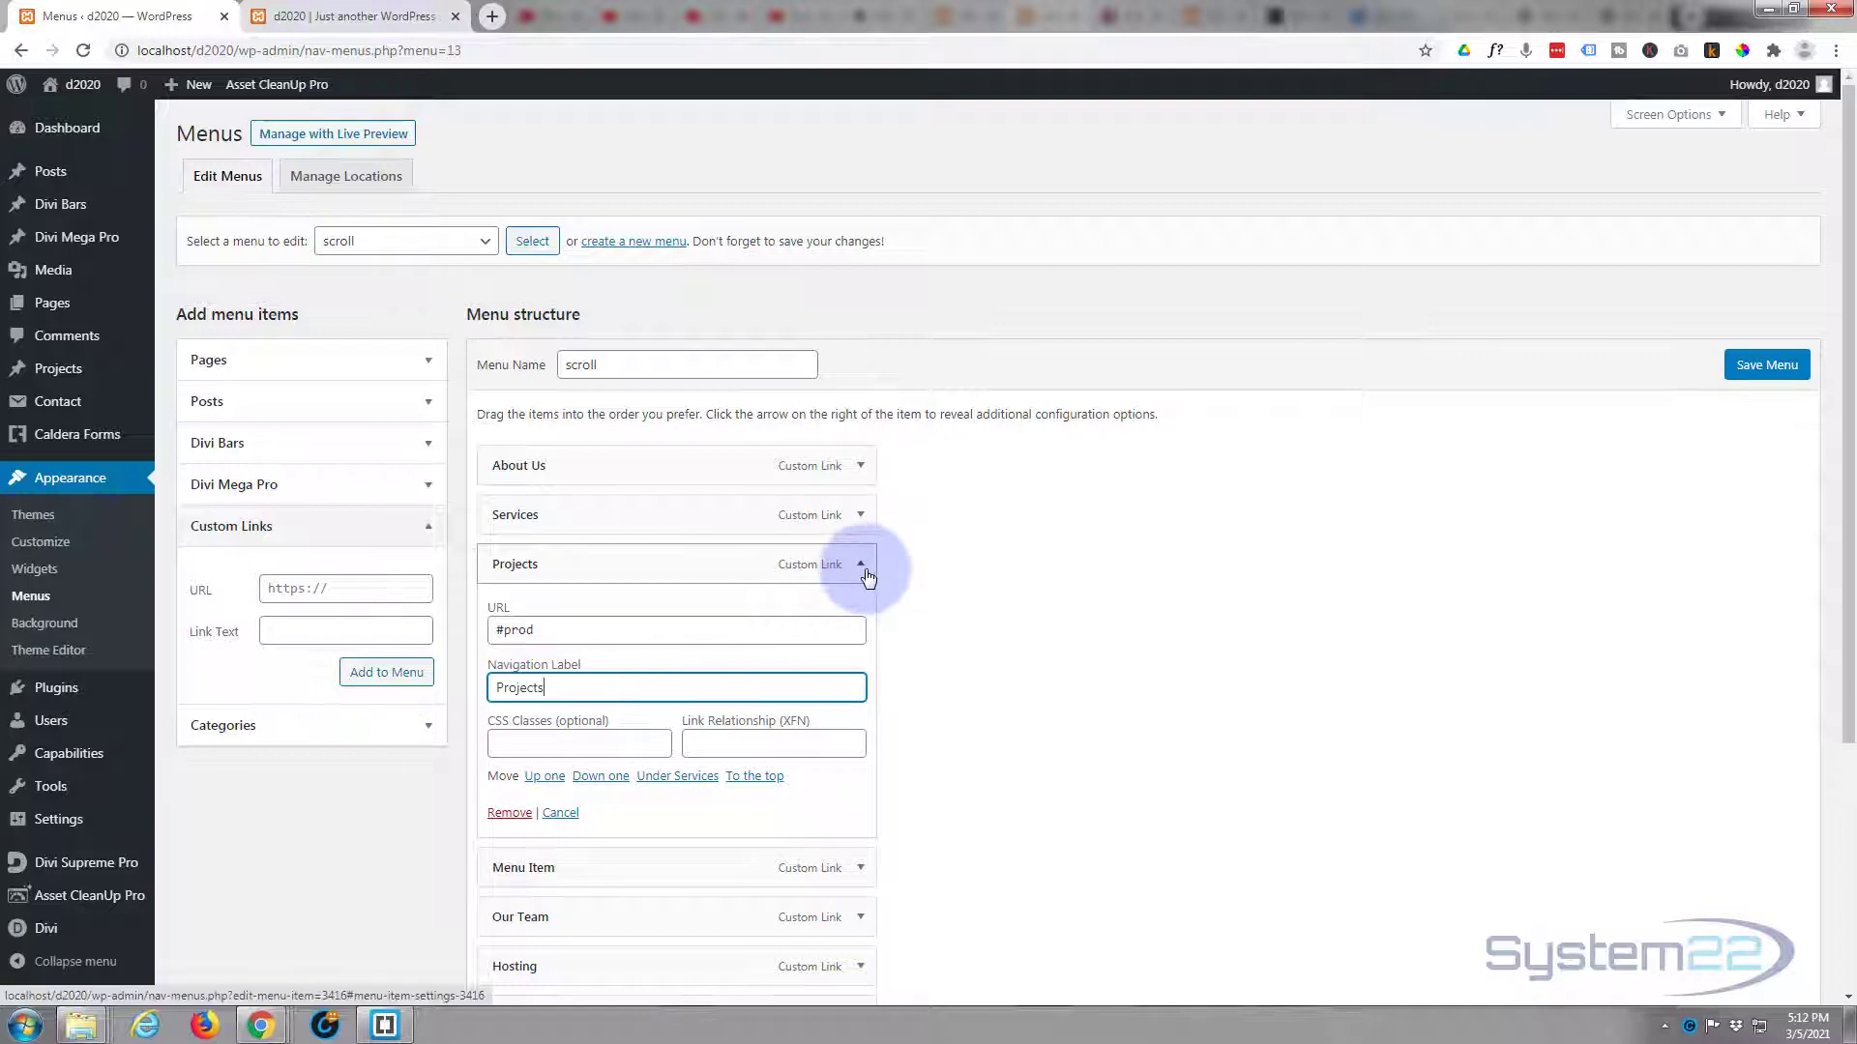
left_click(861, 563)
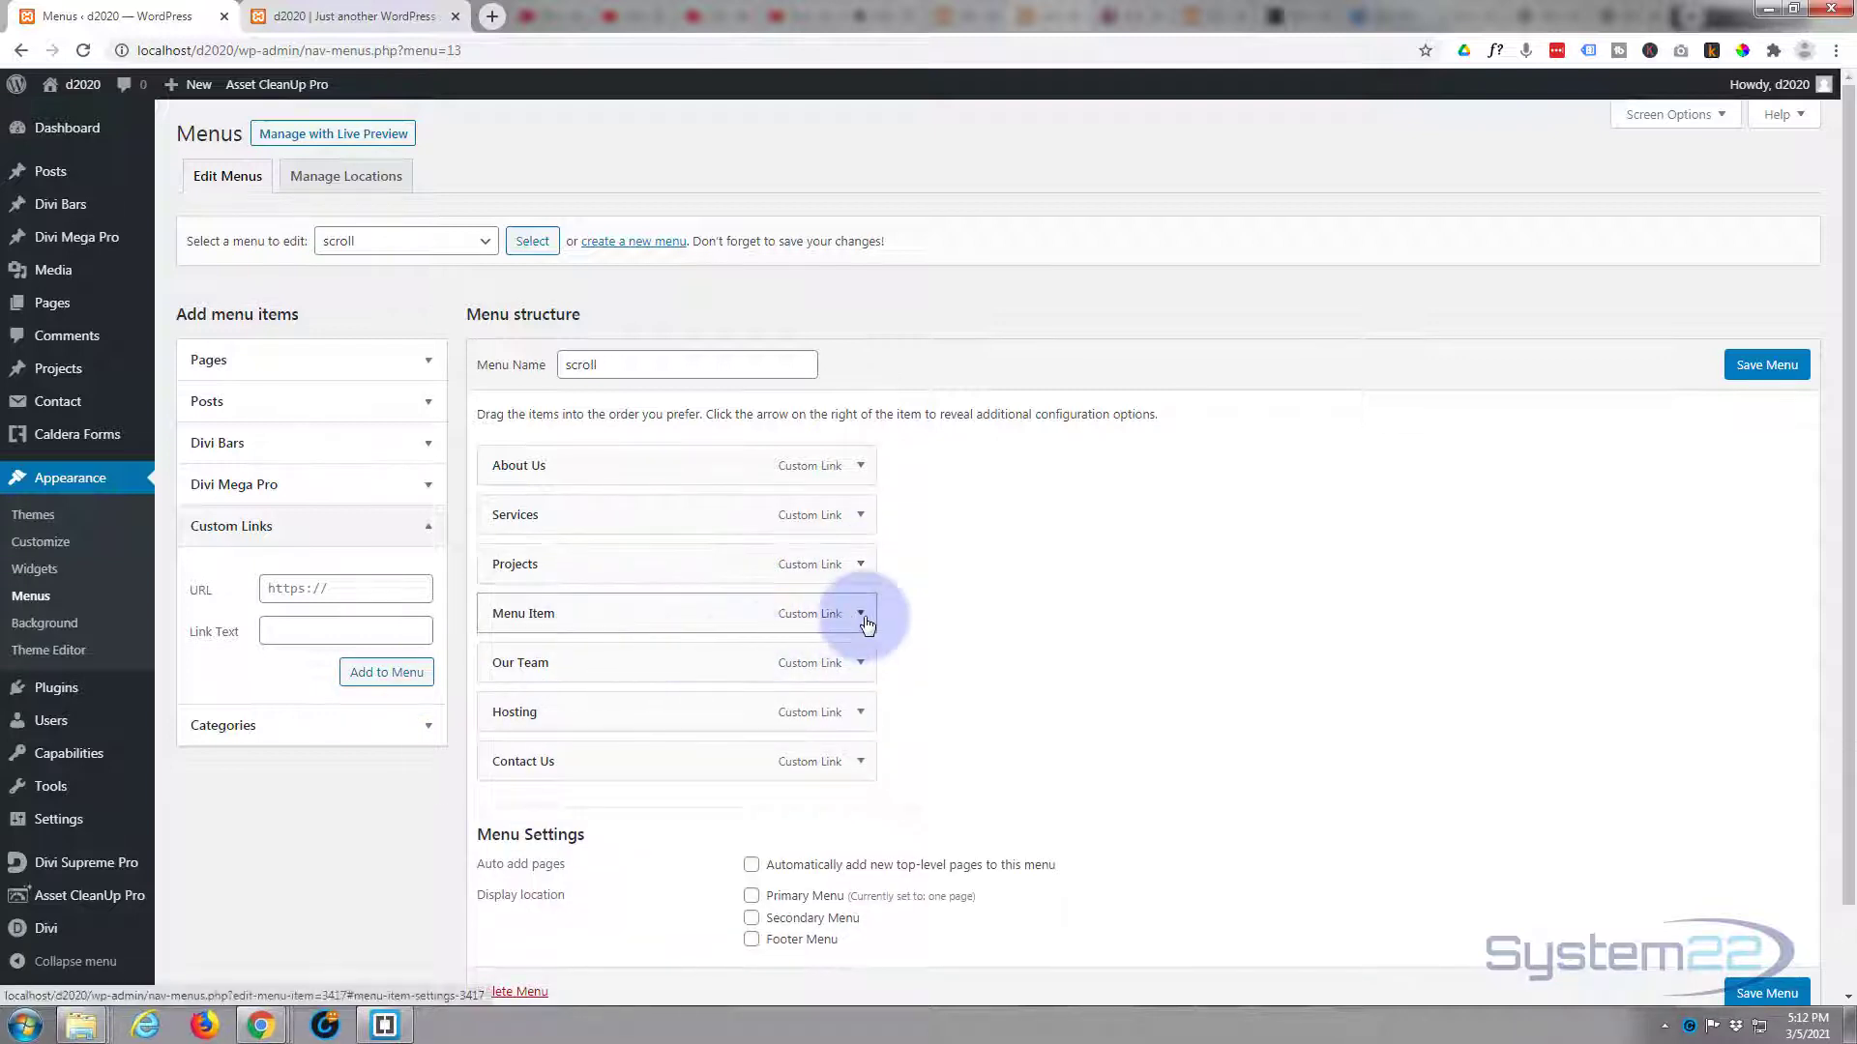
left_click(860, 613)
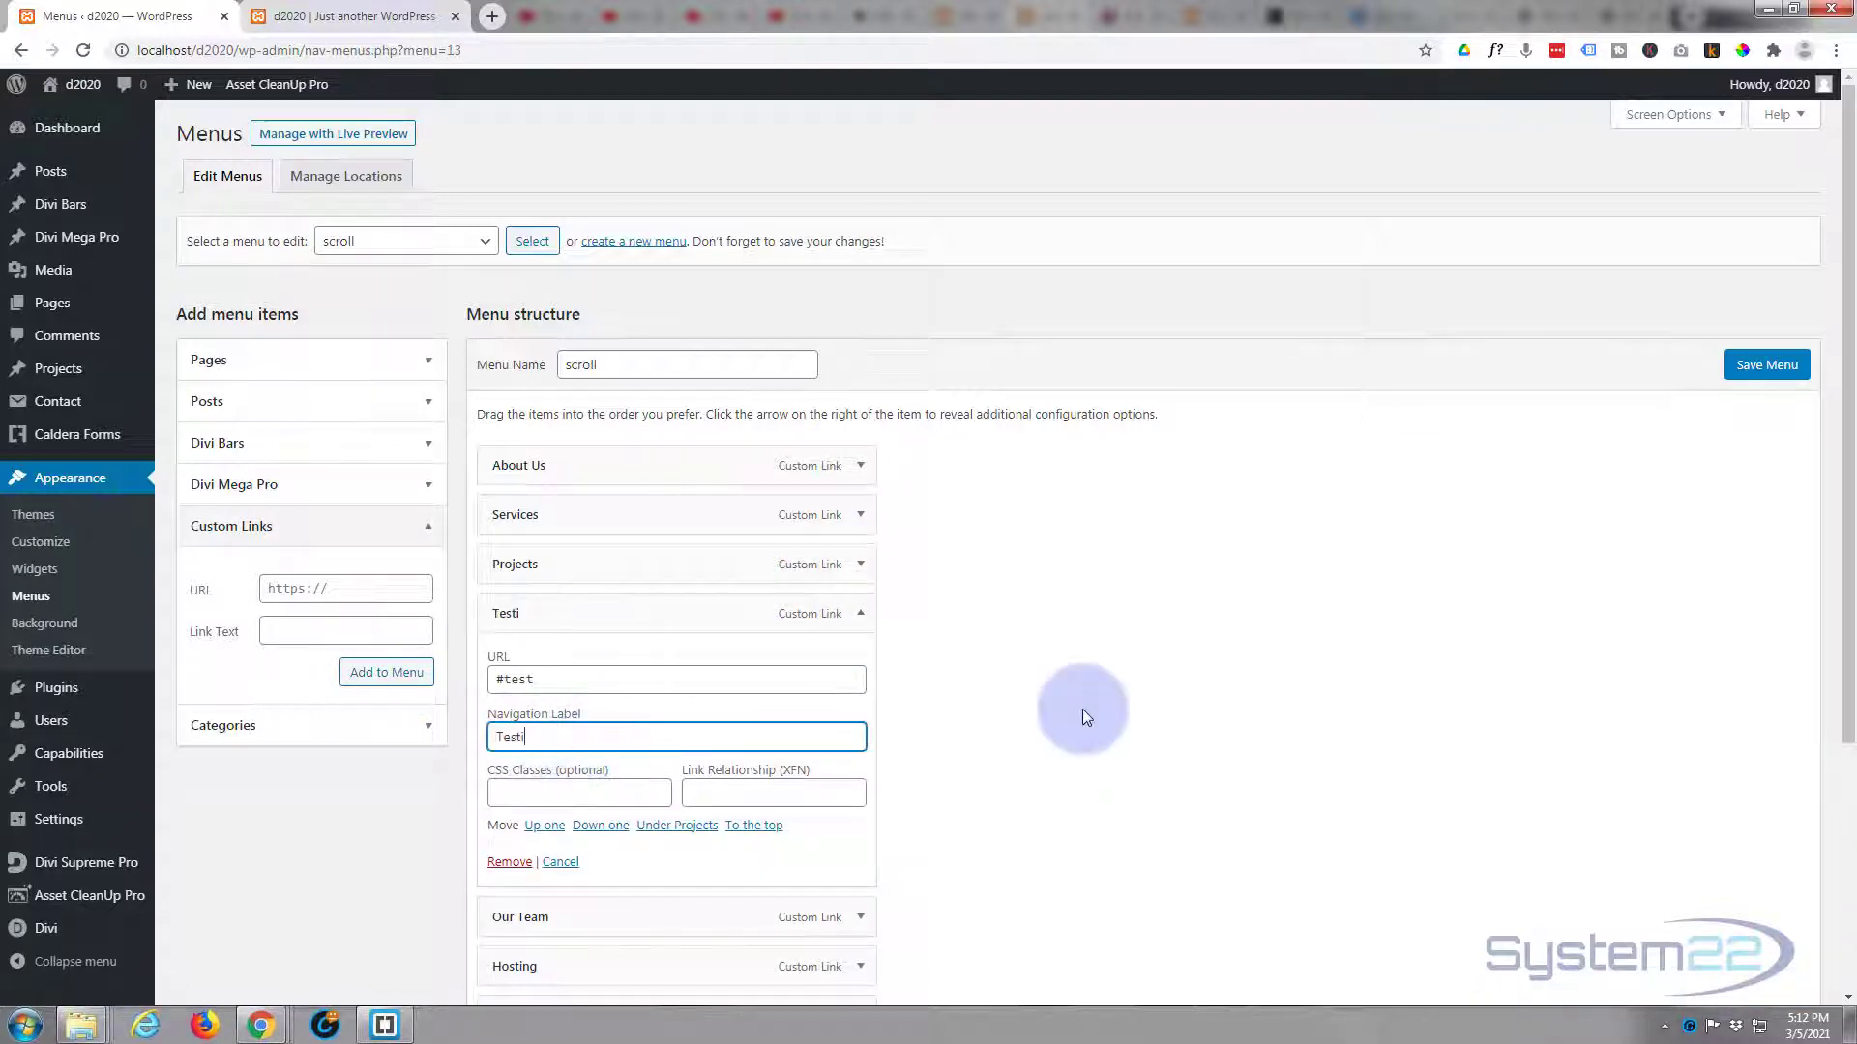
type("monials")
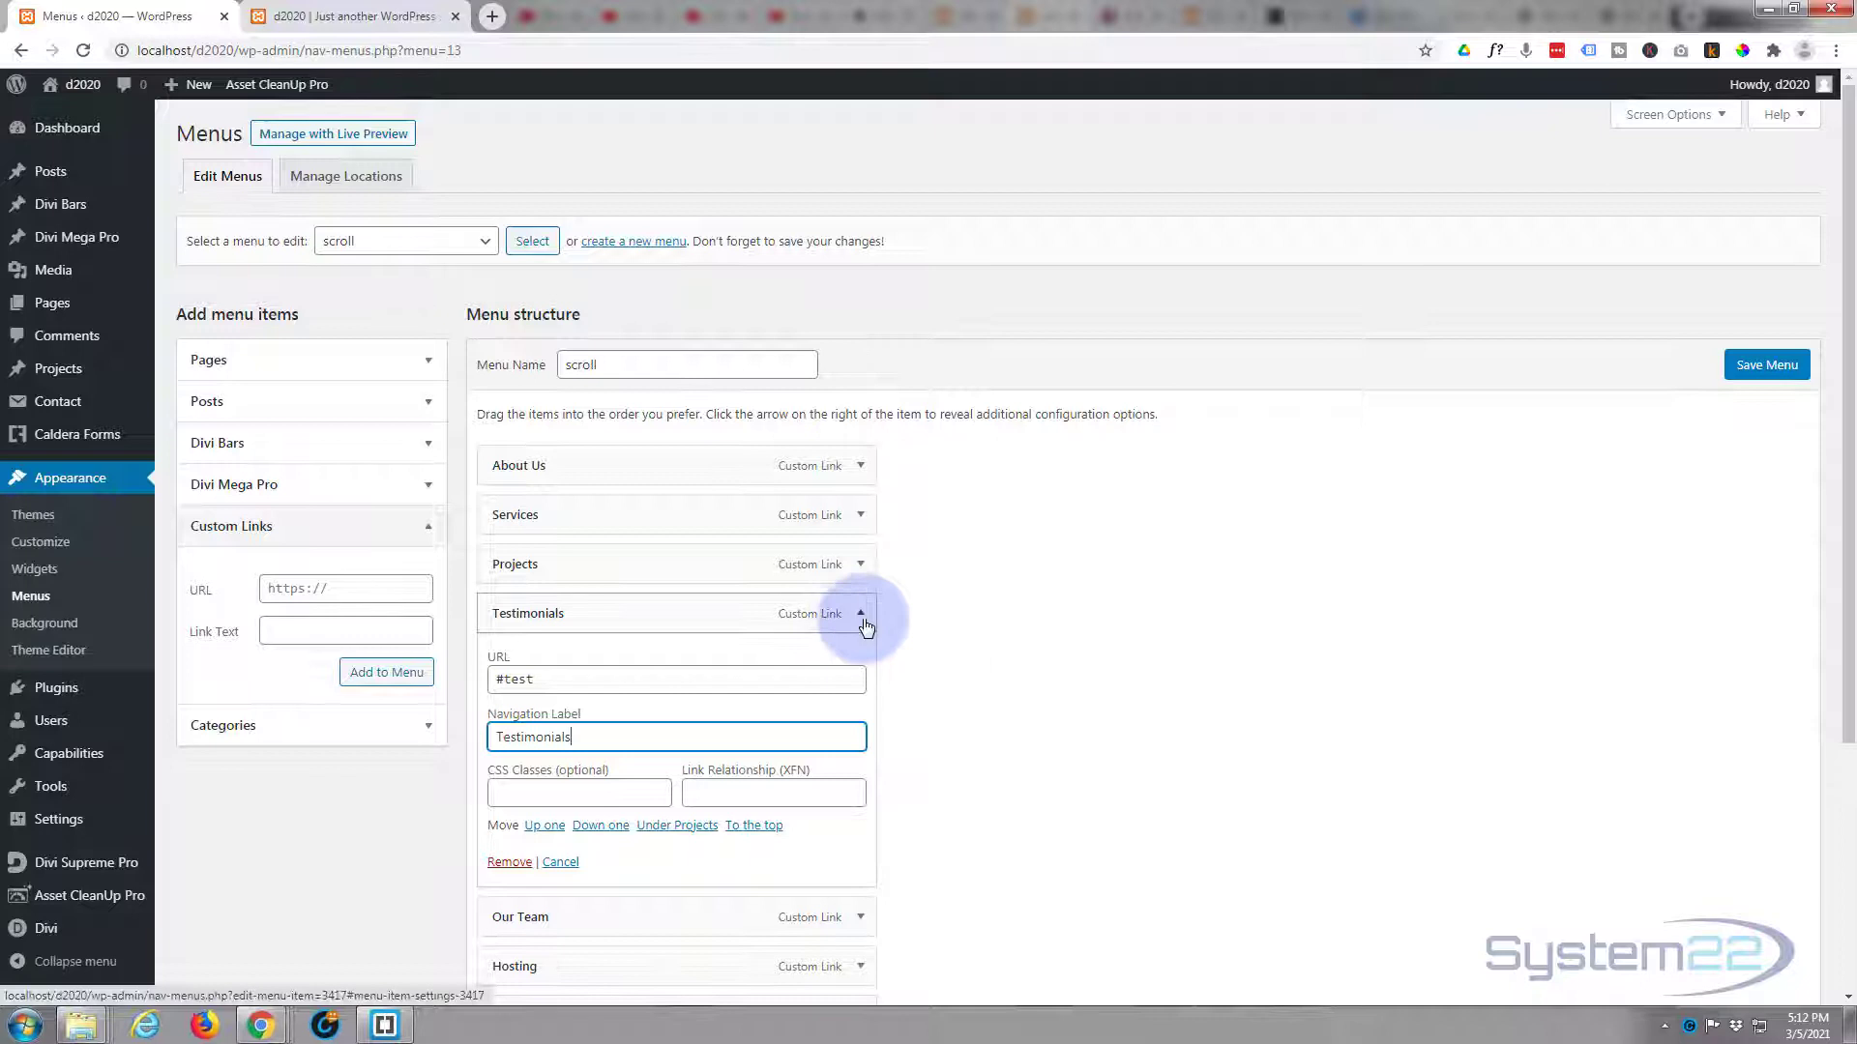
left_click(860, 613)
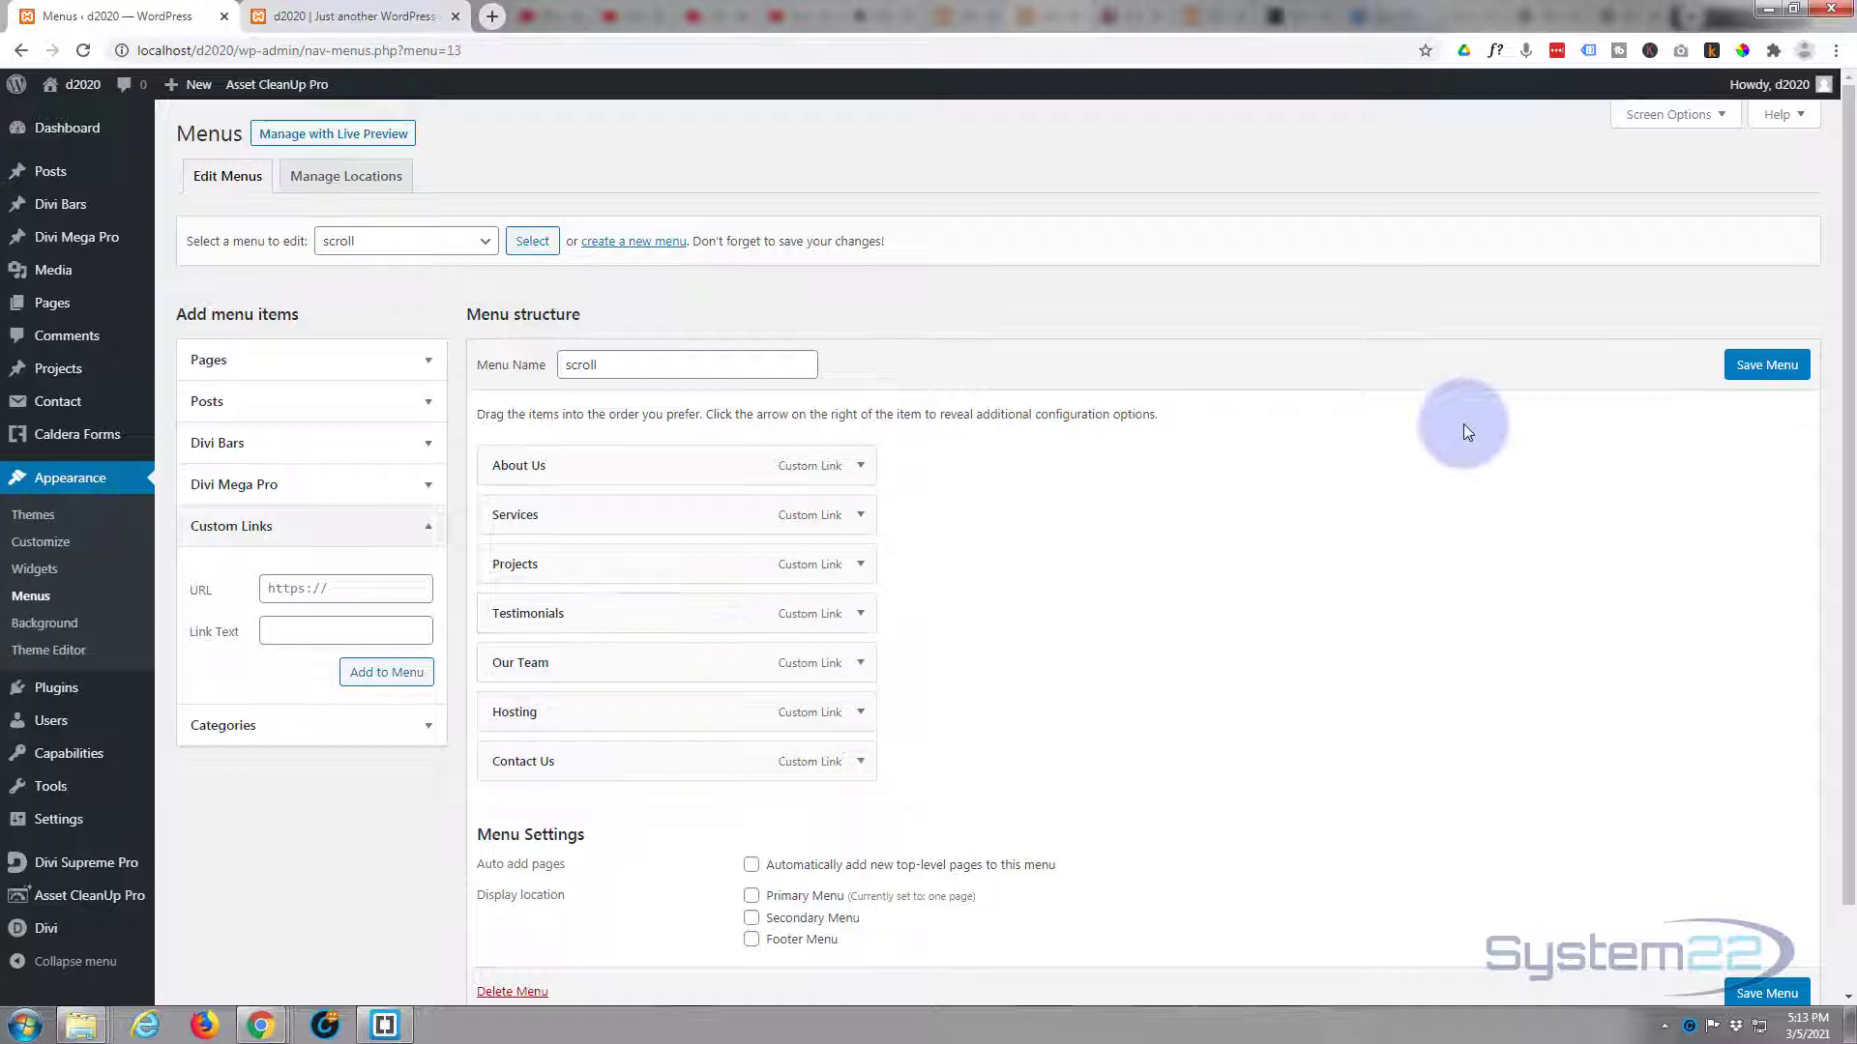
- Save the scroll menu so WordPress confirms it was updated
left_click(1766, 364)
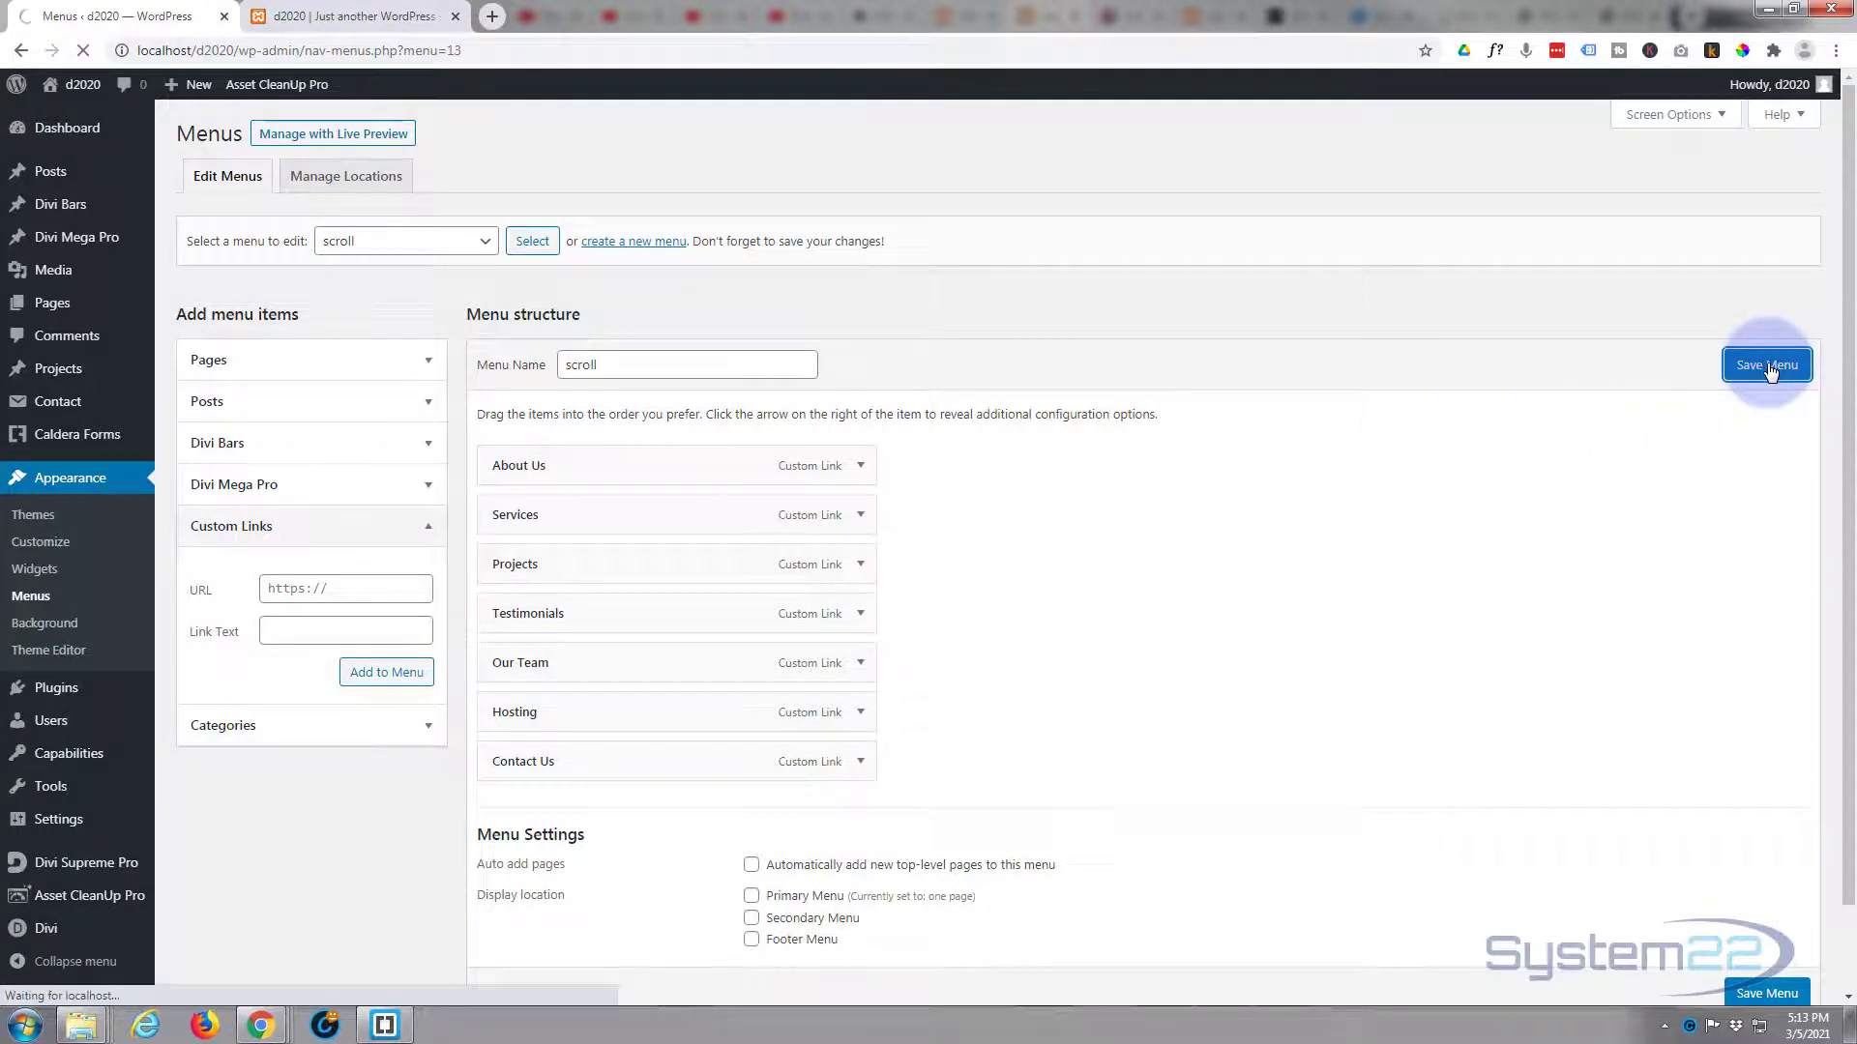
left_click(1766, 364)
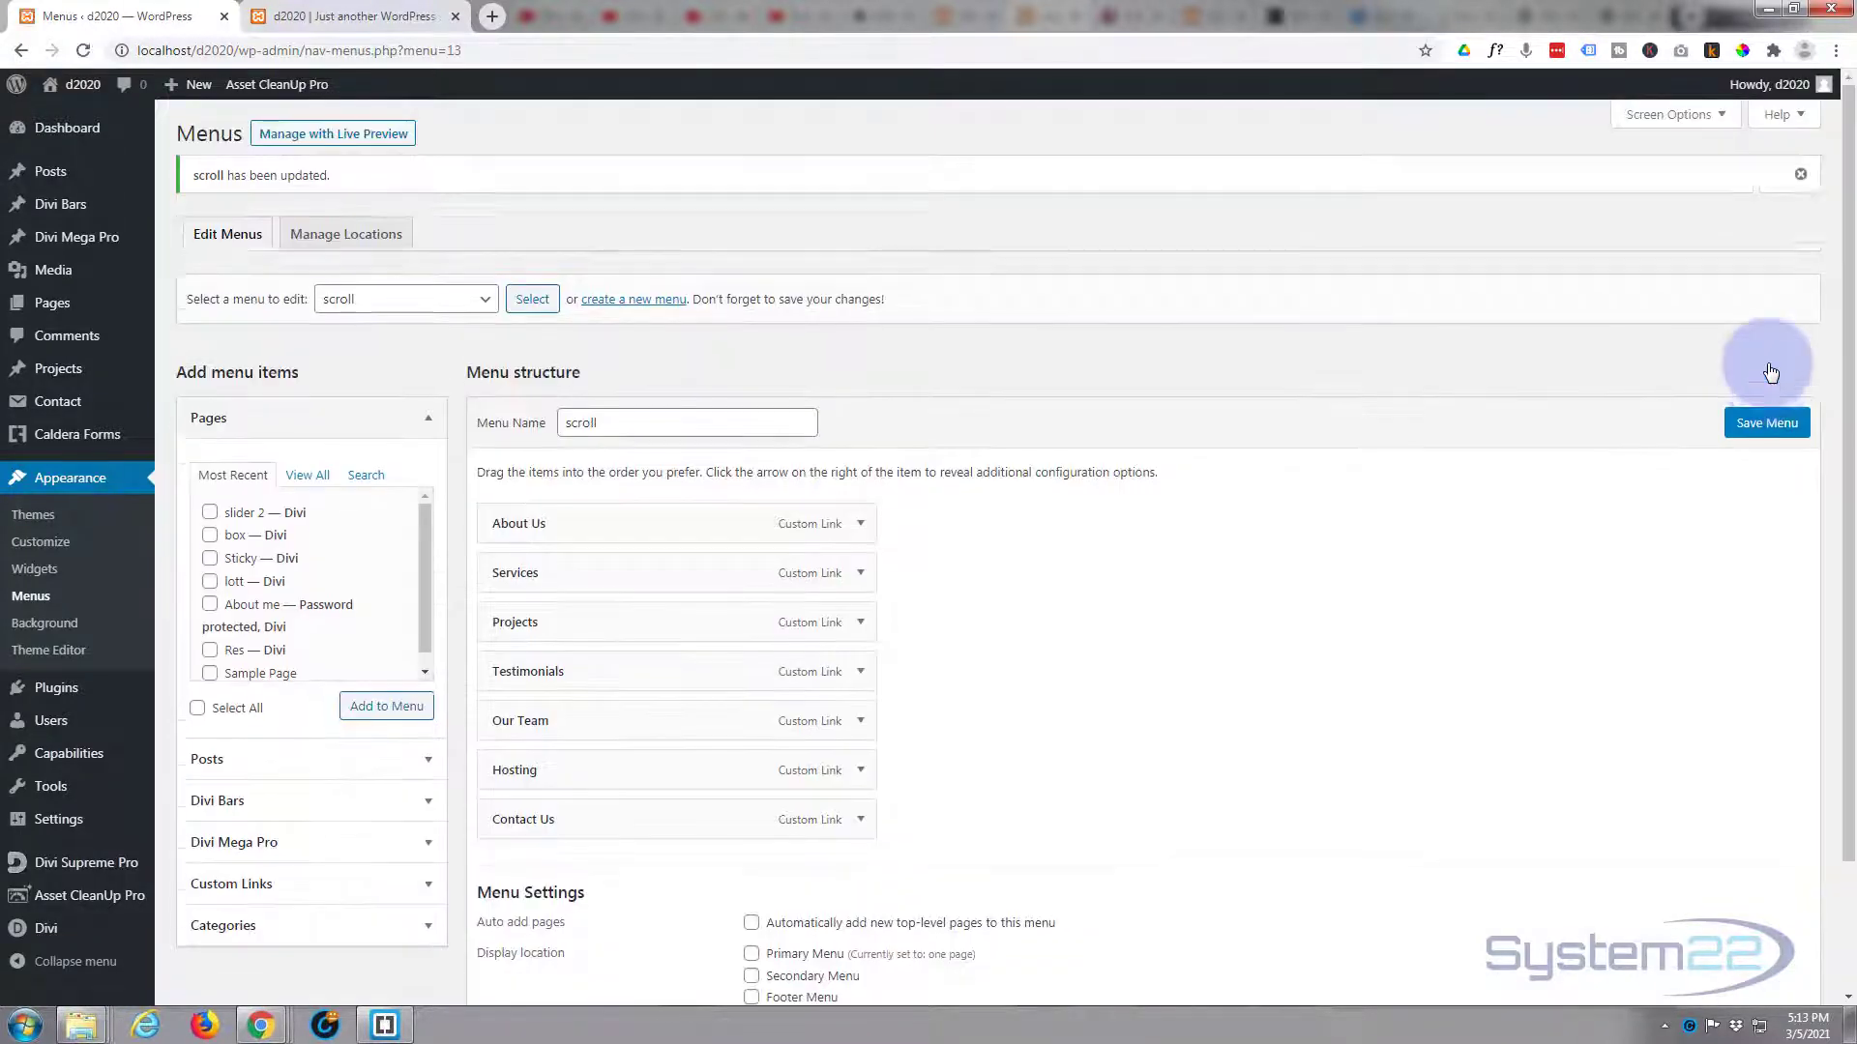
mouse_move(692, 365)
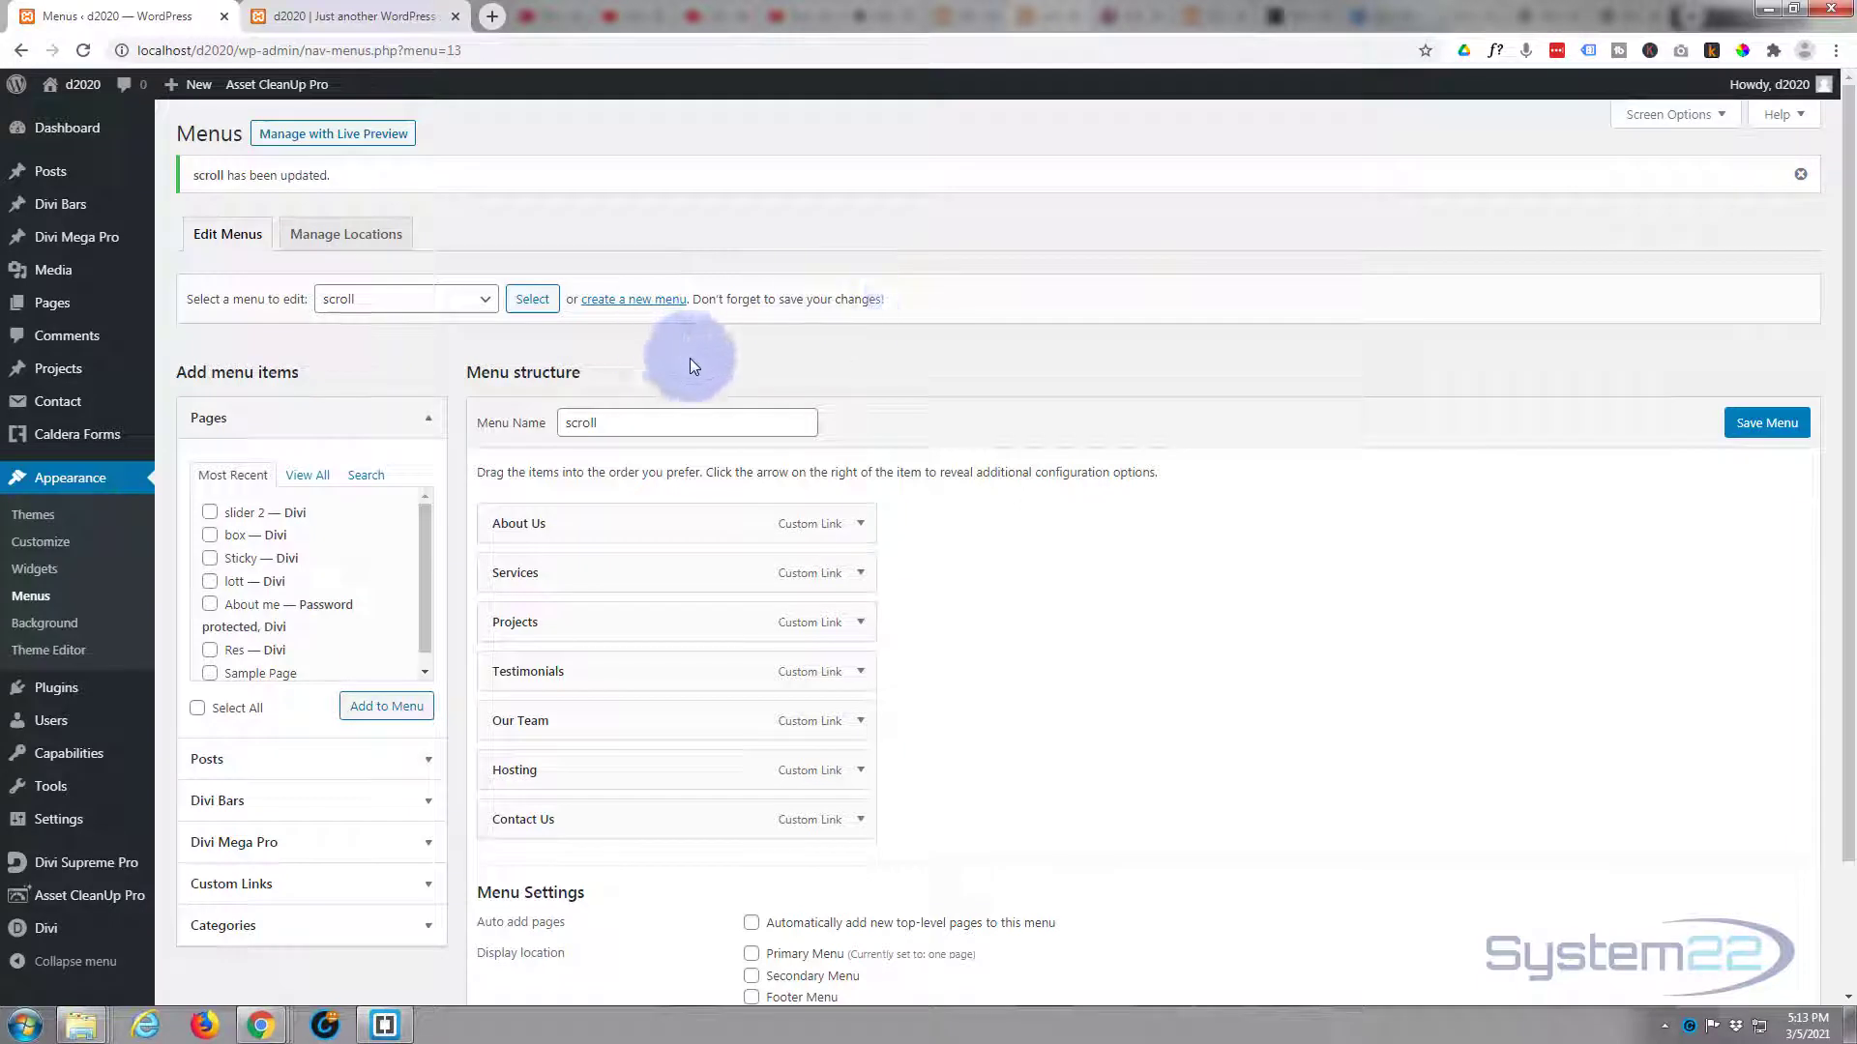
mouse_move(346, 233)
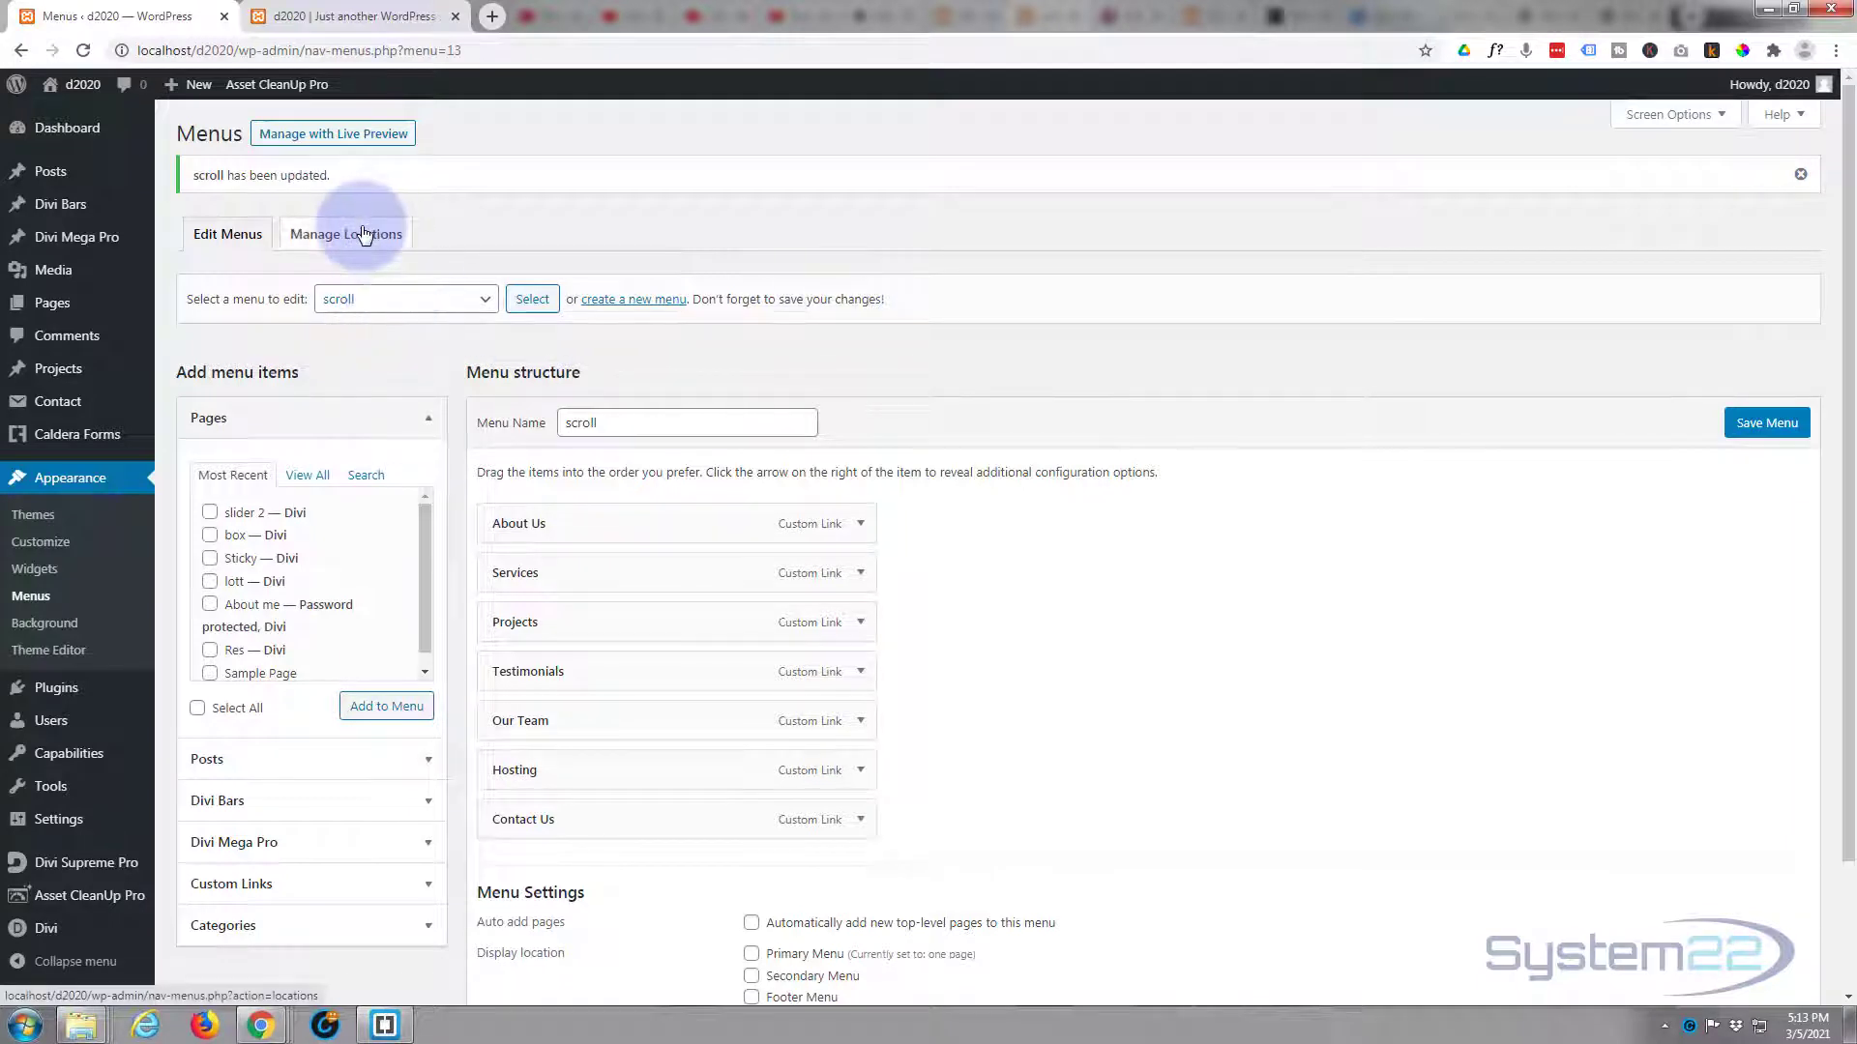
- In Manage Locations, assign the scroll menu to the Primary Menu location and save changes
left_click(344, 233)
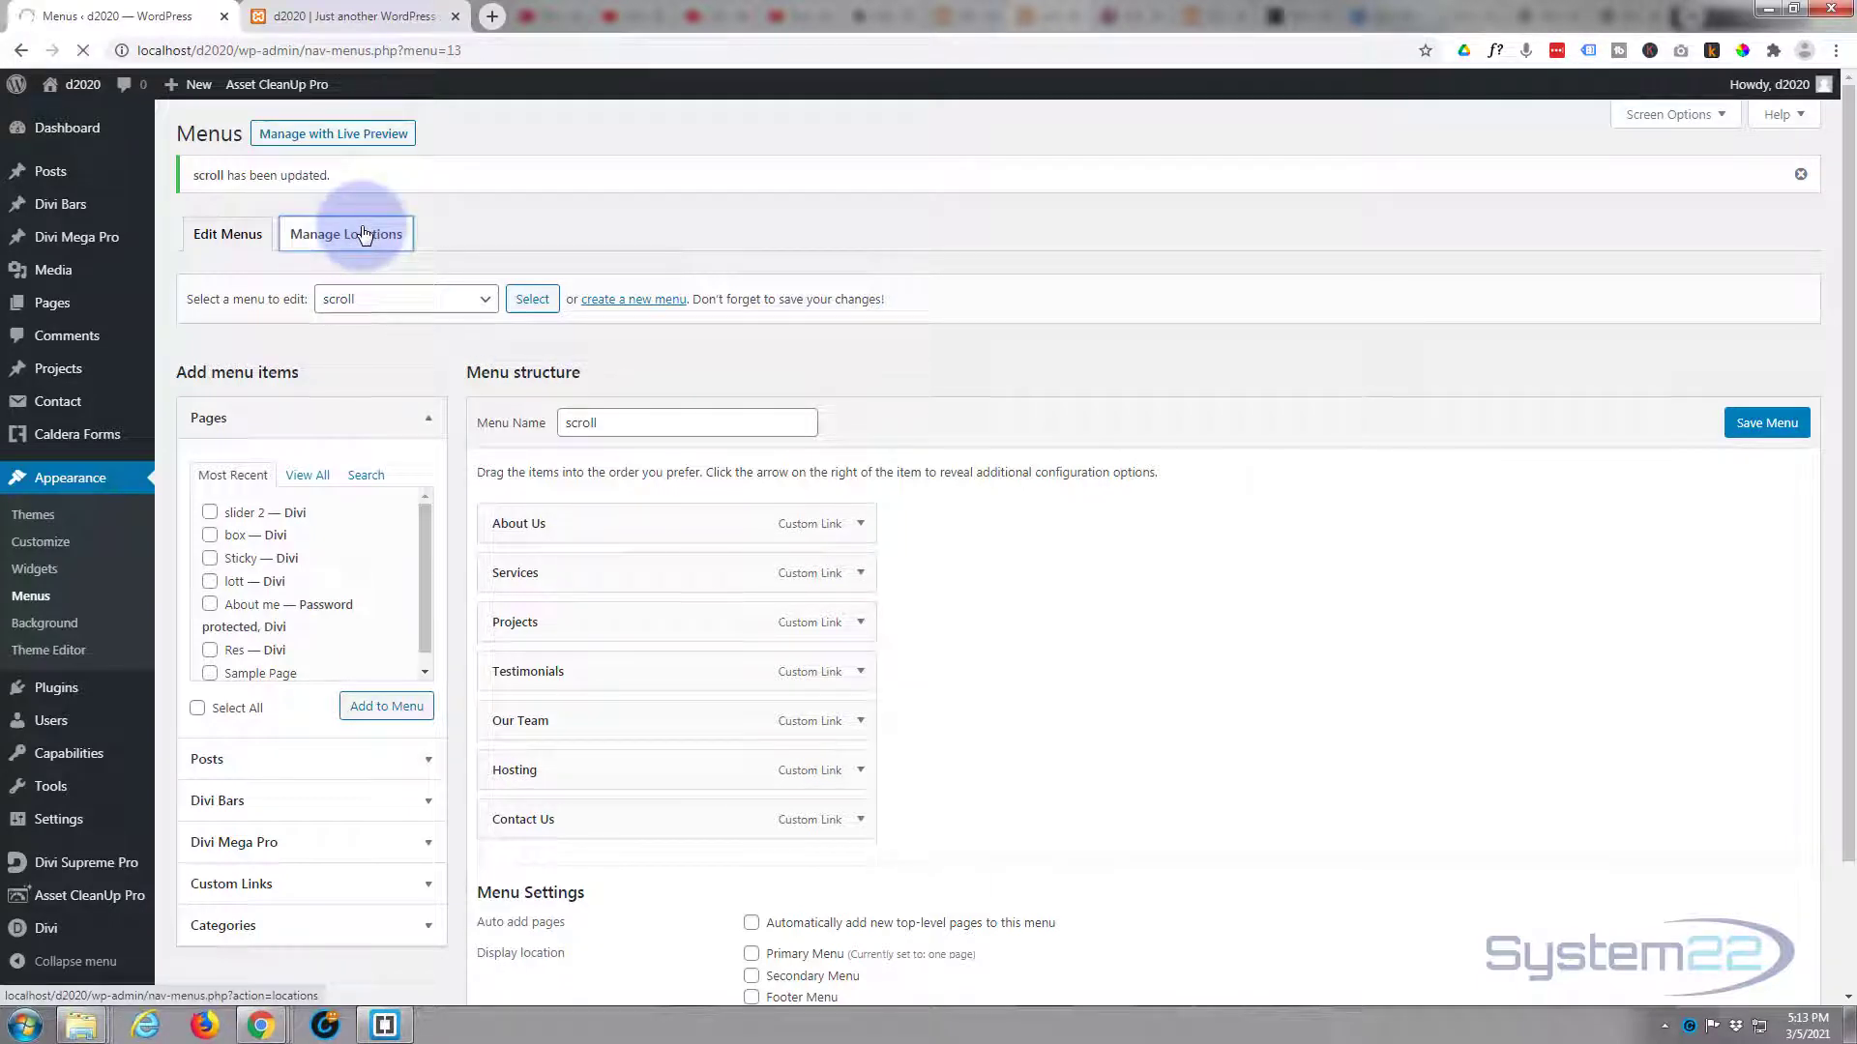
left_click(346, 233)
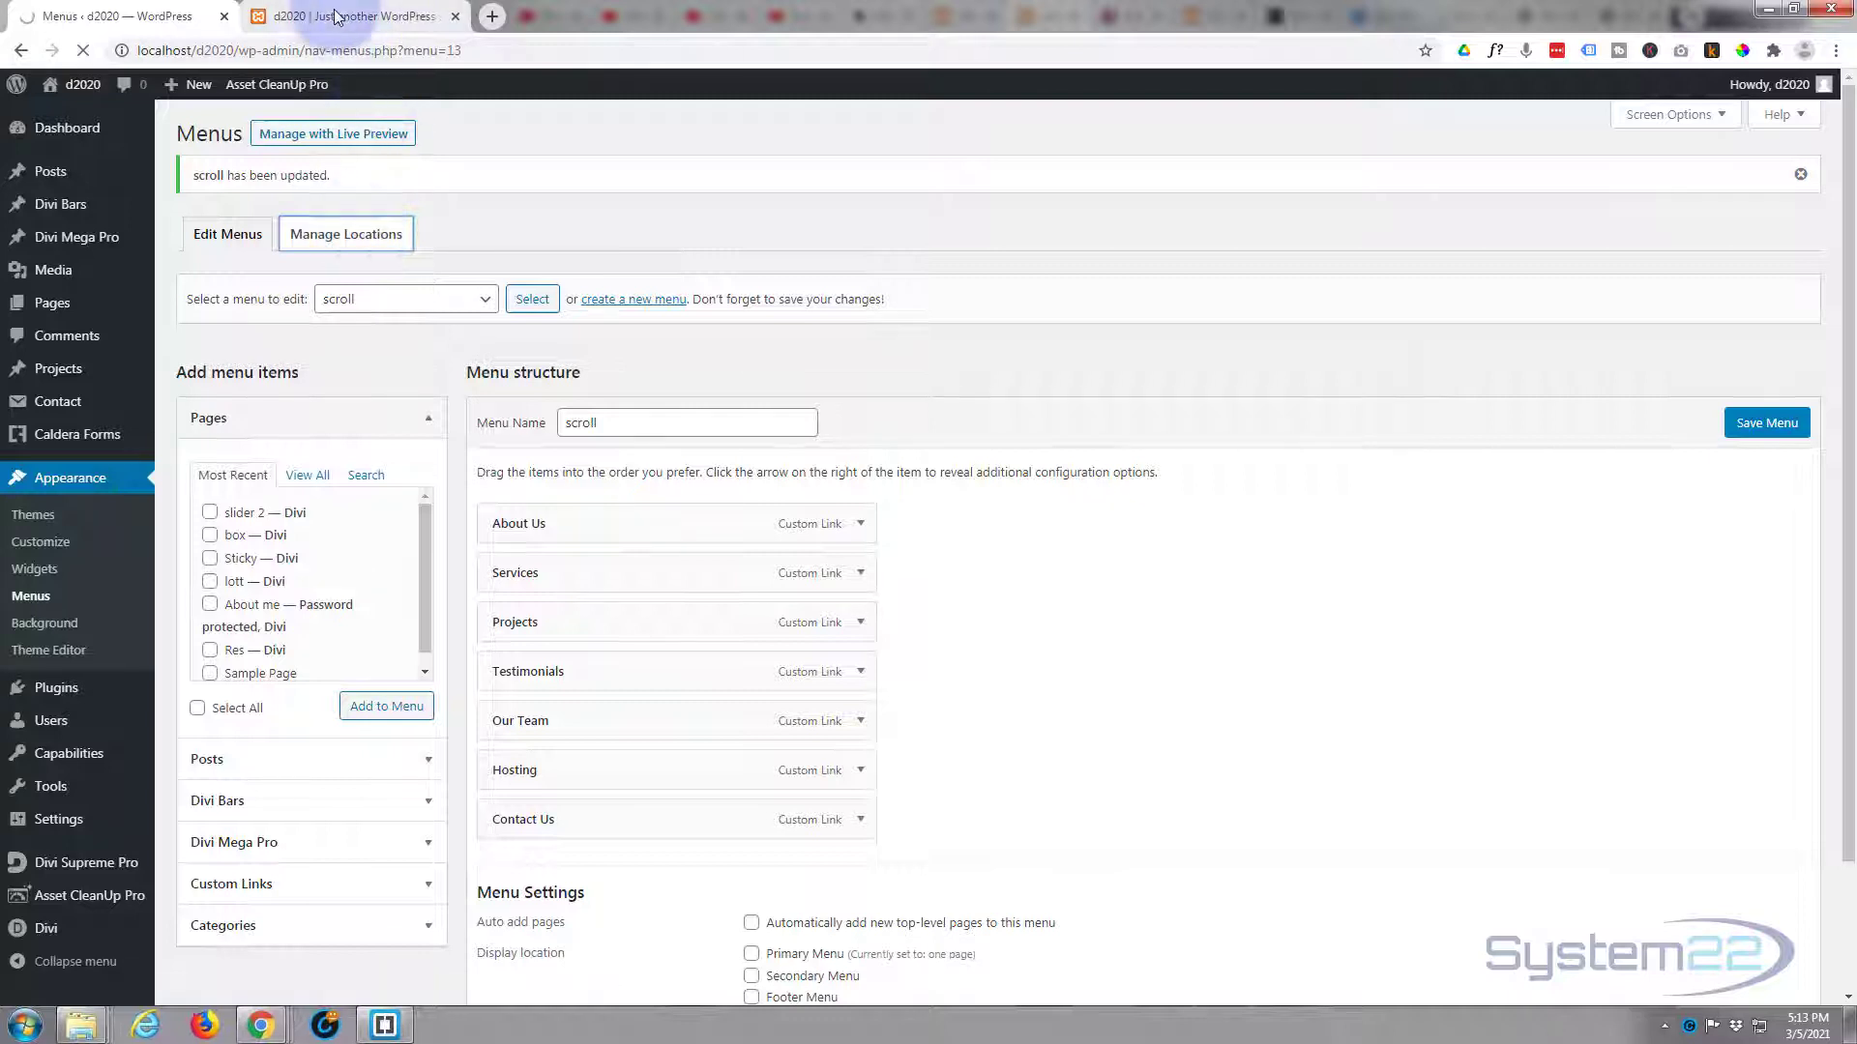
left_click(344, 16)
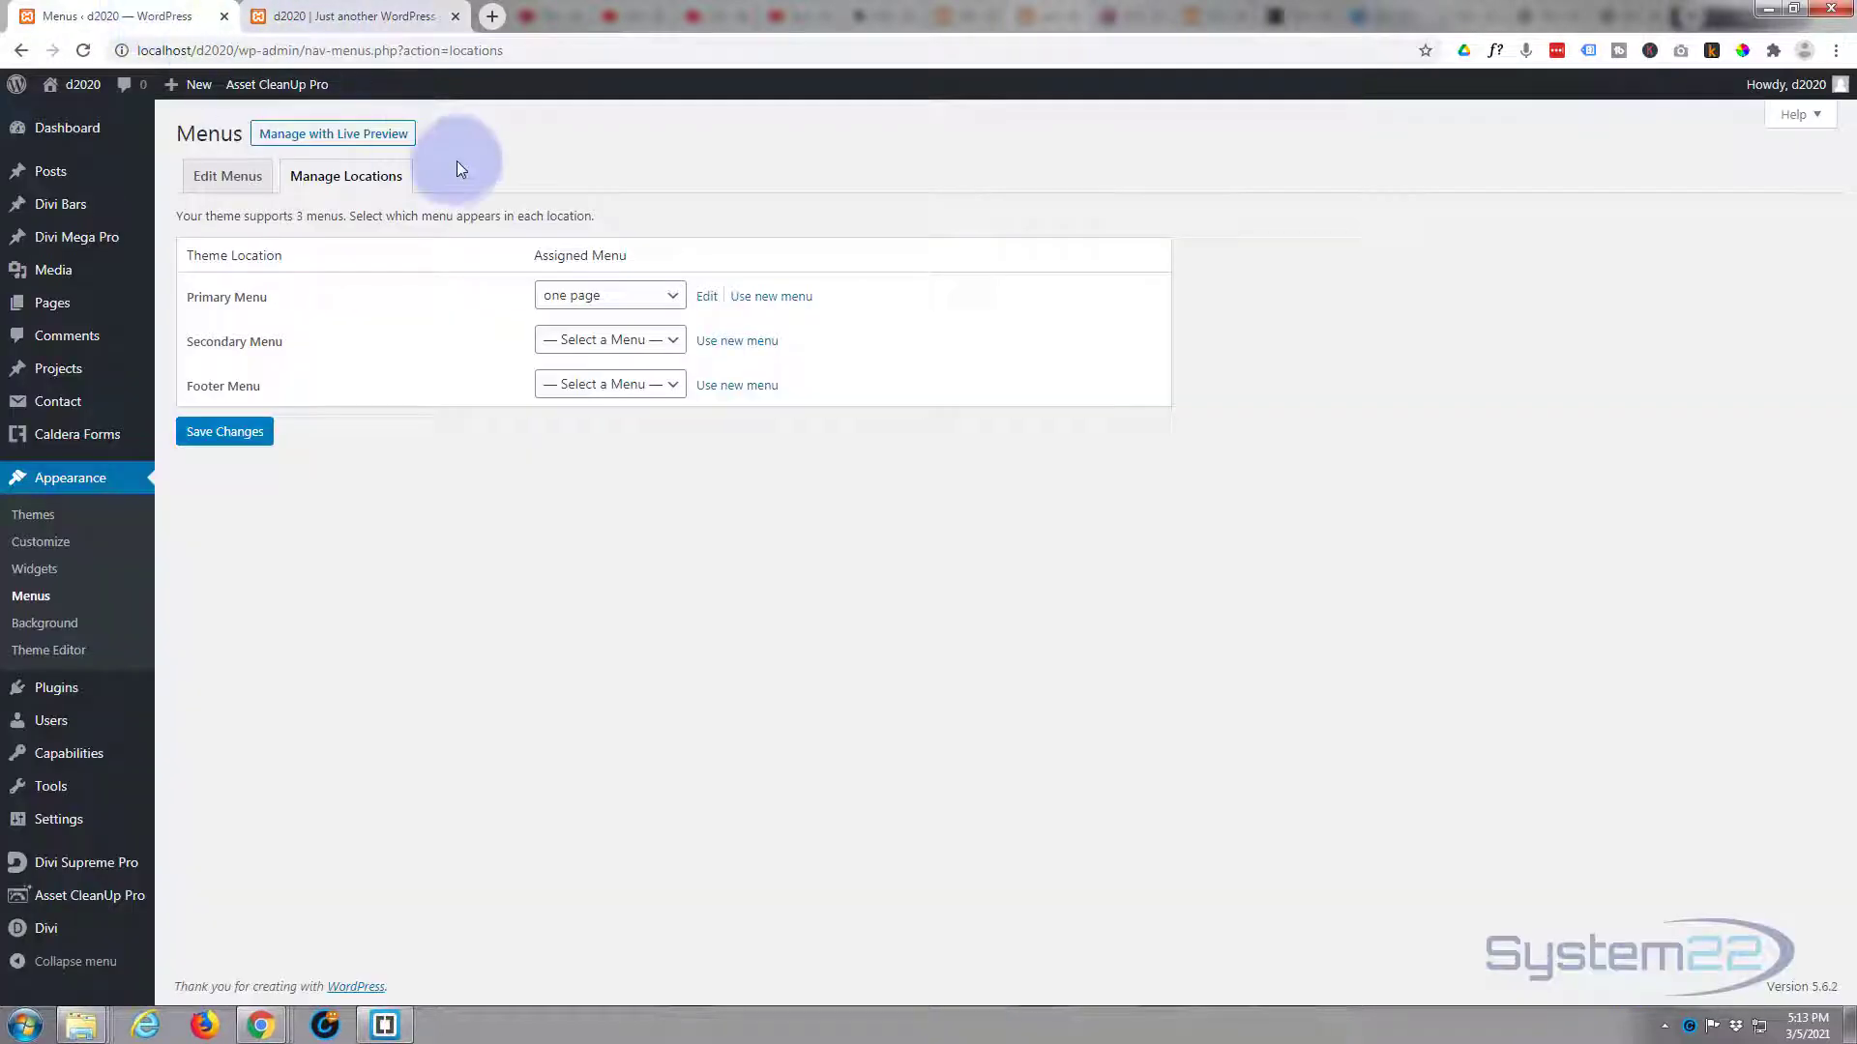
mouse_move(273, 301)
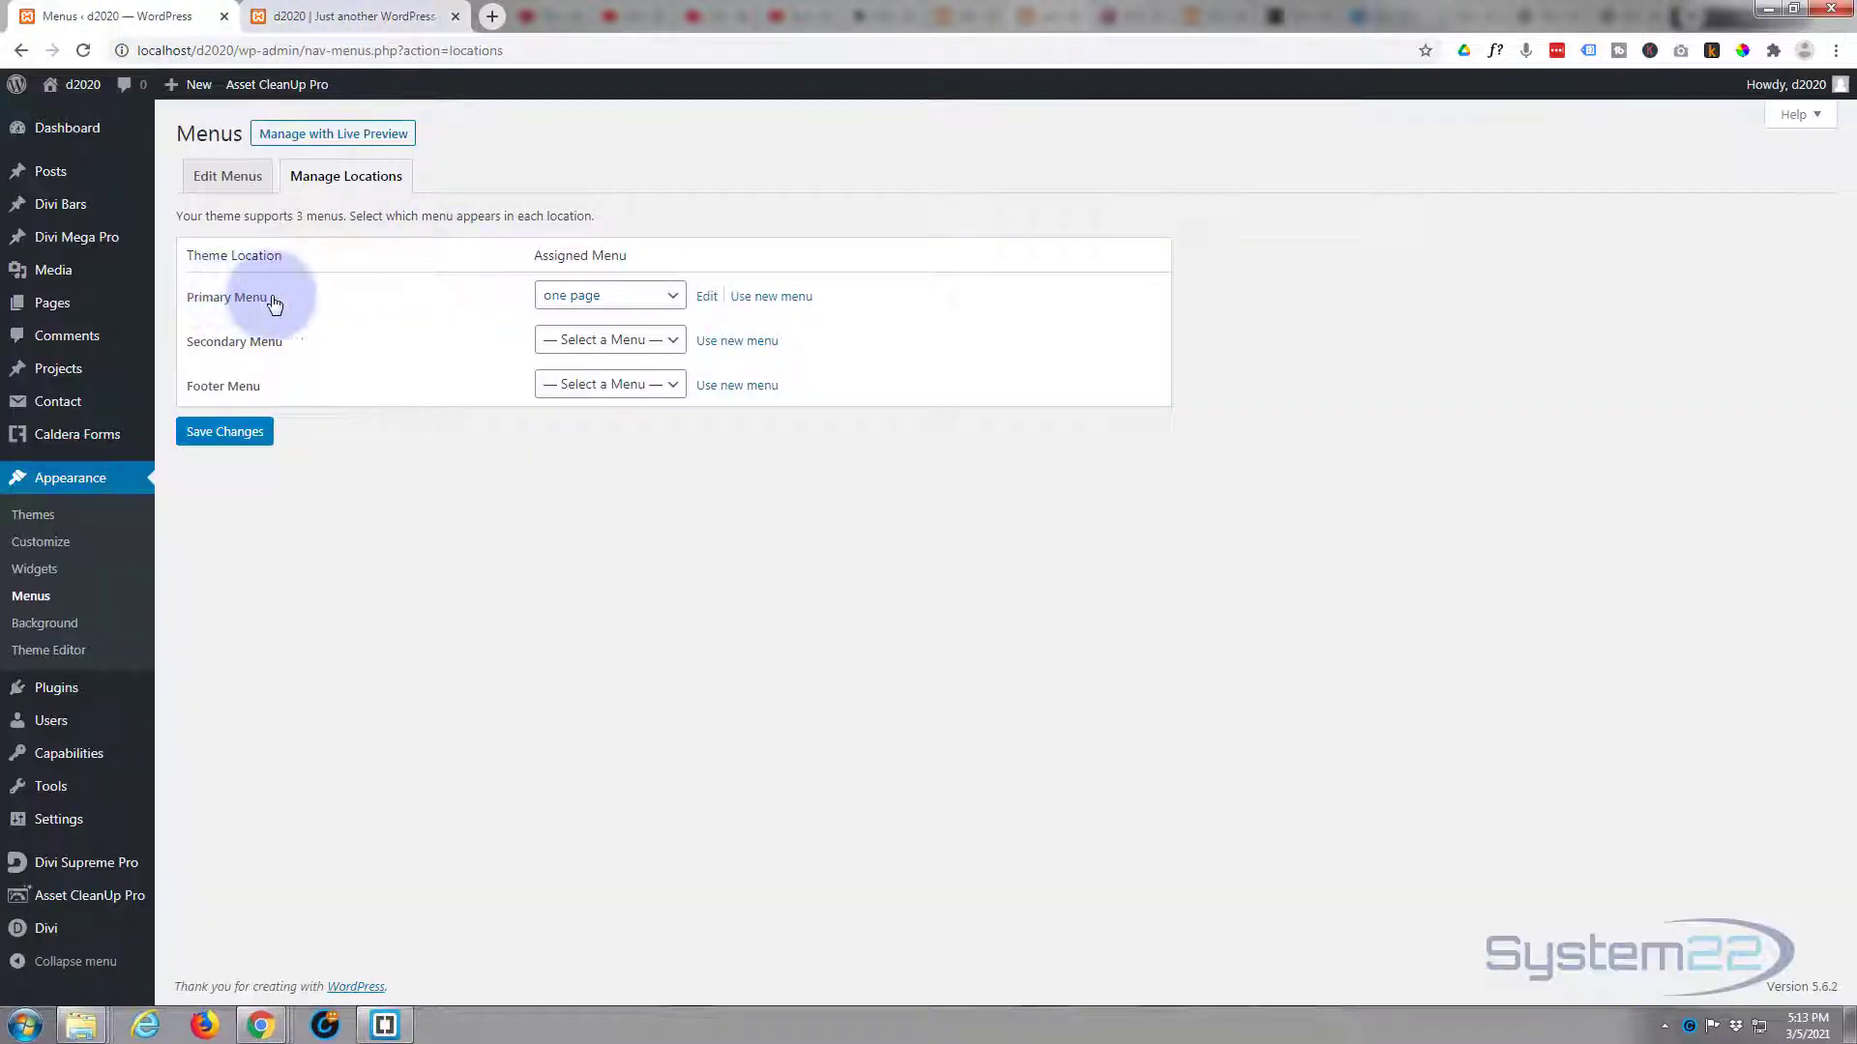
left_click(608, 295)
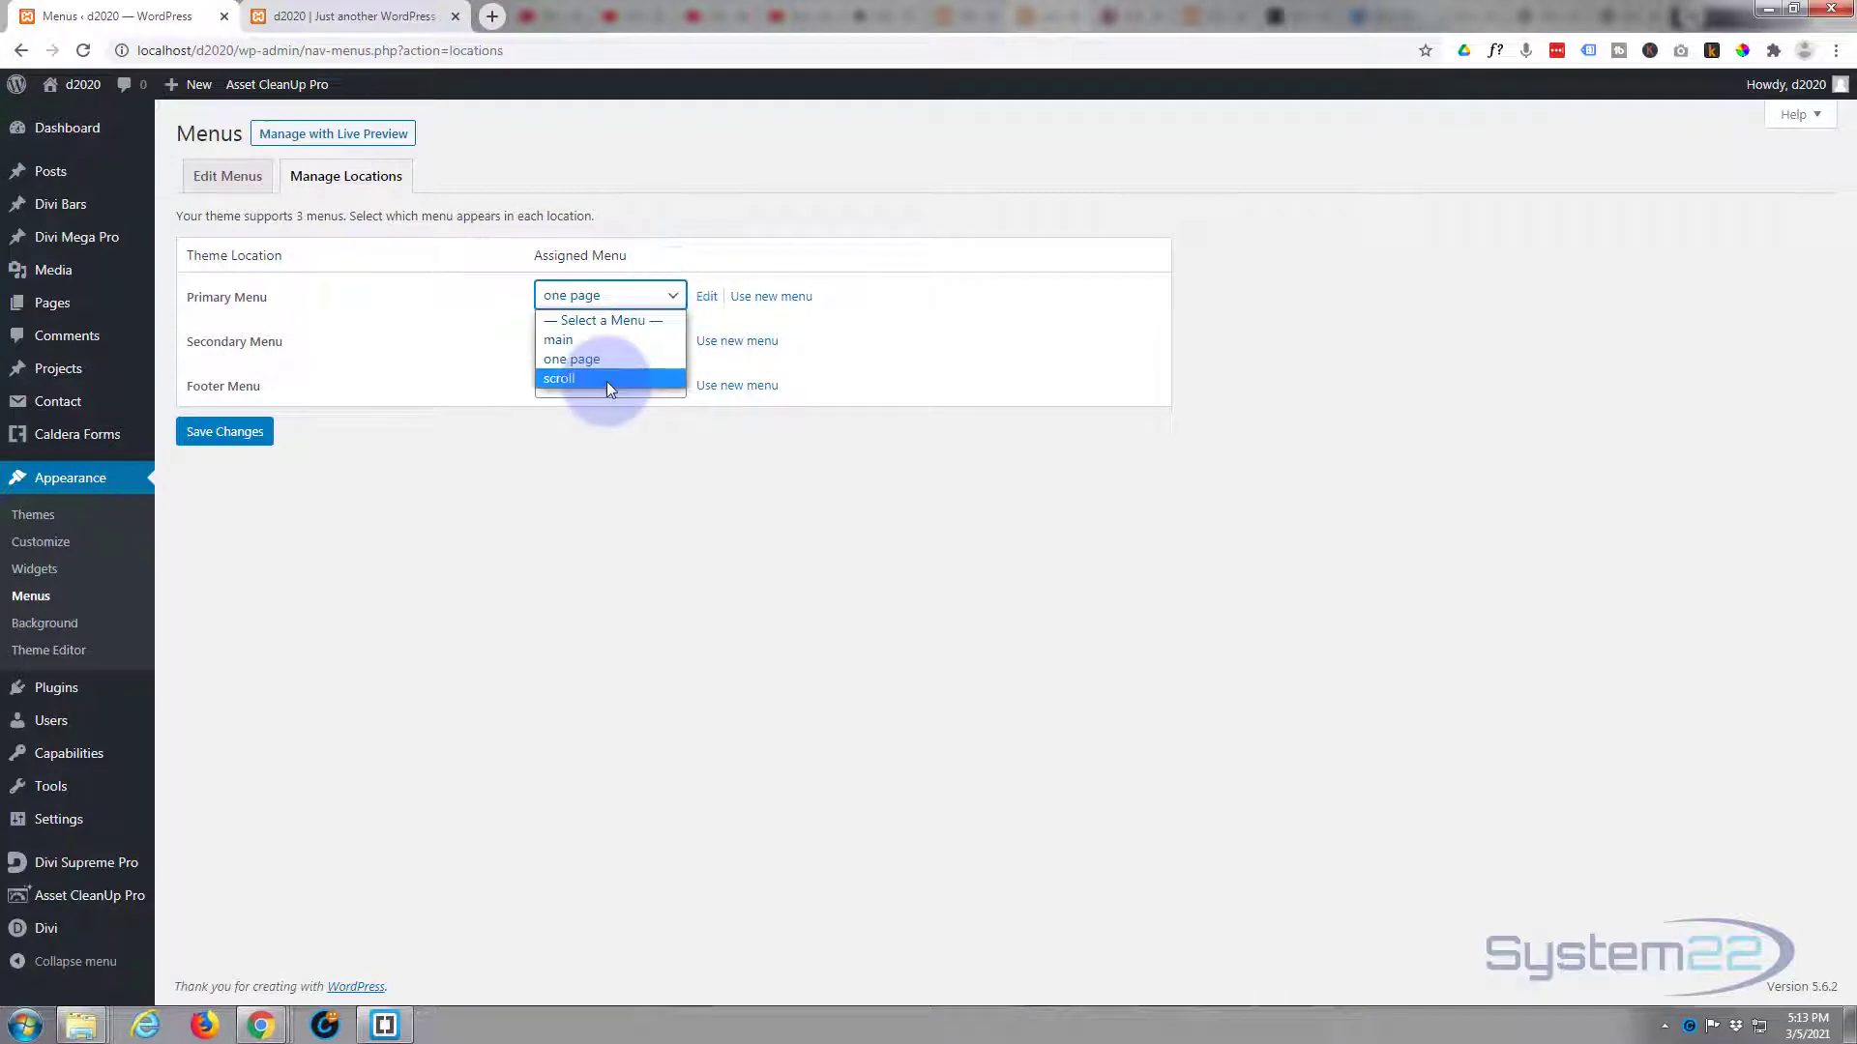
left_click(558, 378)
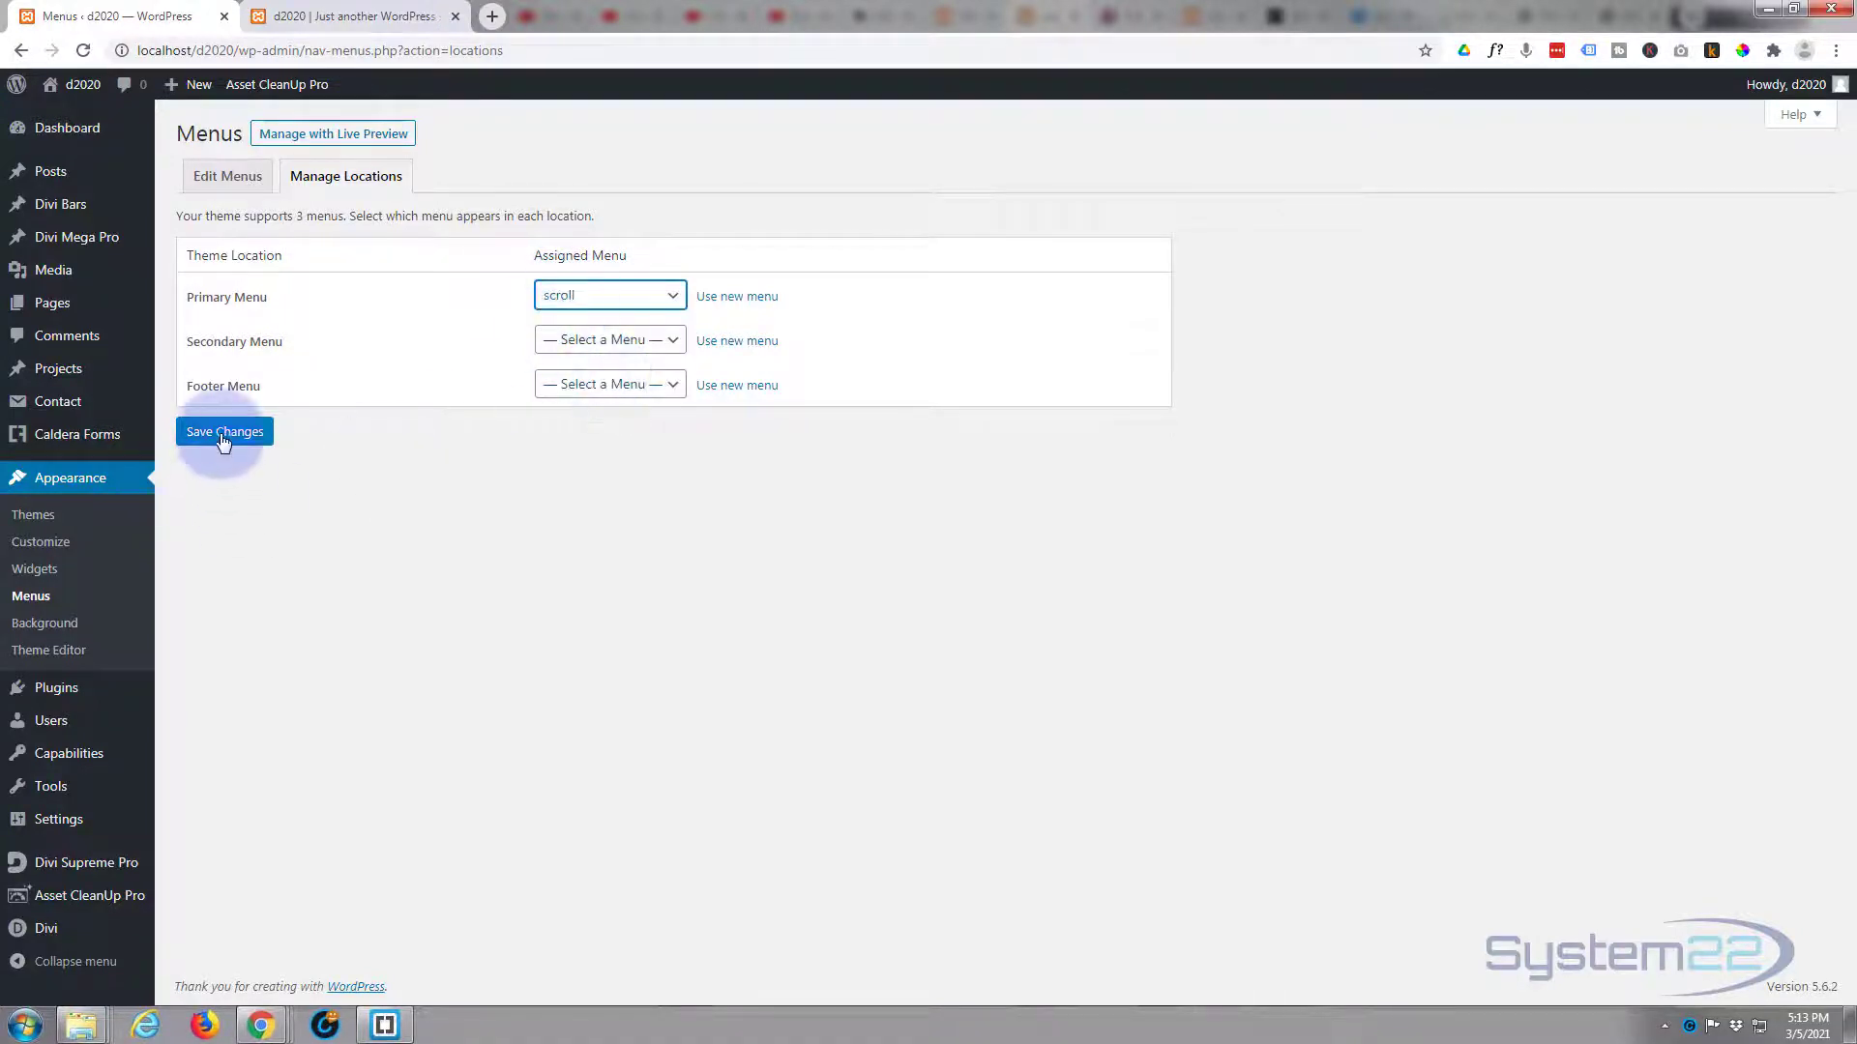
left_click(224, 432)
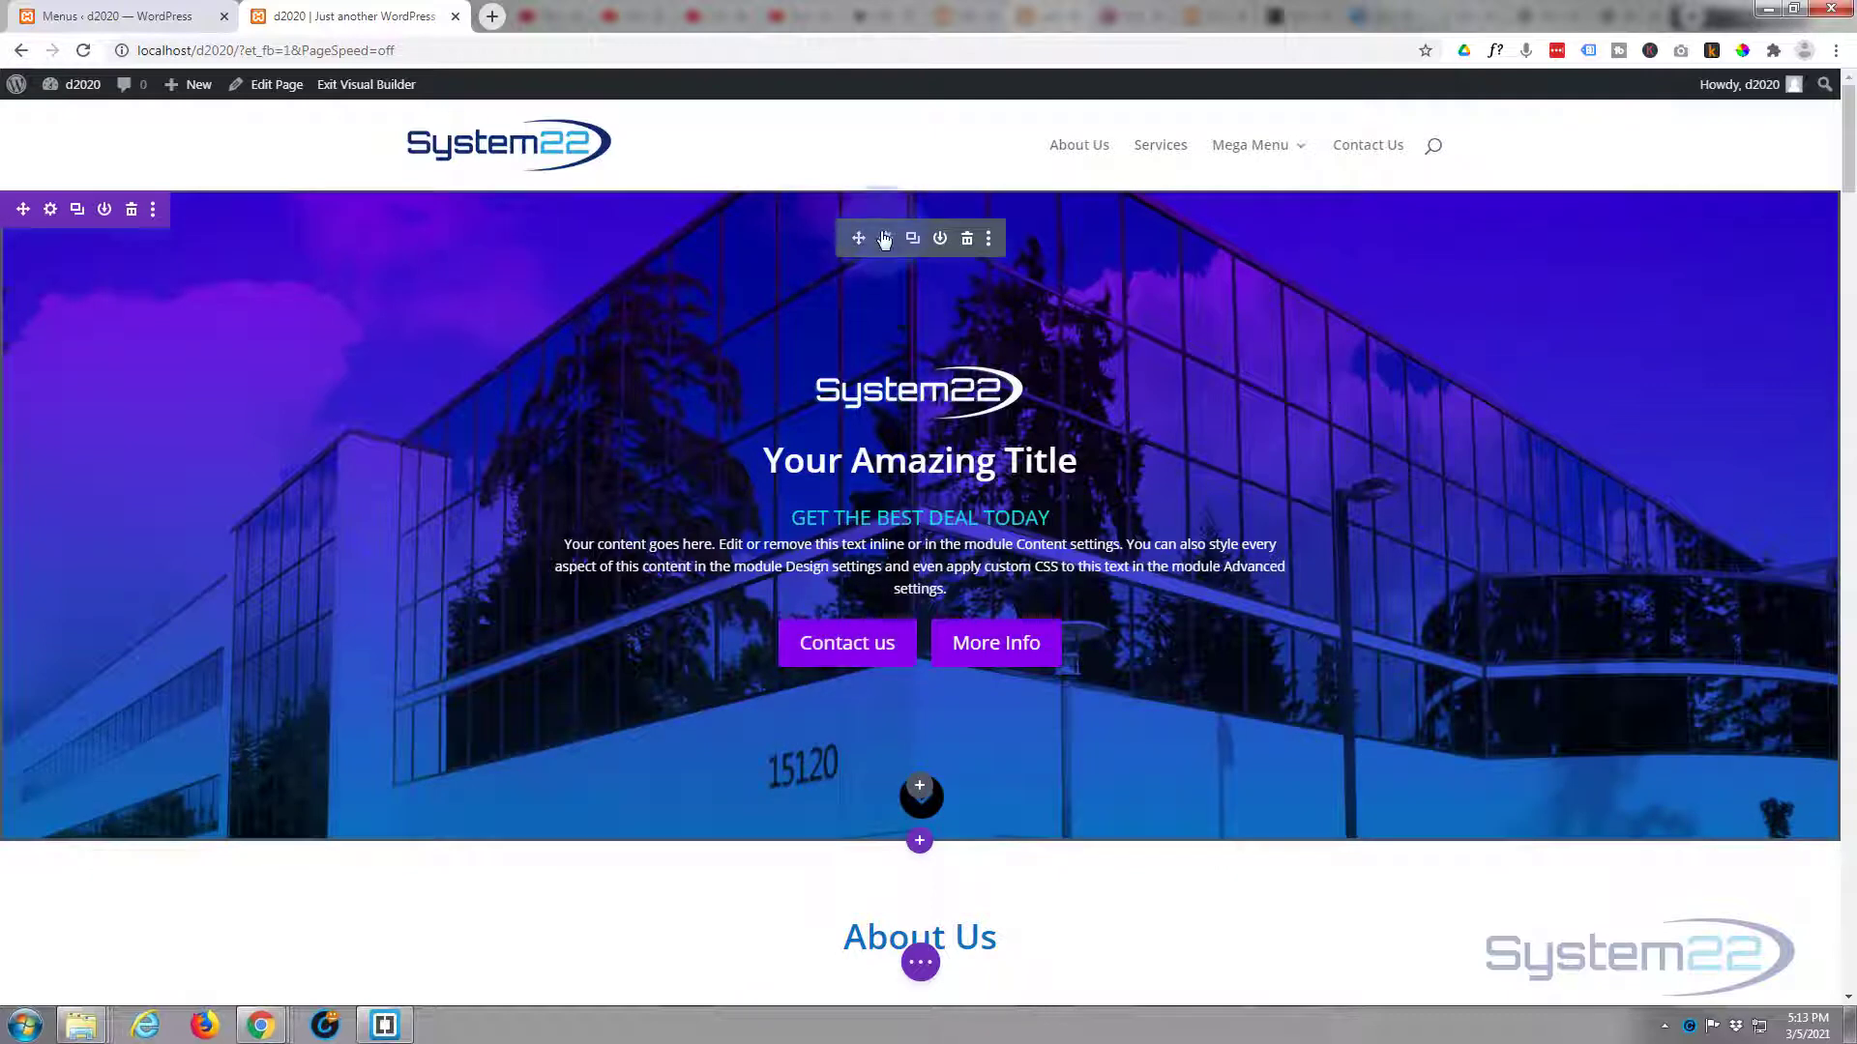
- Set the Fullwidth Header's Button #1 link to #contact and Button #2 link to #about, and save
left_click(882, 238)
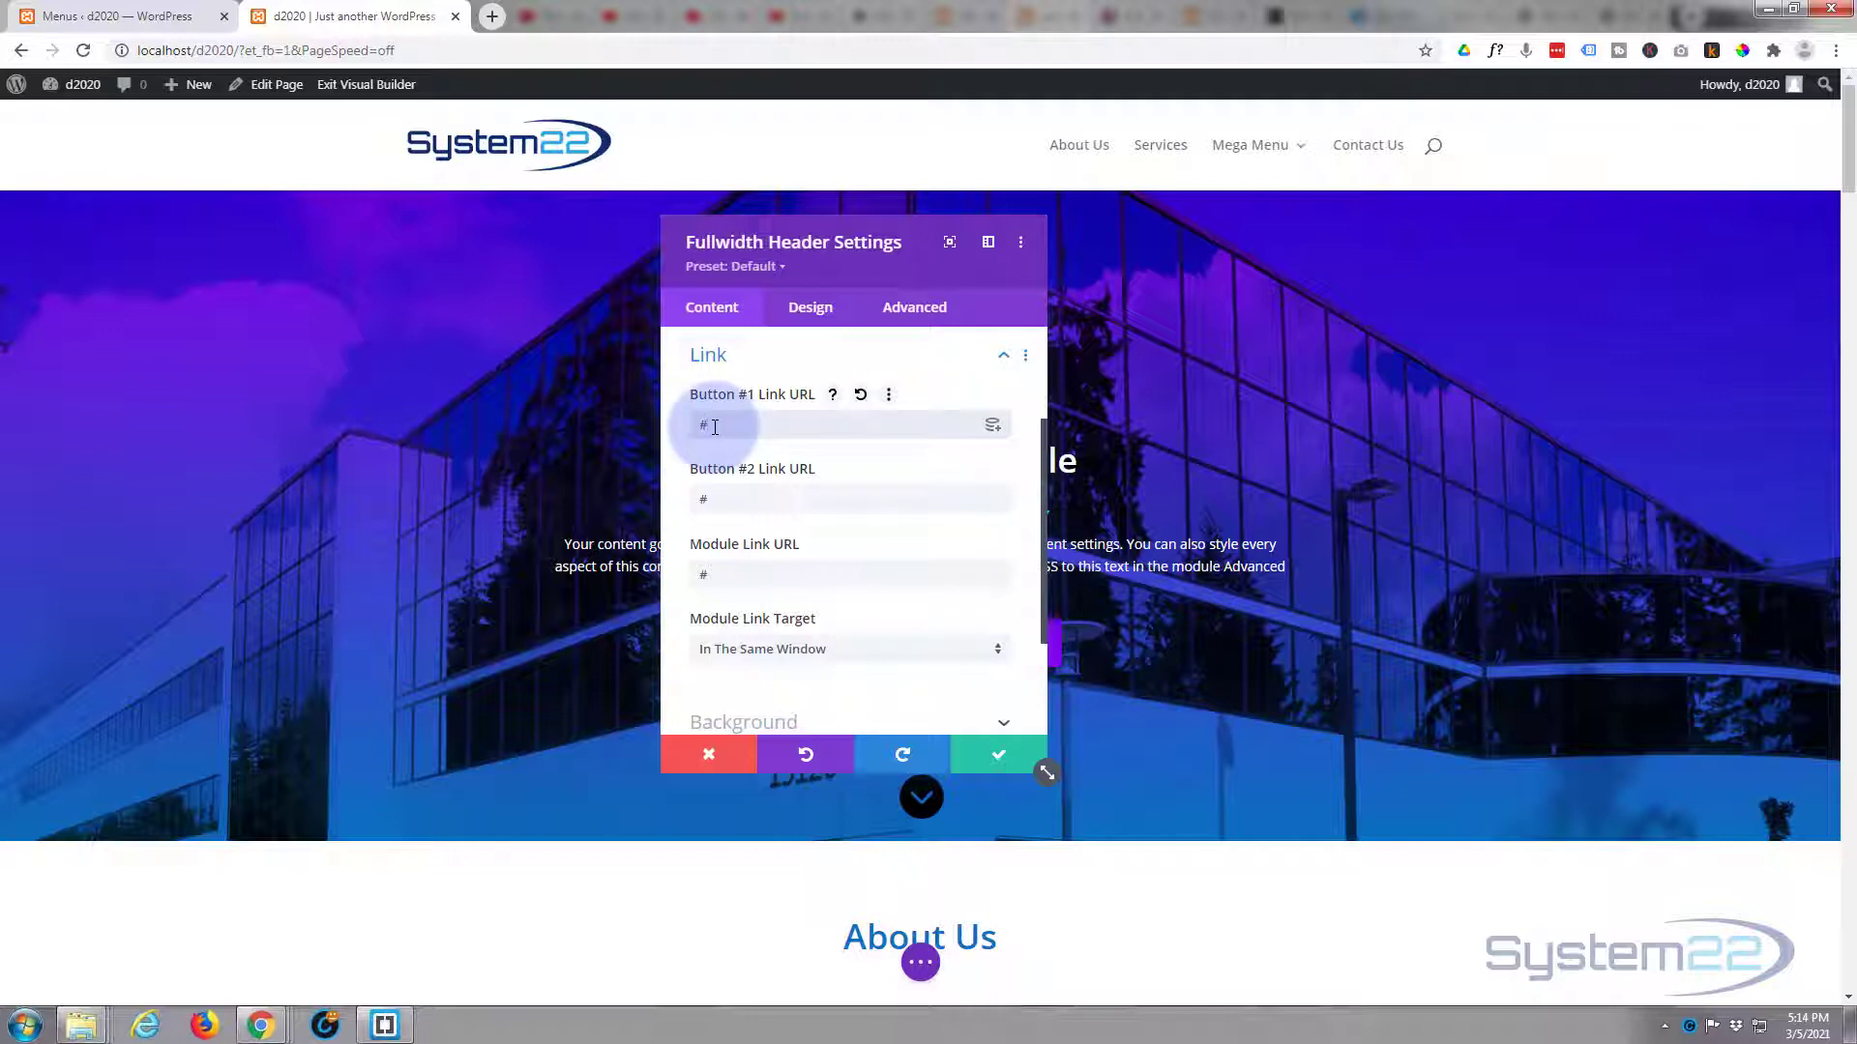
type("contact")
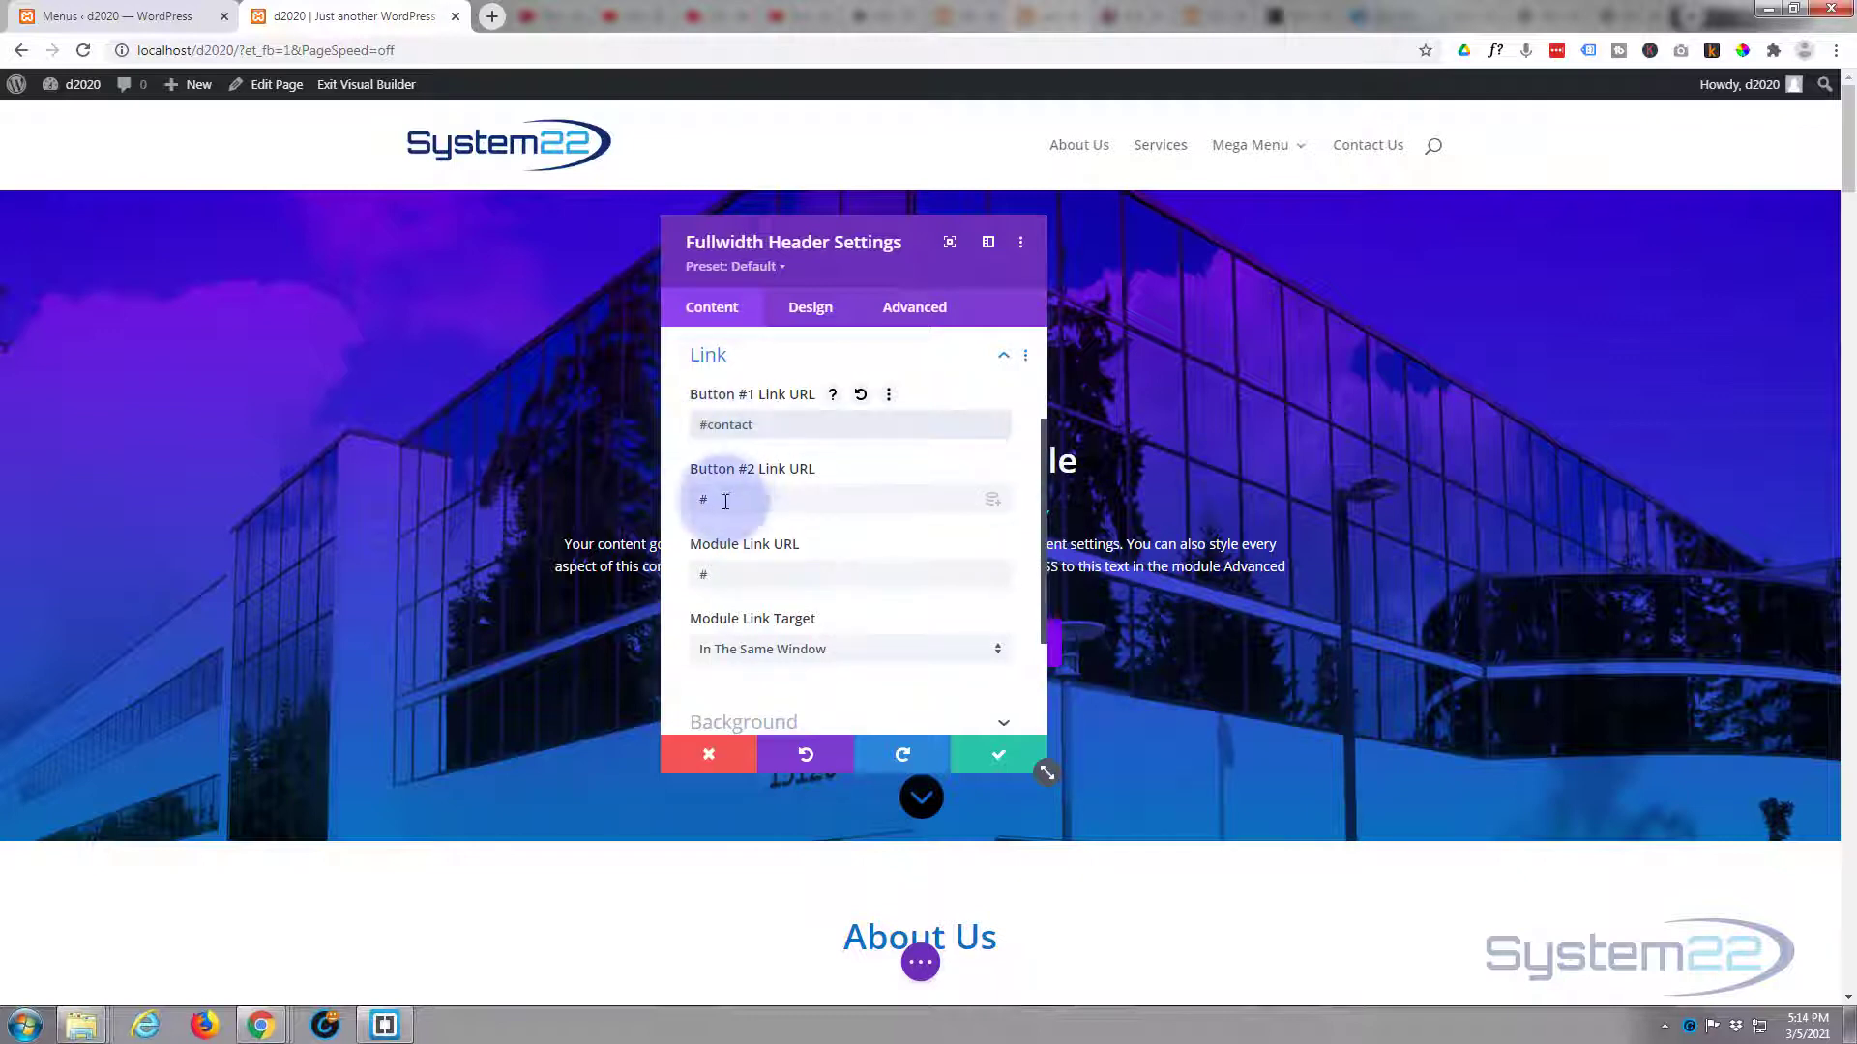
left_click(848, 424)
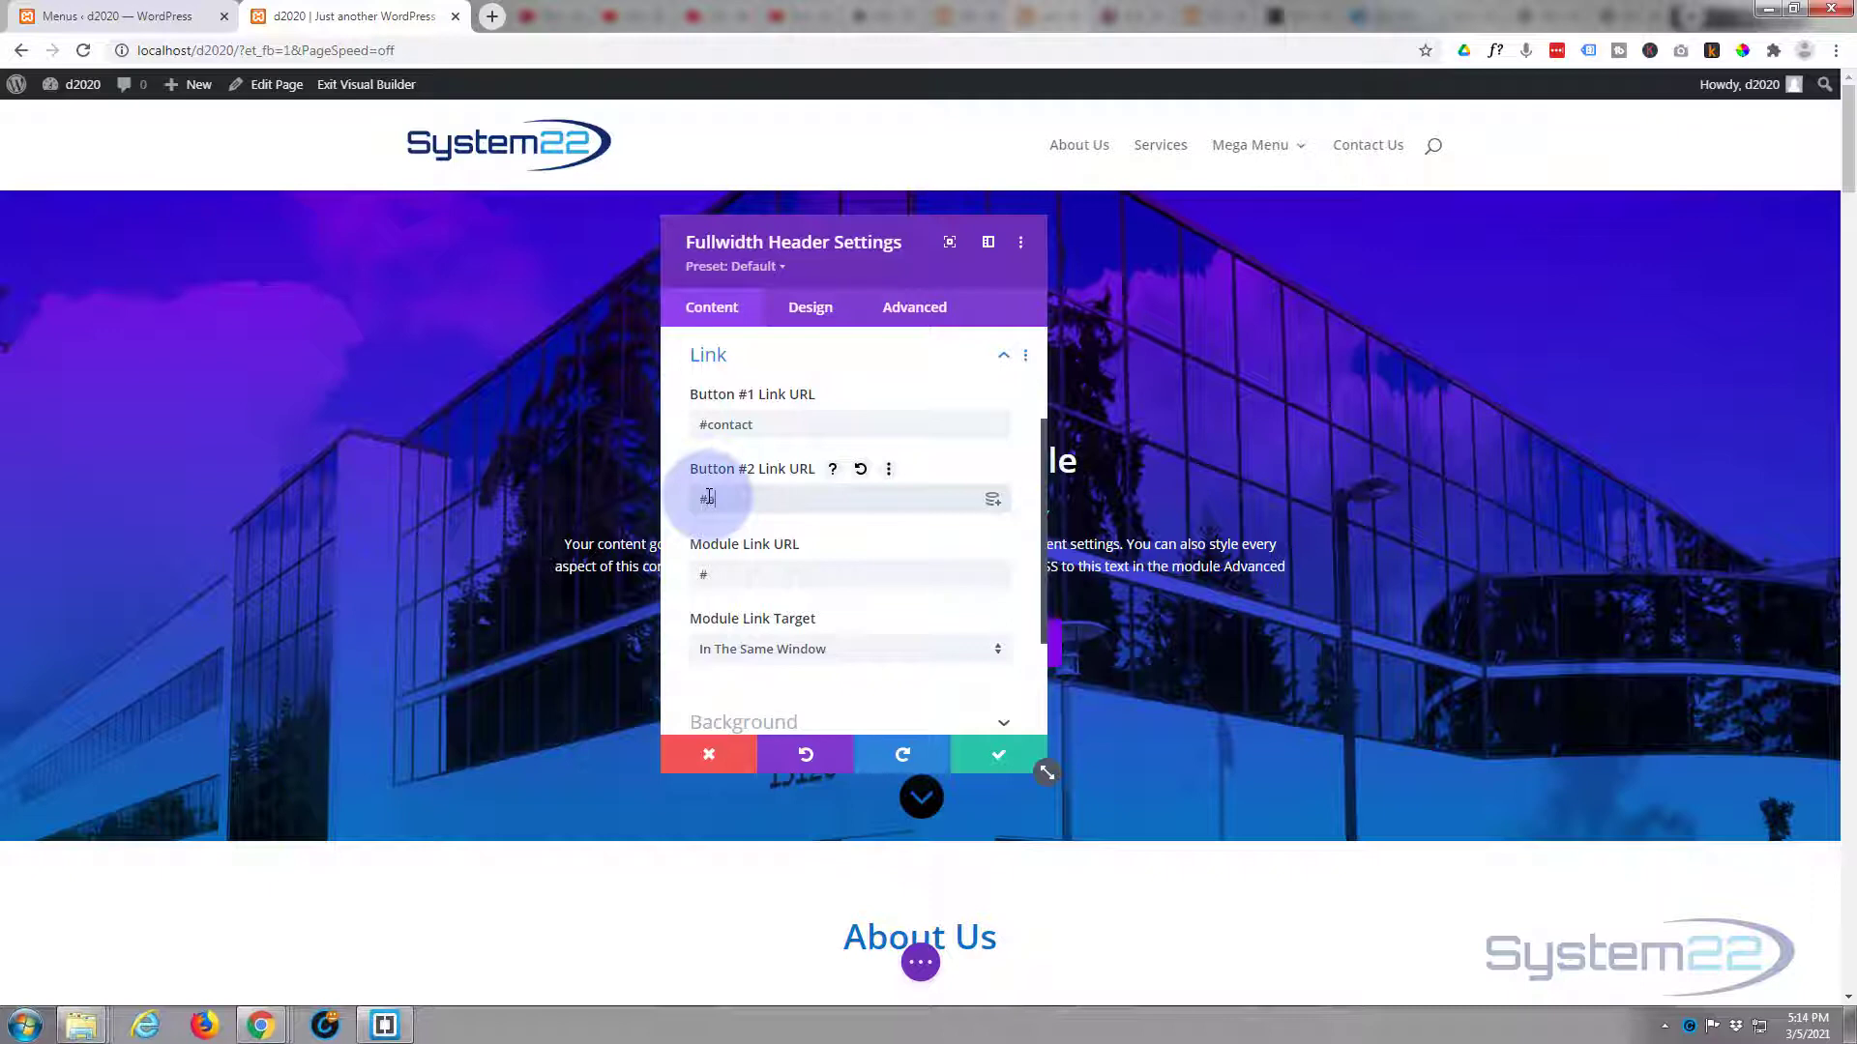
type("#about")
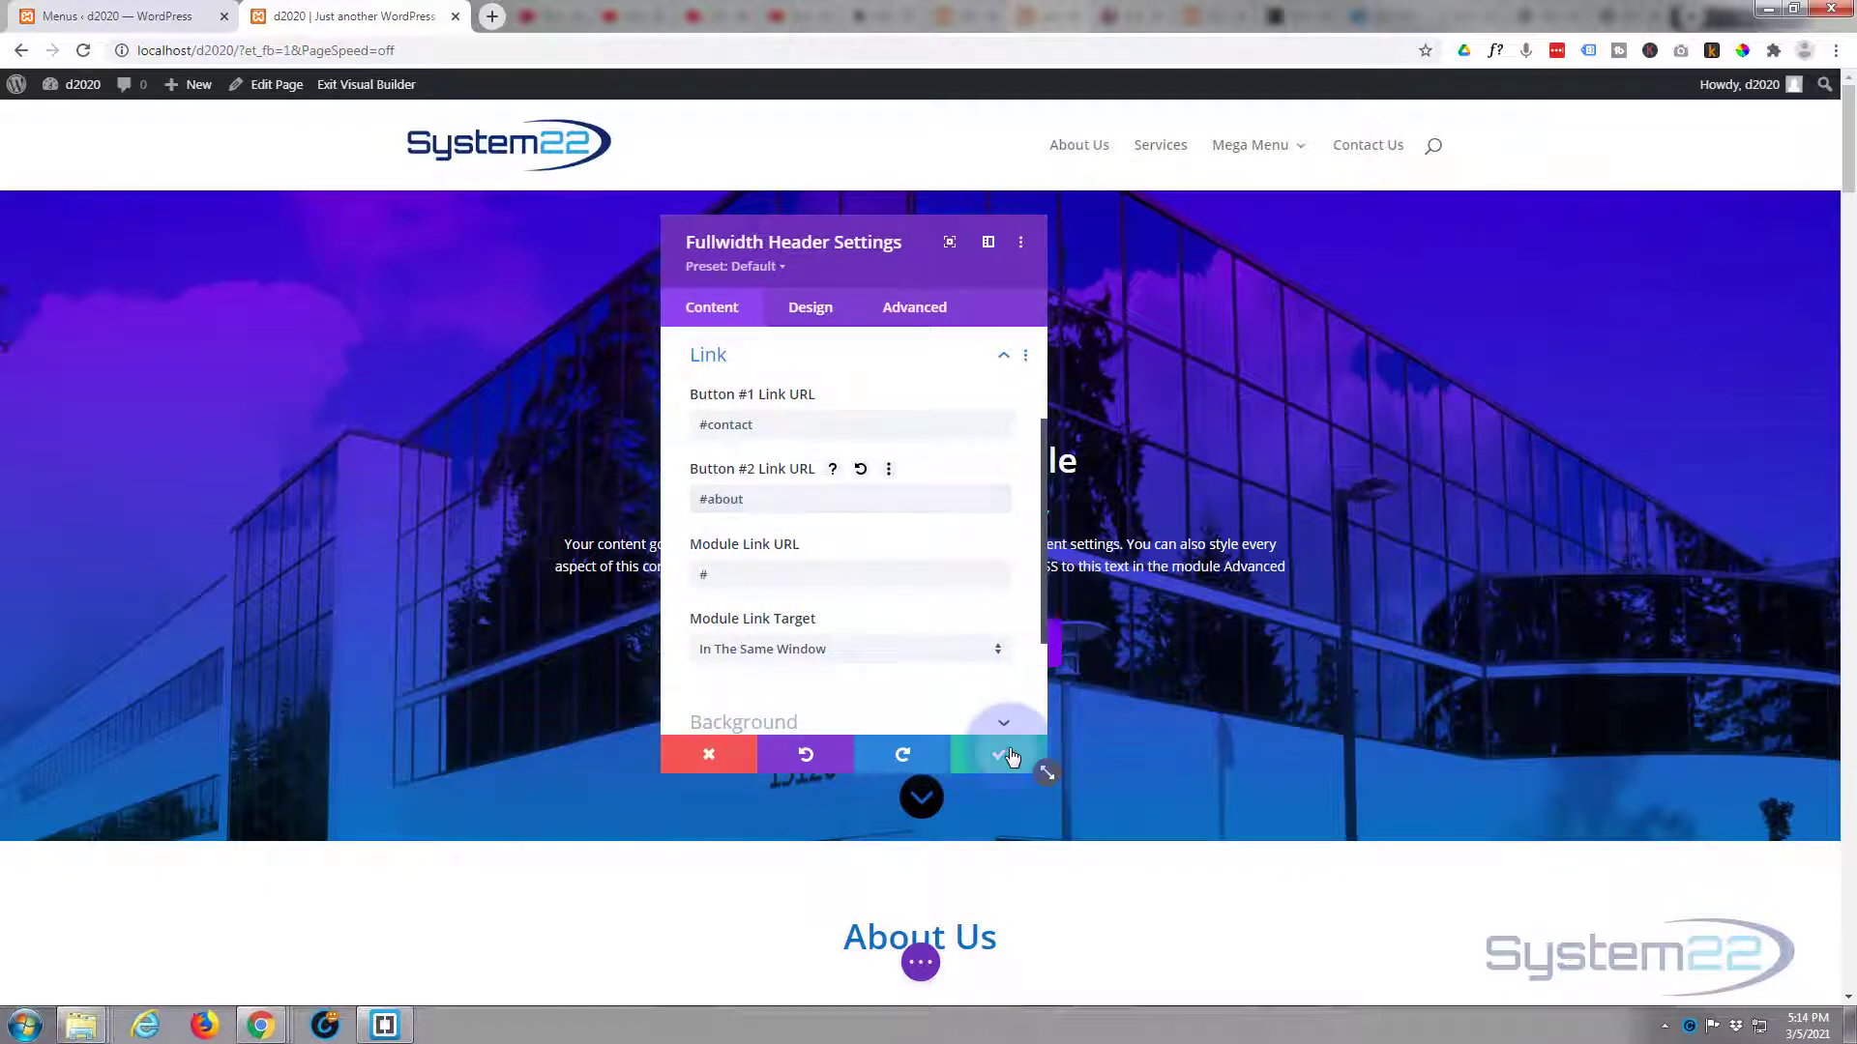
left_click(997, 754)
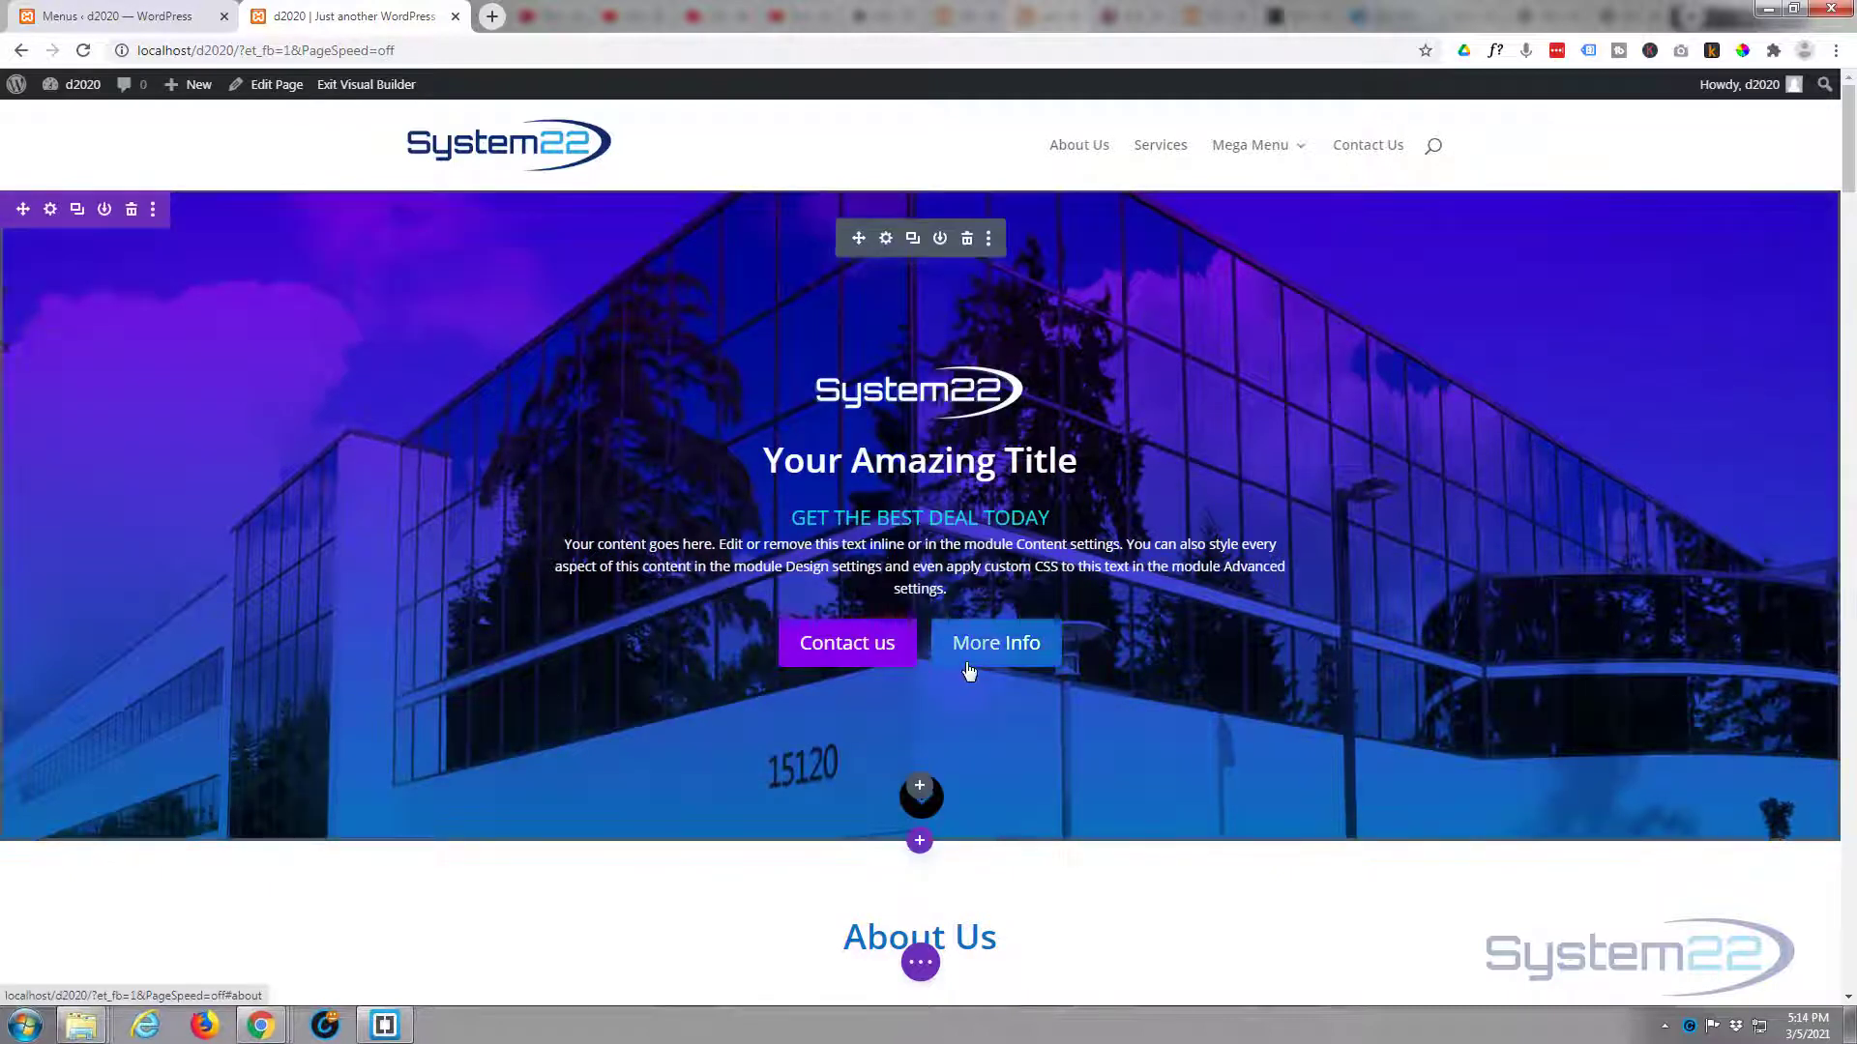
scroll("down", 3)
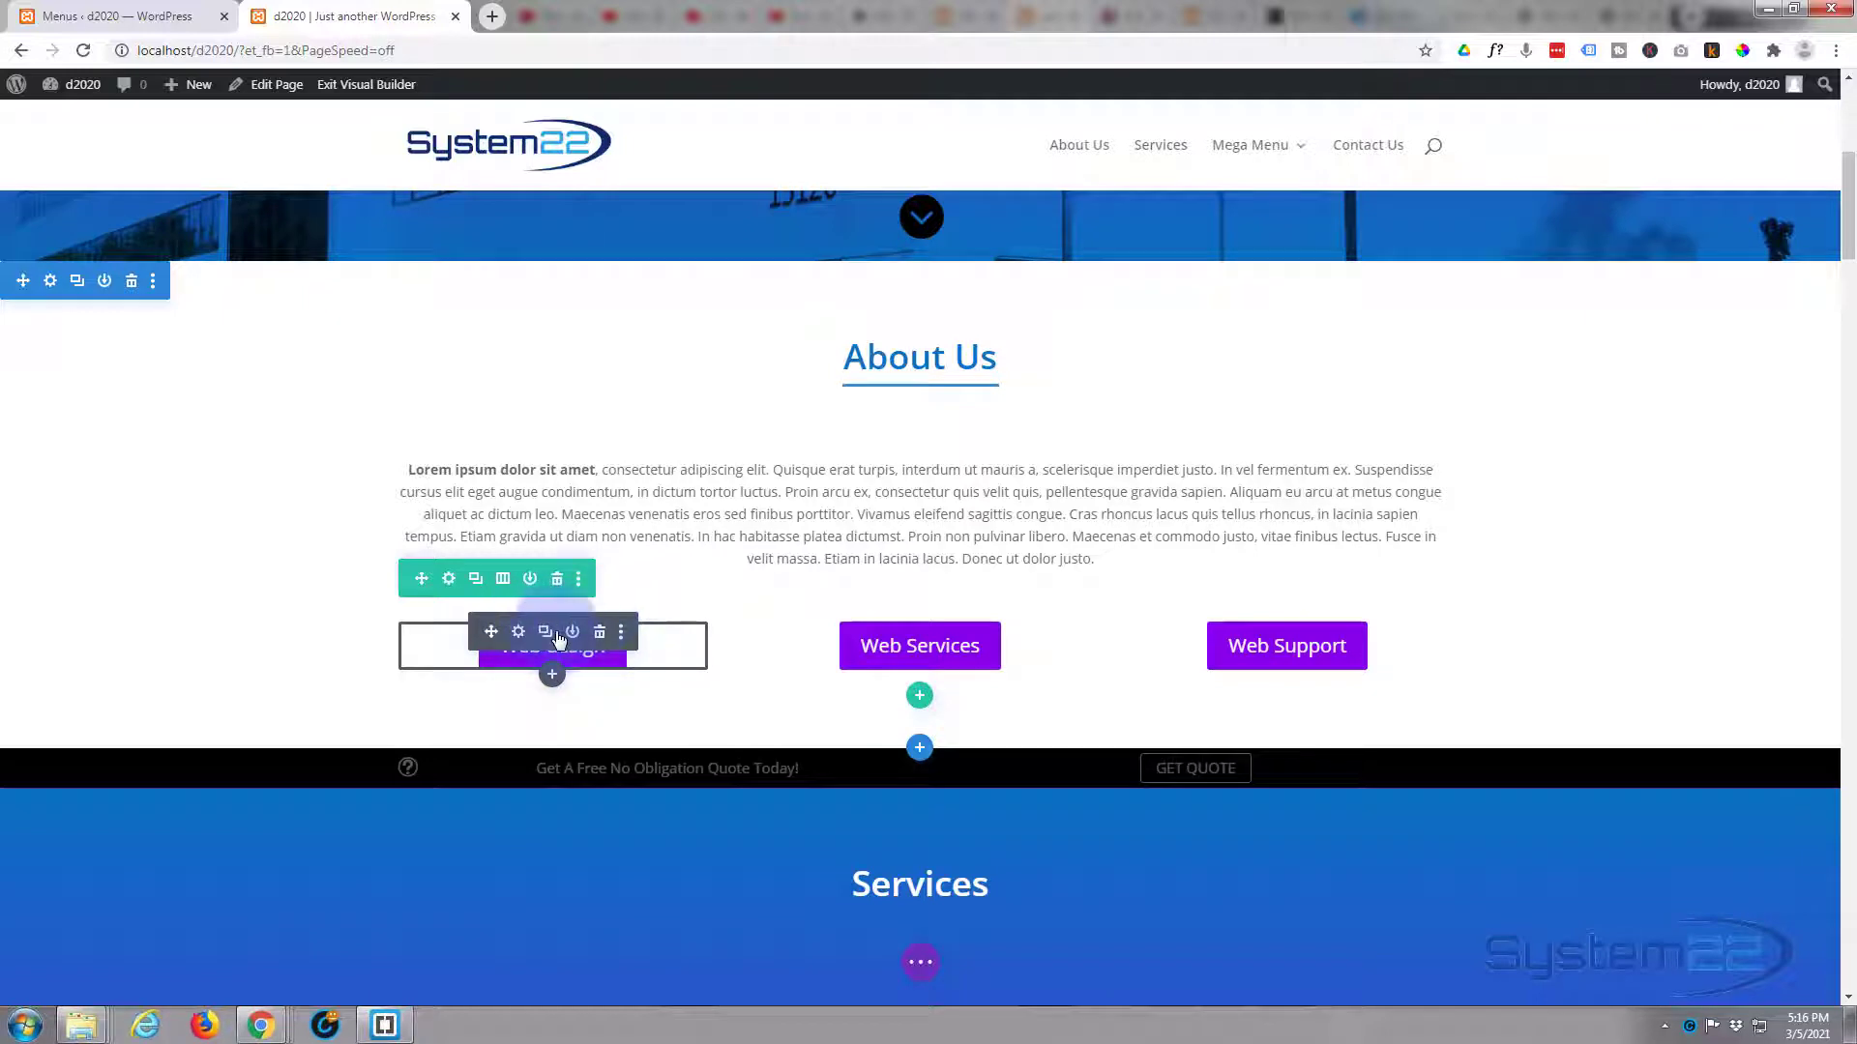
mouse_move(518, 631)
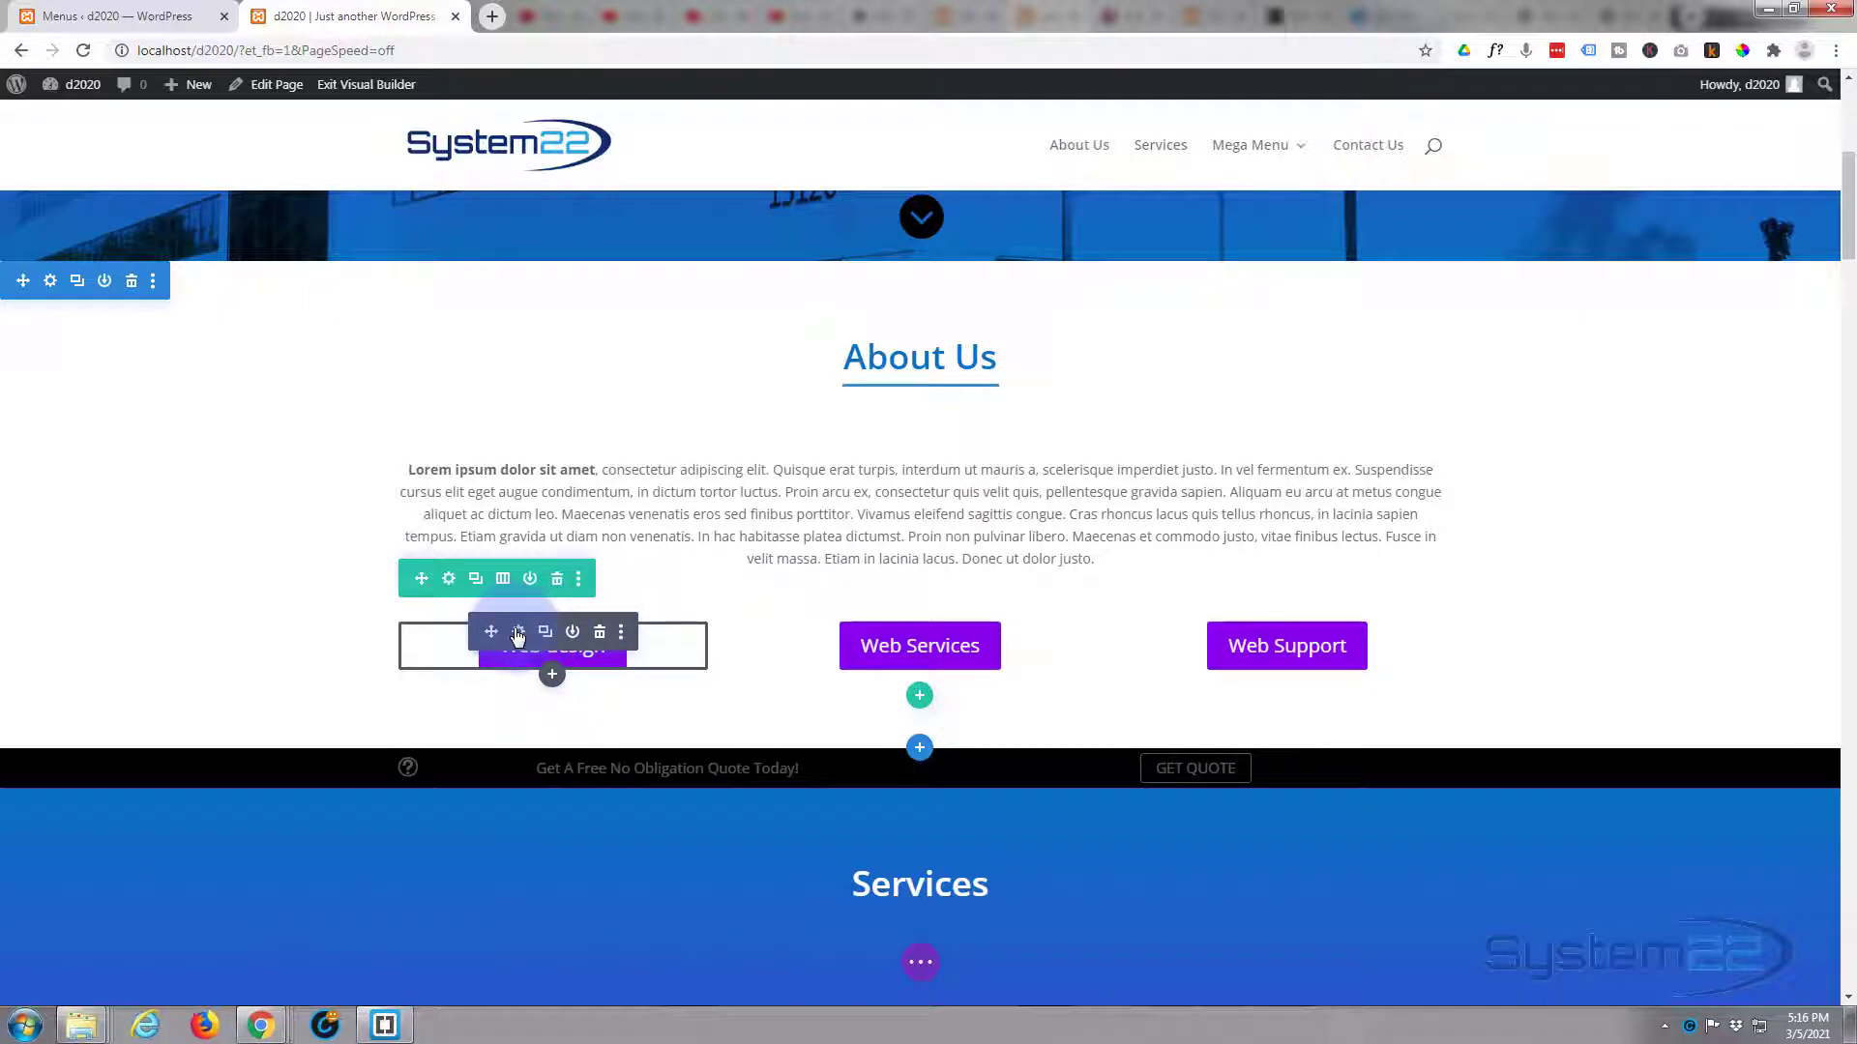
- Link the About Us Web Services button to the #services anchor
left_click(517, 632)
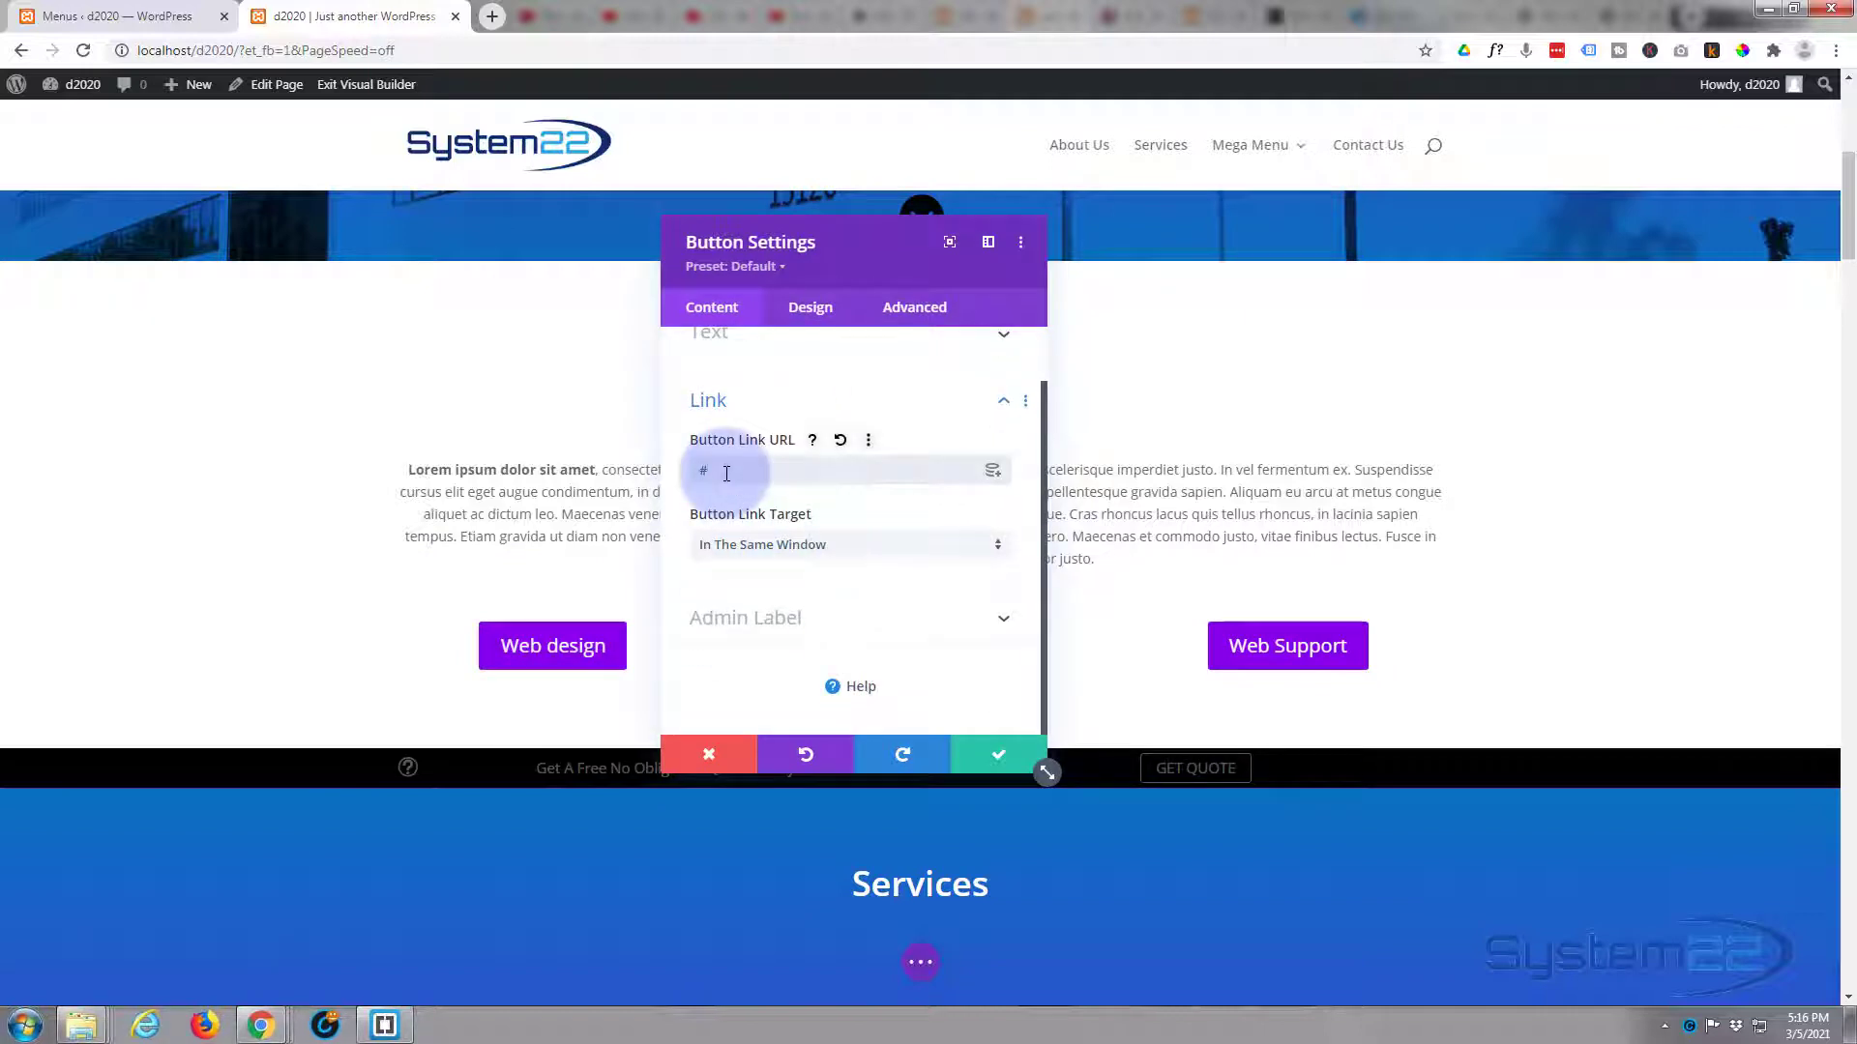
type("services")
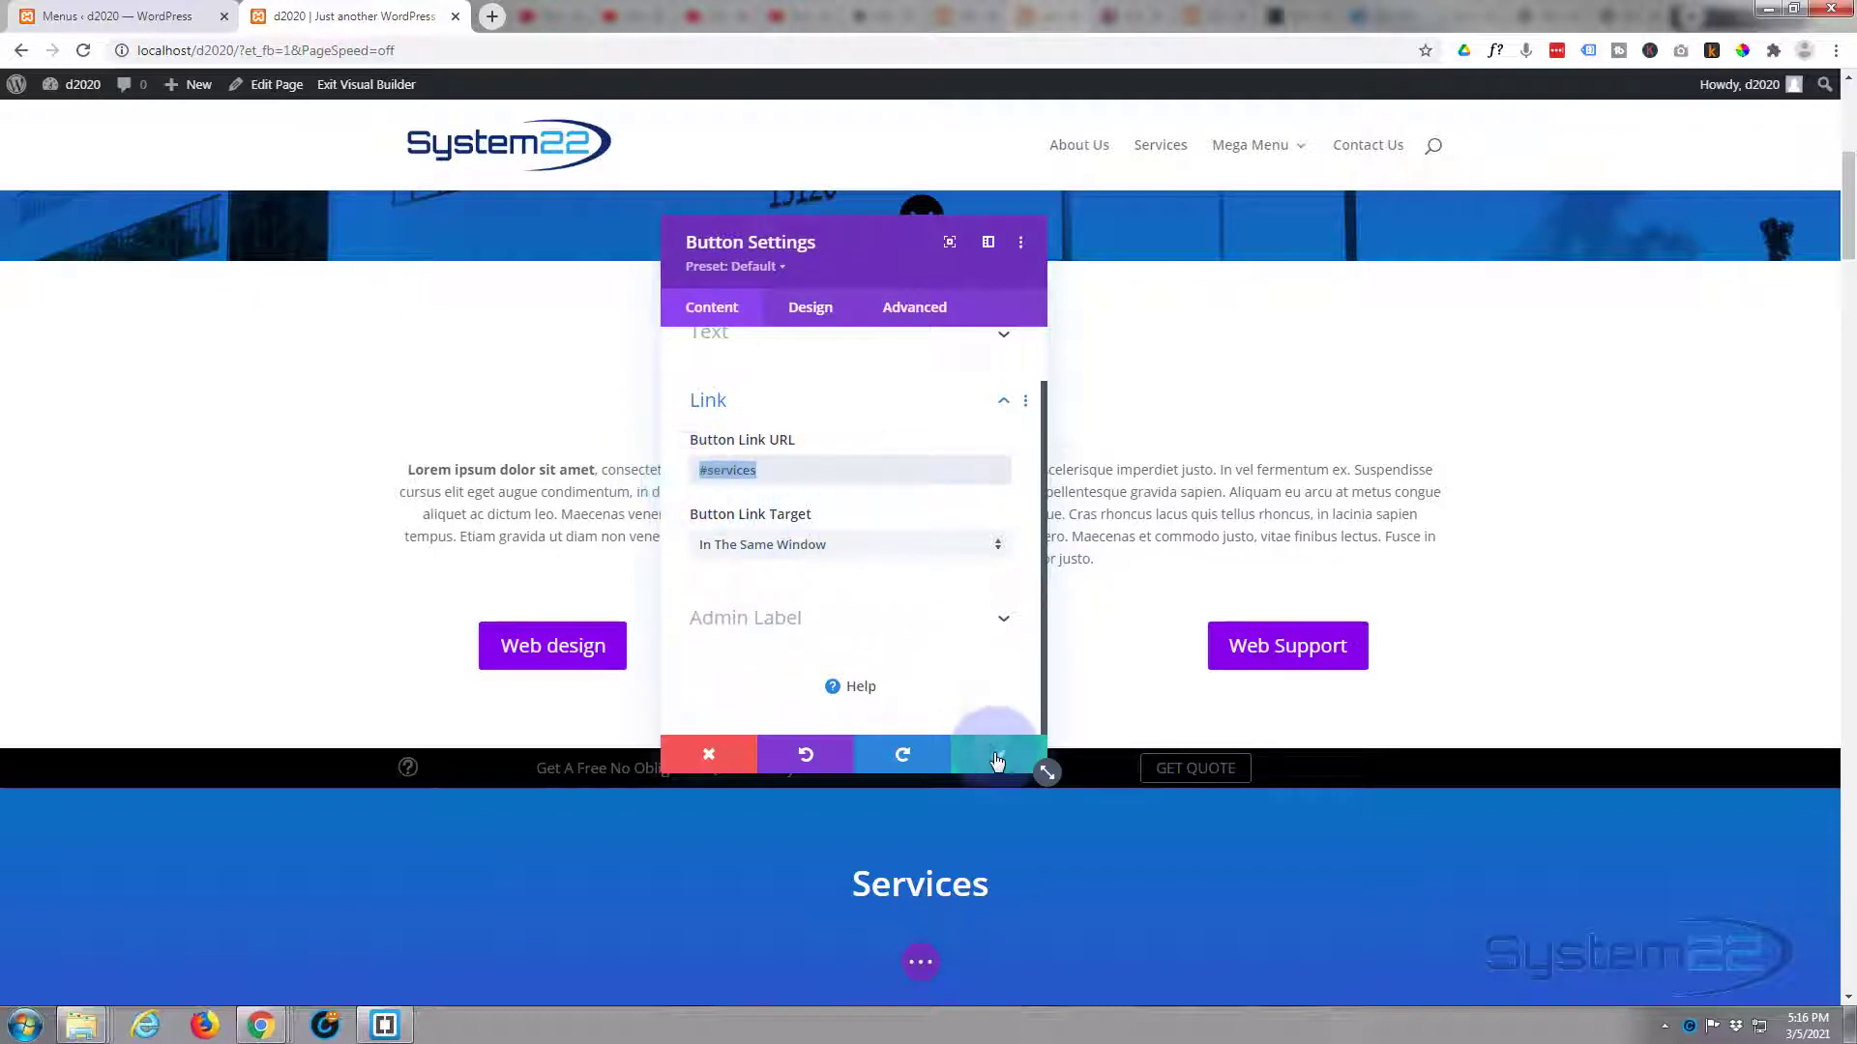
left_click(996, 755)
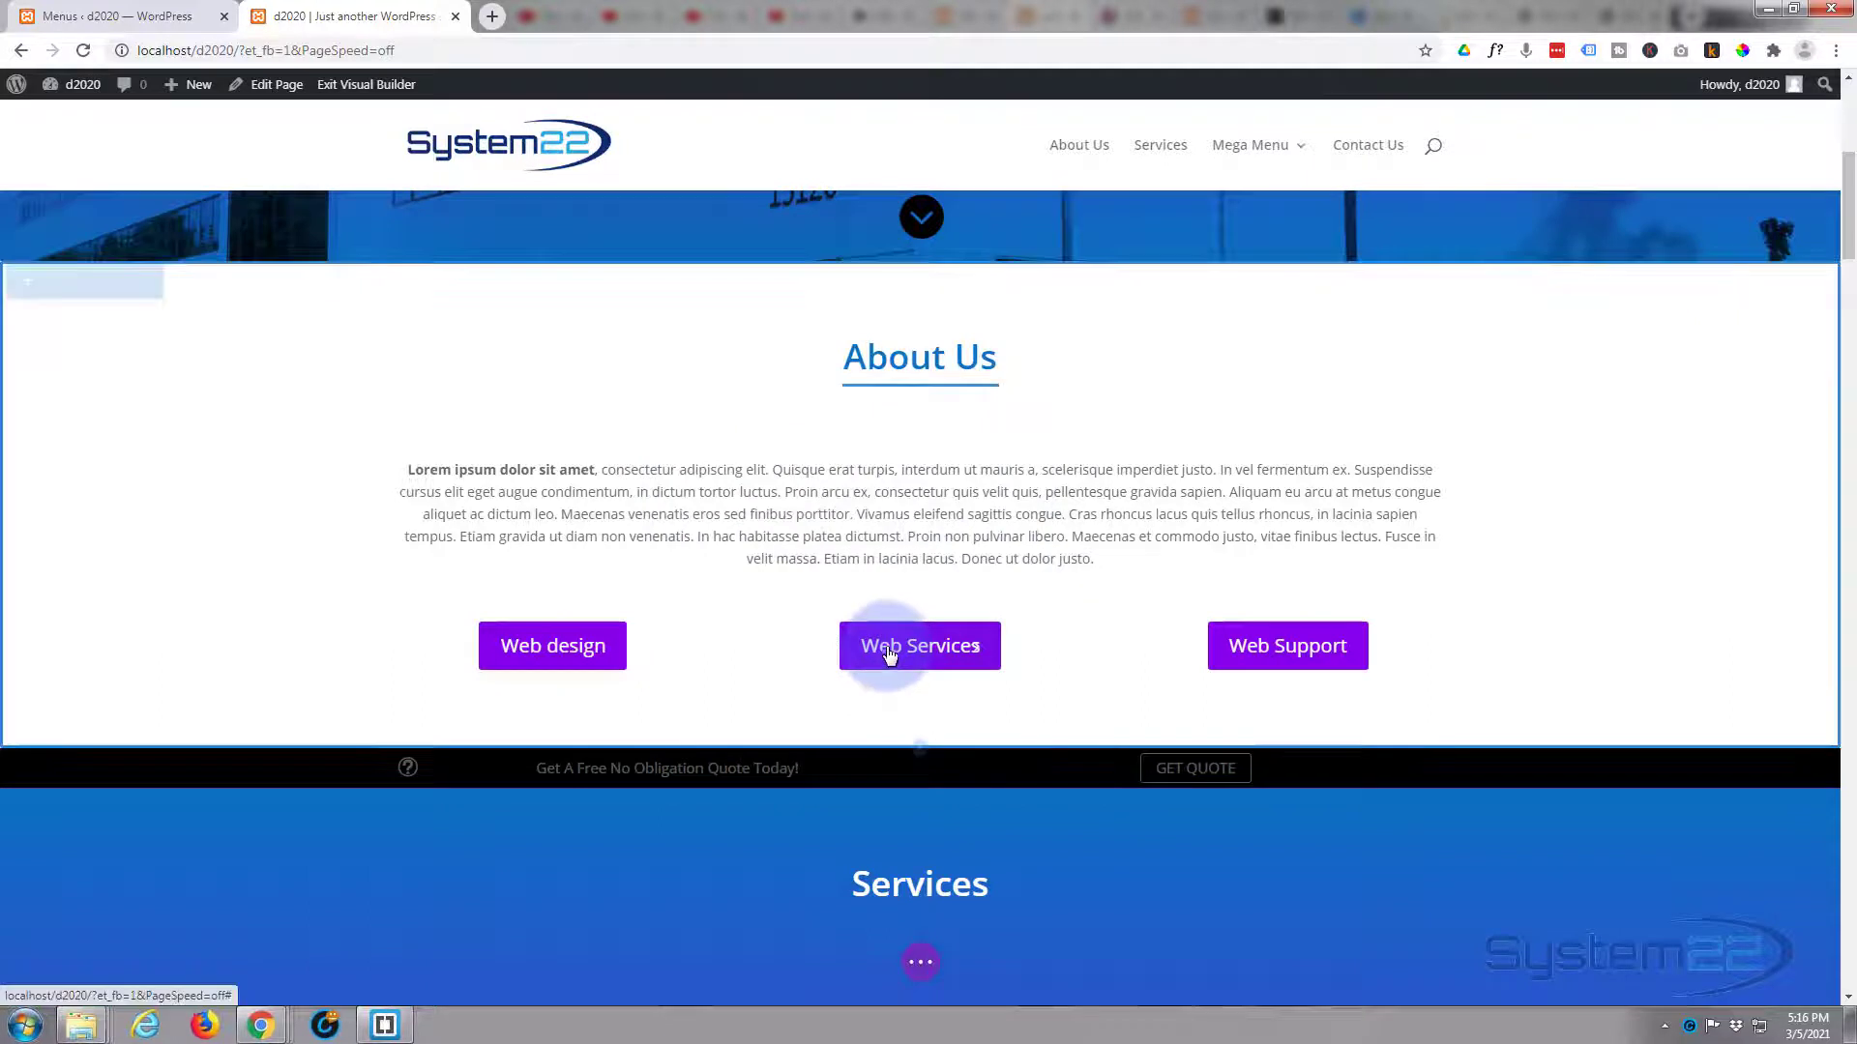
left_click(918, 645)
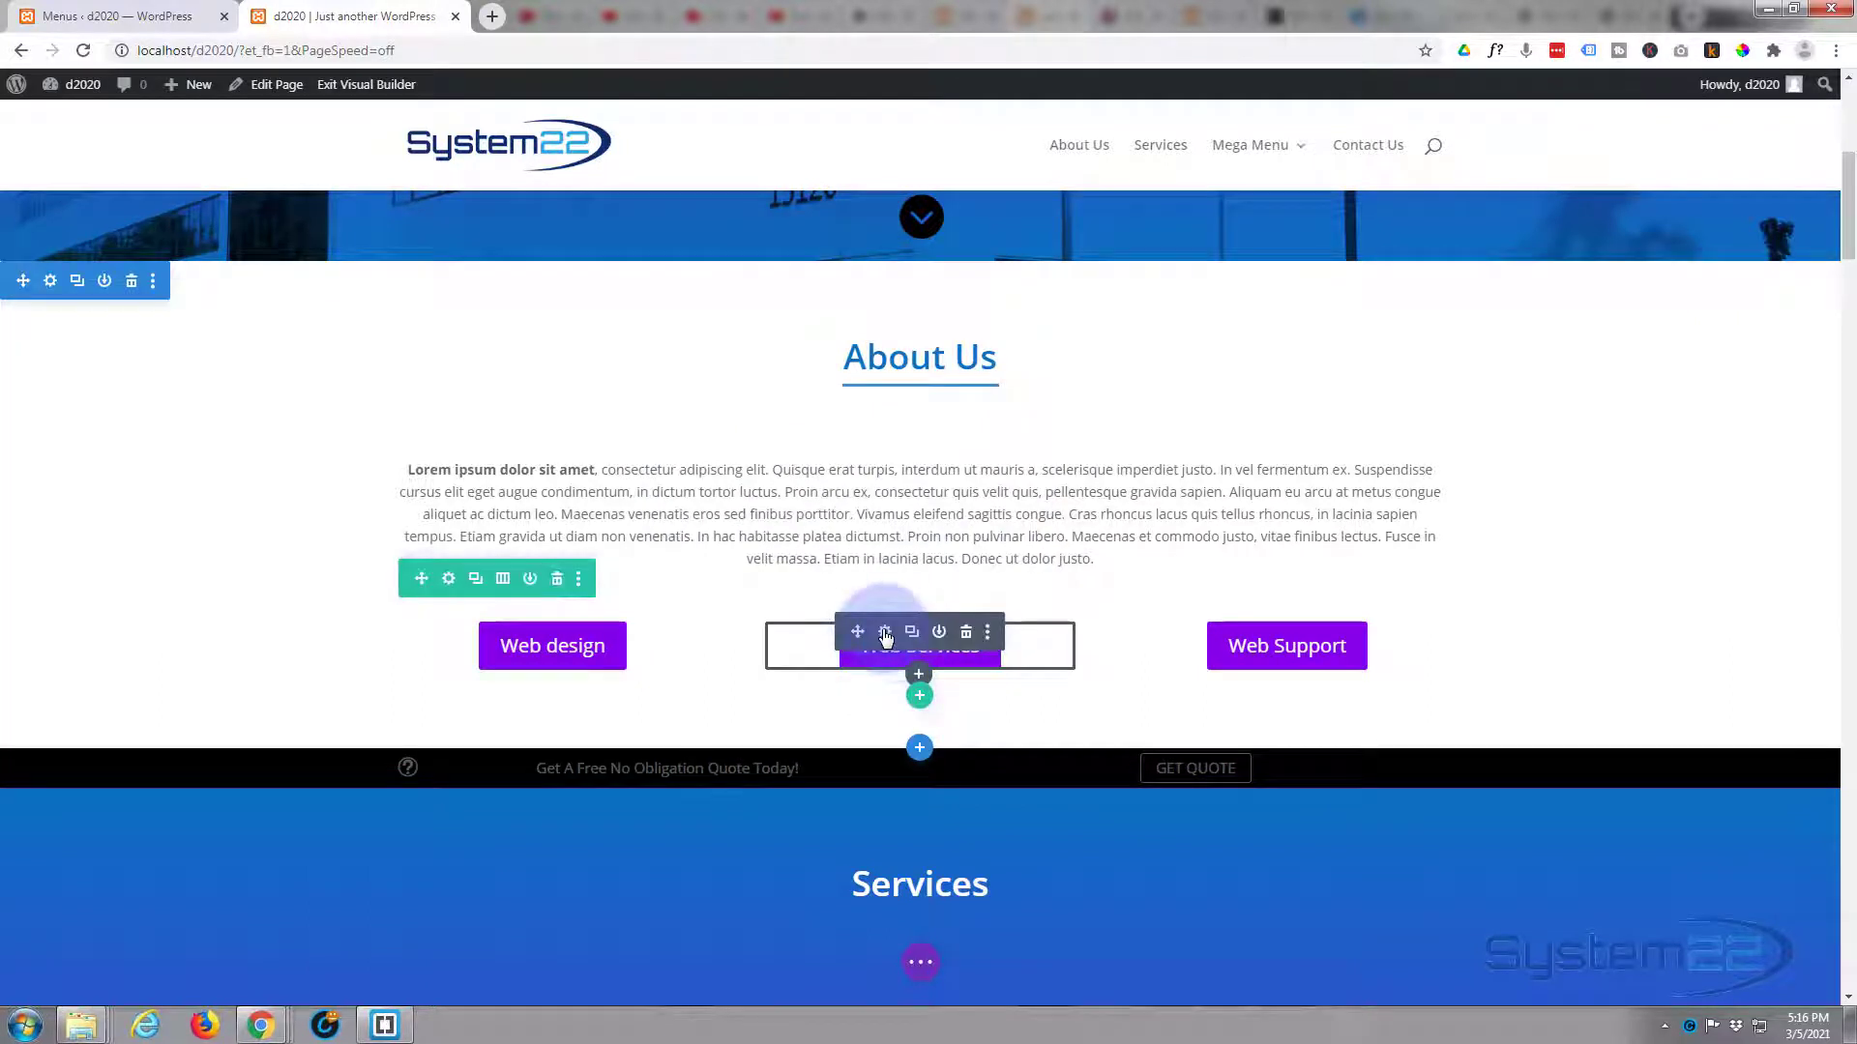
left_click(882, 631)
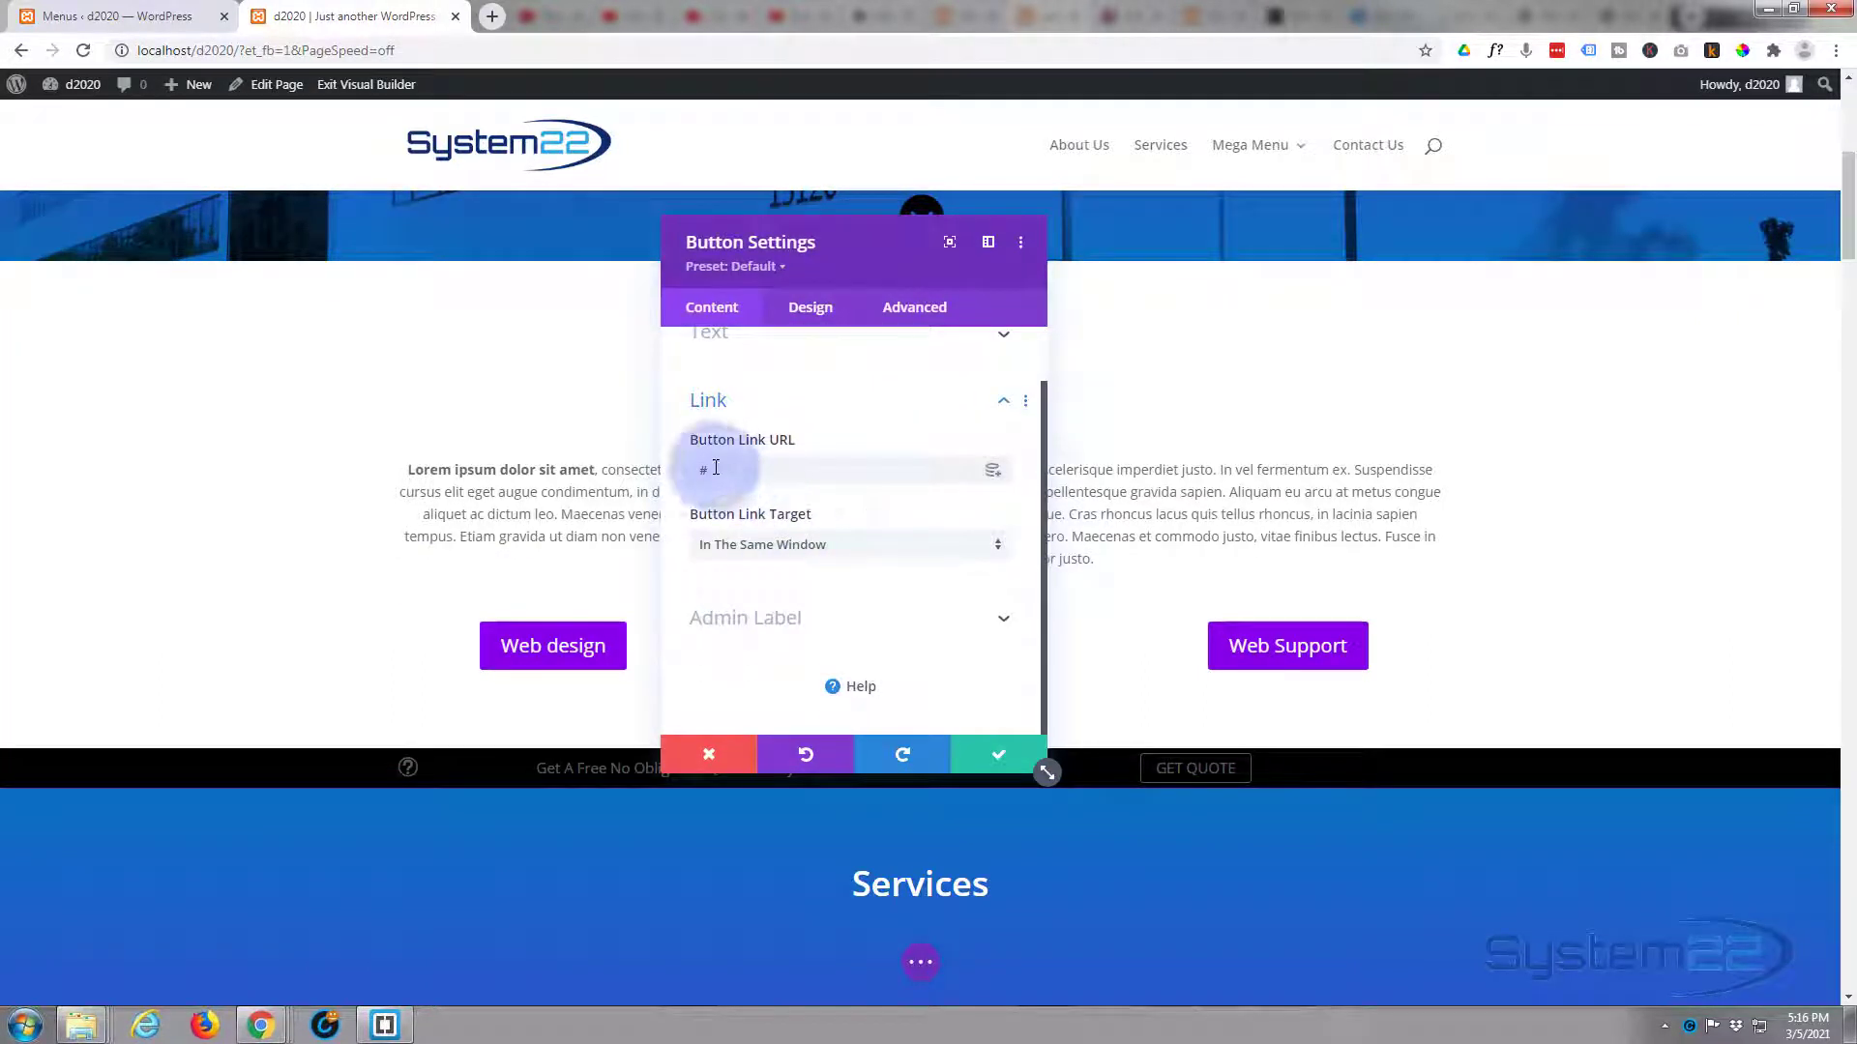
type("services")
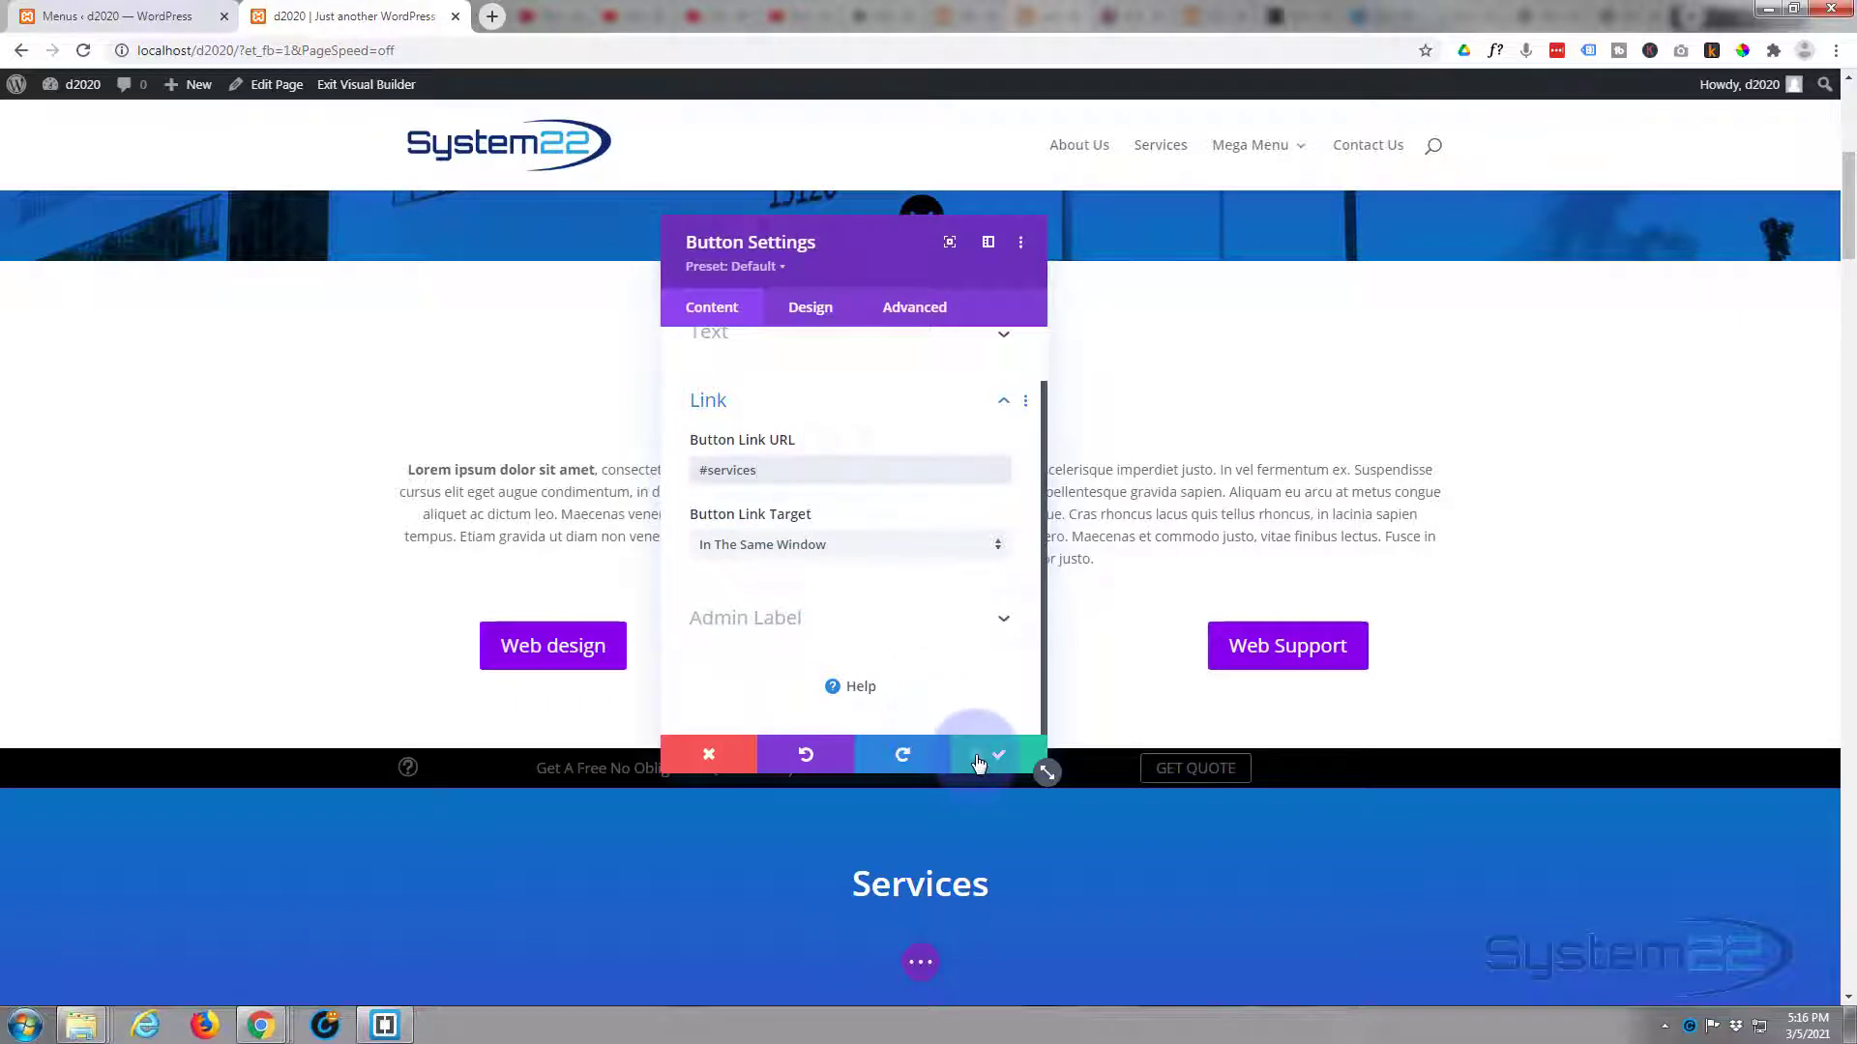
left_click(996, 754)
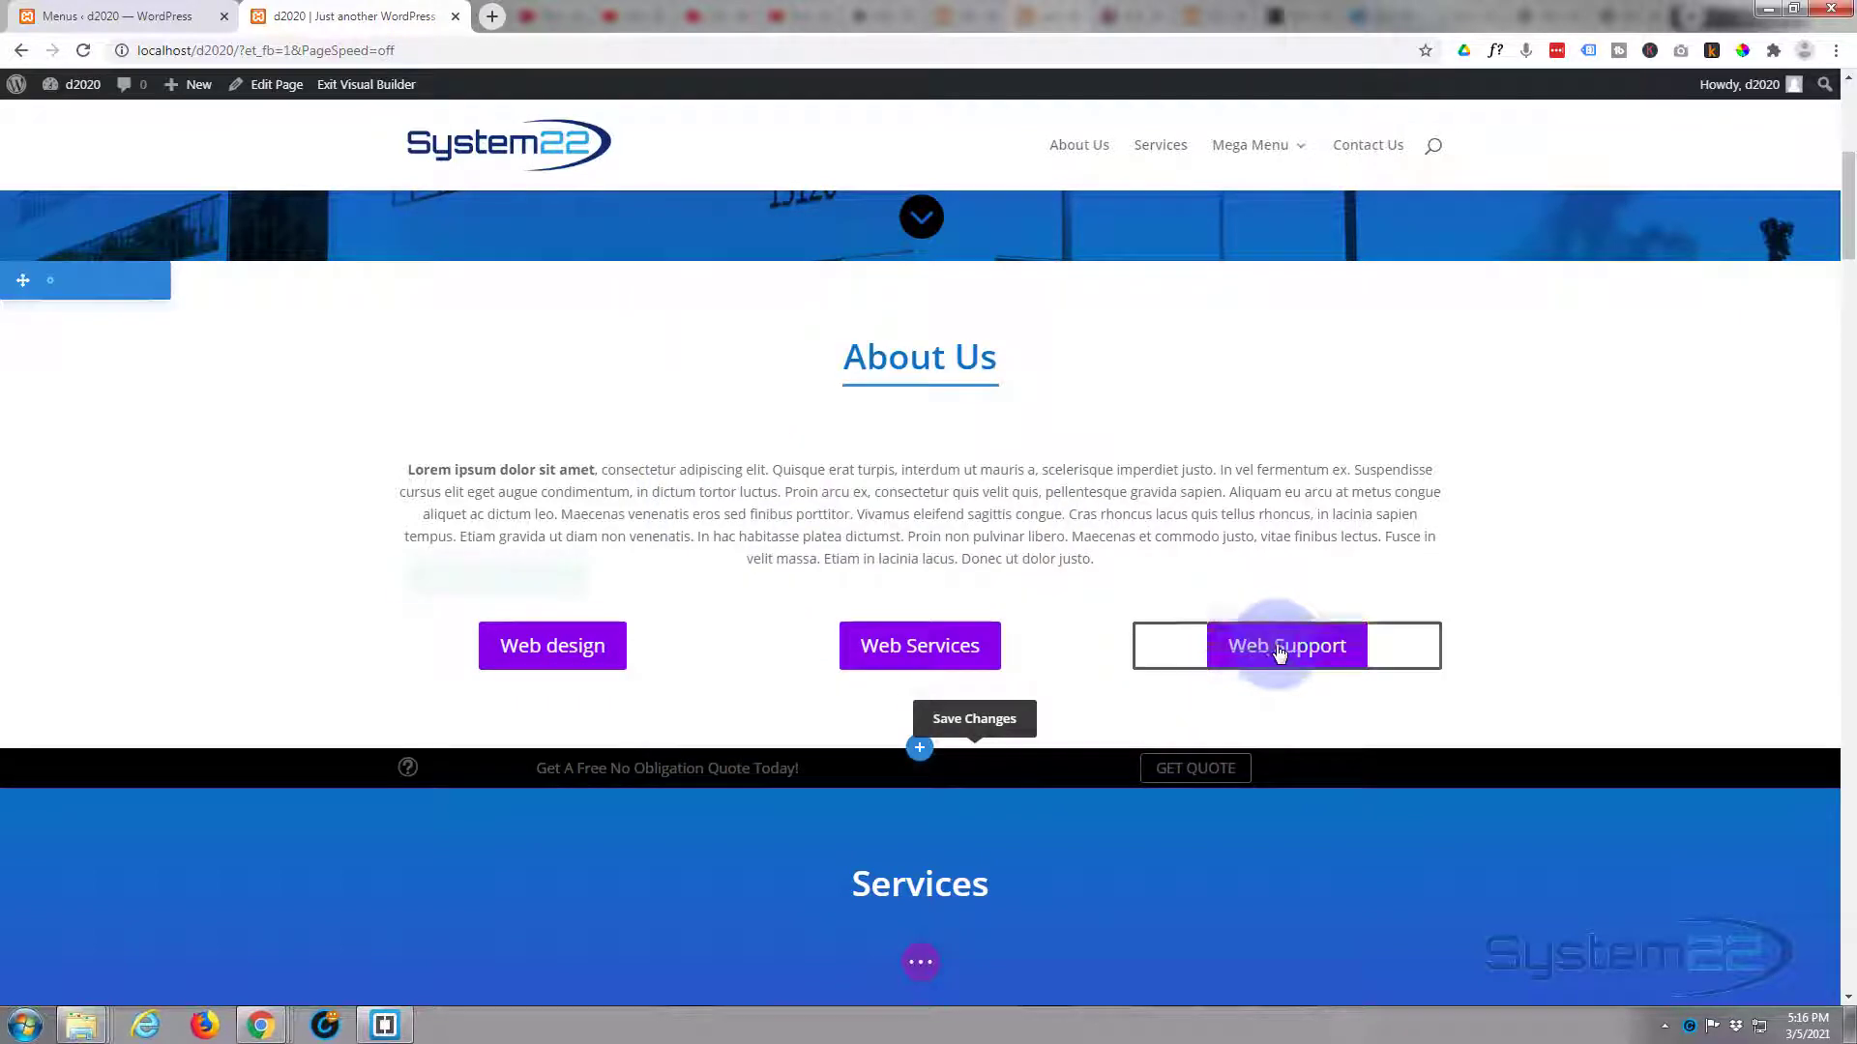
- Link the Web Support button to #services and the Get Quote bar button to #contact
left_click(1286, 645)
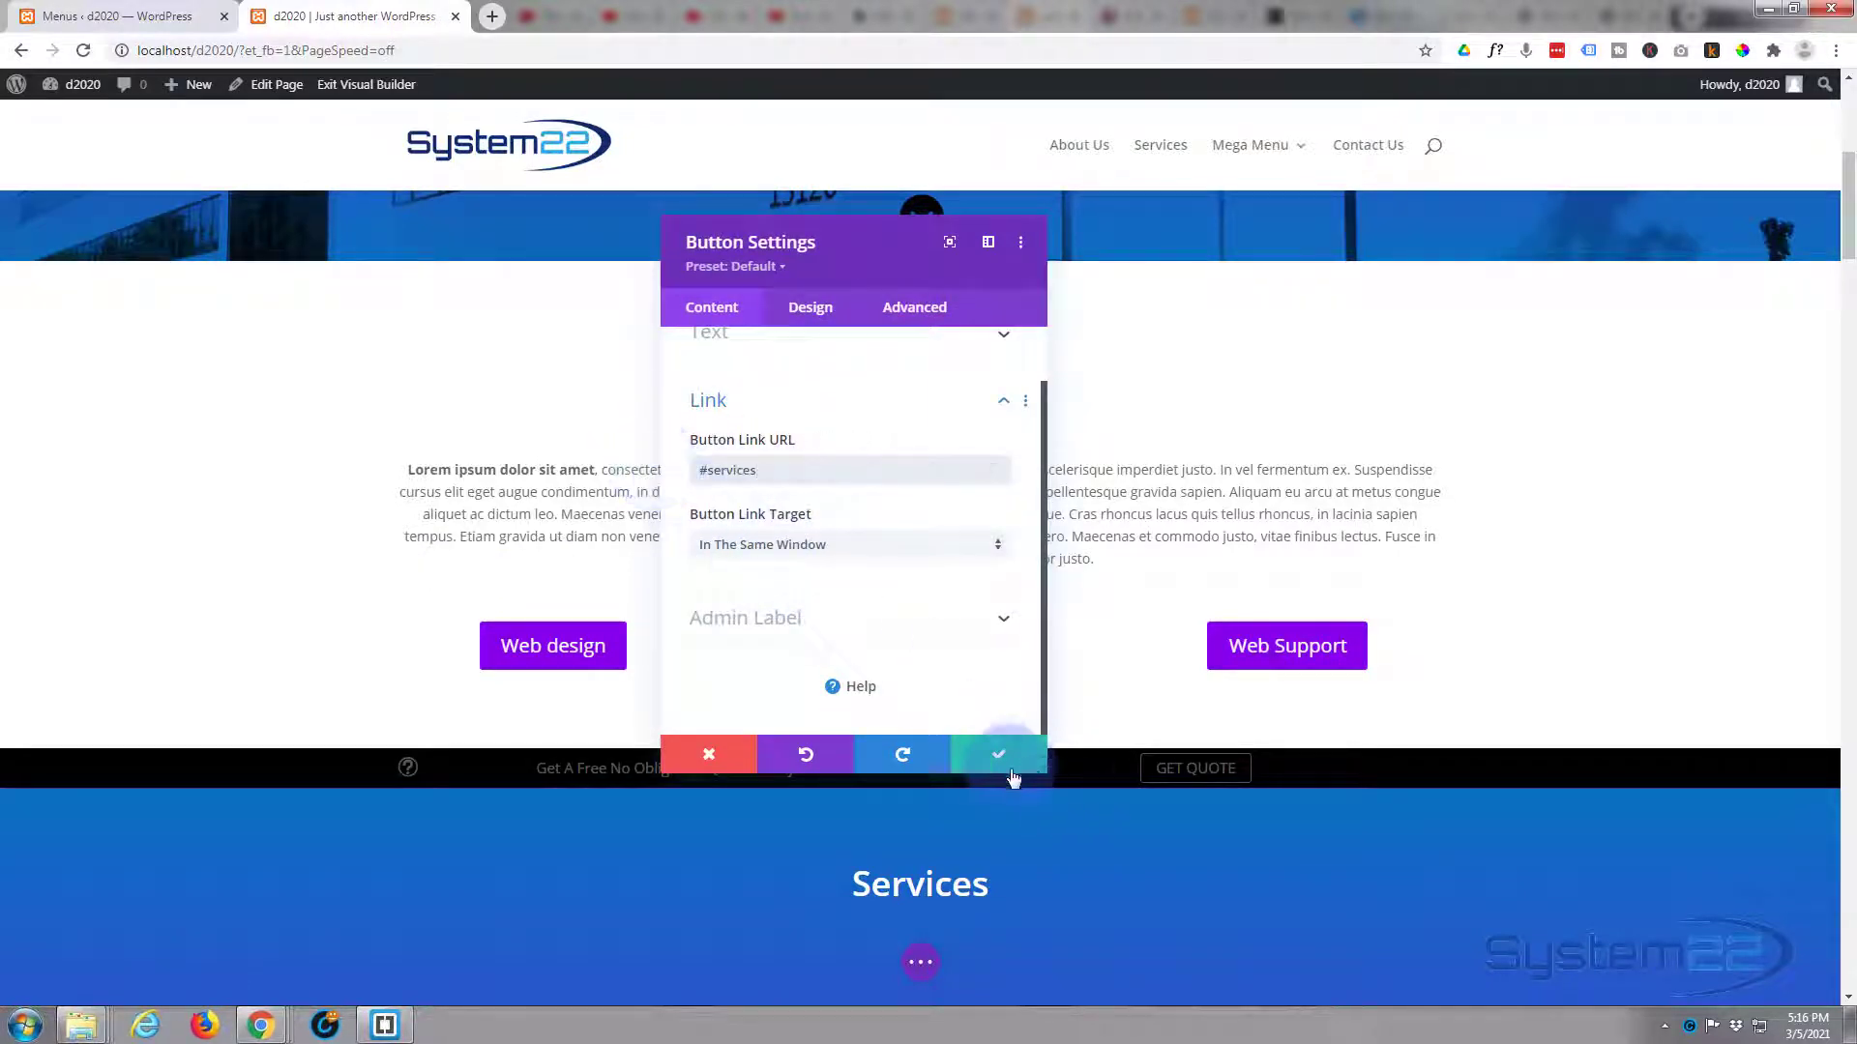
left_click(997, 754)
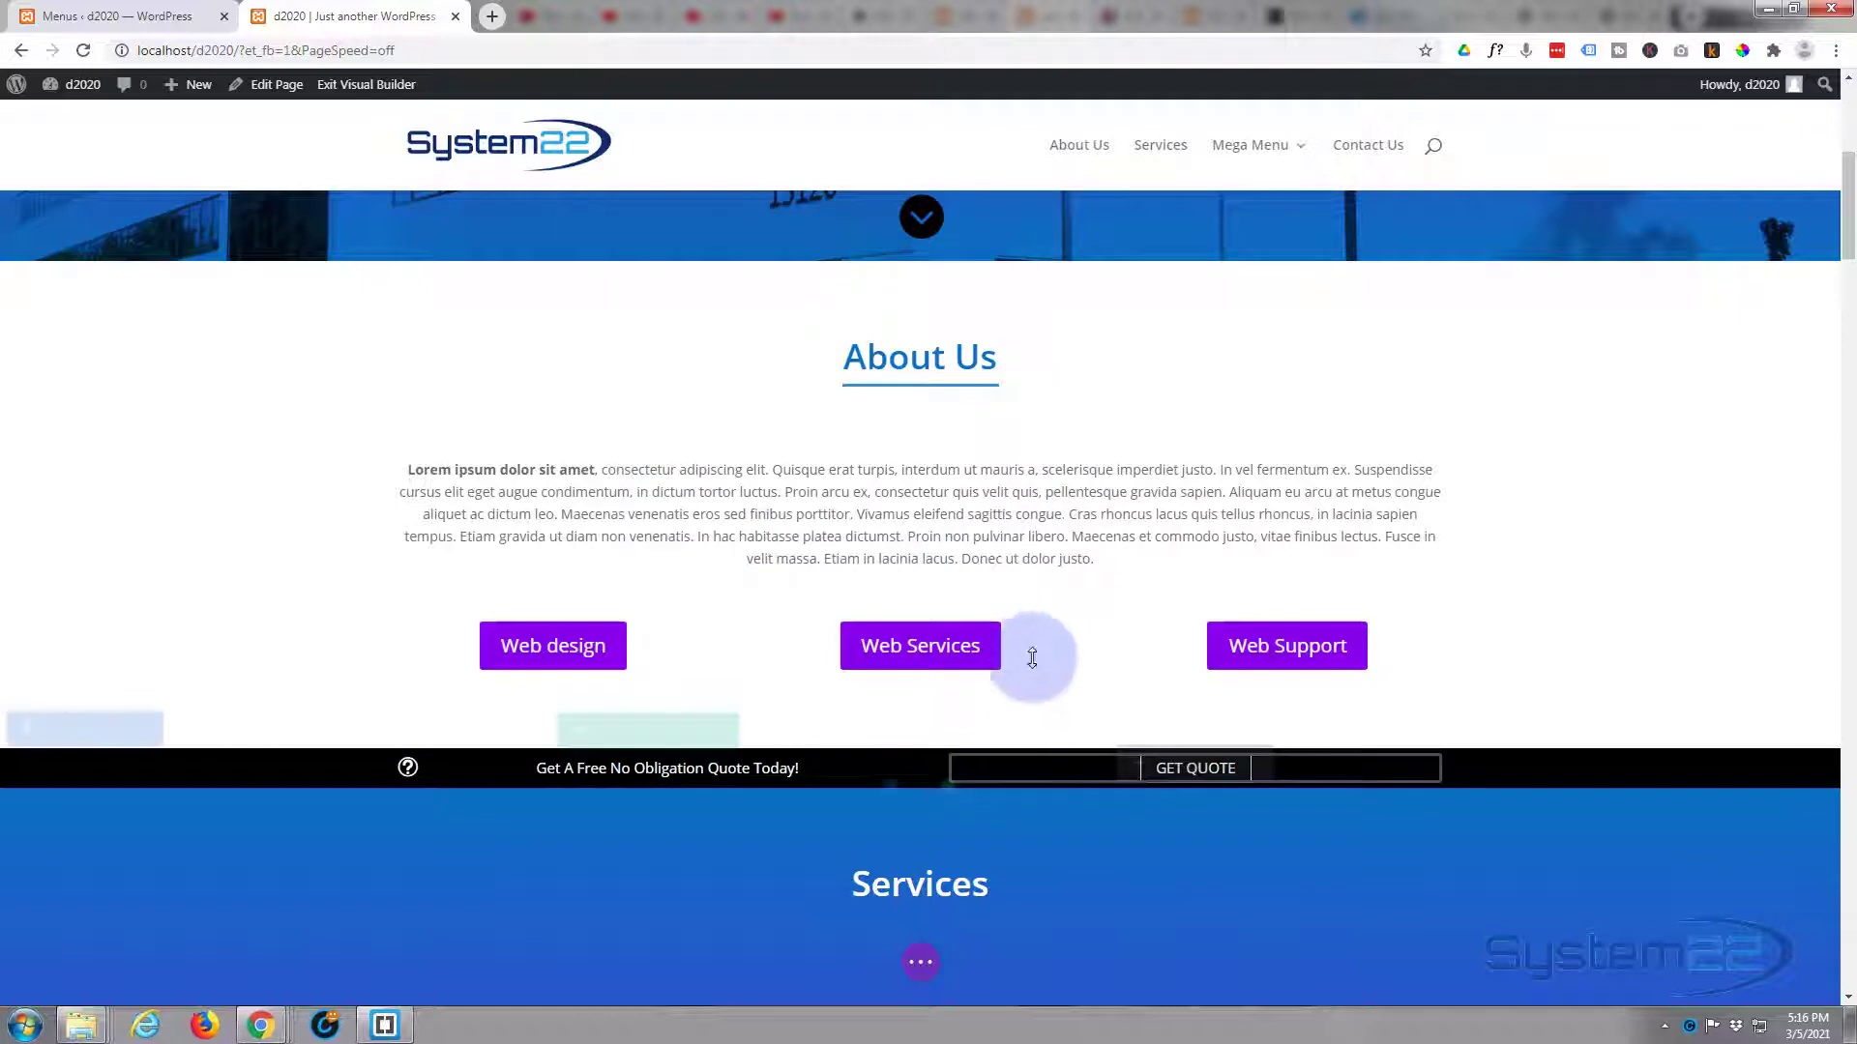
scroll("down", 3)
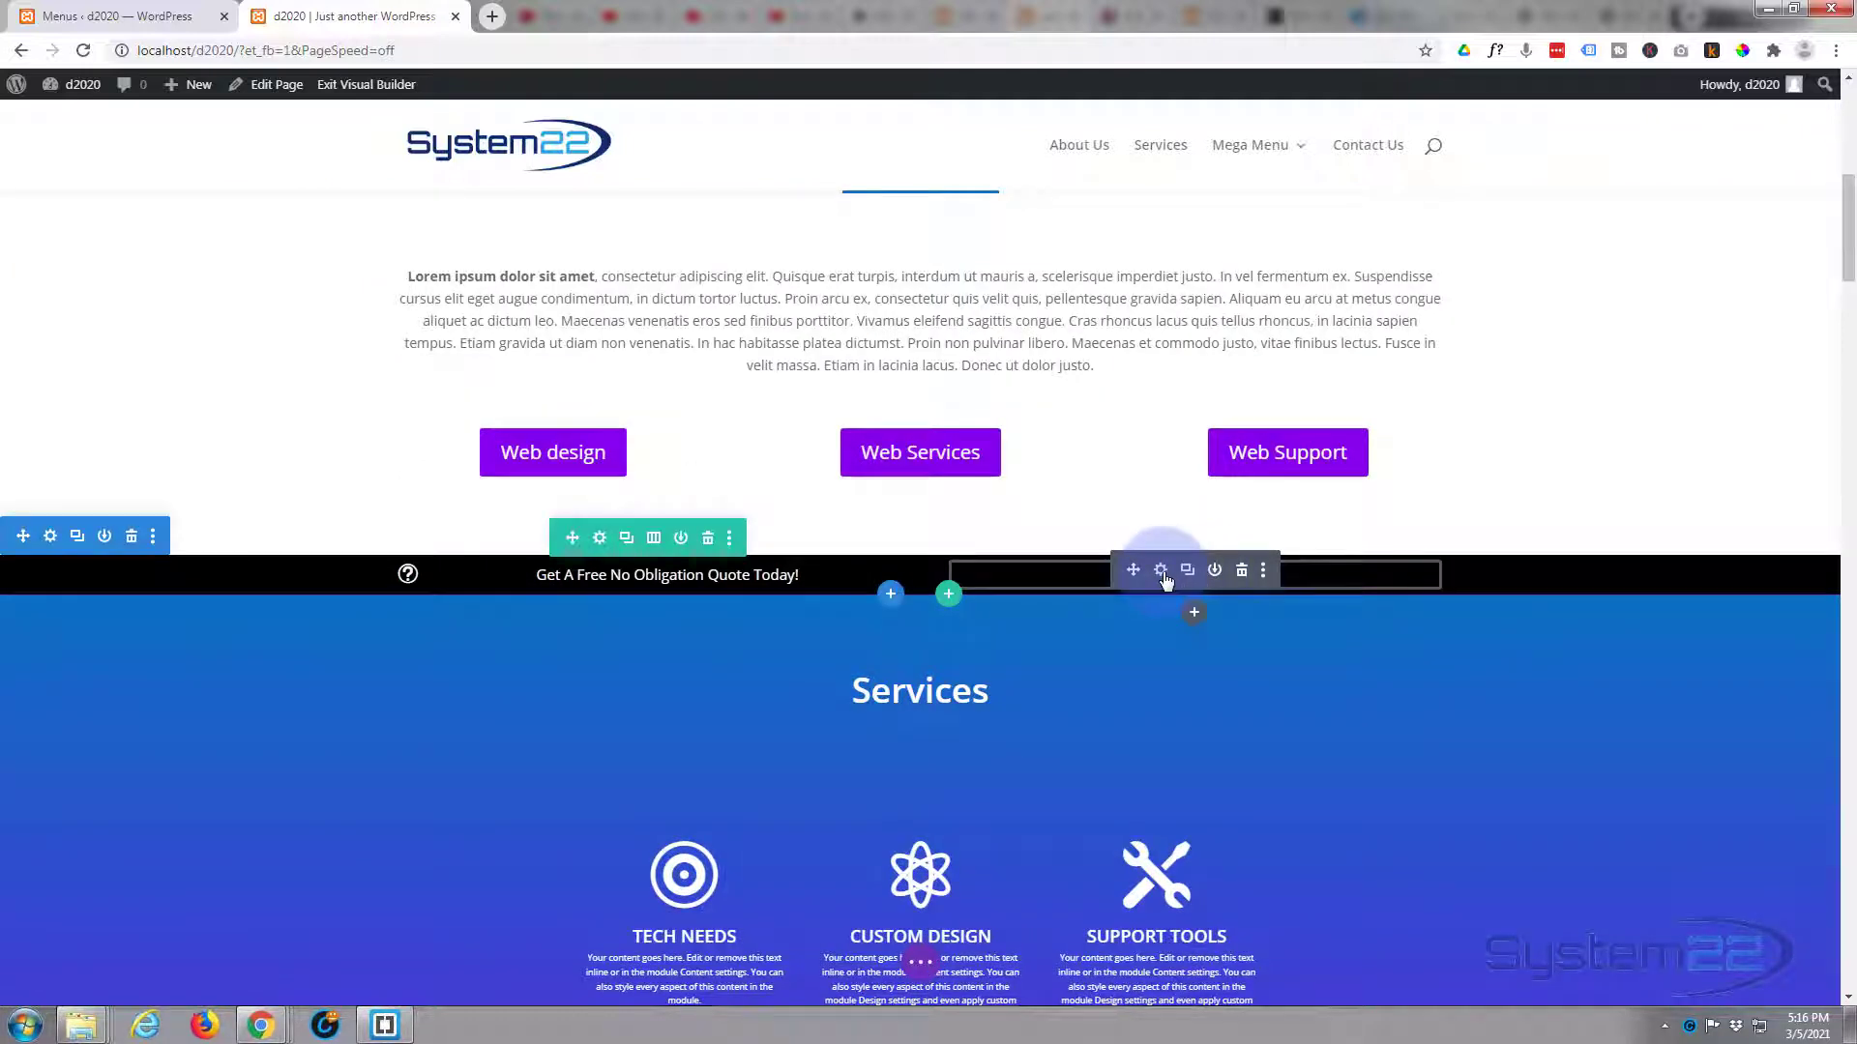
left_click(1160, 570)
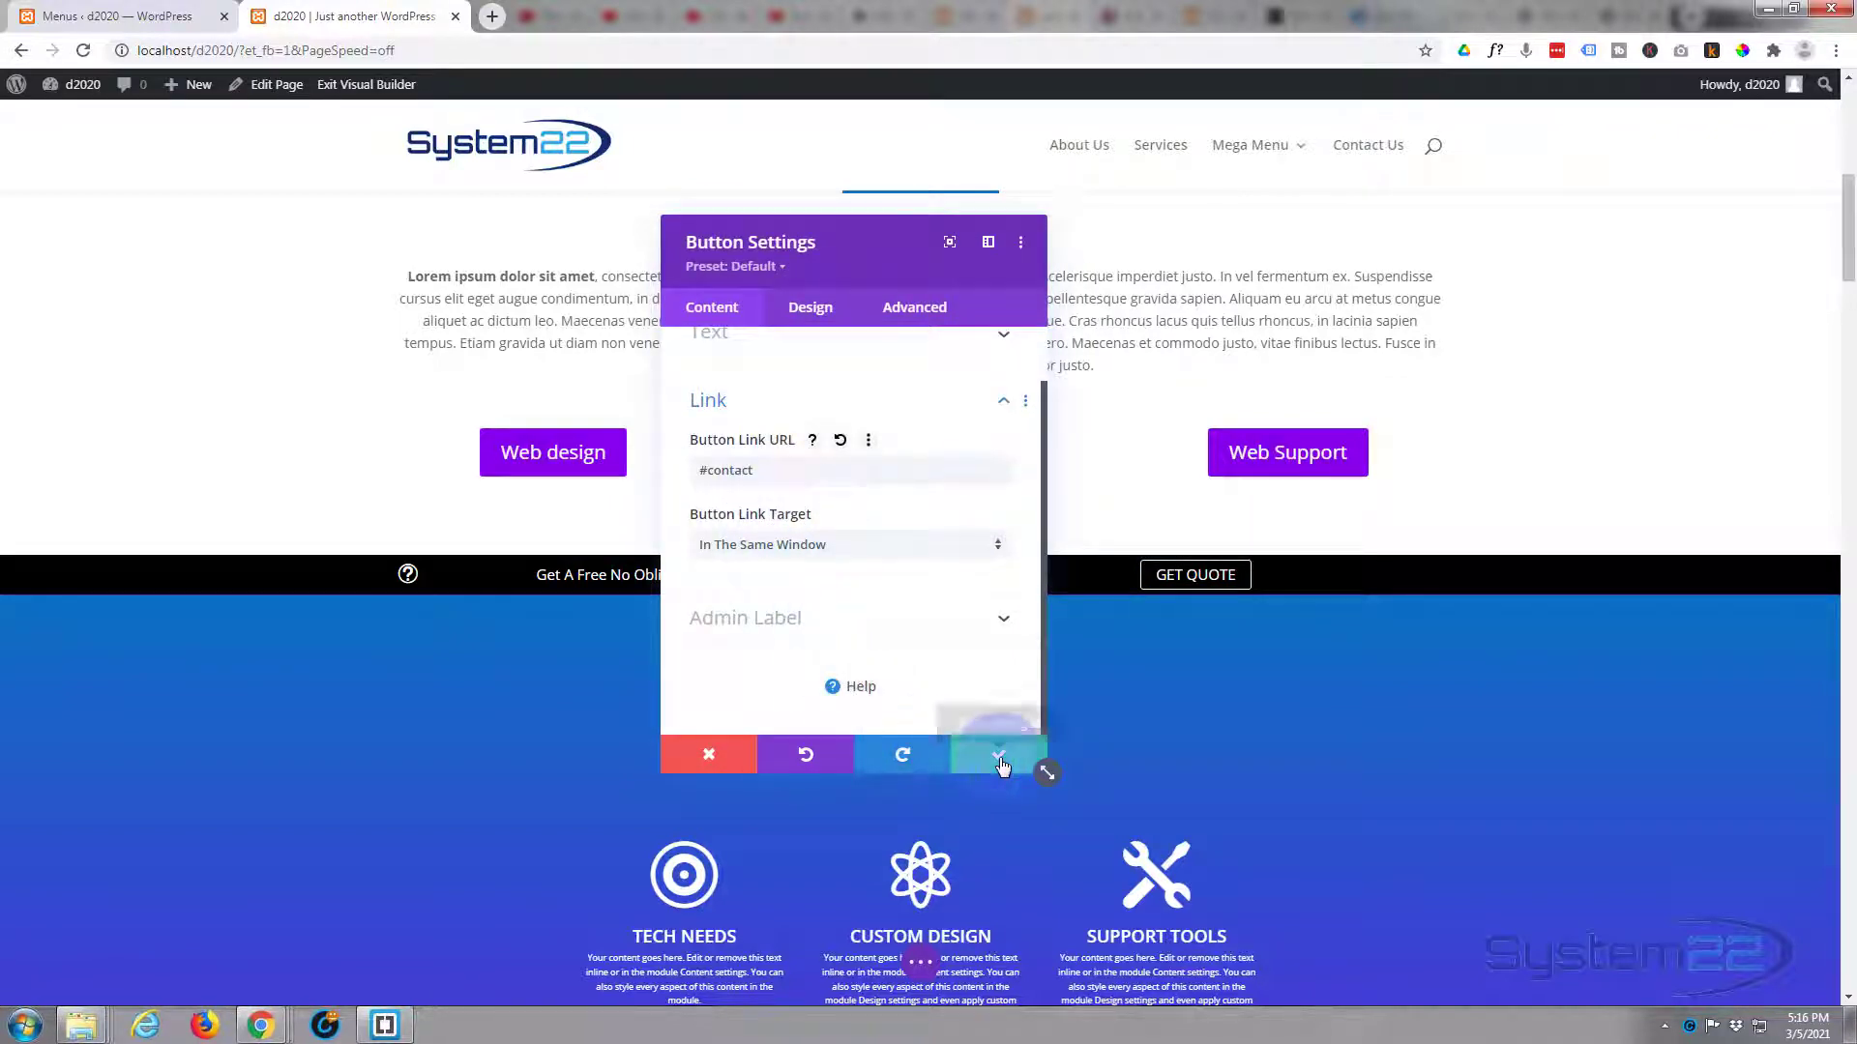
left_click(998, 754)
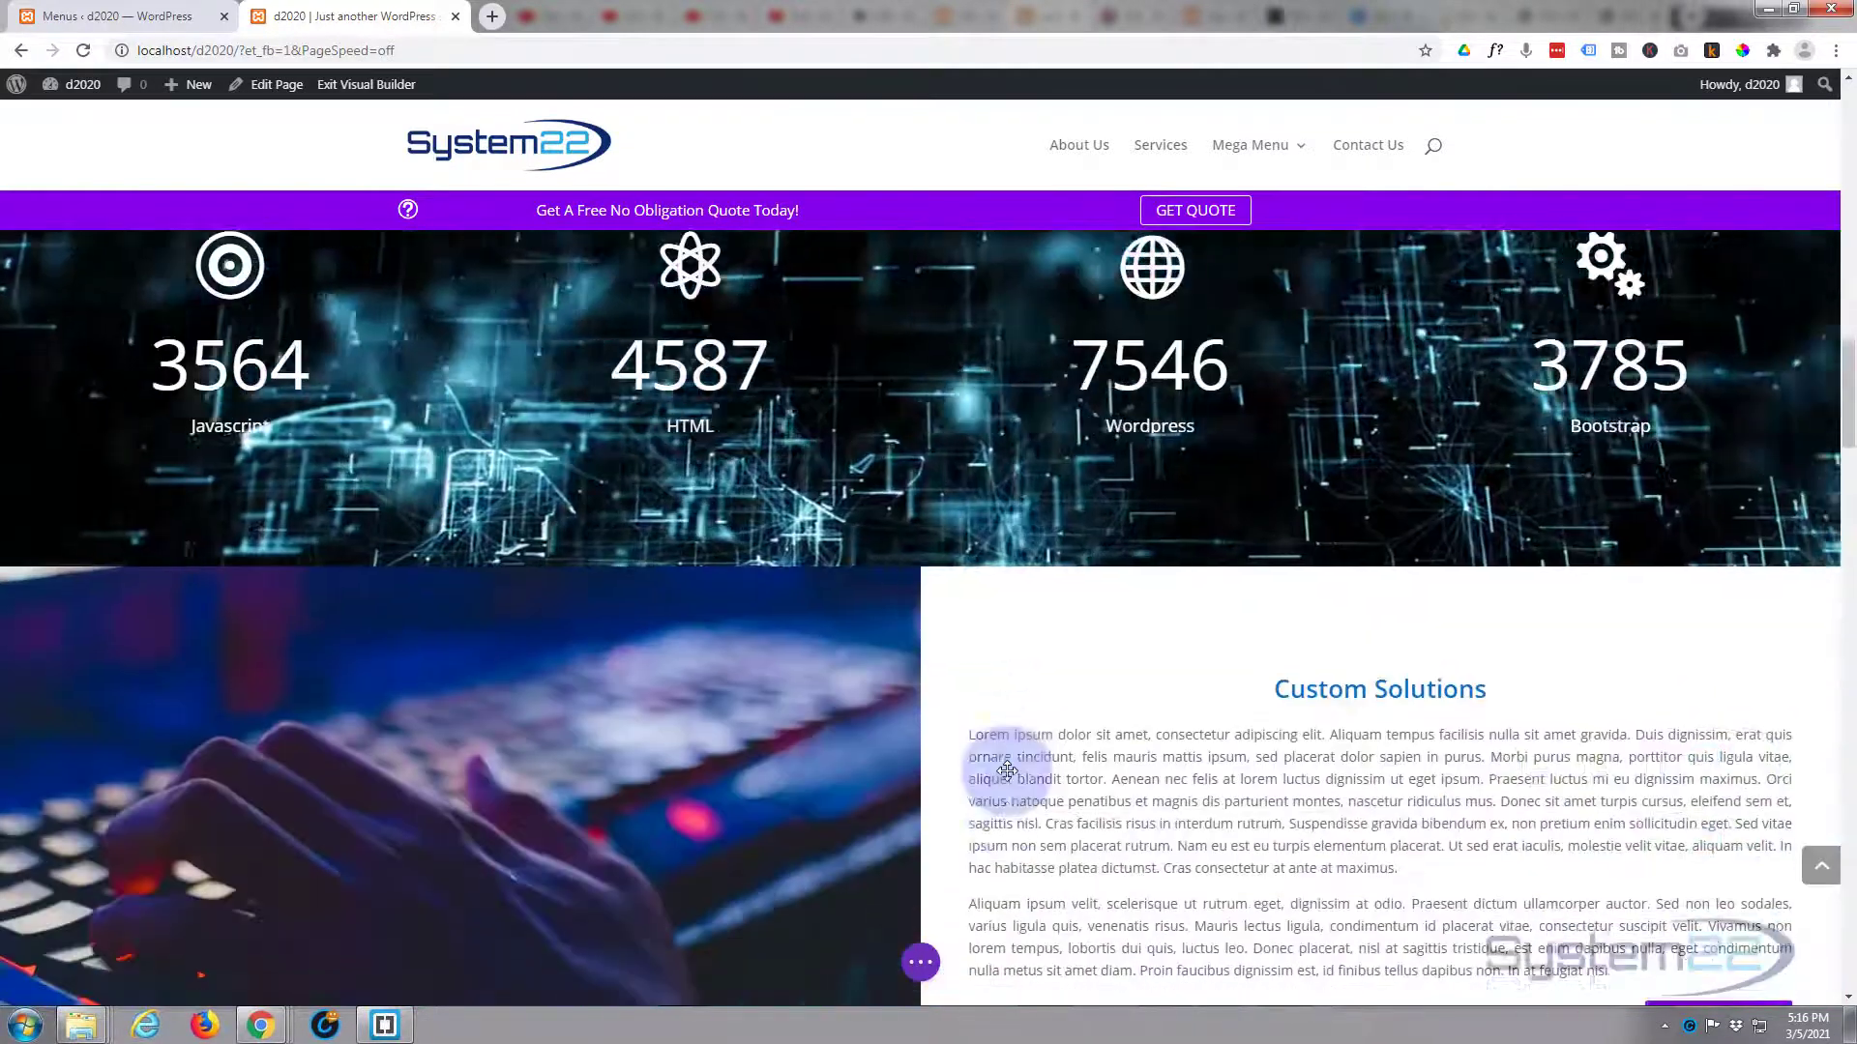
- Link the Custom Solutions call-to-action's Learn More button to #contact
scroll("down", 3)
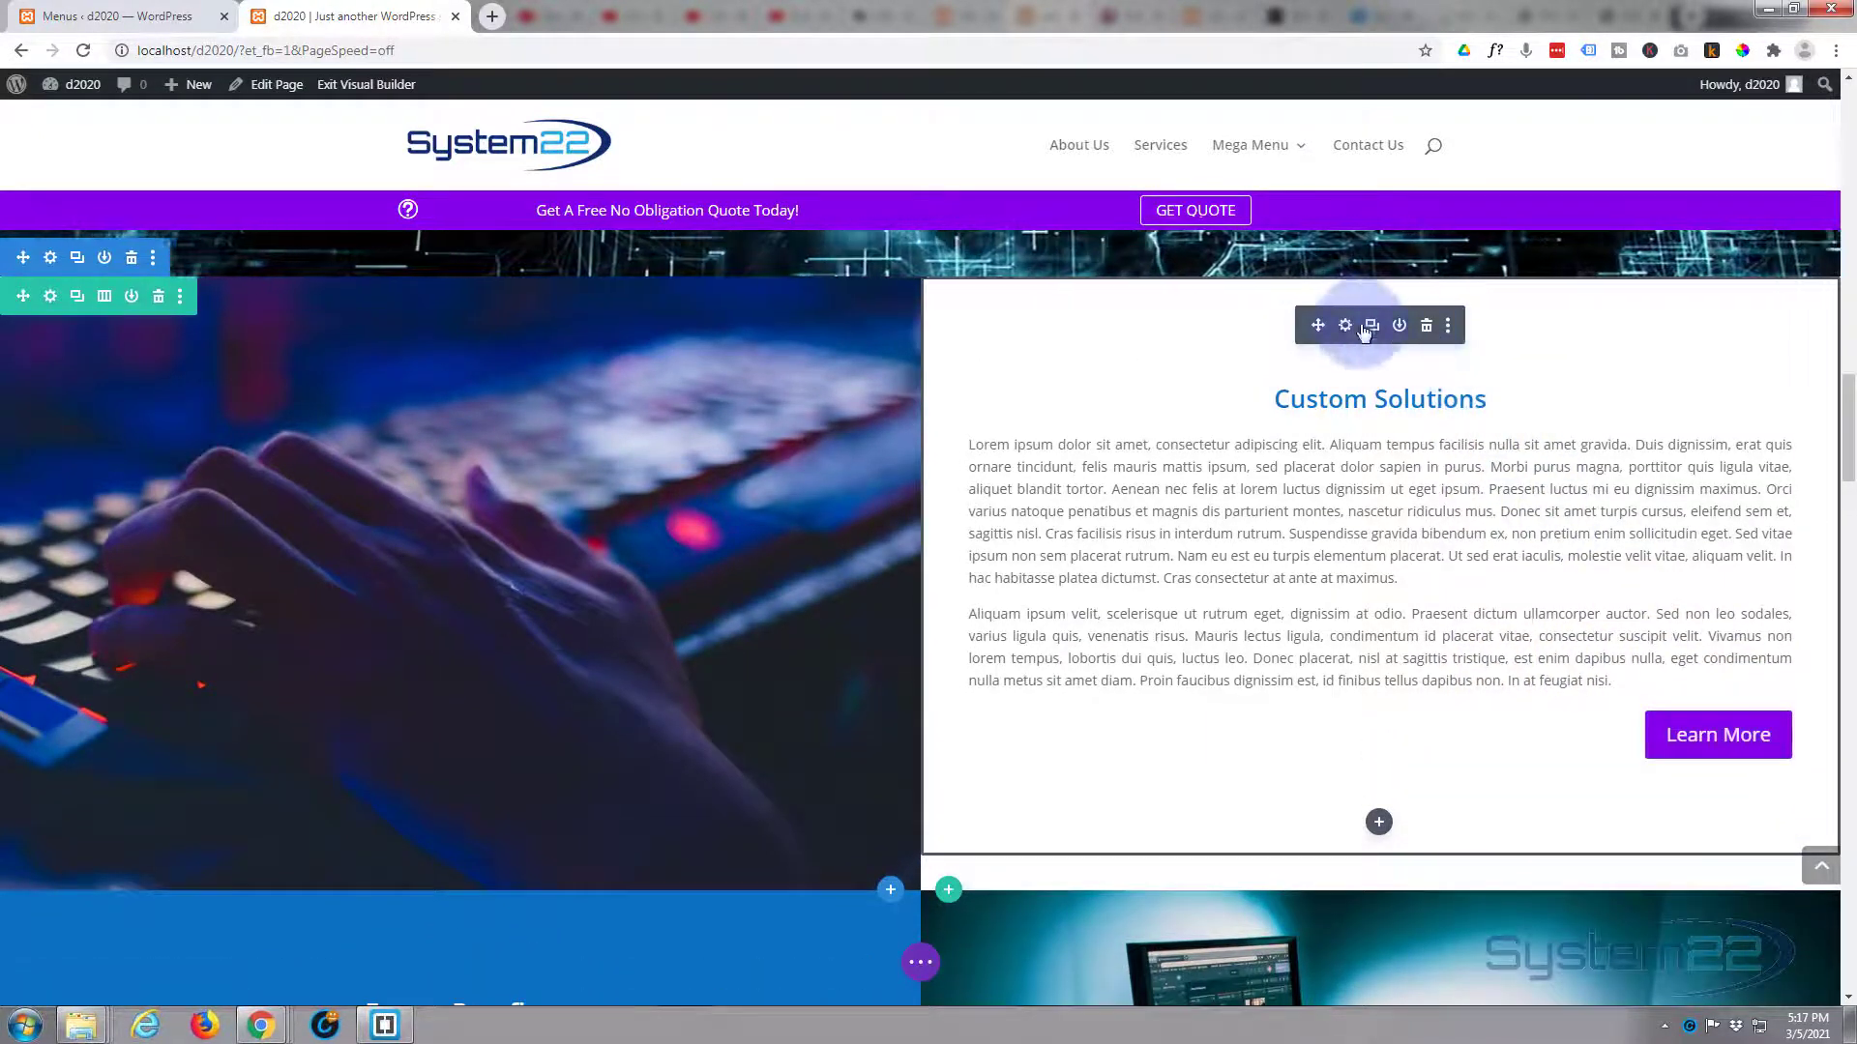
left_click(1344, 325)
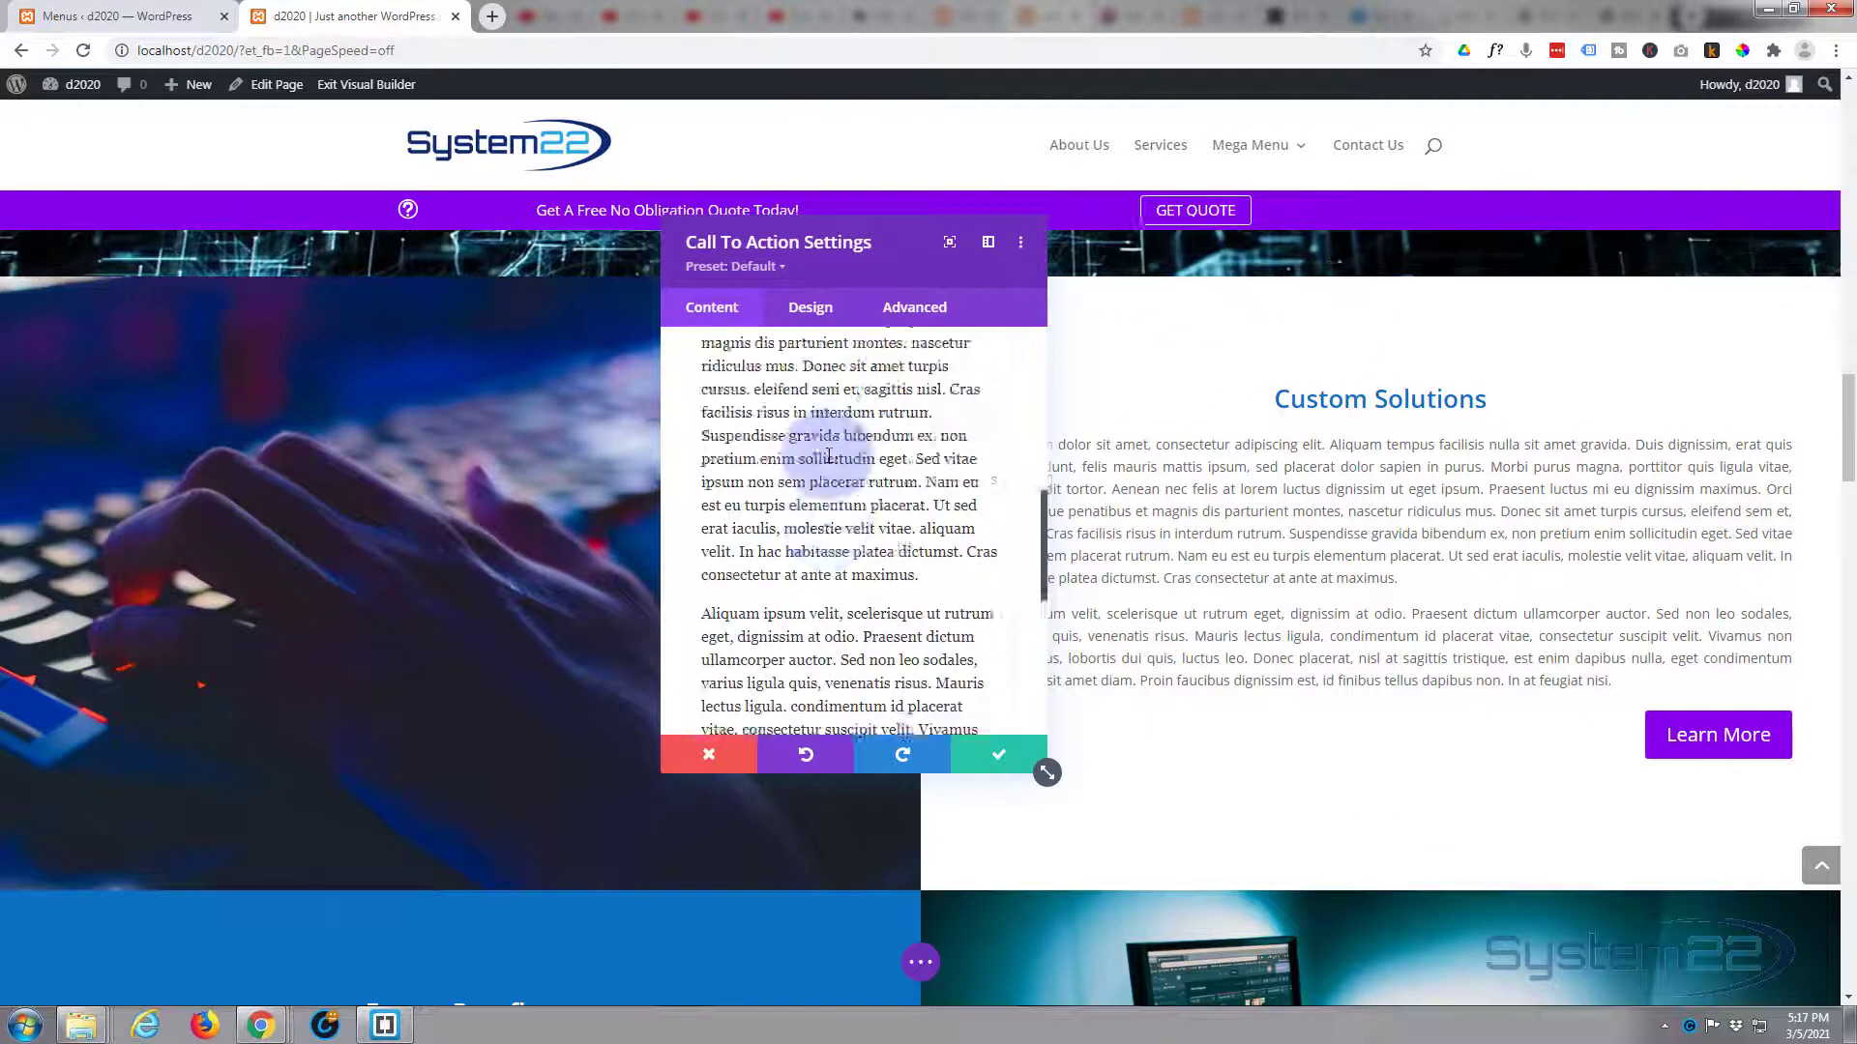
scroll("down", 3)
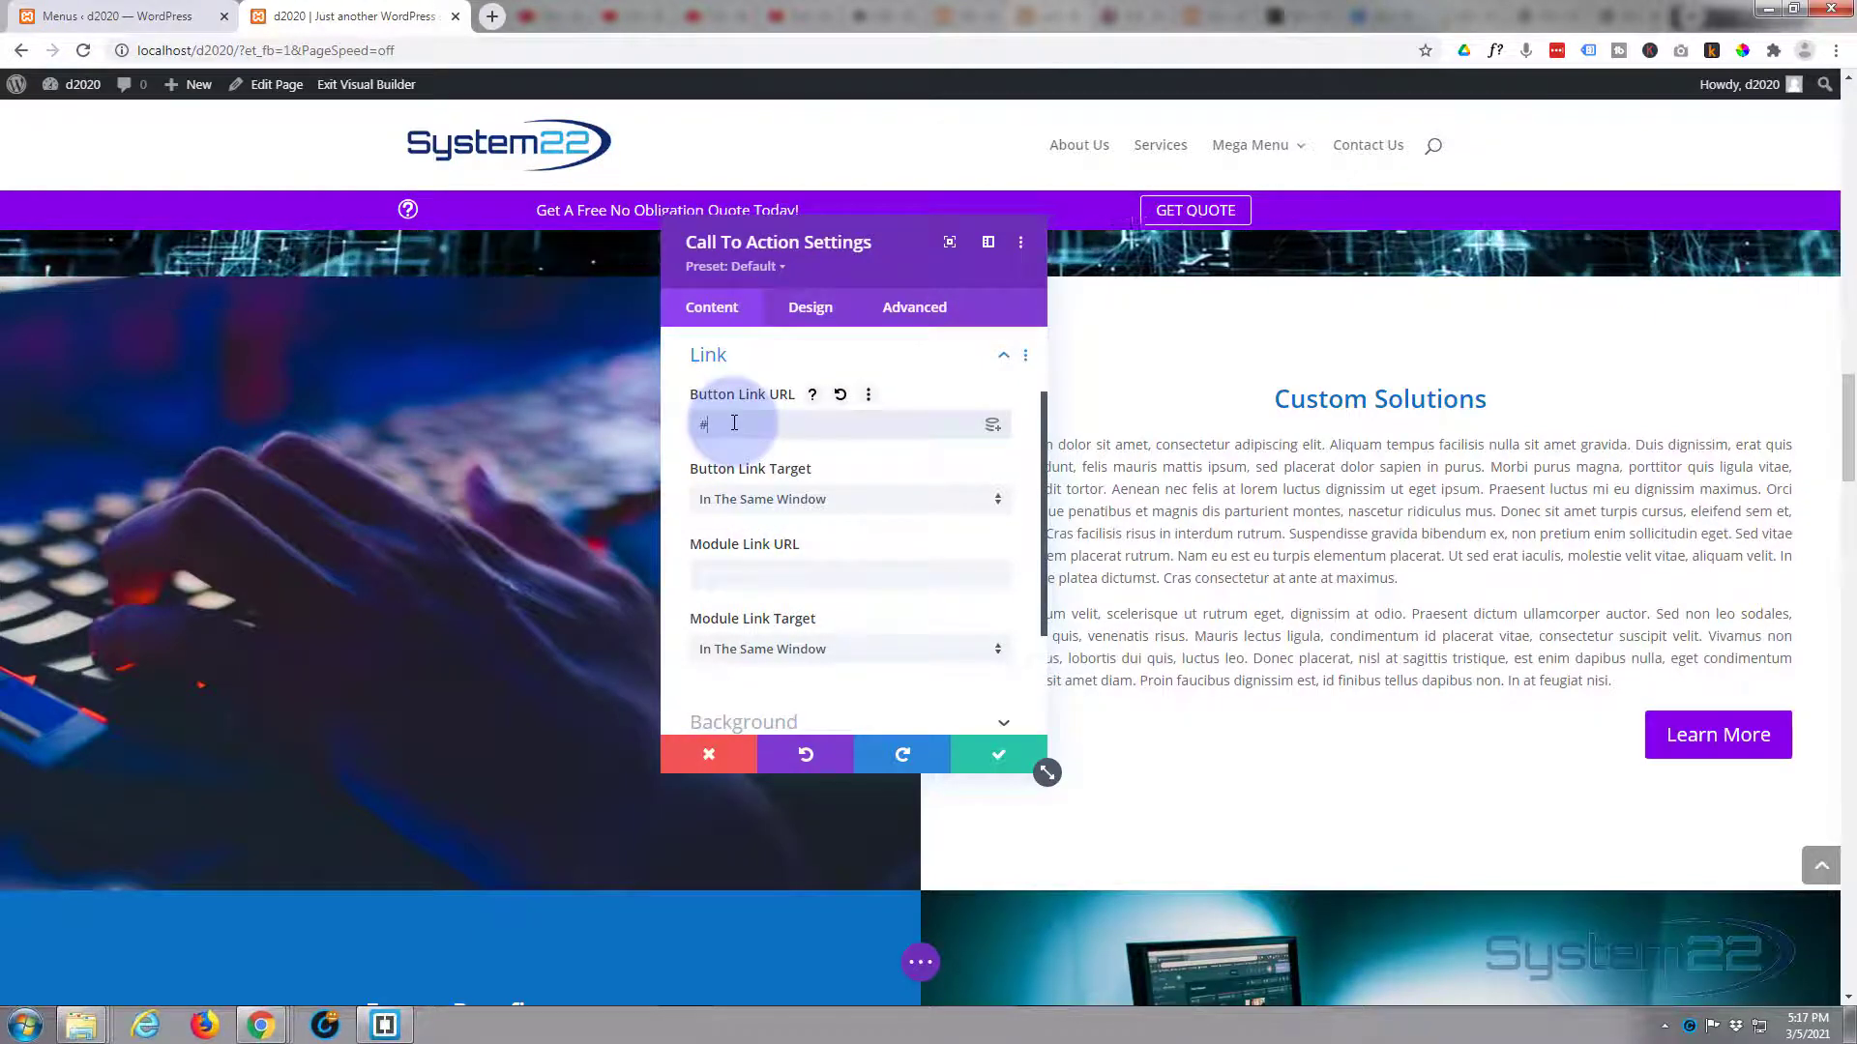
type("contact")
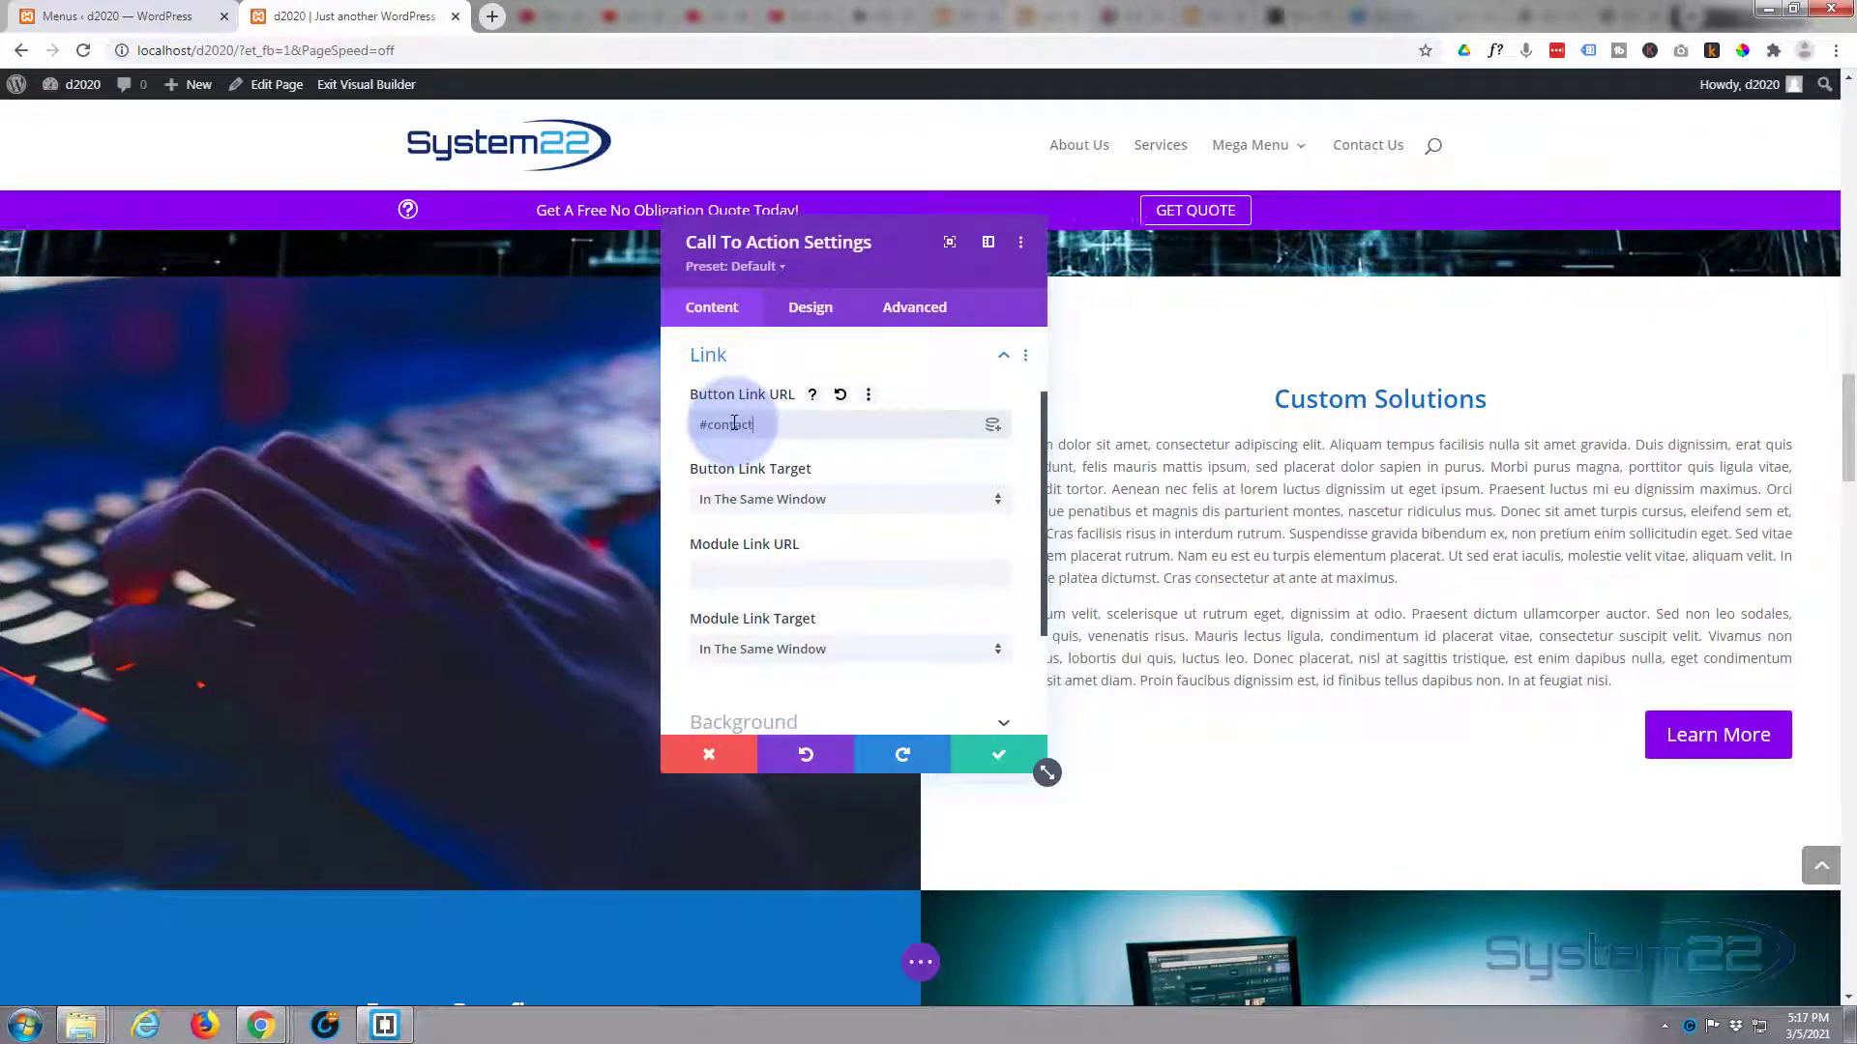
left_click(996, 754)
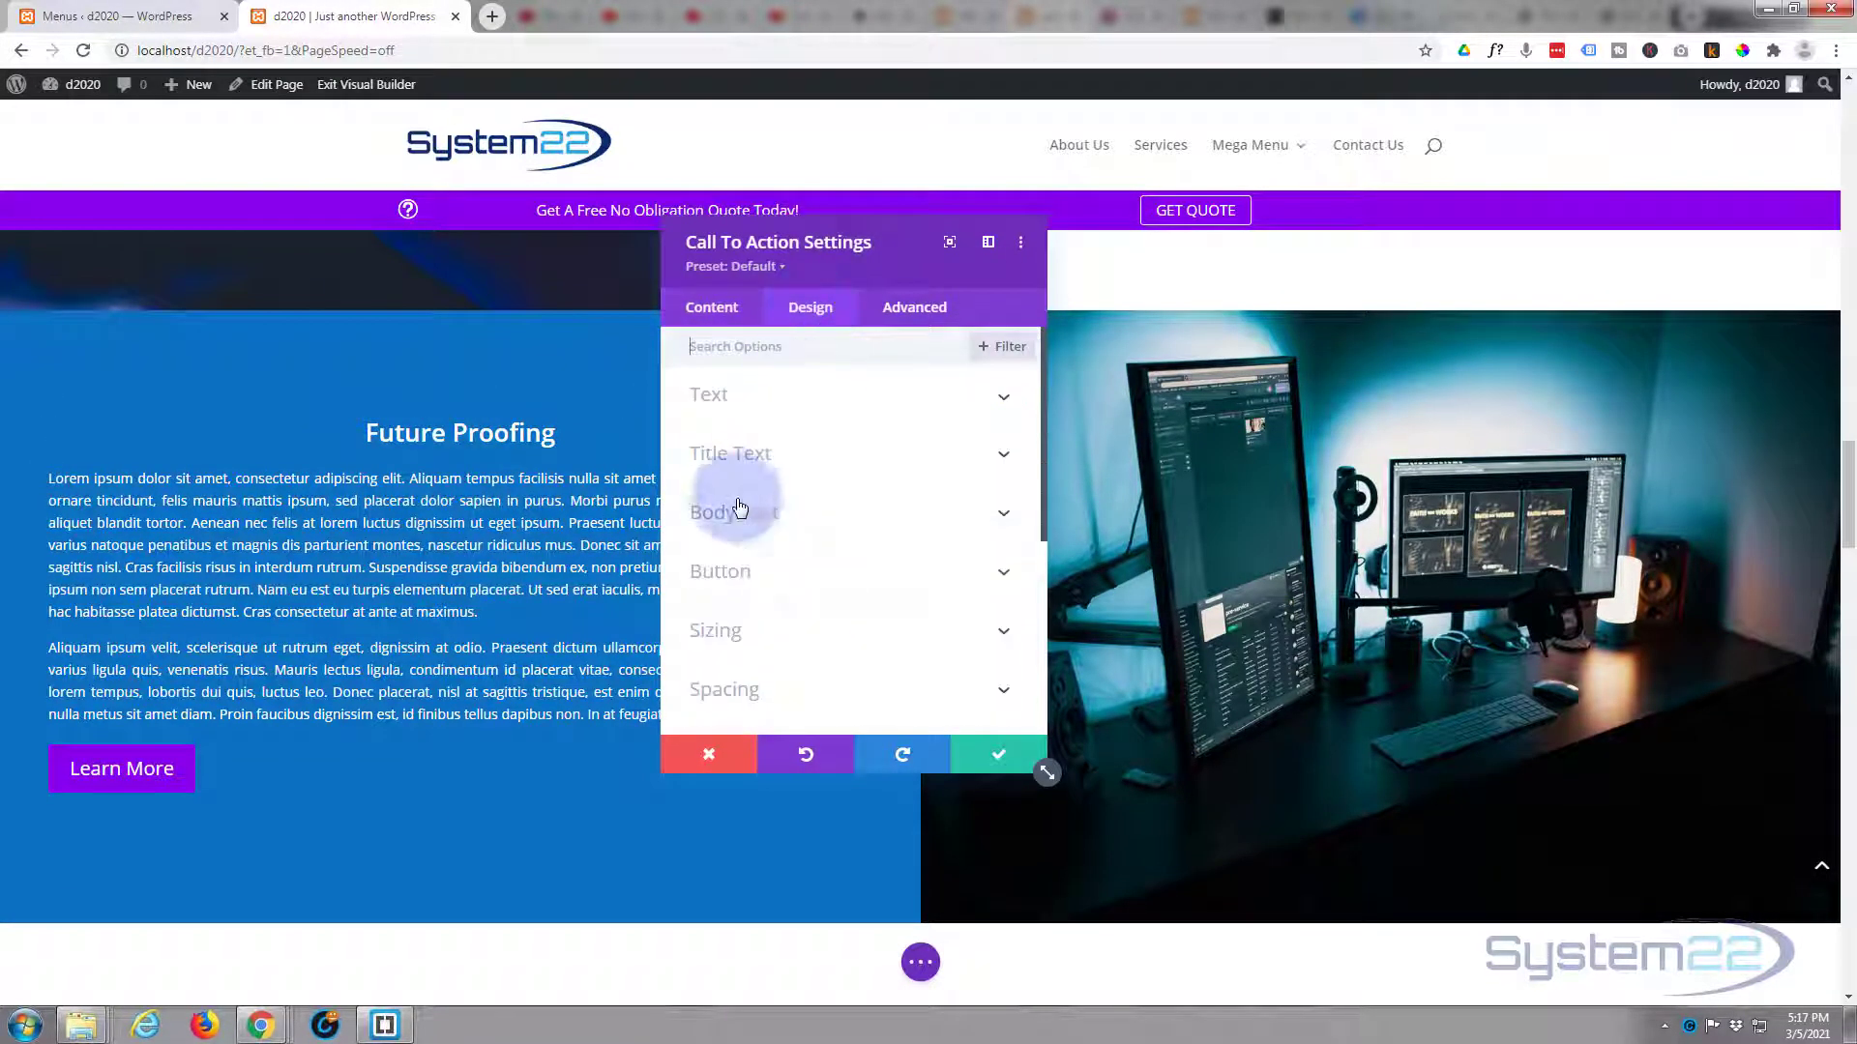
- Link the Future Proofing call-to-action's Learn More button to #contact
left_click(712, 511)
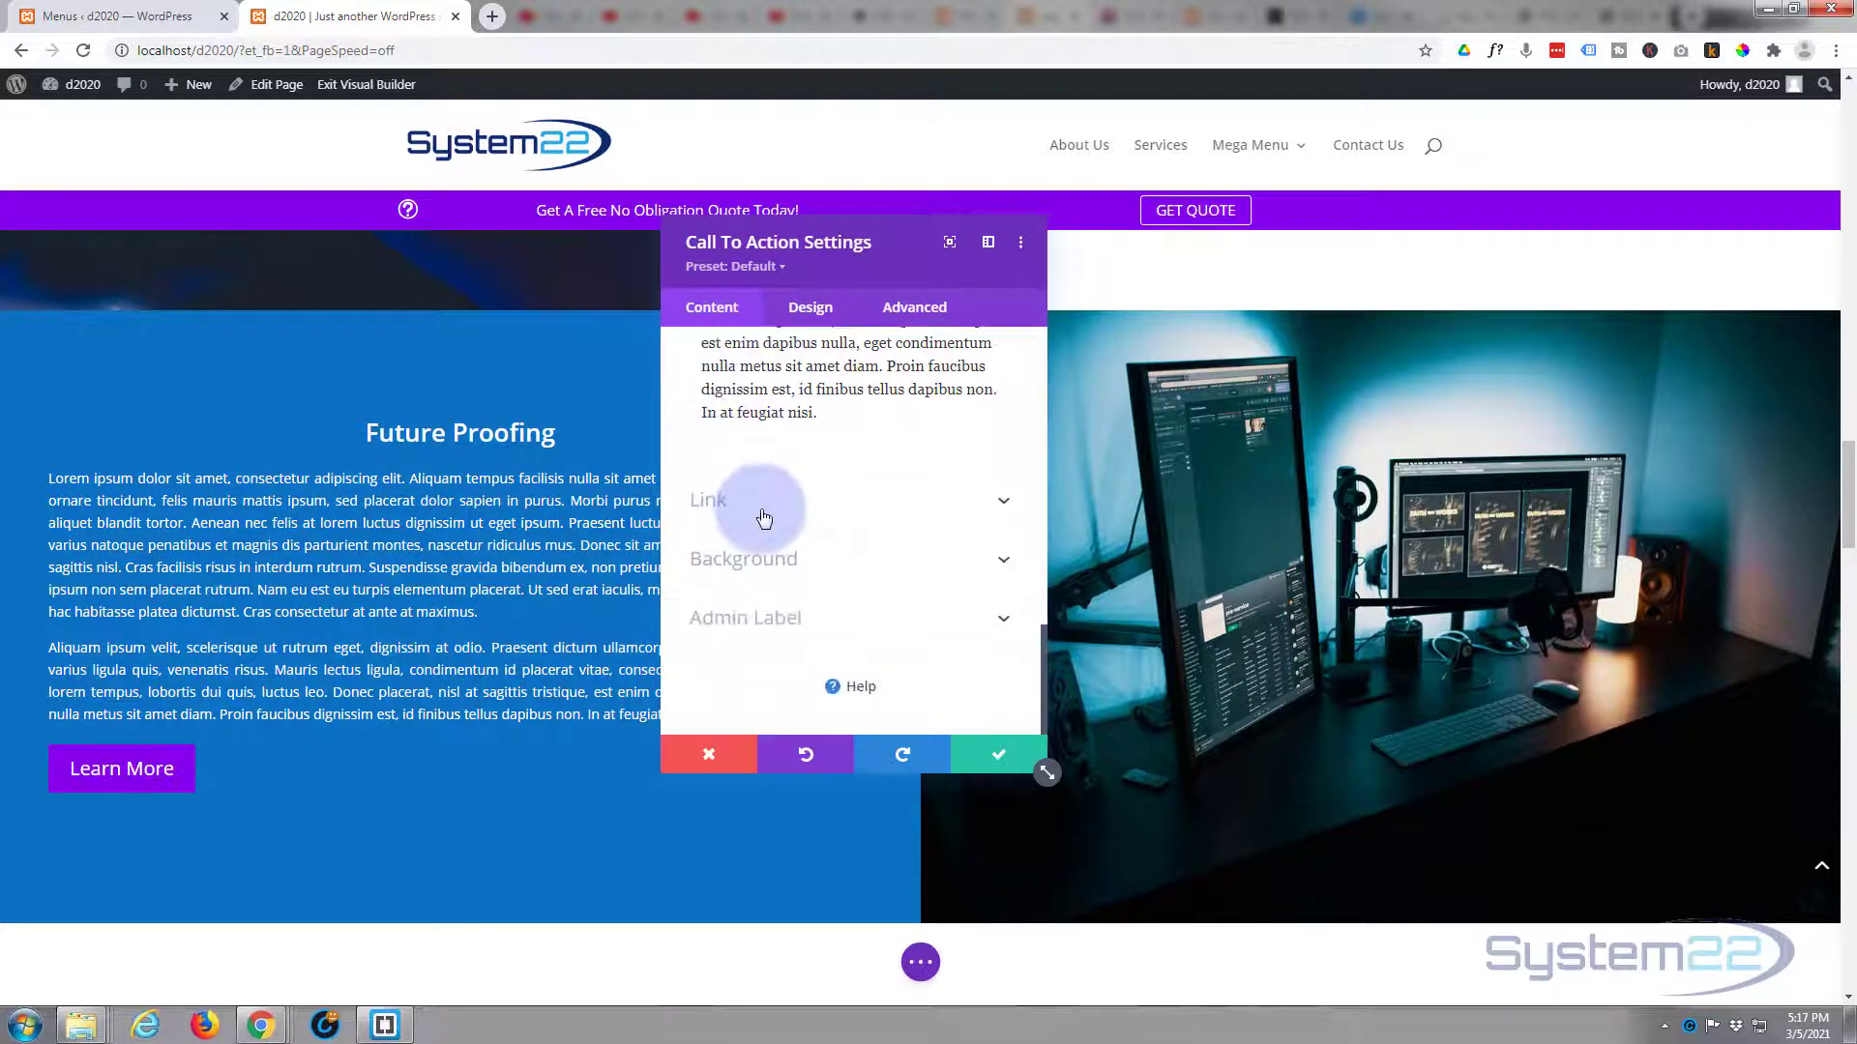
left_click(708, 500)
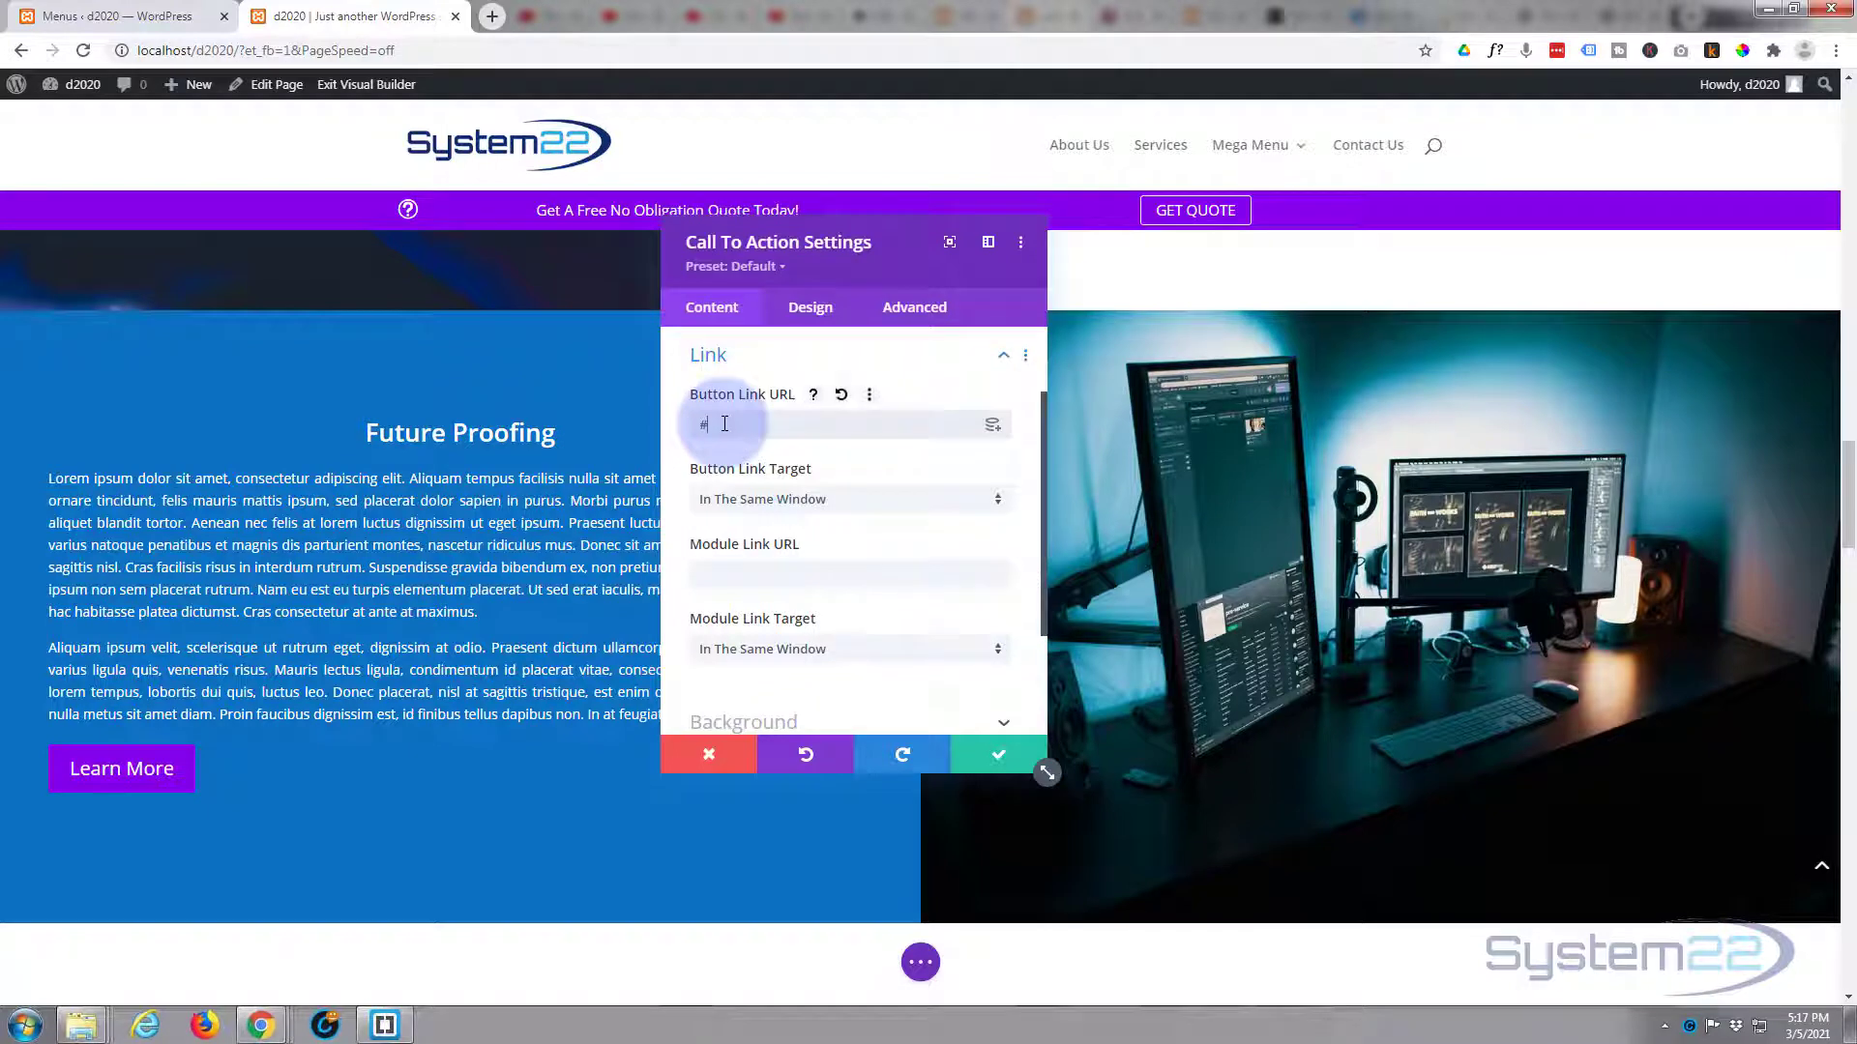
type("contact")
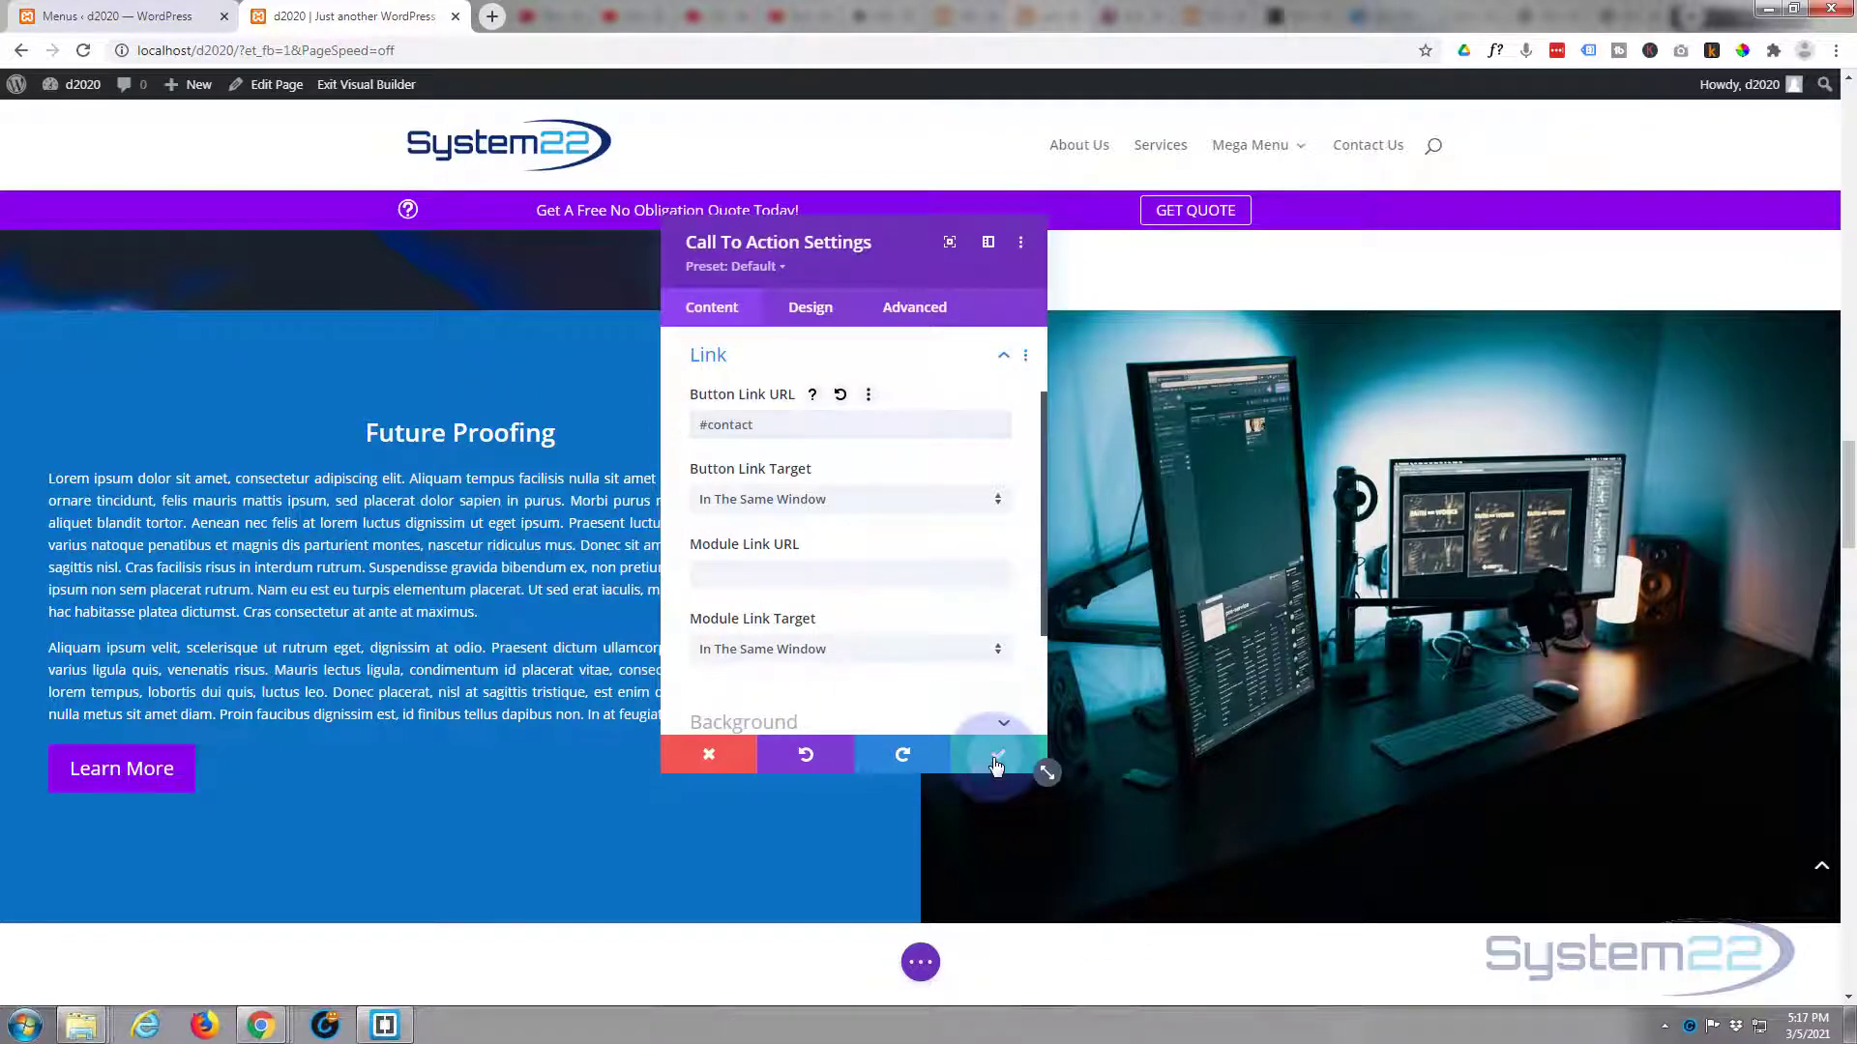
left_click(998, 754)
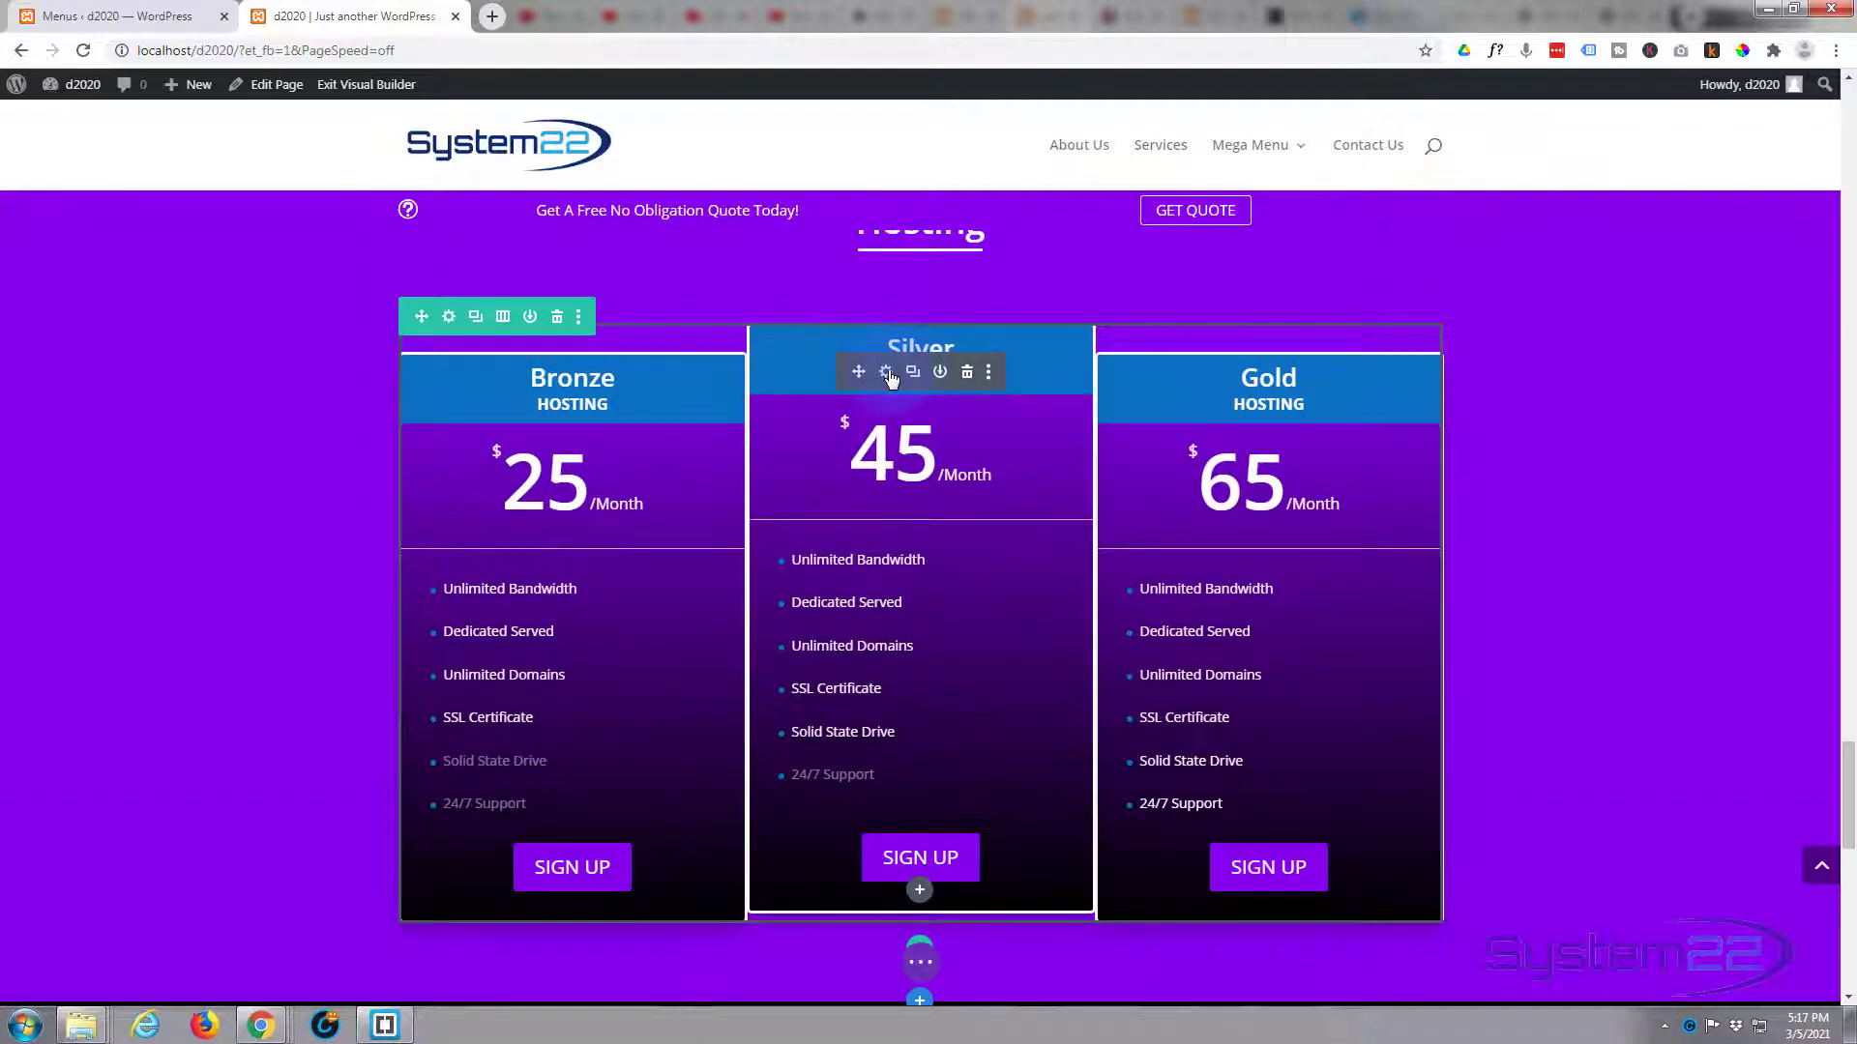
- Set the Bronze hosting pricing table's Sign Up button link to #contact
left_click(886, 370)
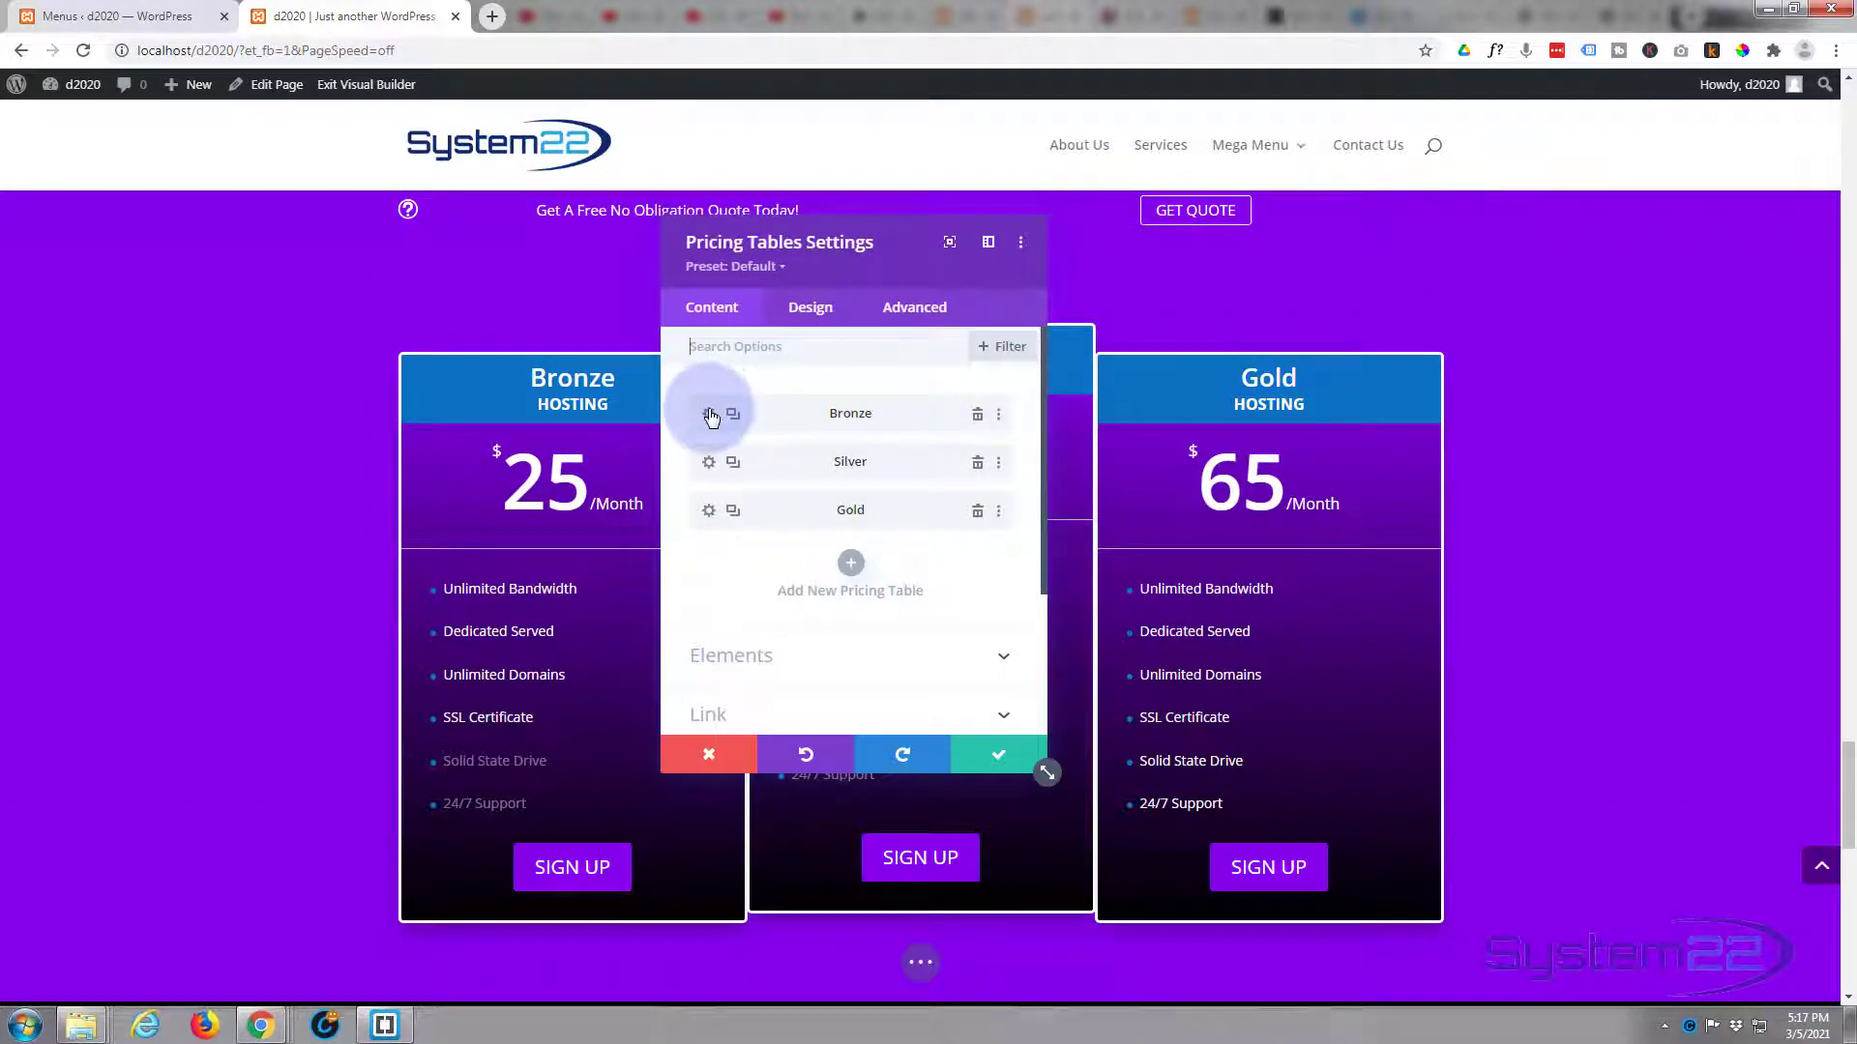
left_click(708, 413)
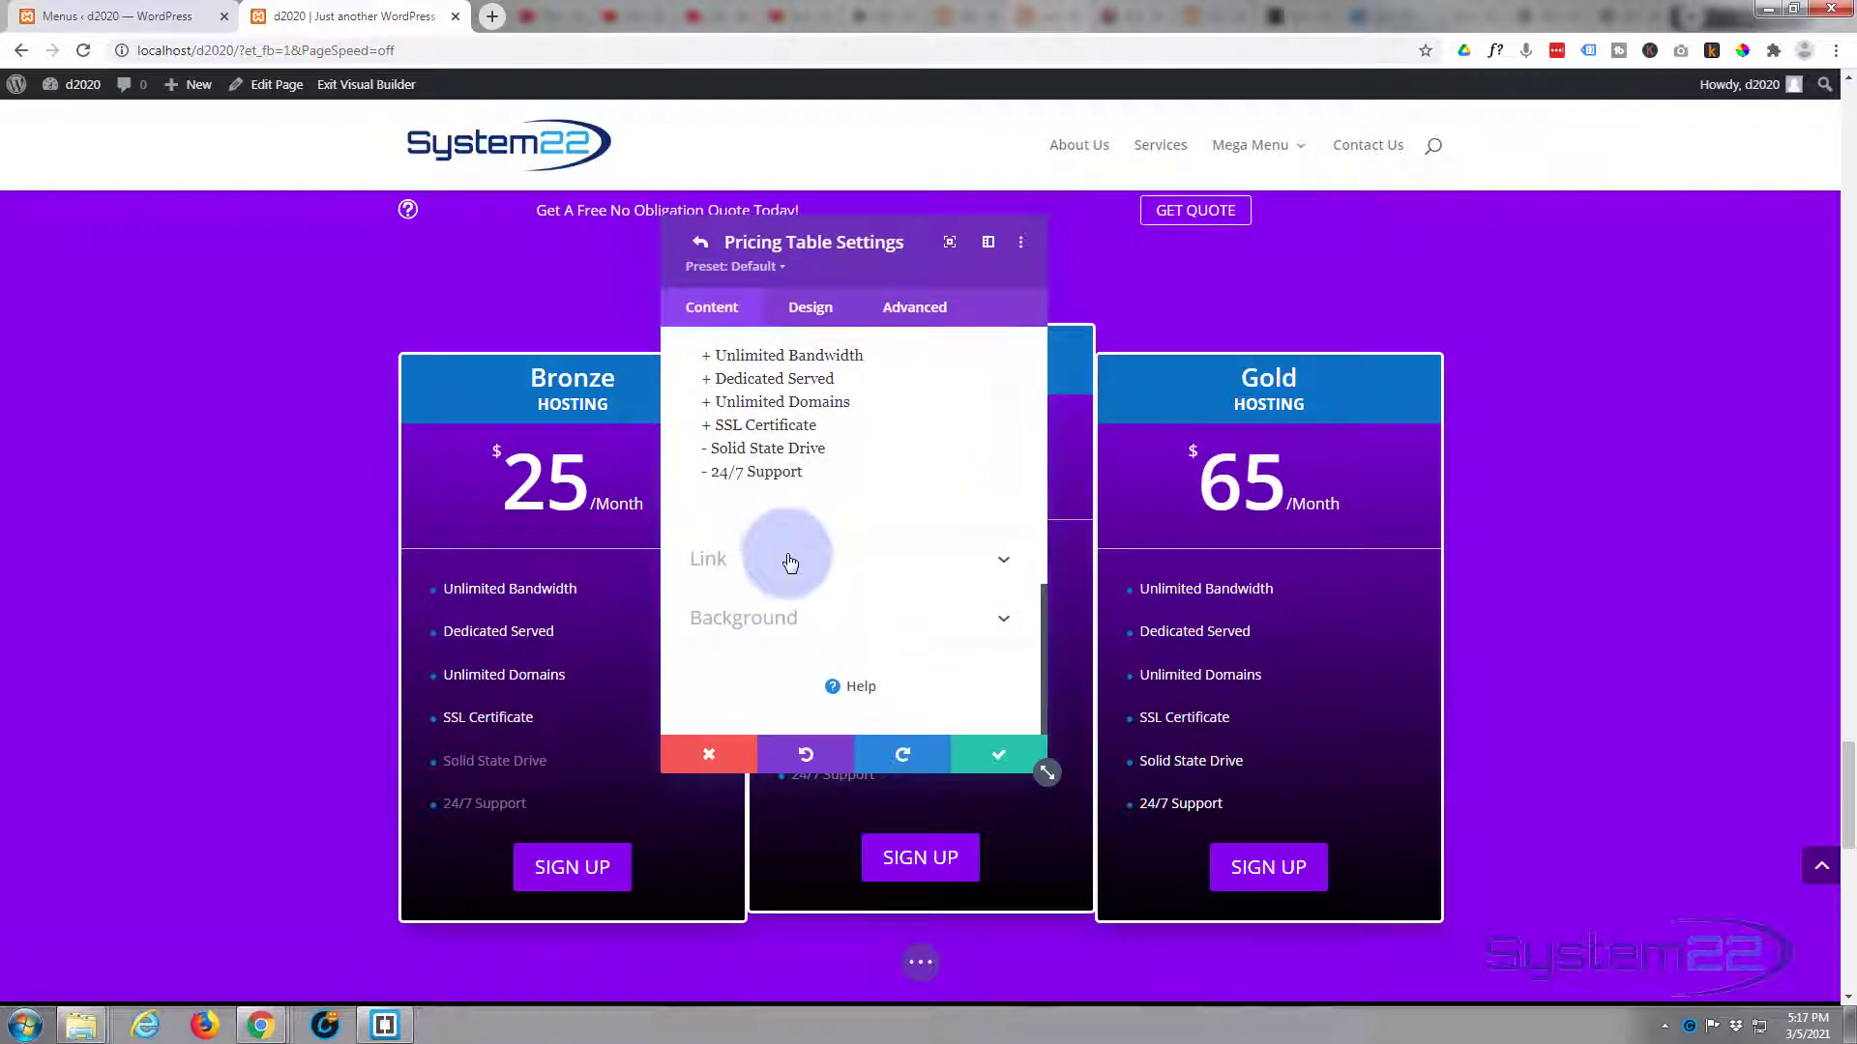
left_click(734, 558)
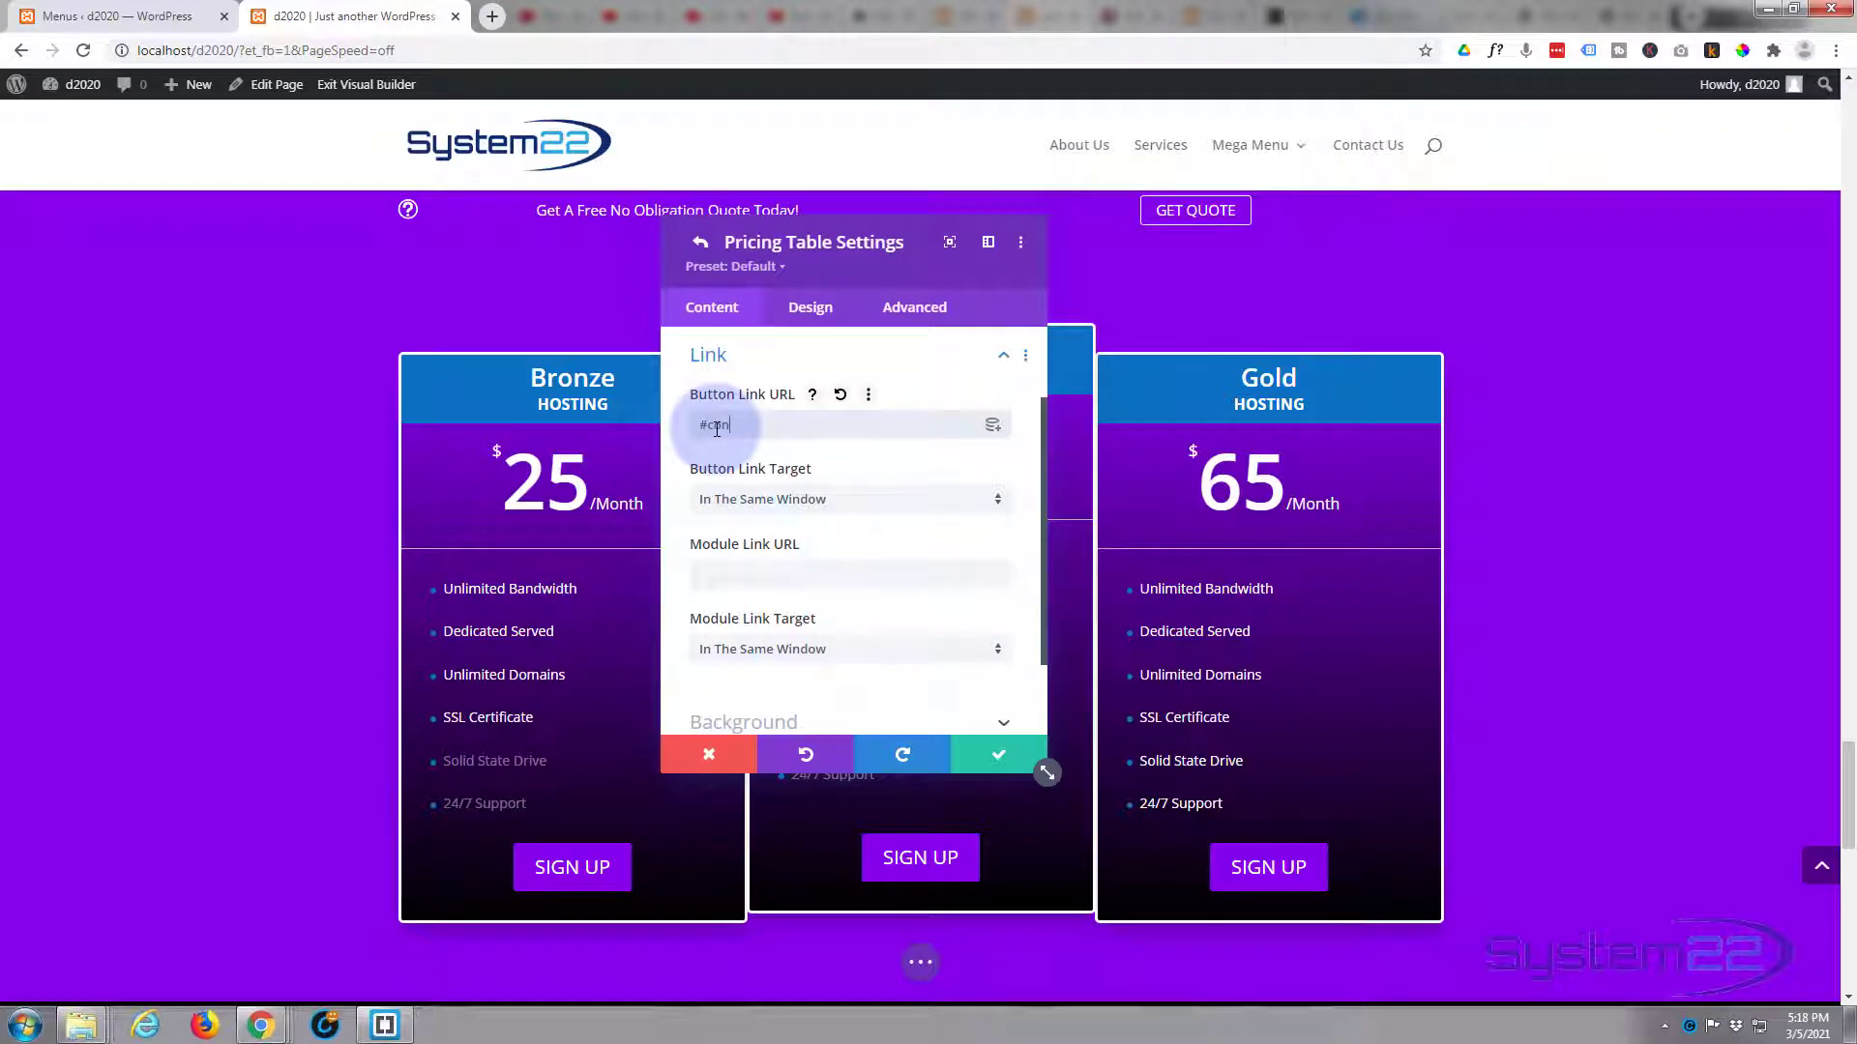
type("ontact")
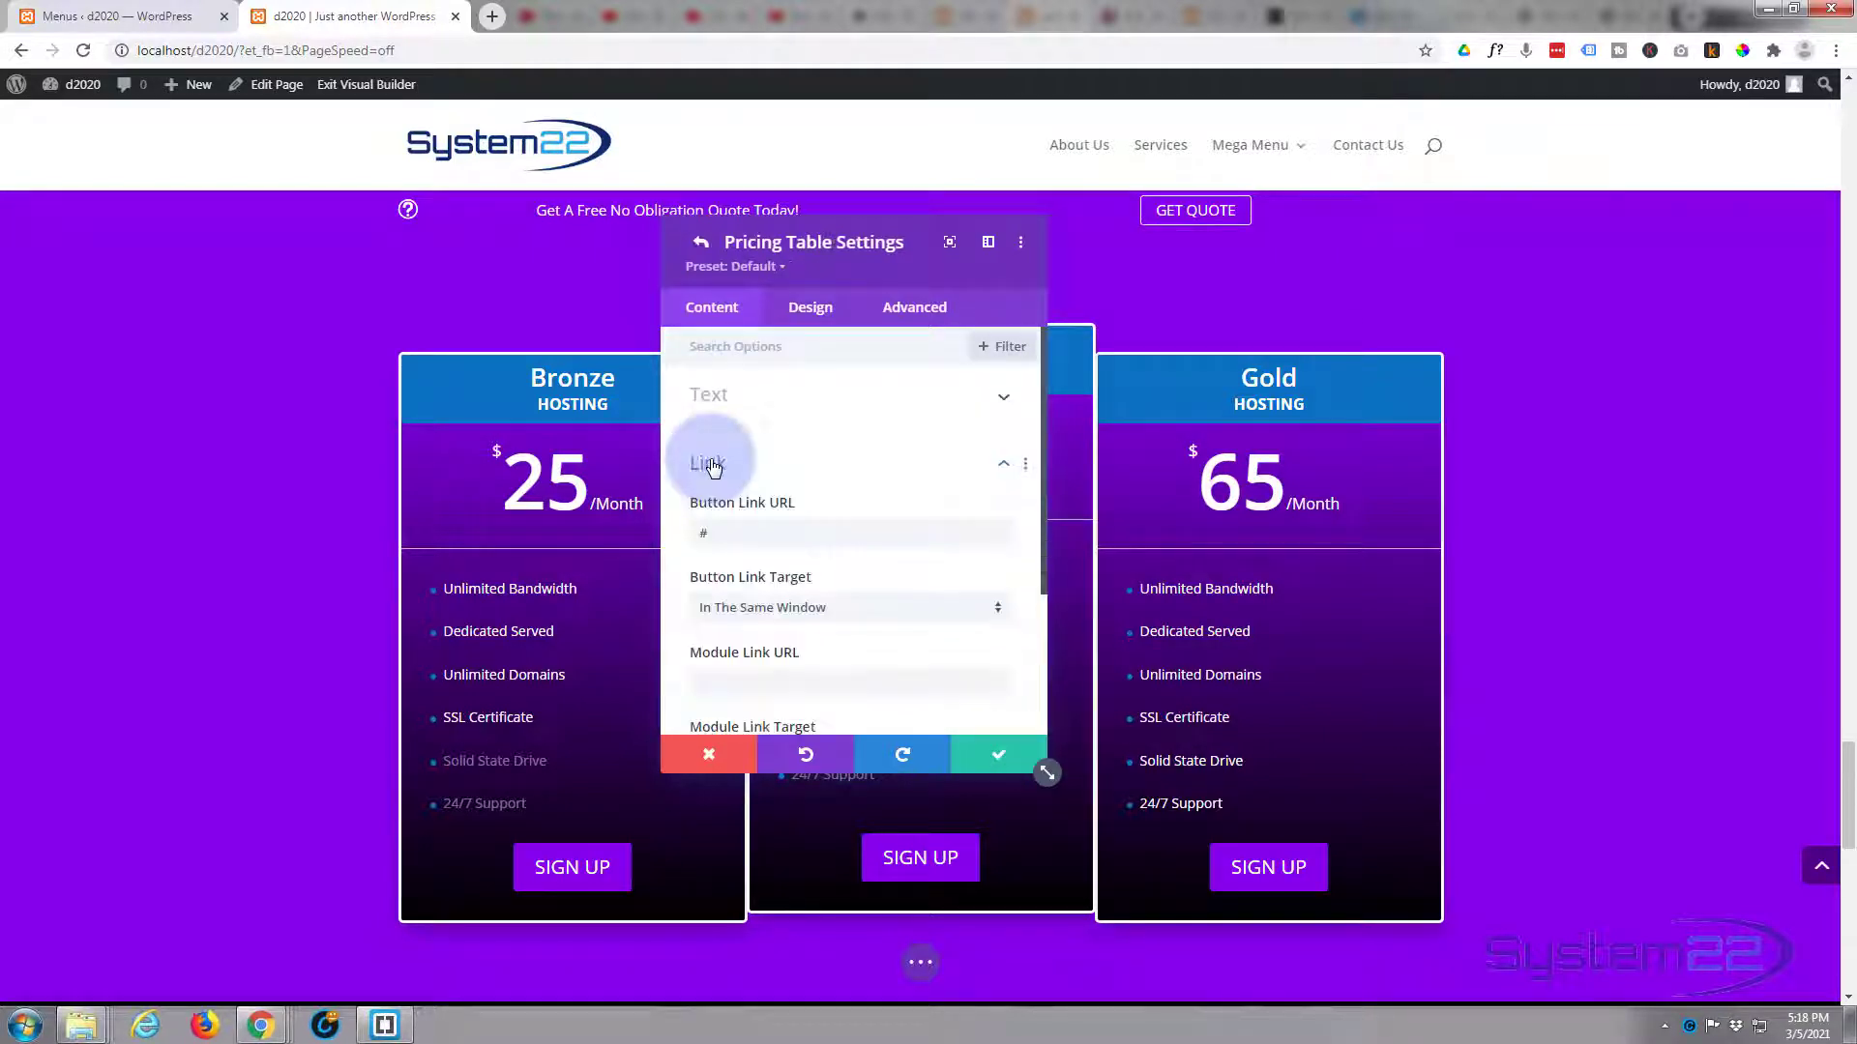
type("#contact")
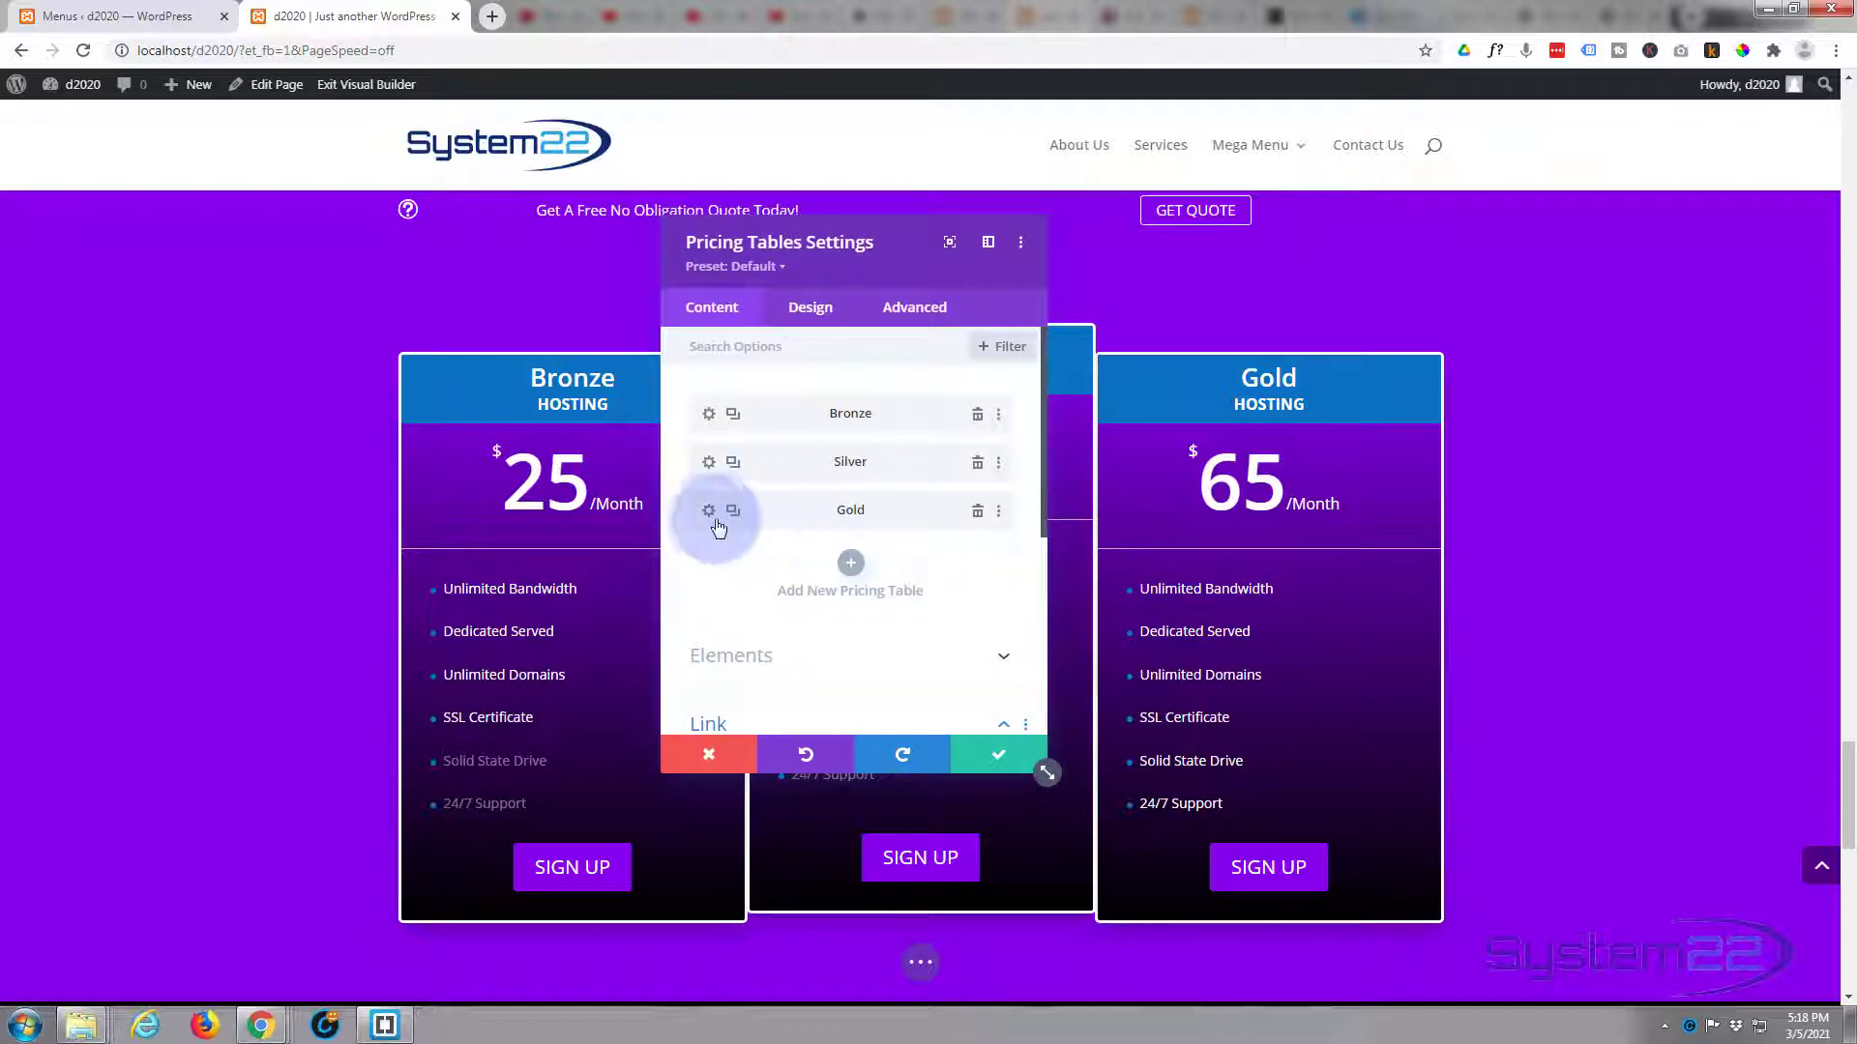
- Set the Gold pricing table's Sign Up link to #contact and save the Pricing Tables module
left_click(708, 510)
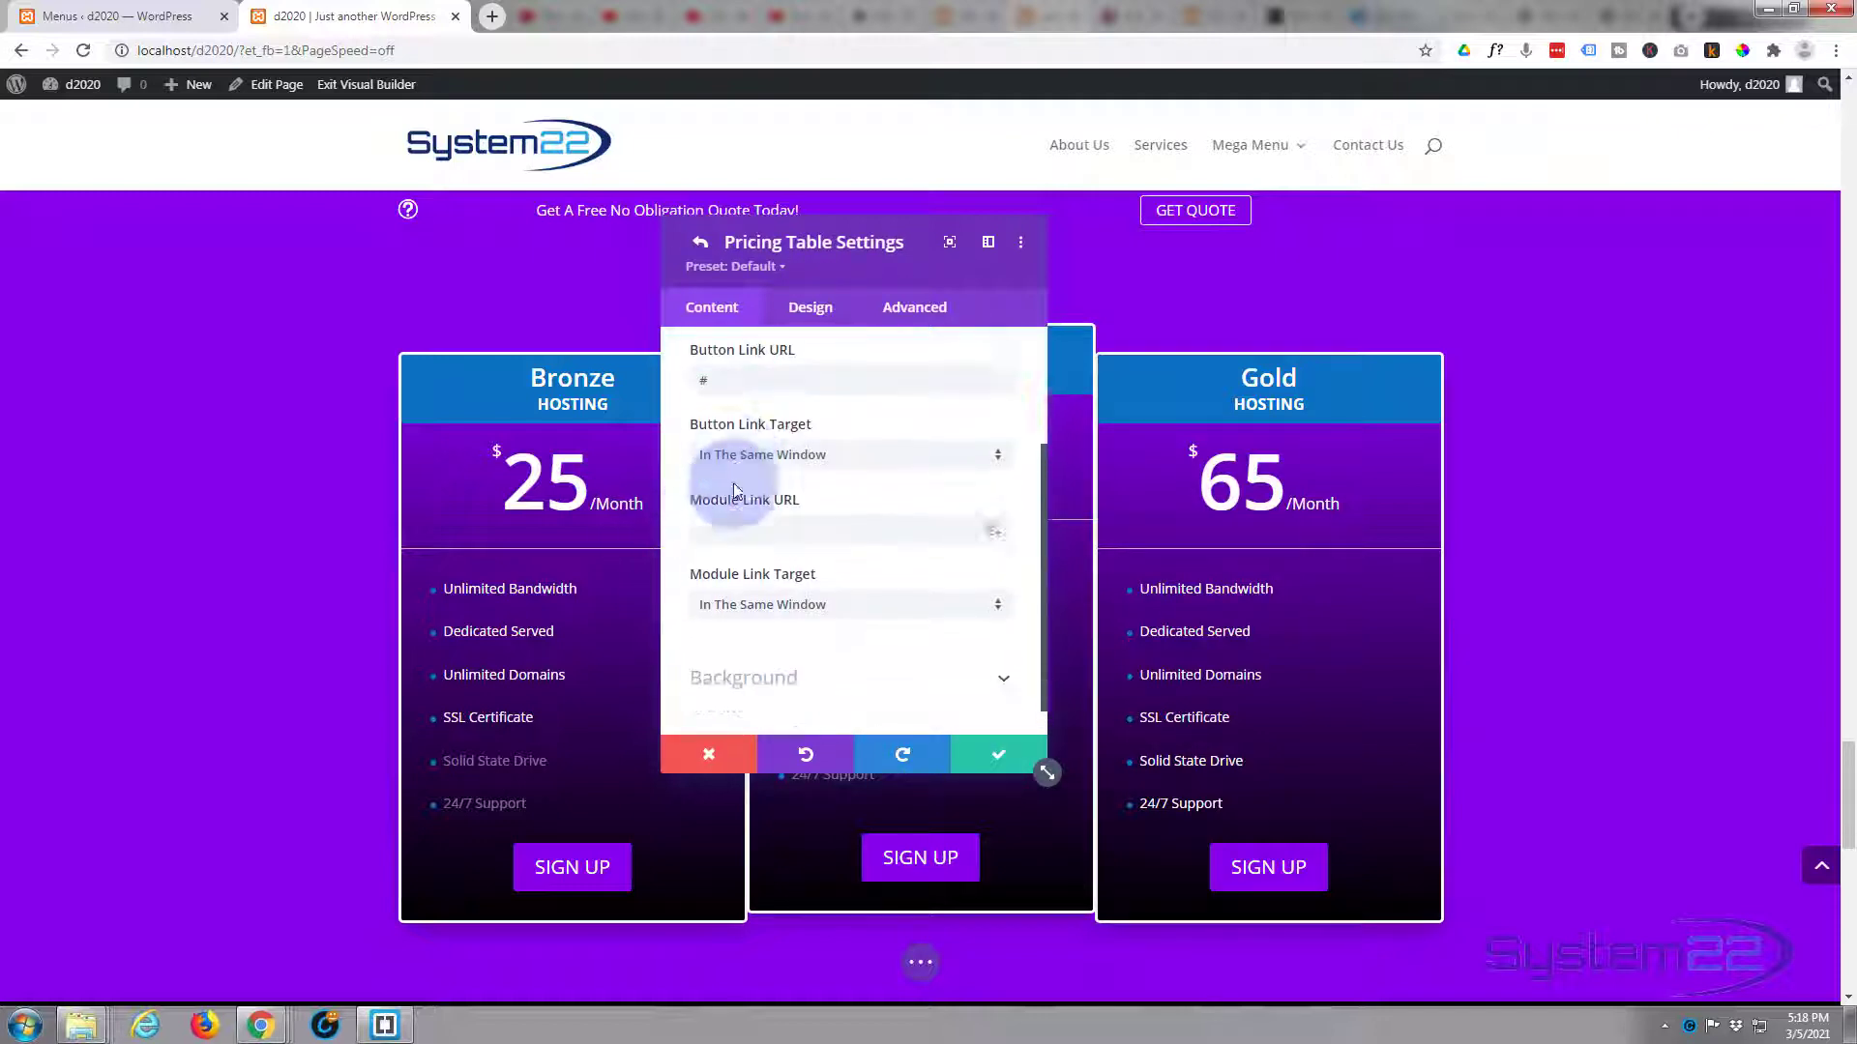
type("contact")
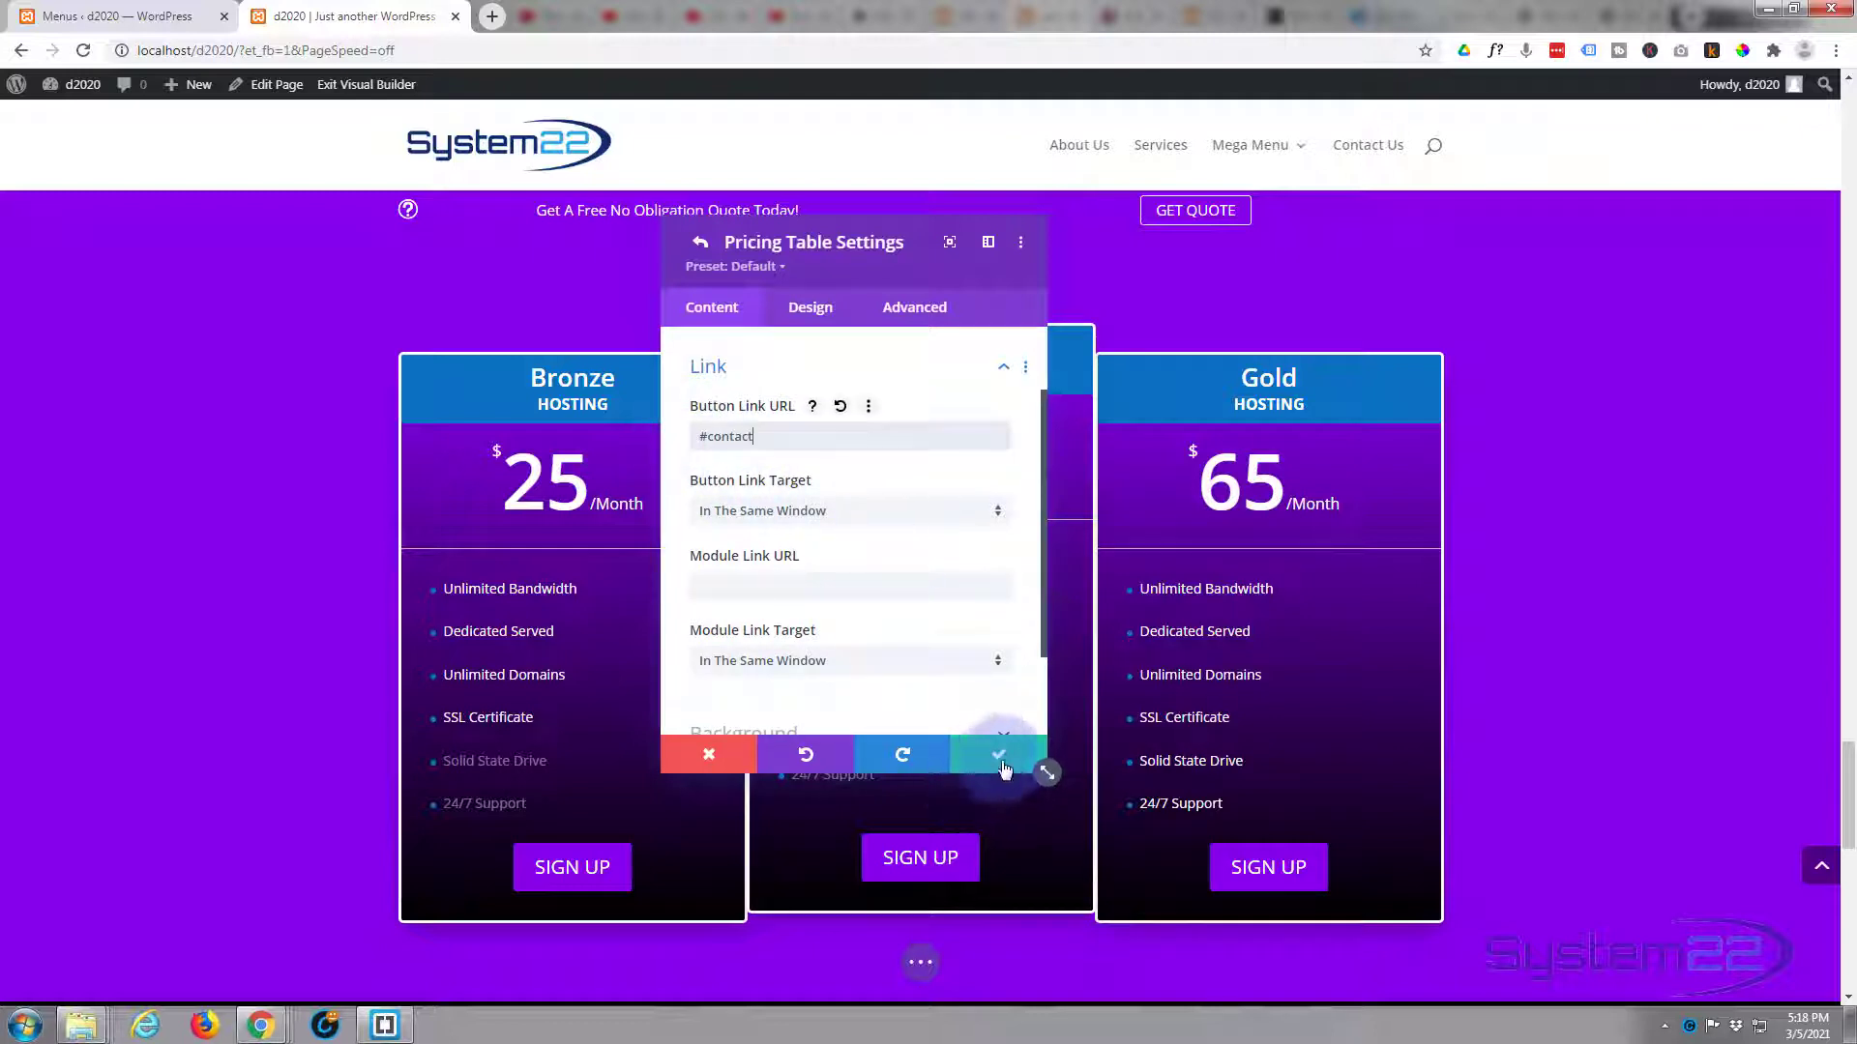
left_click(998, 755)
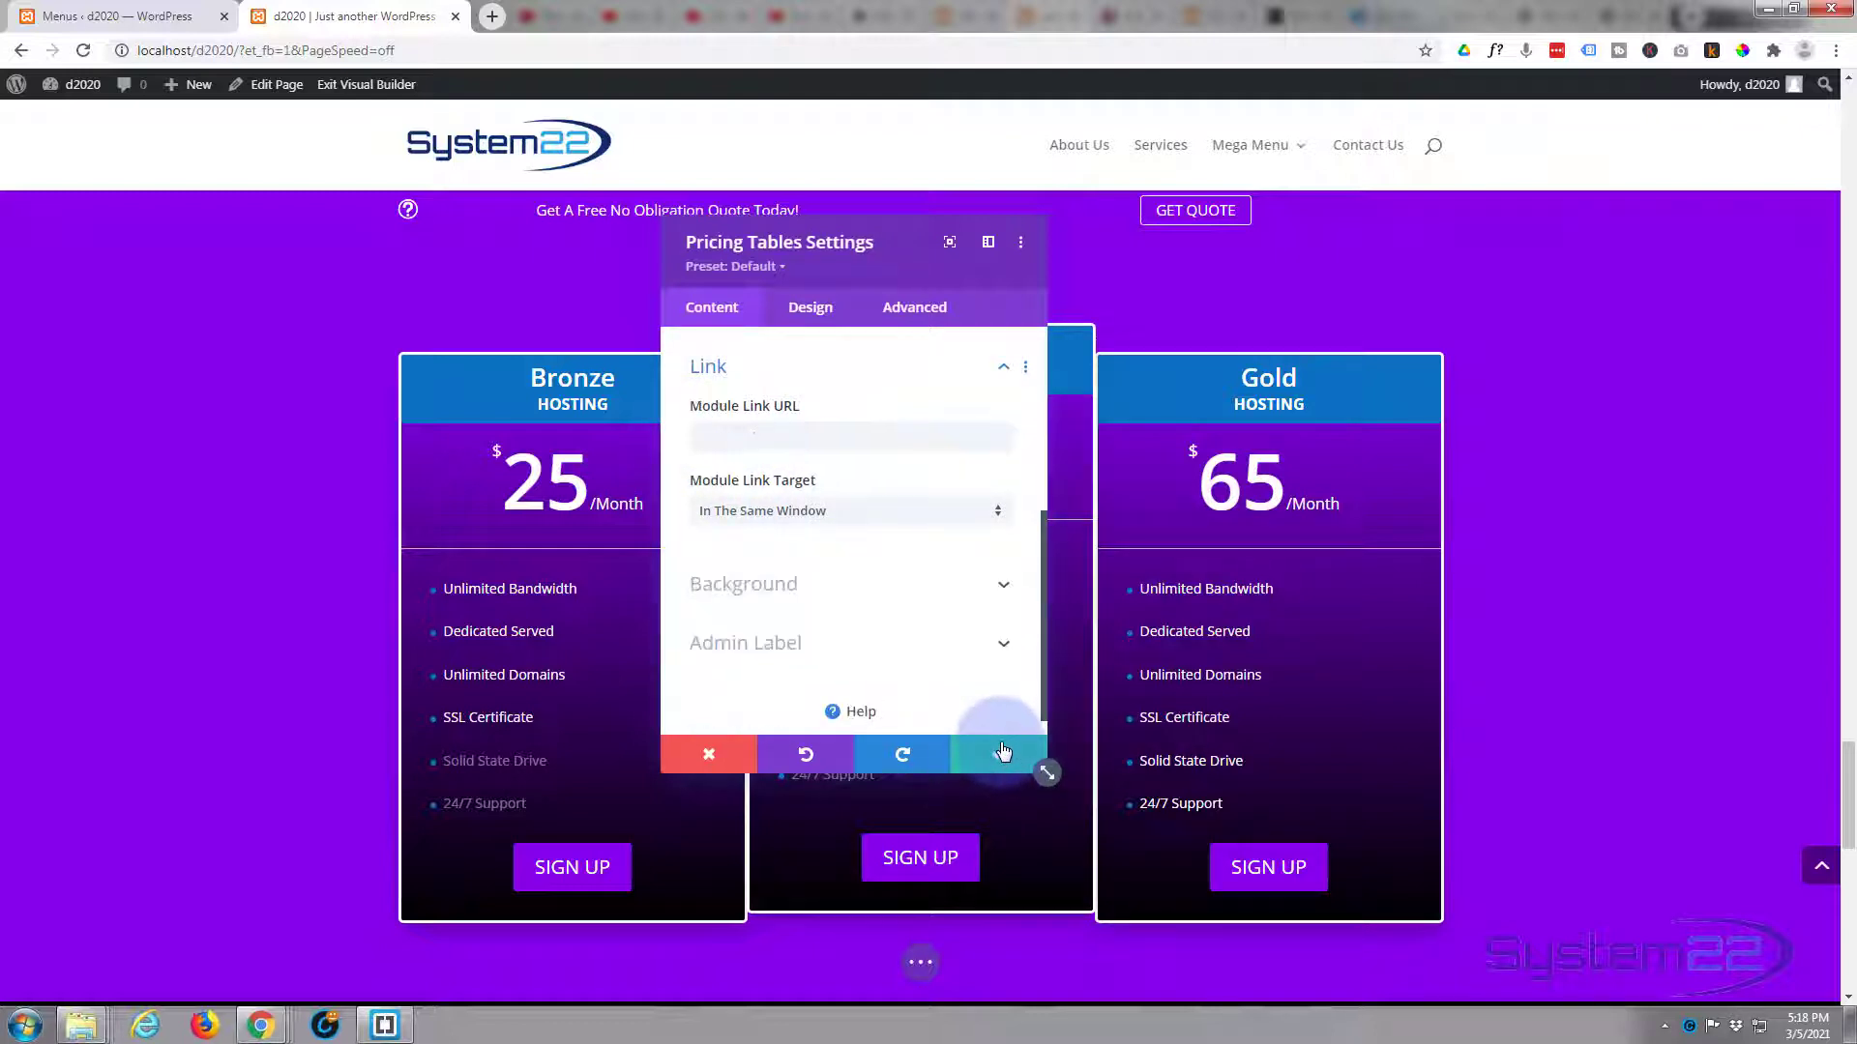
left_click(998, 754)
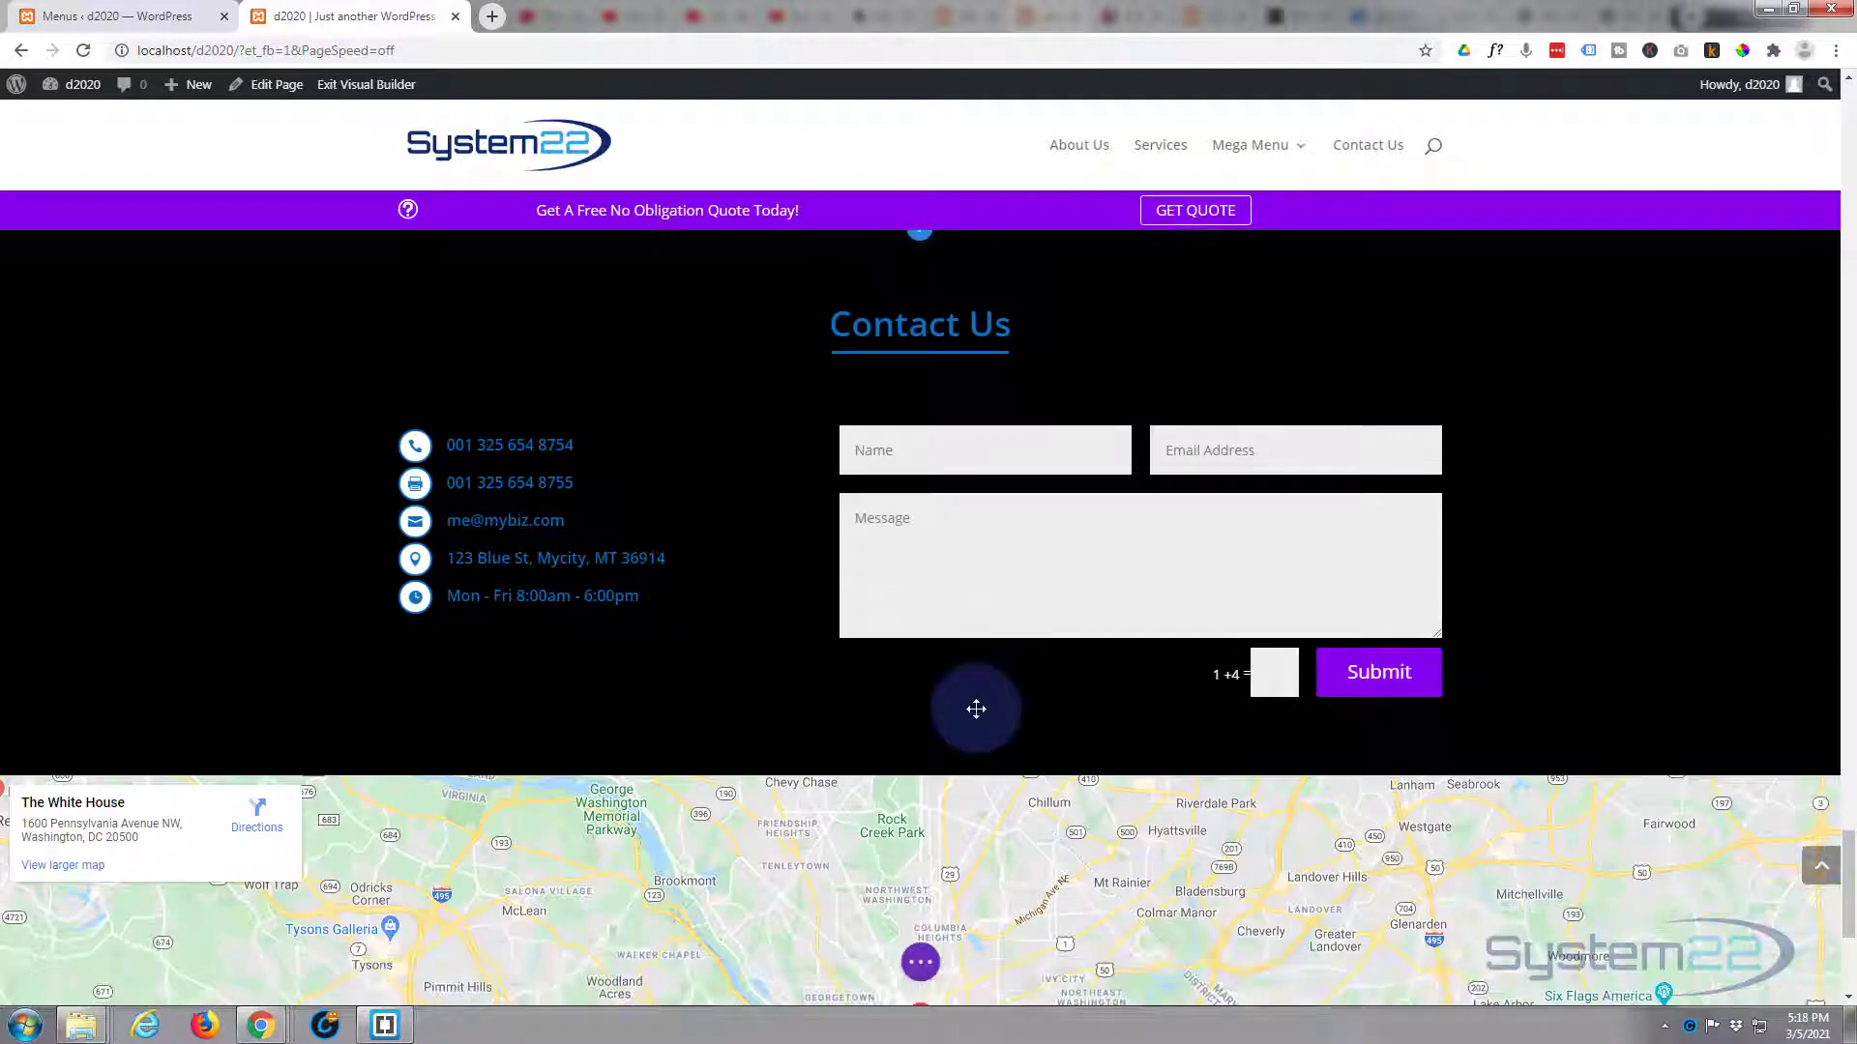
- Exit the Visual Builder to view the live one-page home page with its scroll menu
scroll("down", 3)
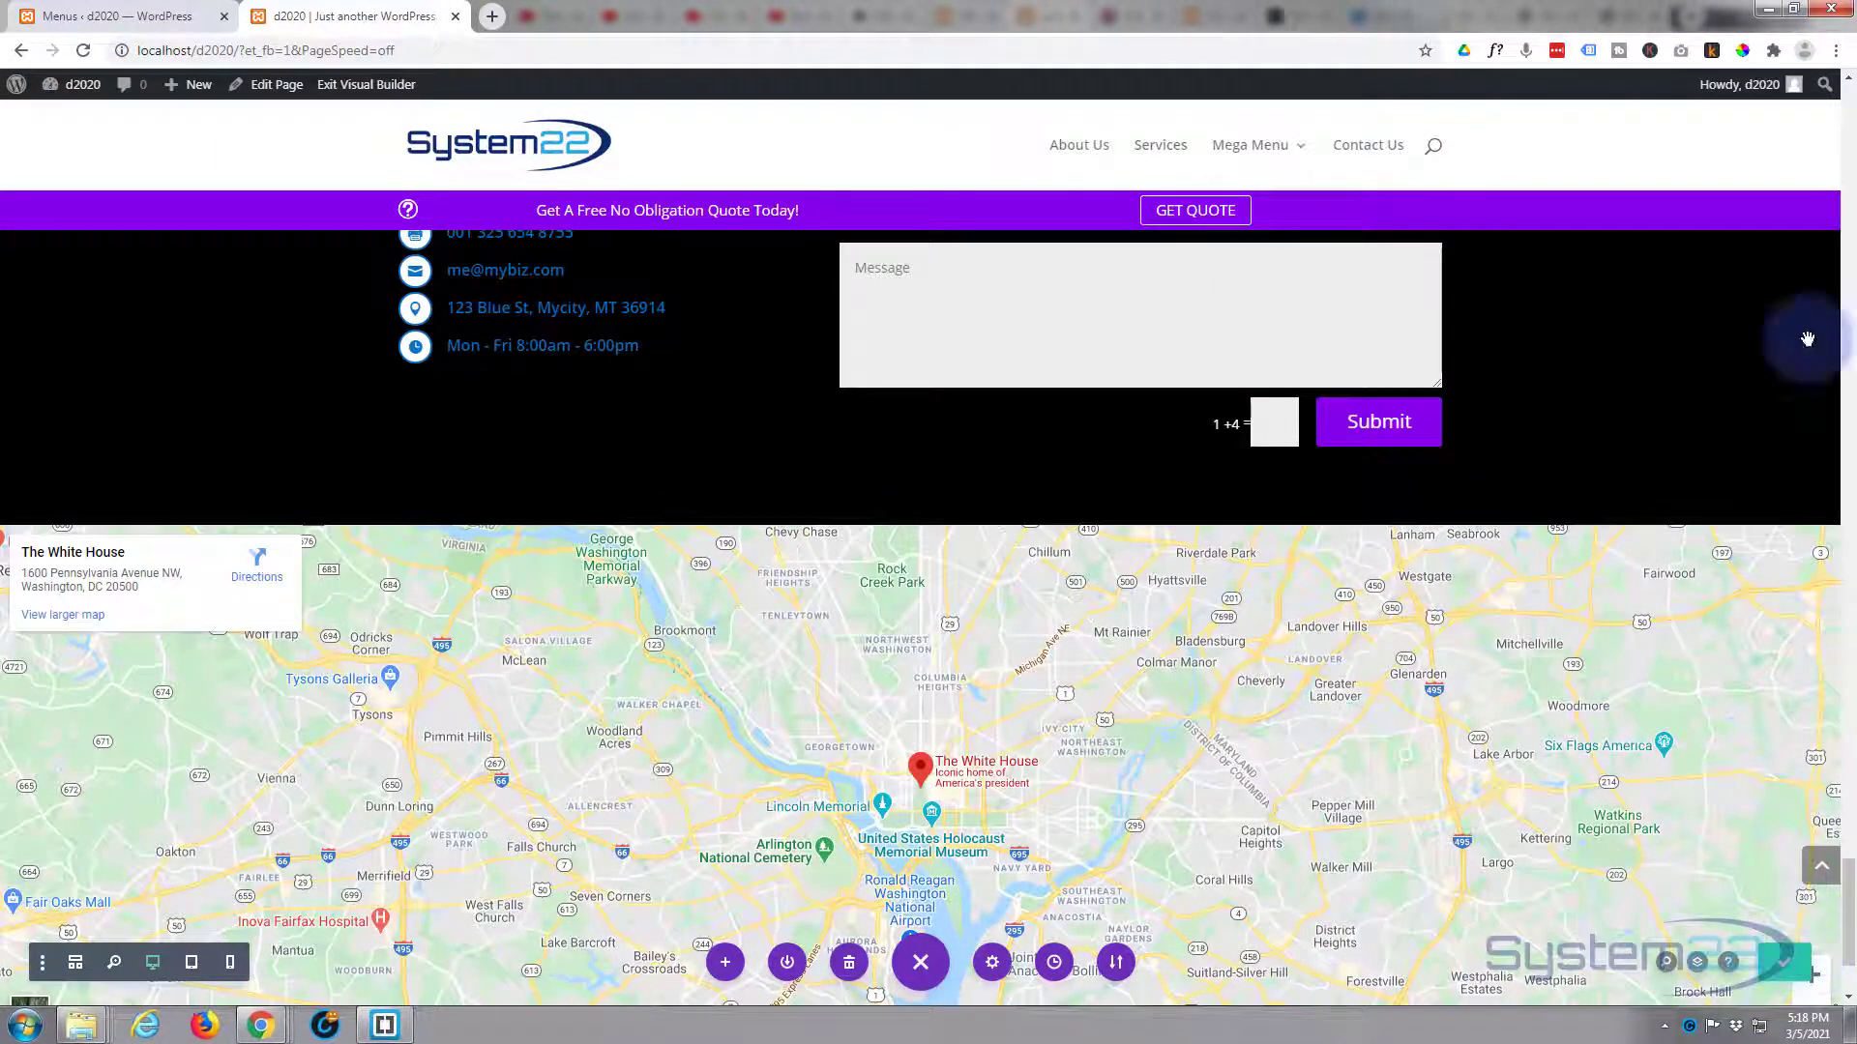
left_click(342, 84)
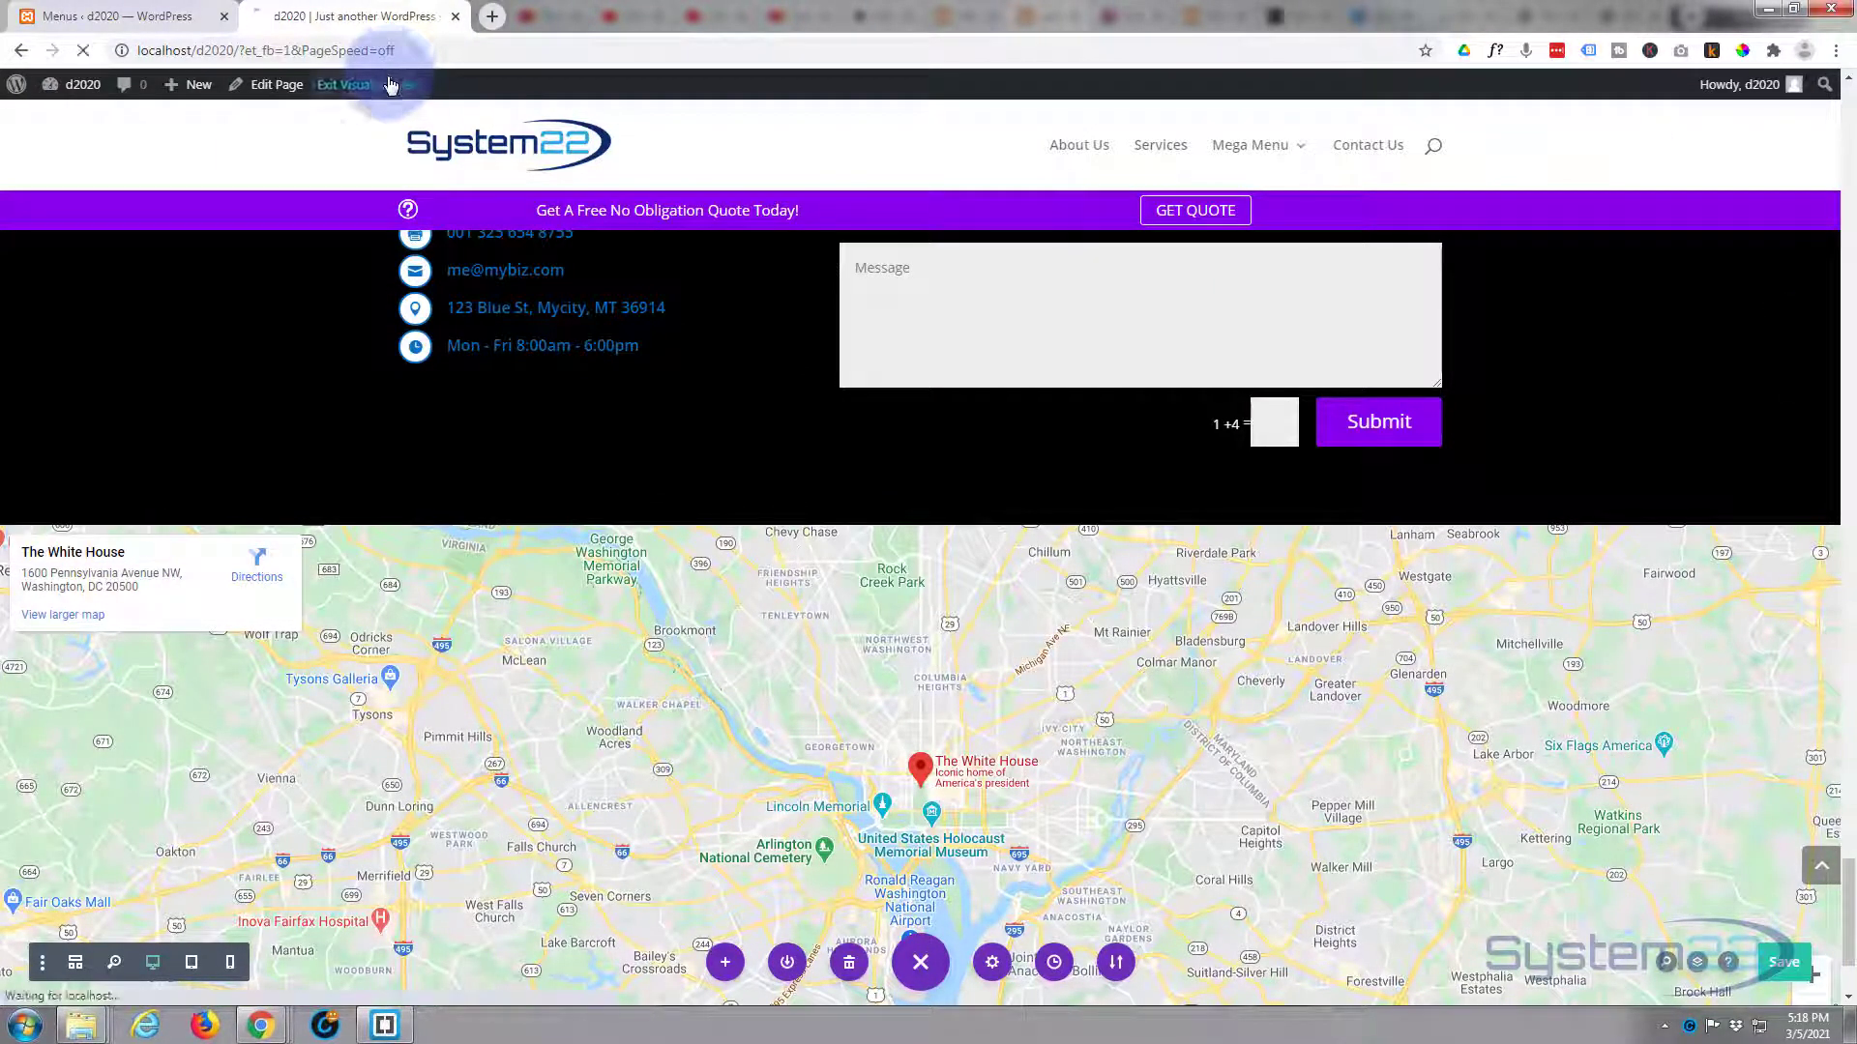
left_click(342, 84)
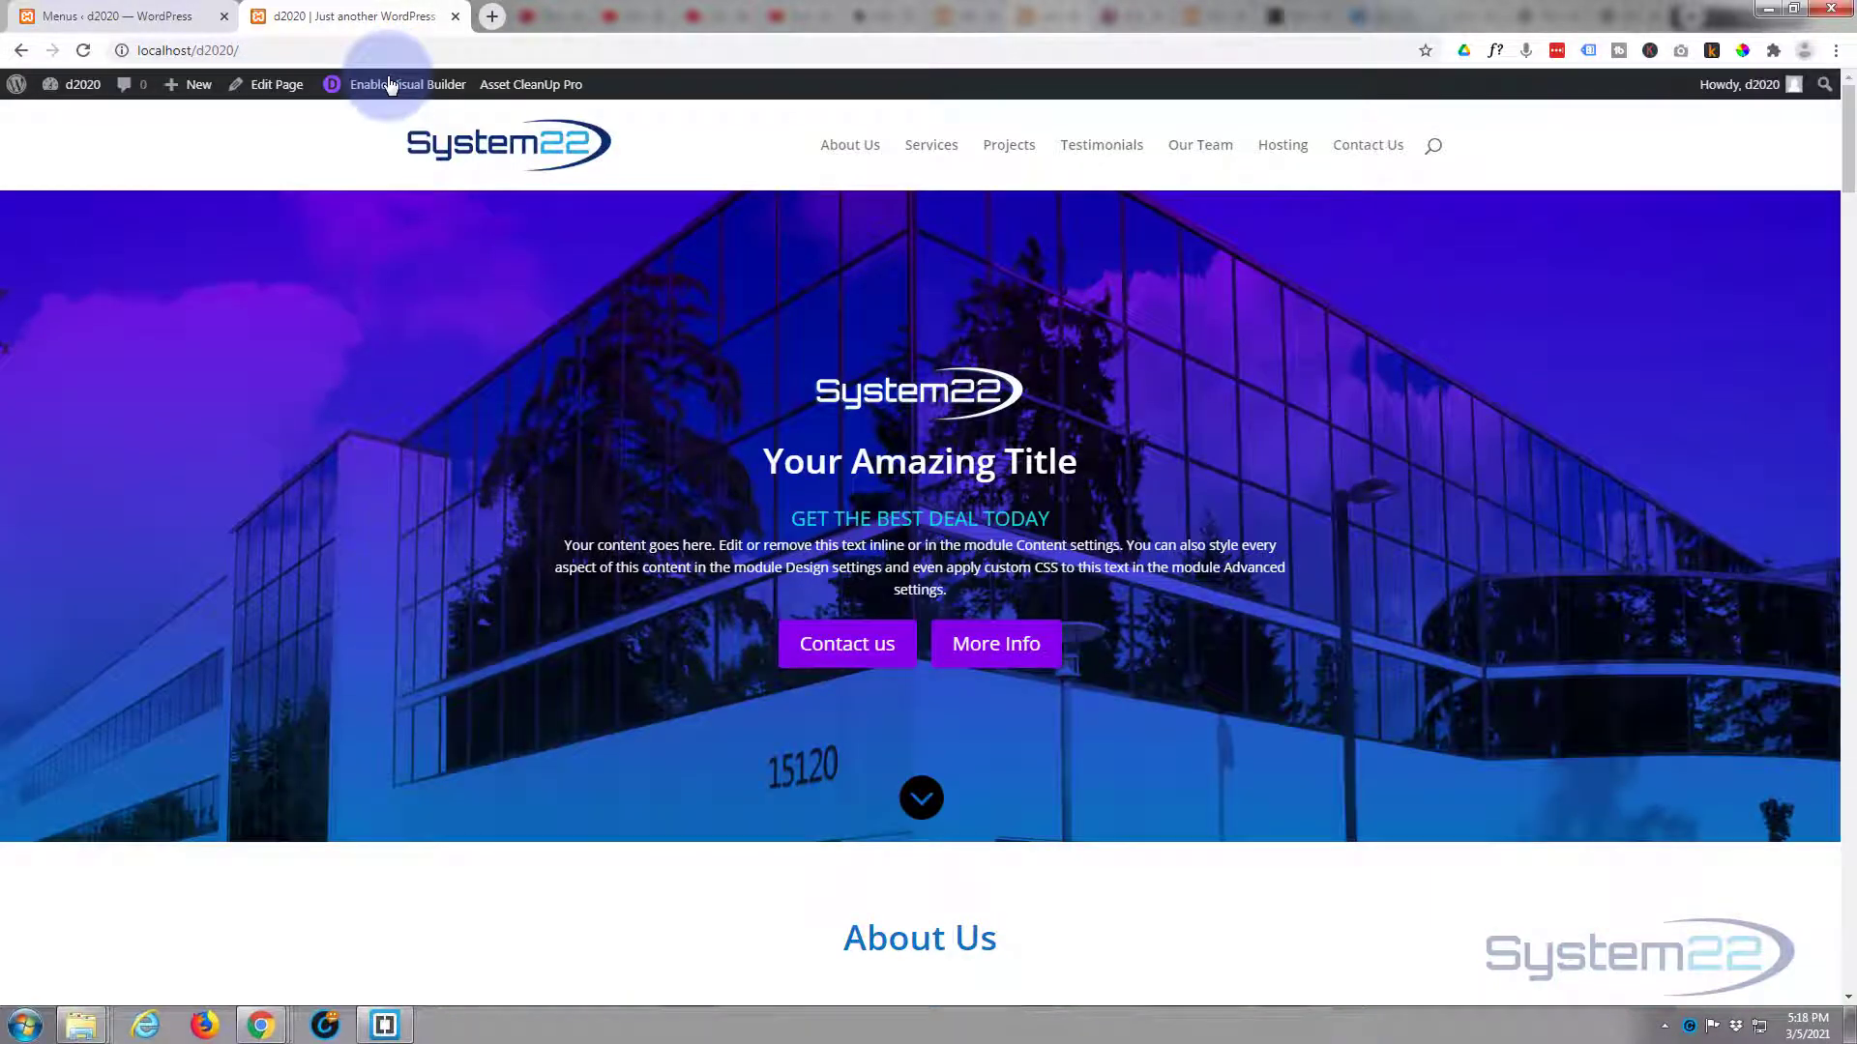
mouse_move(1091, 197)
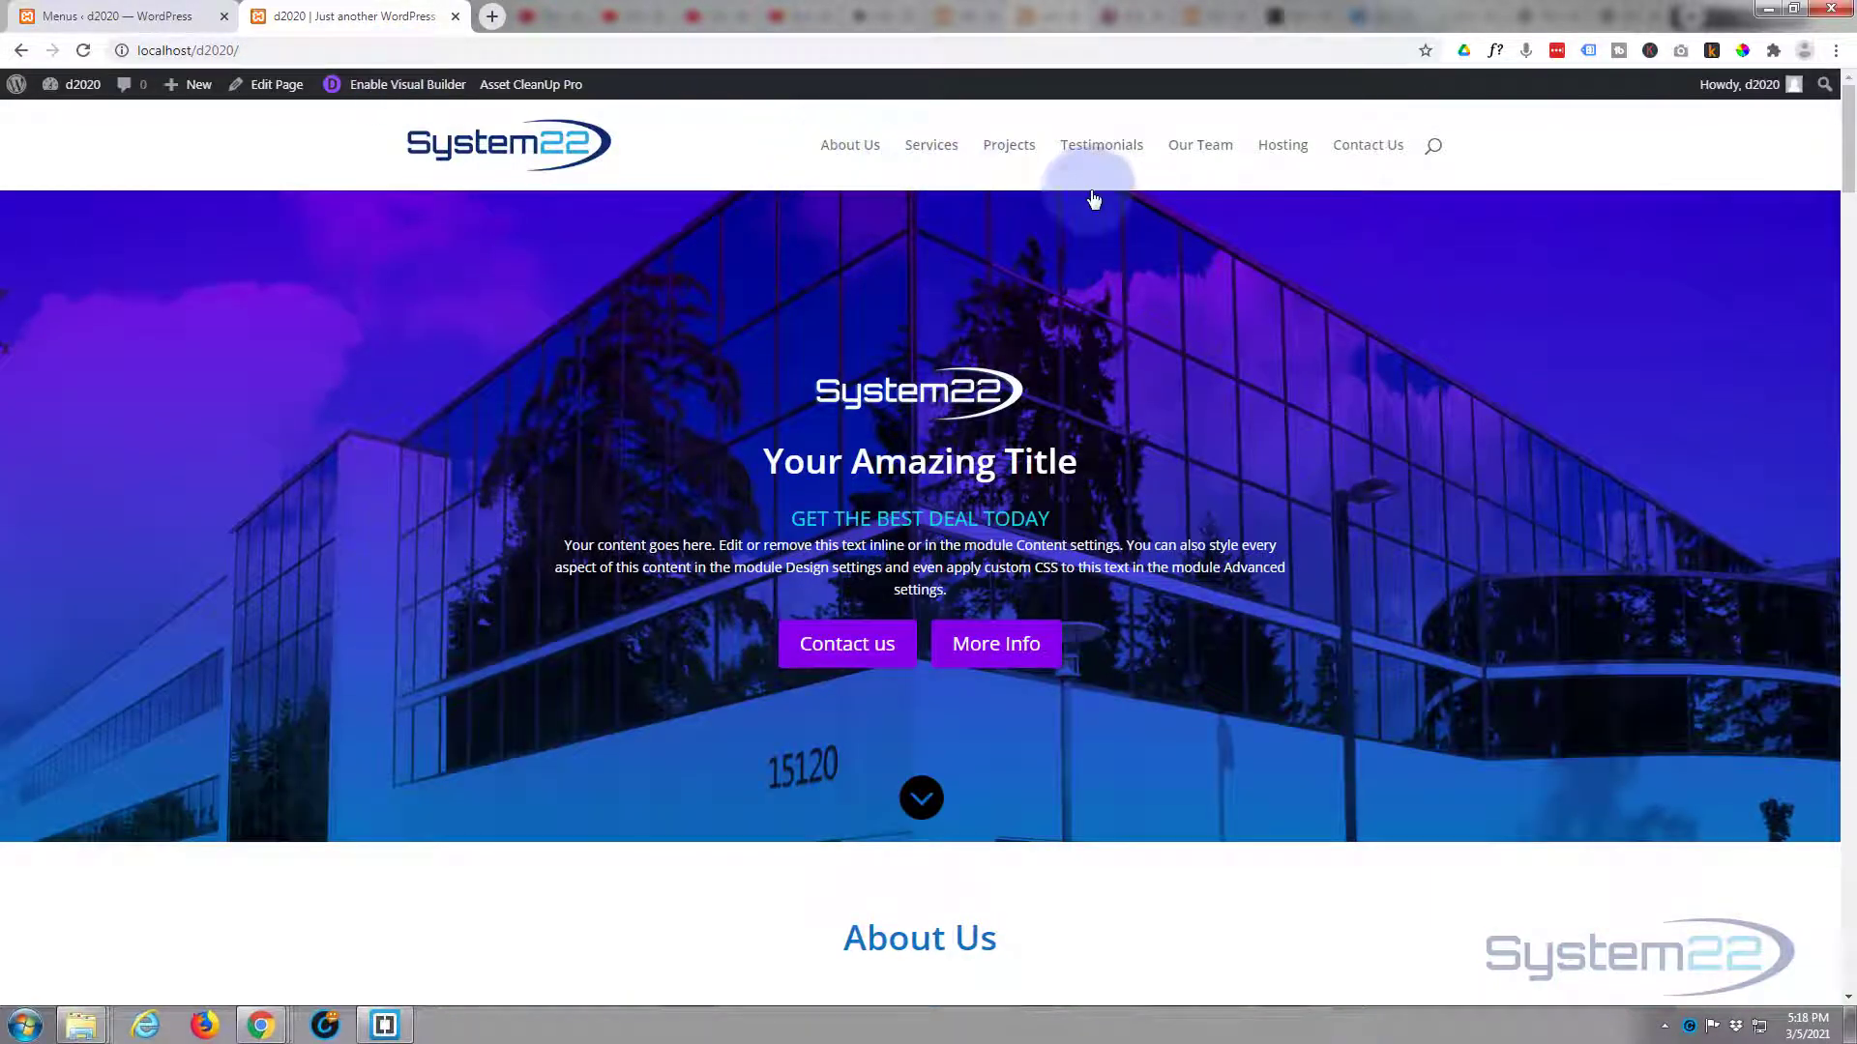
mouse_move(849, 144)
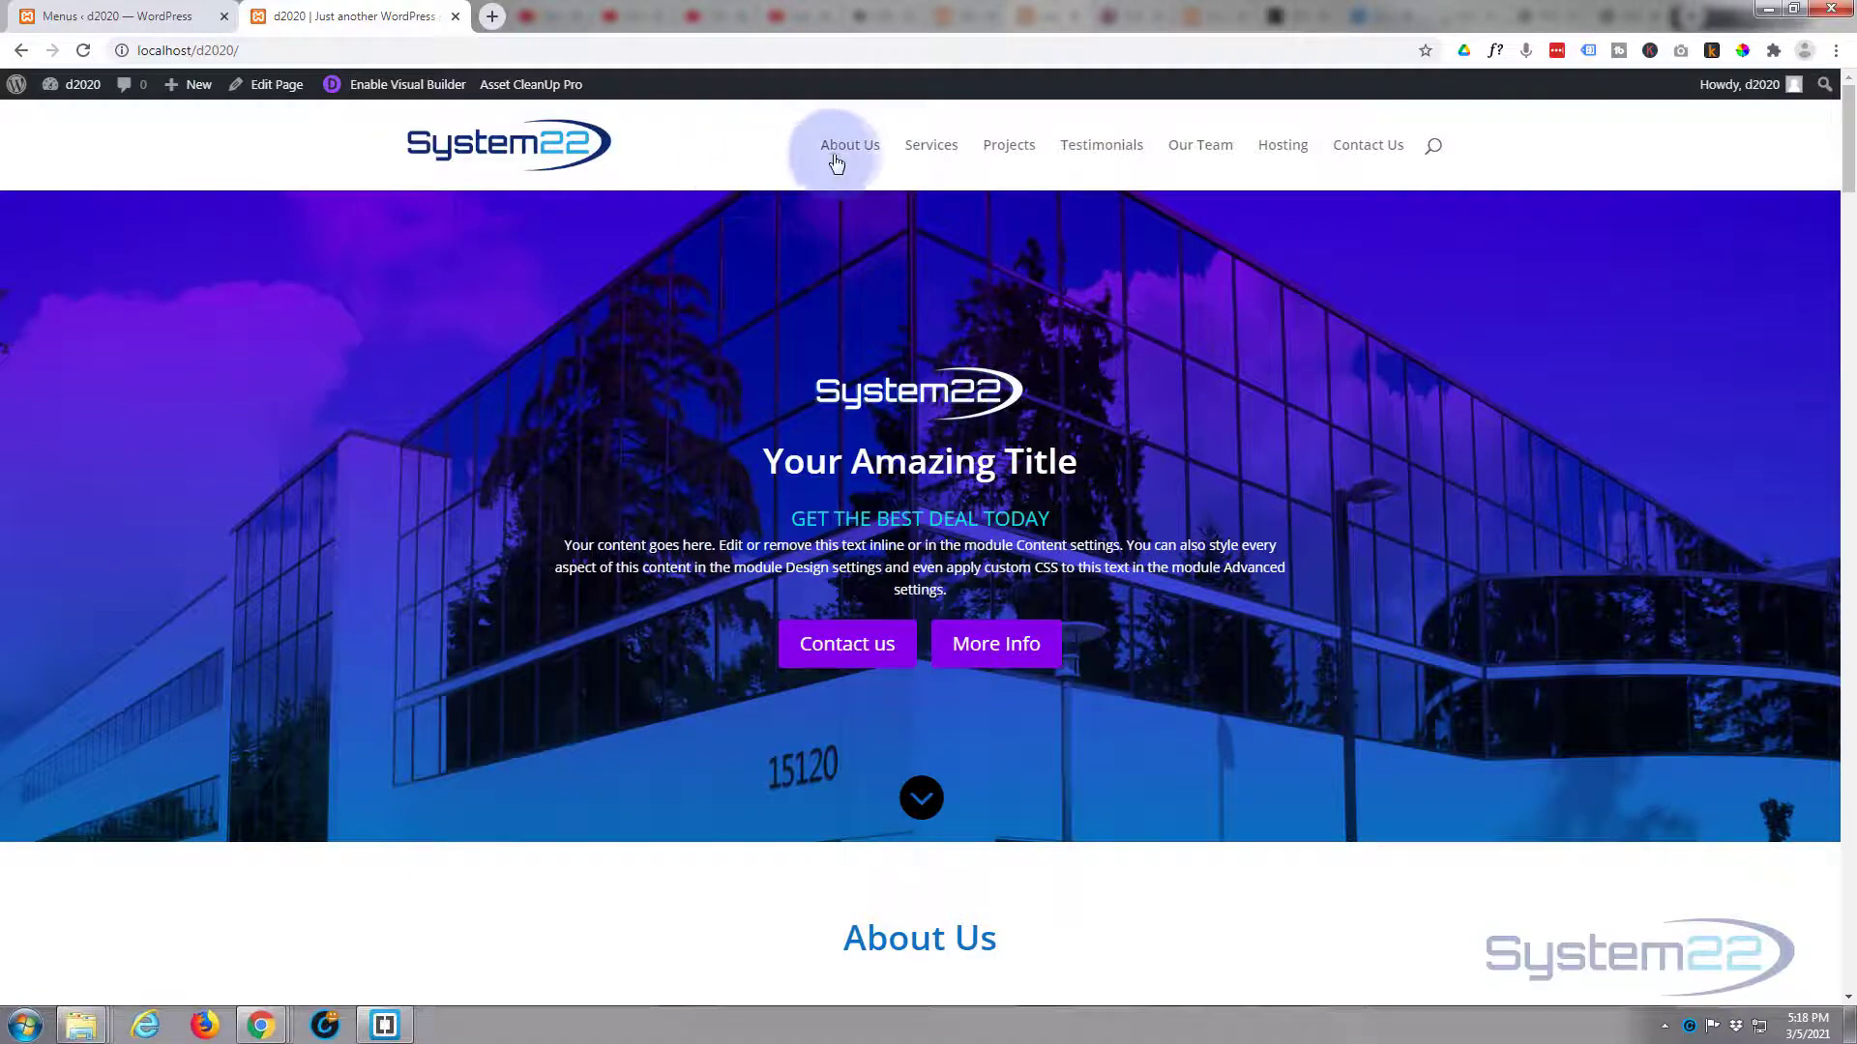
left_click(849, 144)
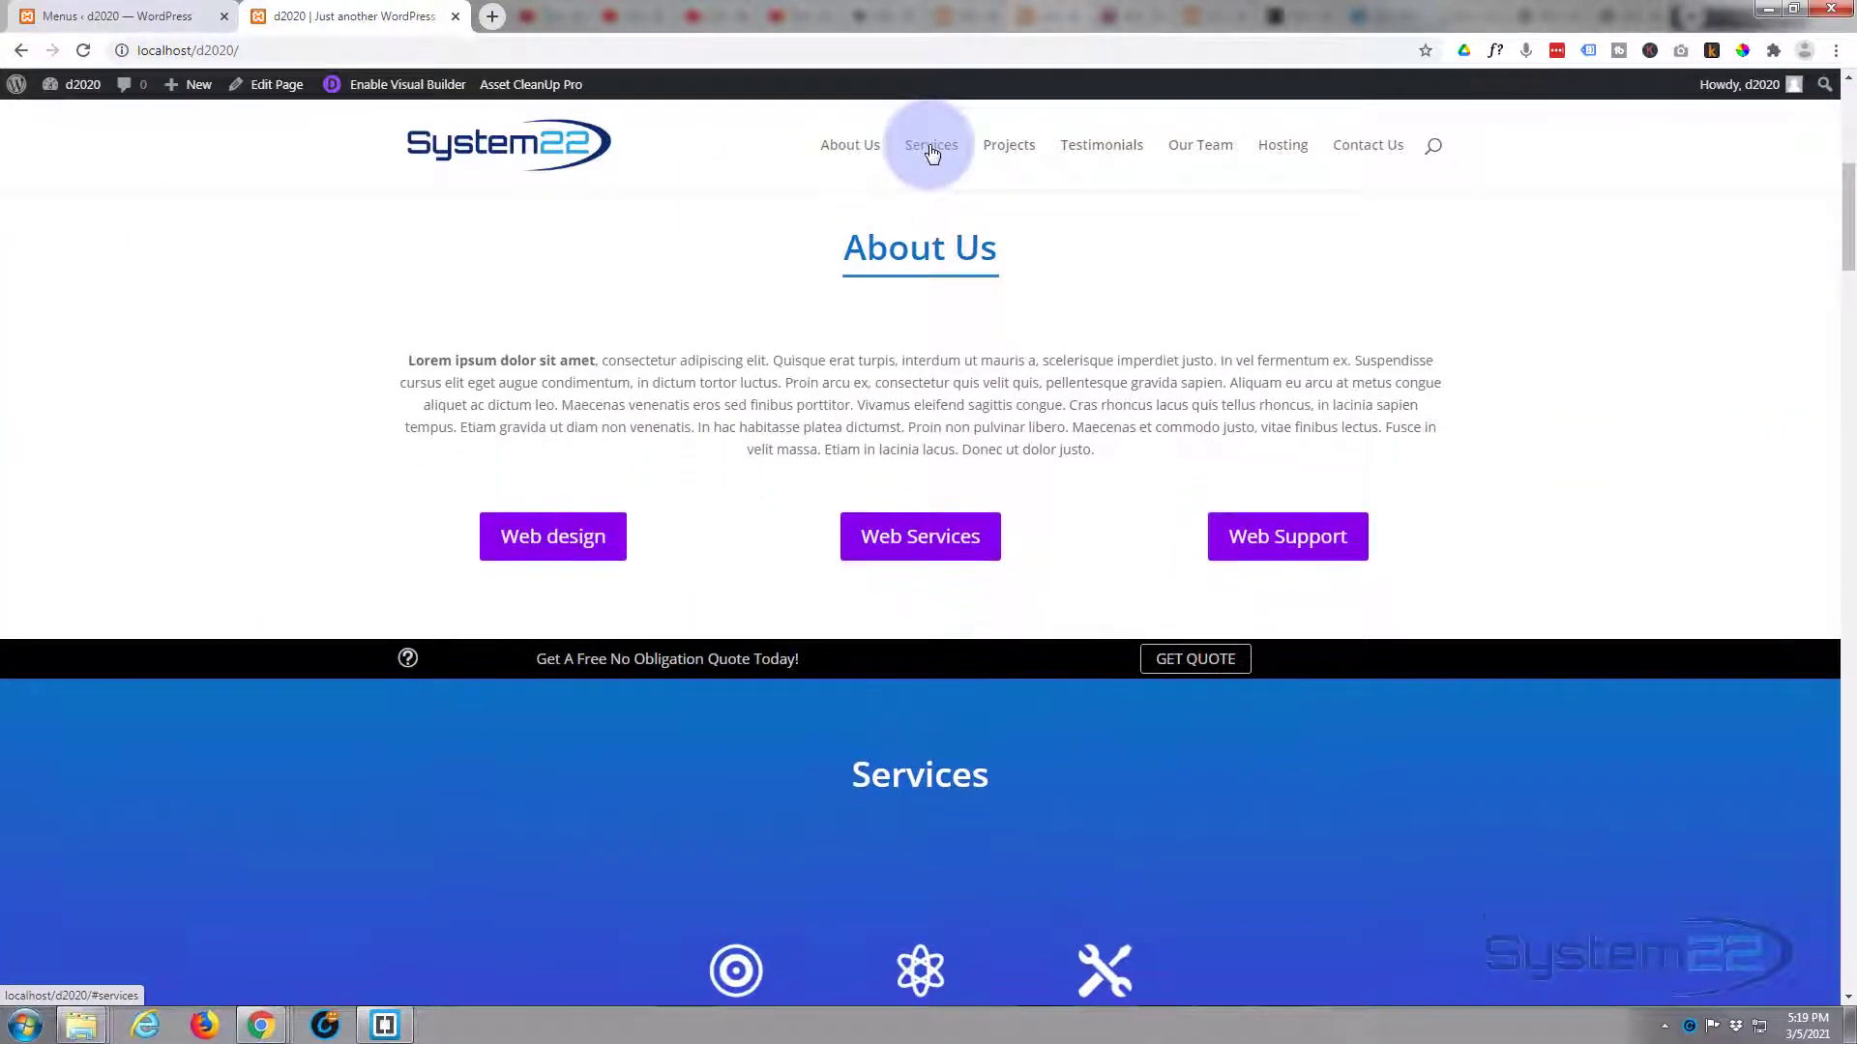
left_click(930, 144)
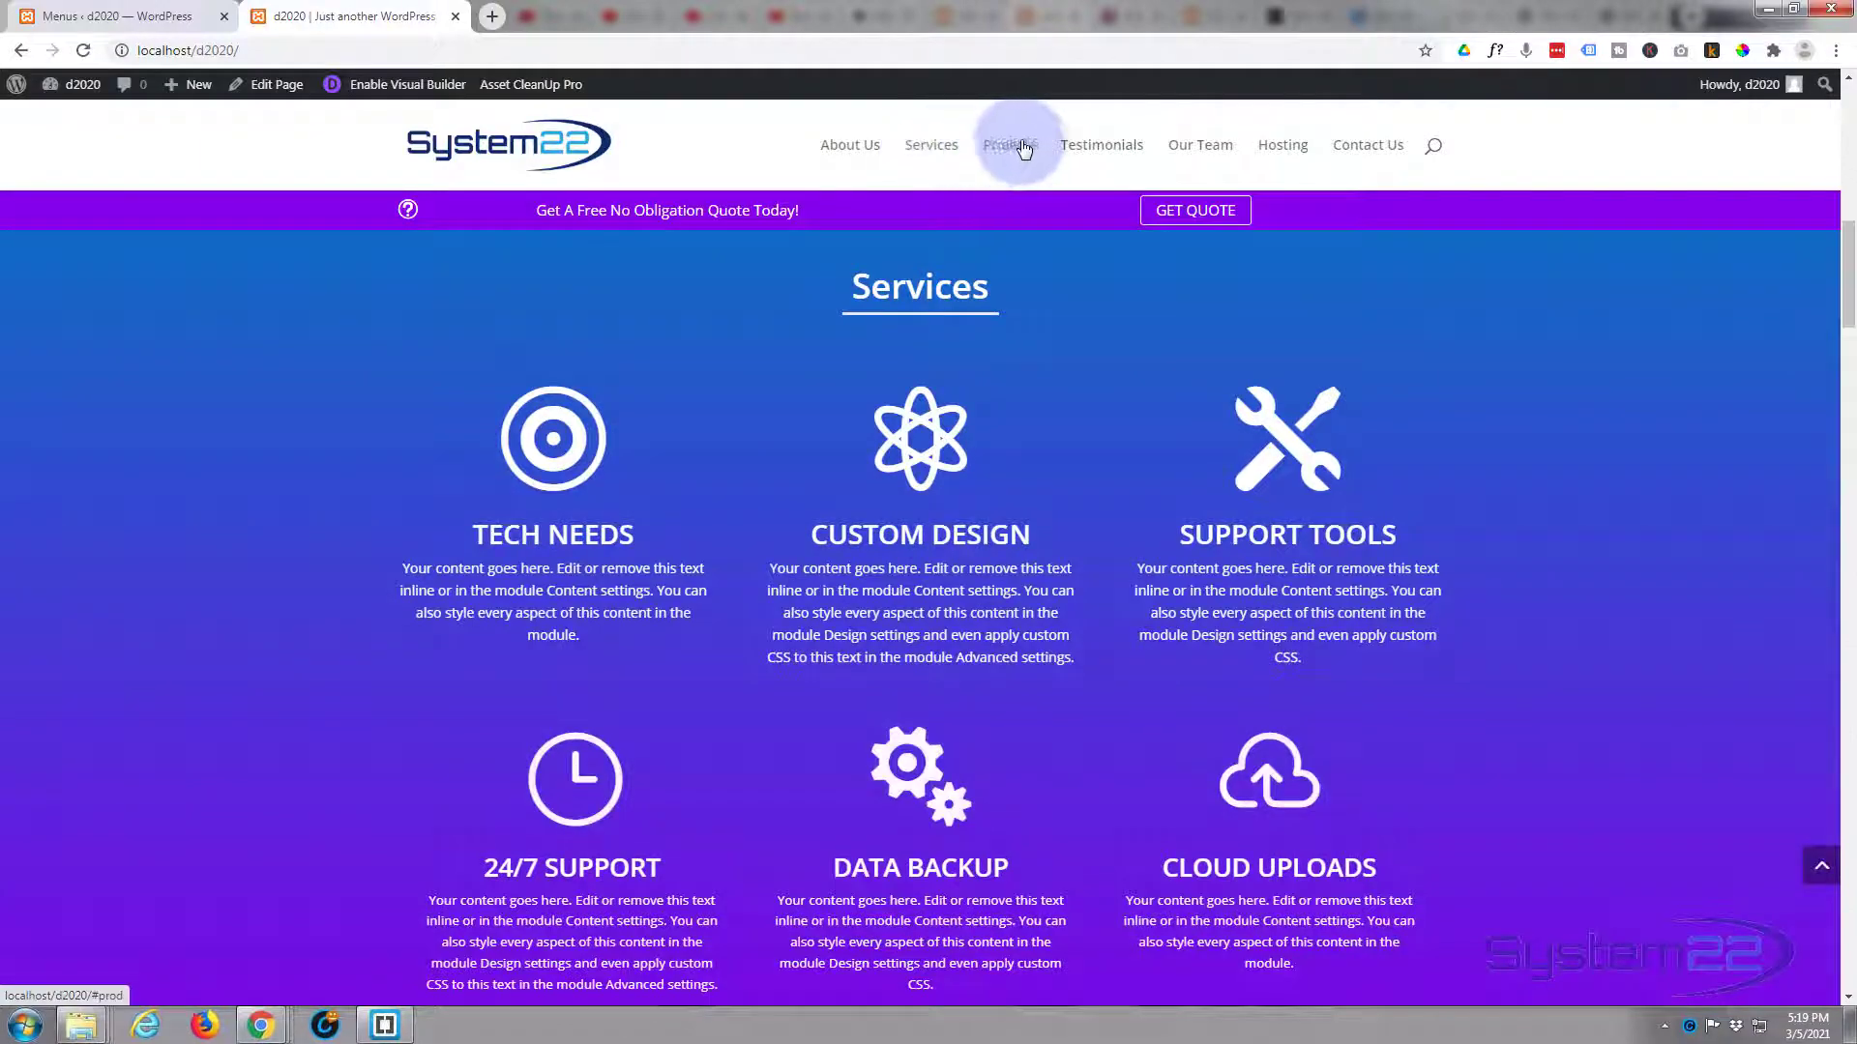
left_click(1007, 144)
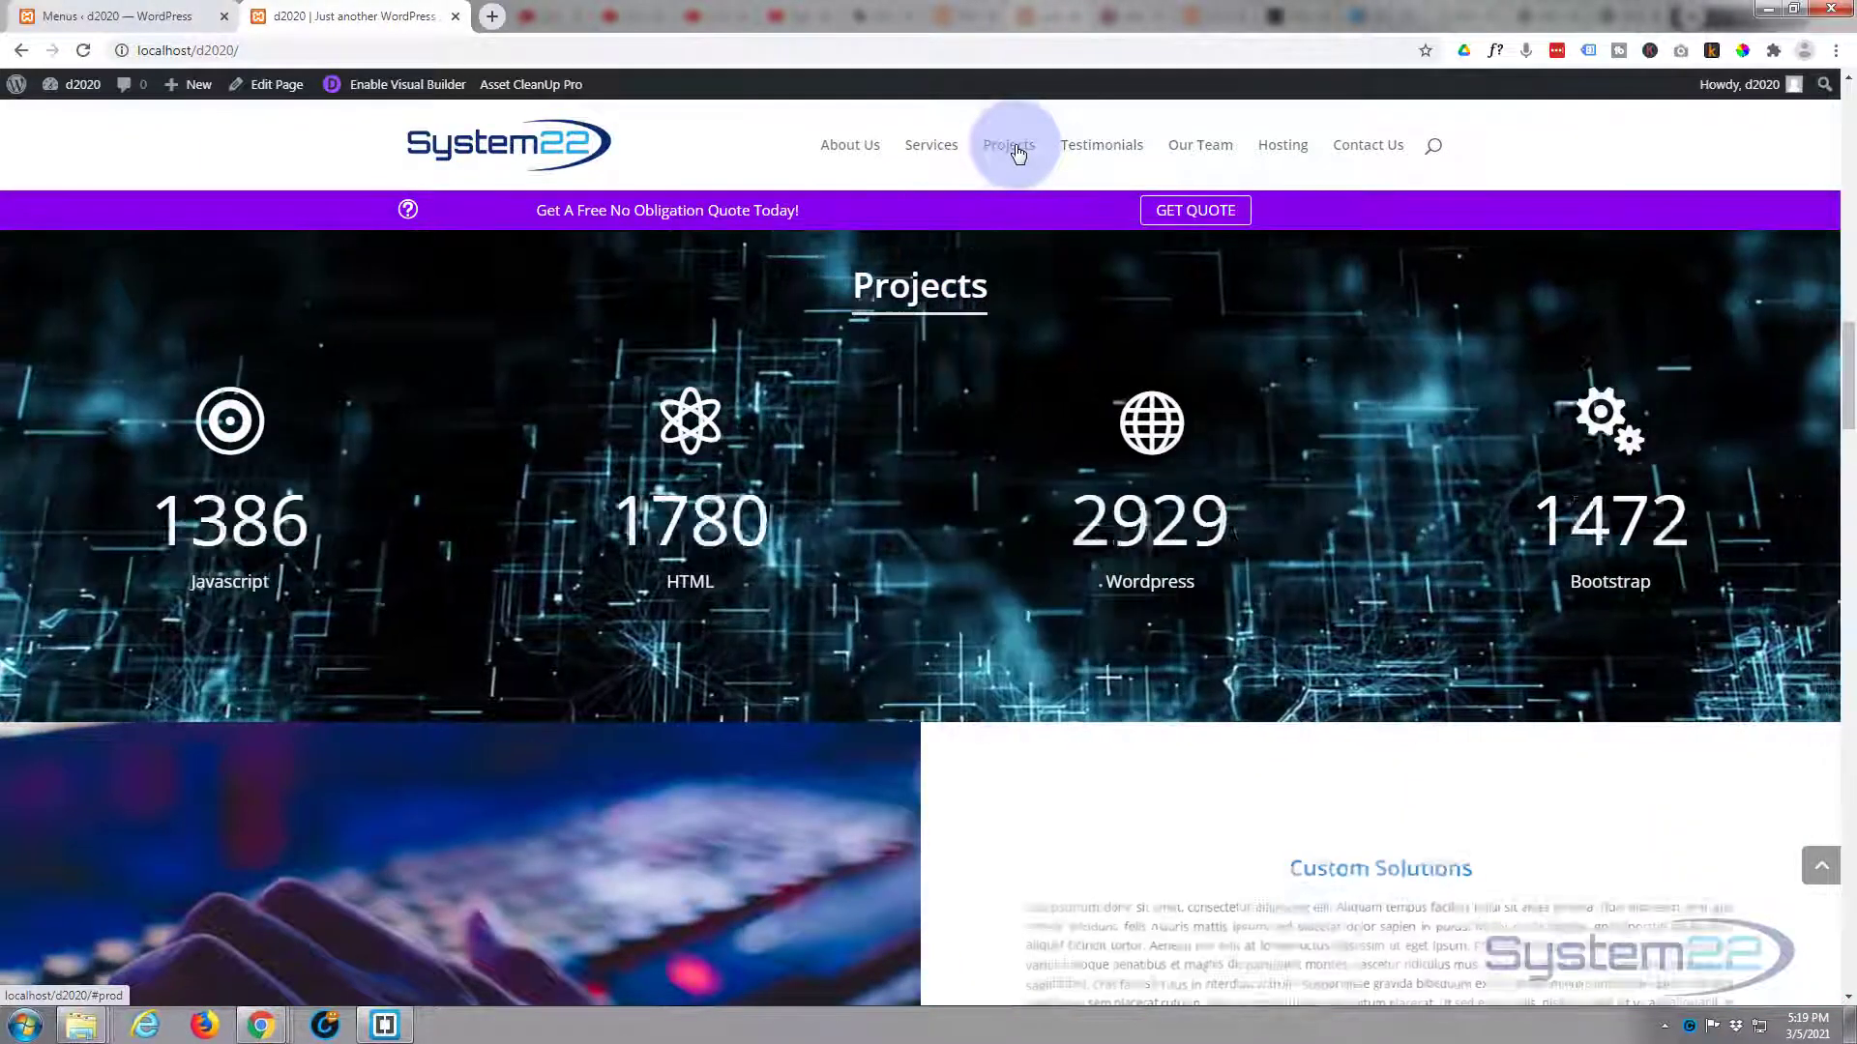
left_click(1100, 144)
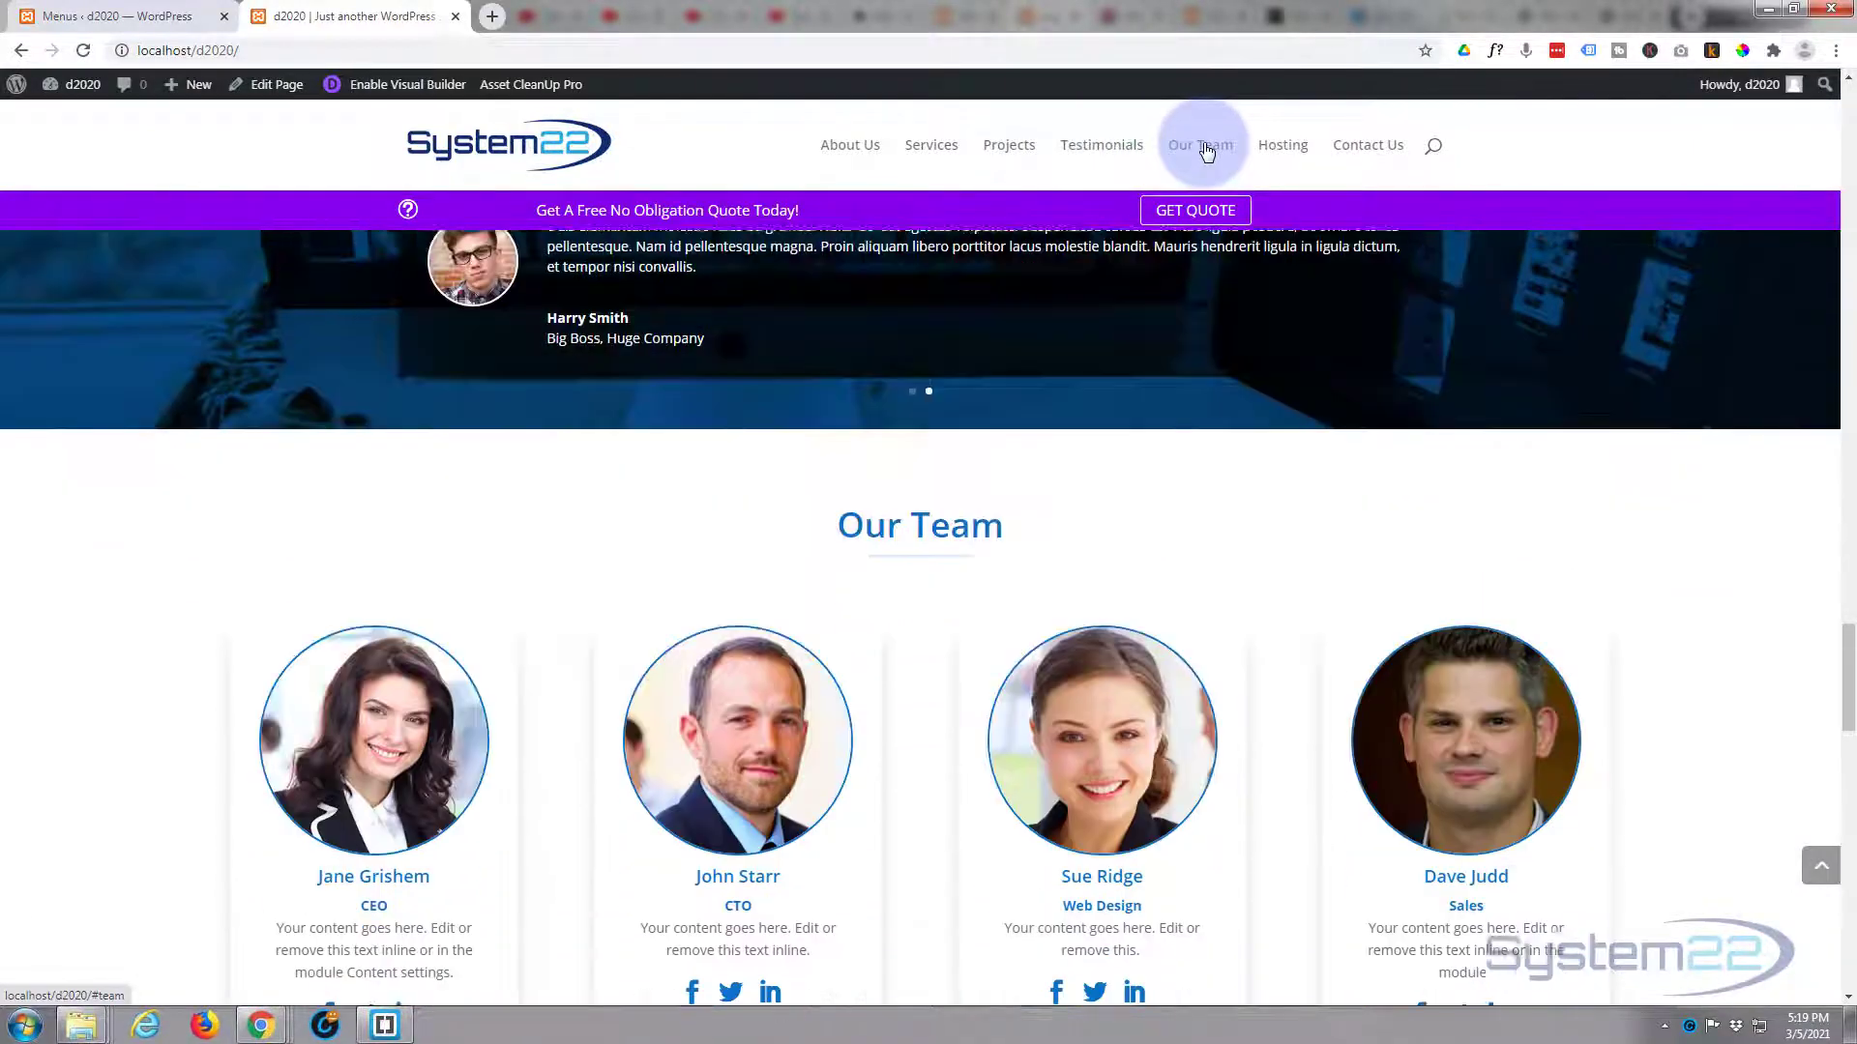
left_click(1282, 144)
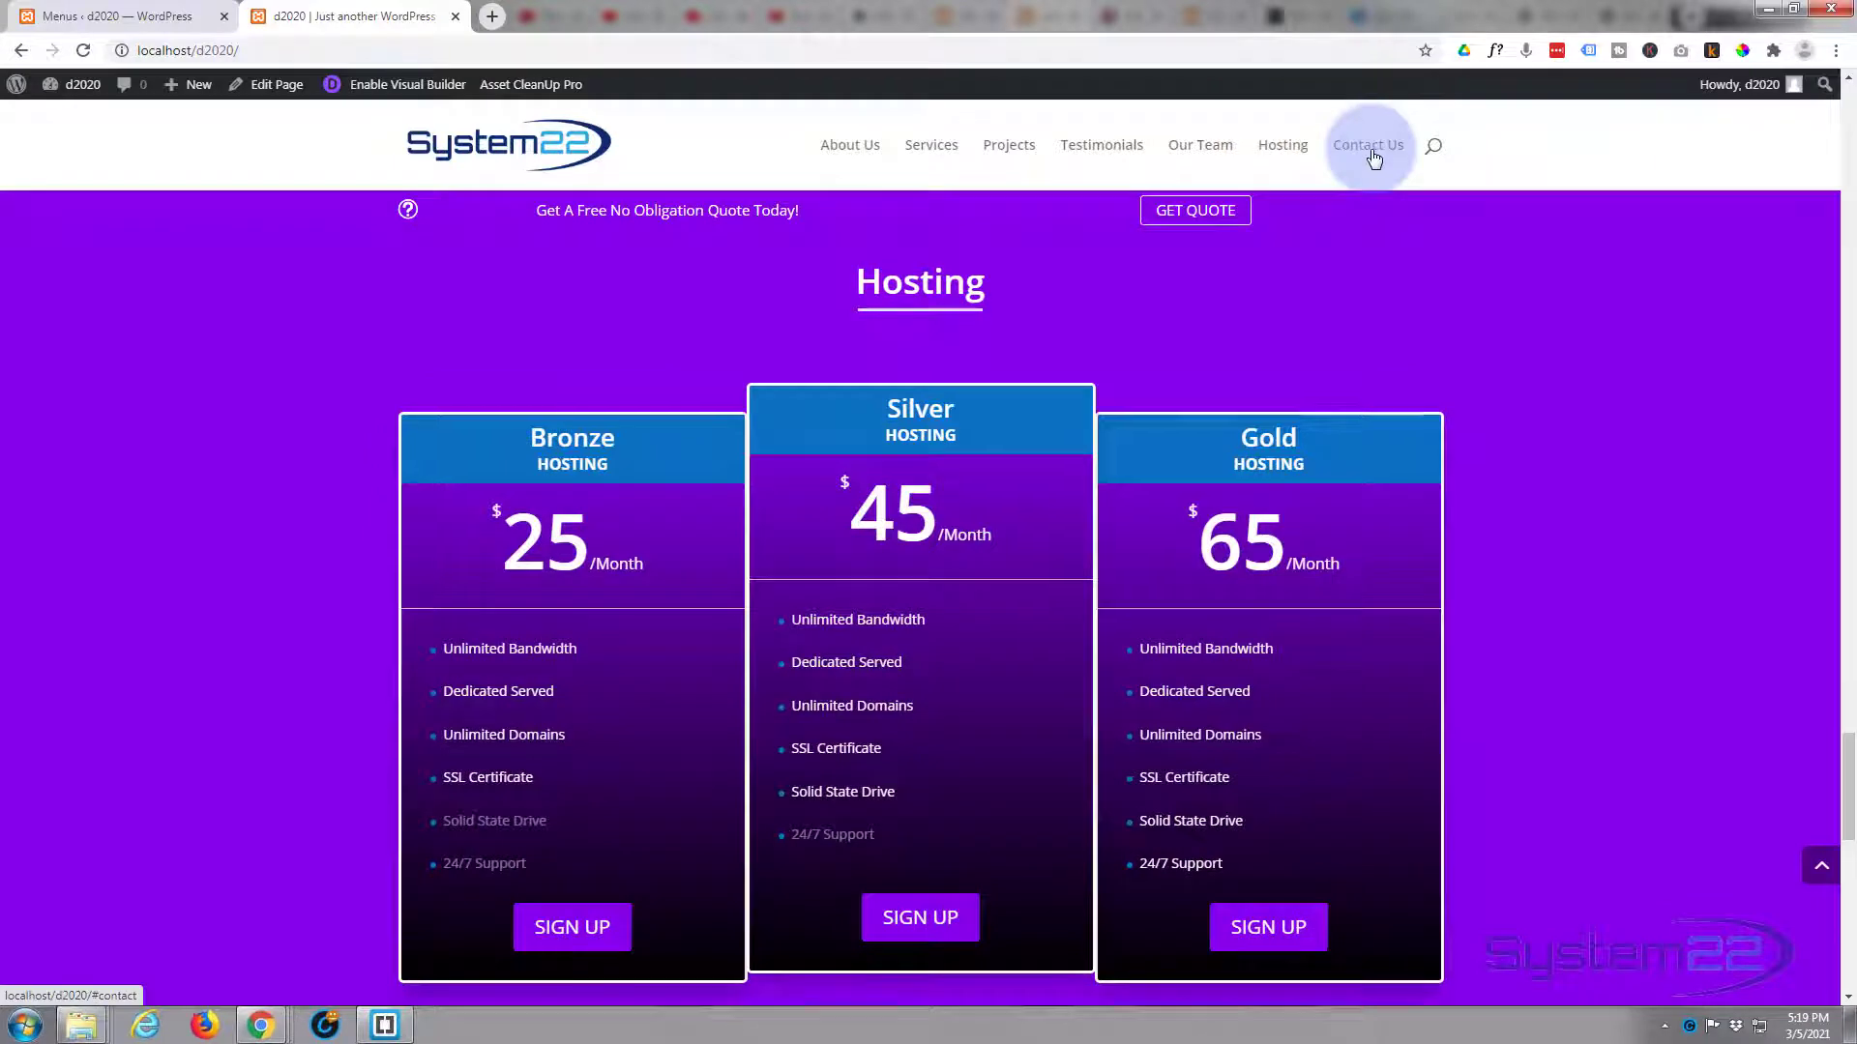
left_click(1370, 144)
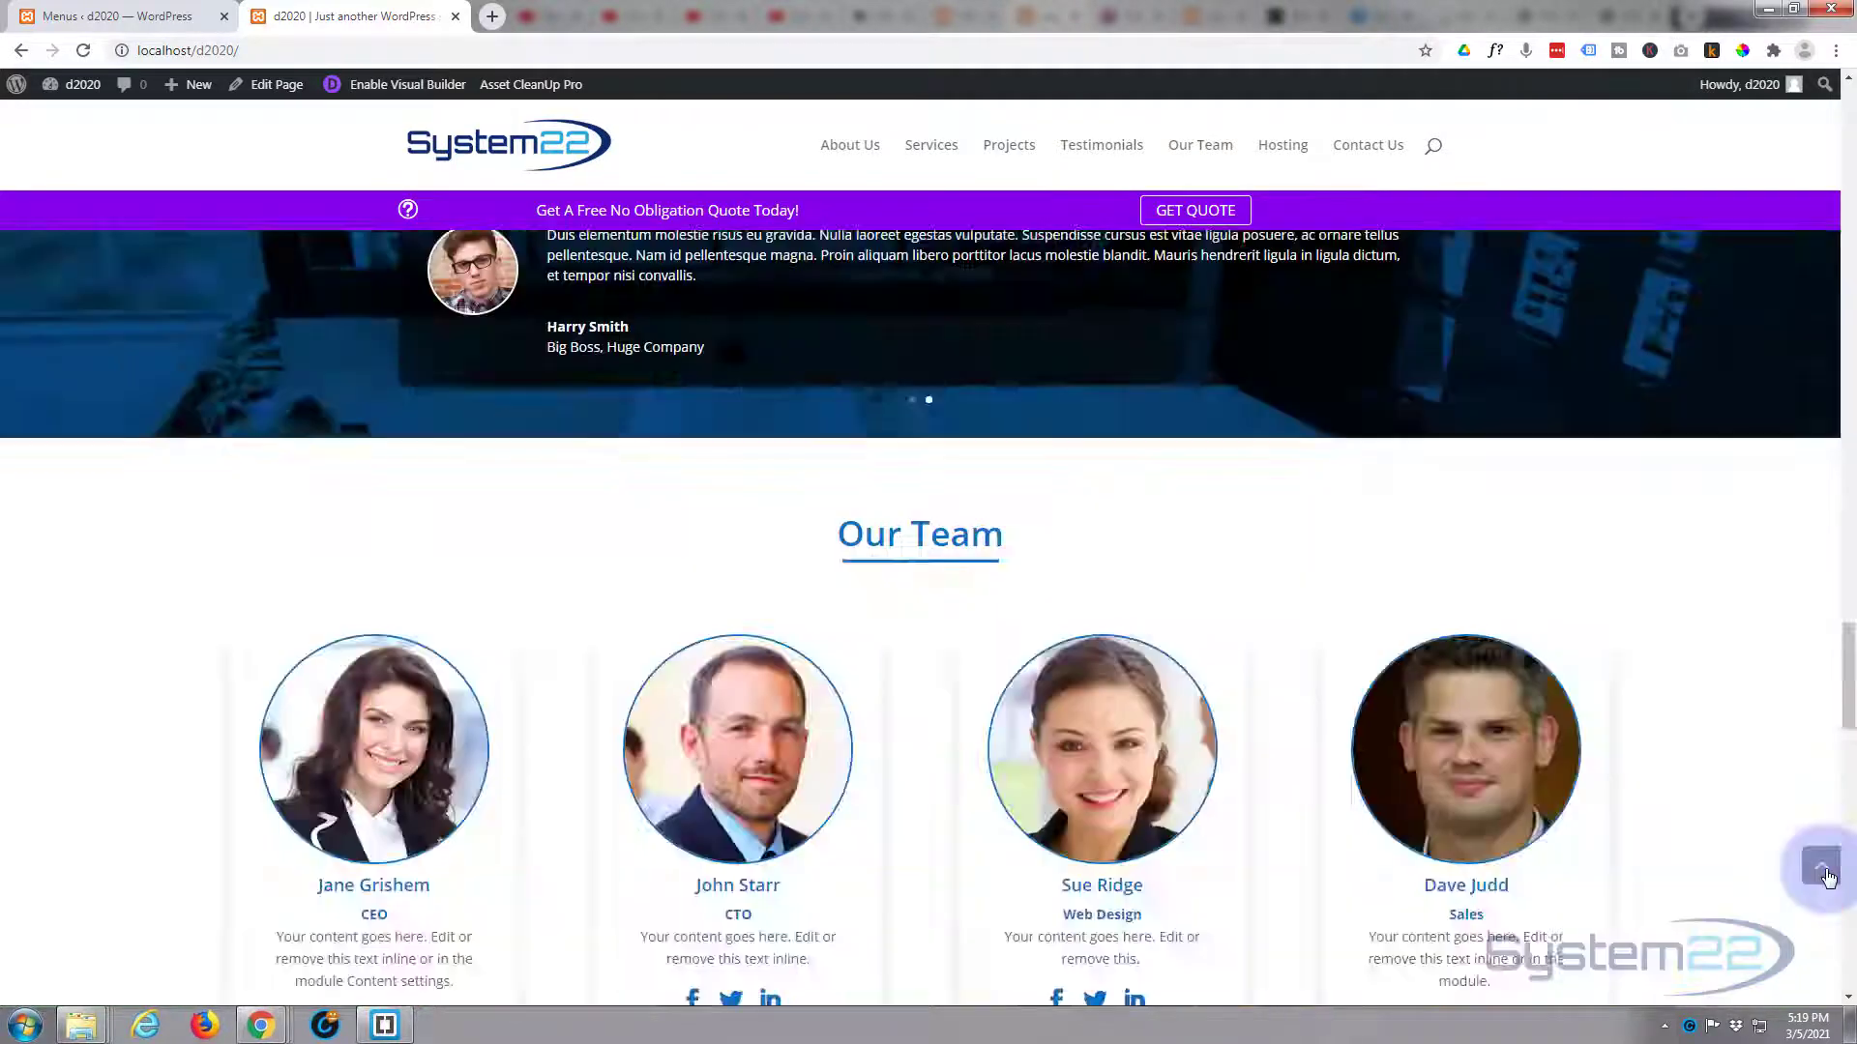
left_click(1820, 866)
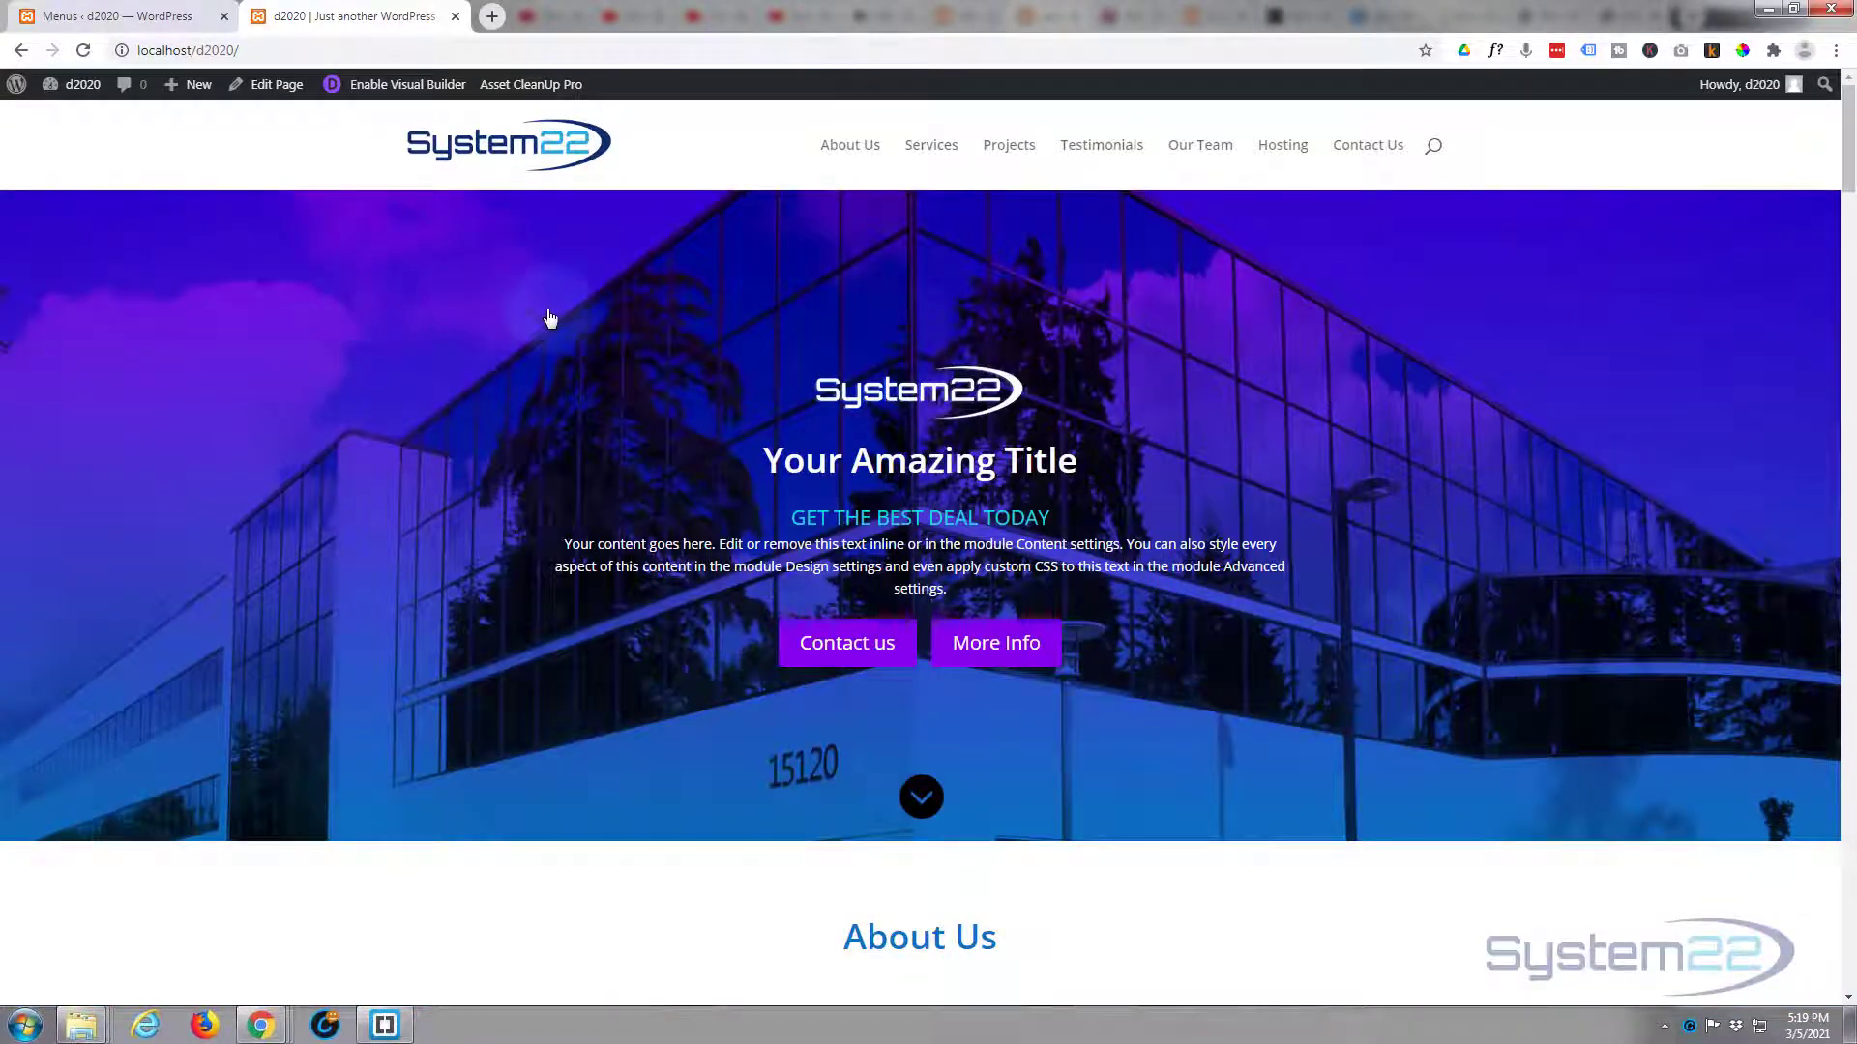
left_click(1366, 144)
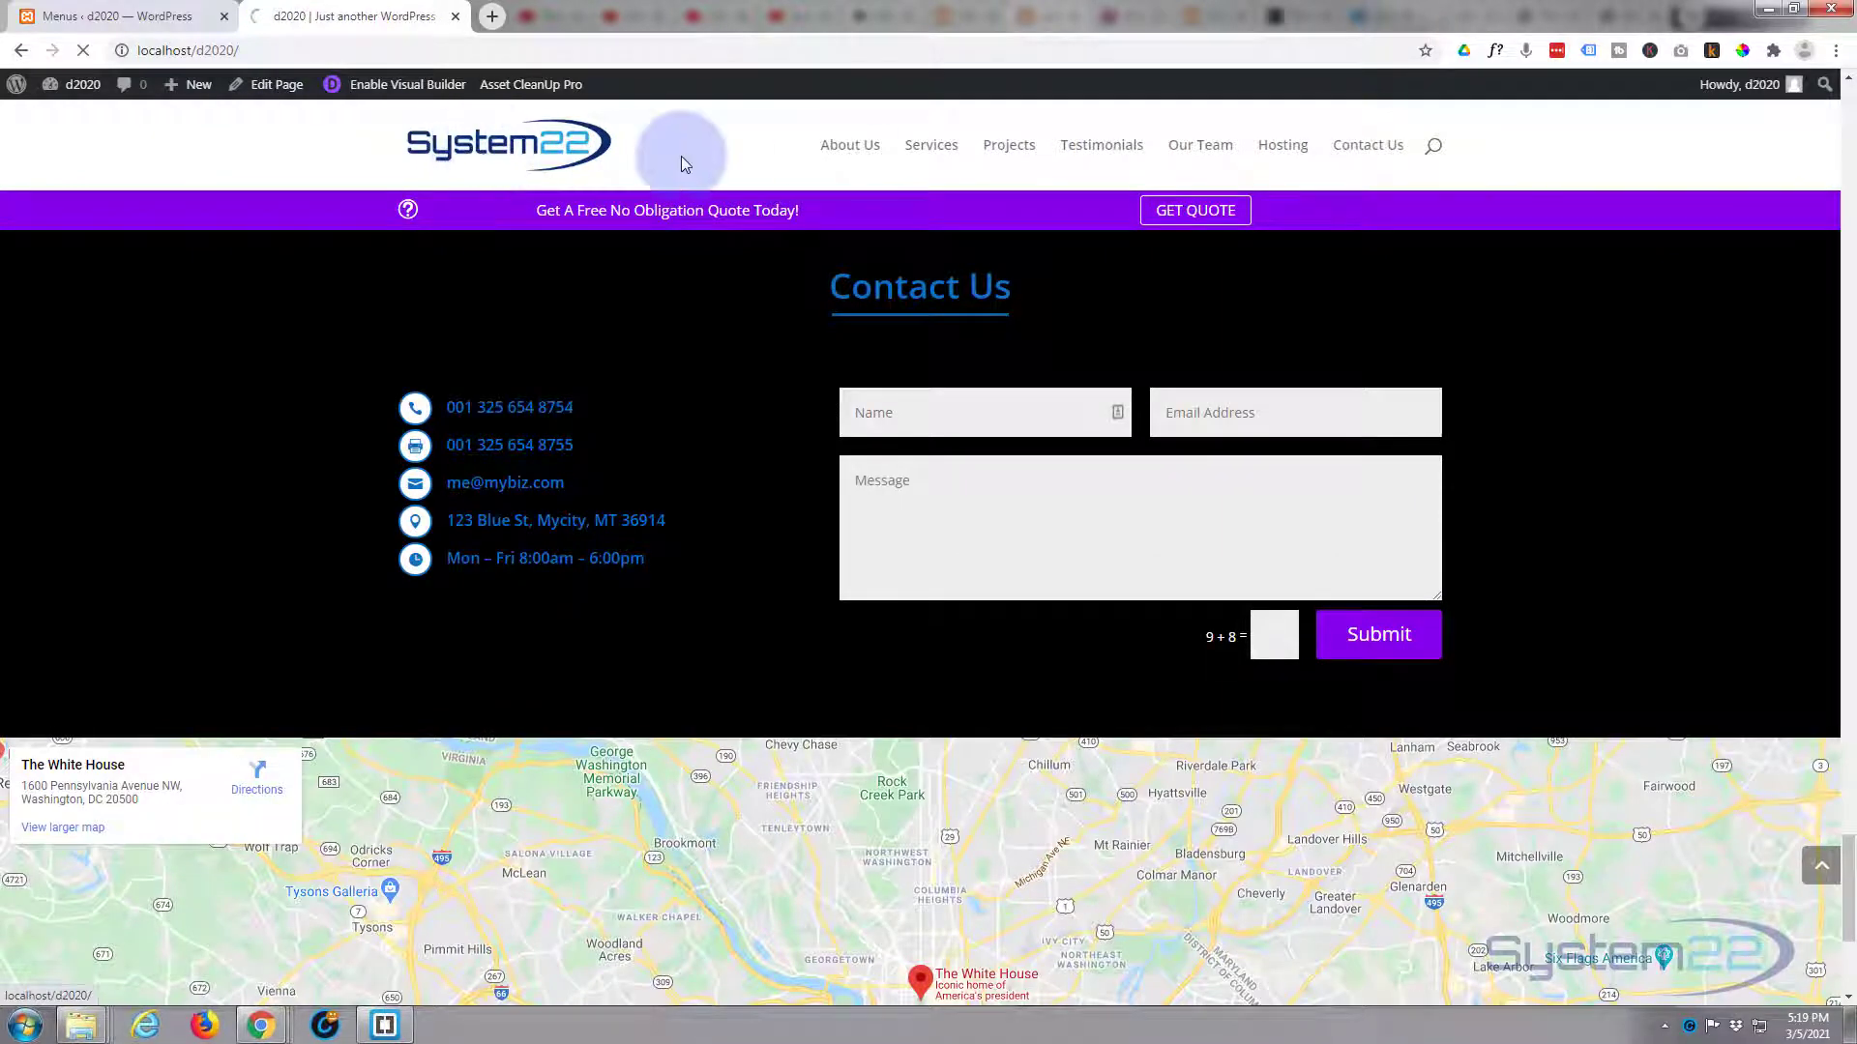
mouse_move(759, 160)
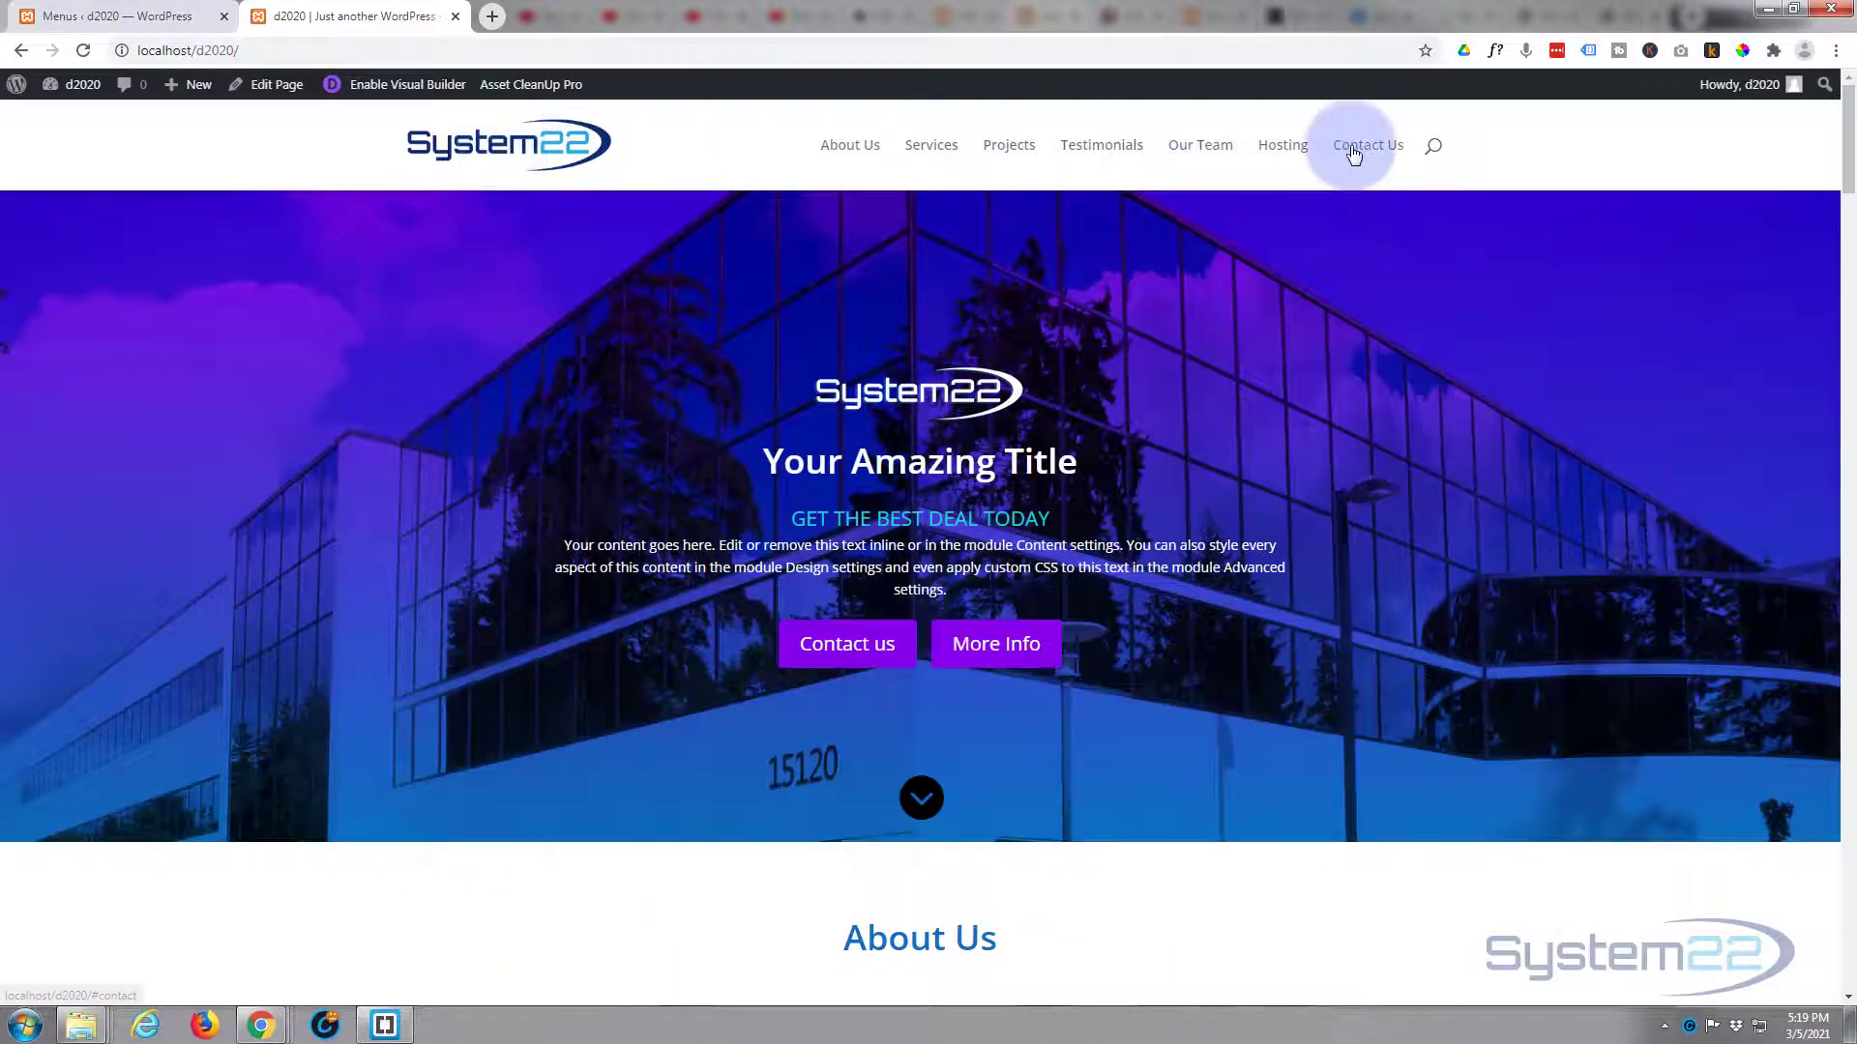
left_click(1367, 144)
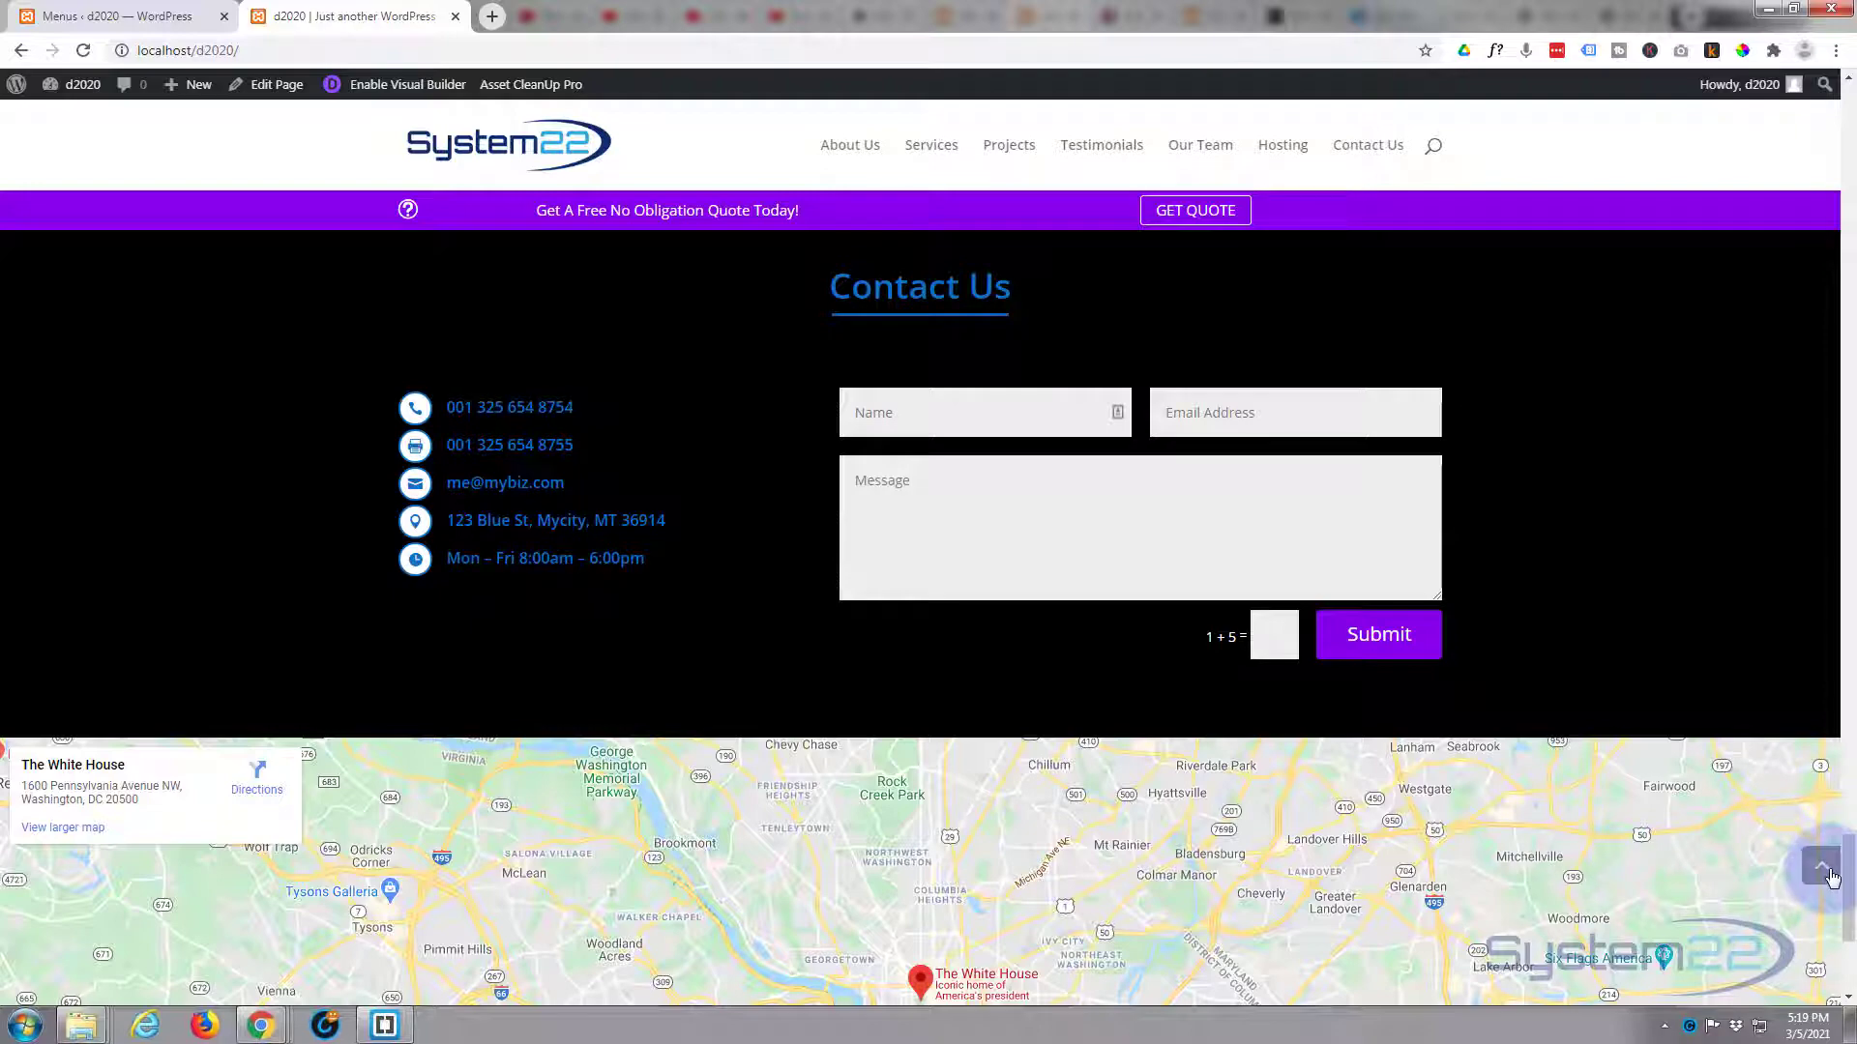
mouse_move(1243, 144)
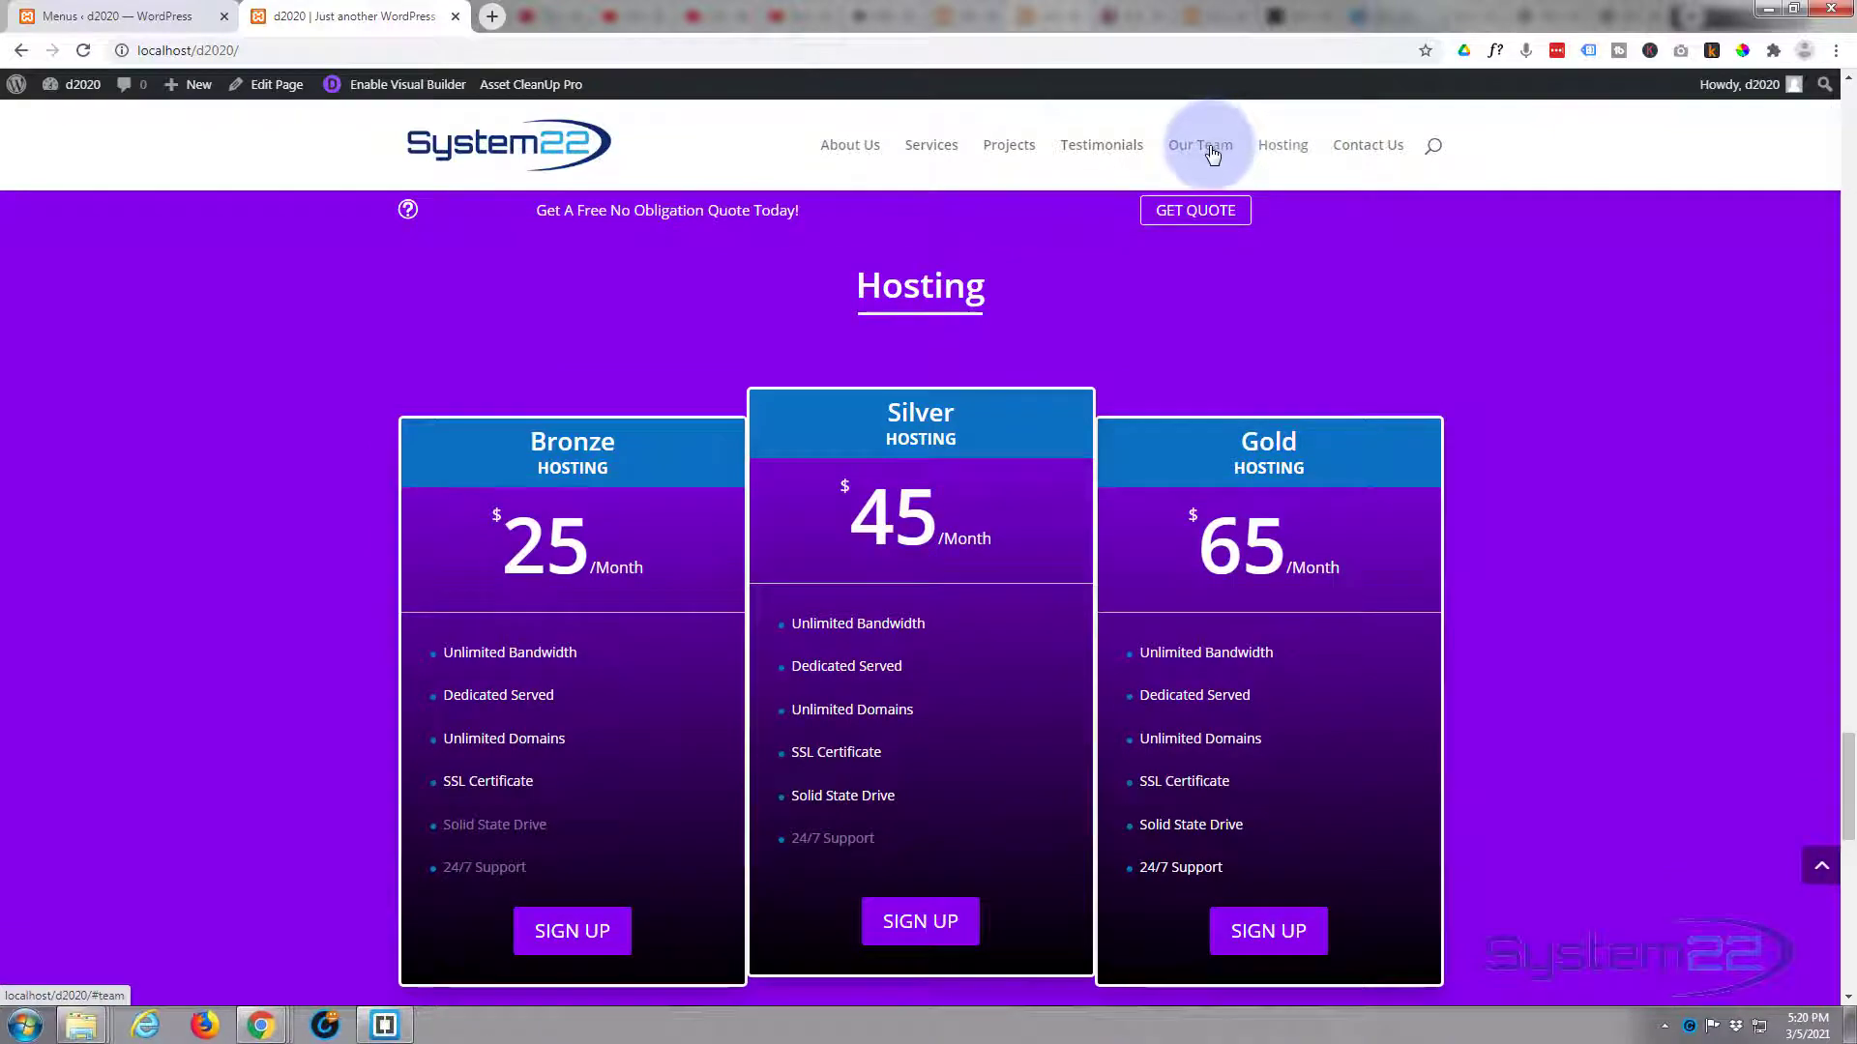
left_click(1200, 144)
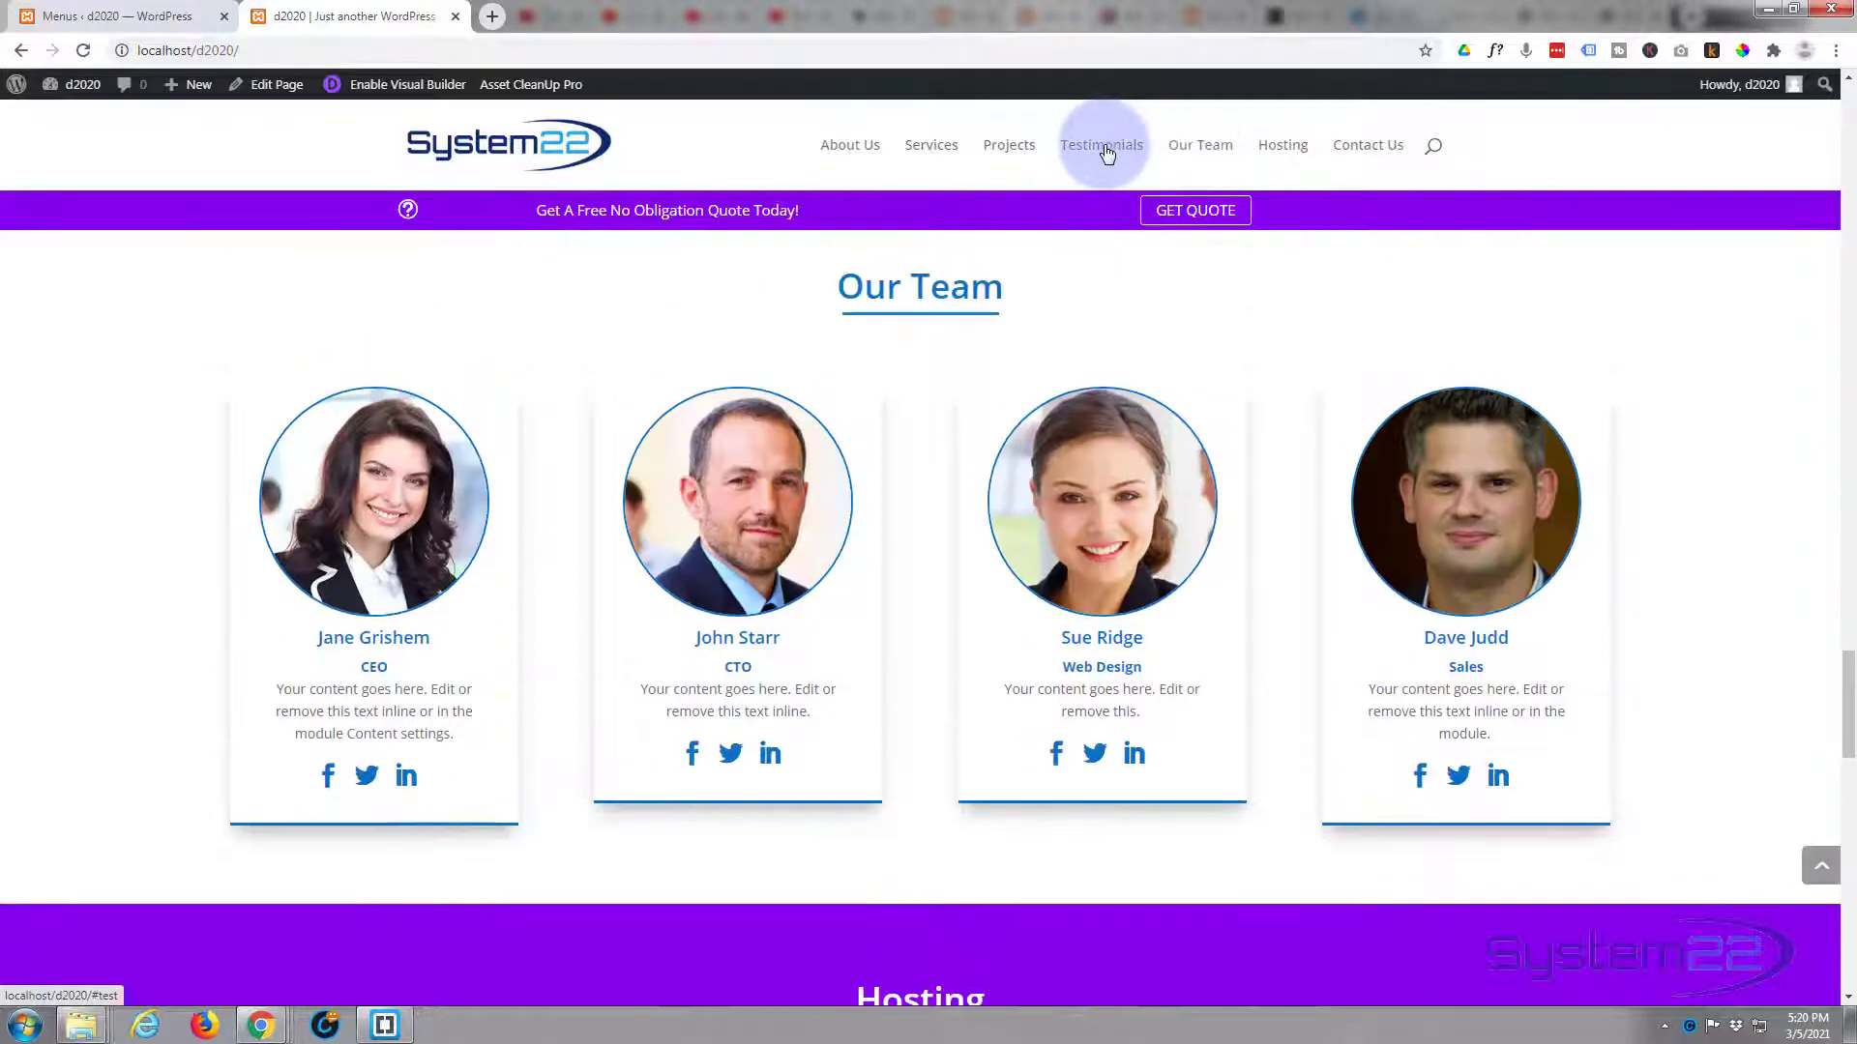
left_click(1100, 144)
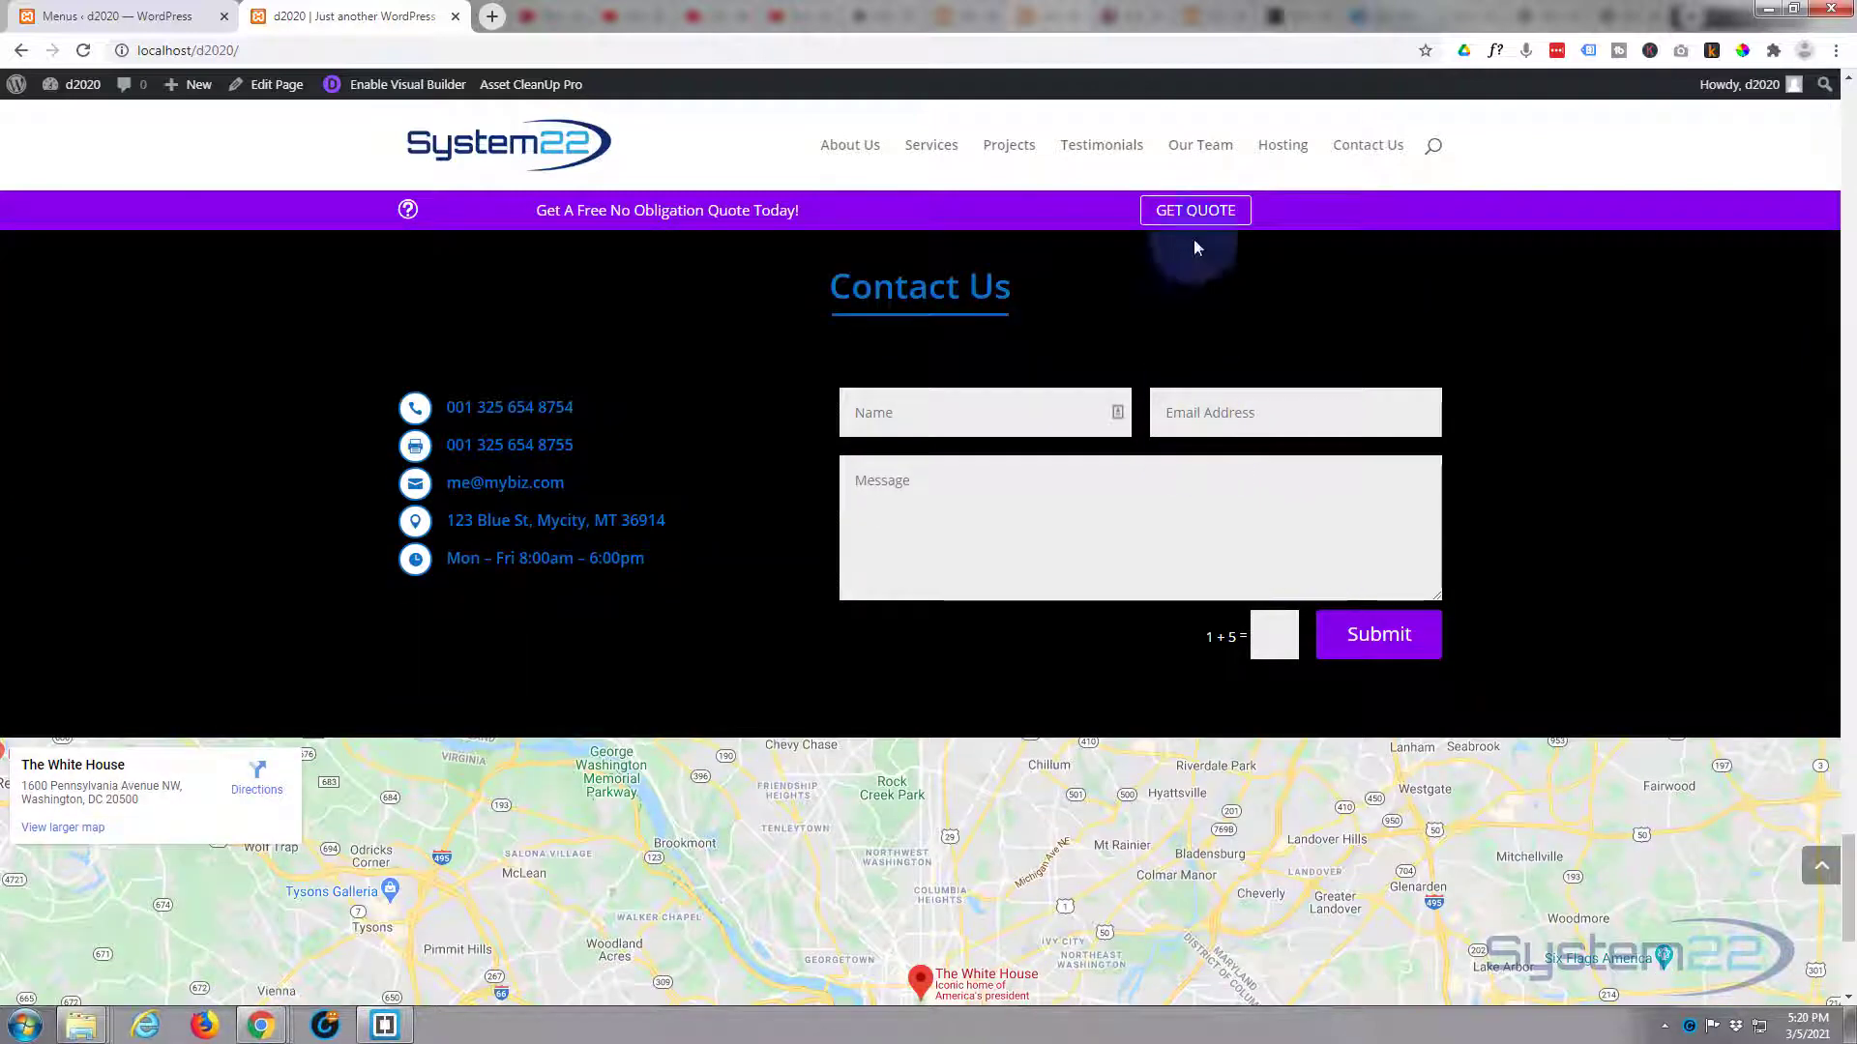
left_click(1007, 144)
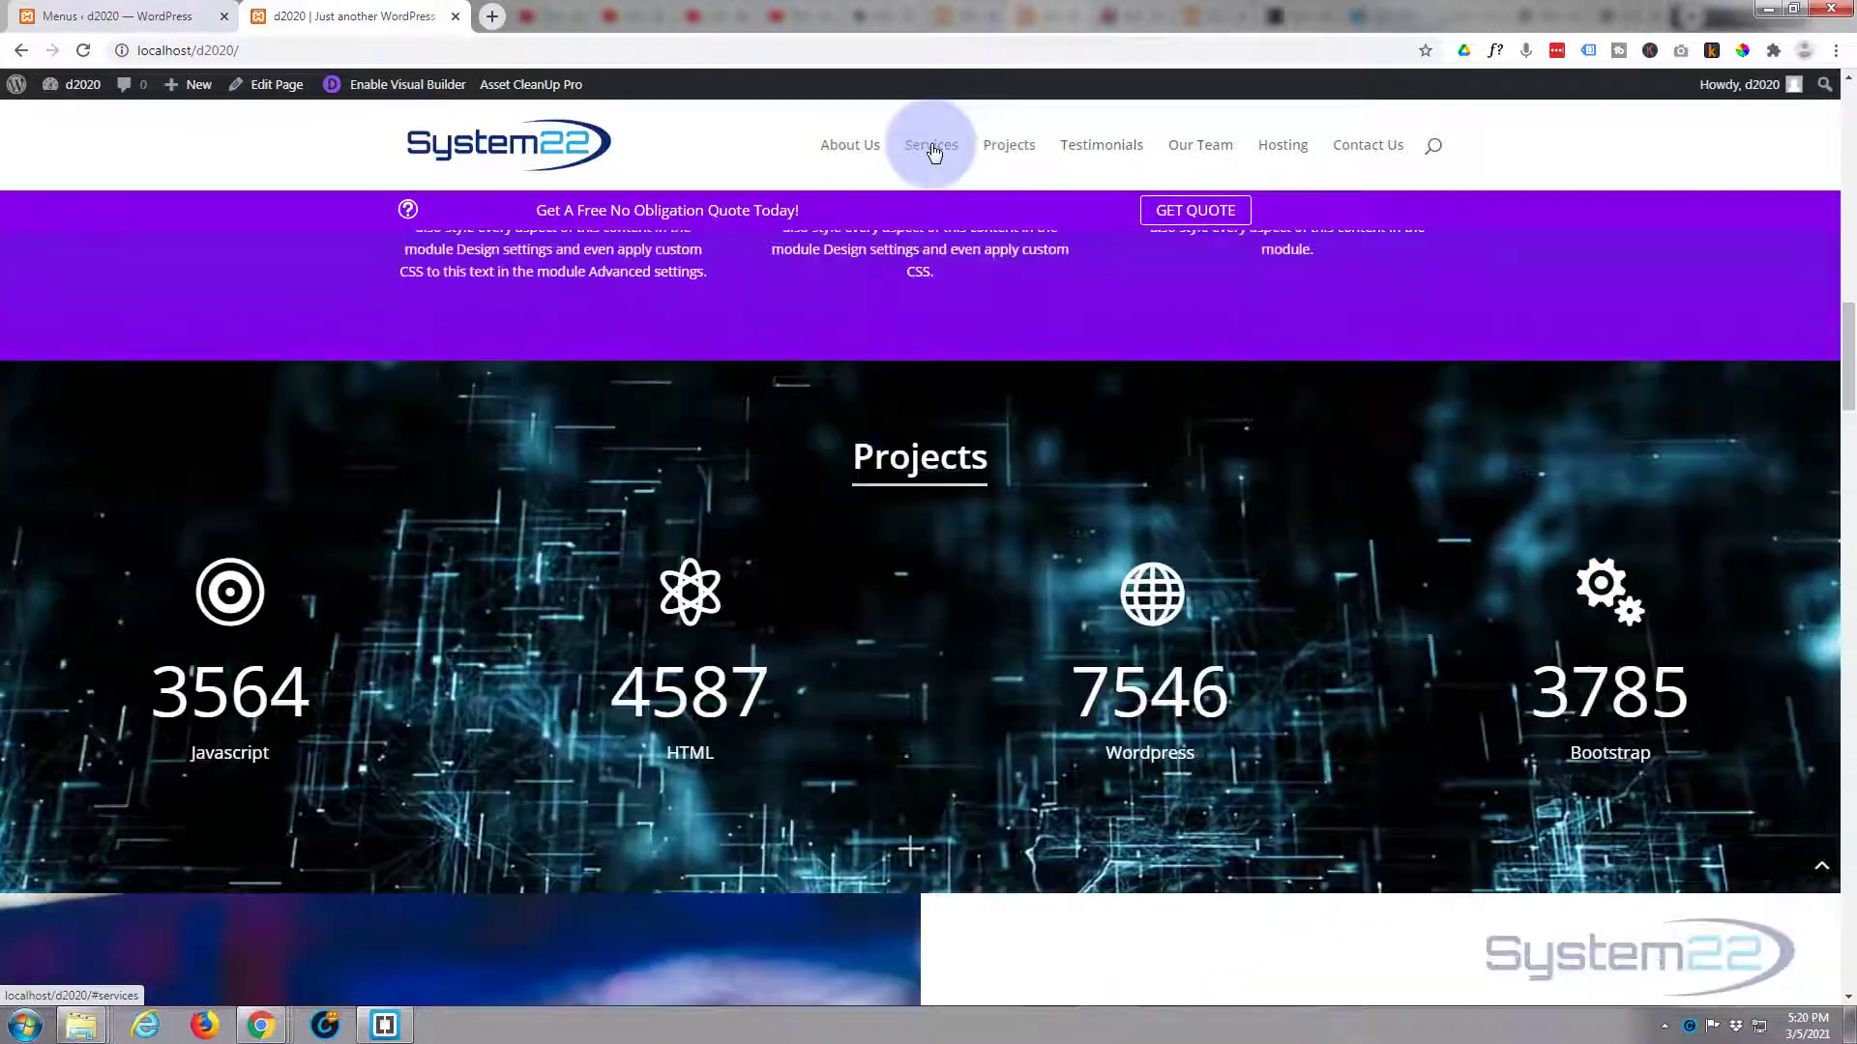
left_click(931, 144)
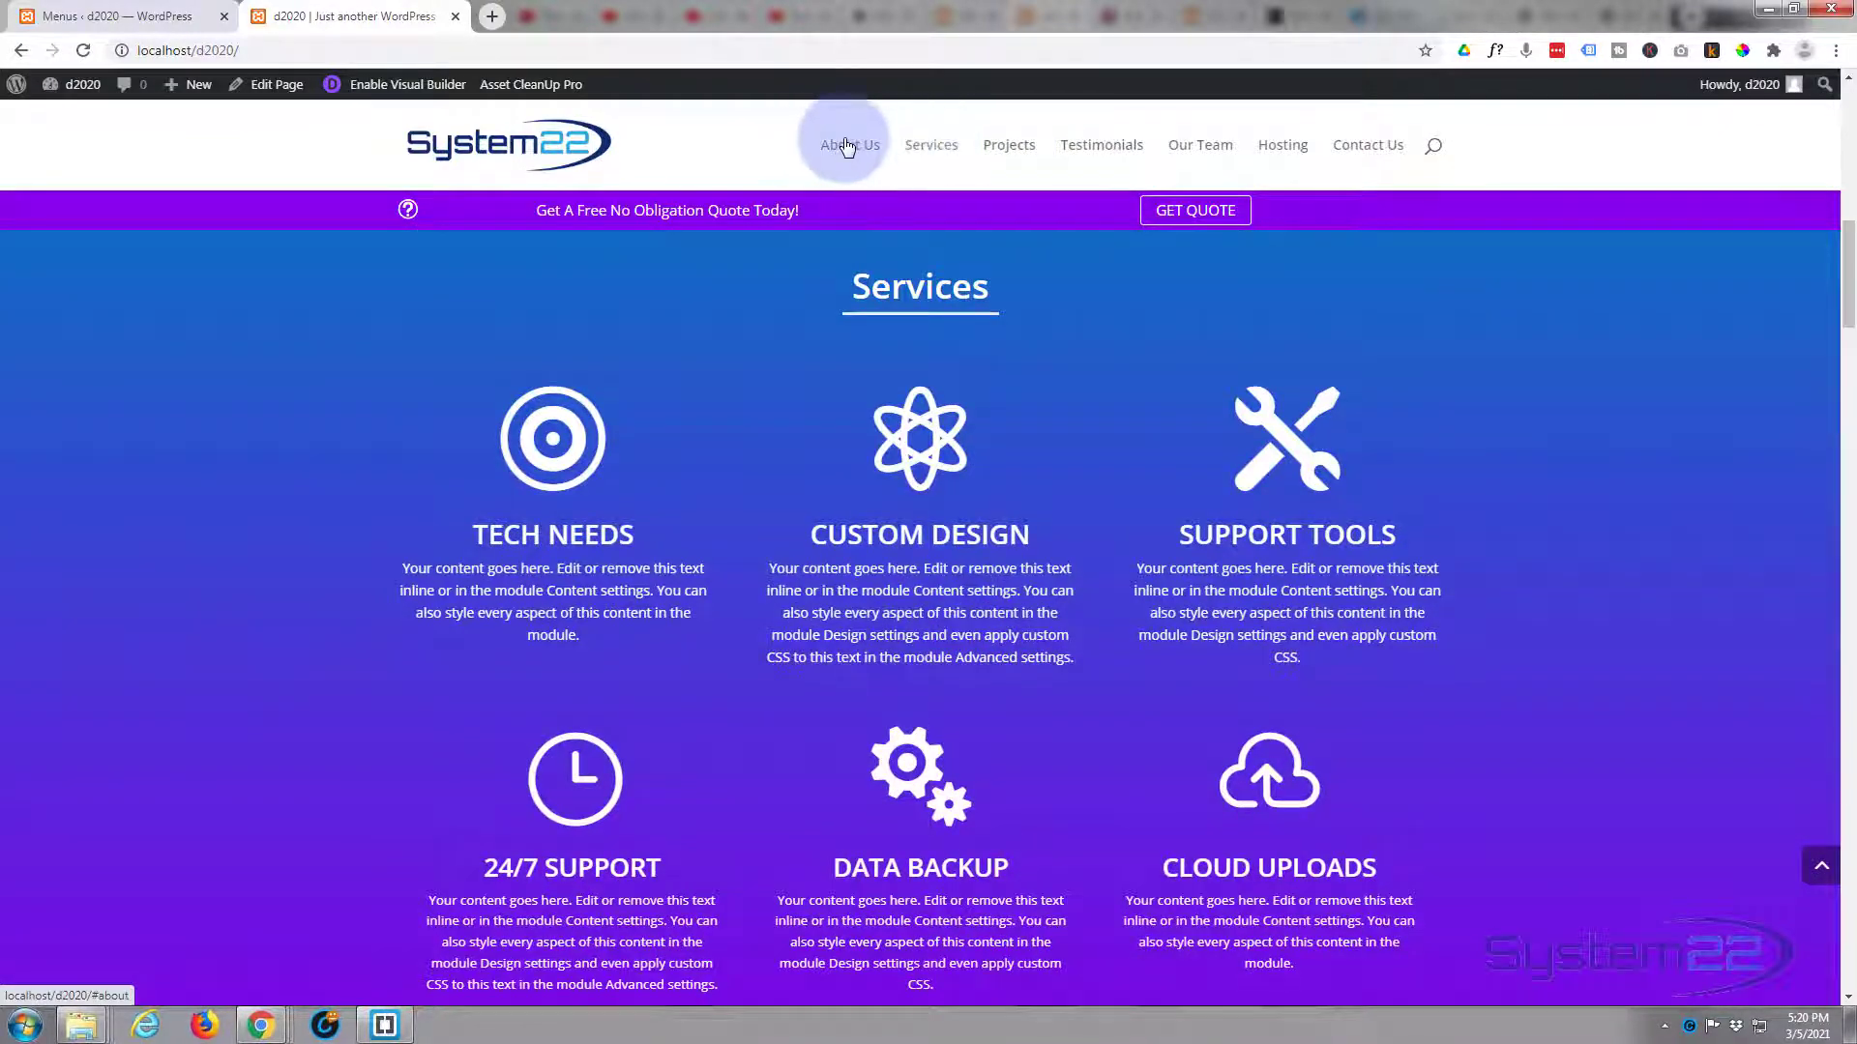
left_click(848, 144)
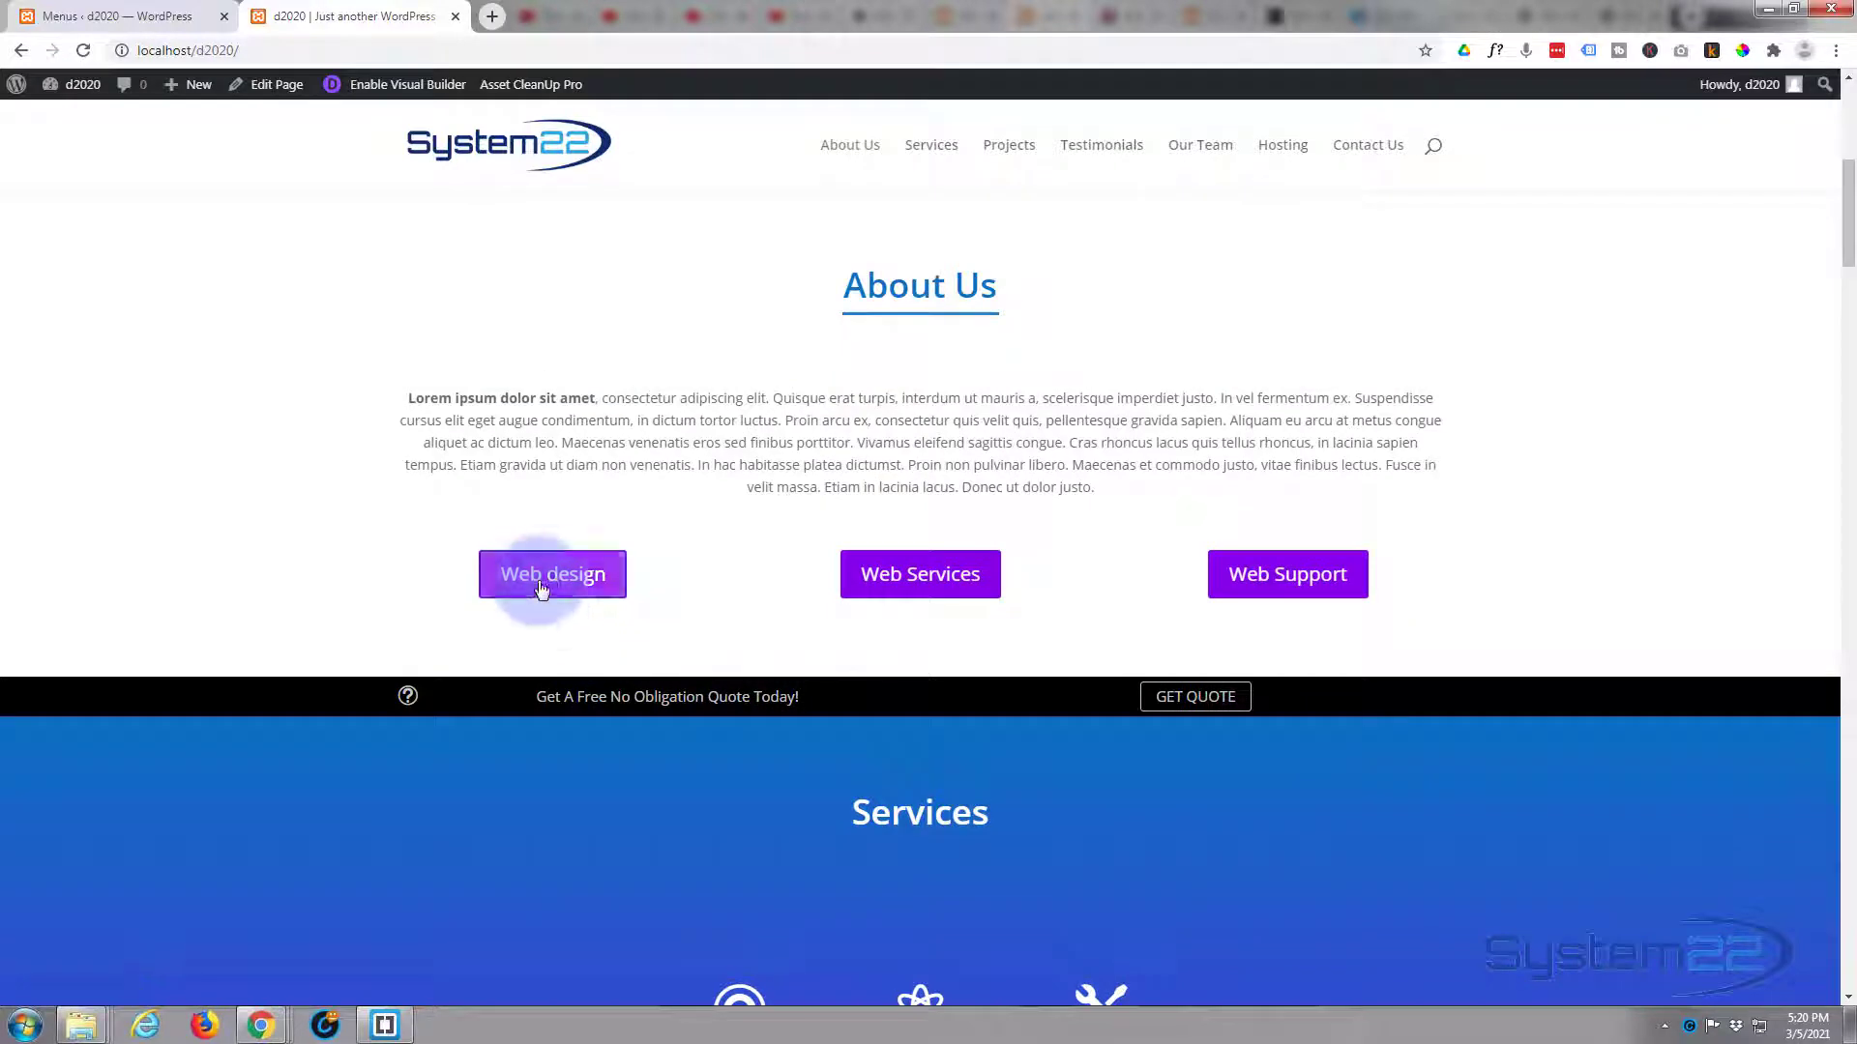
scroll("down", 3)
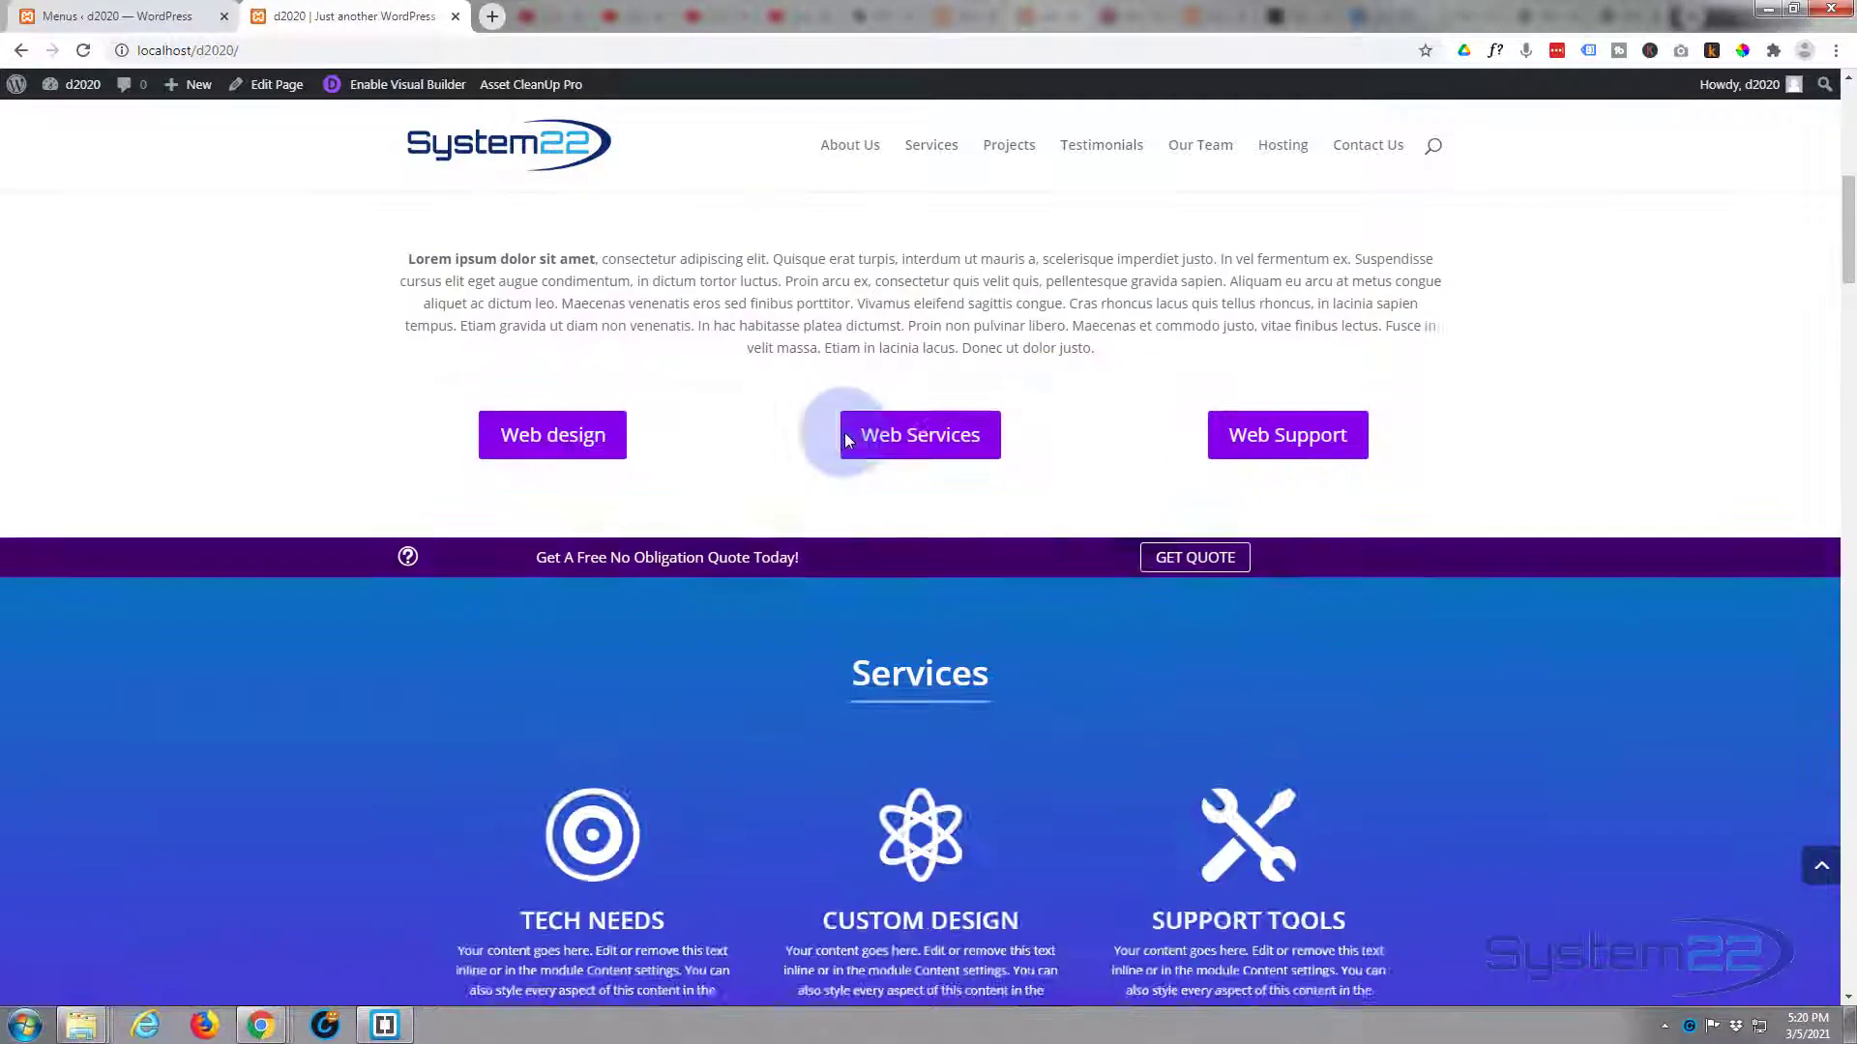
scroll("down", 3)
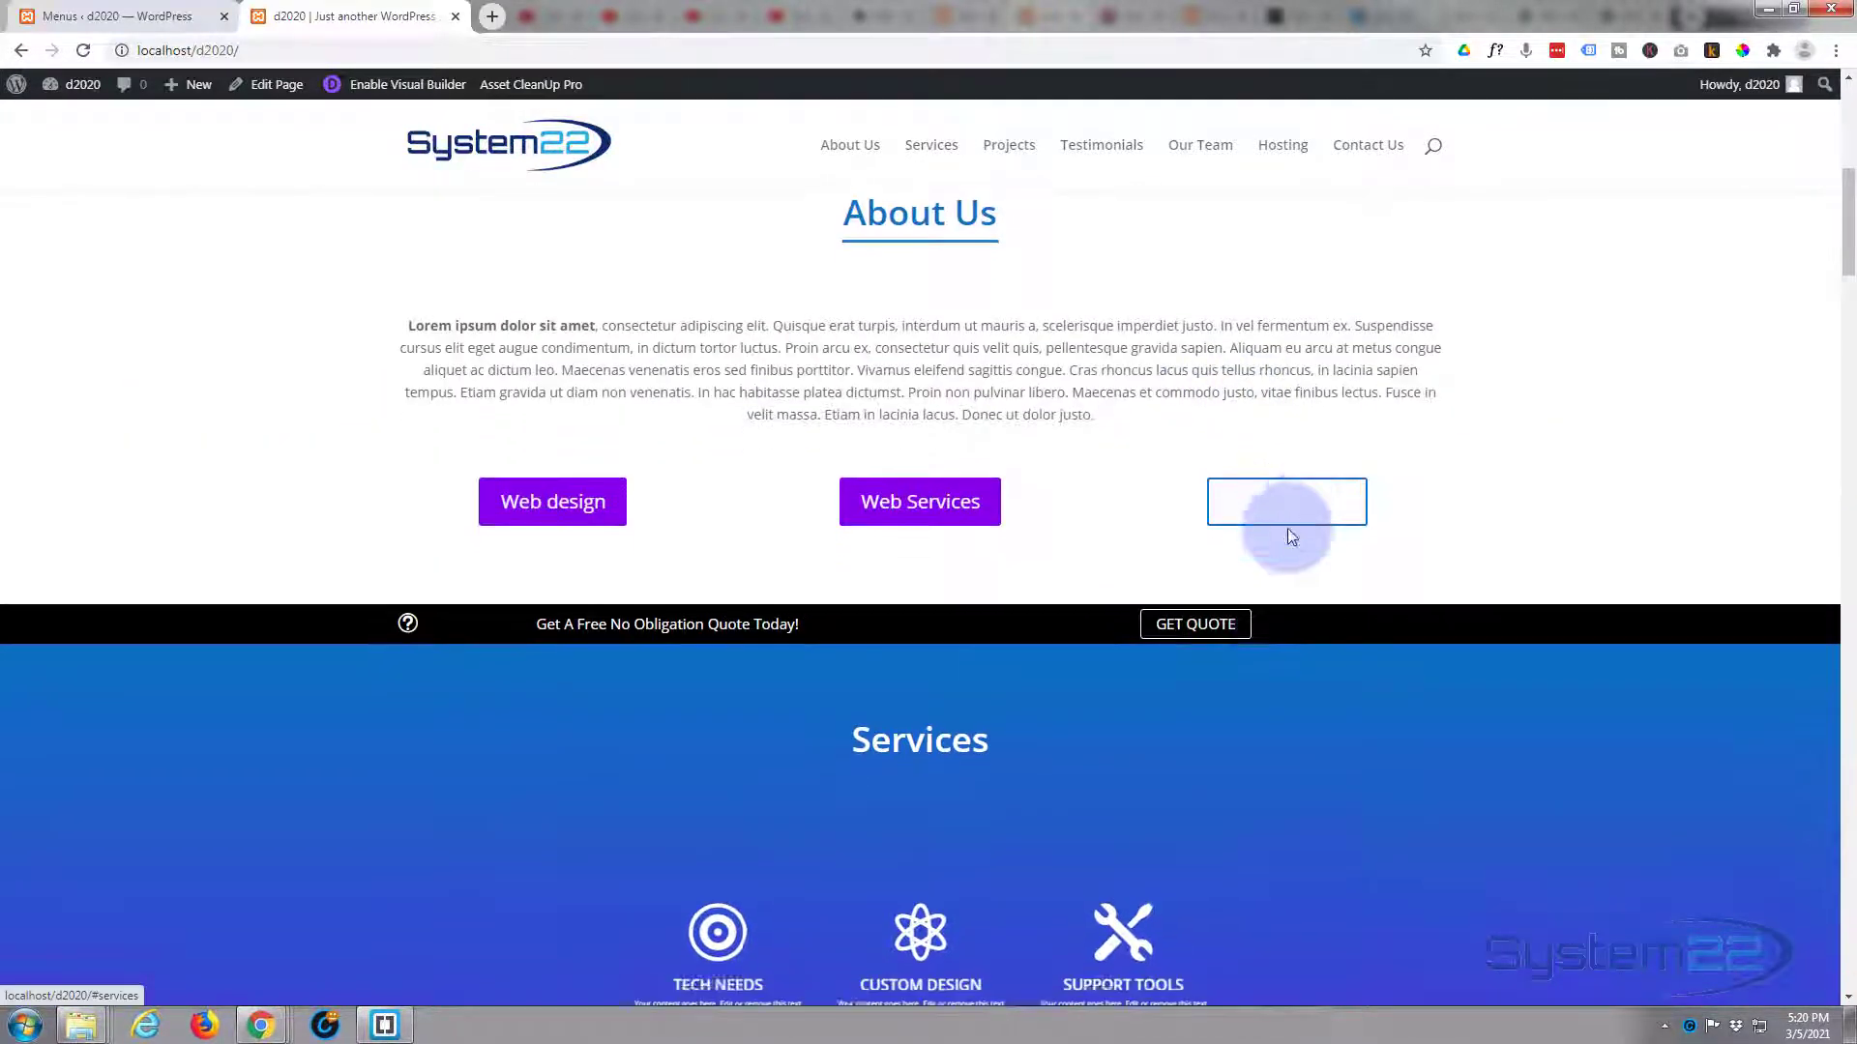
scroll("down", 3)
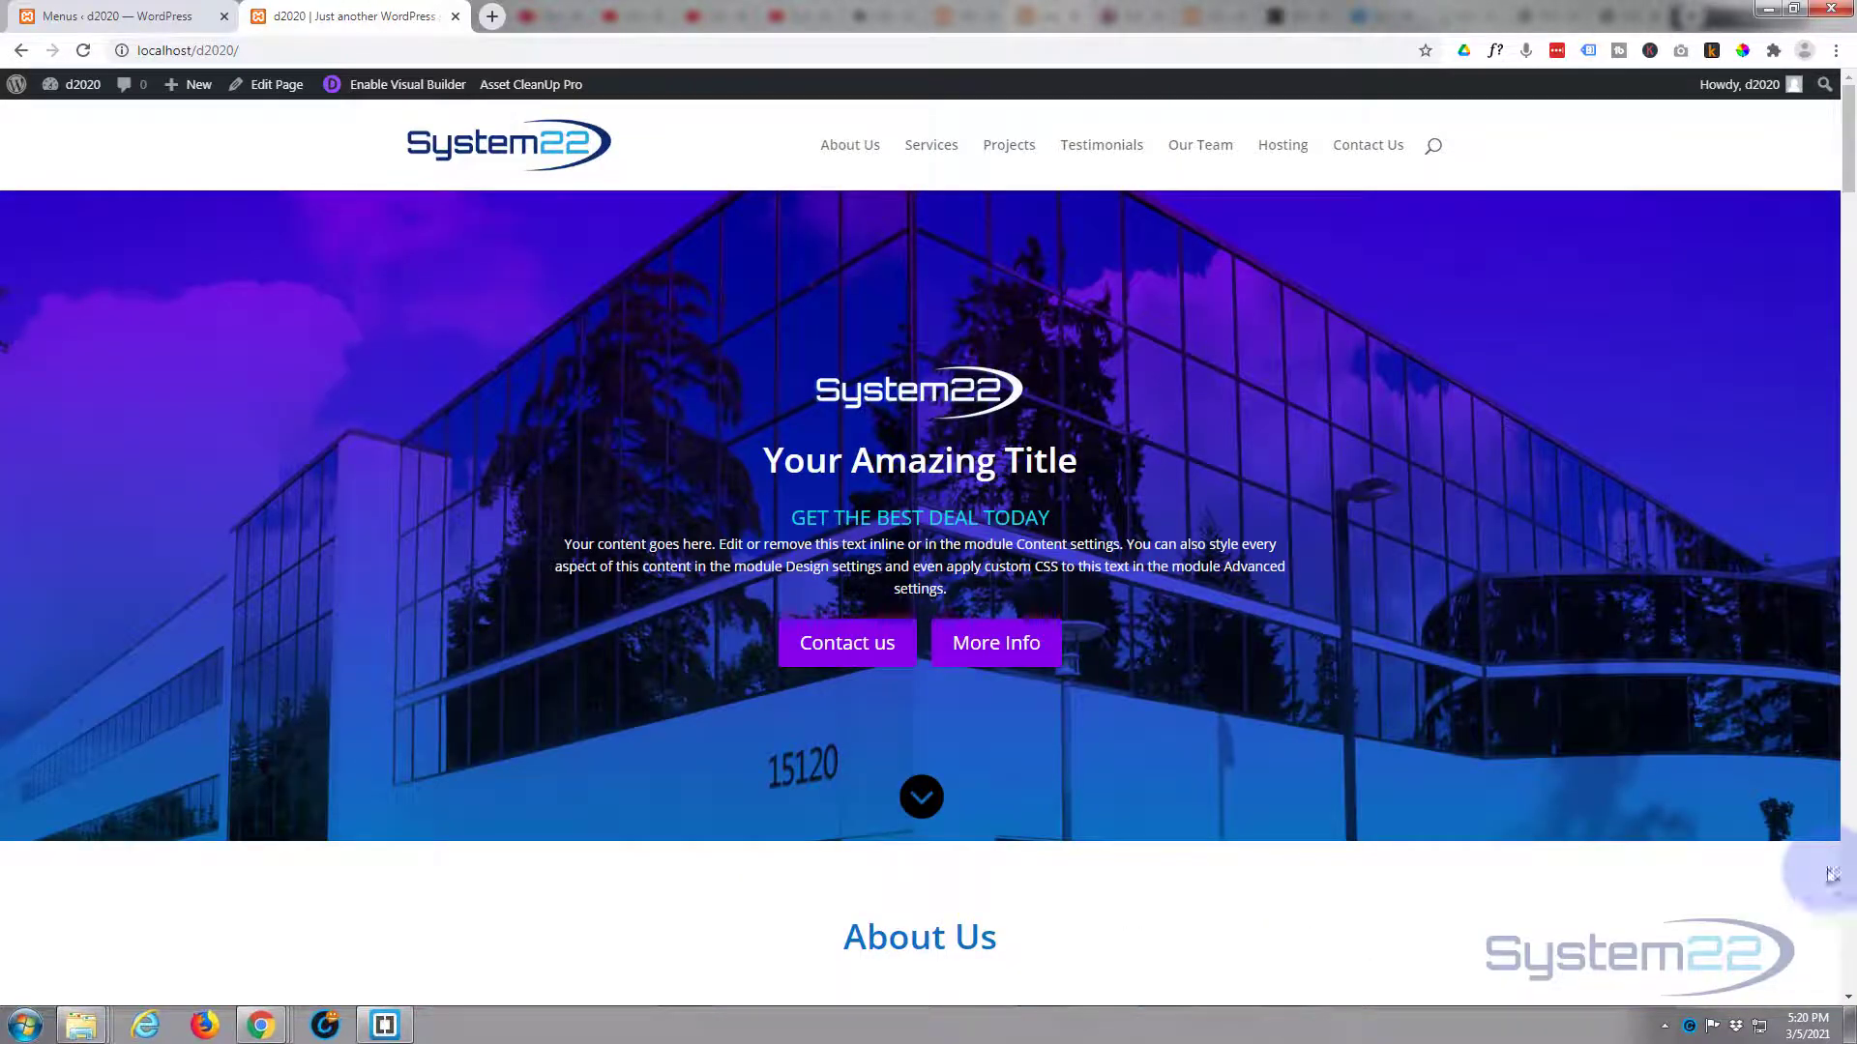
mouse_move(849, 160)
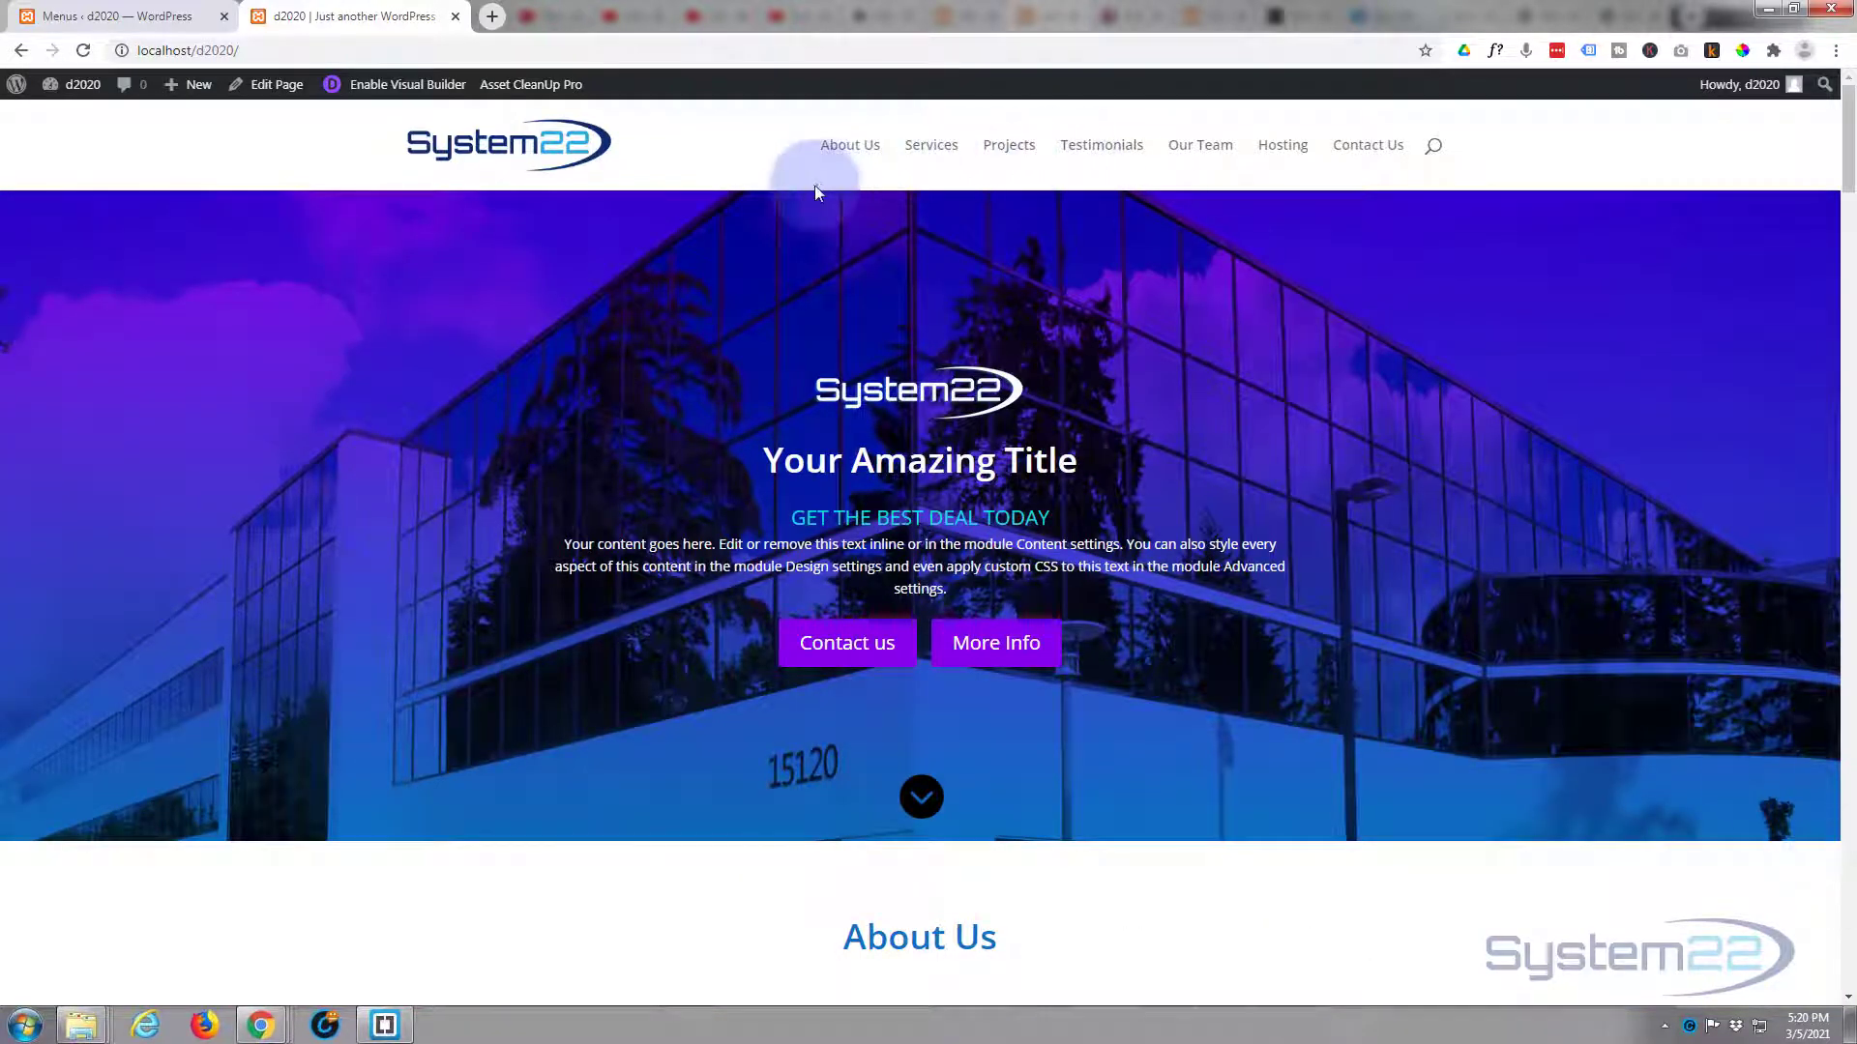
mouse_move(1483, 174)
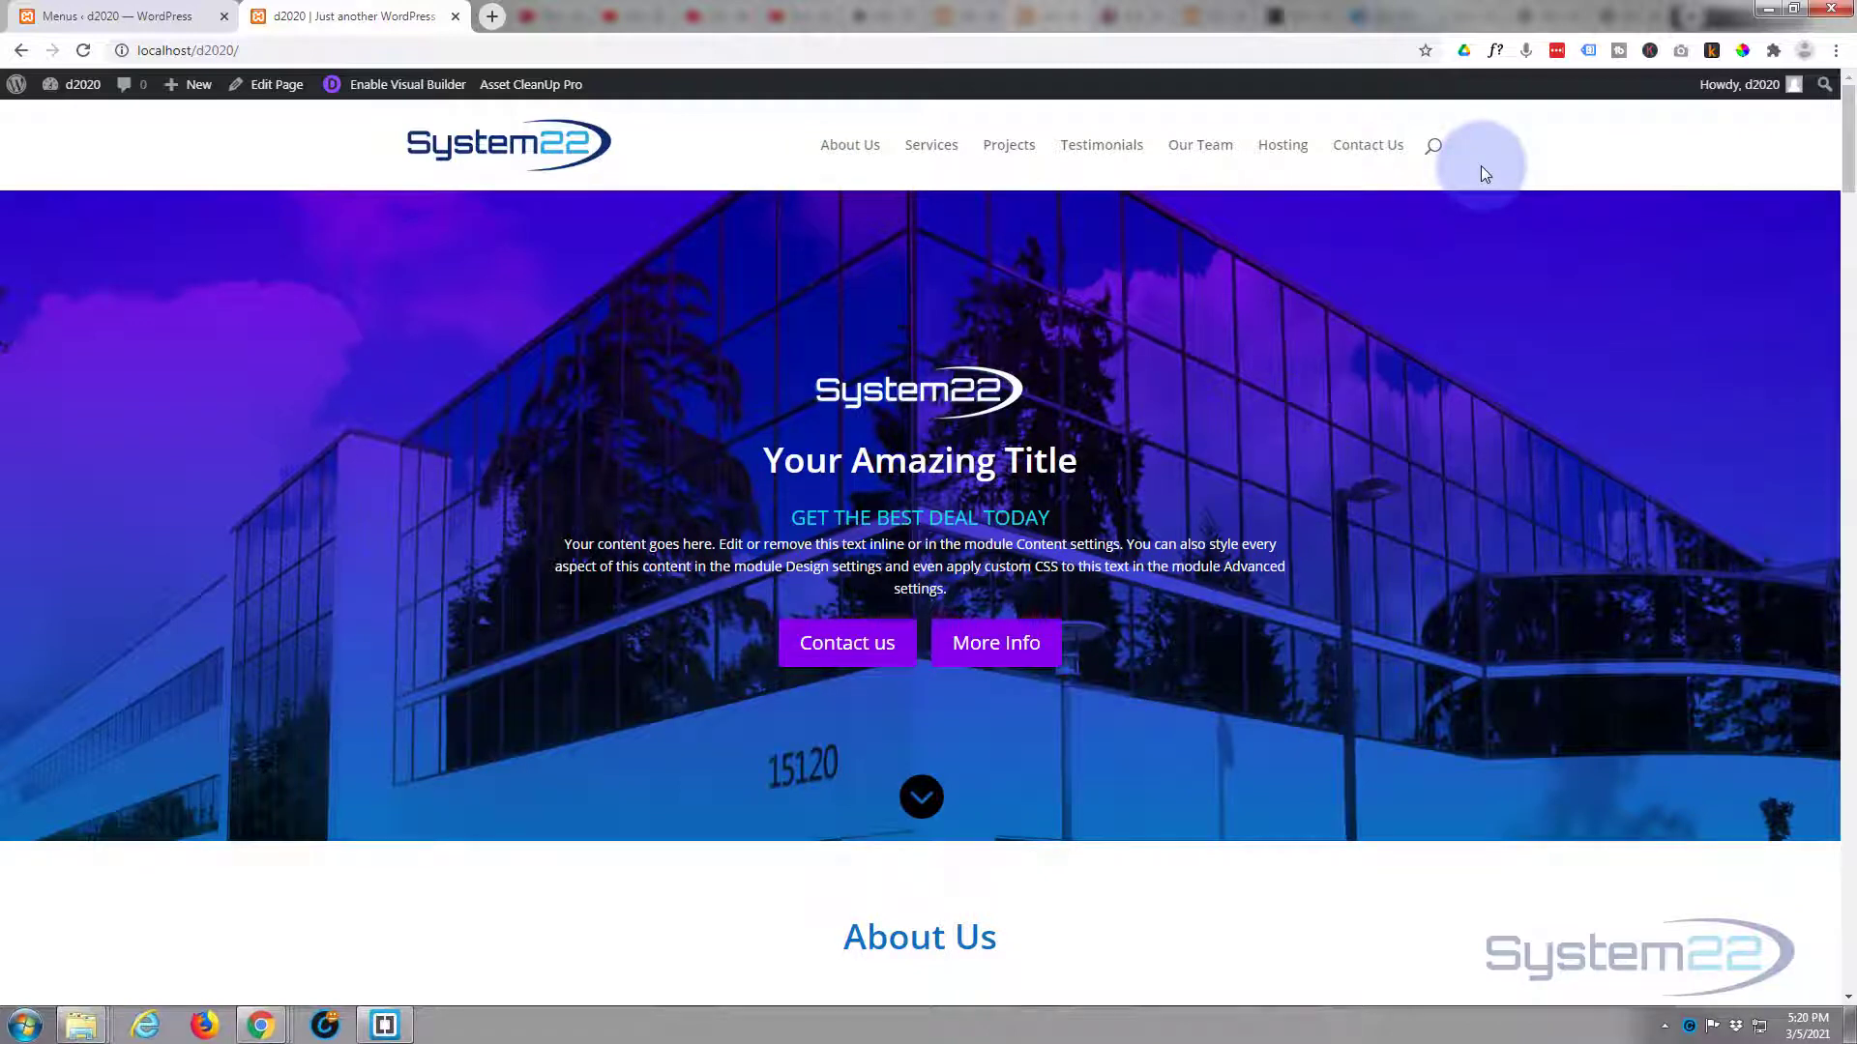
mouse_move(1487, 165)
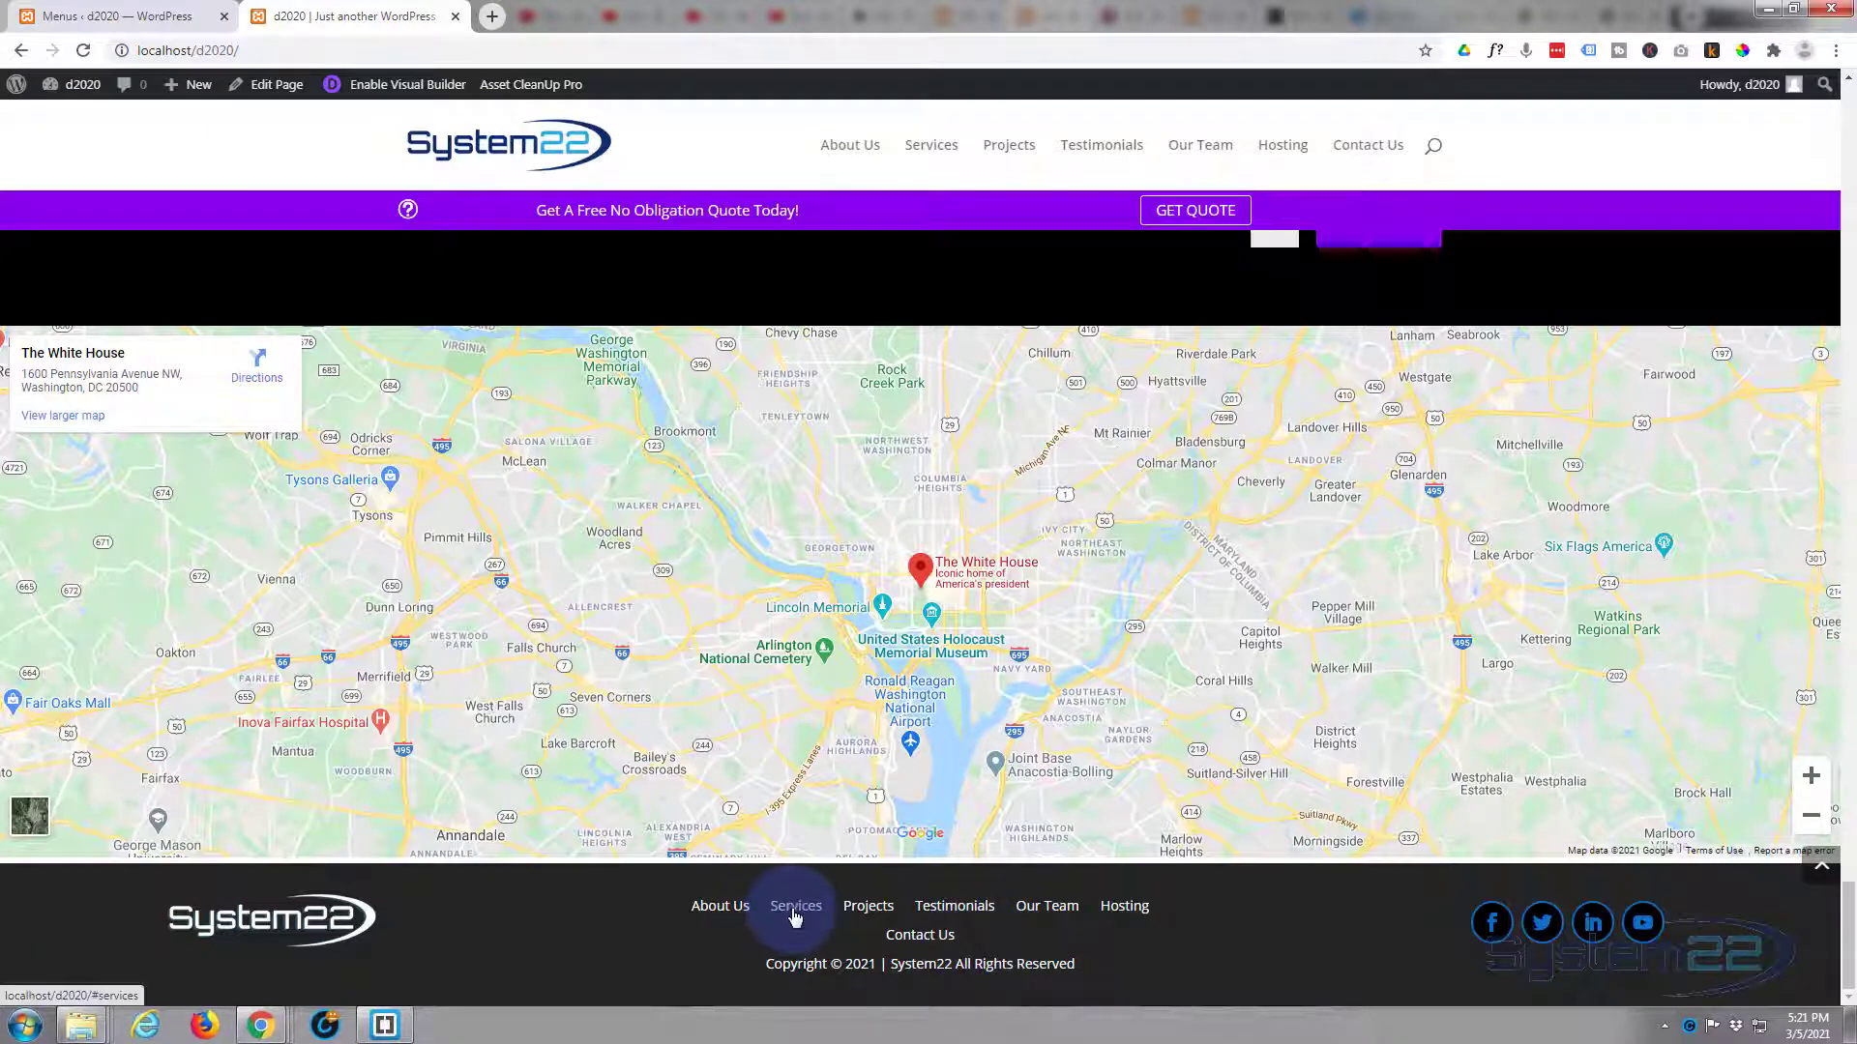
left_click(795, 906)
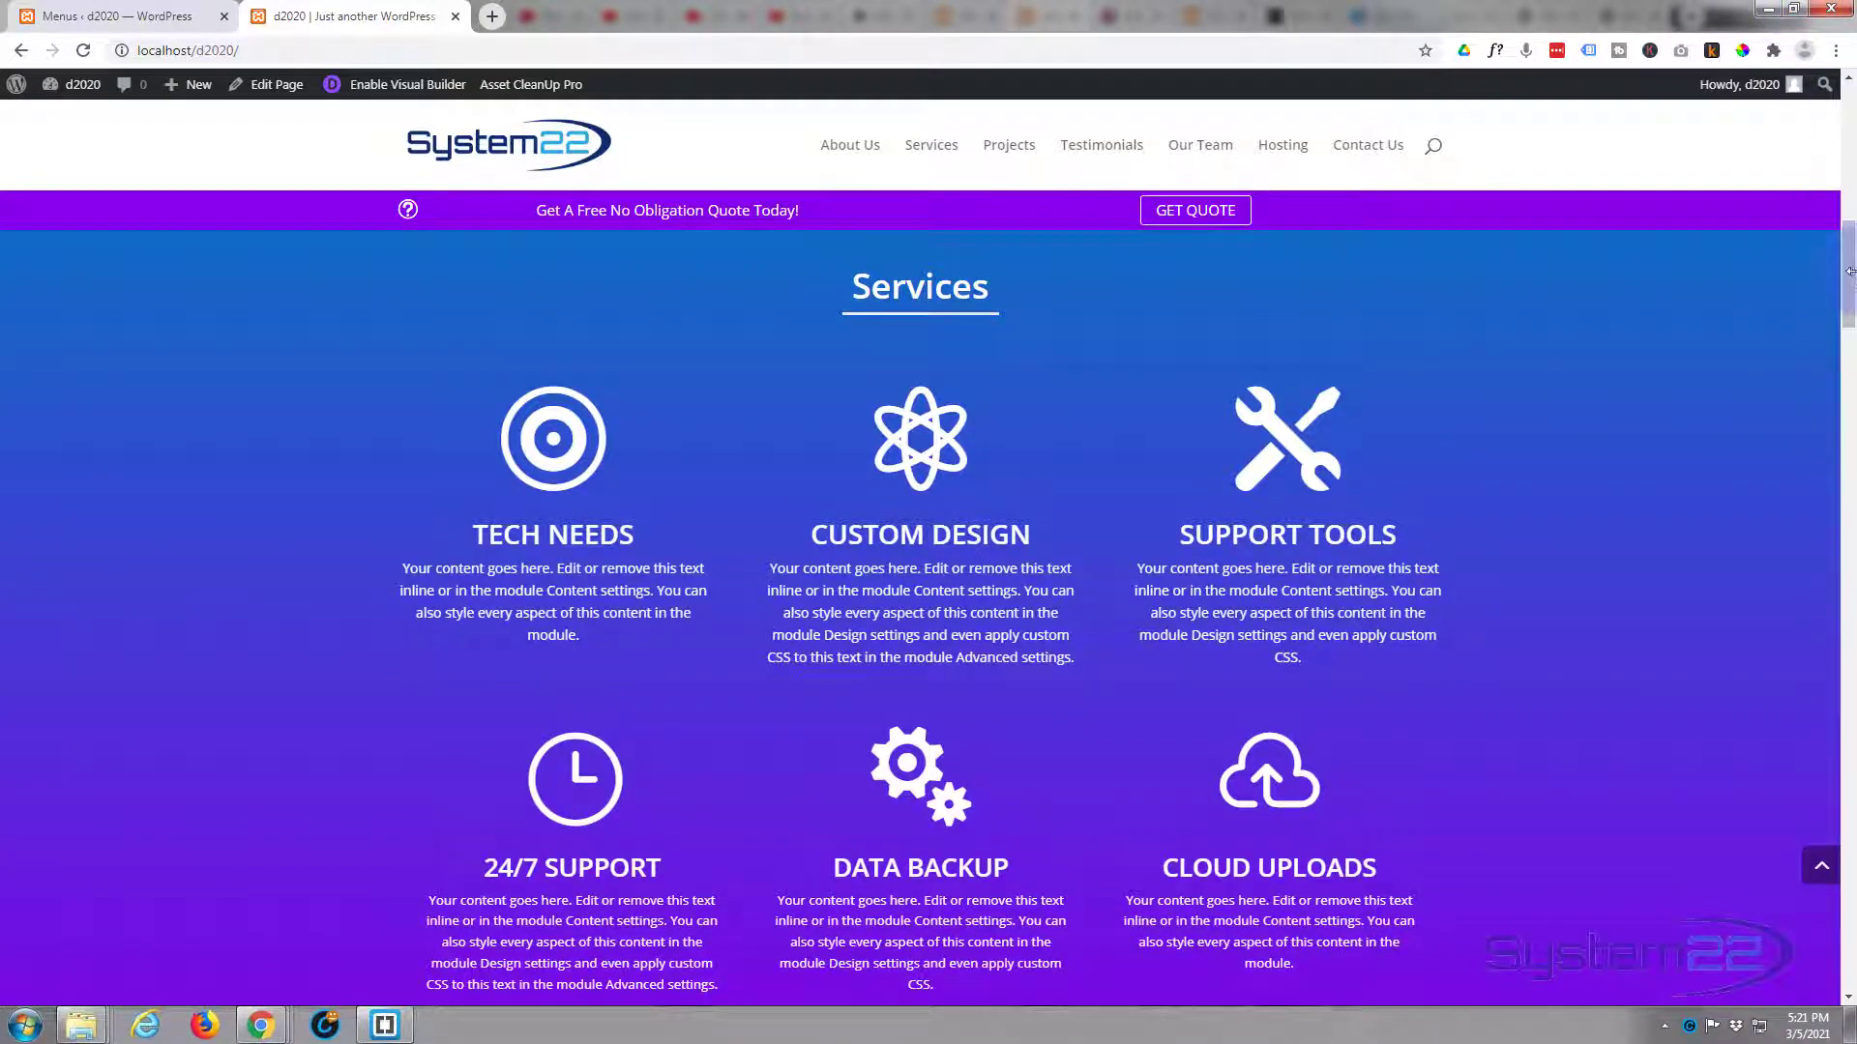
scroll("up", 3)
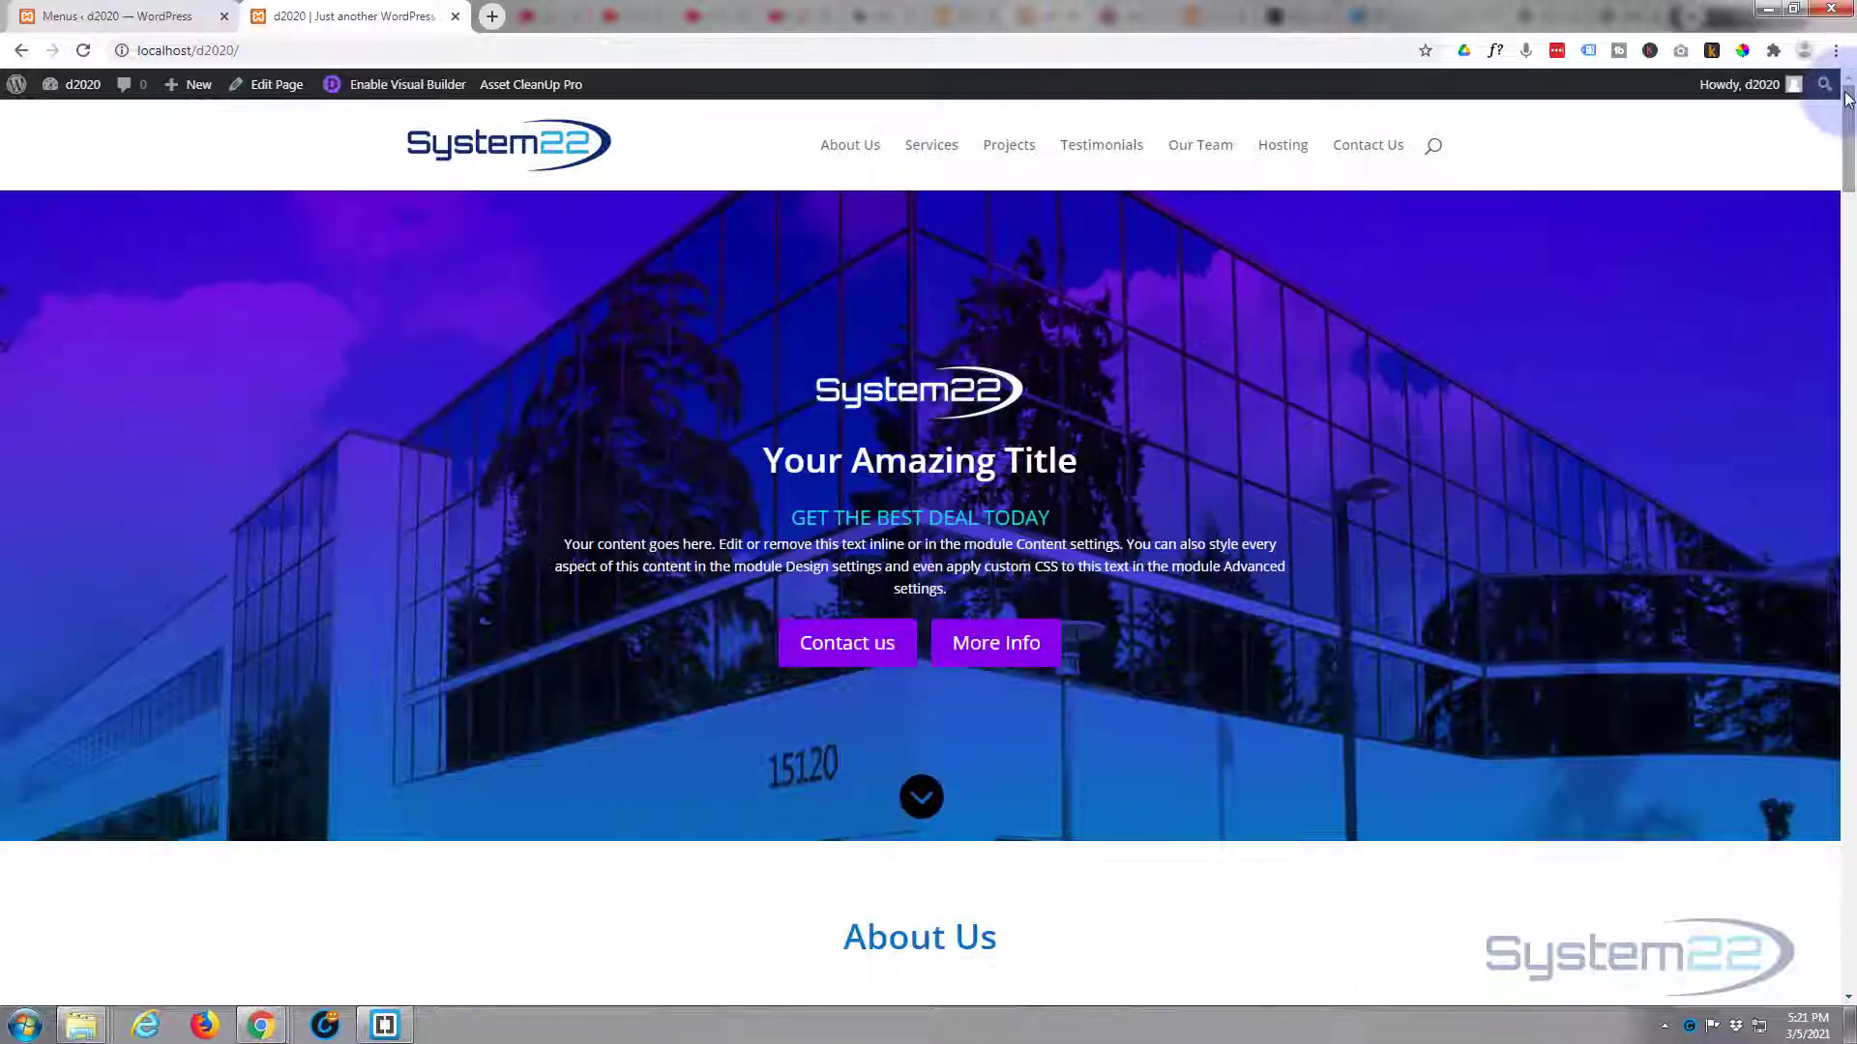